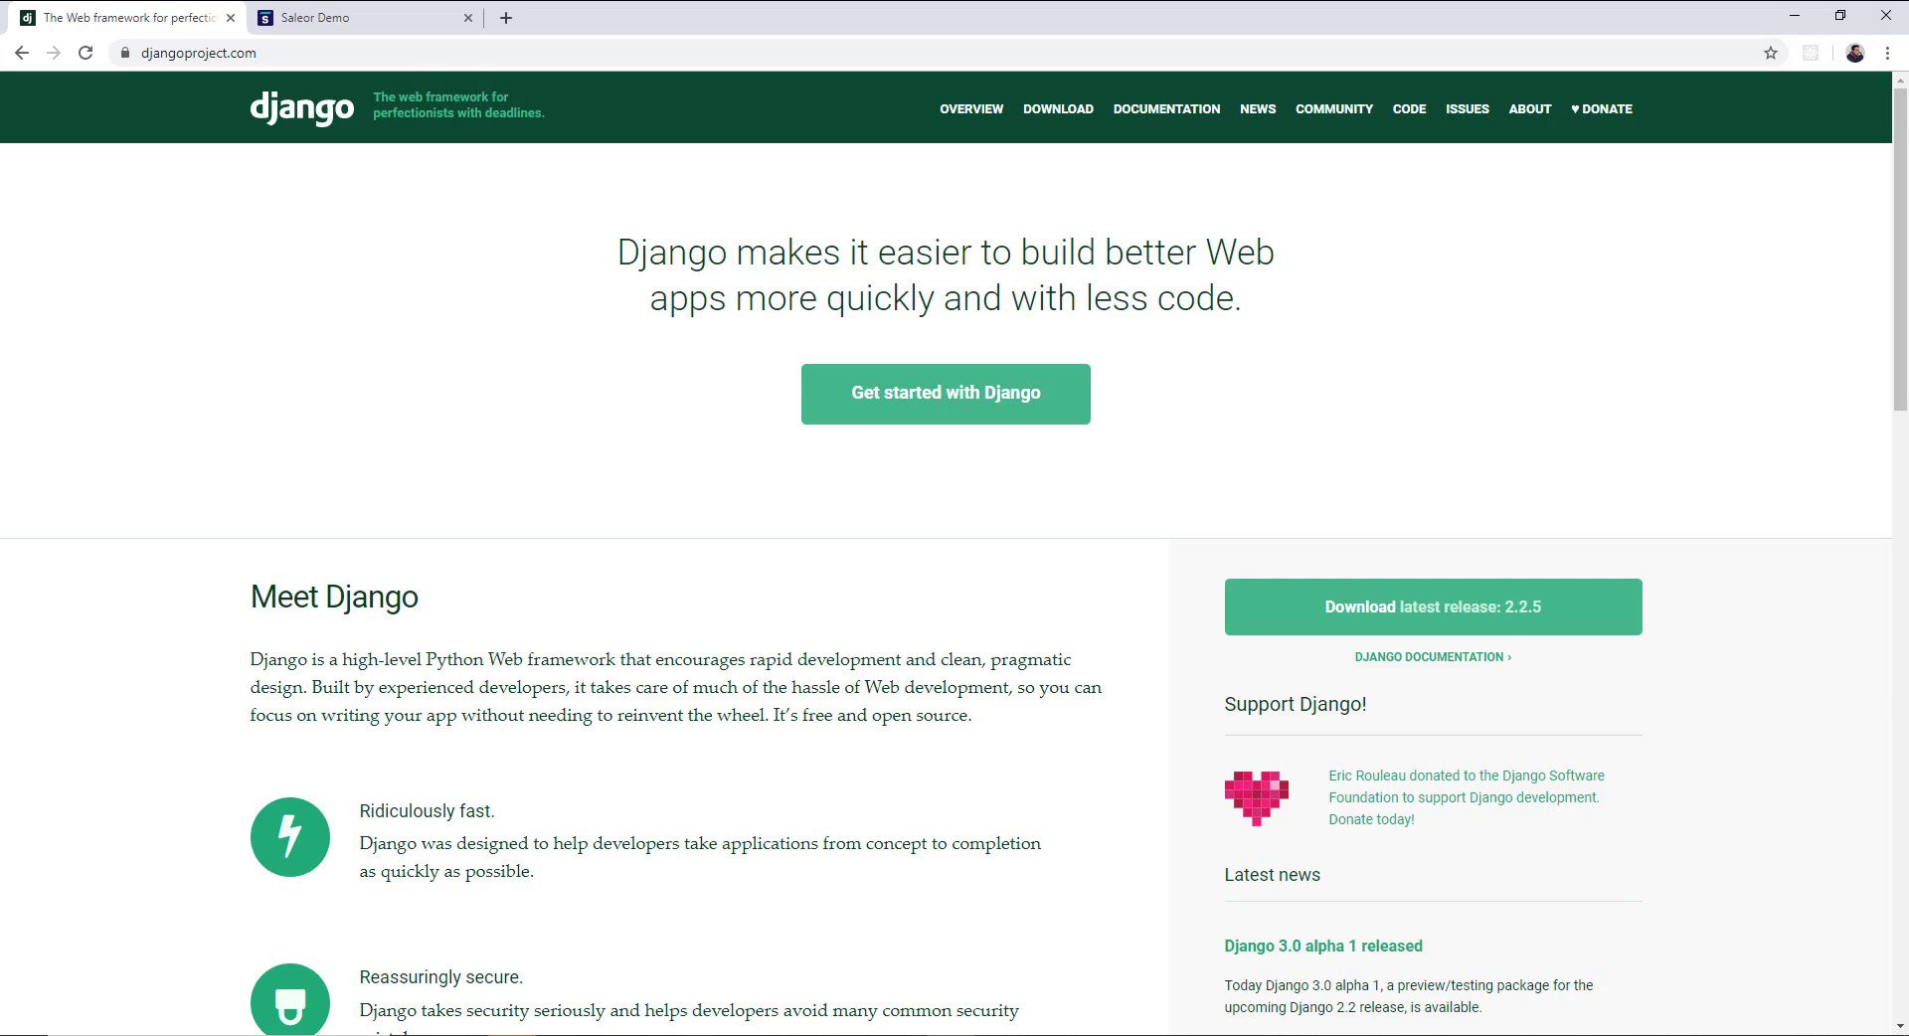
{"action": "mouse_move", "coordinate": [338, 30]}
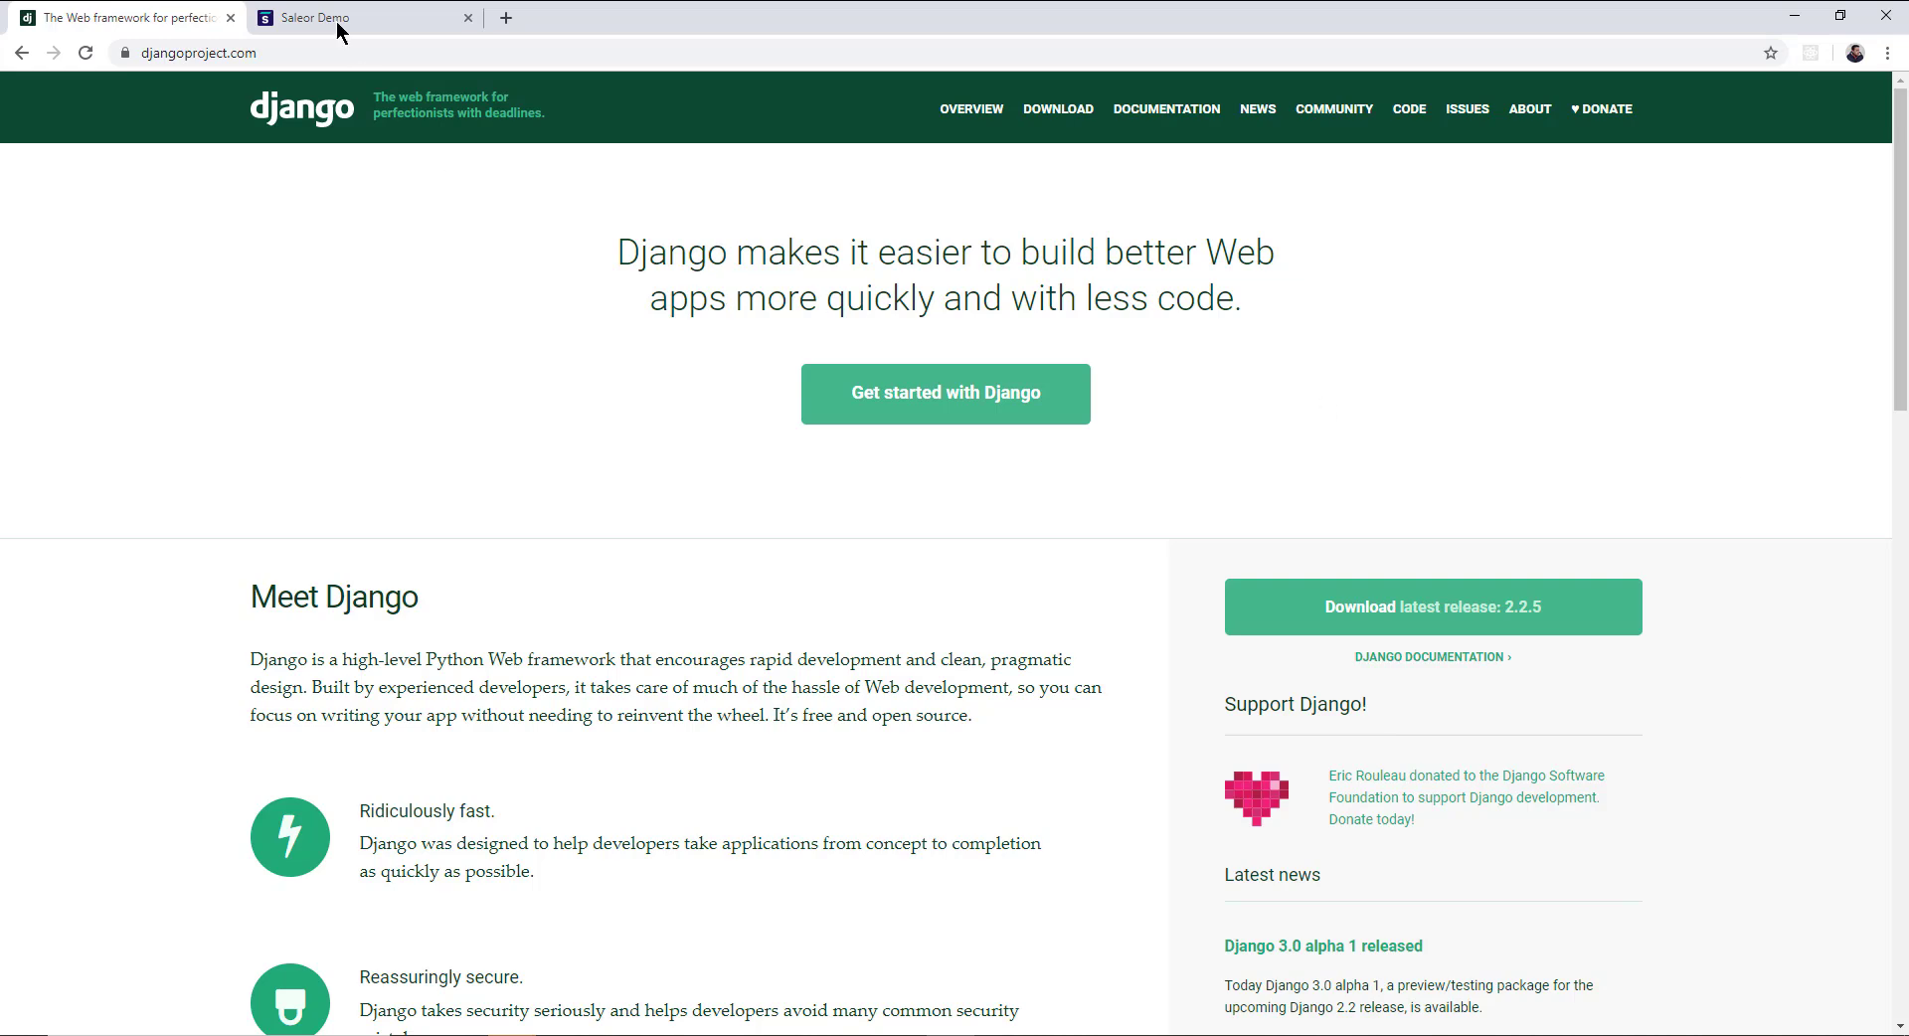
Switch to the Saleor Demo tab and scroll through the Nebula Night Sky Paint product page.
{"action": "left_click", "coordinate": [354, 17]}
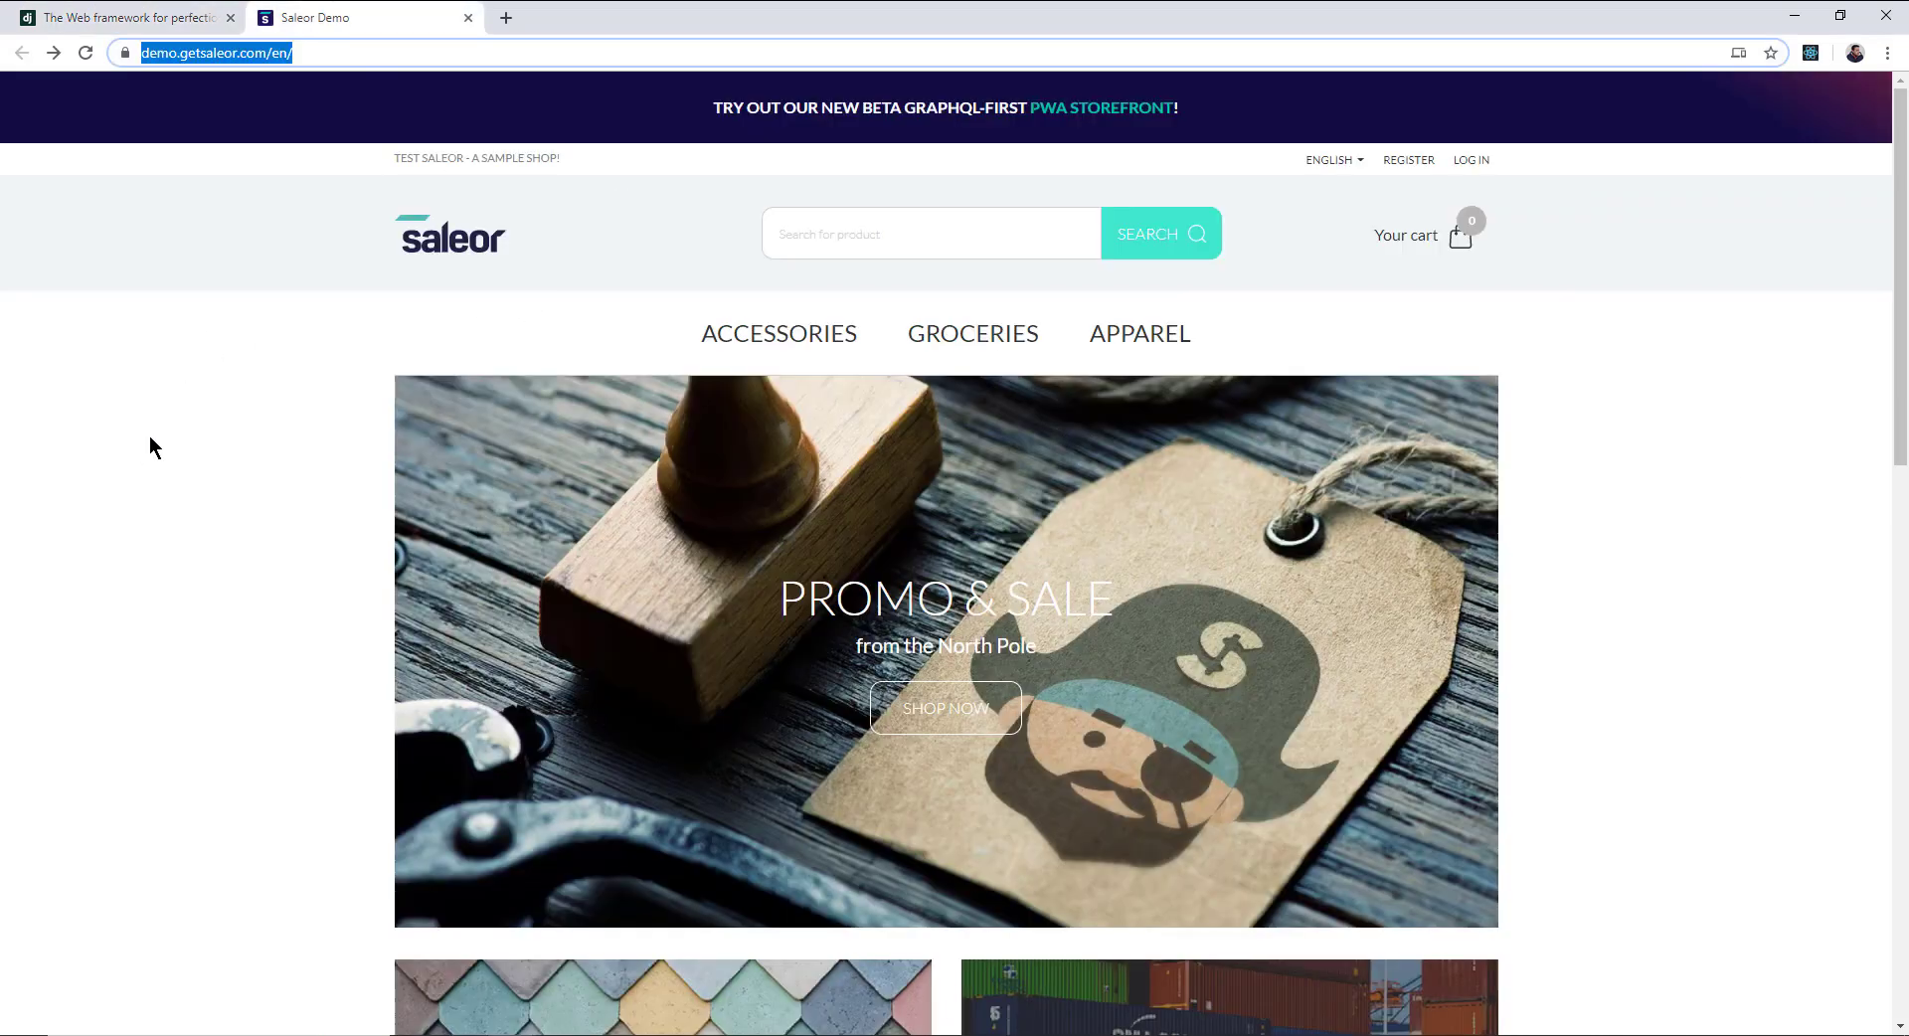
{"action": "scroll", "scroll_direction": "down", "scroll_amount": 3}
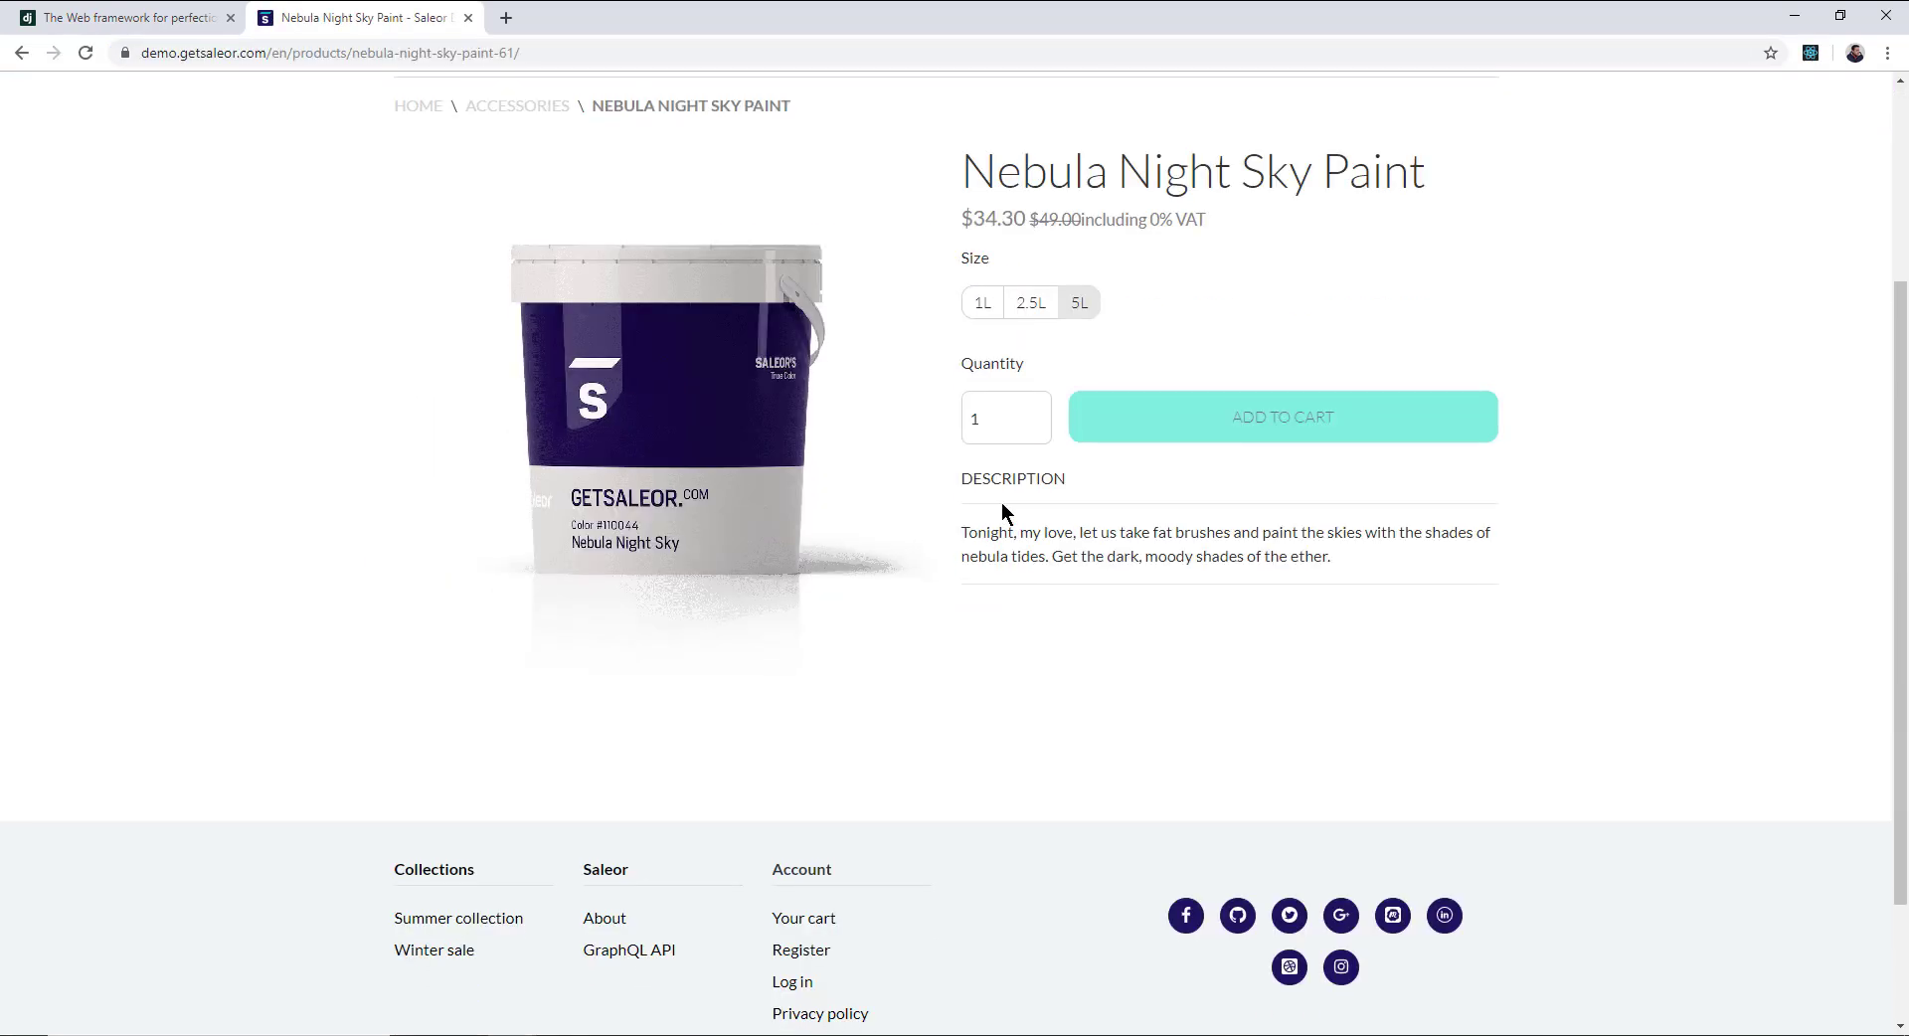
{"action": "scroll", "scroll_direction": "up", "scroll_amount": 3}
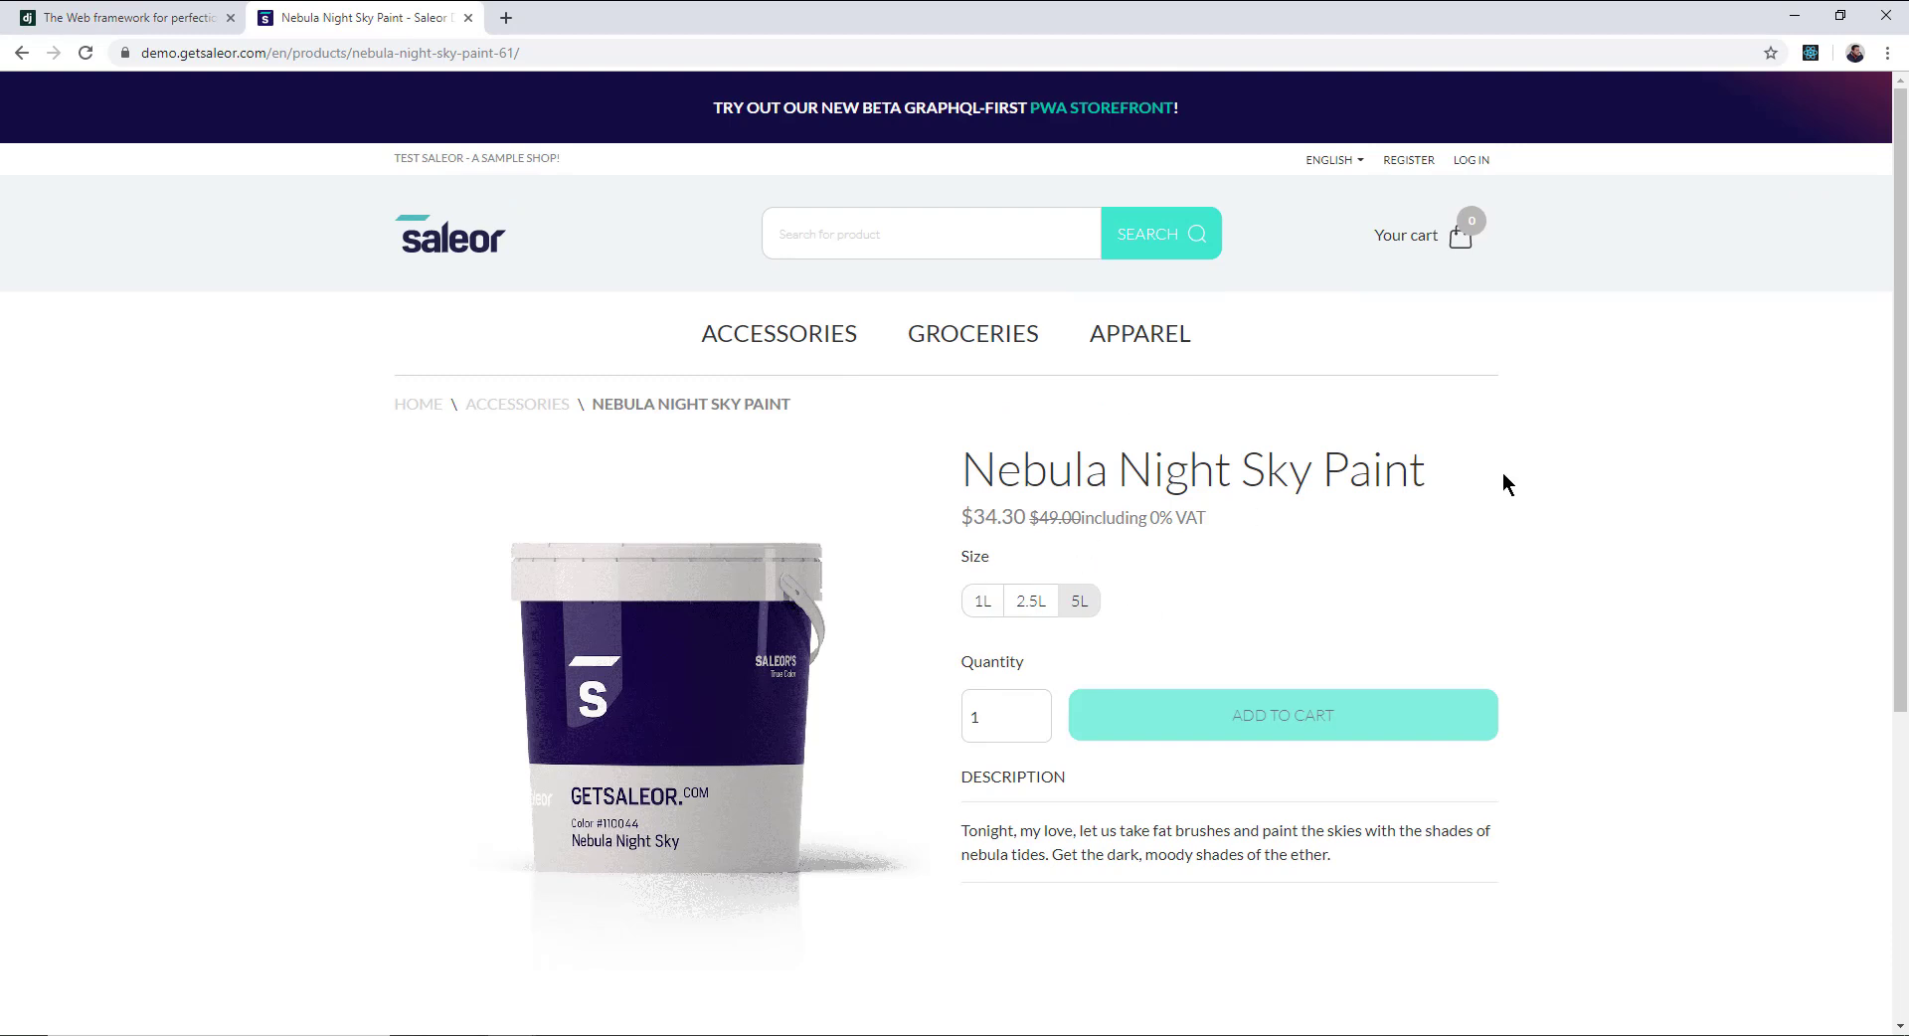
{"action": "mouse_move", "coordinate": [1368, 517]}
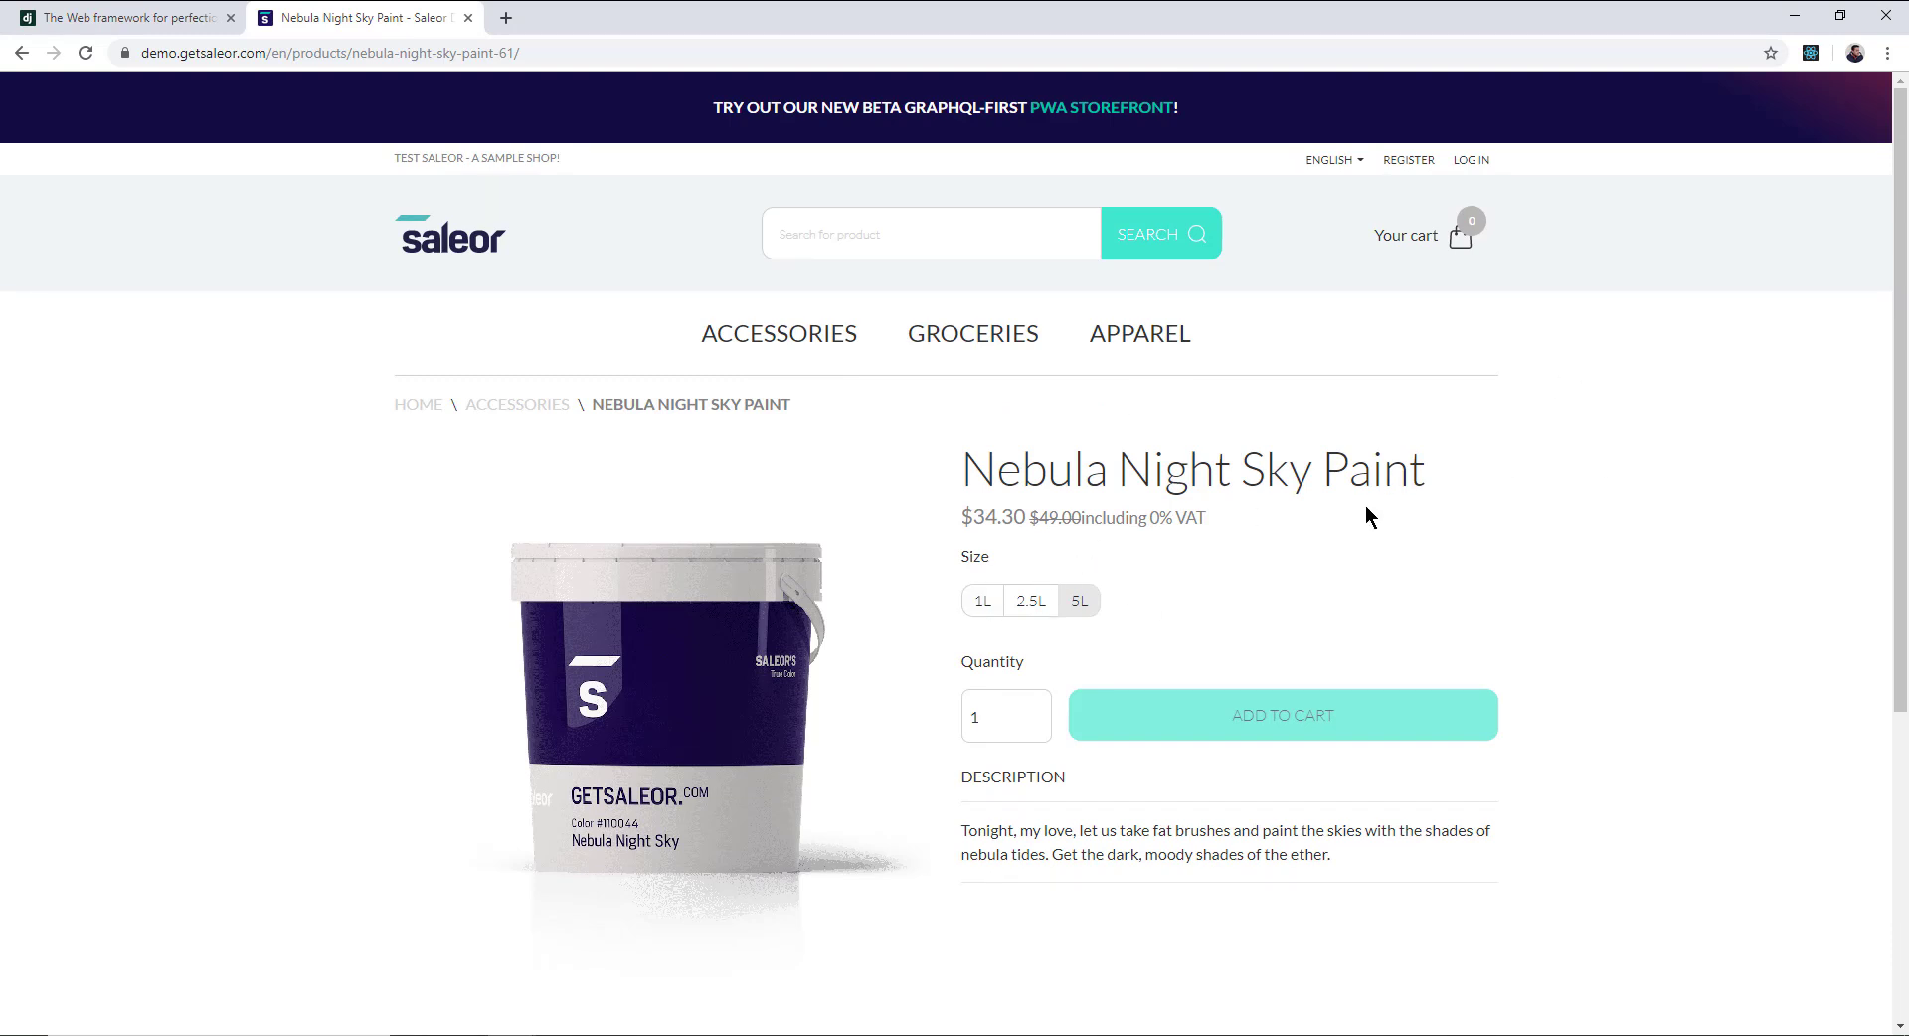
{"action": "mouse_move", "coordinate": [1249, 583]}
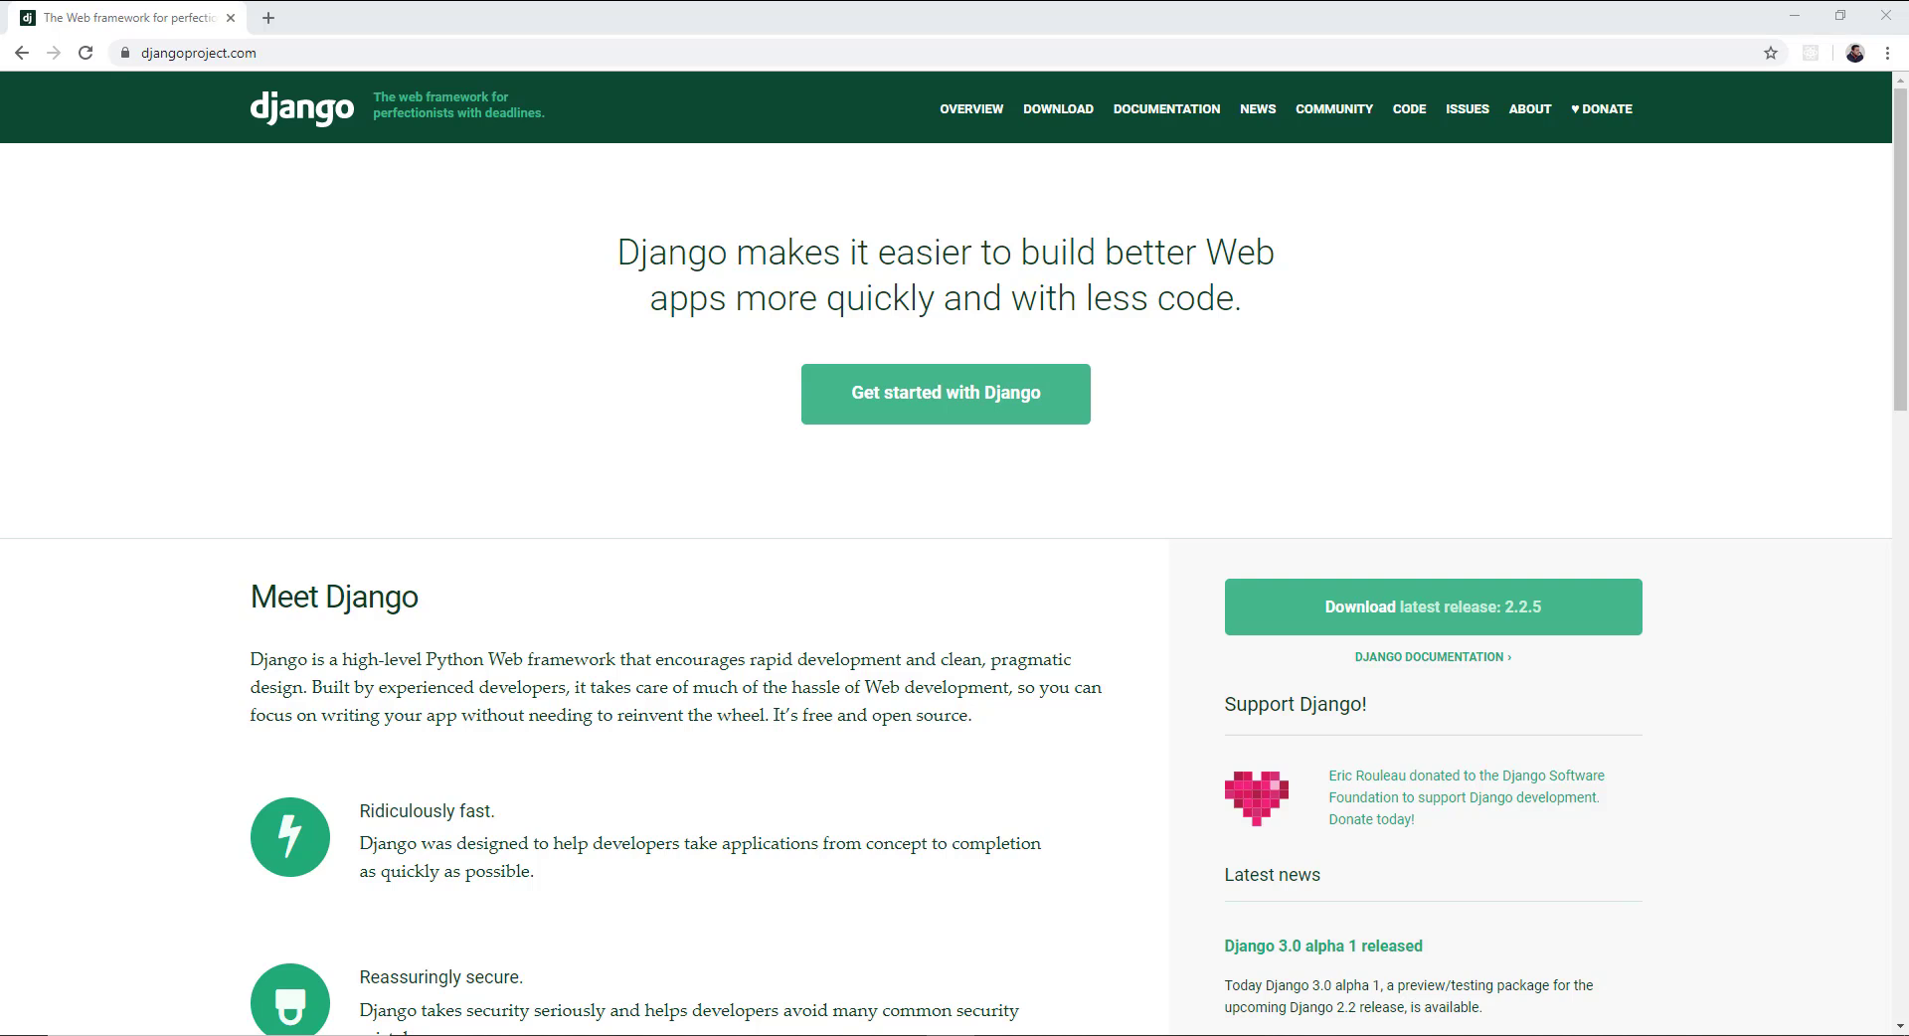
{"action": "mouse_move", "coordinate": [1547, 95]}
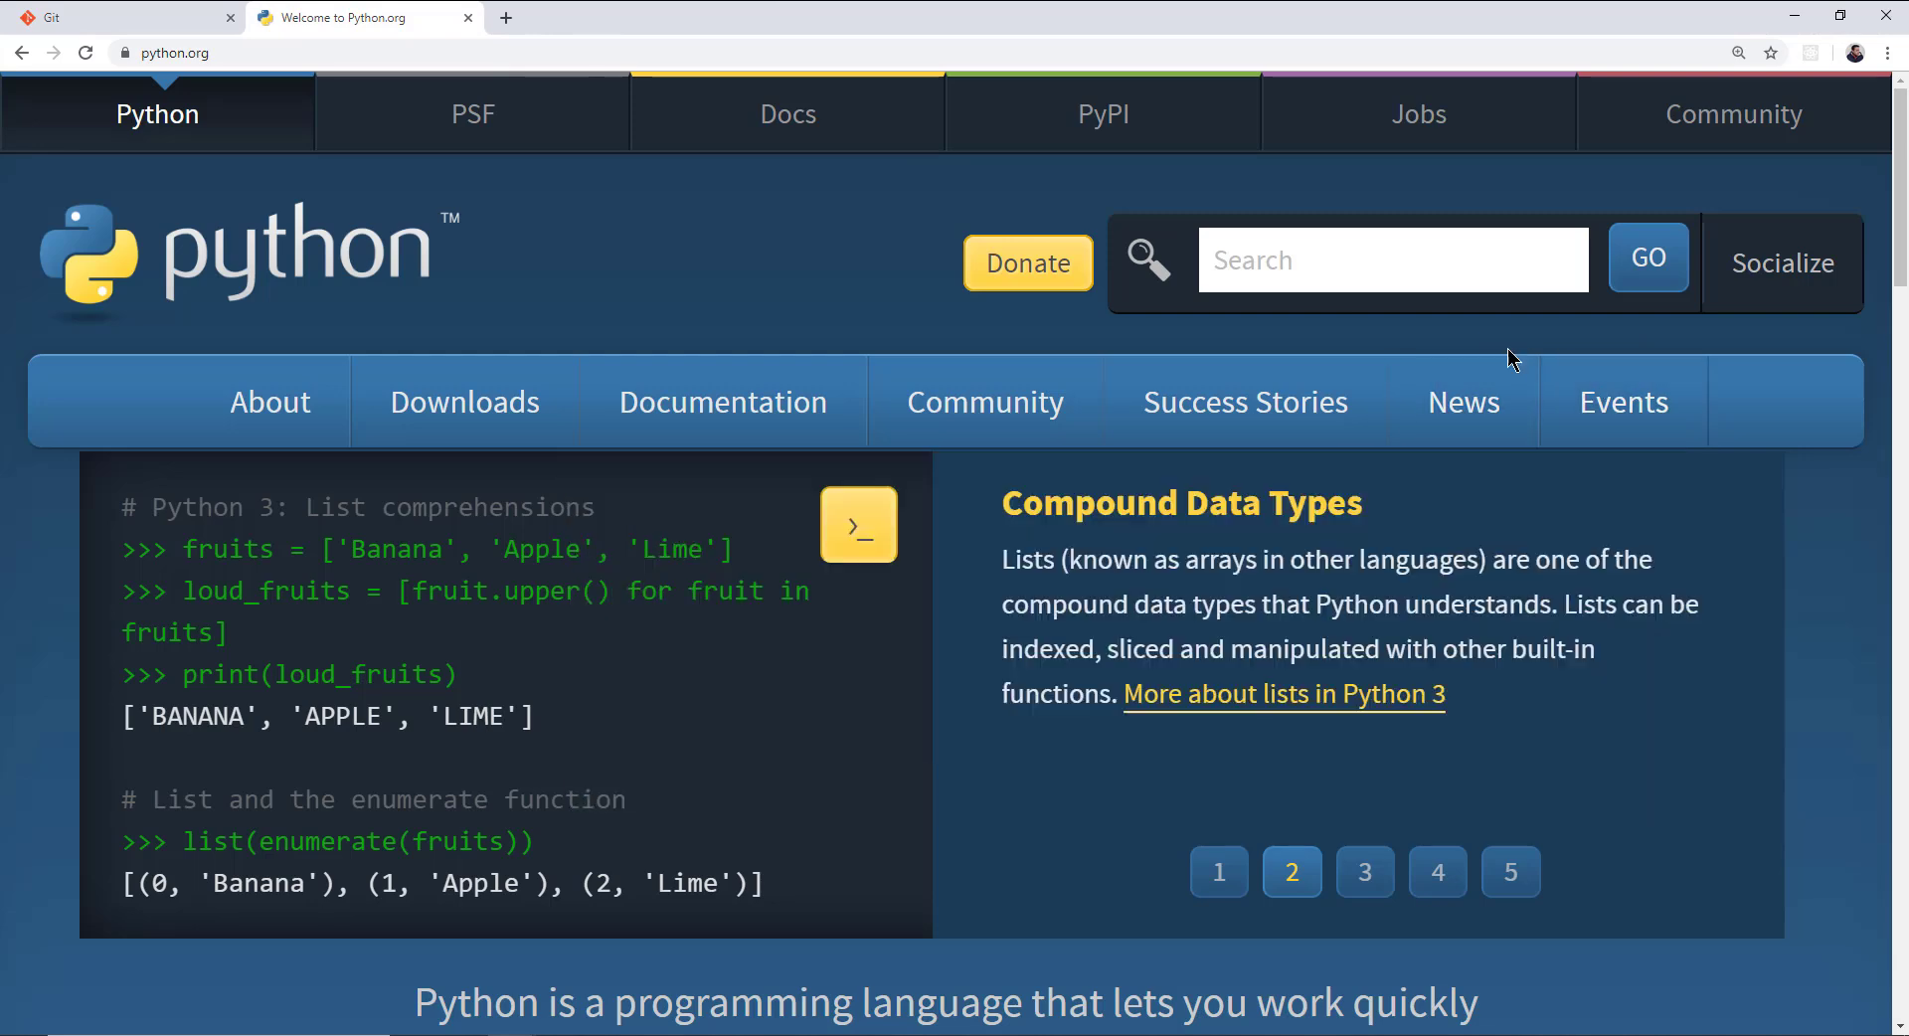
Follow the link to the Microsoft Visual Studio Downloads page.
{"action": "left_click", "coordinate": [1364, 871]}
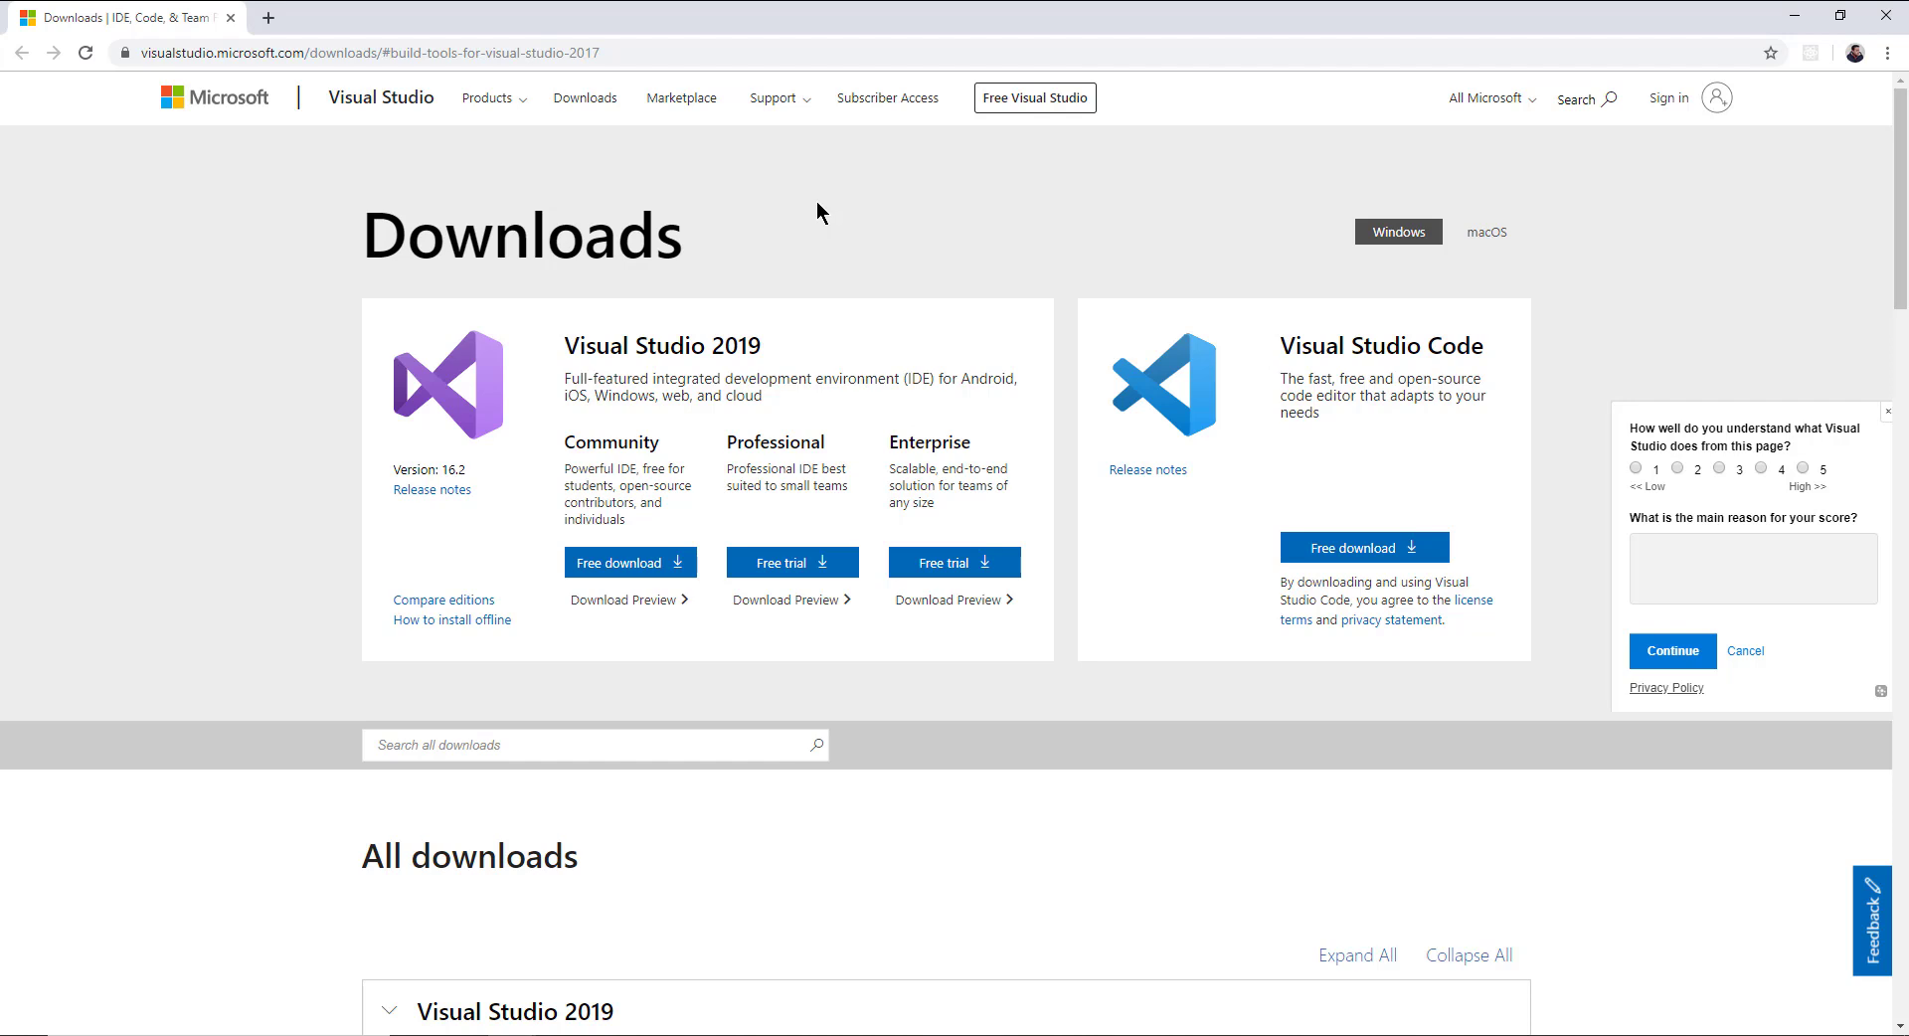
{"action": "mouse_move", "coordinate": [712, 272]}
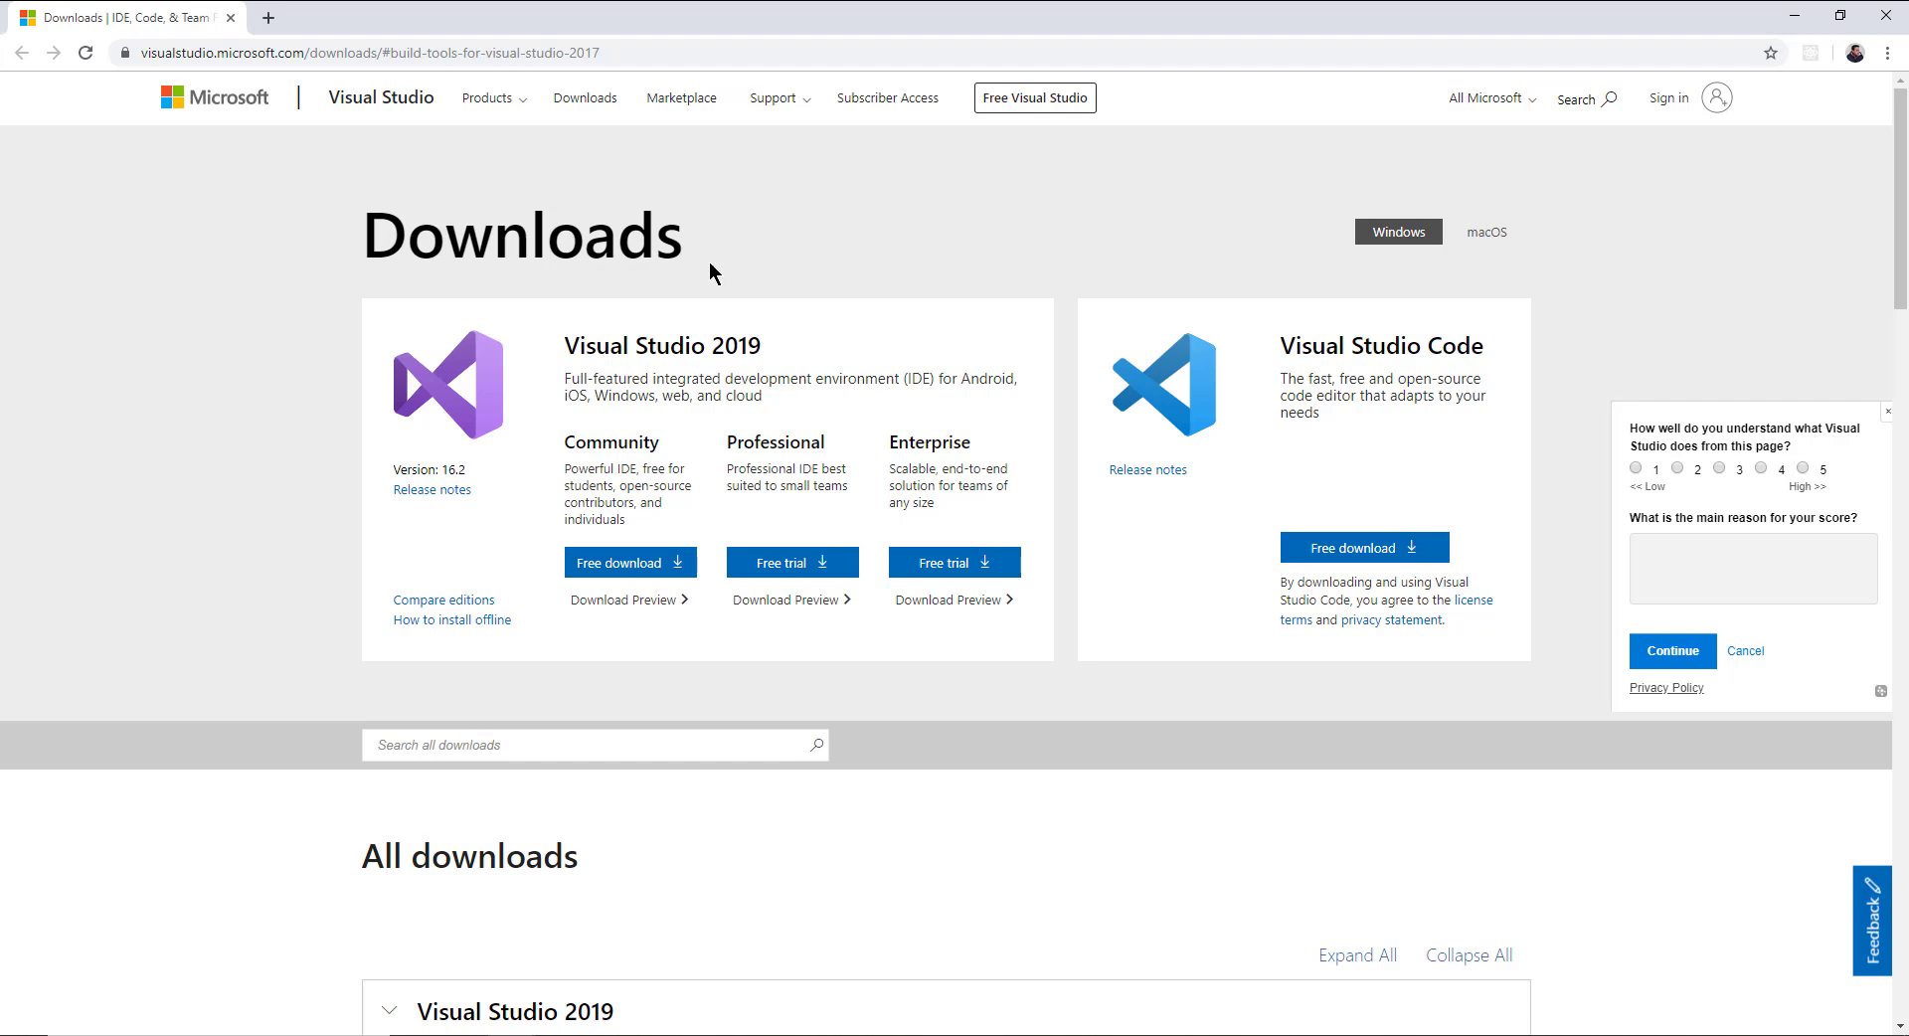
{"action": "mouse_move", "coordinate": [731, 271]}
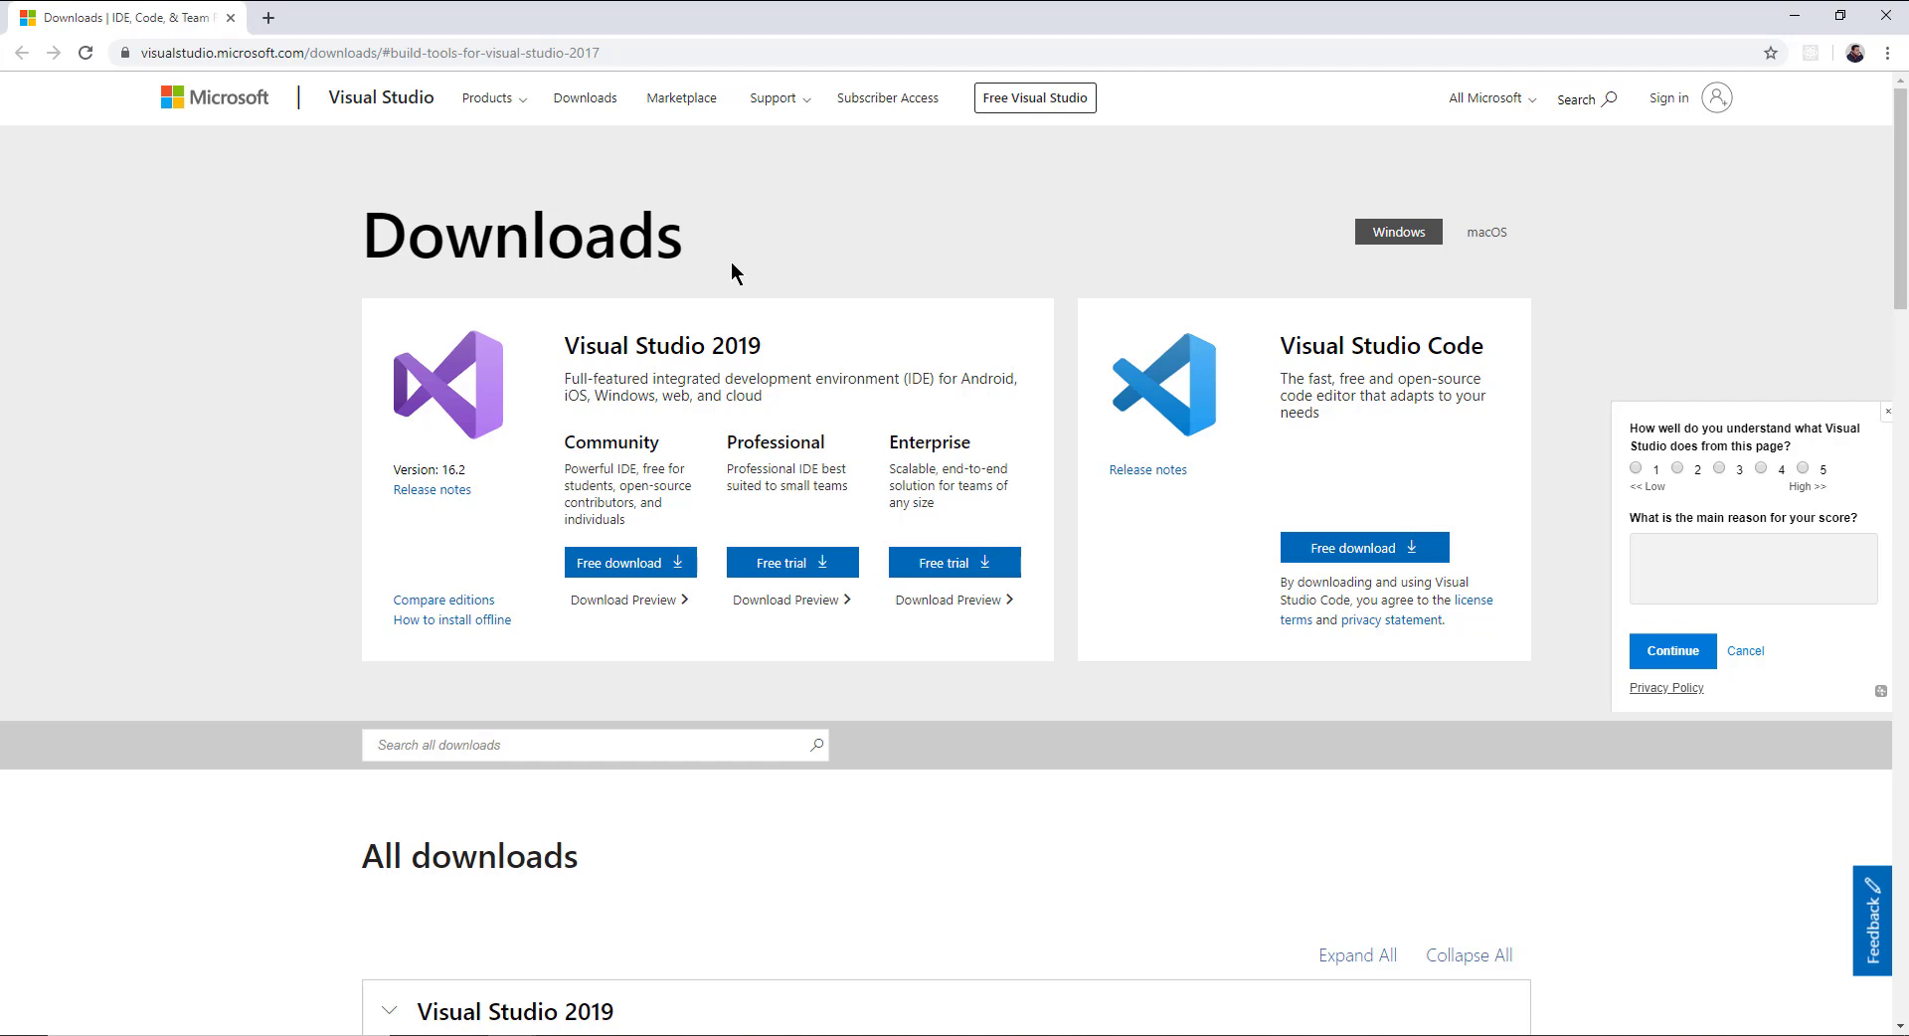
{"action": "mouse_move", "coordinate": [613, 442]}
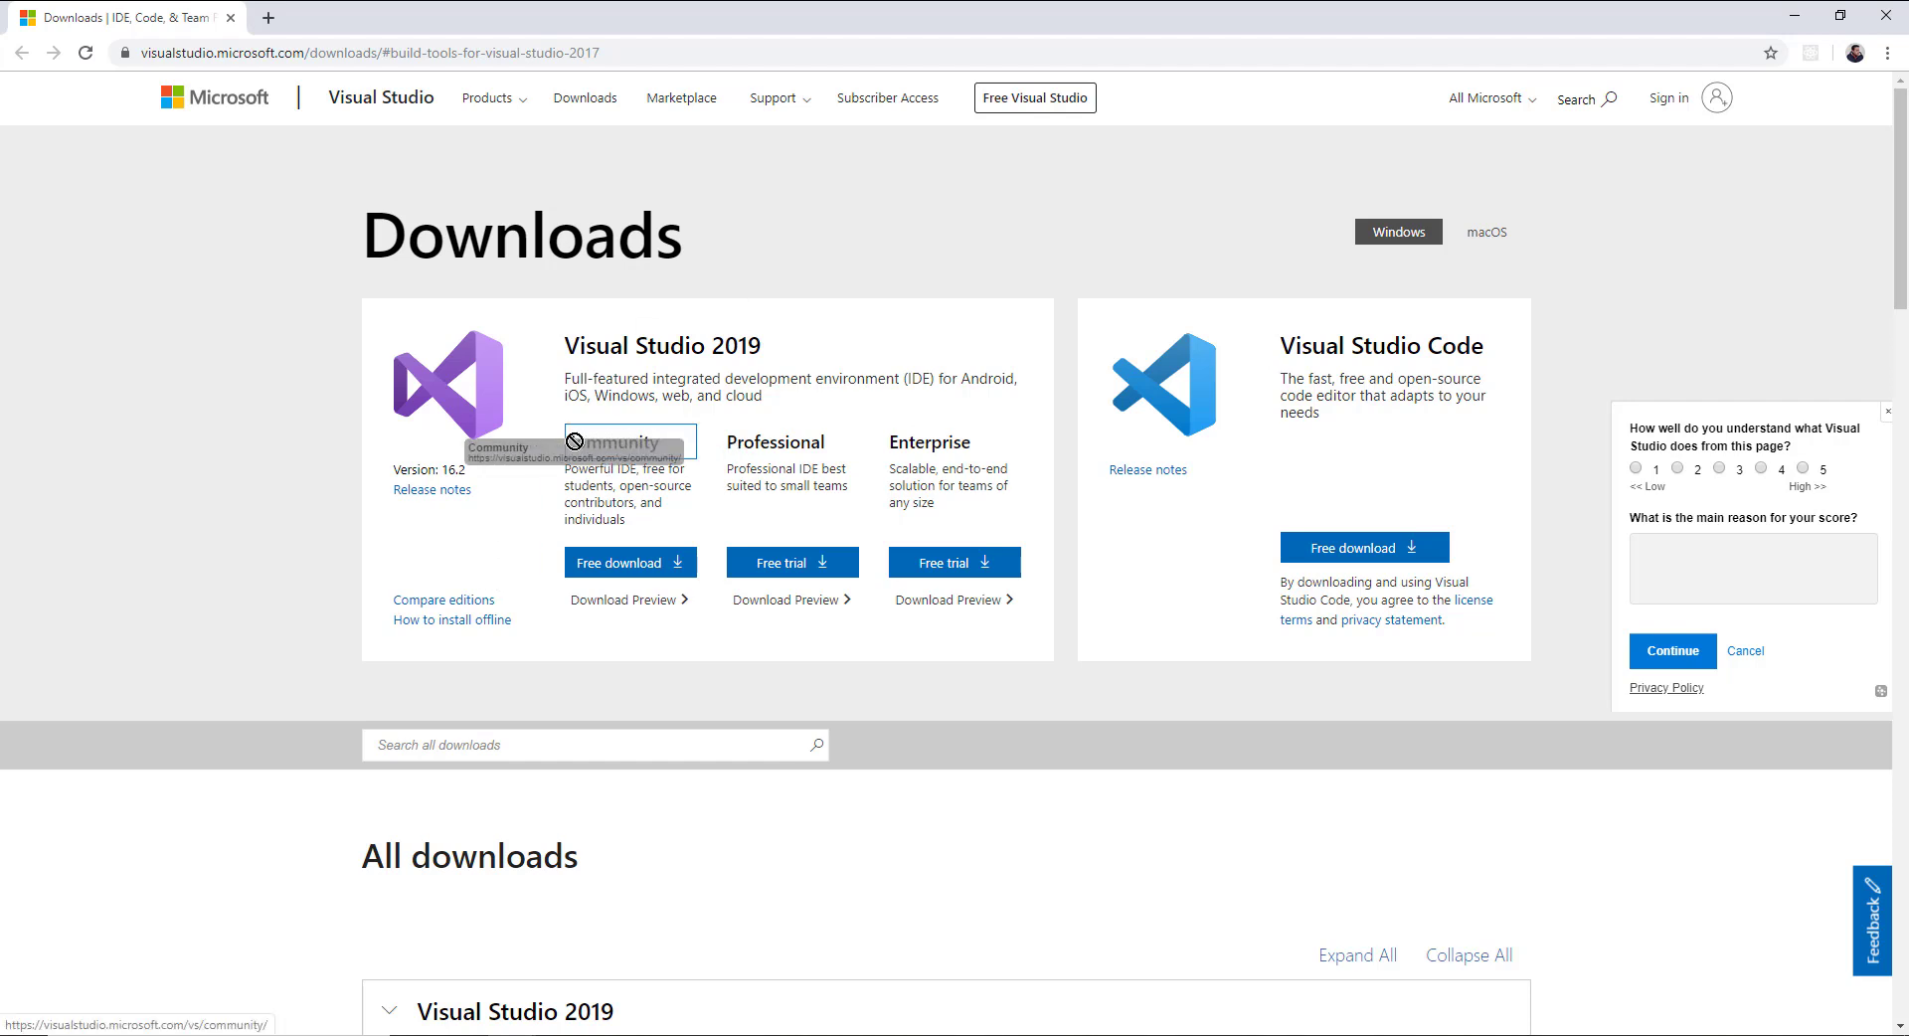
{"action": "mouse_move", "coordinate": [881, 256]}
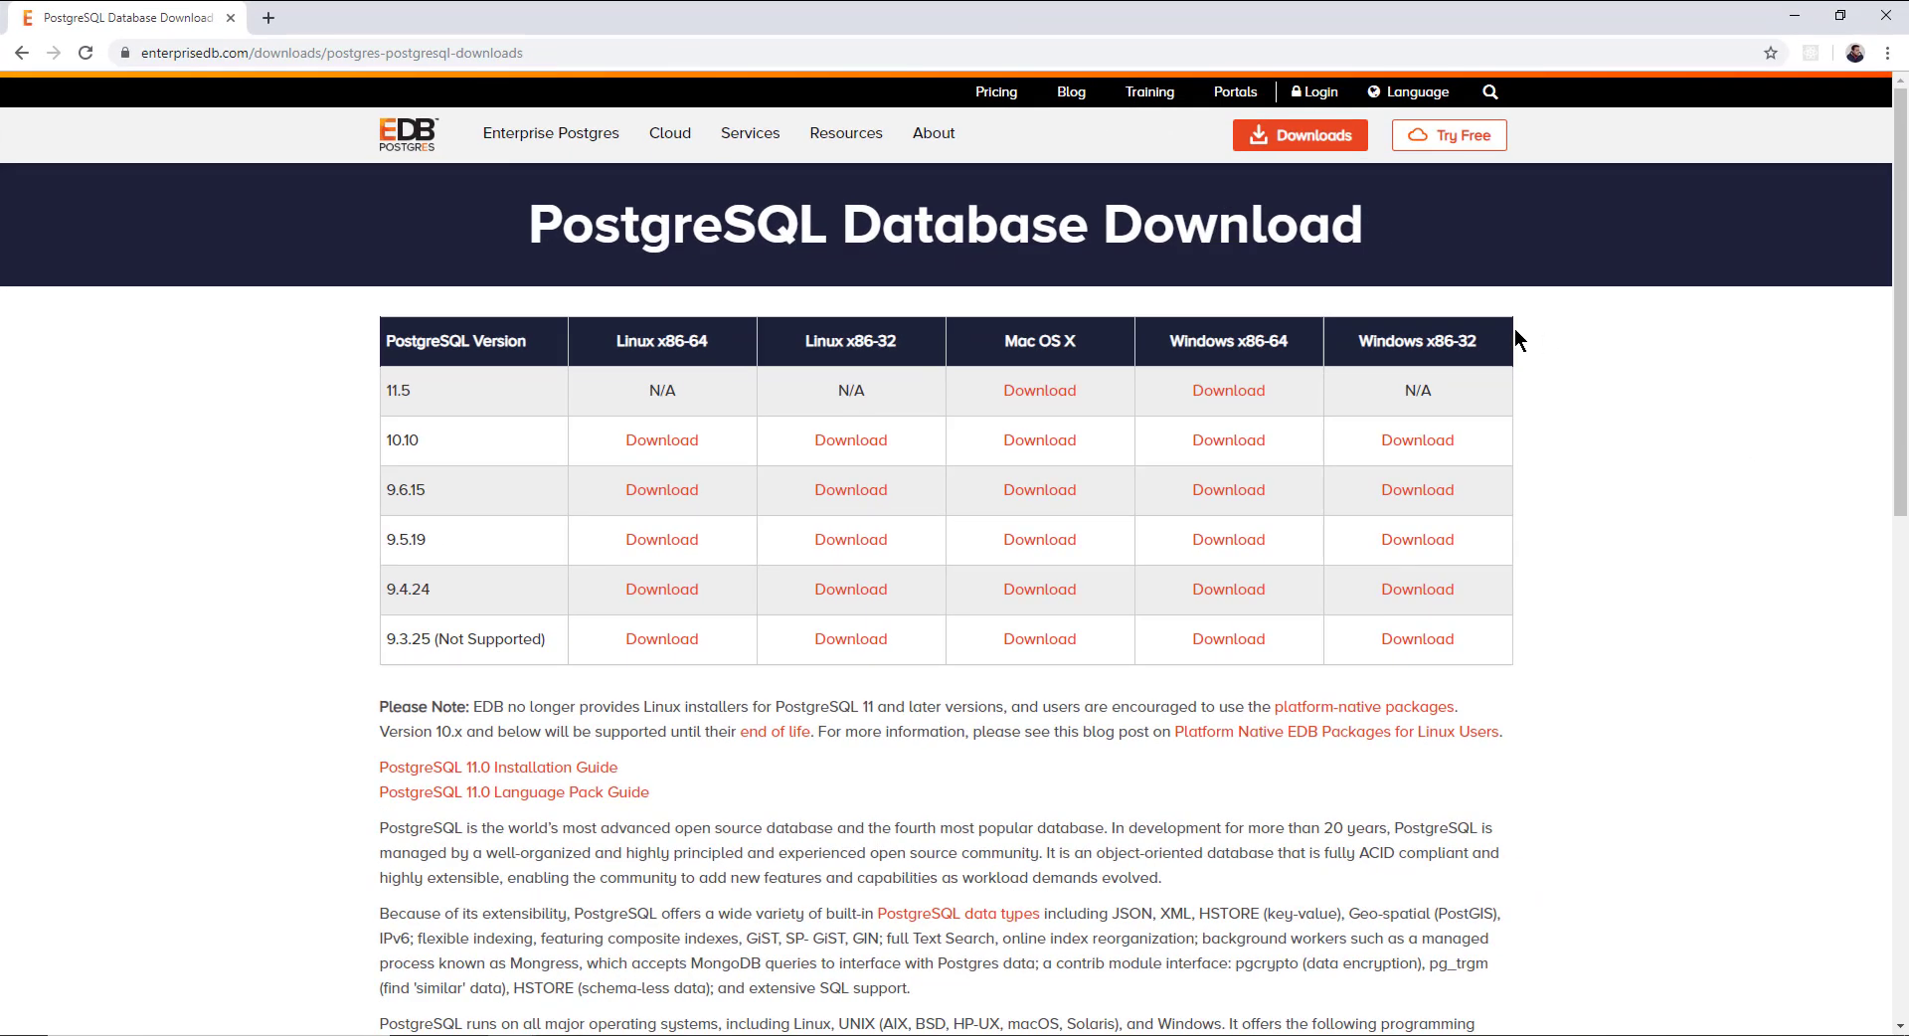
{"action": "mouse_move", "coordinate": [1652, 446]}
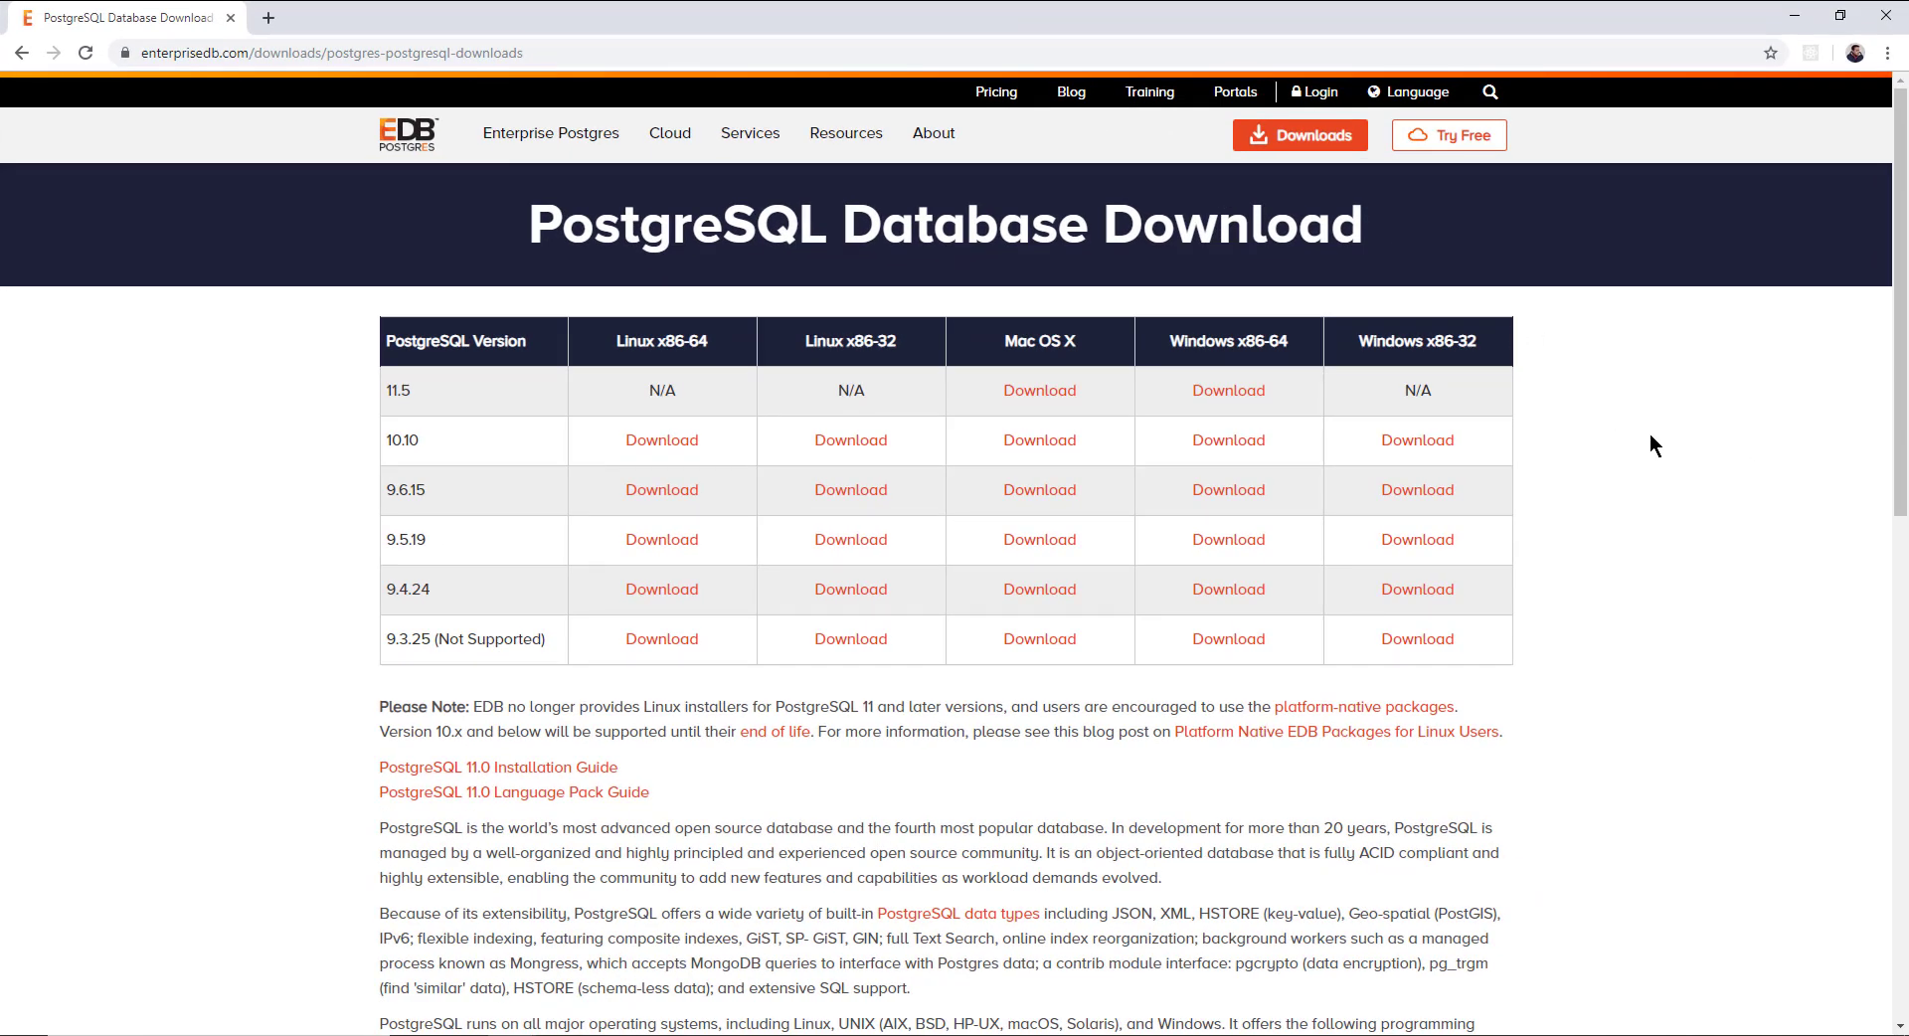
{"action": "mouse_move", "coordinate": [1040, 391]}
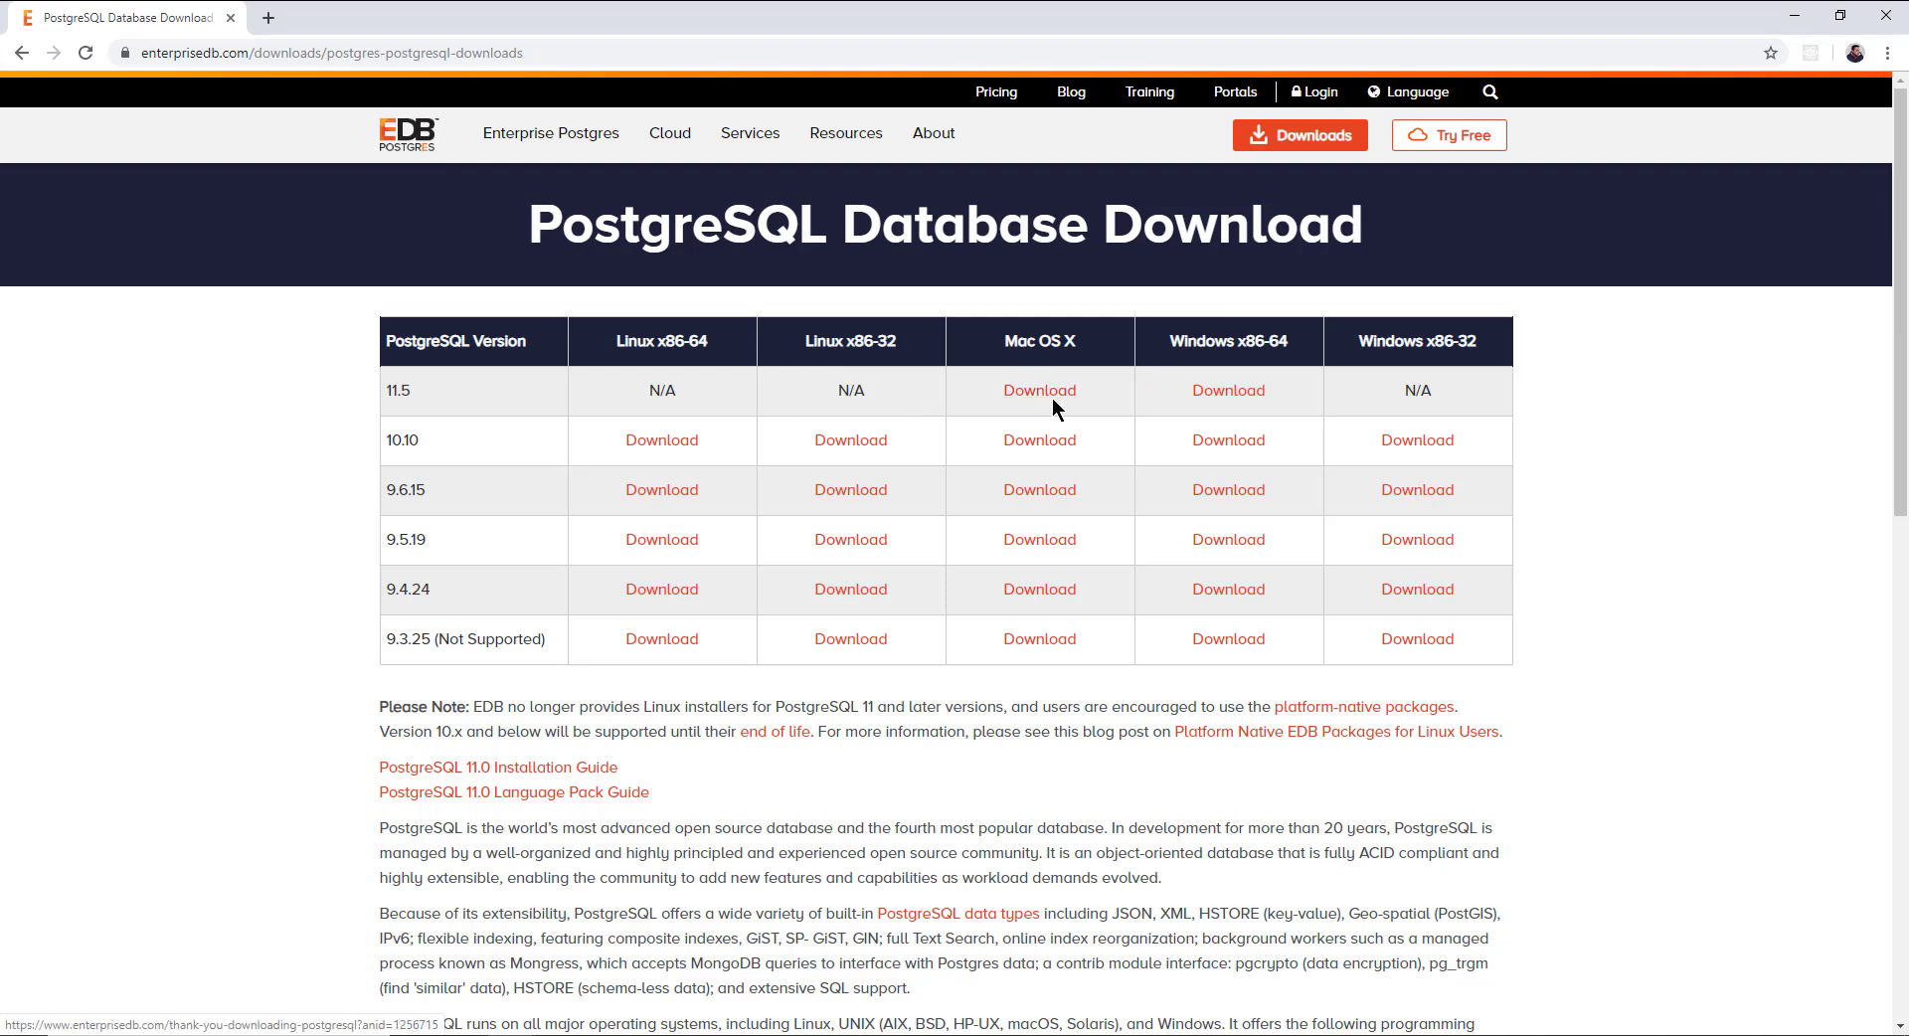
{"action": "mouse_move", "coordinate": [1239, 426]}
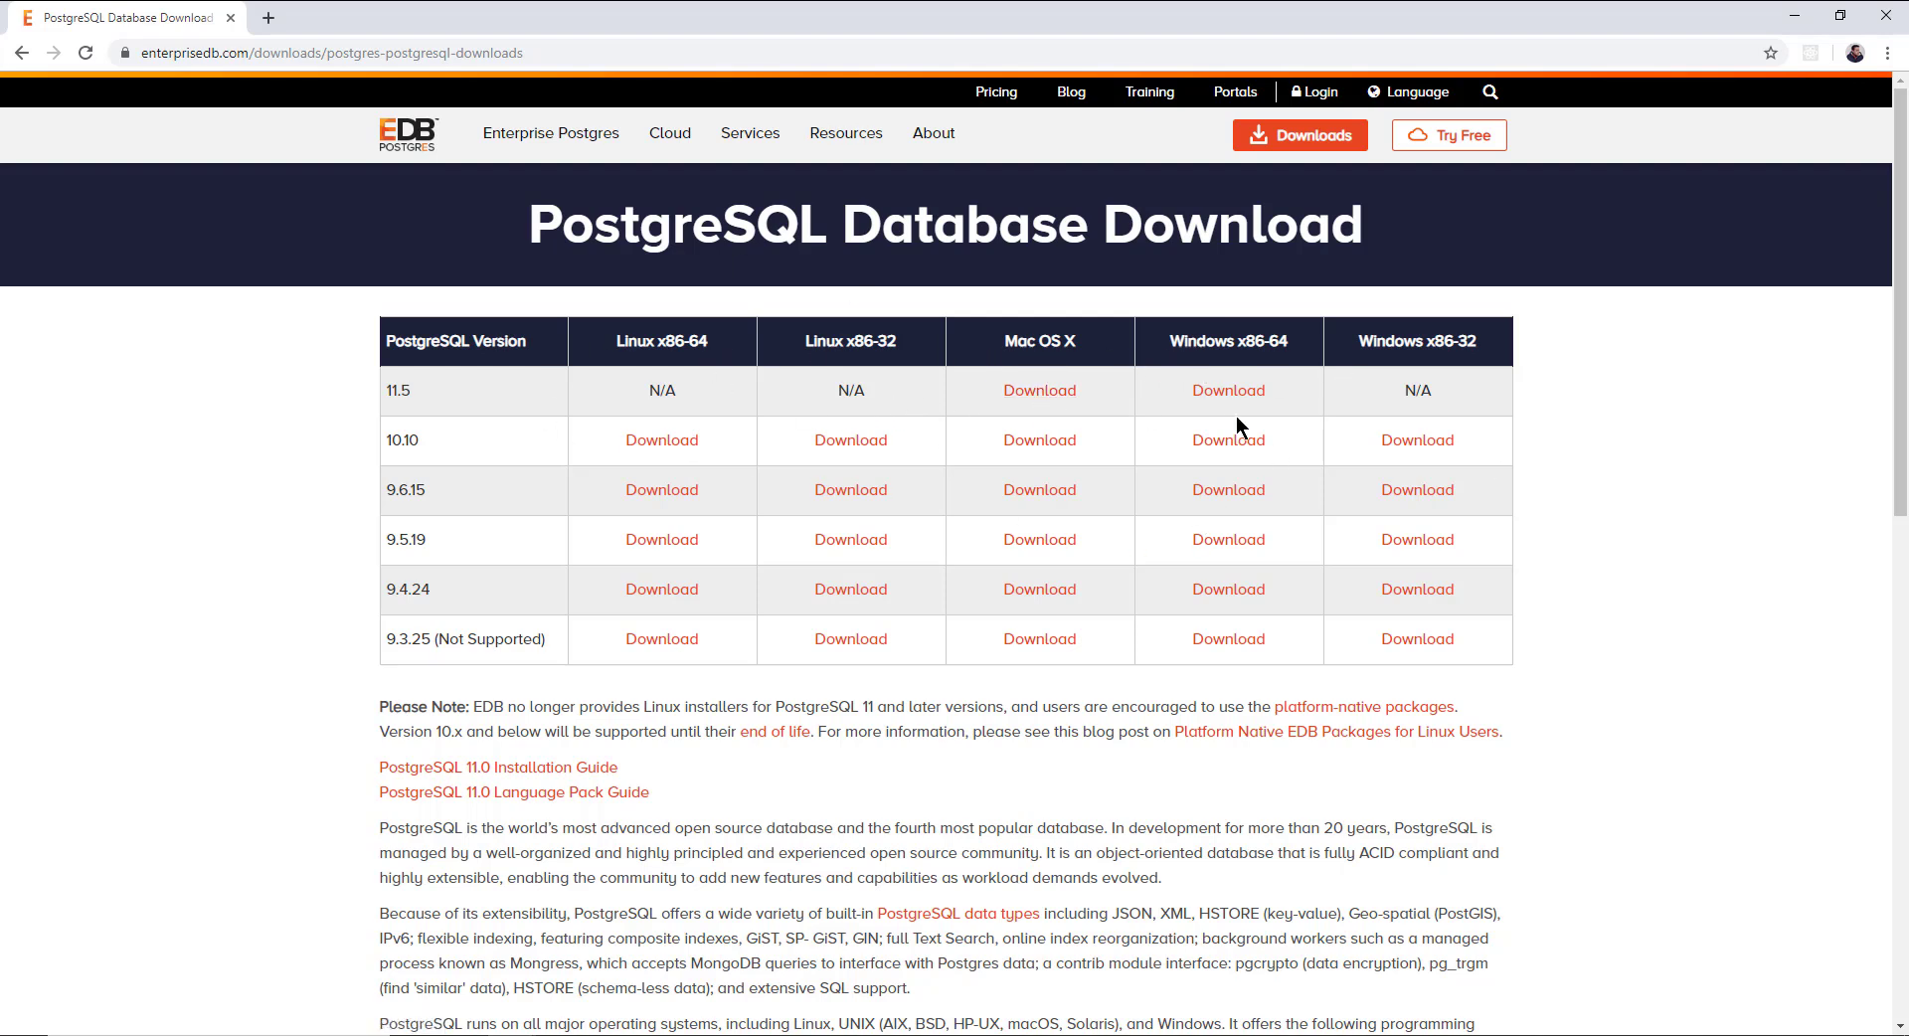
{"action": "mouse_move", "coordinate": [1338, 443]}
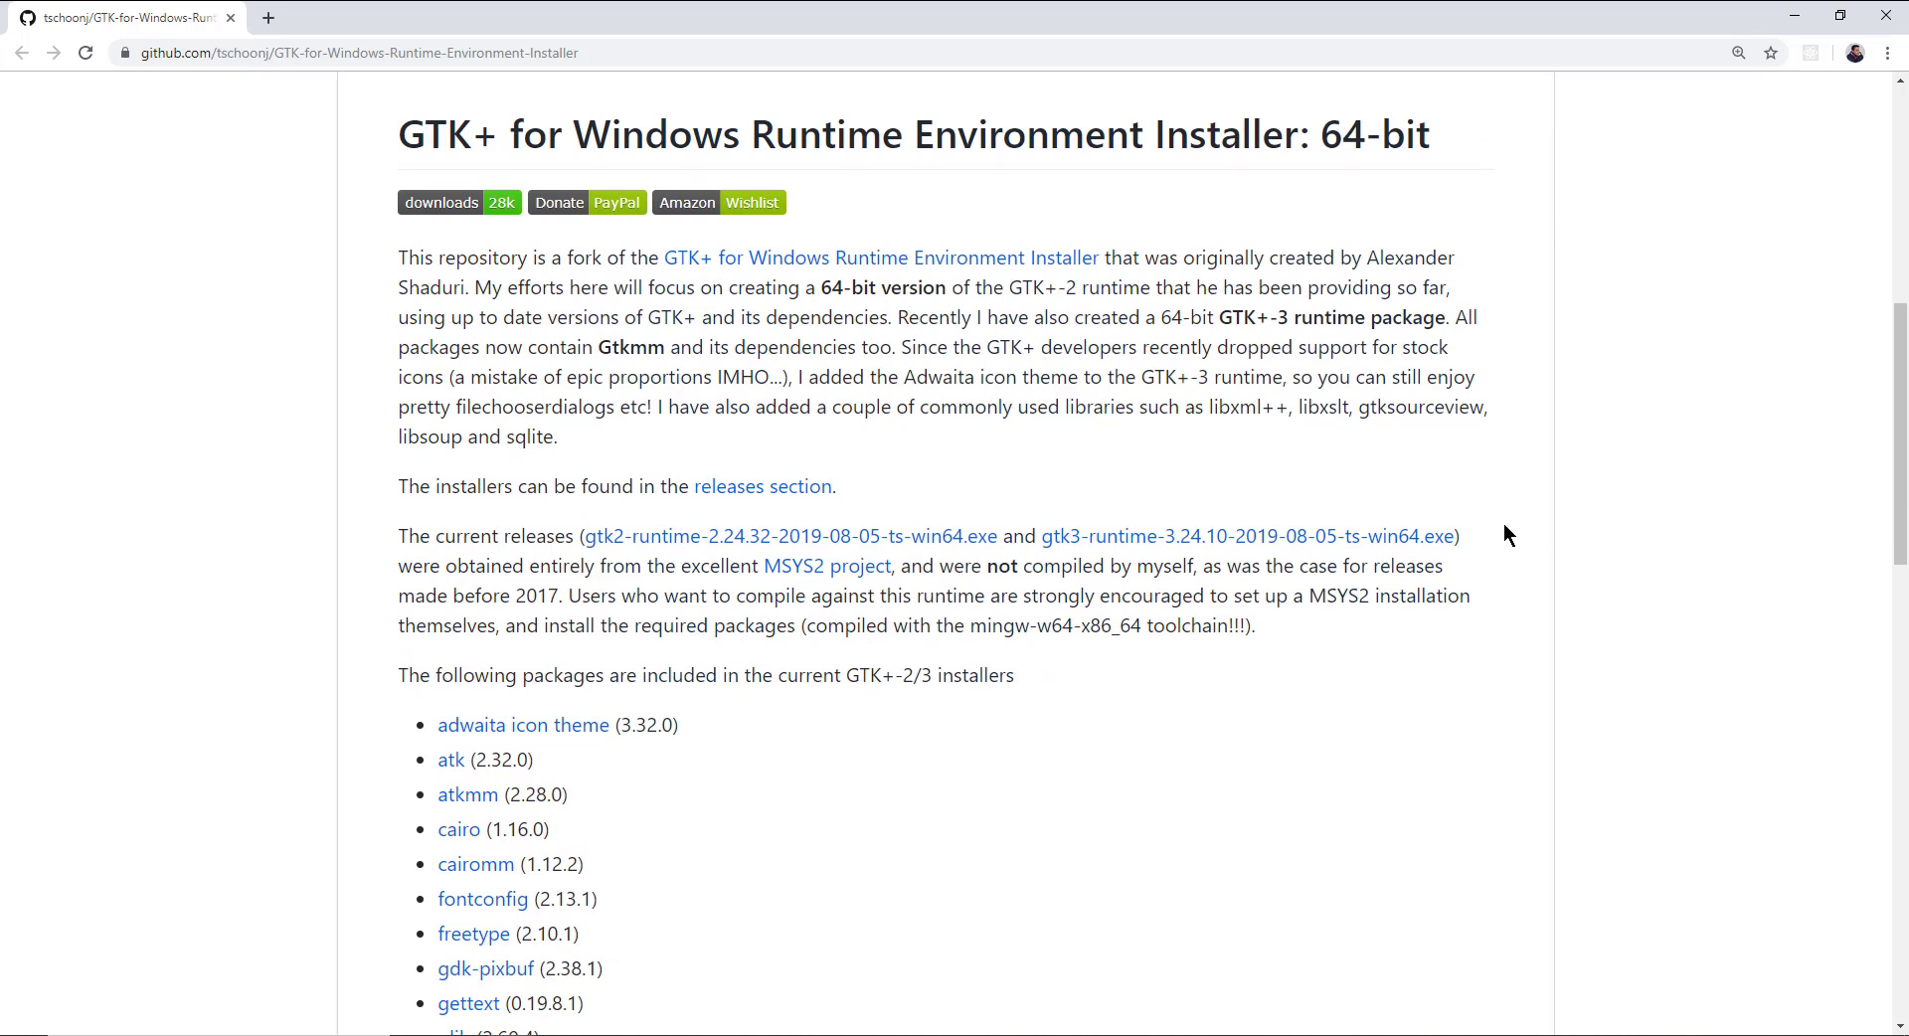
{"action": "mouse_move", "coordinate": [790, 535]}
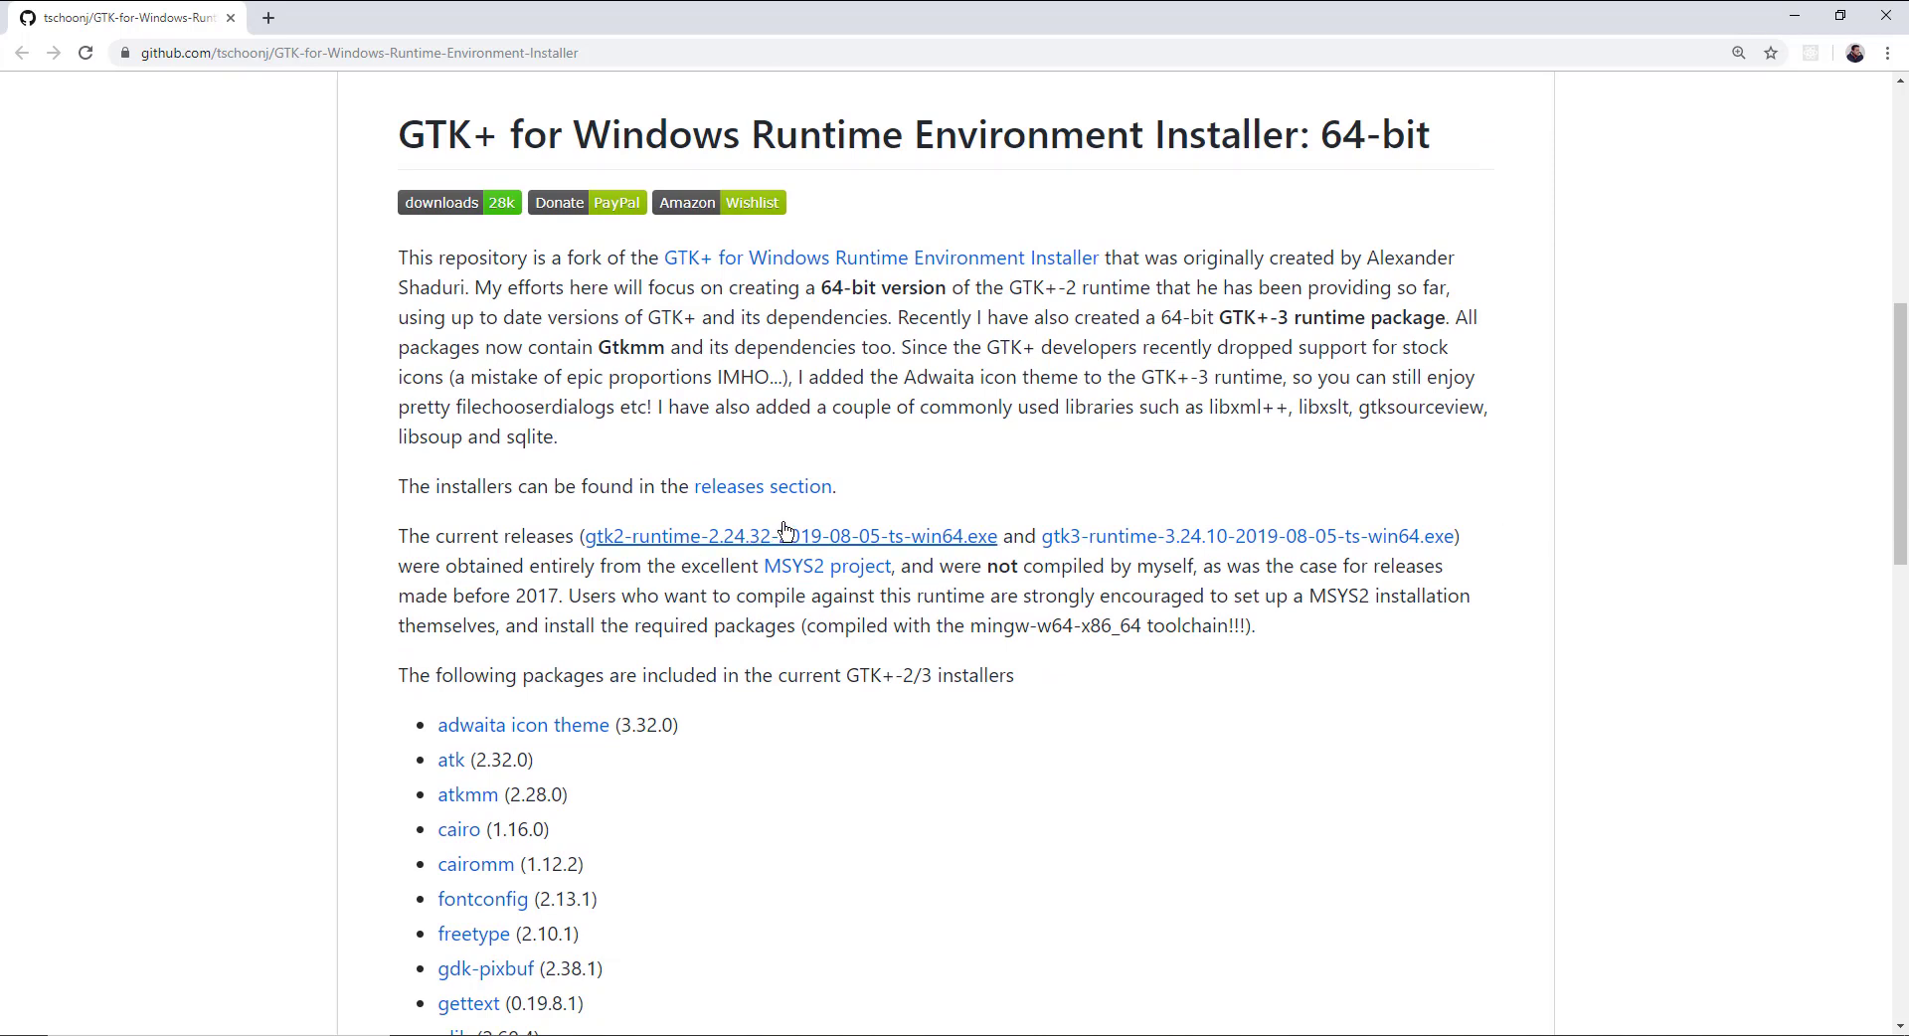
{"action": "mouse_move", "coordinate": [652, 545]}
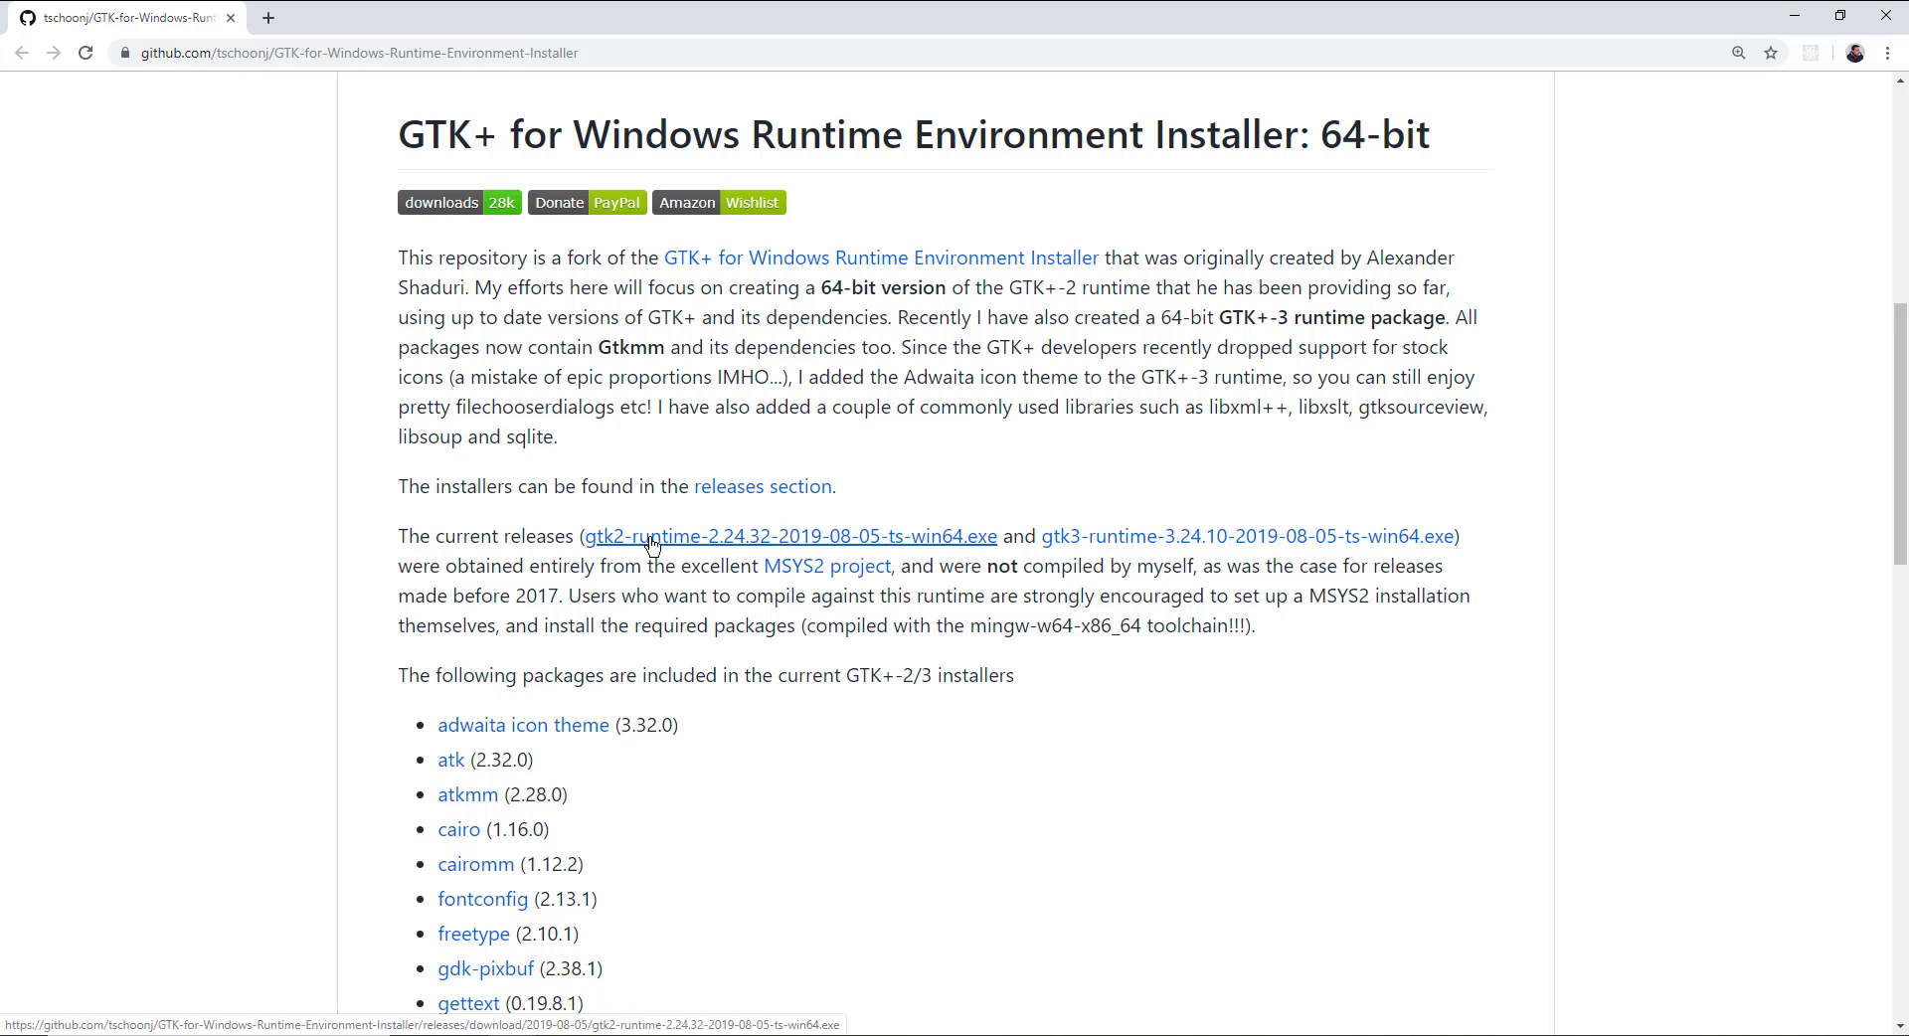
{"action": "mouse_move", "coordinate": [1087, 491]}
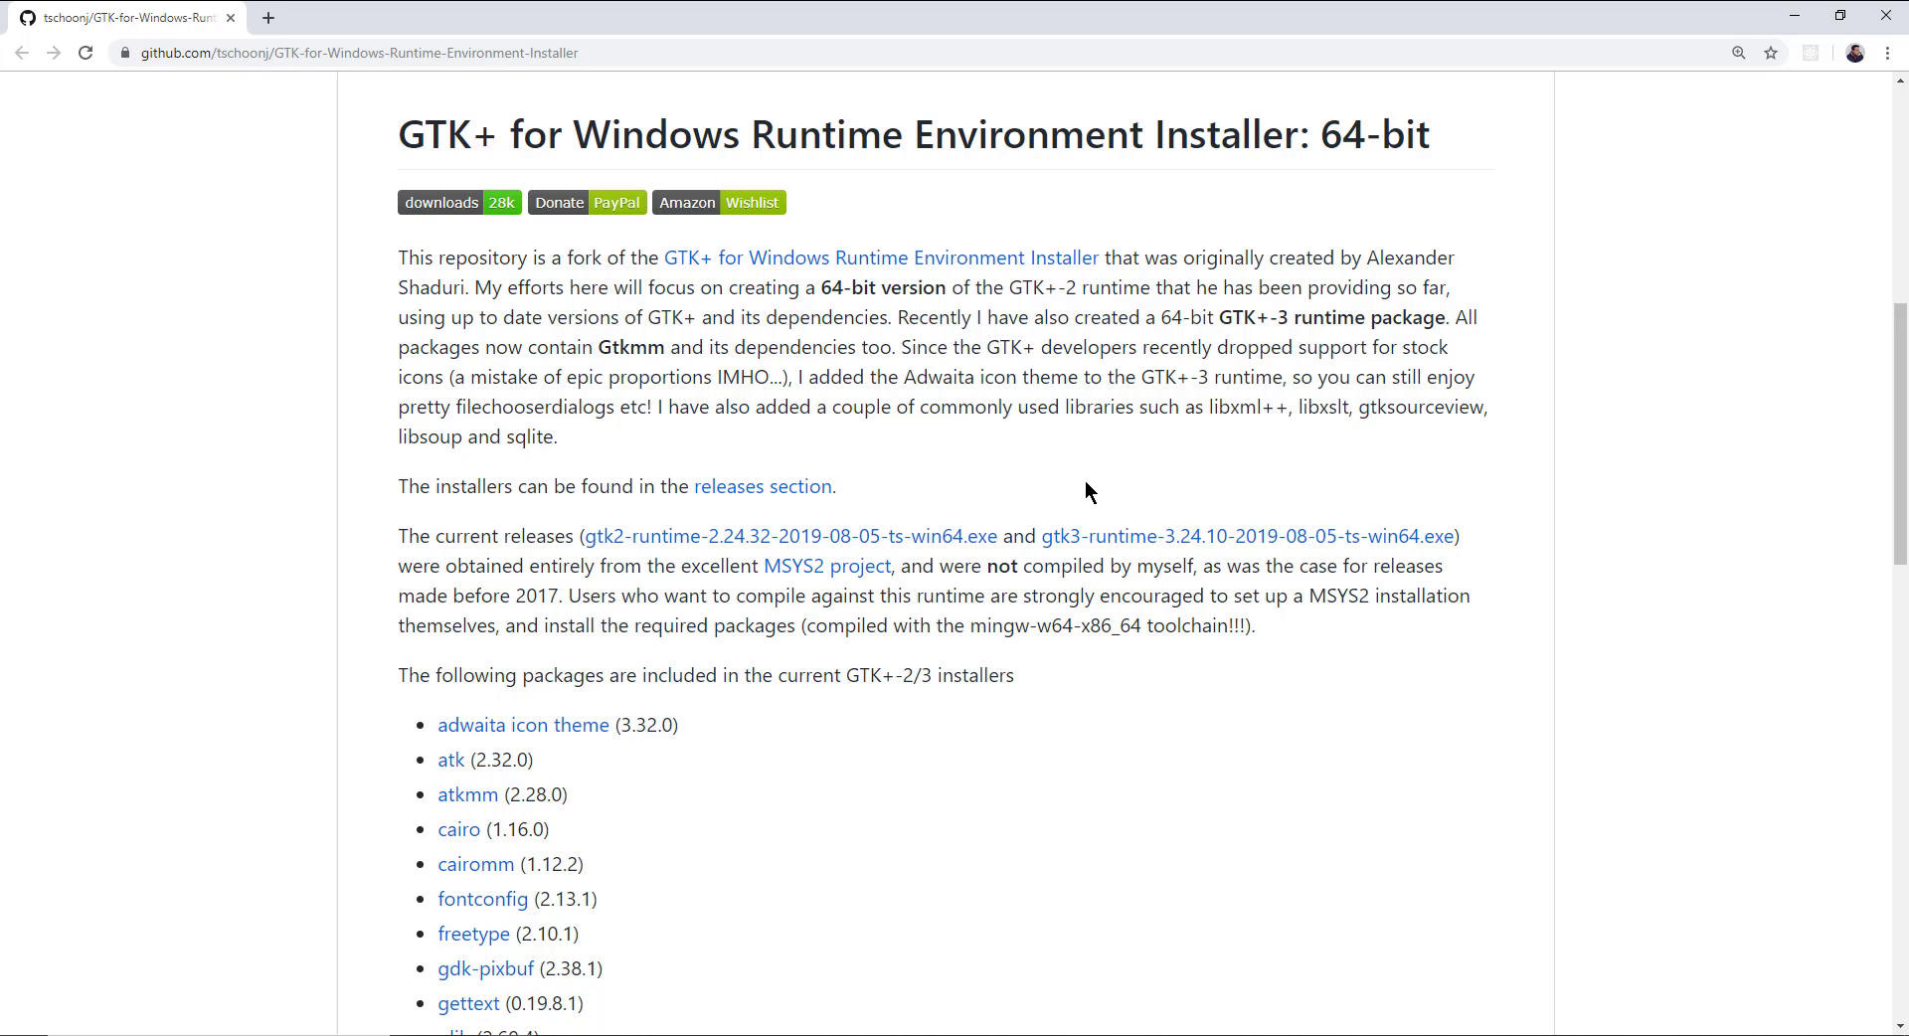
{"action": "mouse_move", "coordinate": [946, 499]}
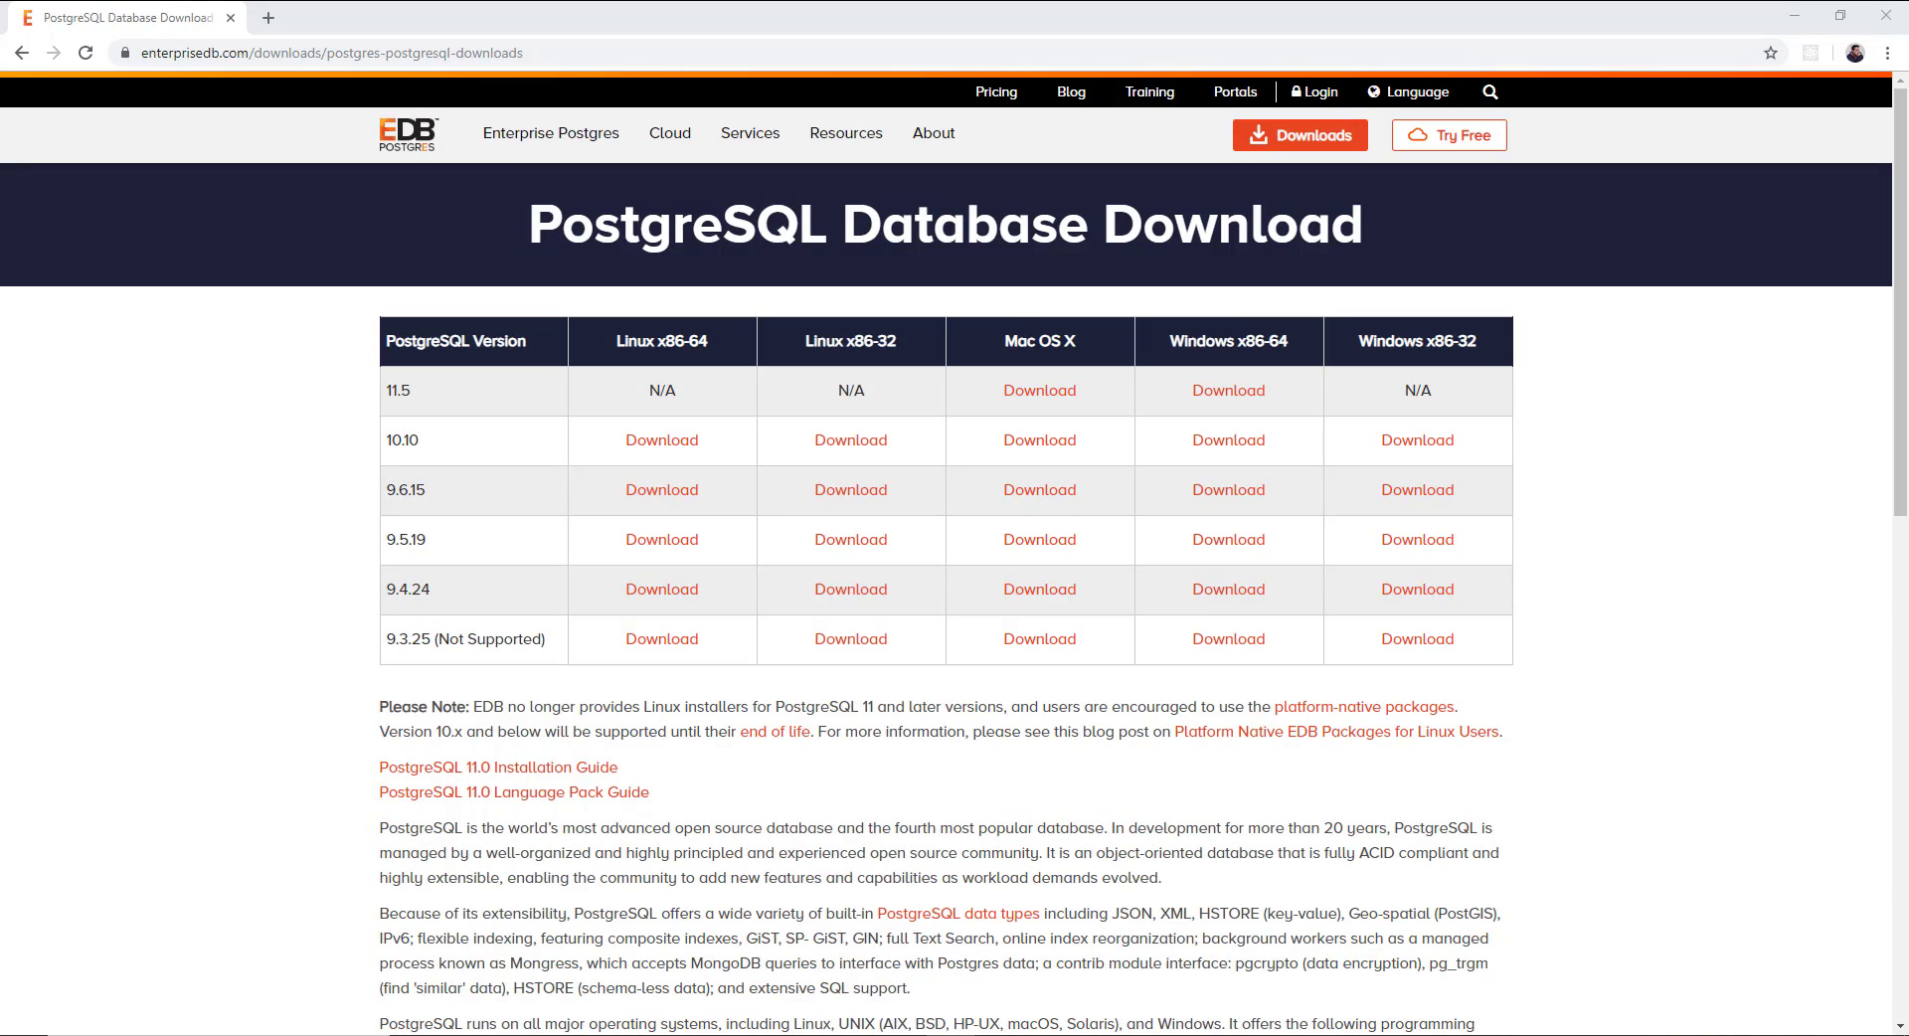
{"action": "mouse_move", "coordinate": [236, 551]}
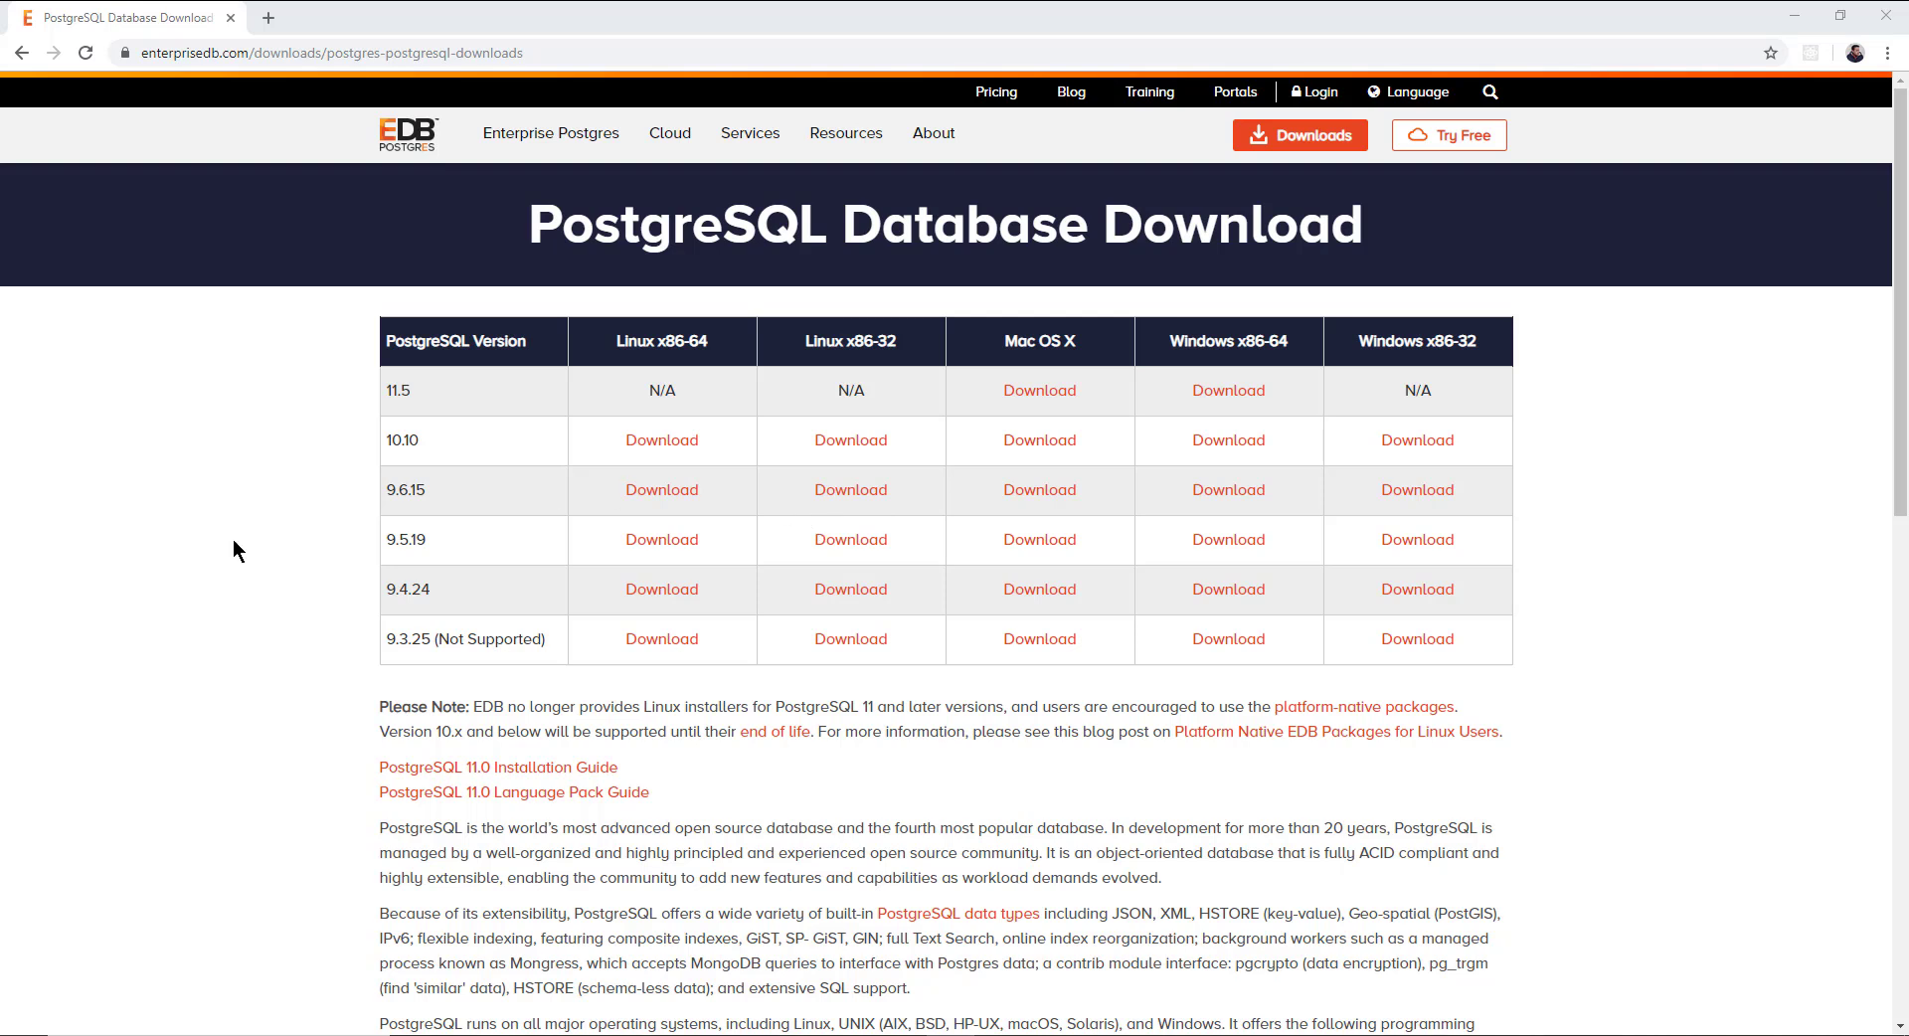
{"action": "mouse_move", "coordinate": [256, 557]}
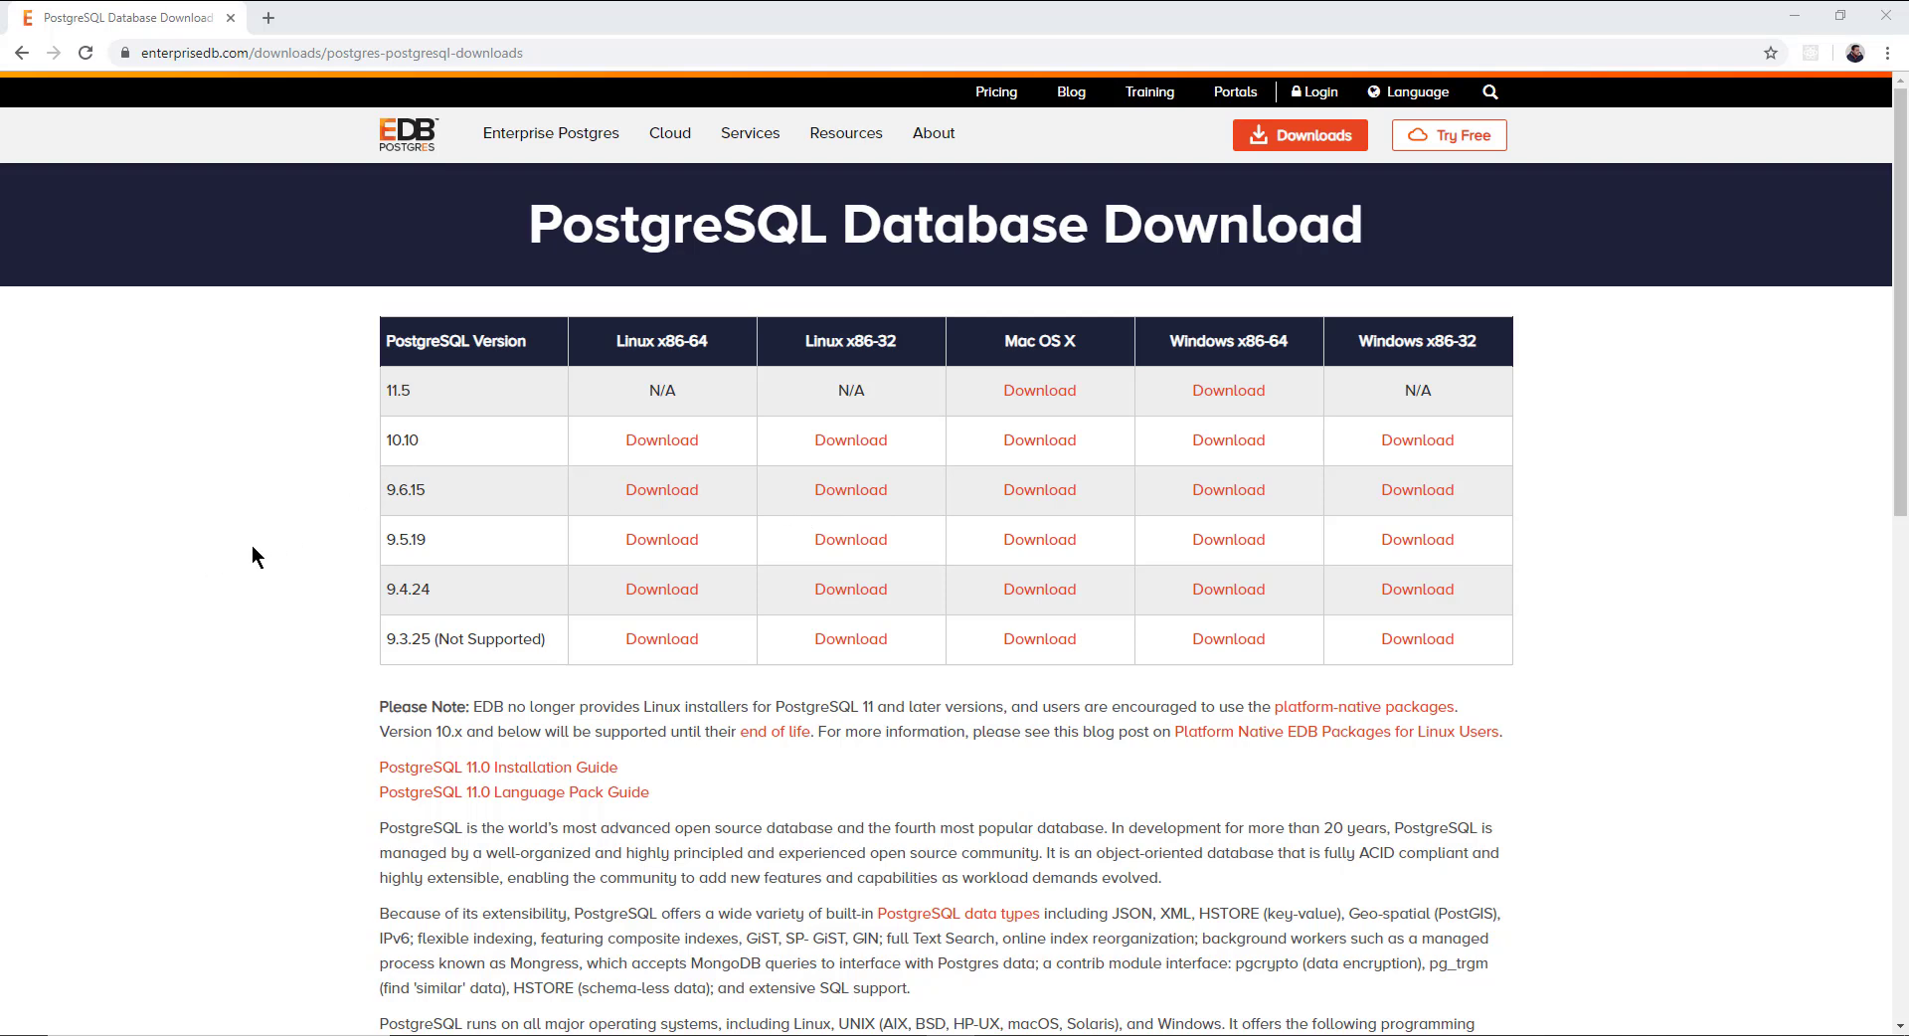
{"action": "mouse_move", "coordinate": [191, 927]}
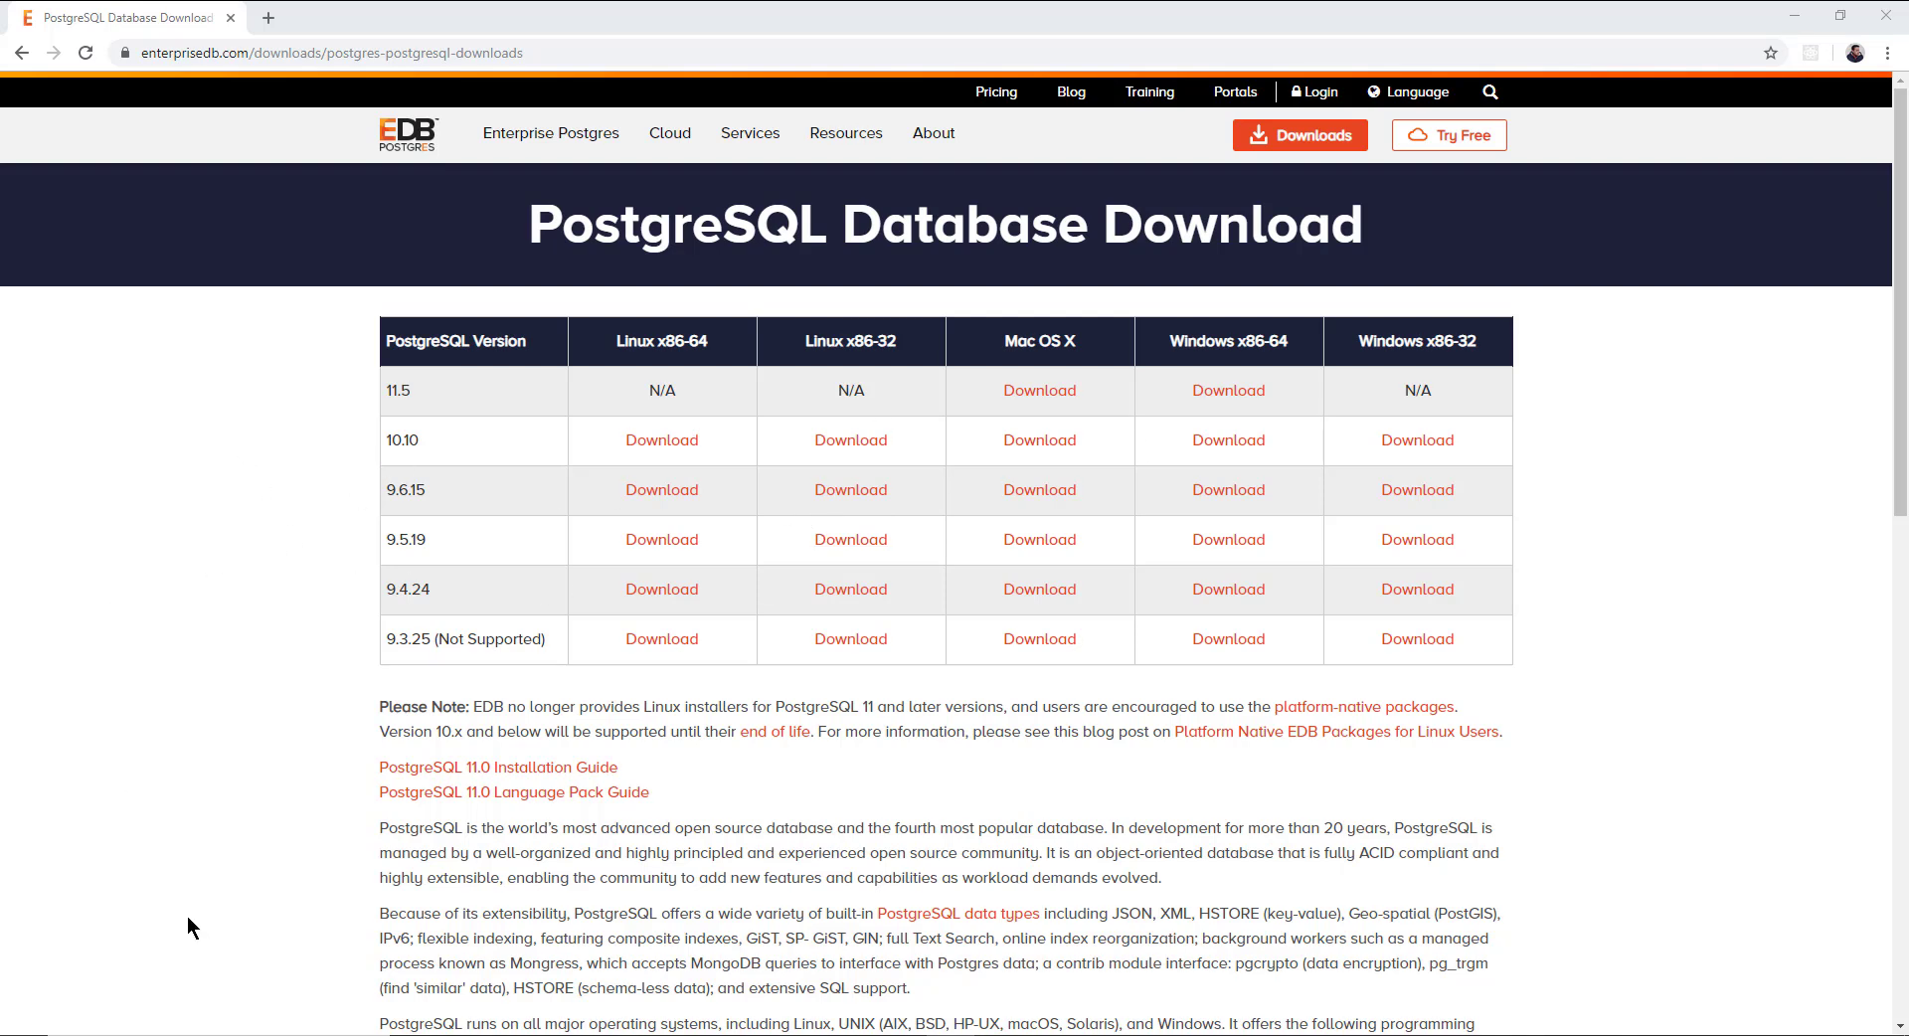
{"action": "mouse_move", "coordinate": [1270, 525]}
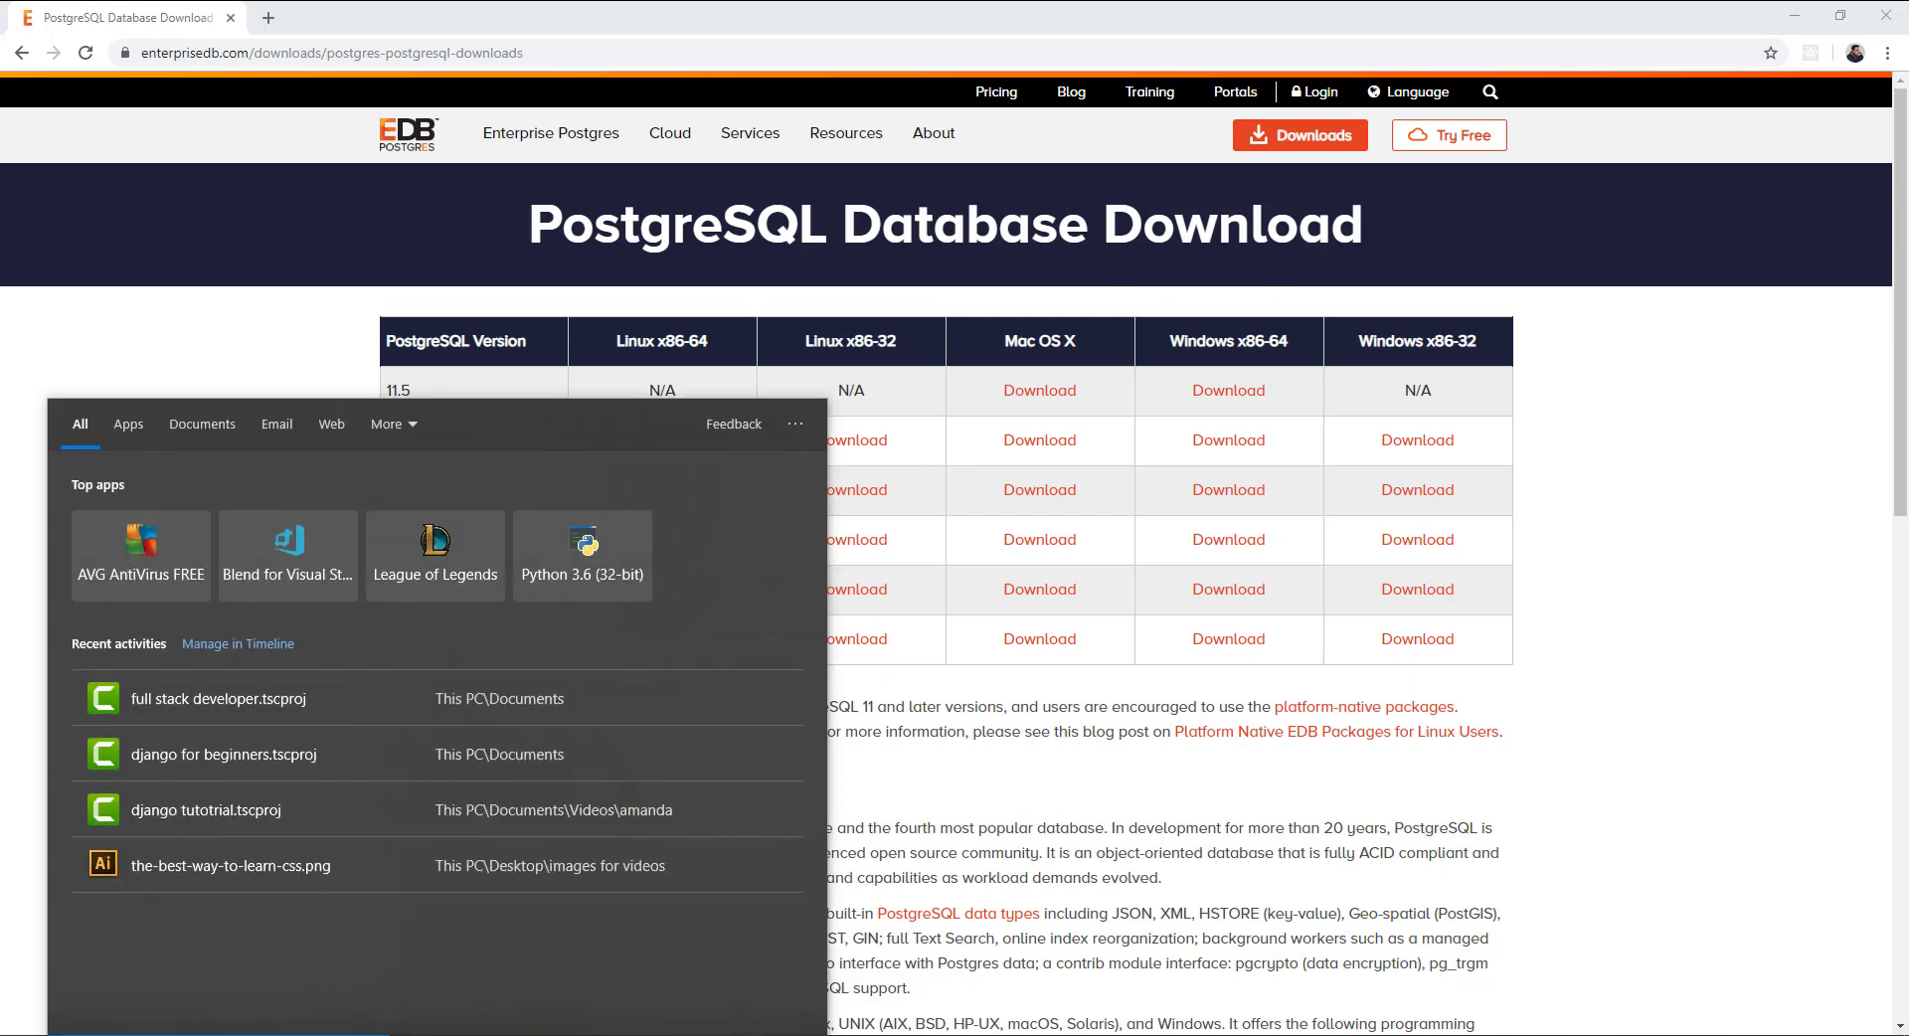
Launch pgAdmin from Start and expand Servers to the PostgreSQL 11 server.
{"action": "type", "text": "pgadmin"}
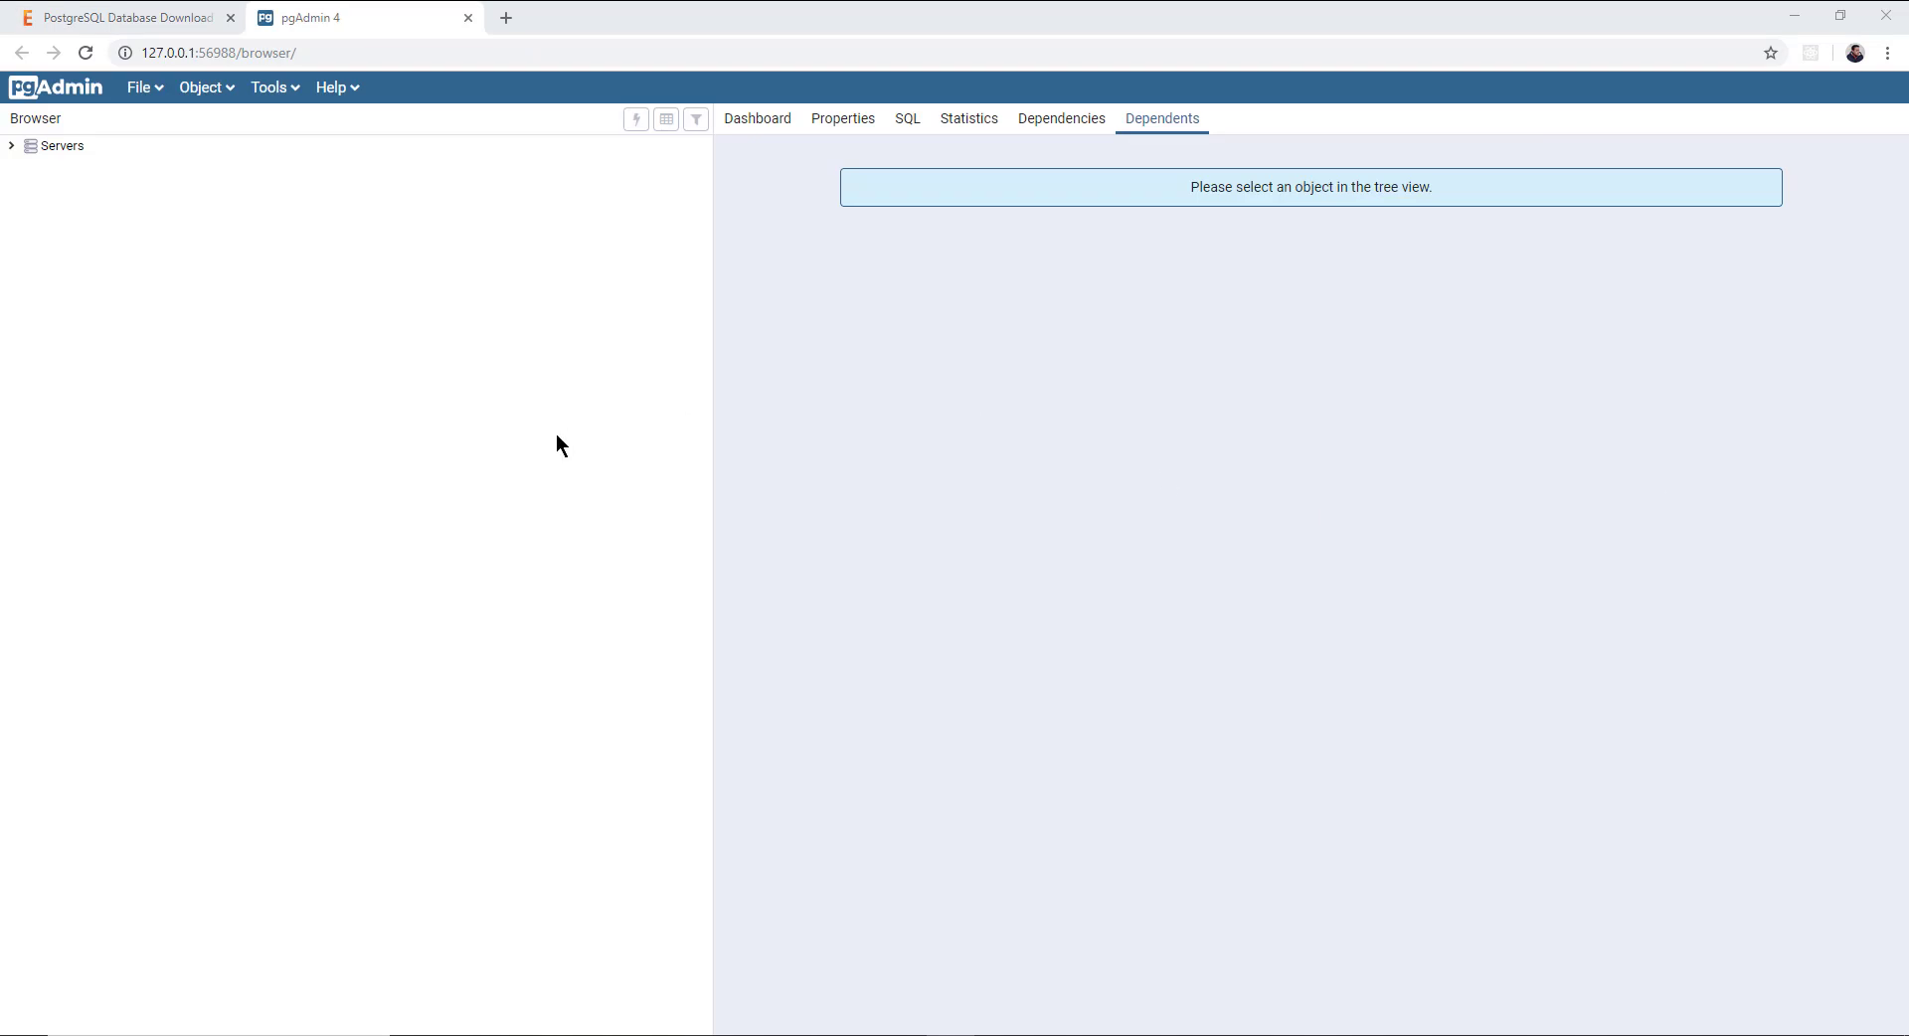
{"action": "mouse_move", "coordinate": [185, 312]}
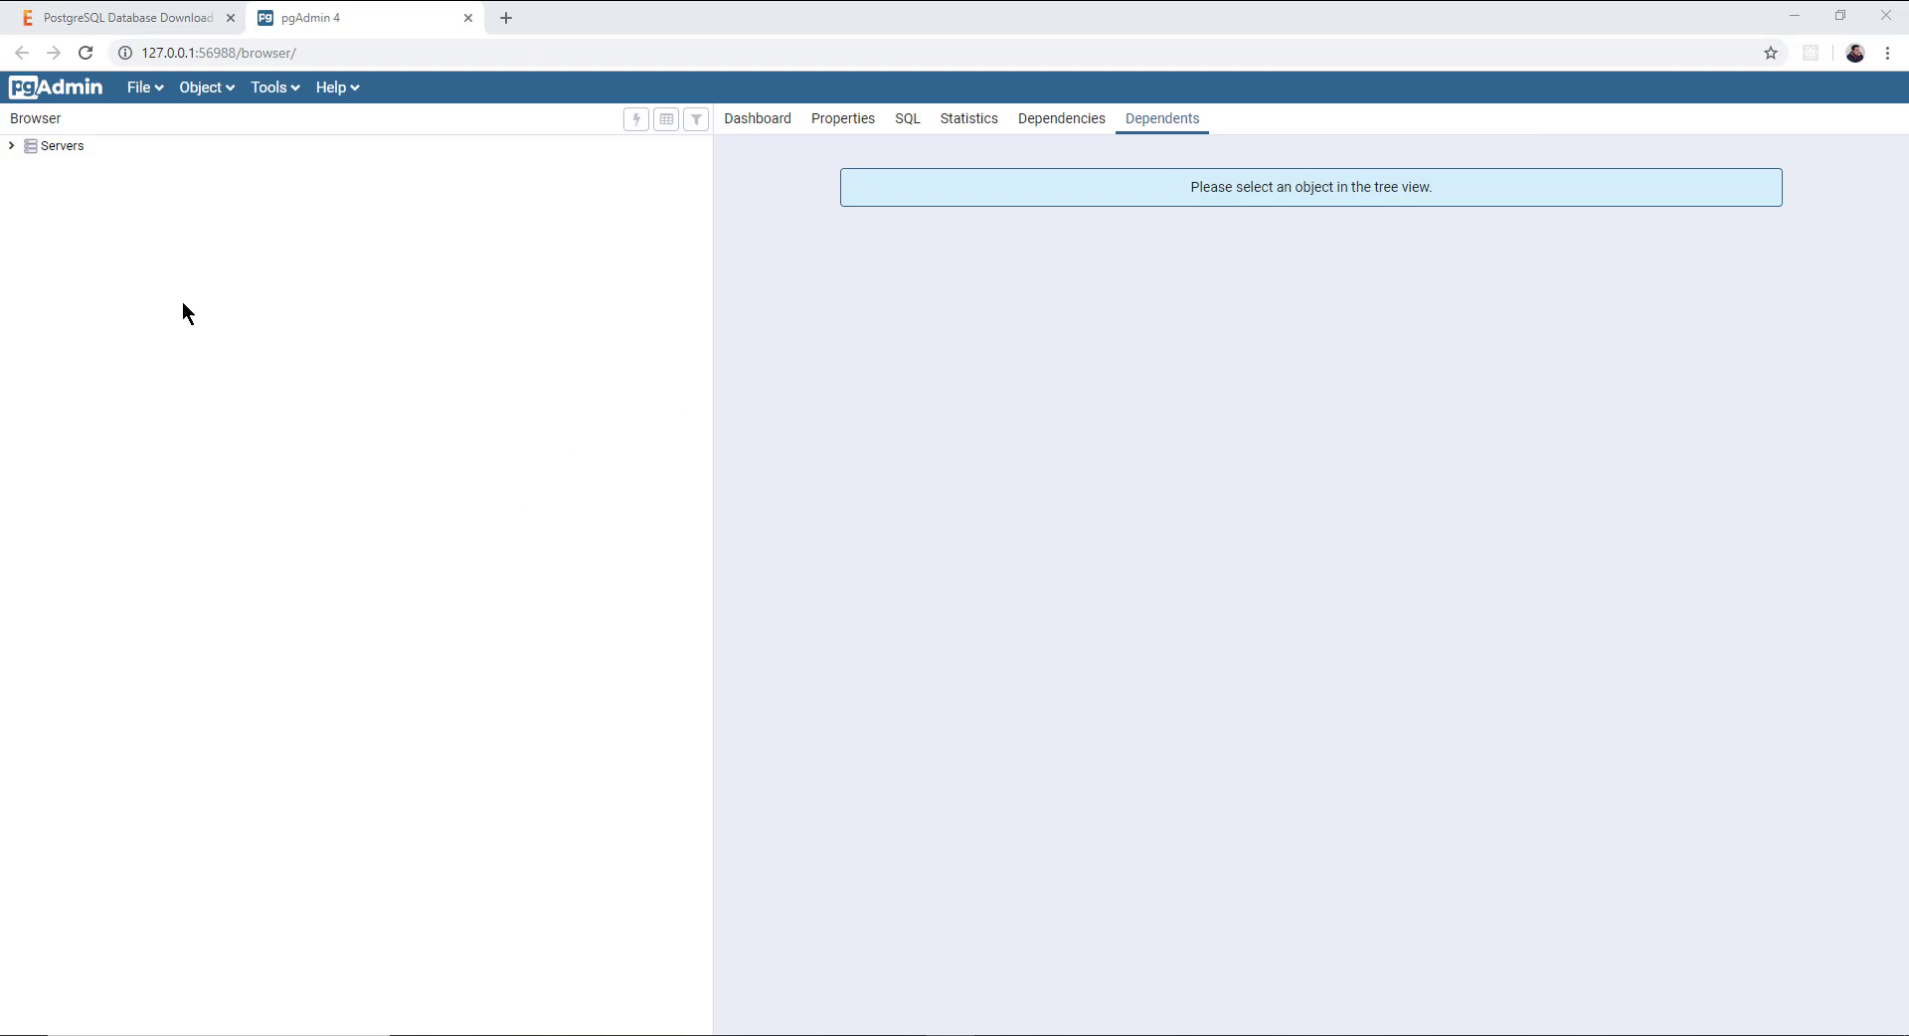
{"action": "left_click", "coordinate": [11, 145]}
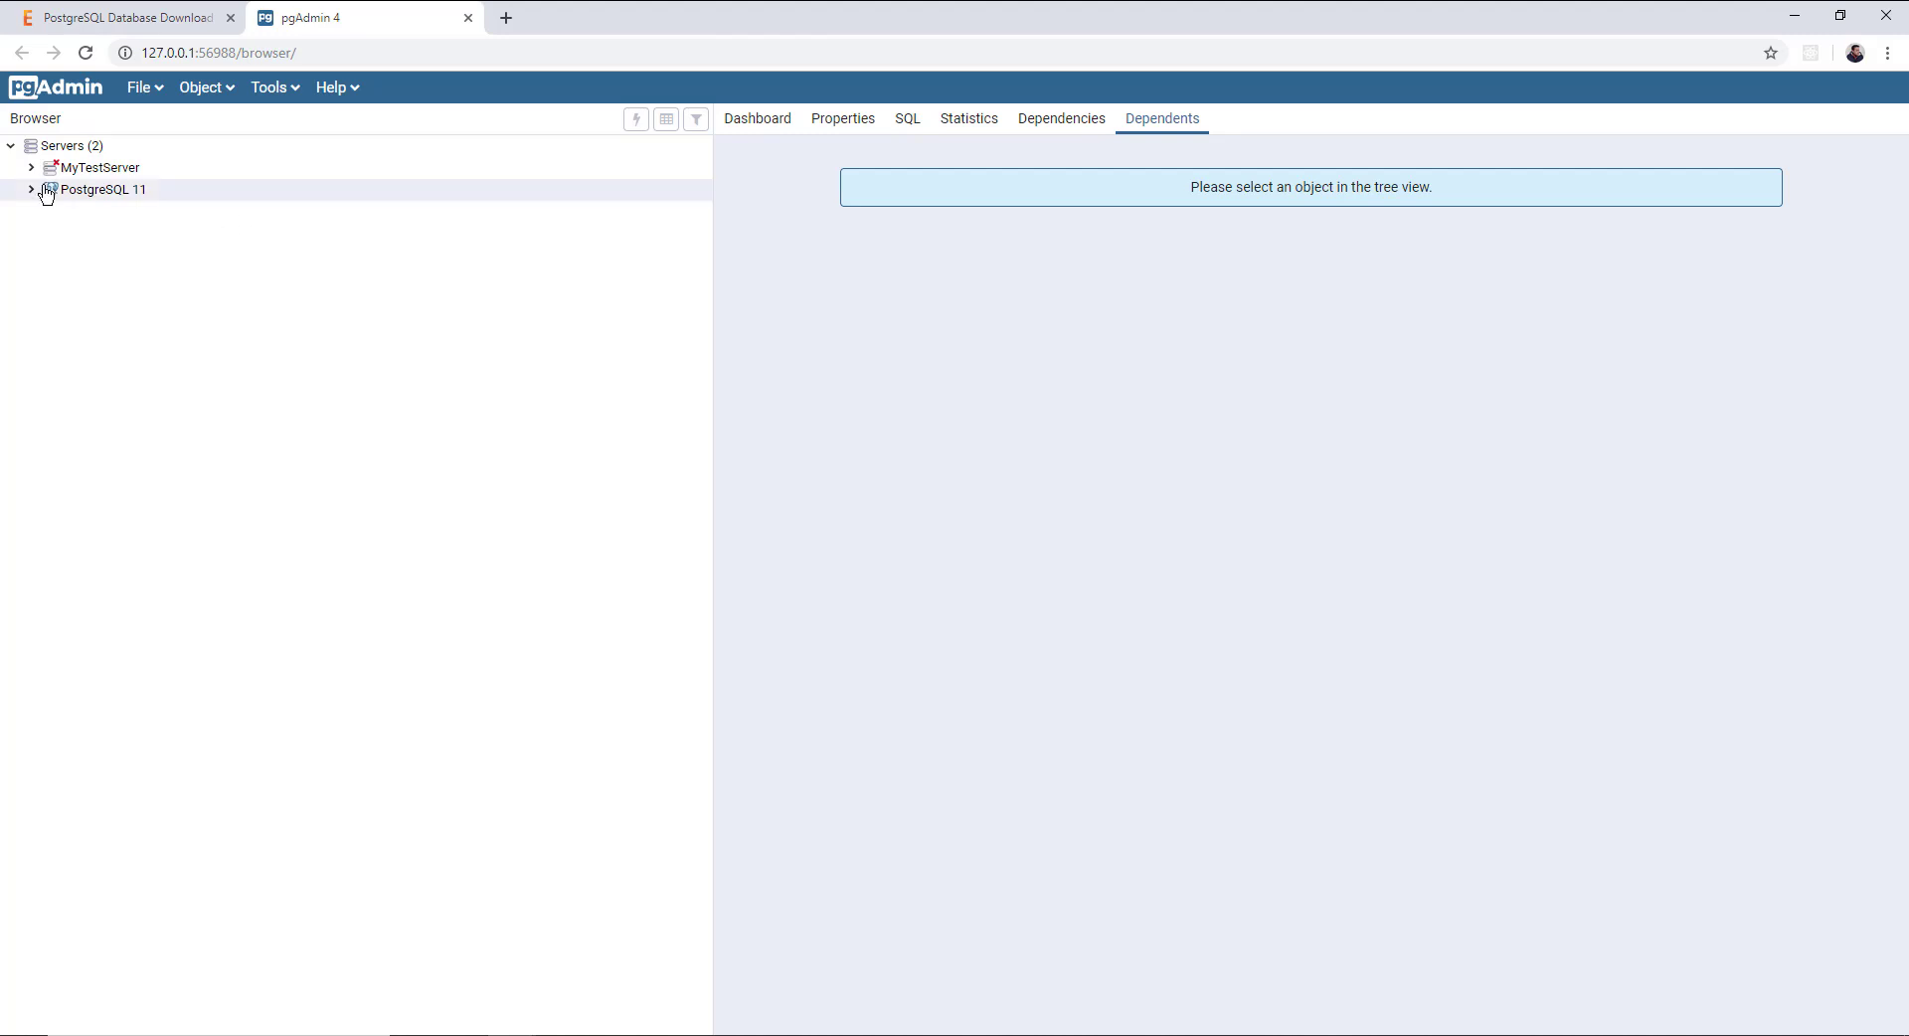
{"action": "left_click", "coordinate": [32, 189]}
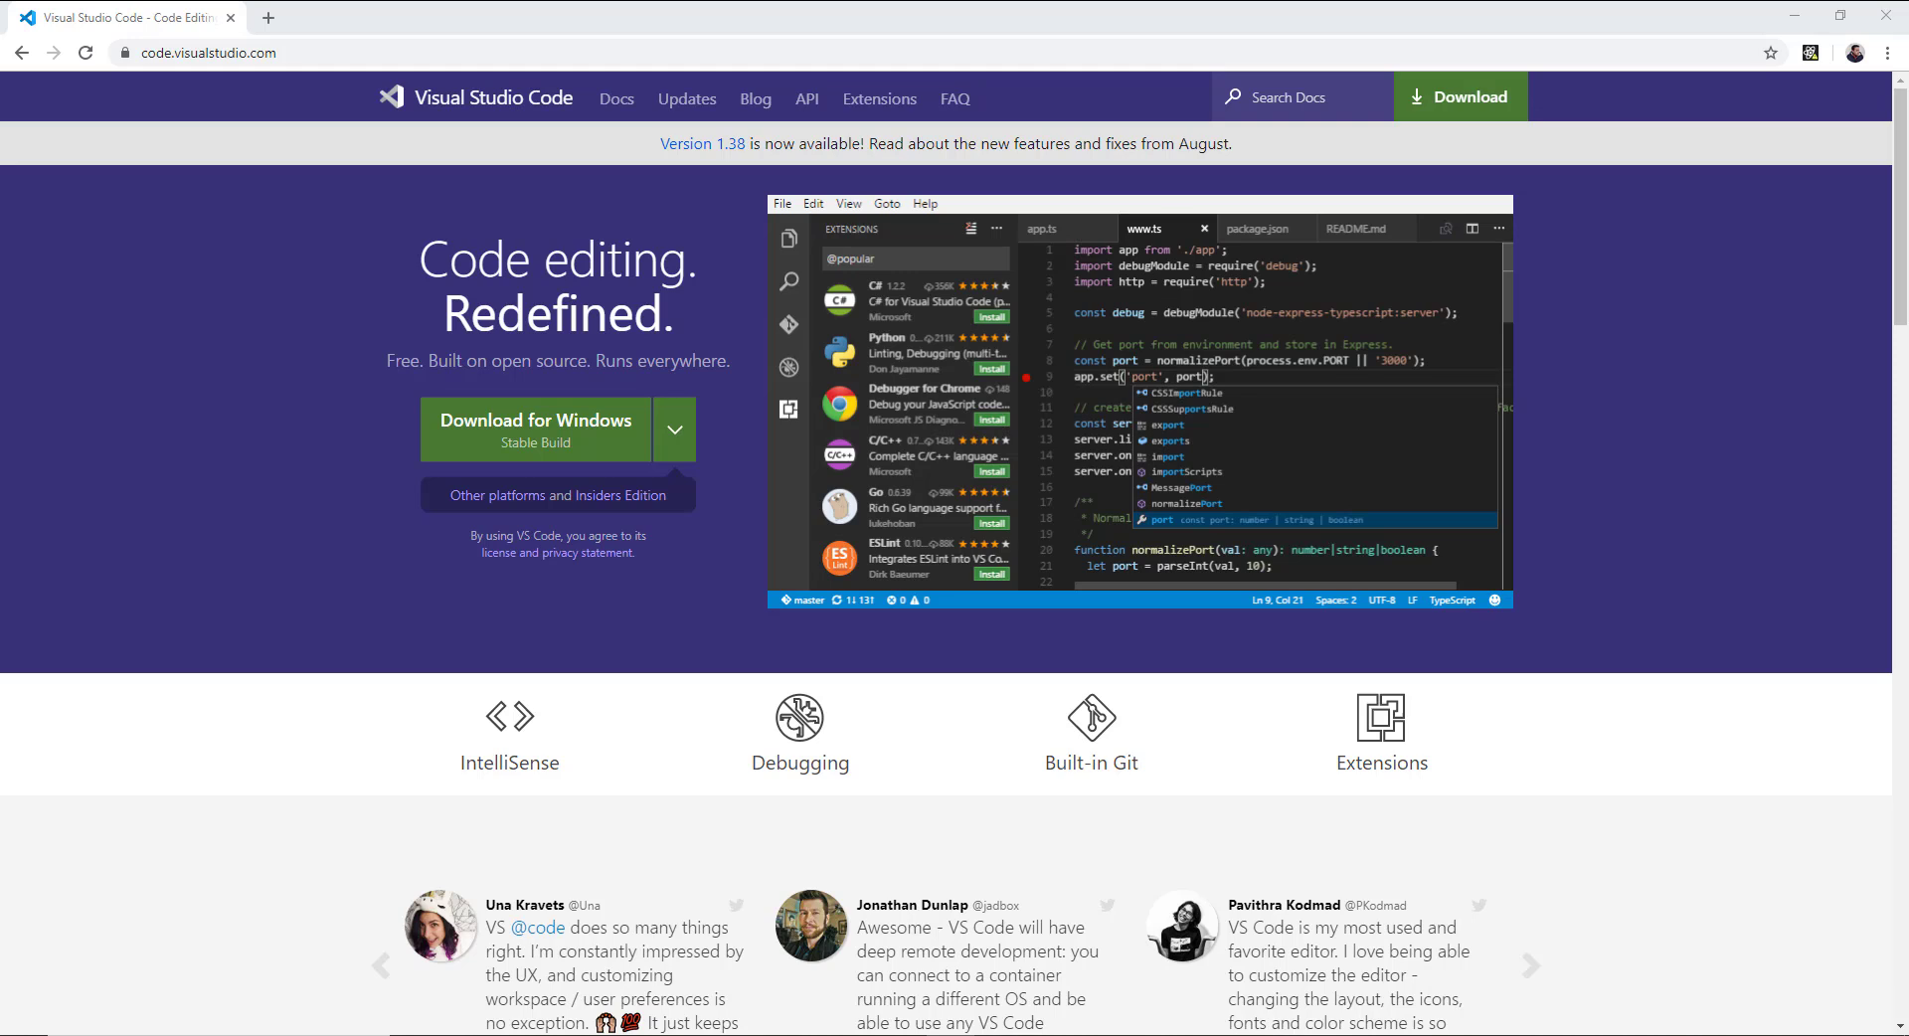
{"action": "mouse_move", "coordinate": [541, 129]}
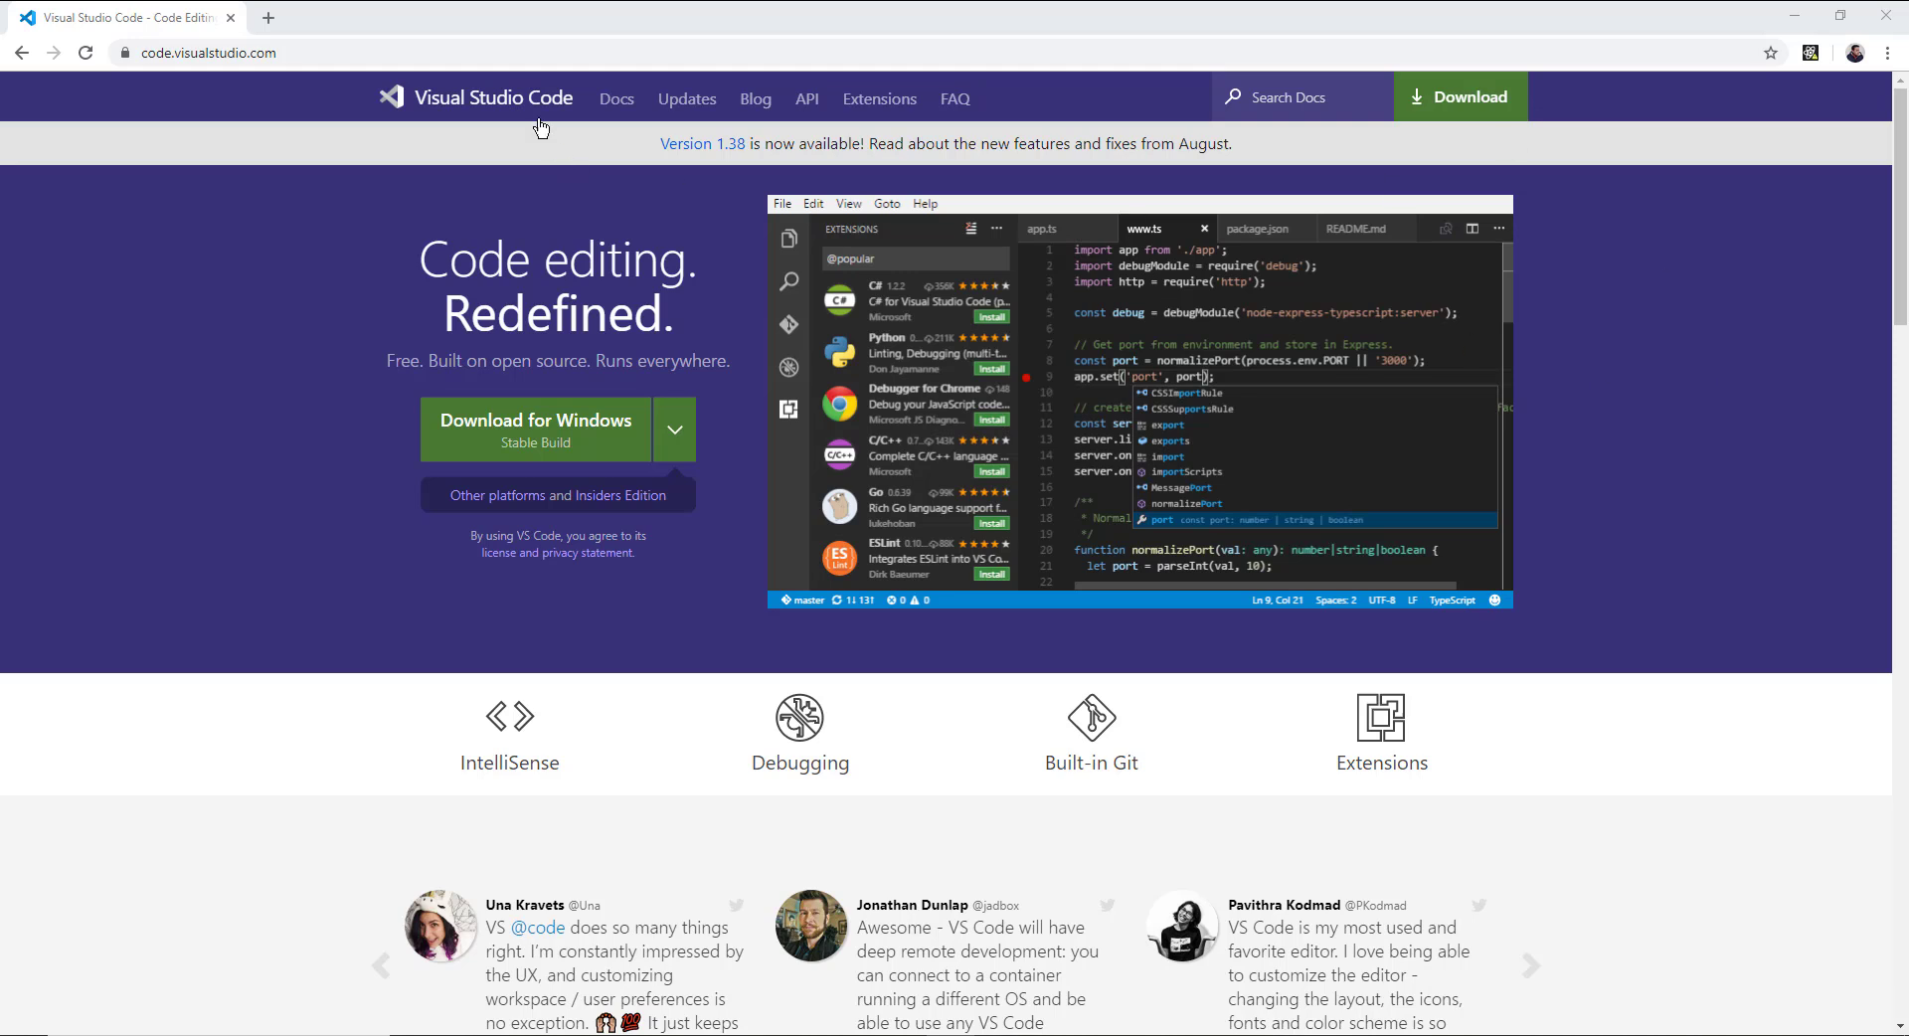
{"action": "mouse_move", "coordinate": [1779, 12]}
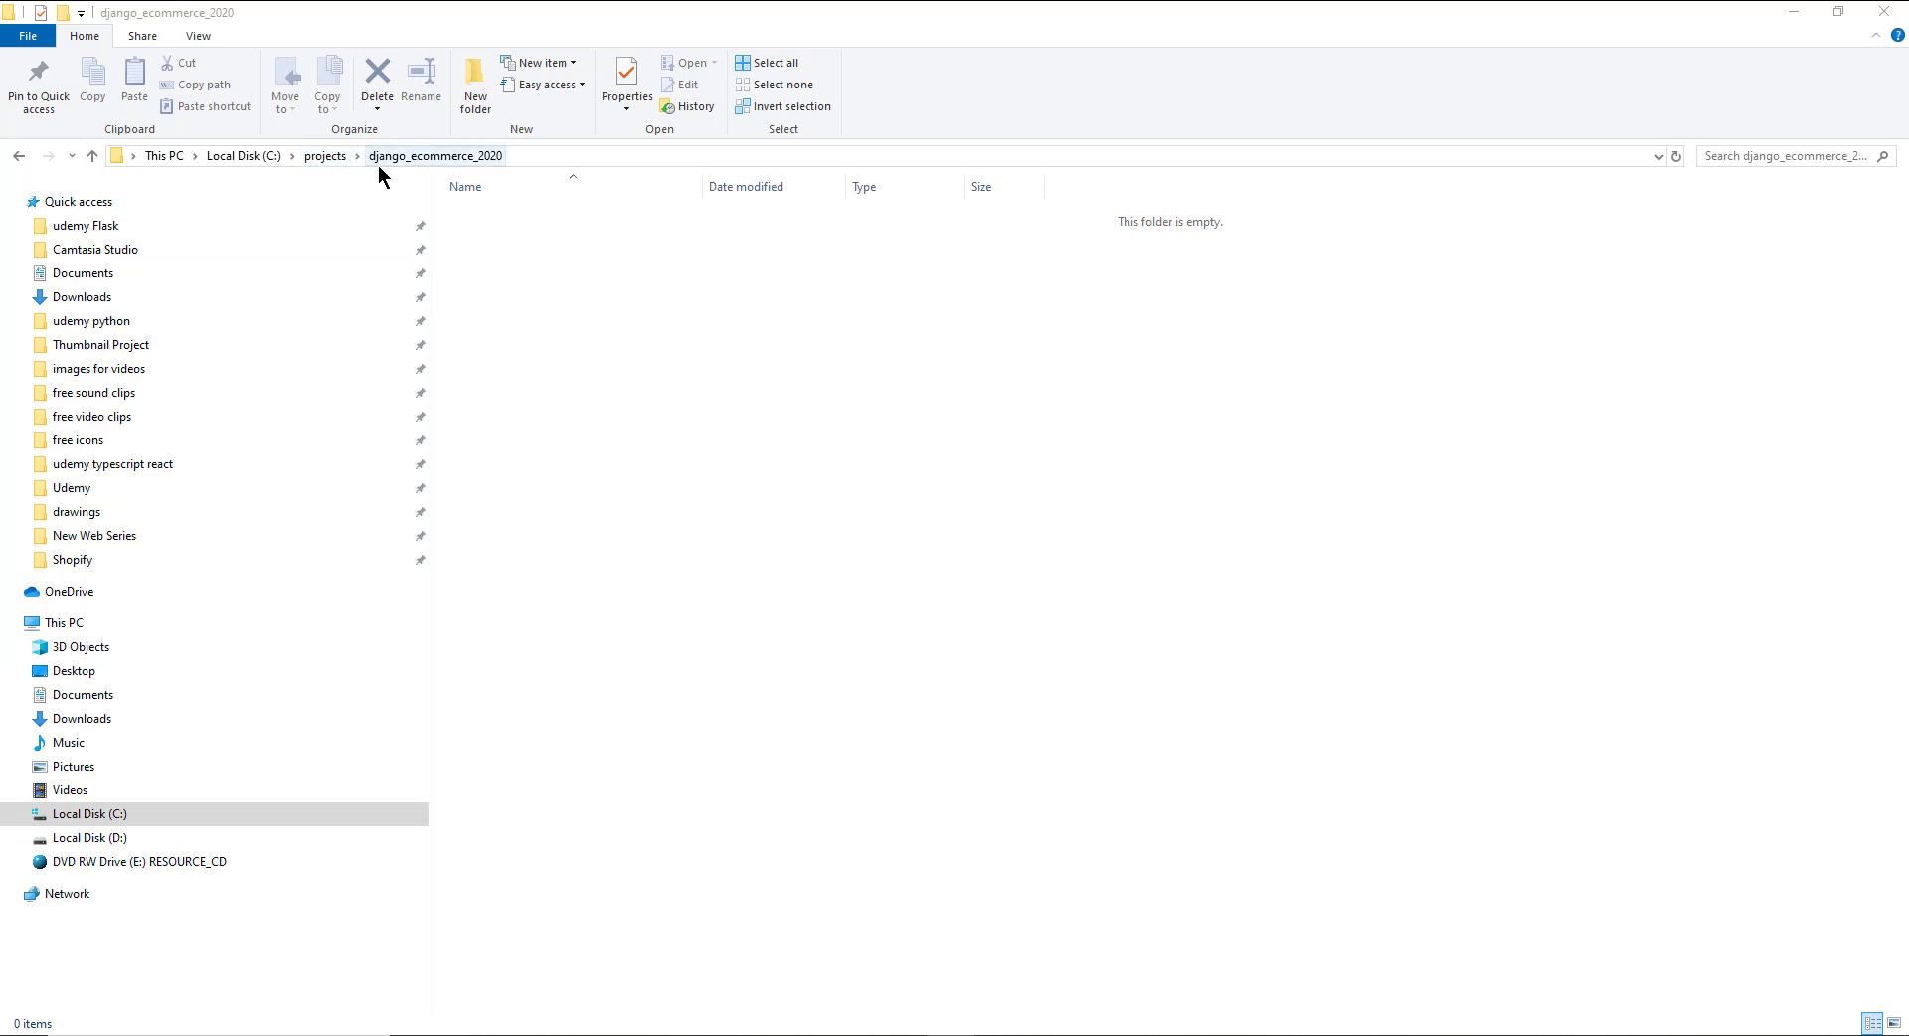
{"action": "mouse_move", "coordinate": [495, 187]}
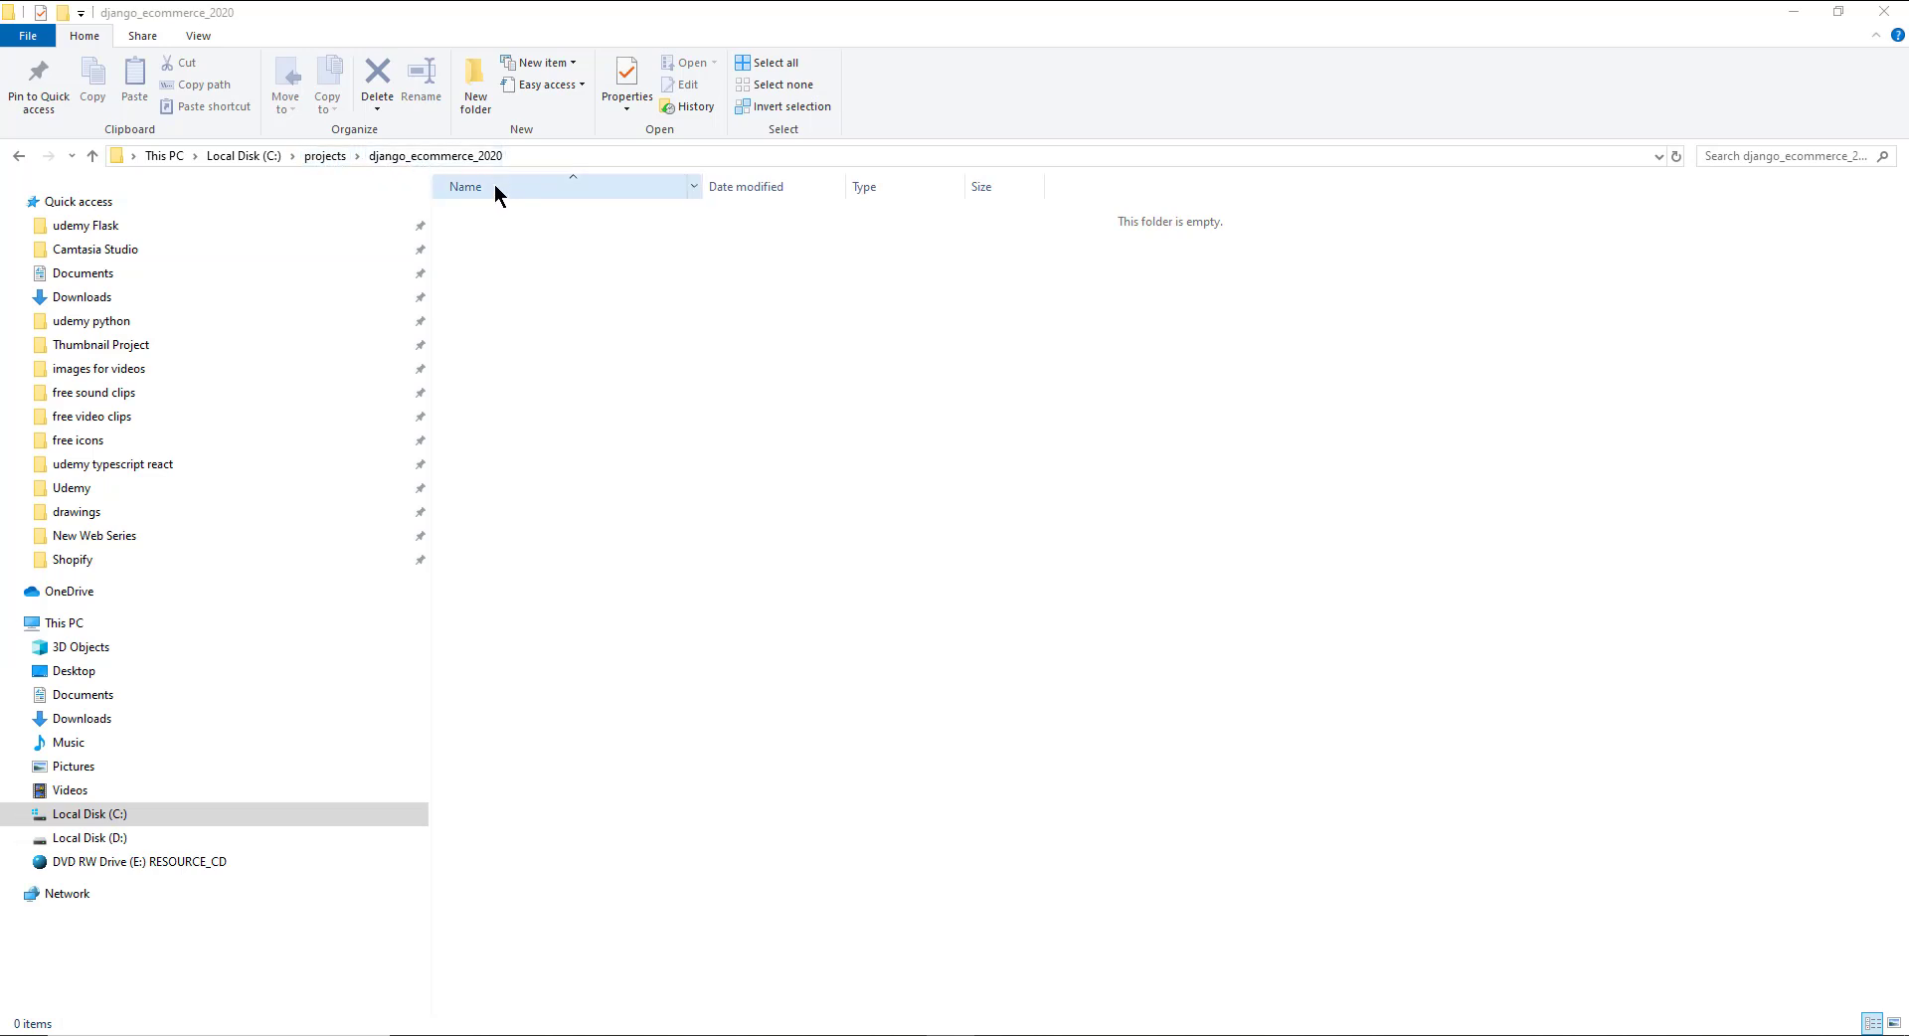
{"action": "mouse_move", "coordinate": [517, 318]}
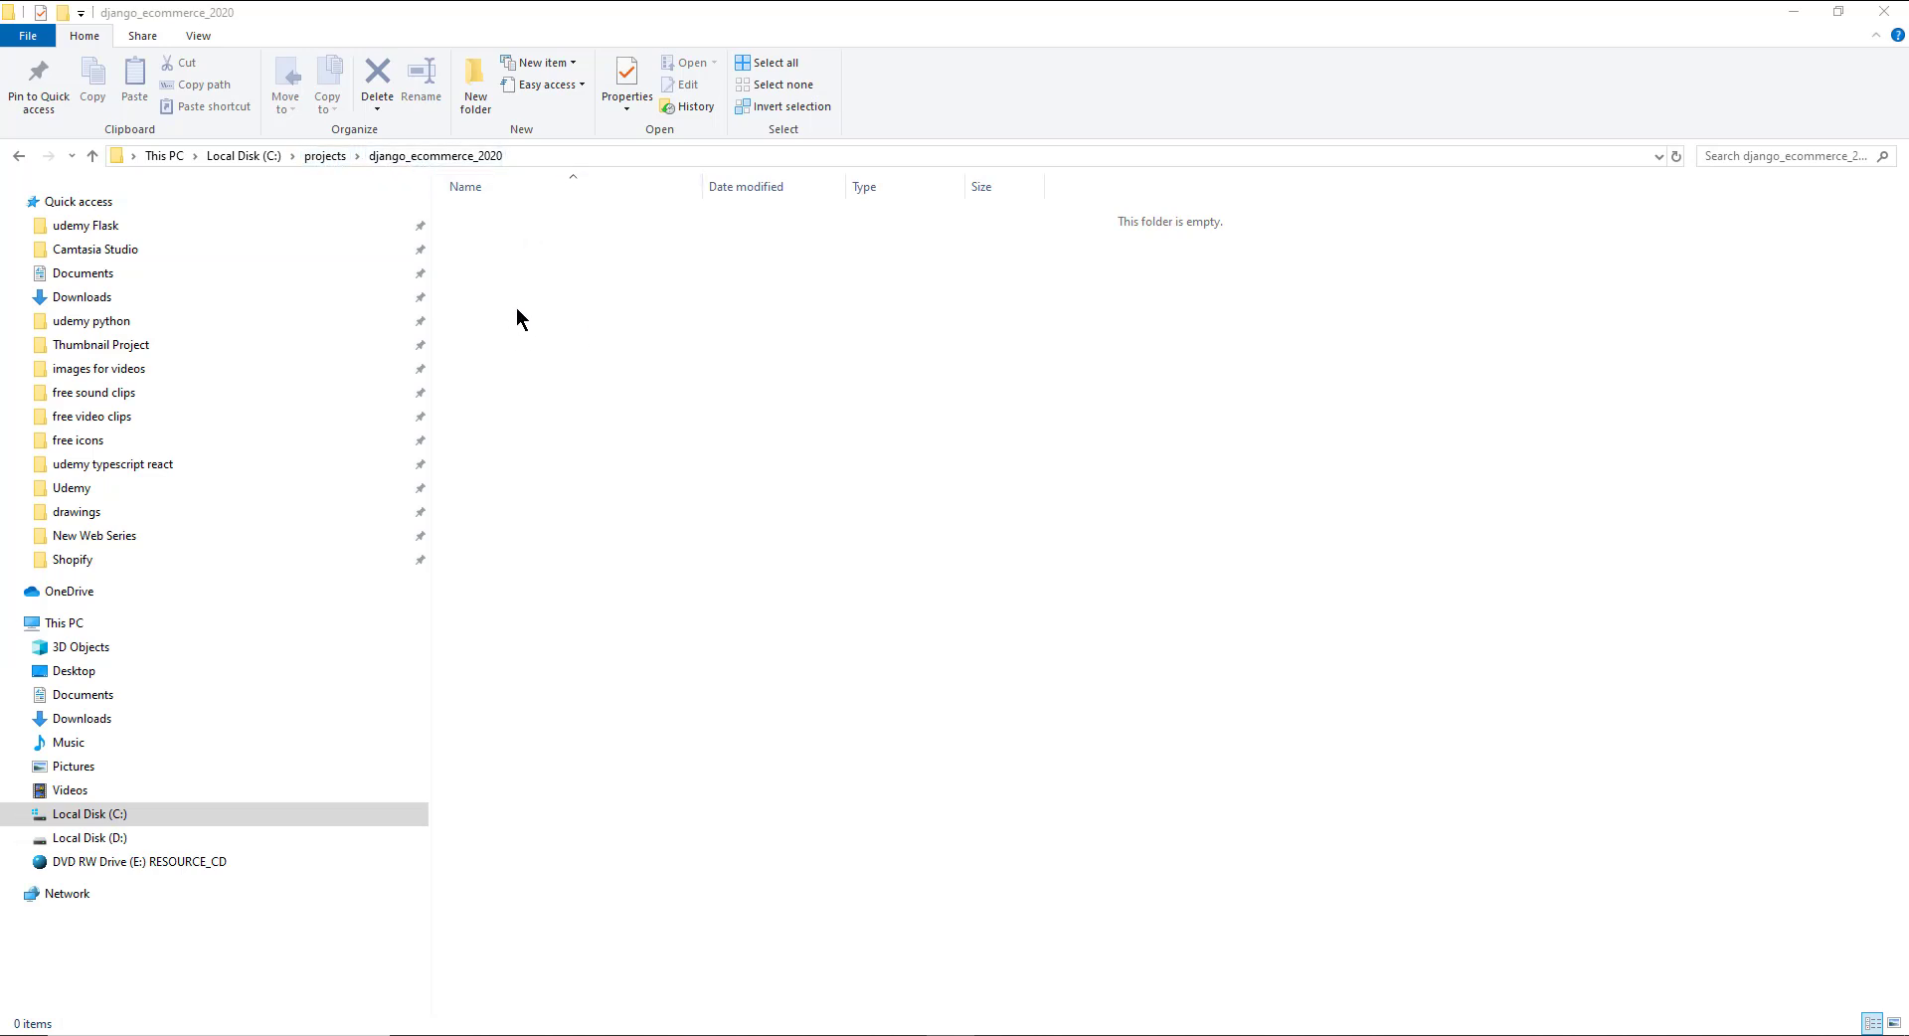
{"action": "mouse_move", "coordinate": [664, 433]}
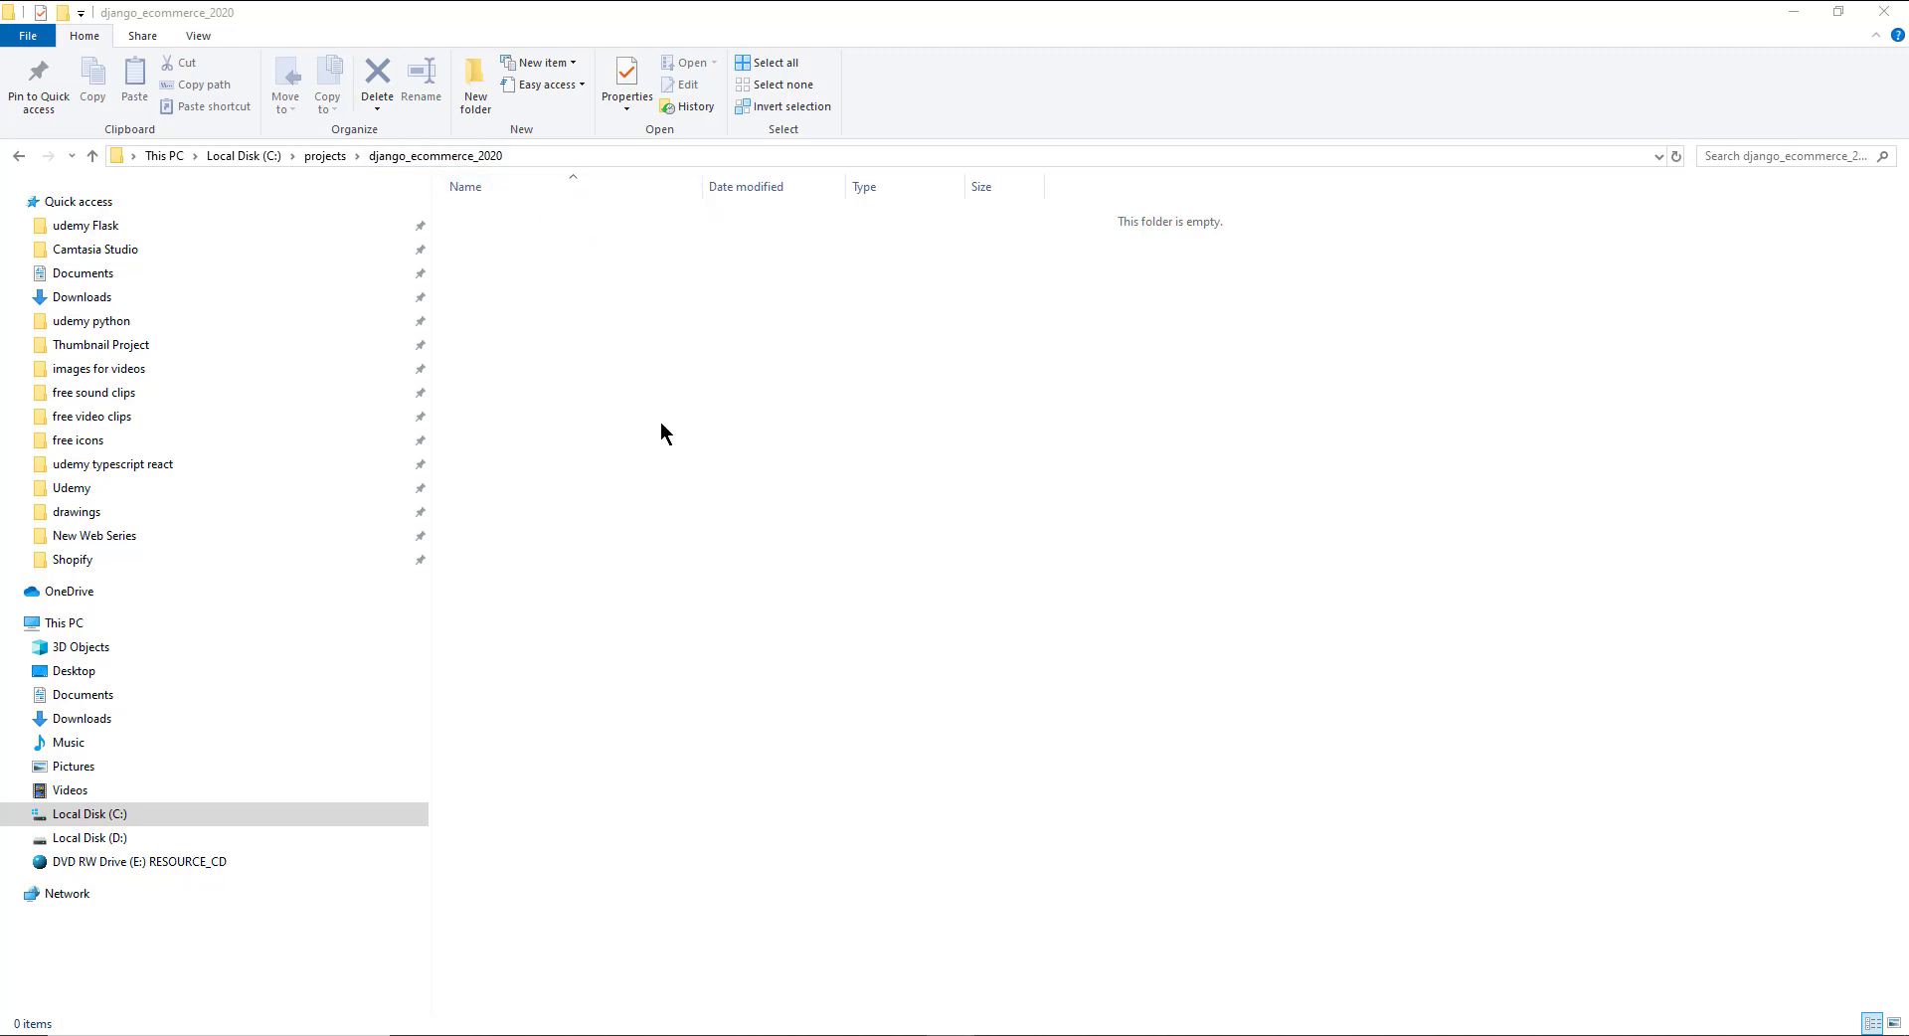
{"action": "mouse_move", "coordinate": [911, 708]}
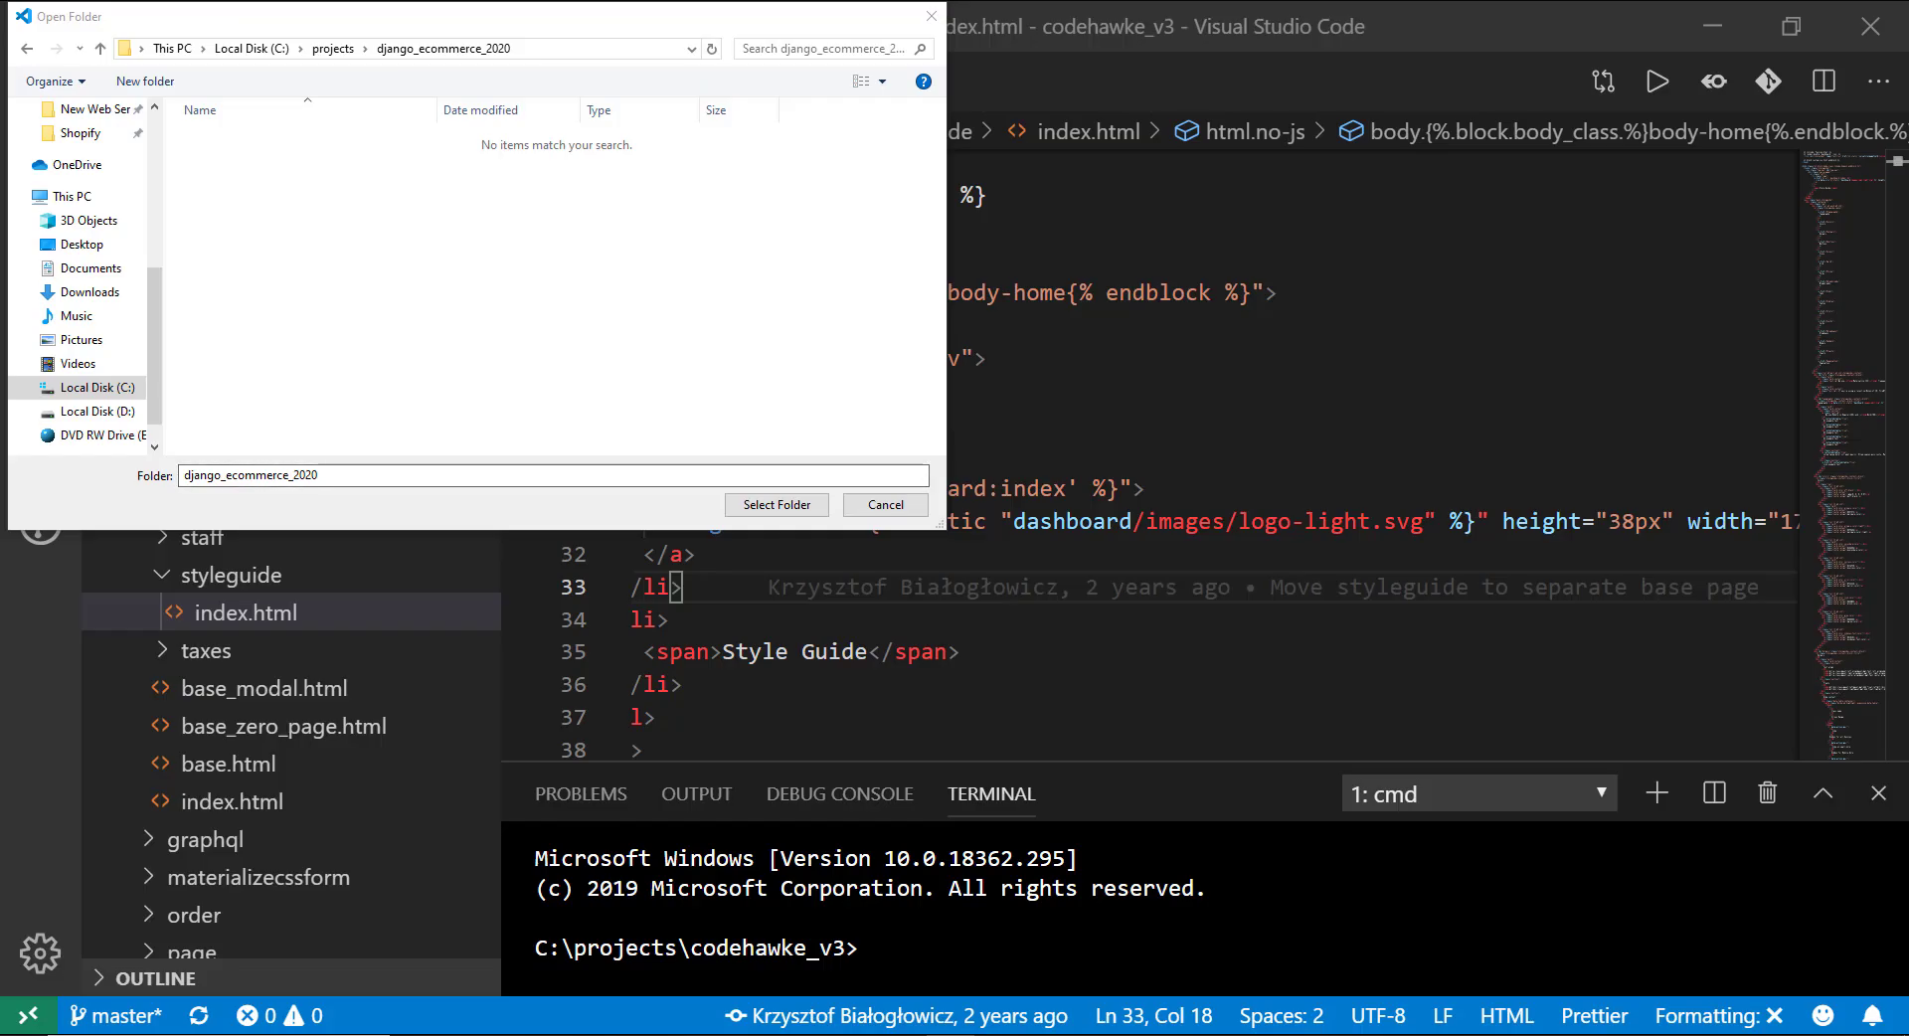
{"action": "mouse_move", "coordinate": [768, 422]}
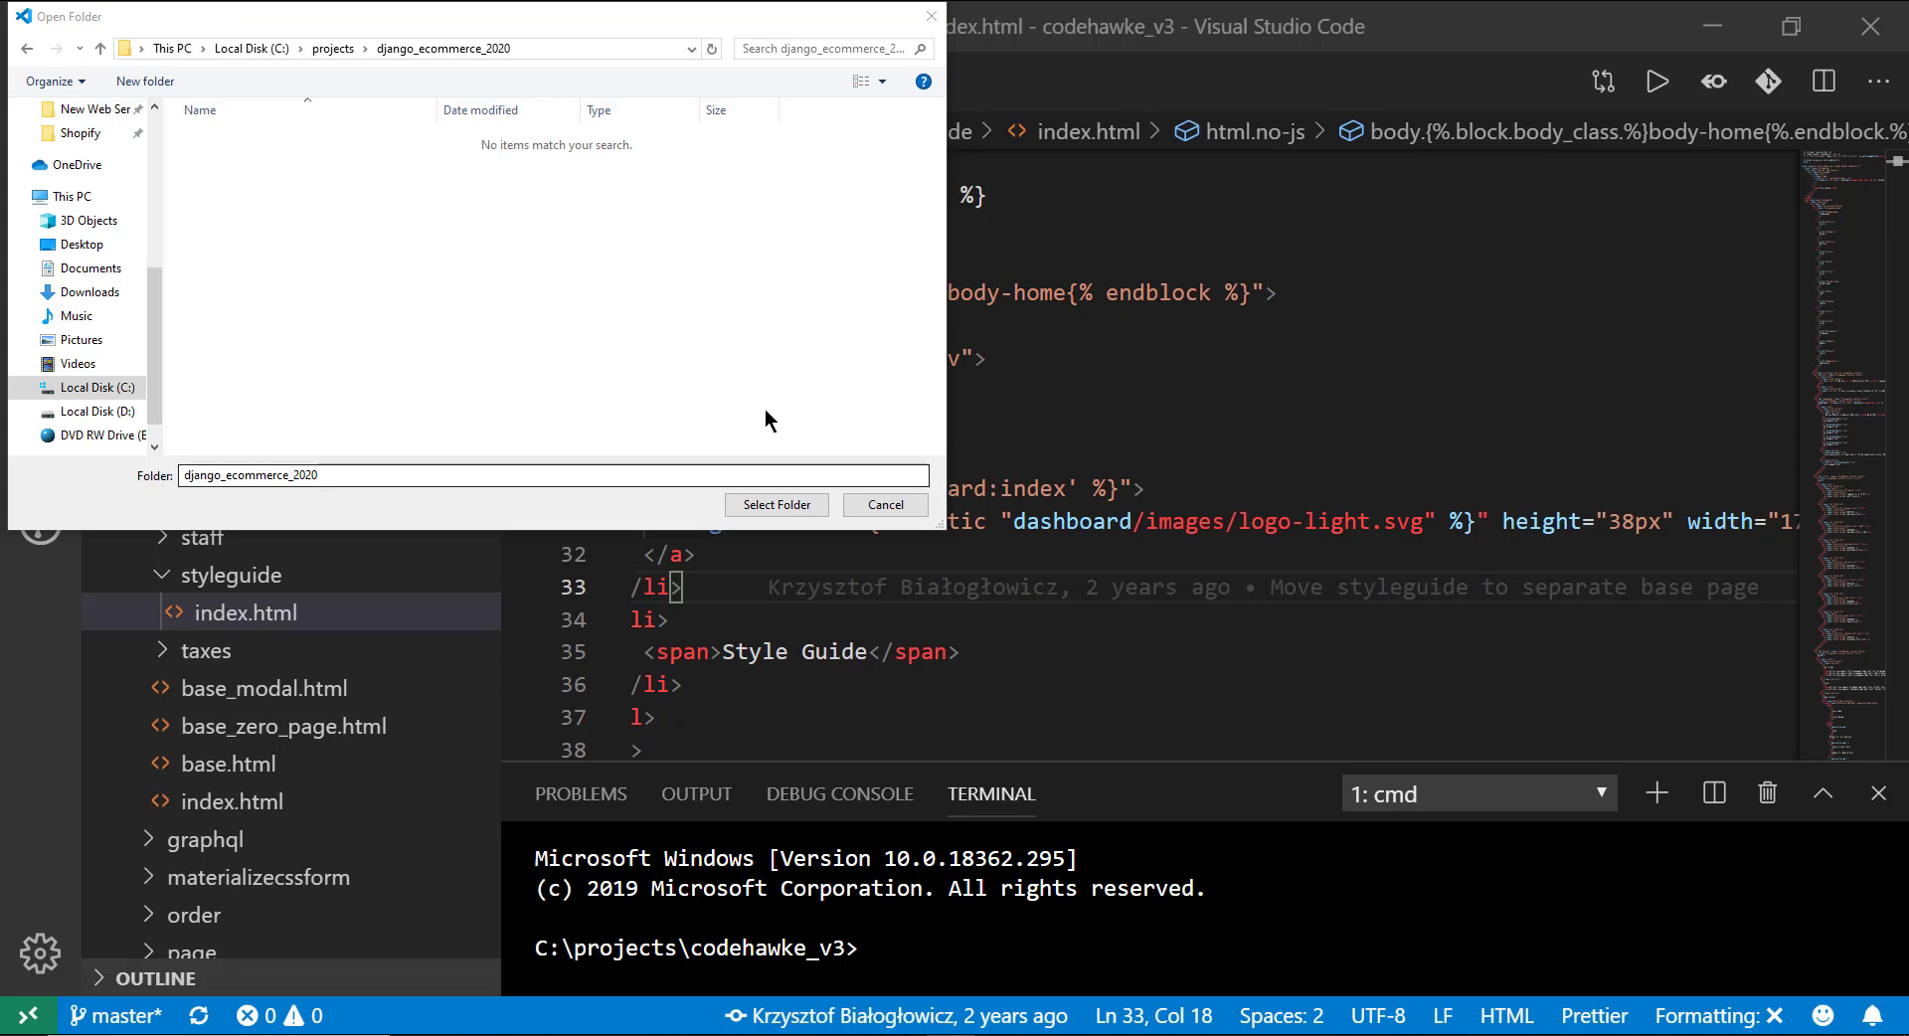
Select django_ecommerce_2020 as the VS Code workspace folder.
{"action": "left_click", "coordinate": [883, 503]}
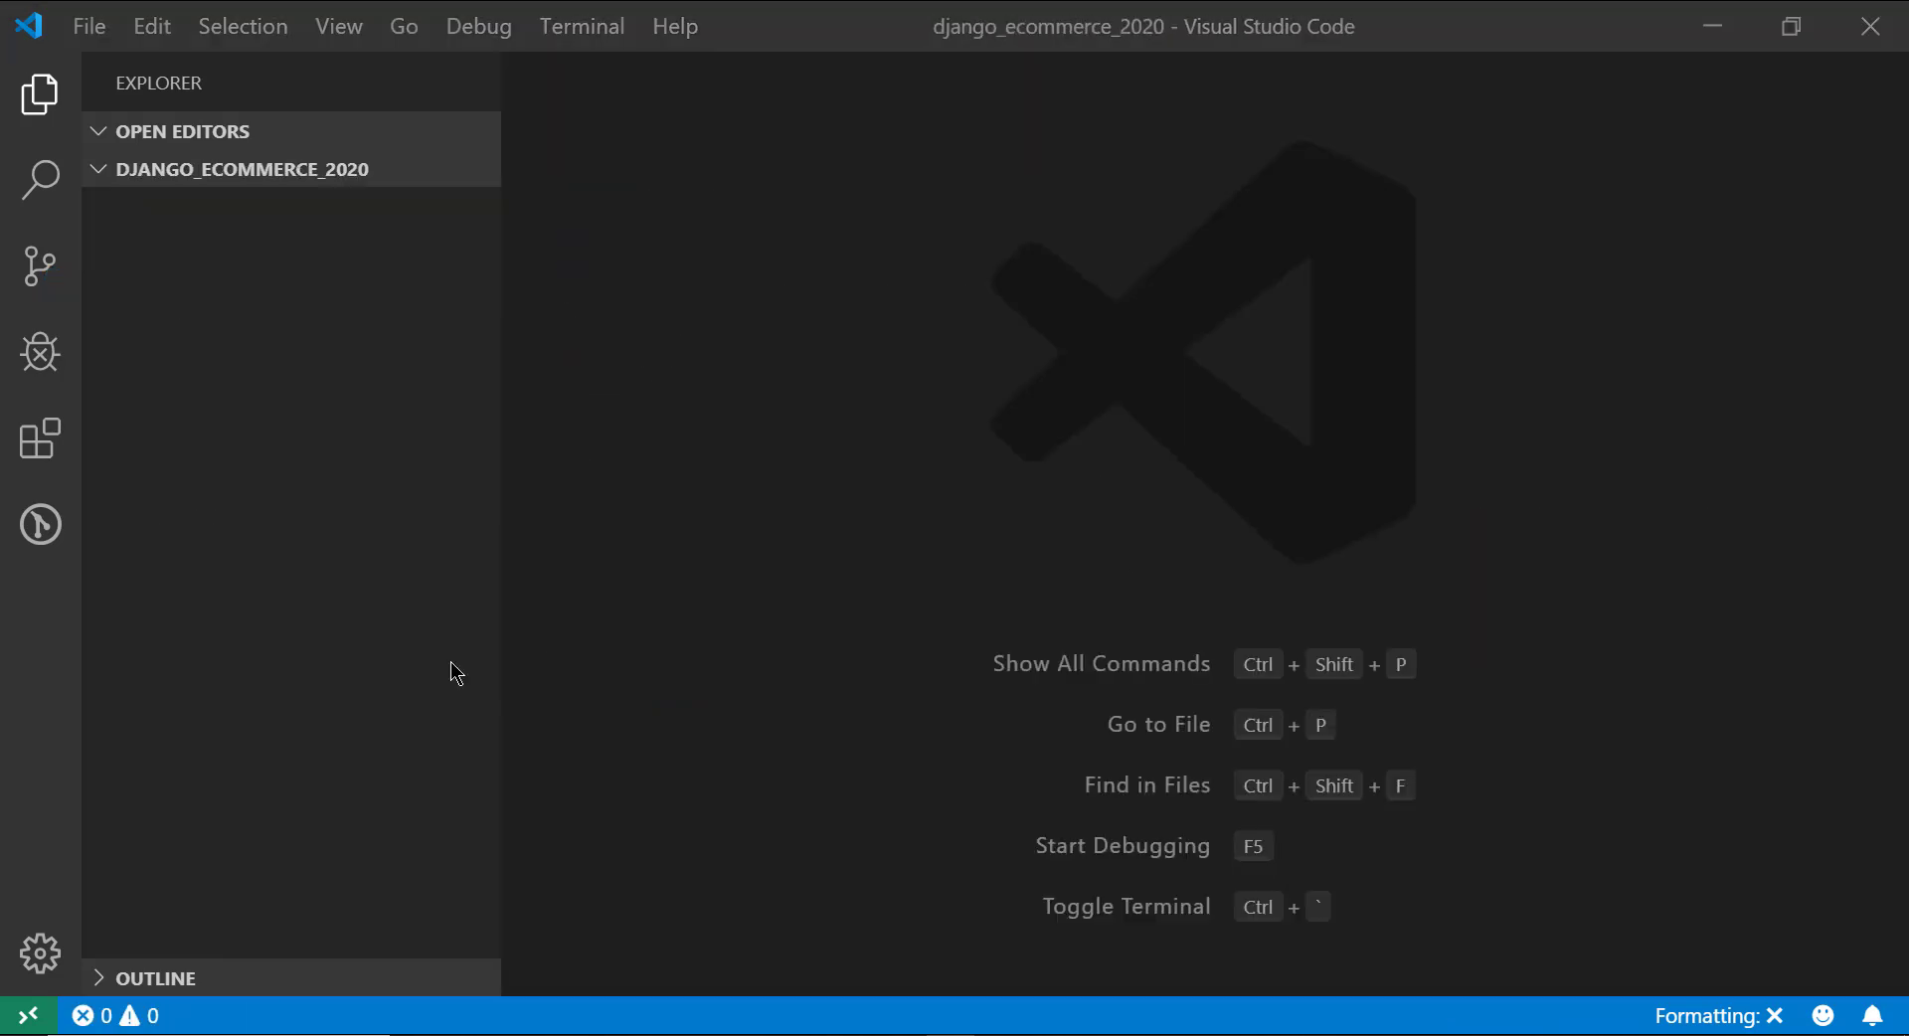
{"action": "mouse_move", "coordinate": [40, 94]}
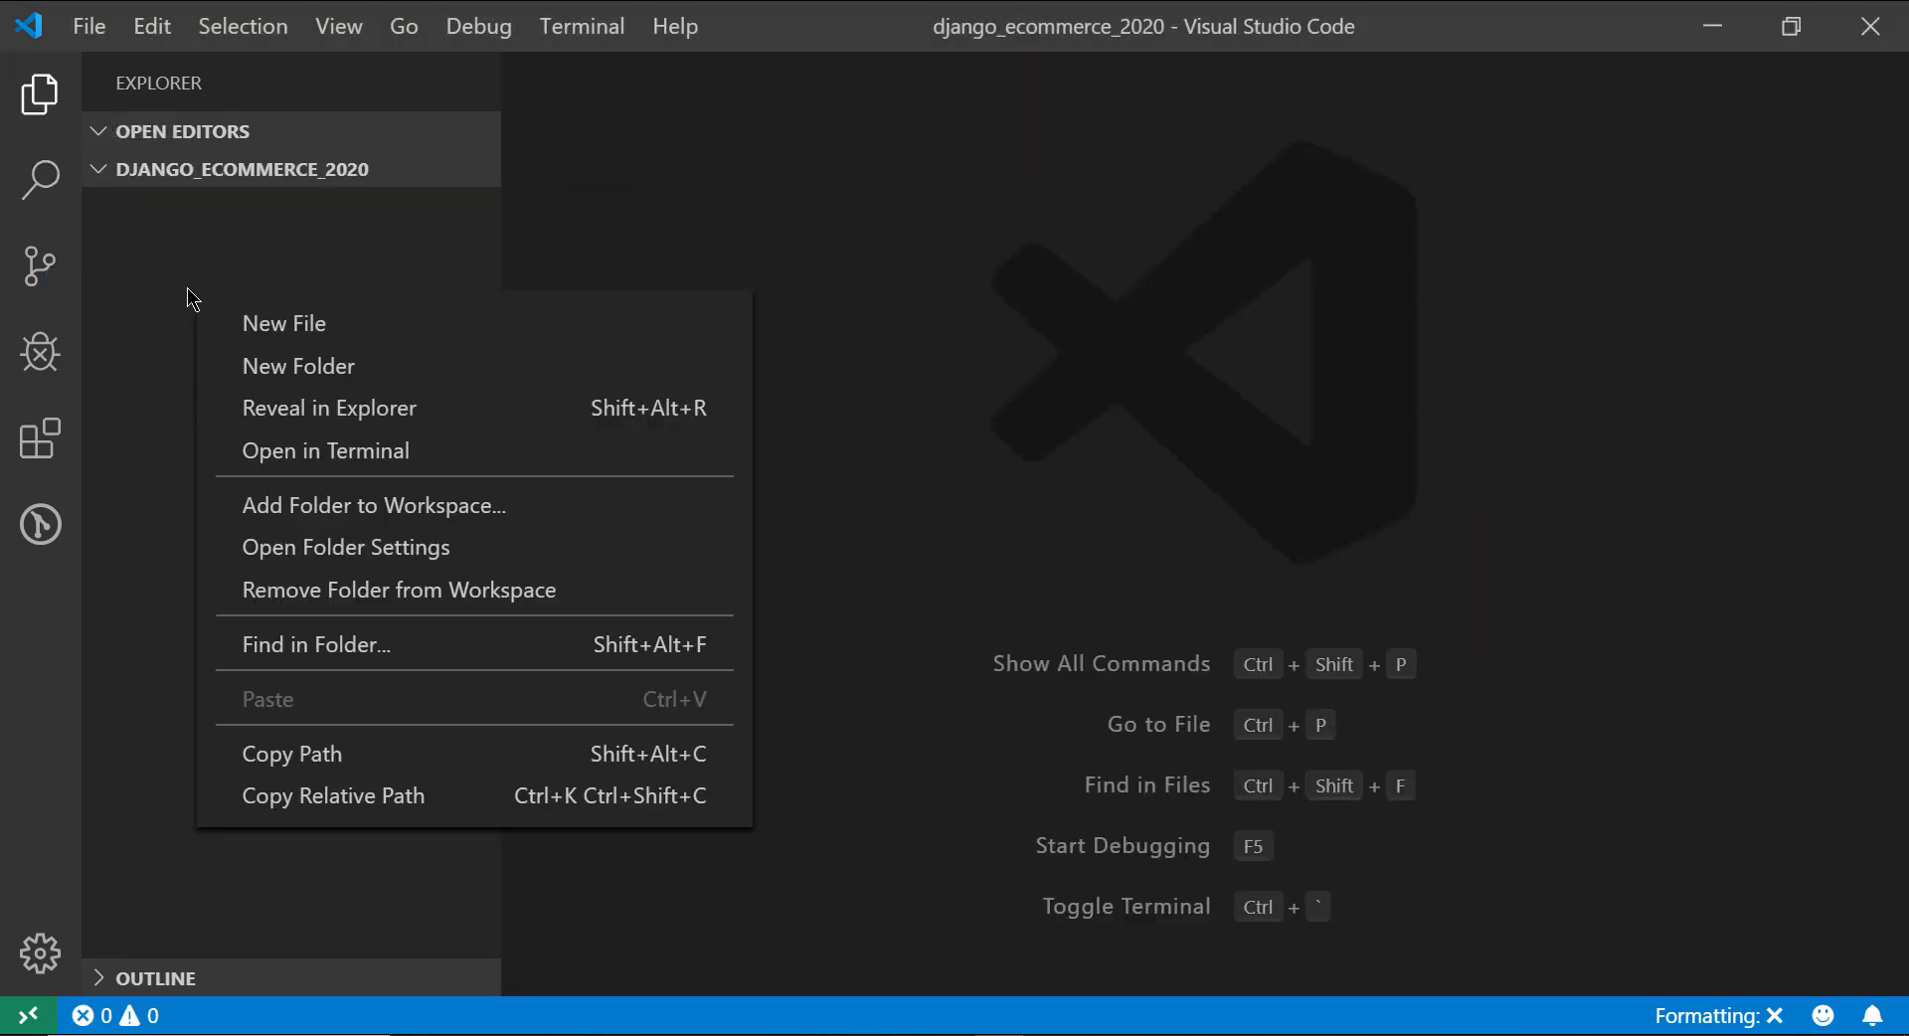
{"action": "mouse_move", "coordinate": [325, 452]}
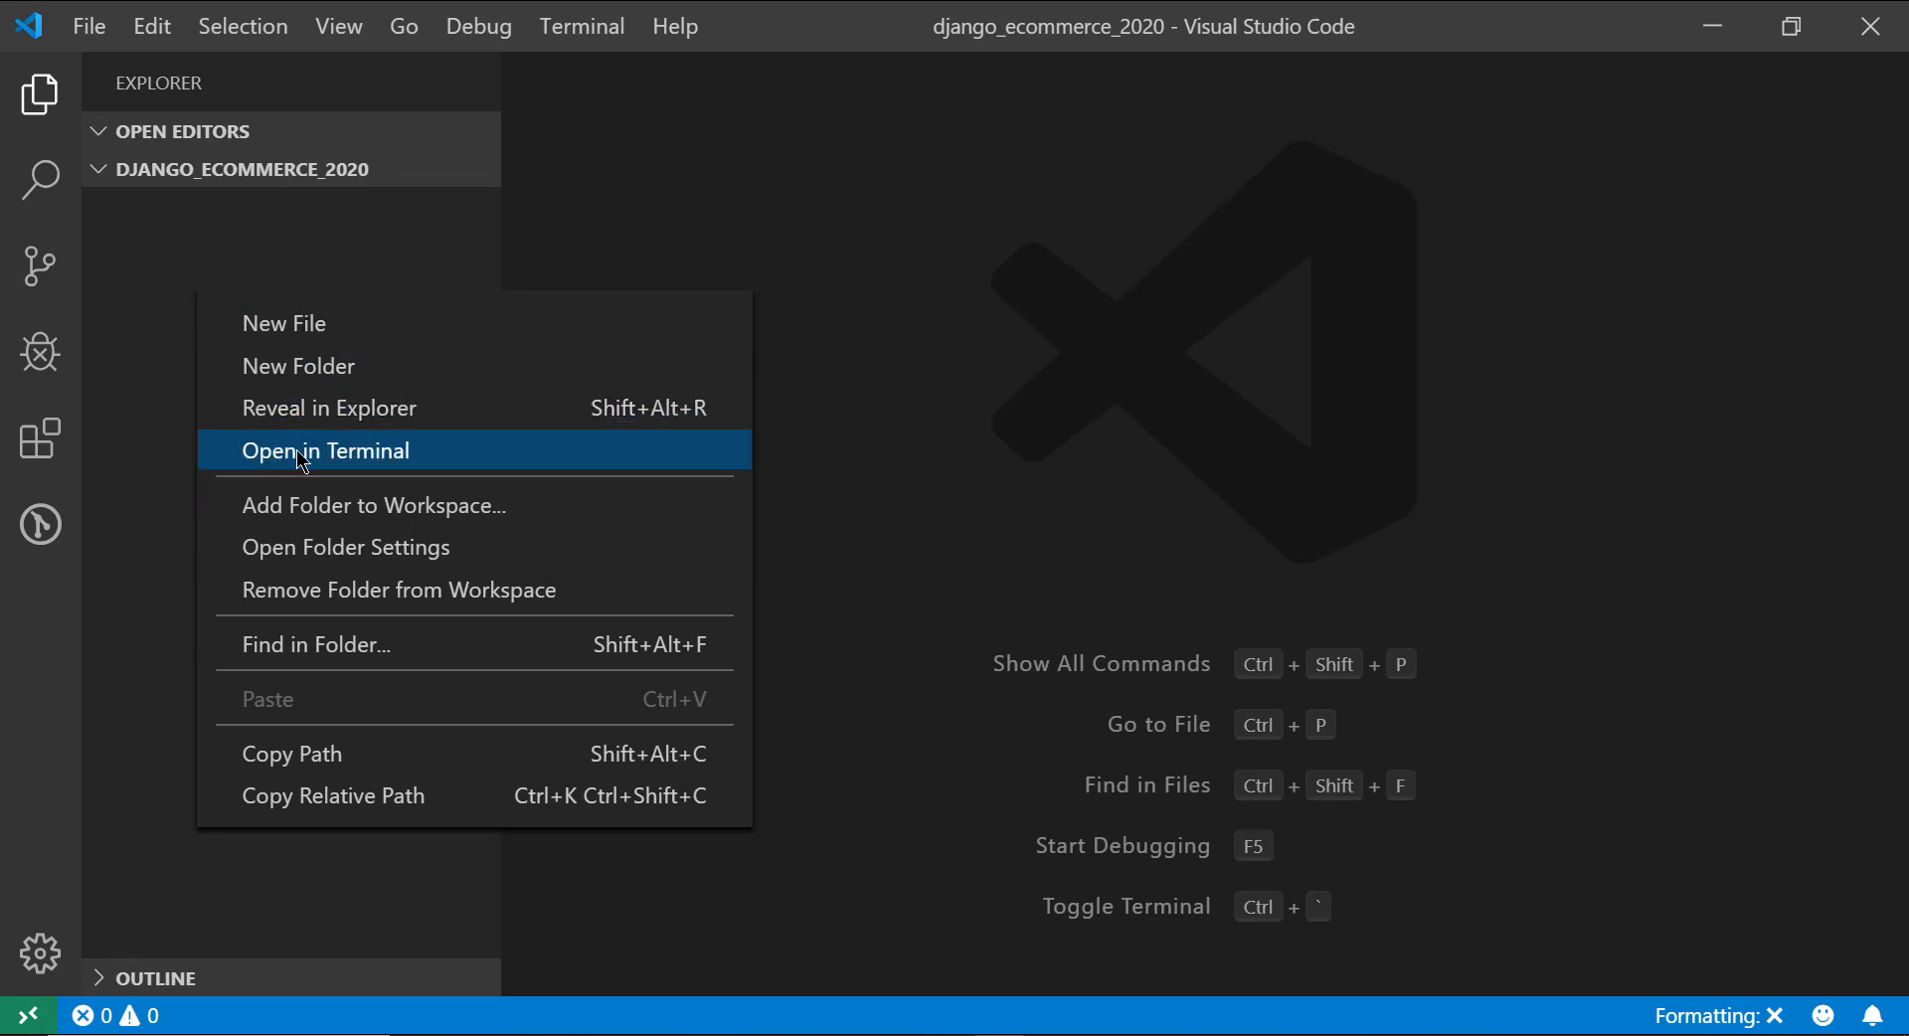
{"action": "left_click", "coordinate": [324, 452]}
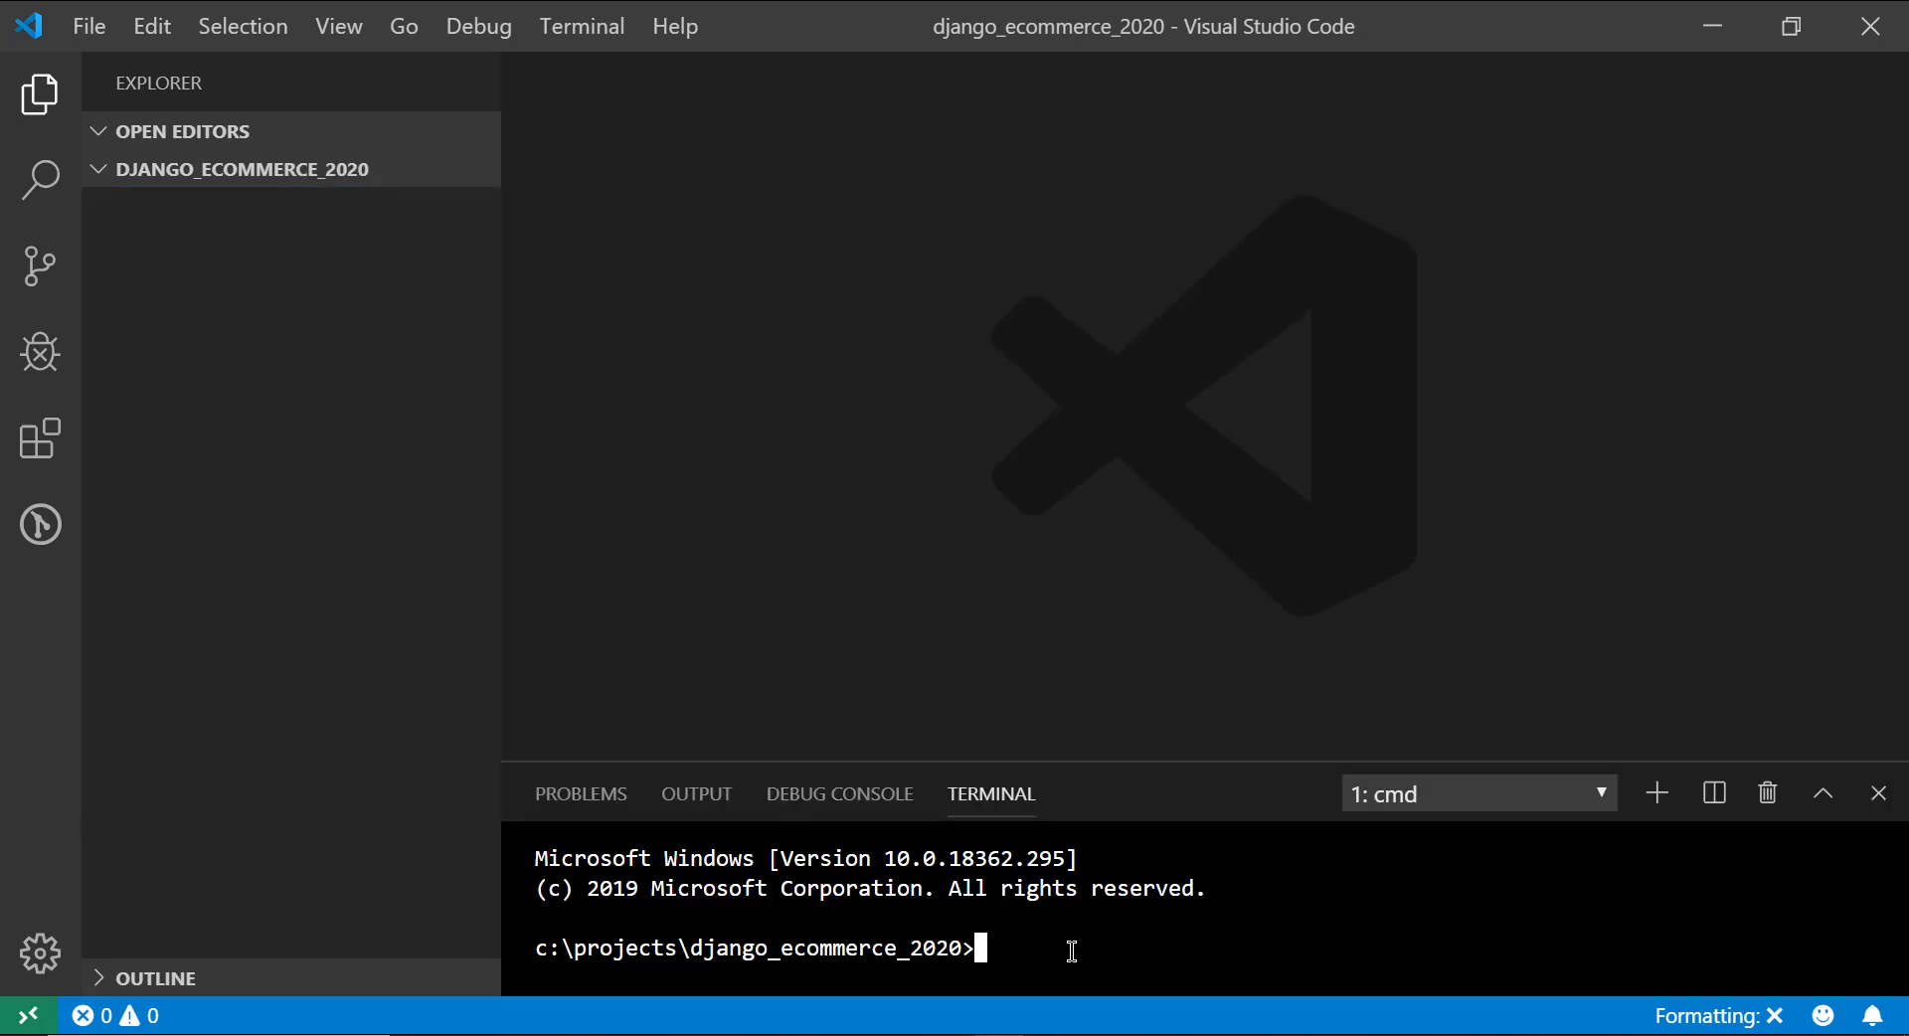
{"action": "type", "text": "git clone https://github.com/mirumee/saleor.git"}
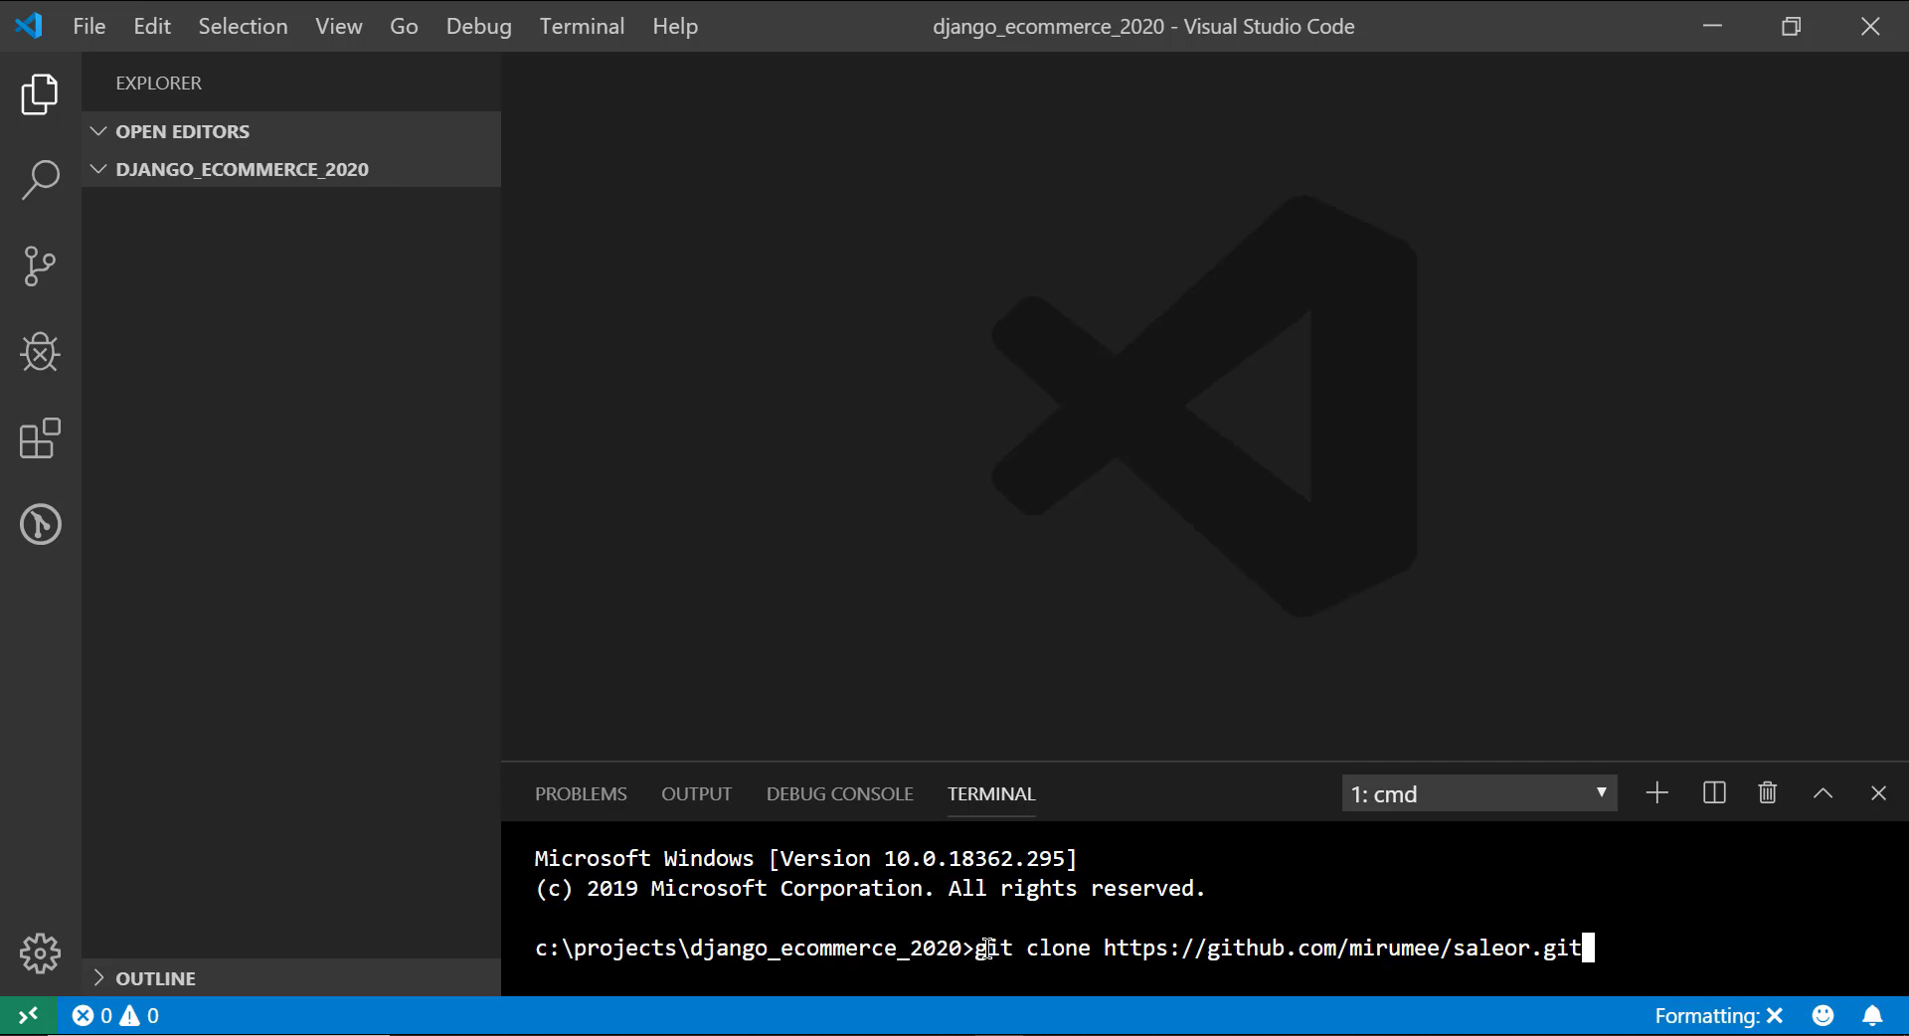
{"action": "mouse_move", "coordinate": [1492, 960]}
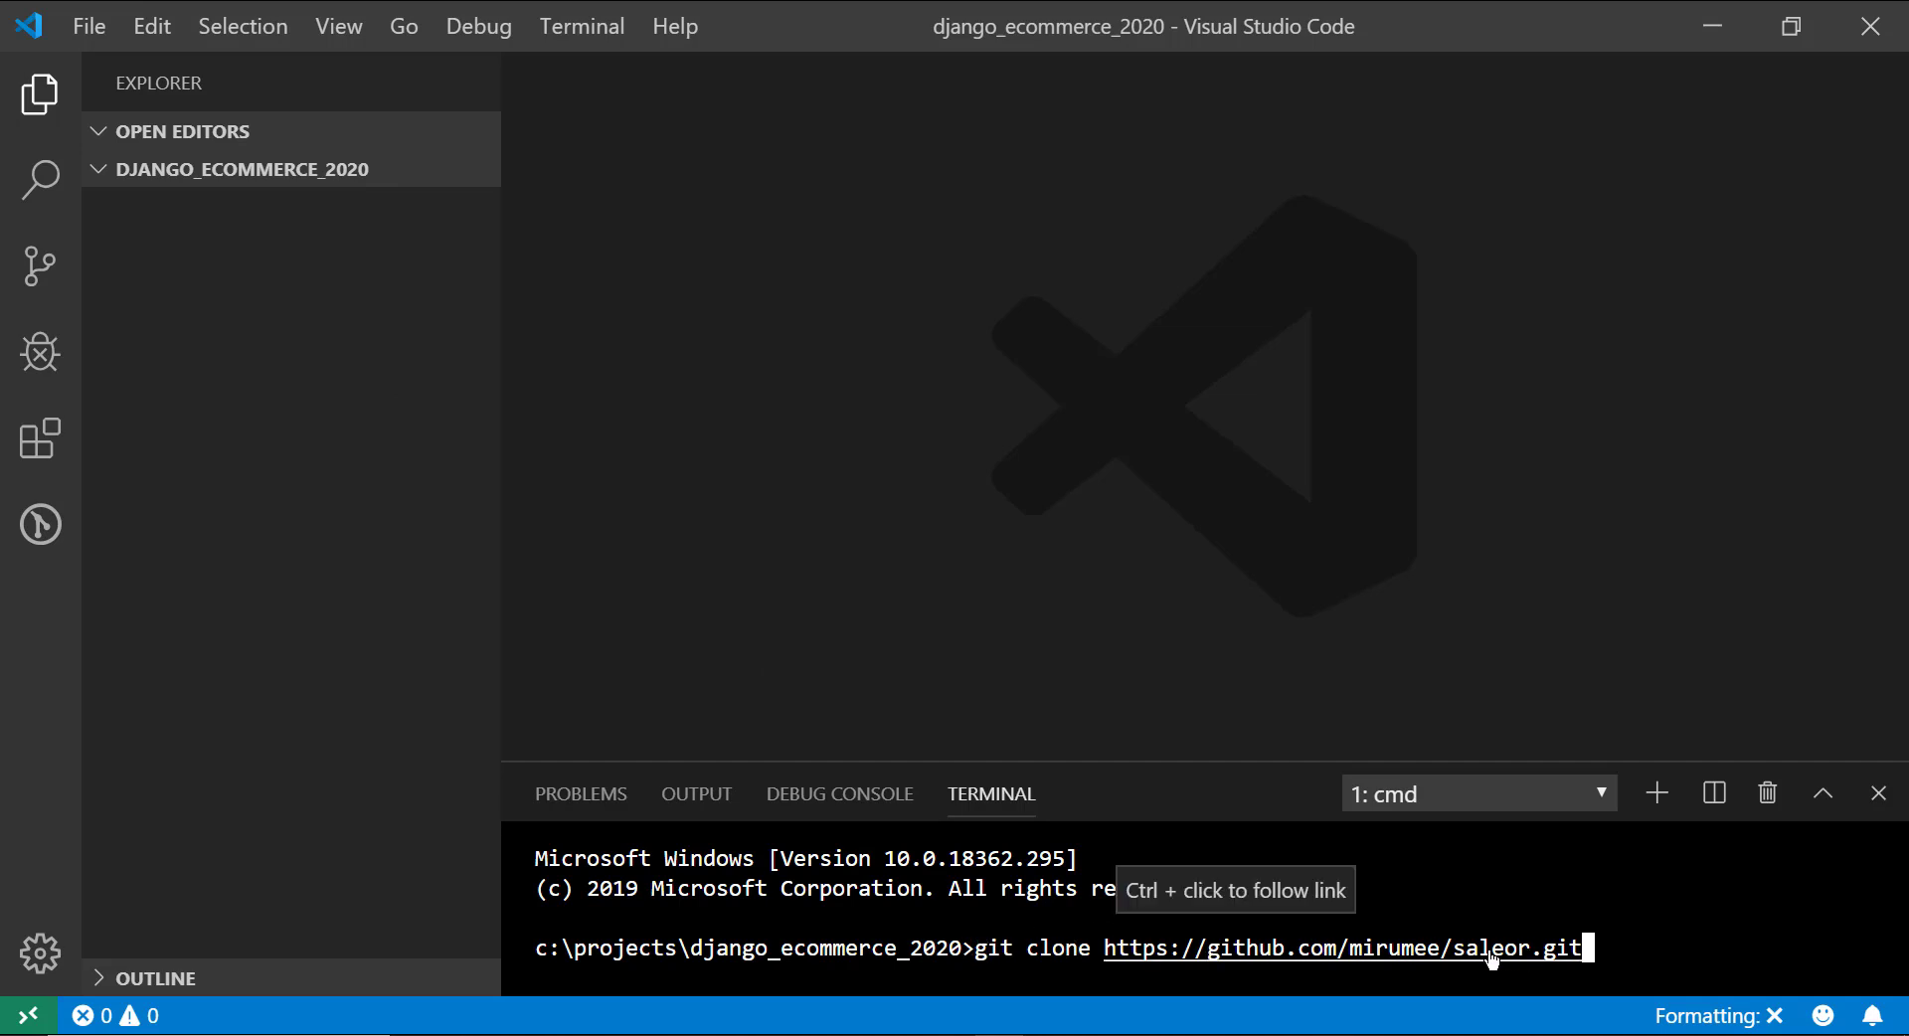
{"action": "mouse_move", "coordinate": [1628, 947]}
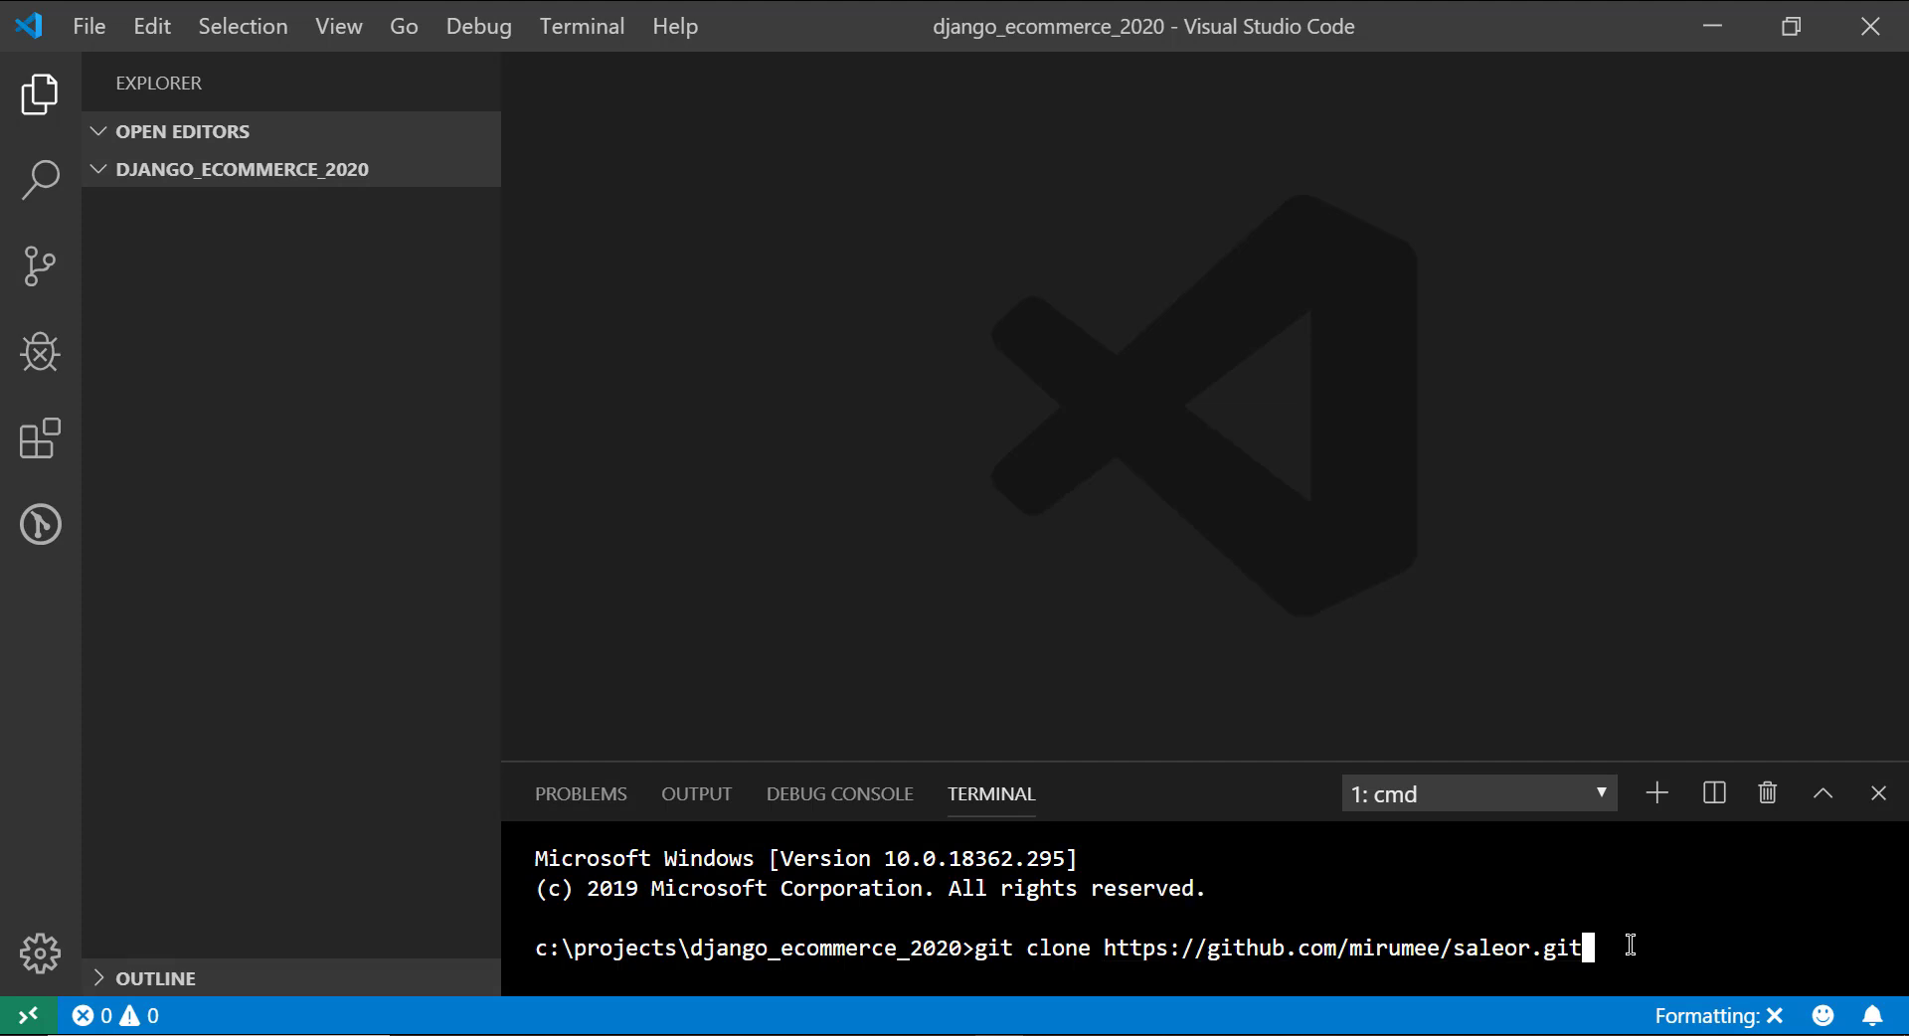
{"action": "key", "text": "Return"}
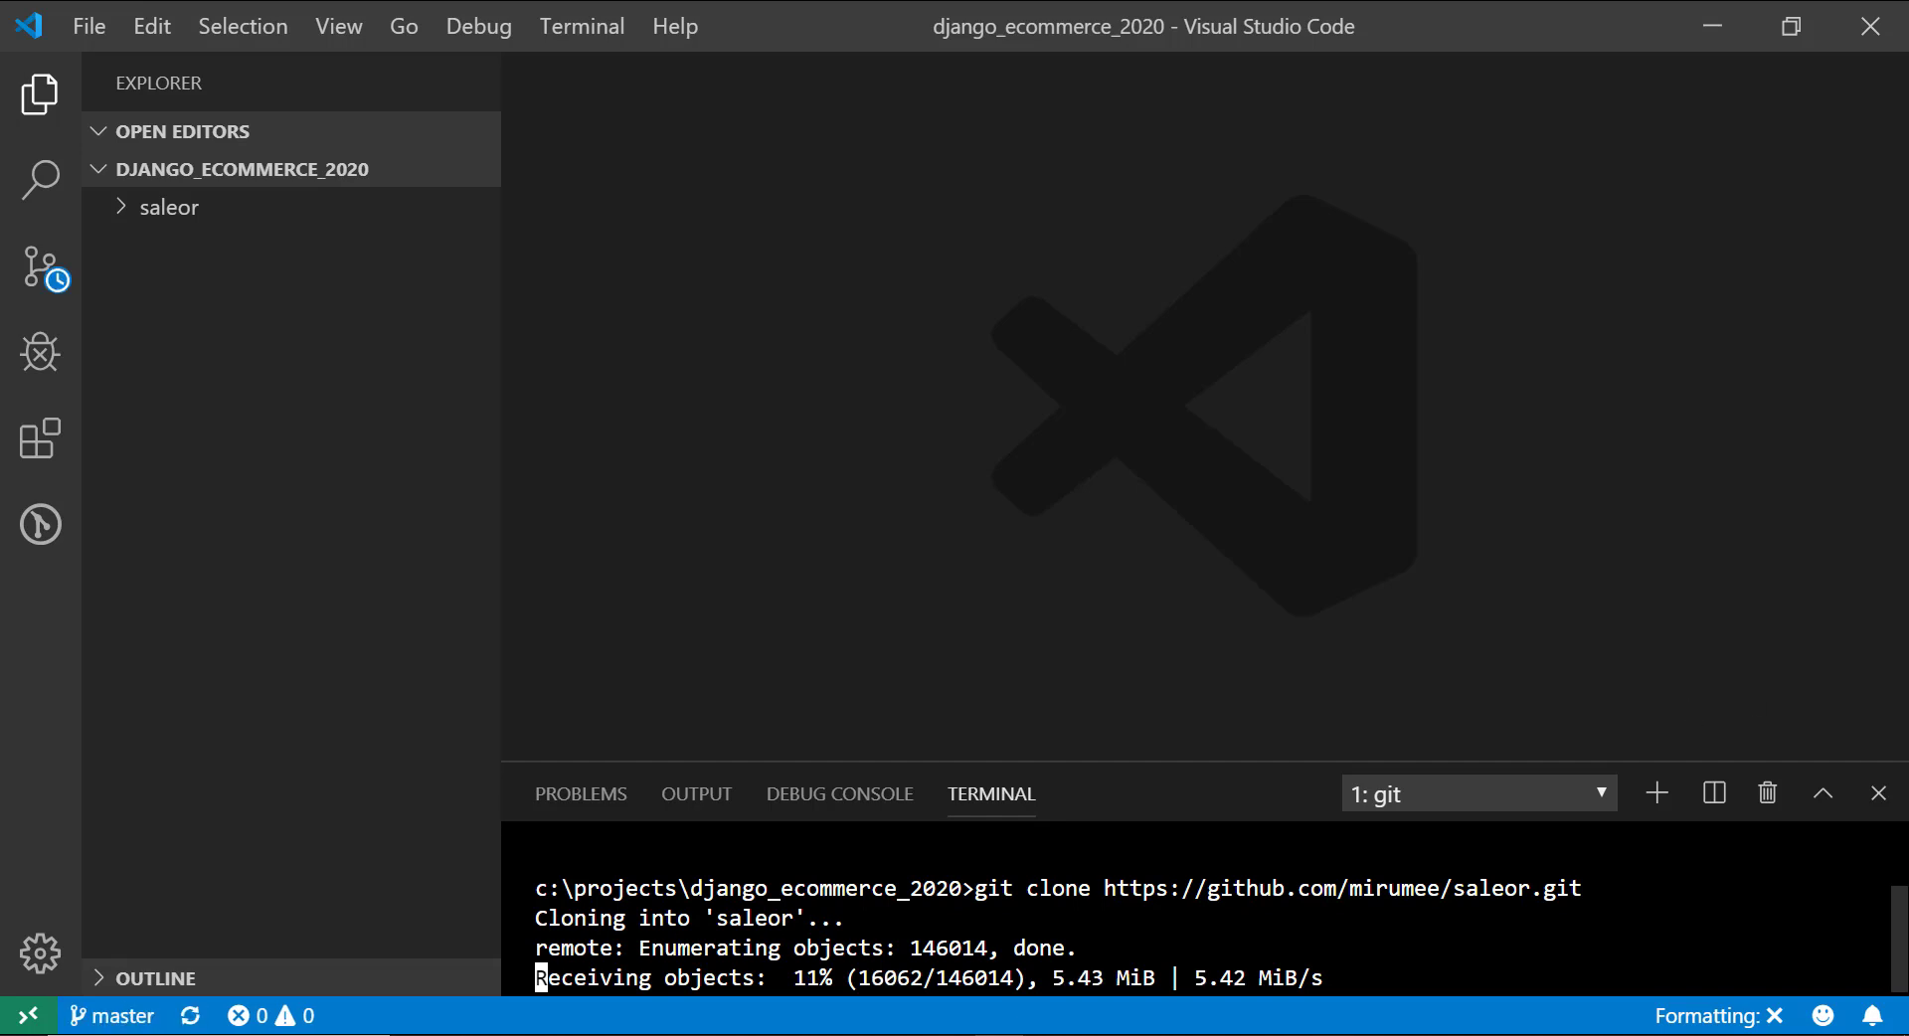
{"action": "mouse_move", "coordinate": [1306, 767]}
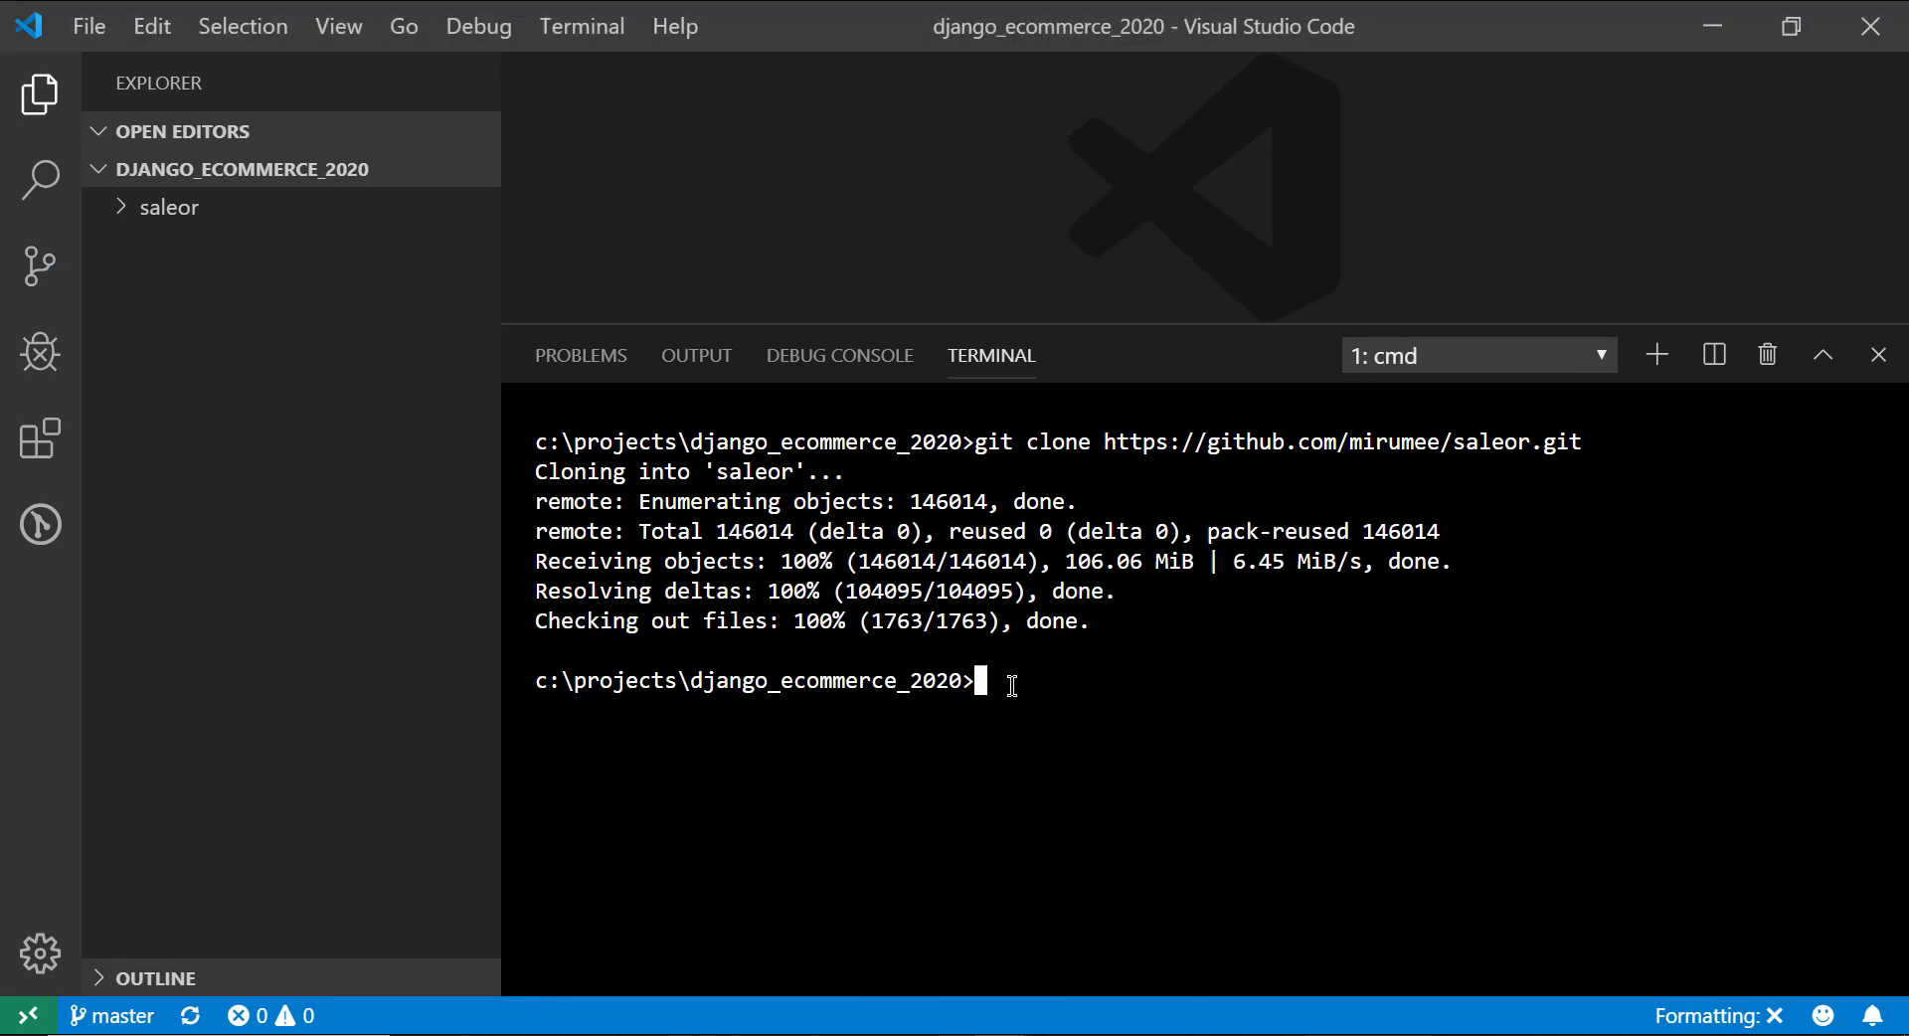
Install the virtualenv package with pip install virtualenv.
{"action": "type", "text": "pip"}
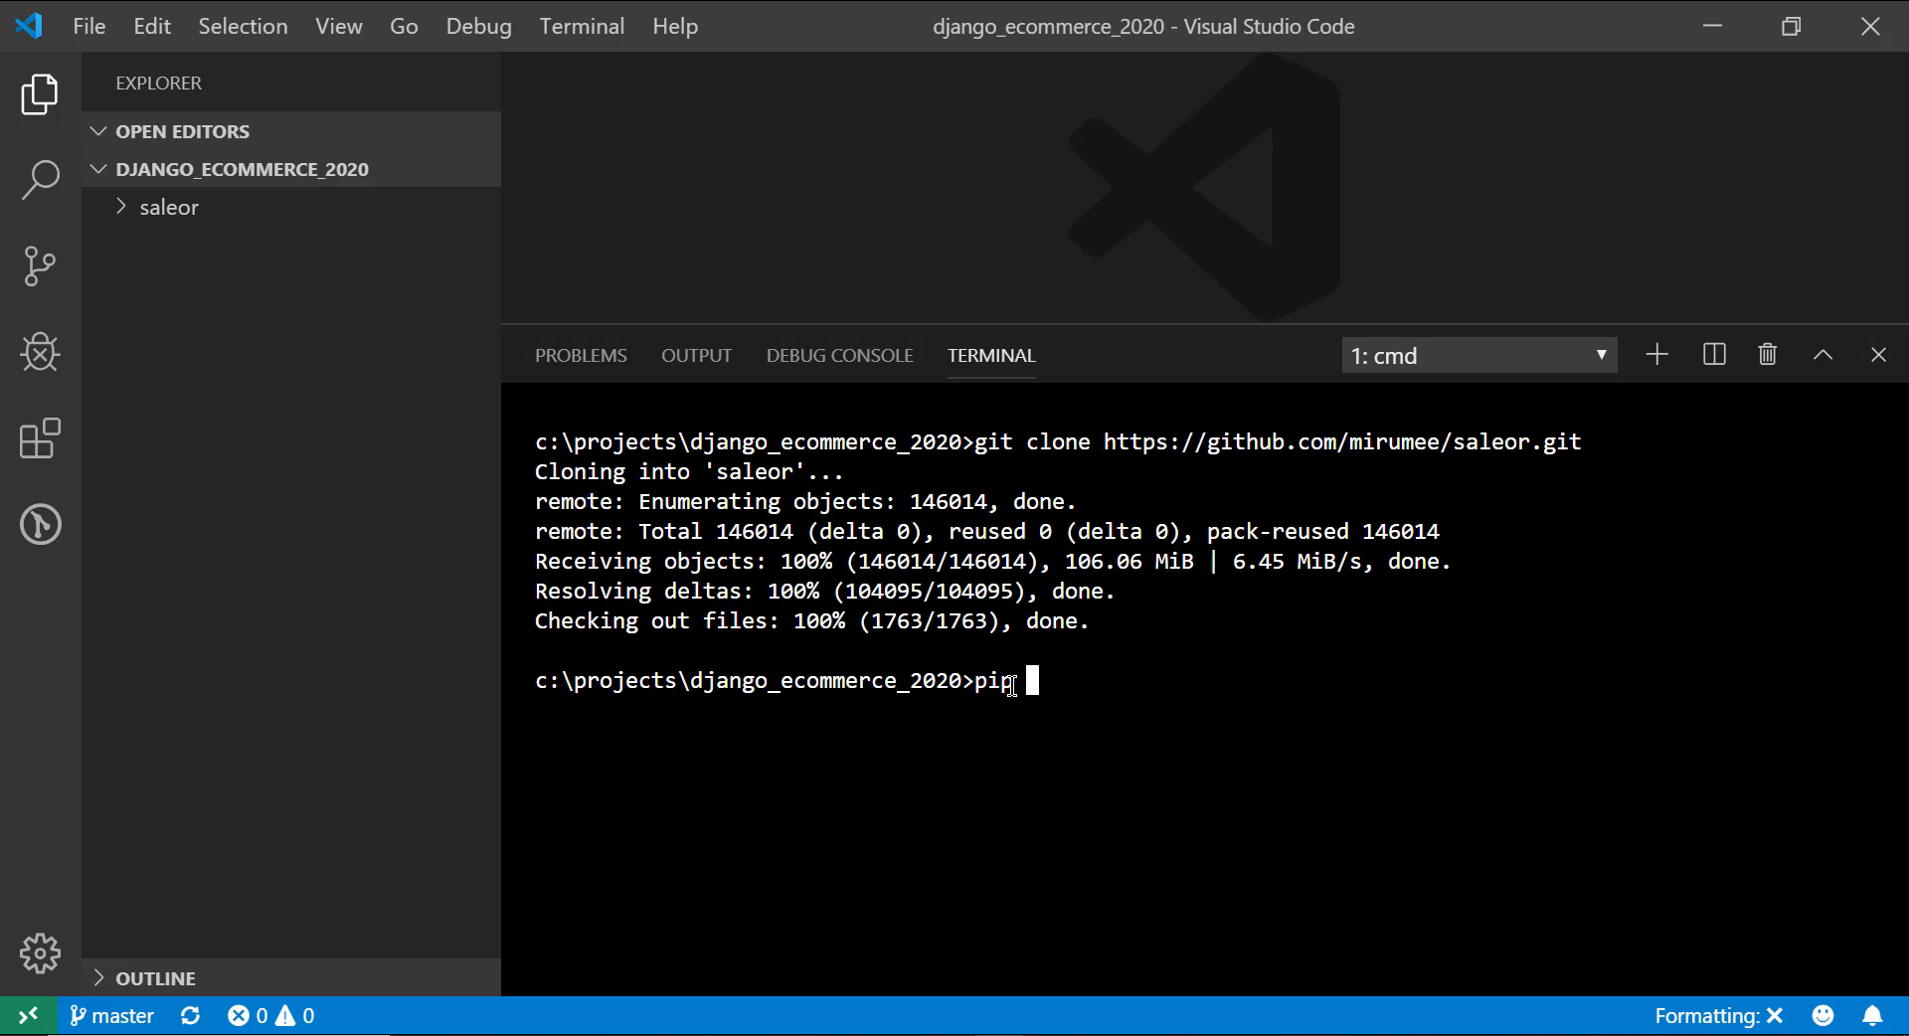
{"action": "type", "text": "install virtualenv"}
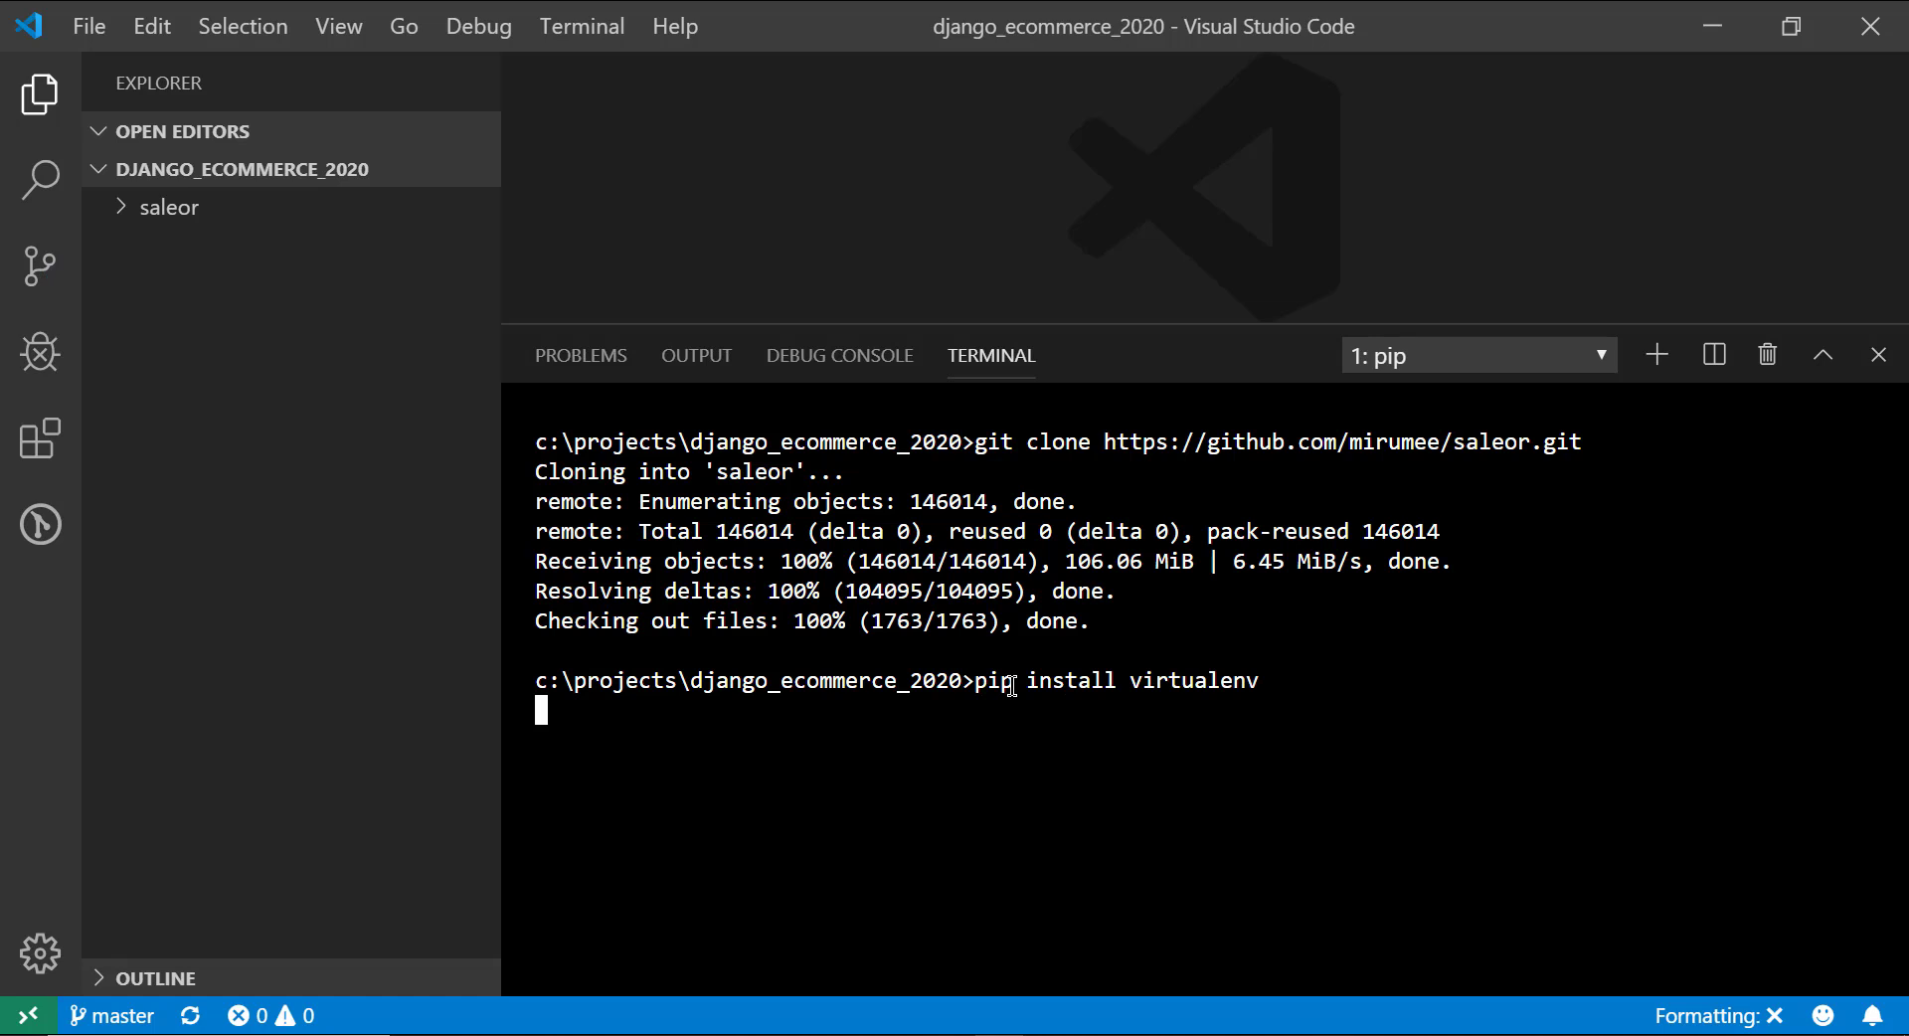
{"action": "key", "text": "Return"}
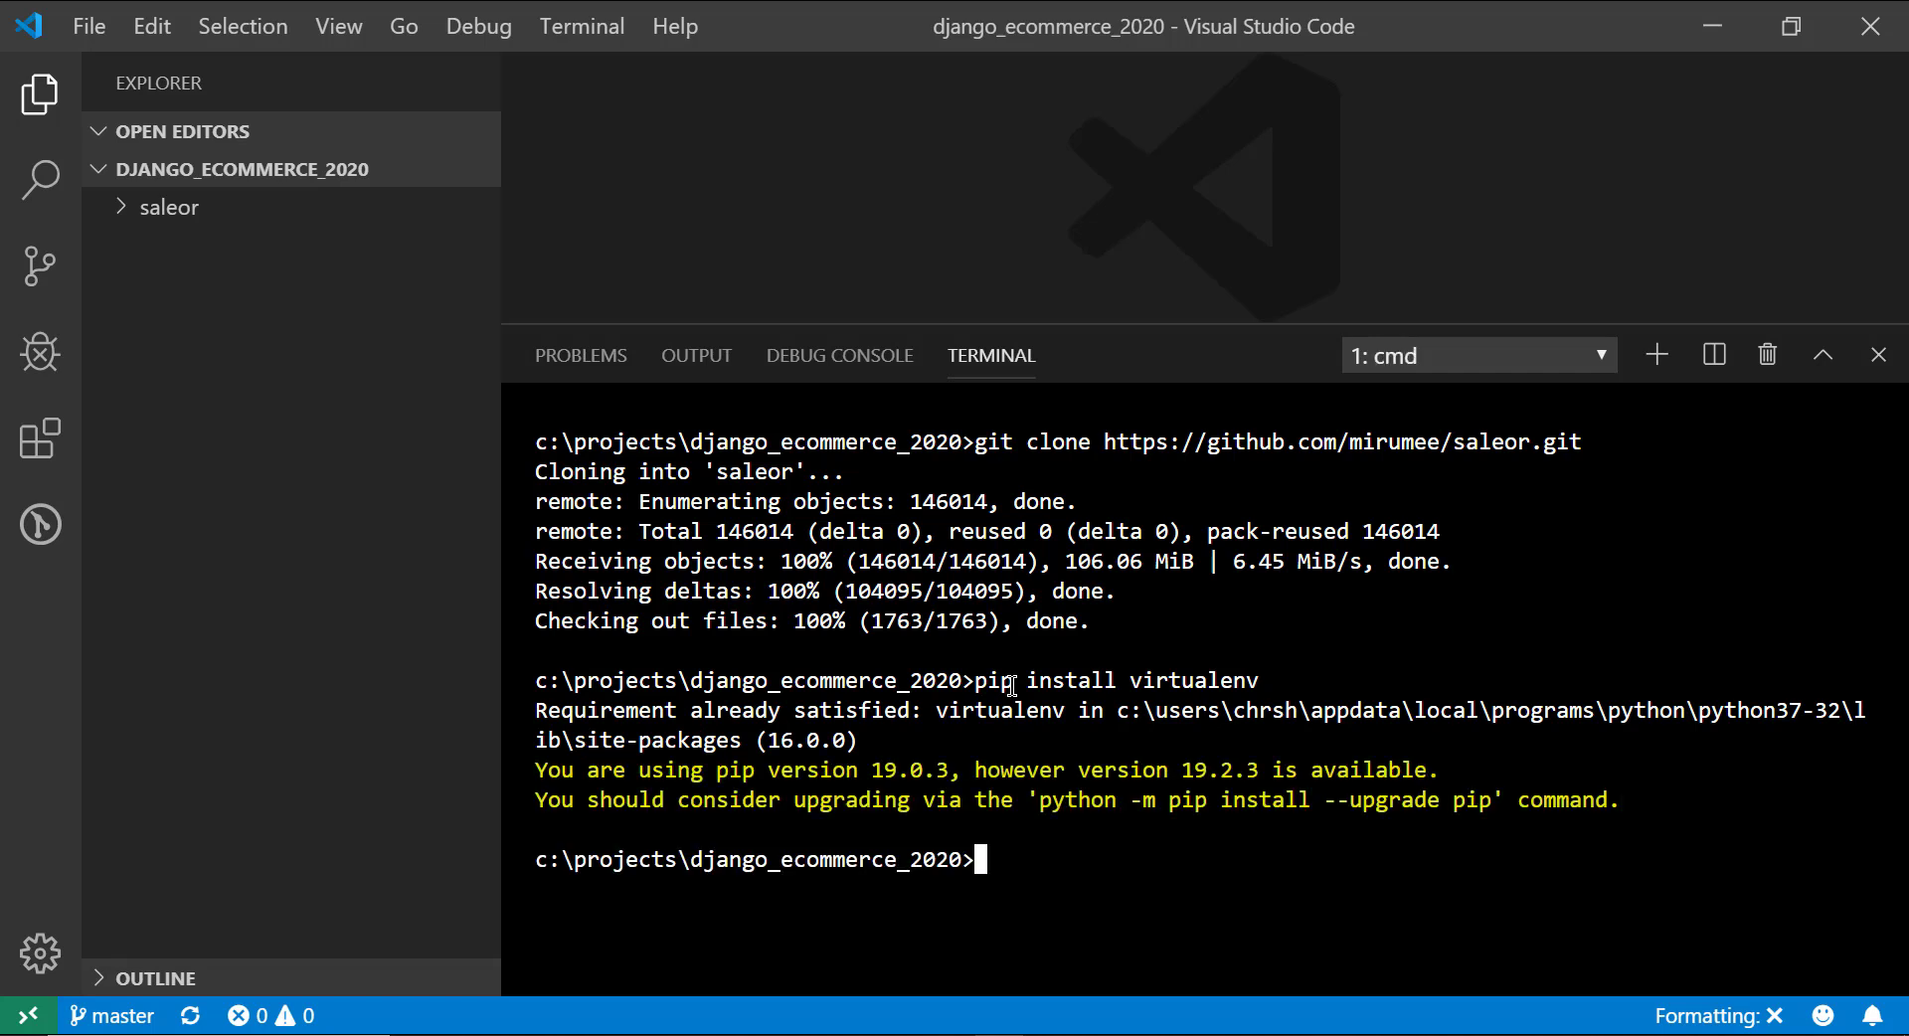
Create an env virtual environment beside saleor and peek at its folder contents.
{"action": "type", "text": "virut"}
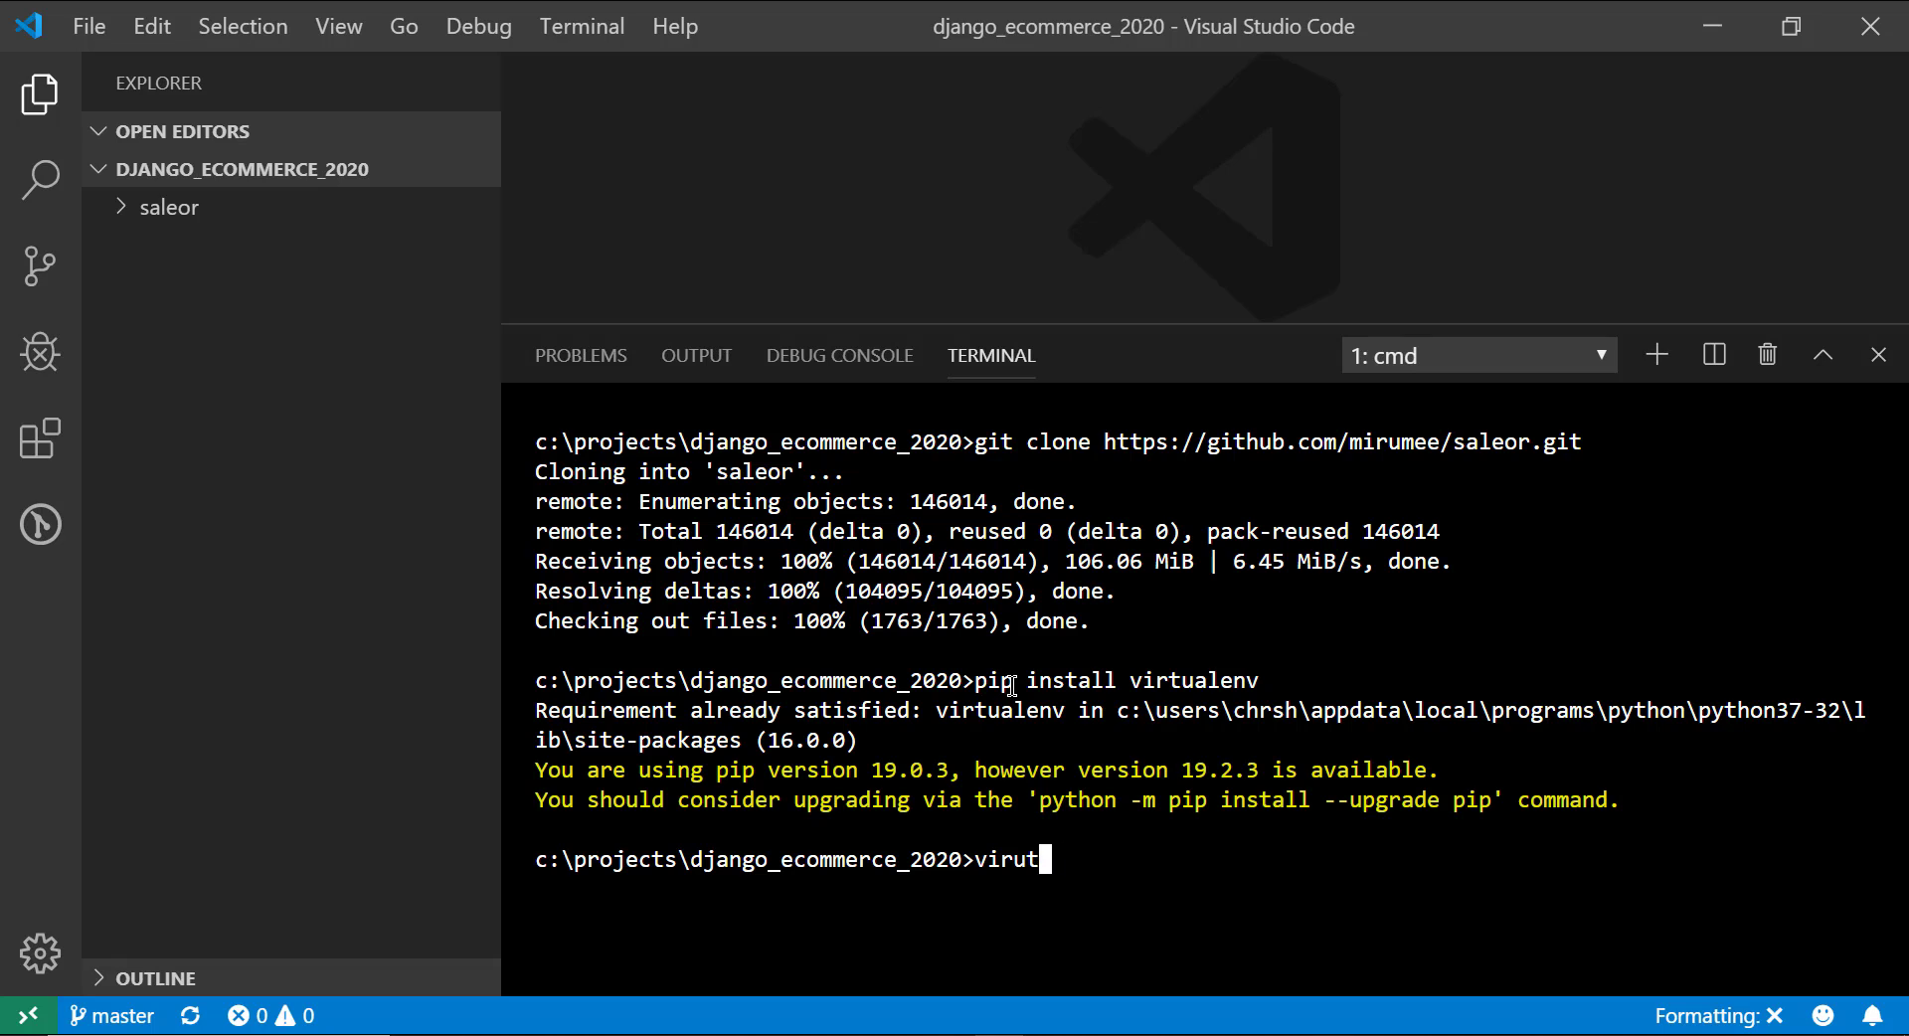
{"action": "type", "text": "ualenv"}
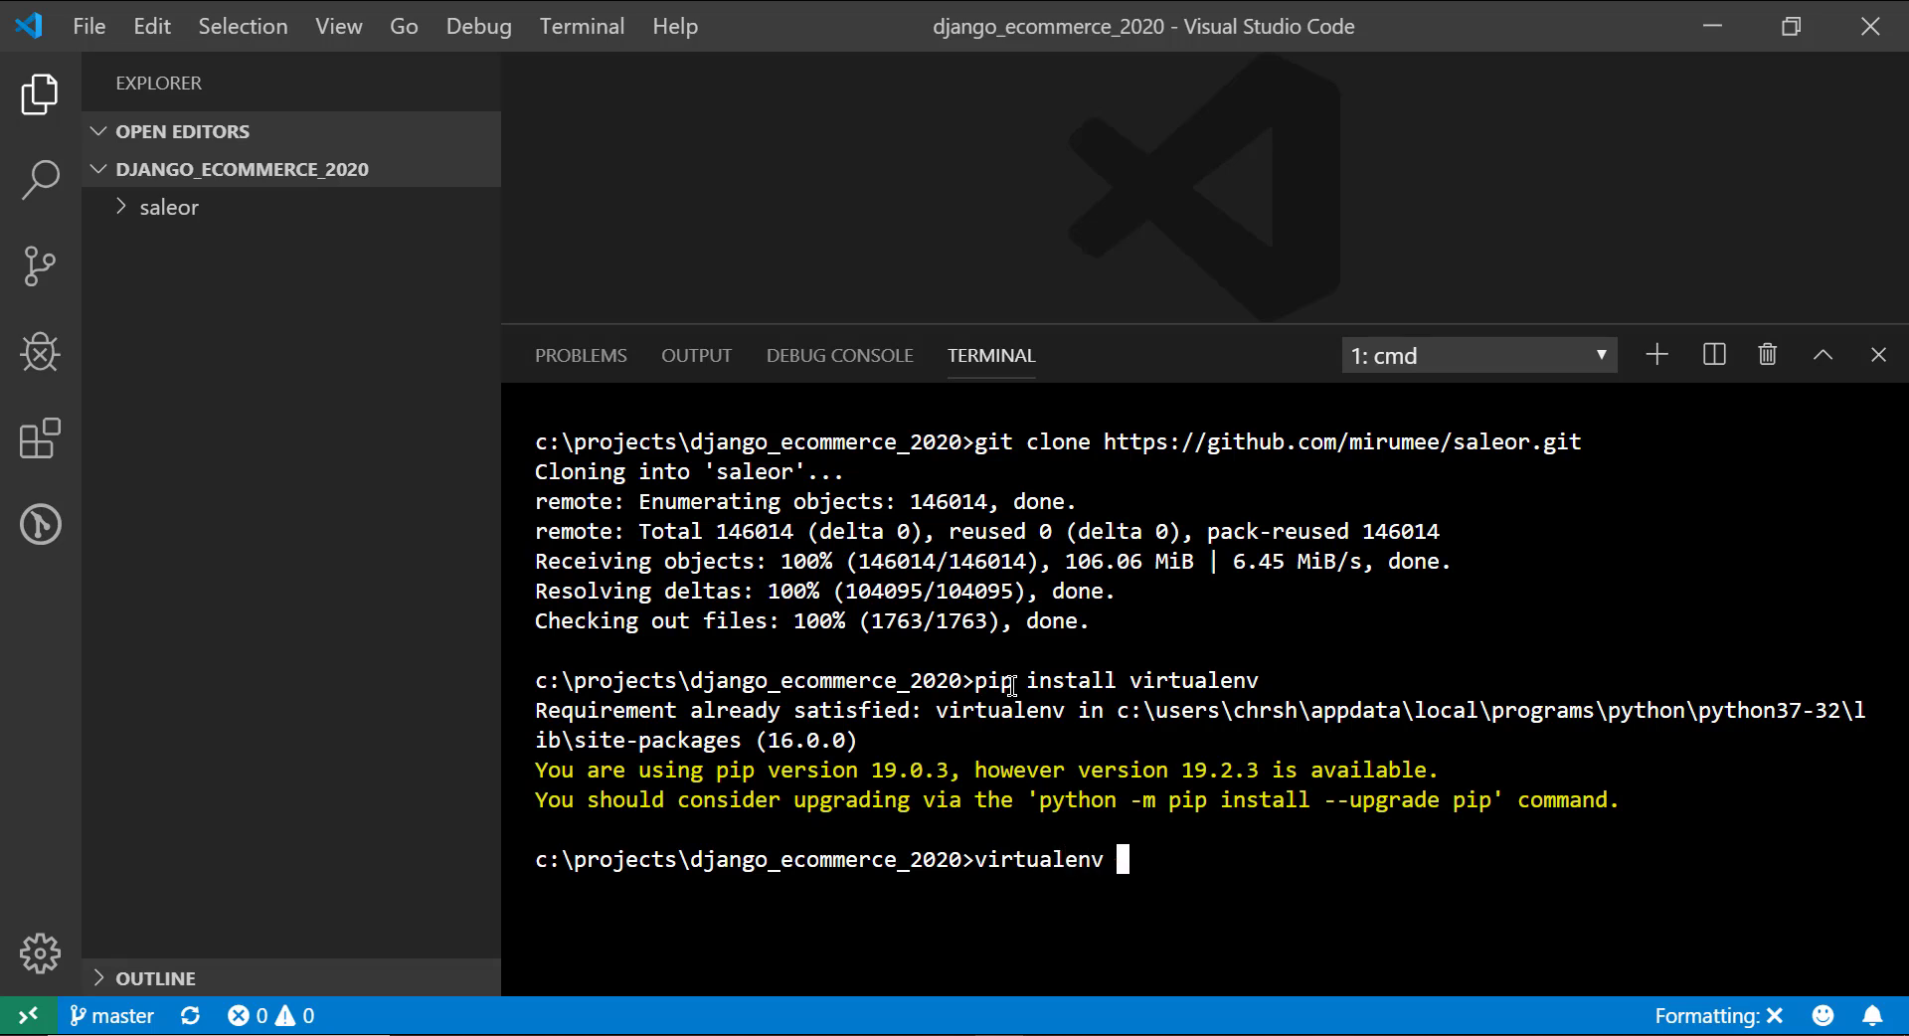
{"action": "type", "text": "env"}
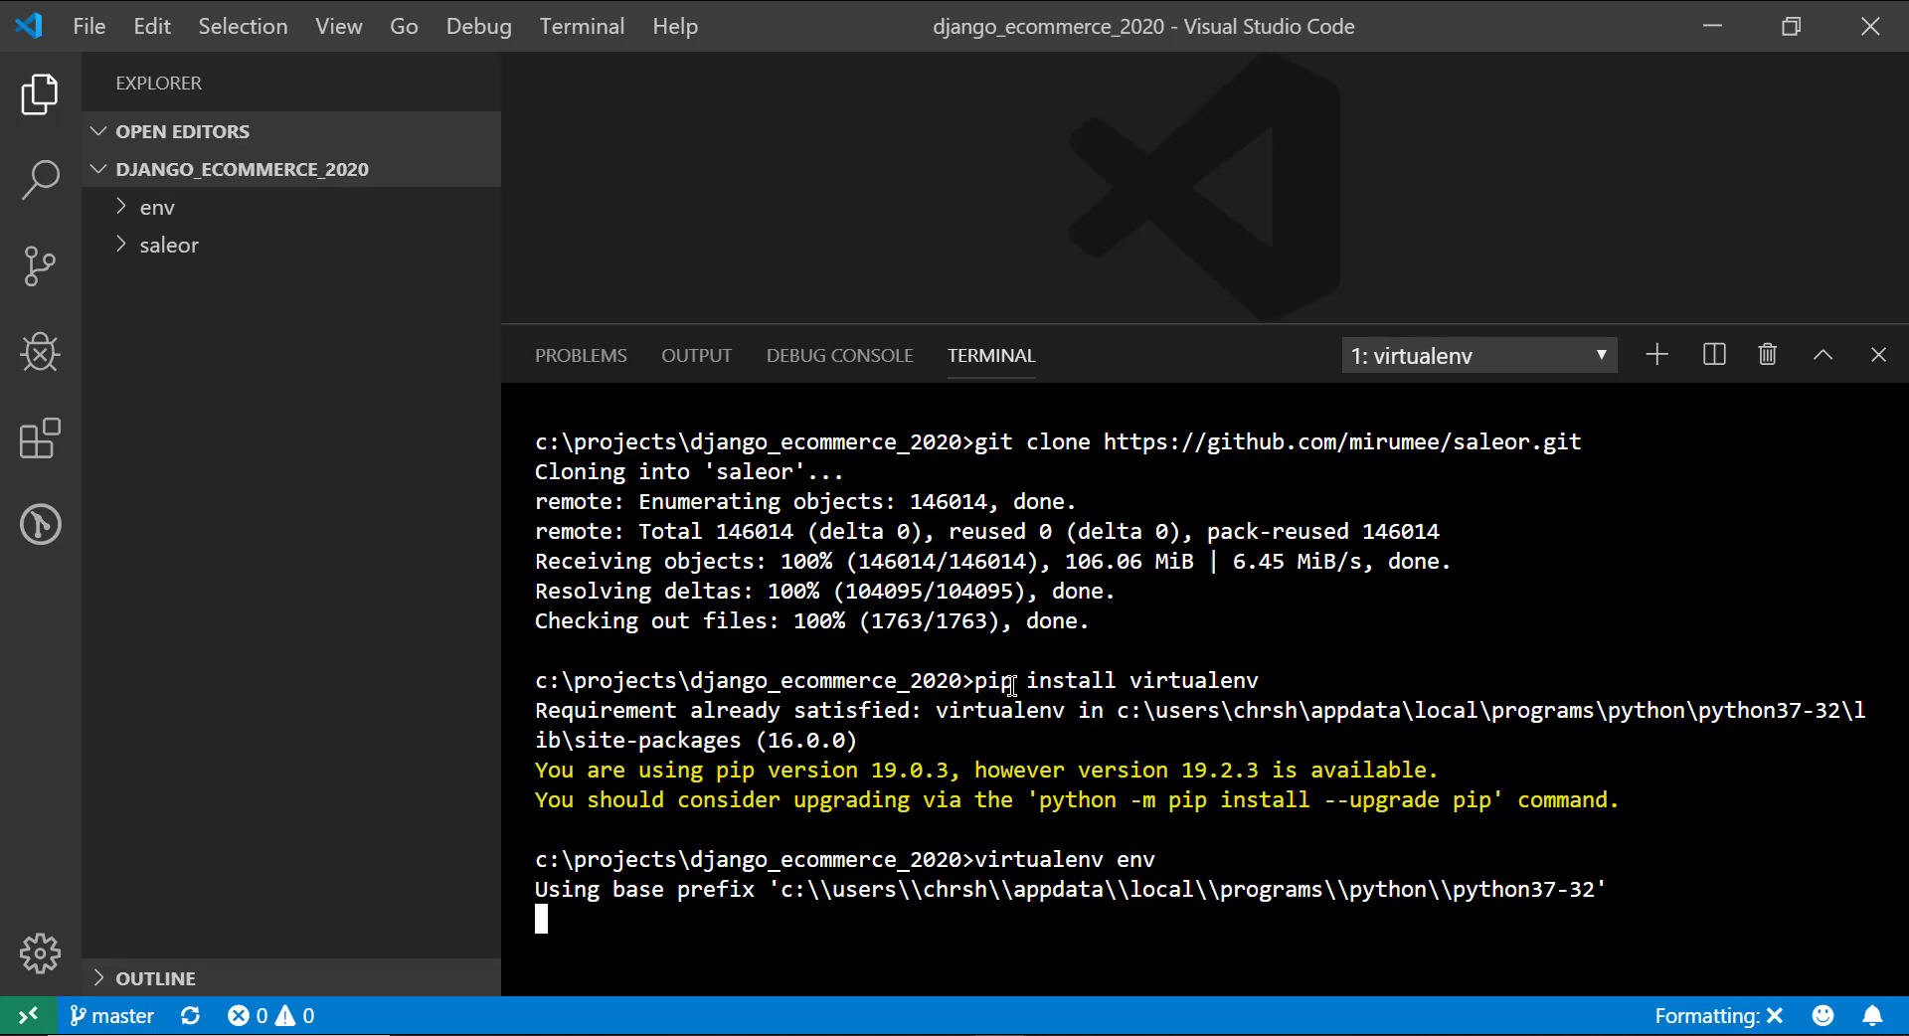
{"action": "left_click", "coordinate": [155, 207]}
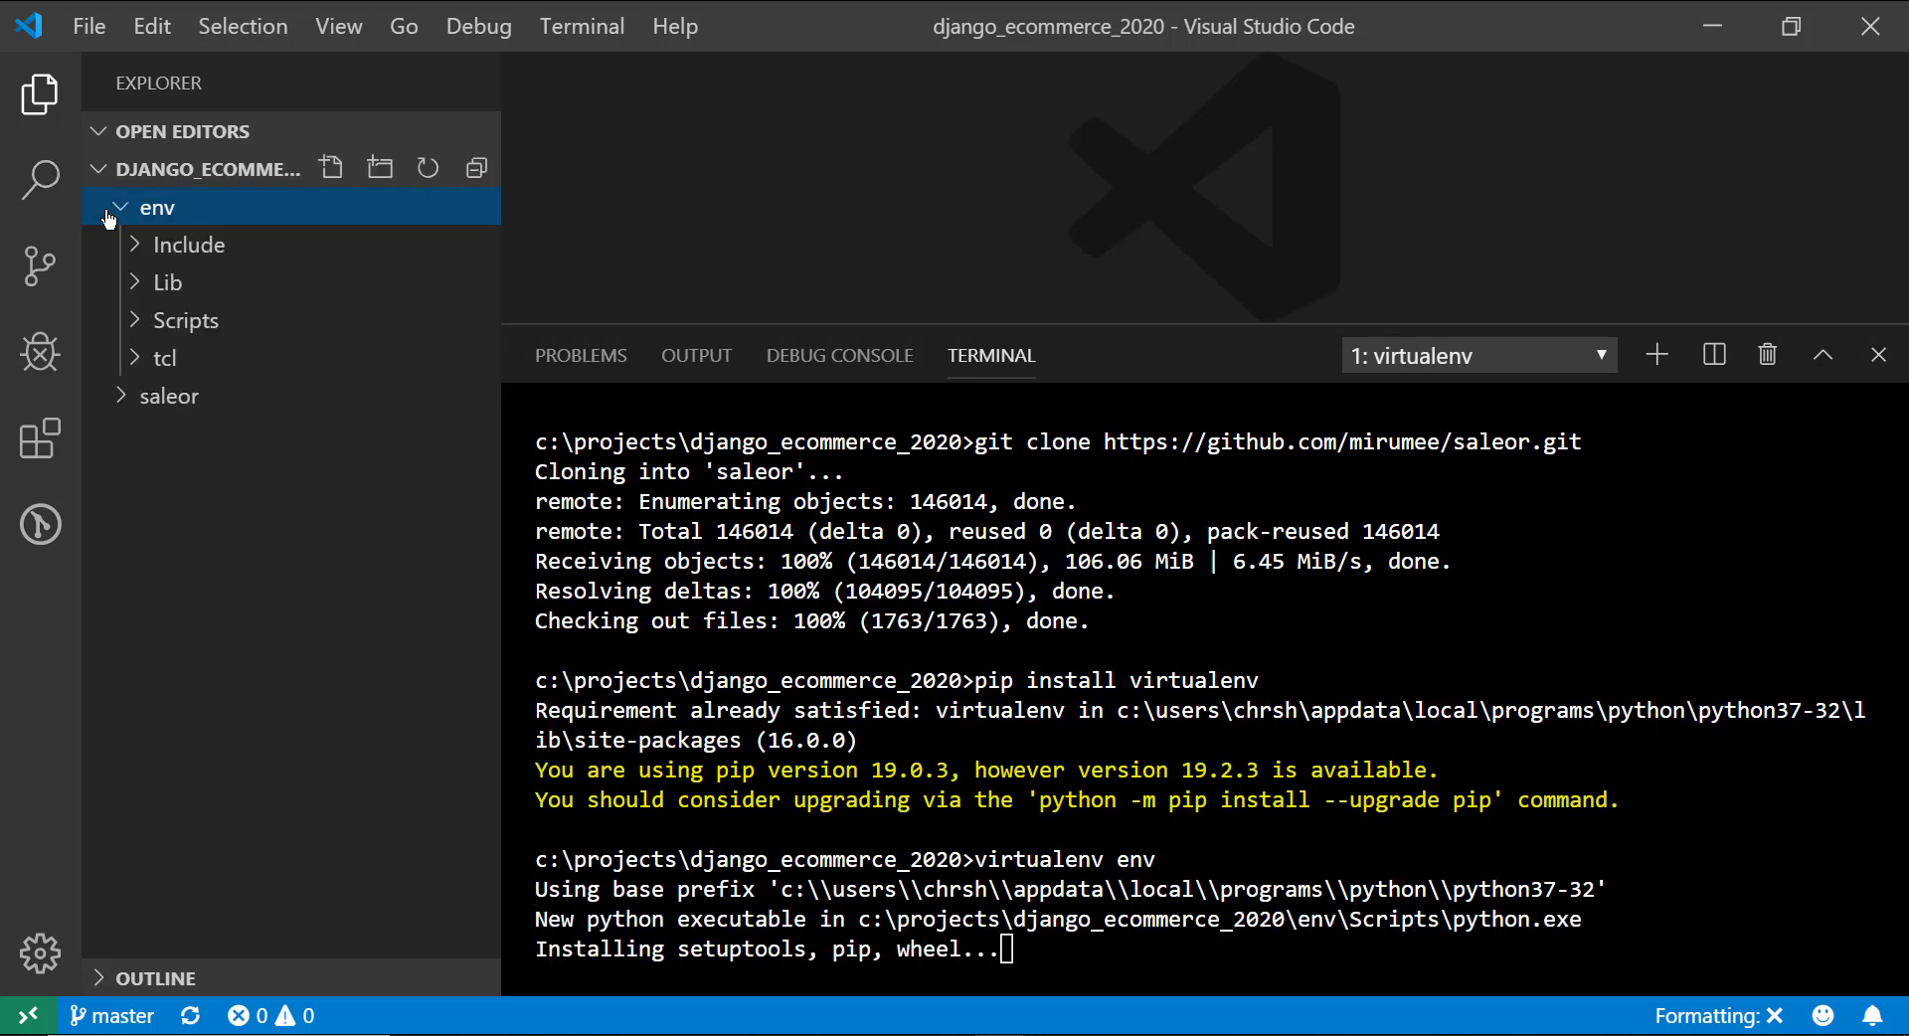
{"action": "left_click", "coordinate": [157, 207]}
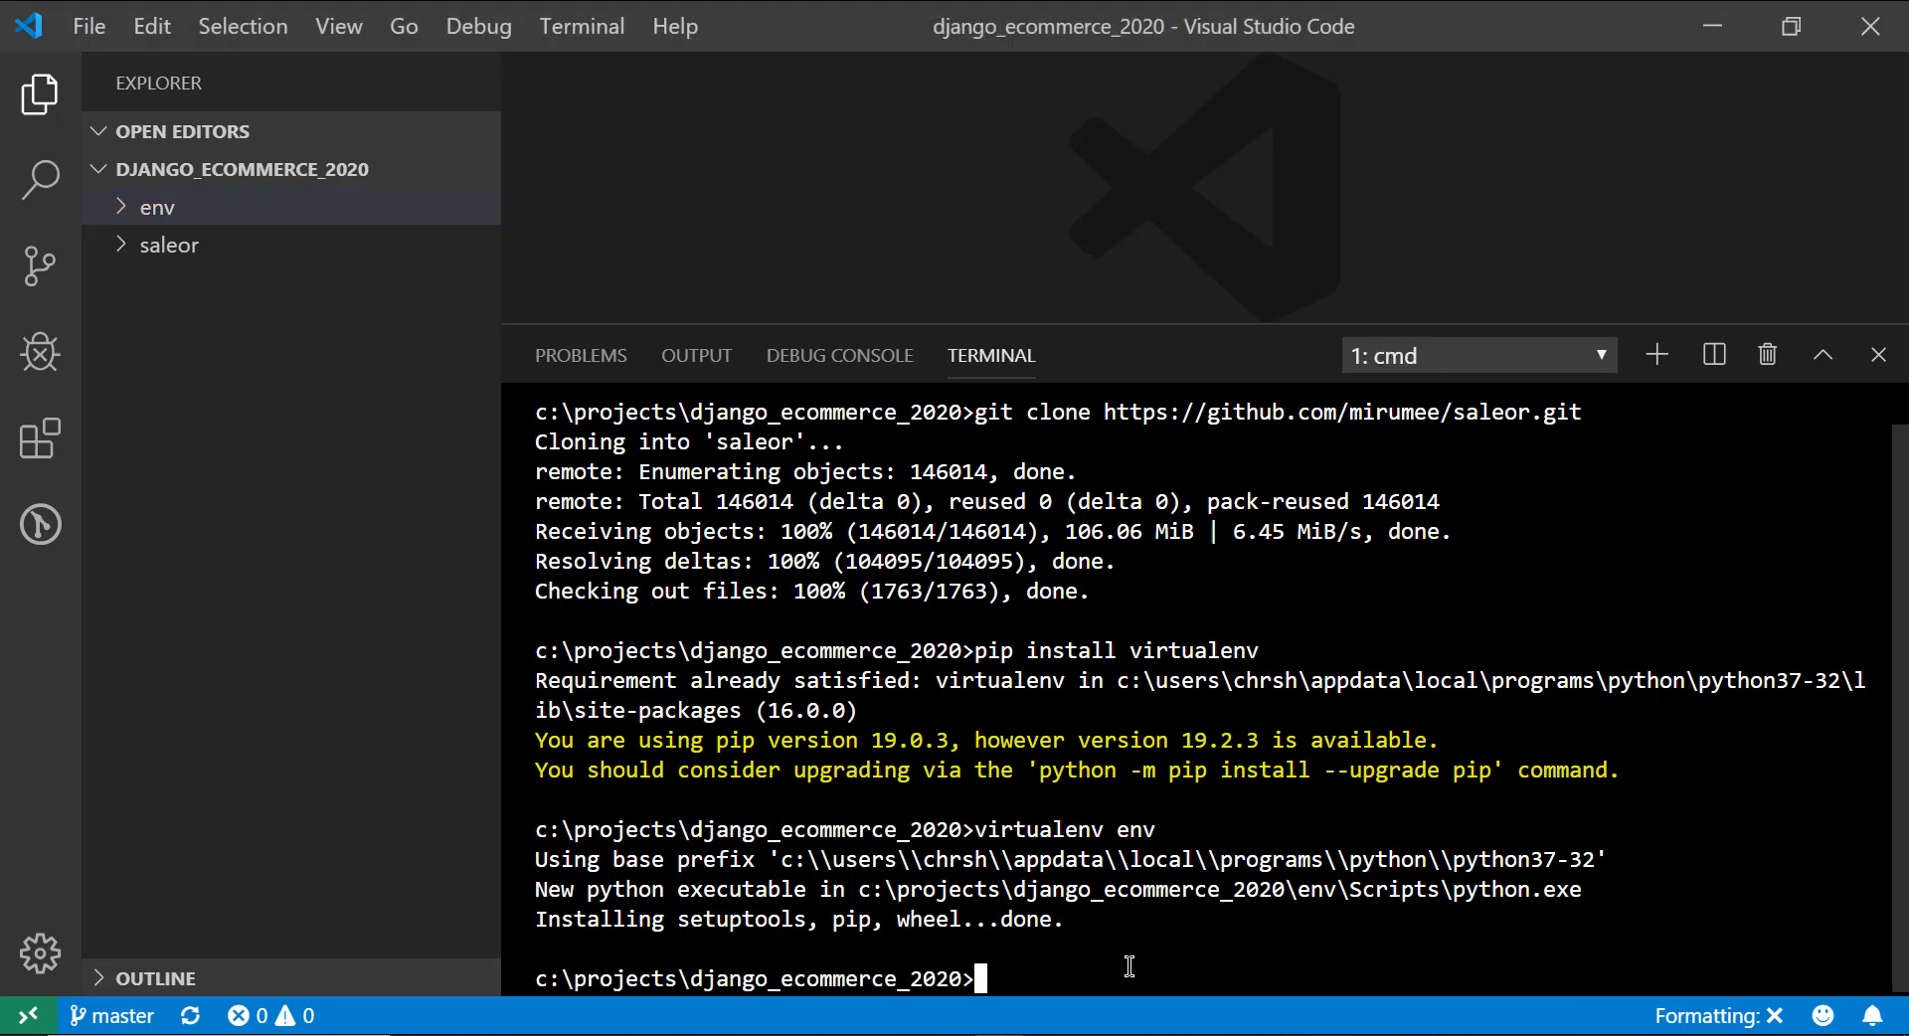
Activate the env virtual environment from its Scripts folder.
{"action": "type", "text": "cd env"}
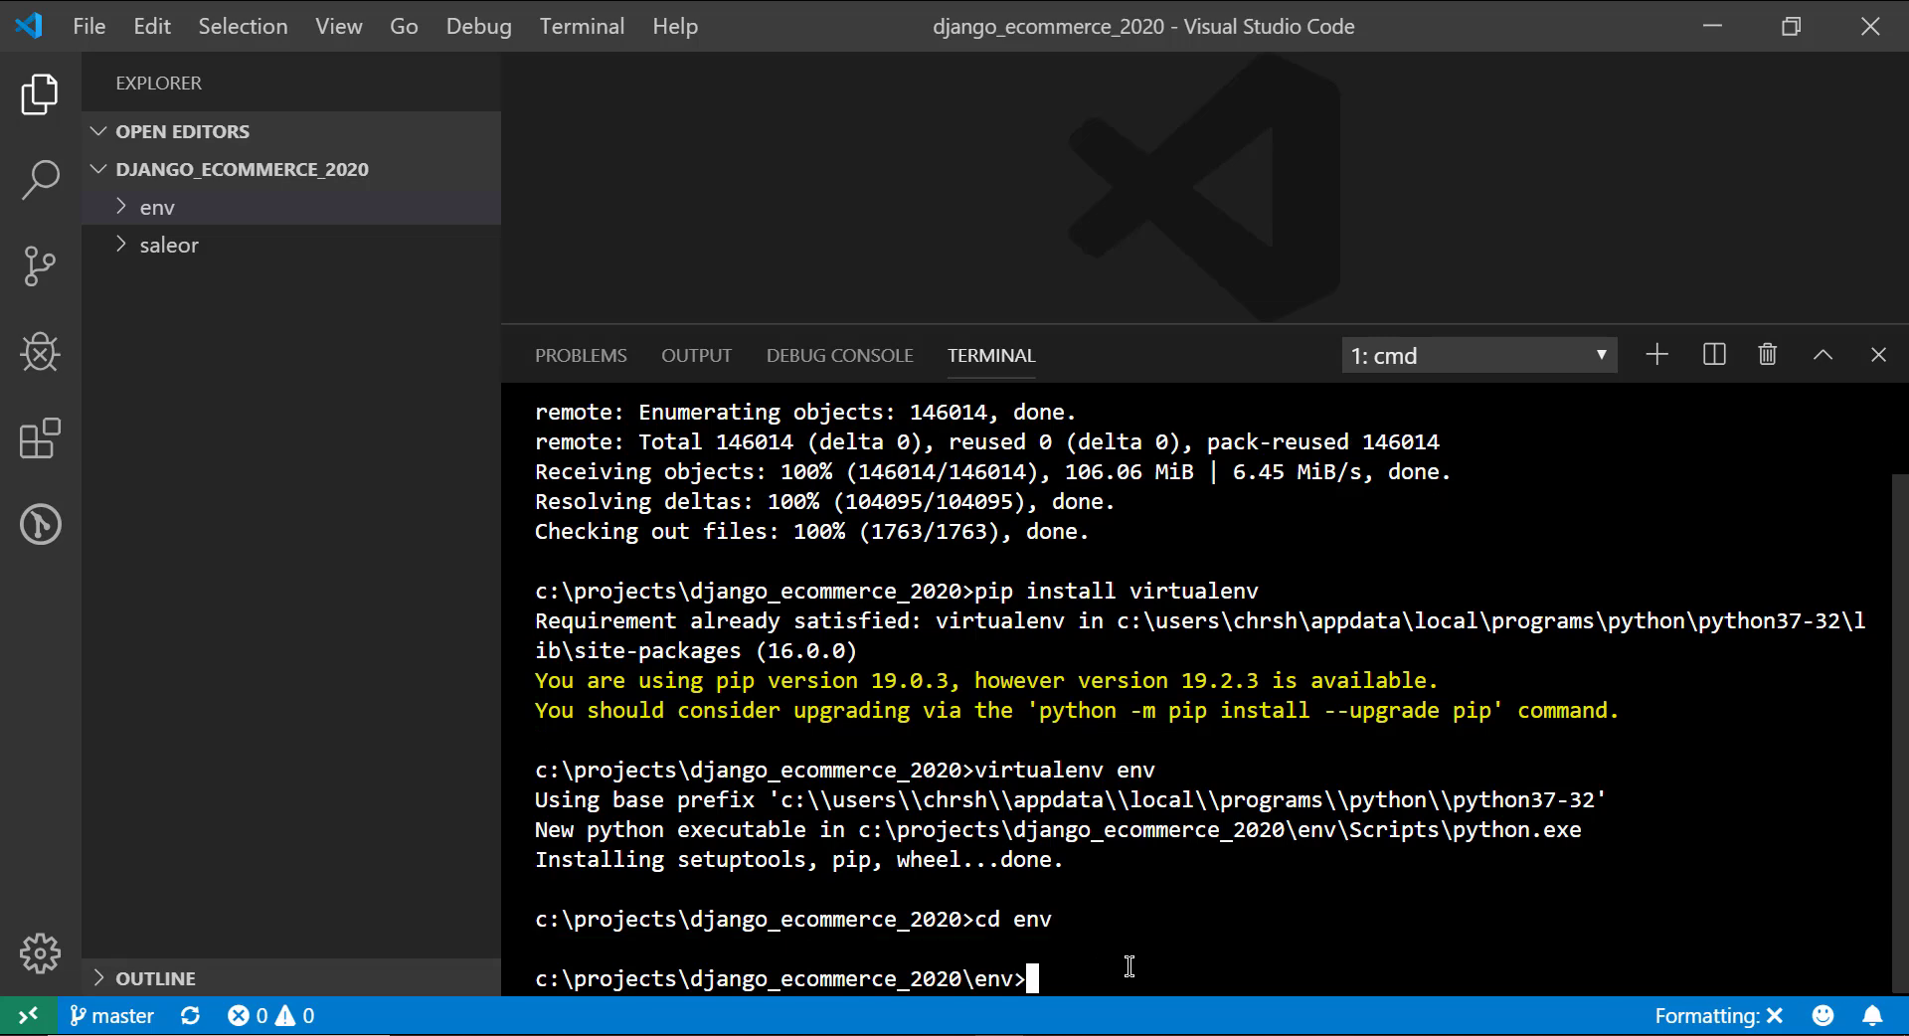
{"action": "type", "text": "cd scripts"}
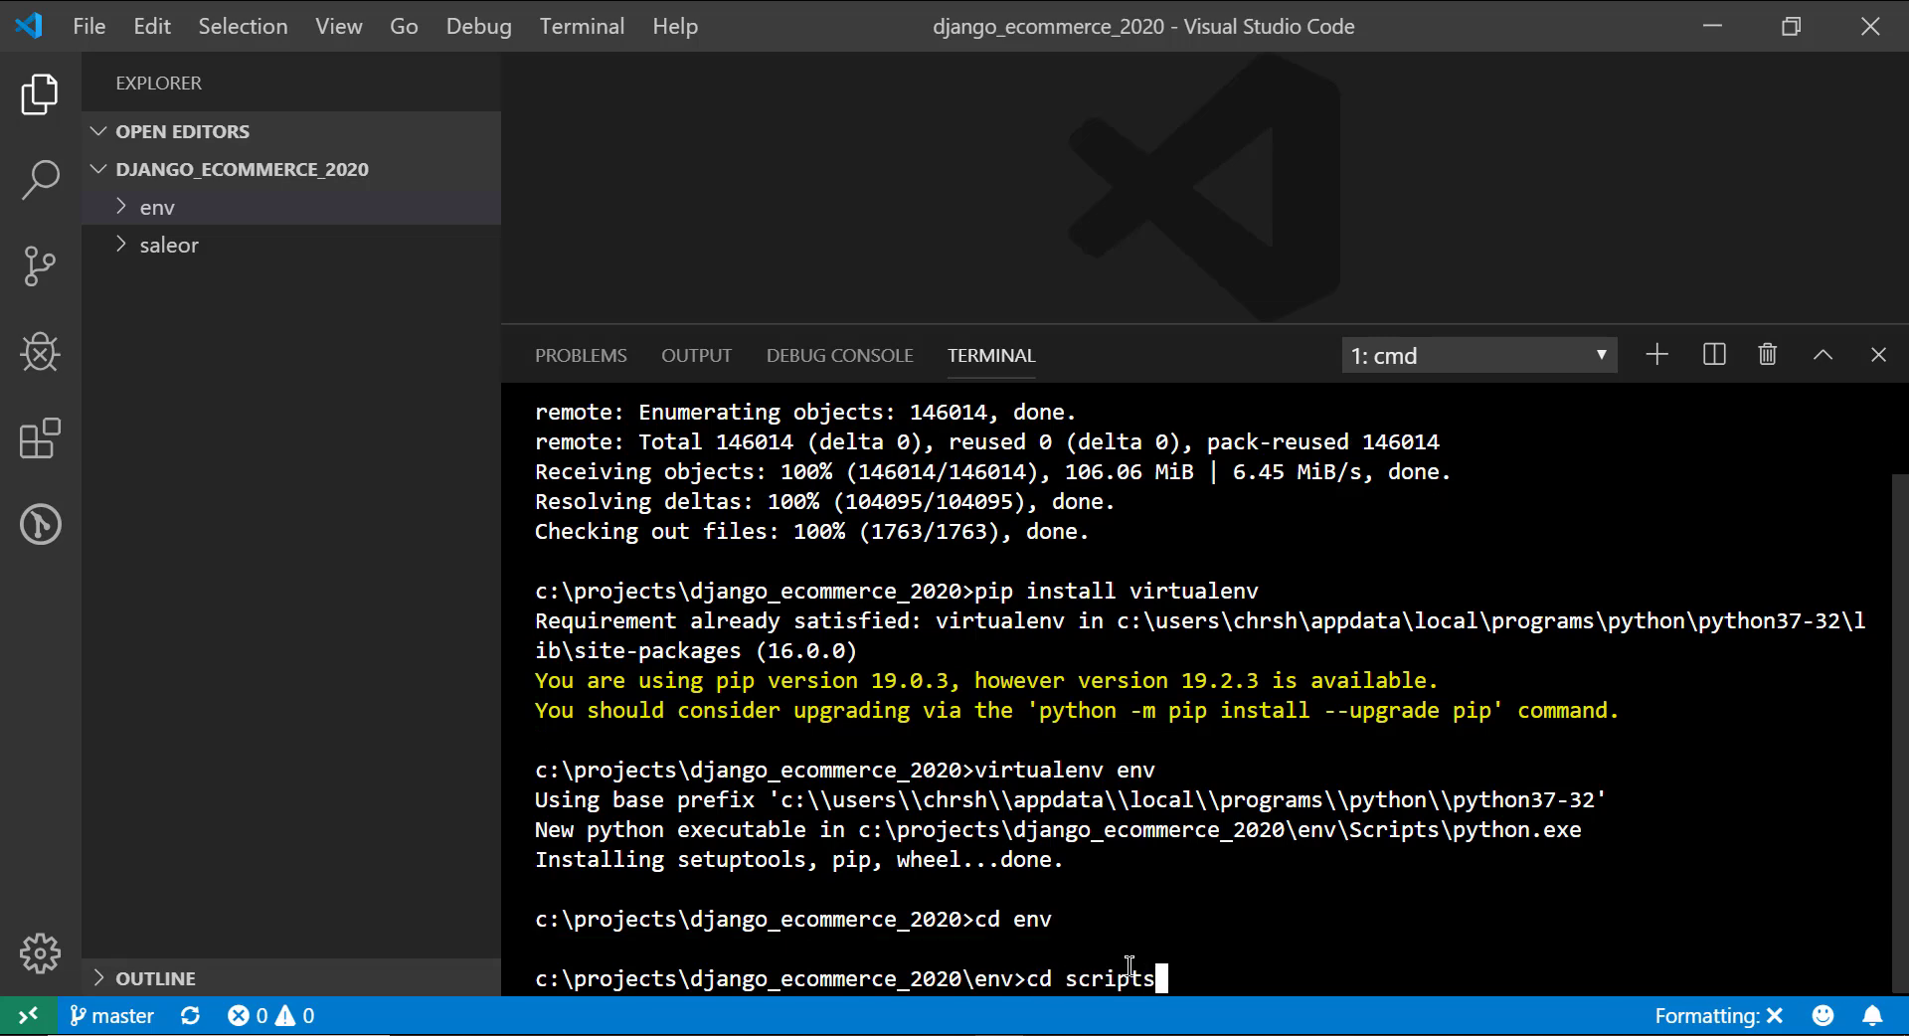
{"action": "key", "text": "Return"}
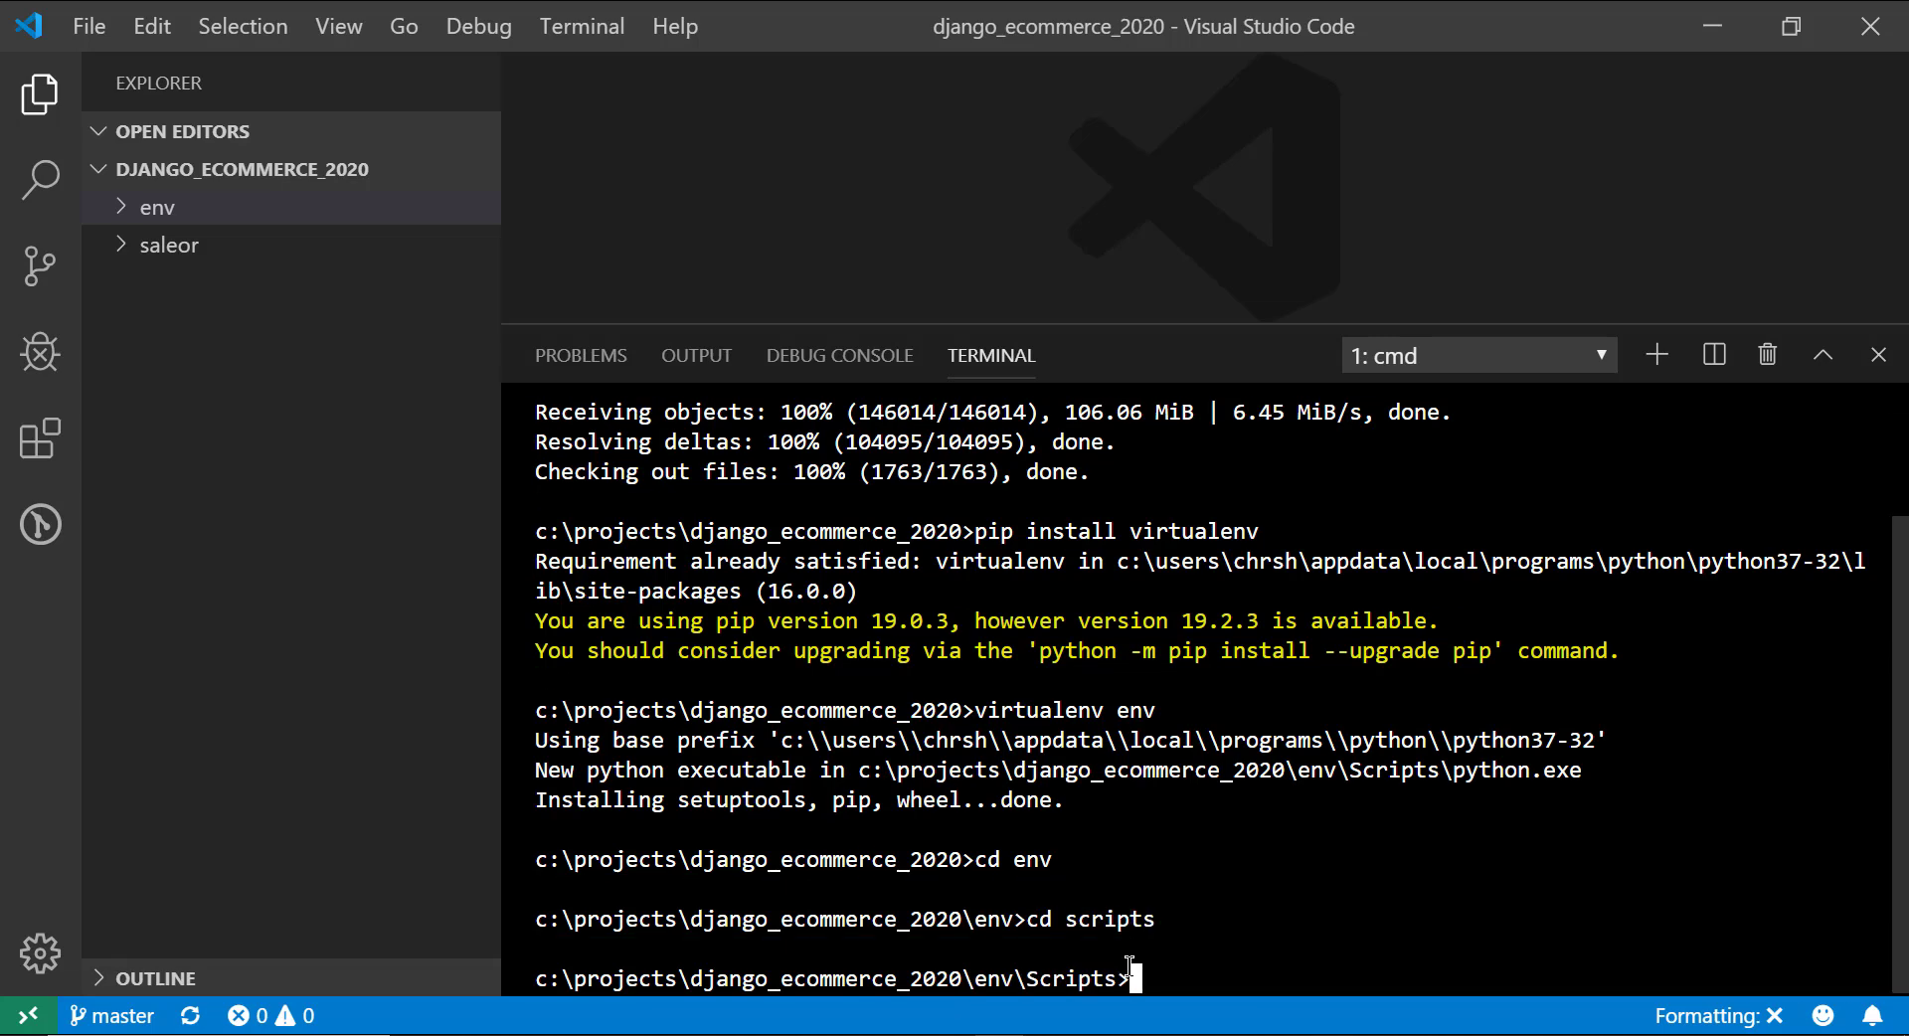
{"action": "type", "text": "activa"}
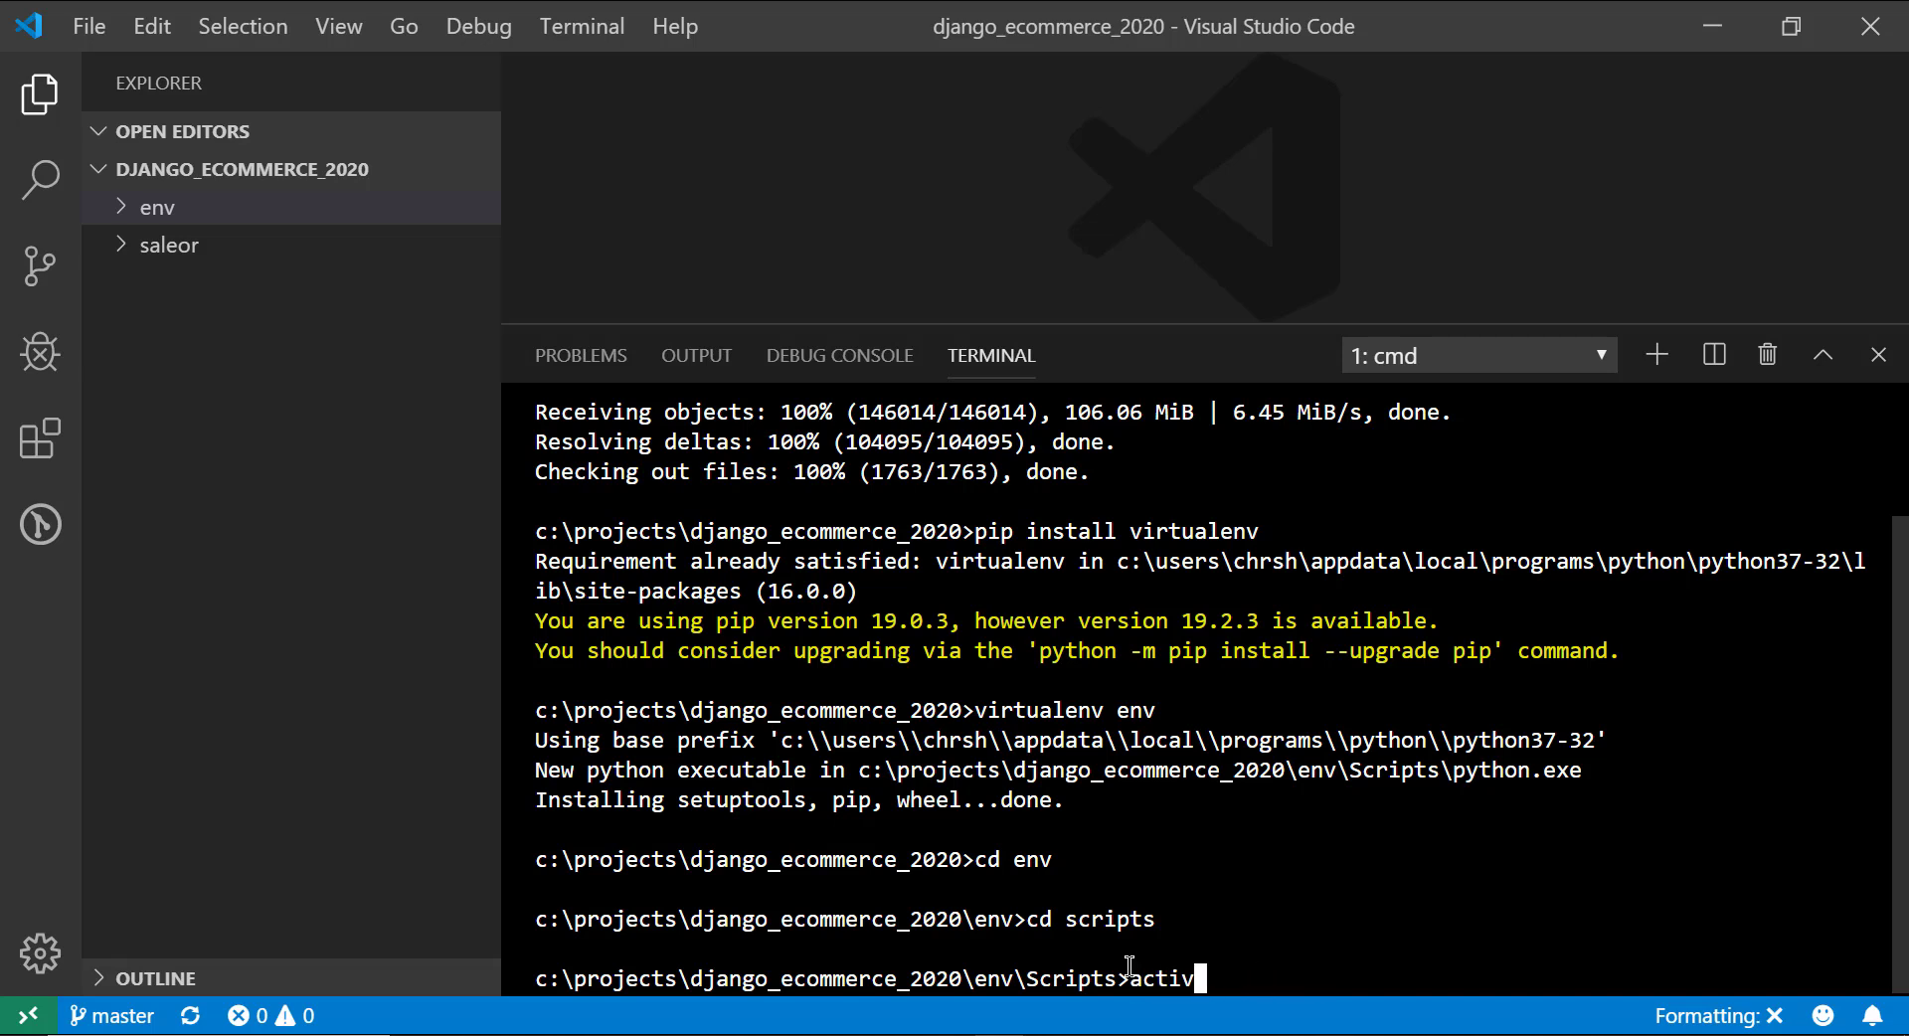
{"action": "key", "text": "Return"}
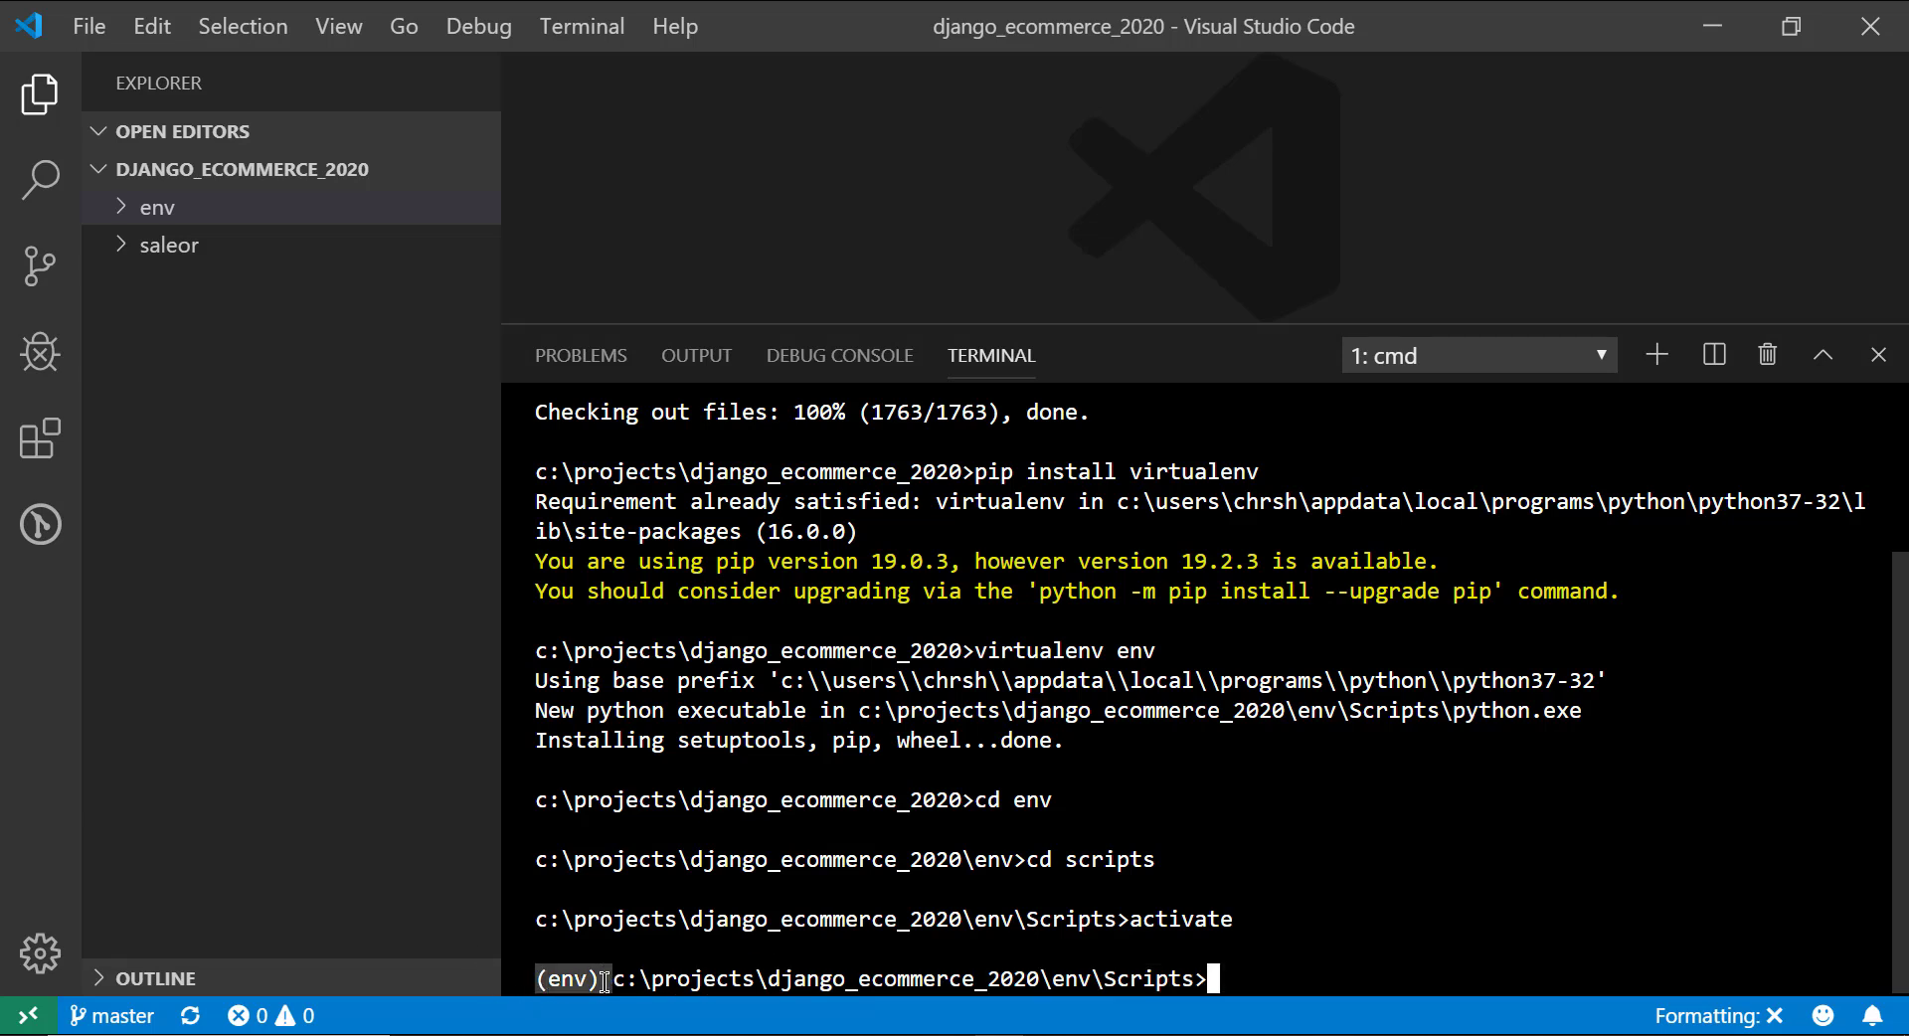
Move back up to the project folder and into the saleor folder.
{"action": "type", "text": "cd .."}
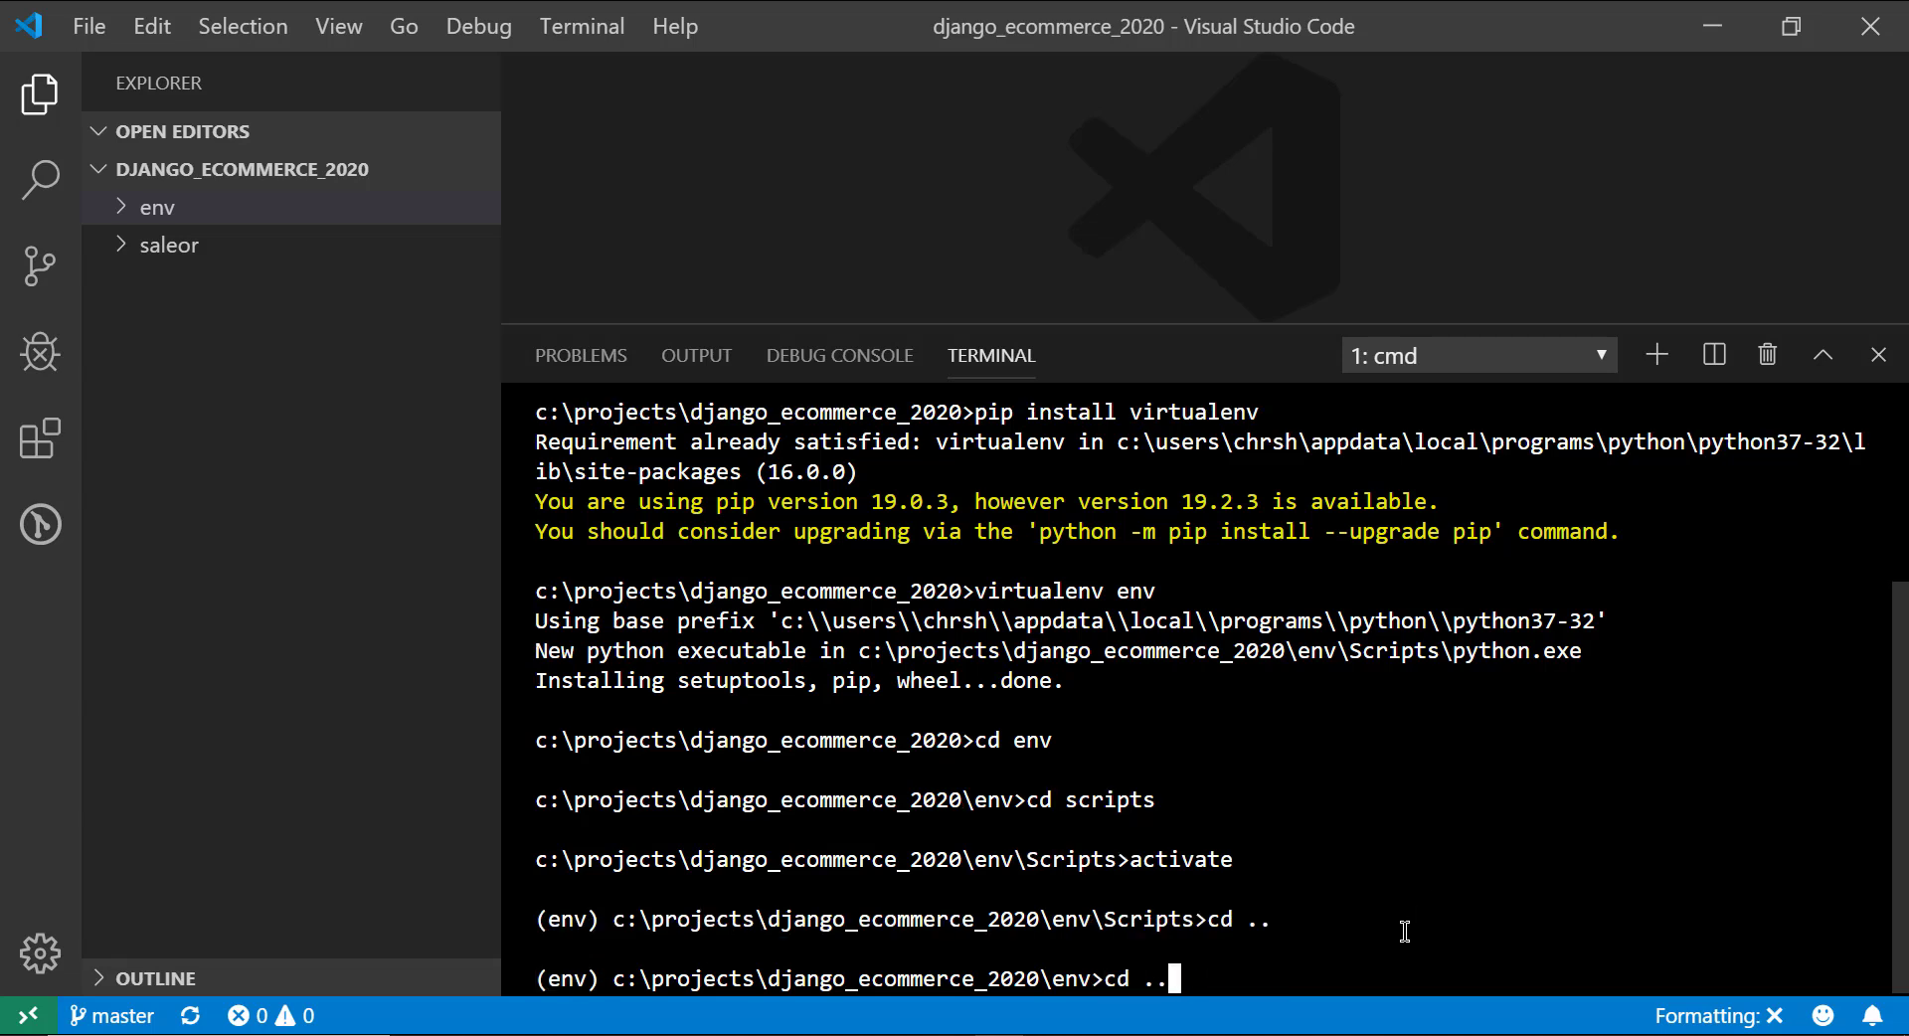
{"action": "key", "text": "Return"}
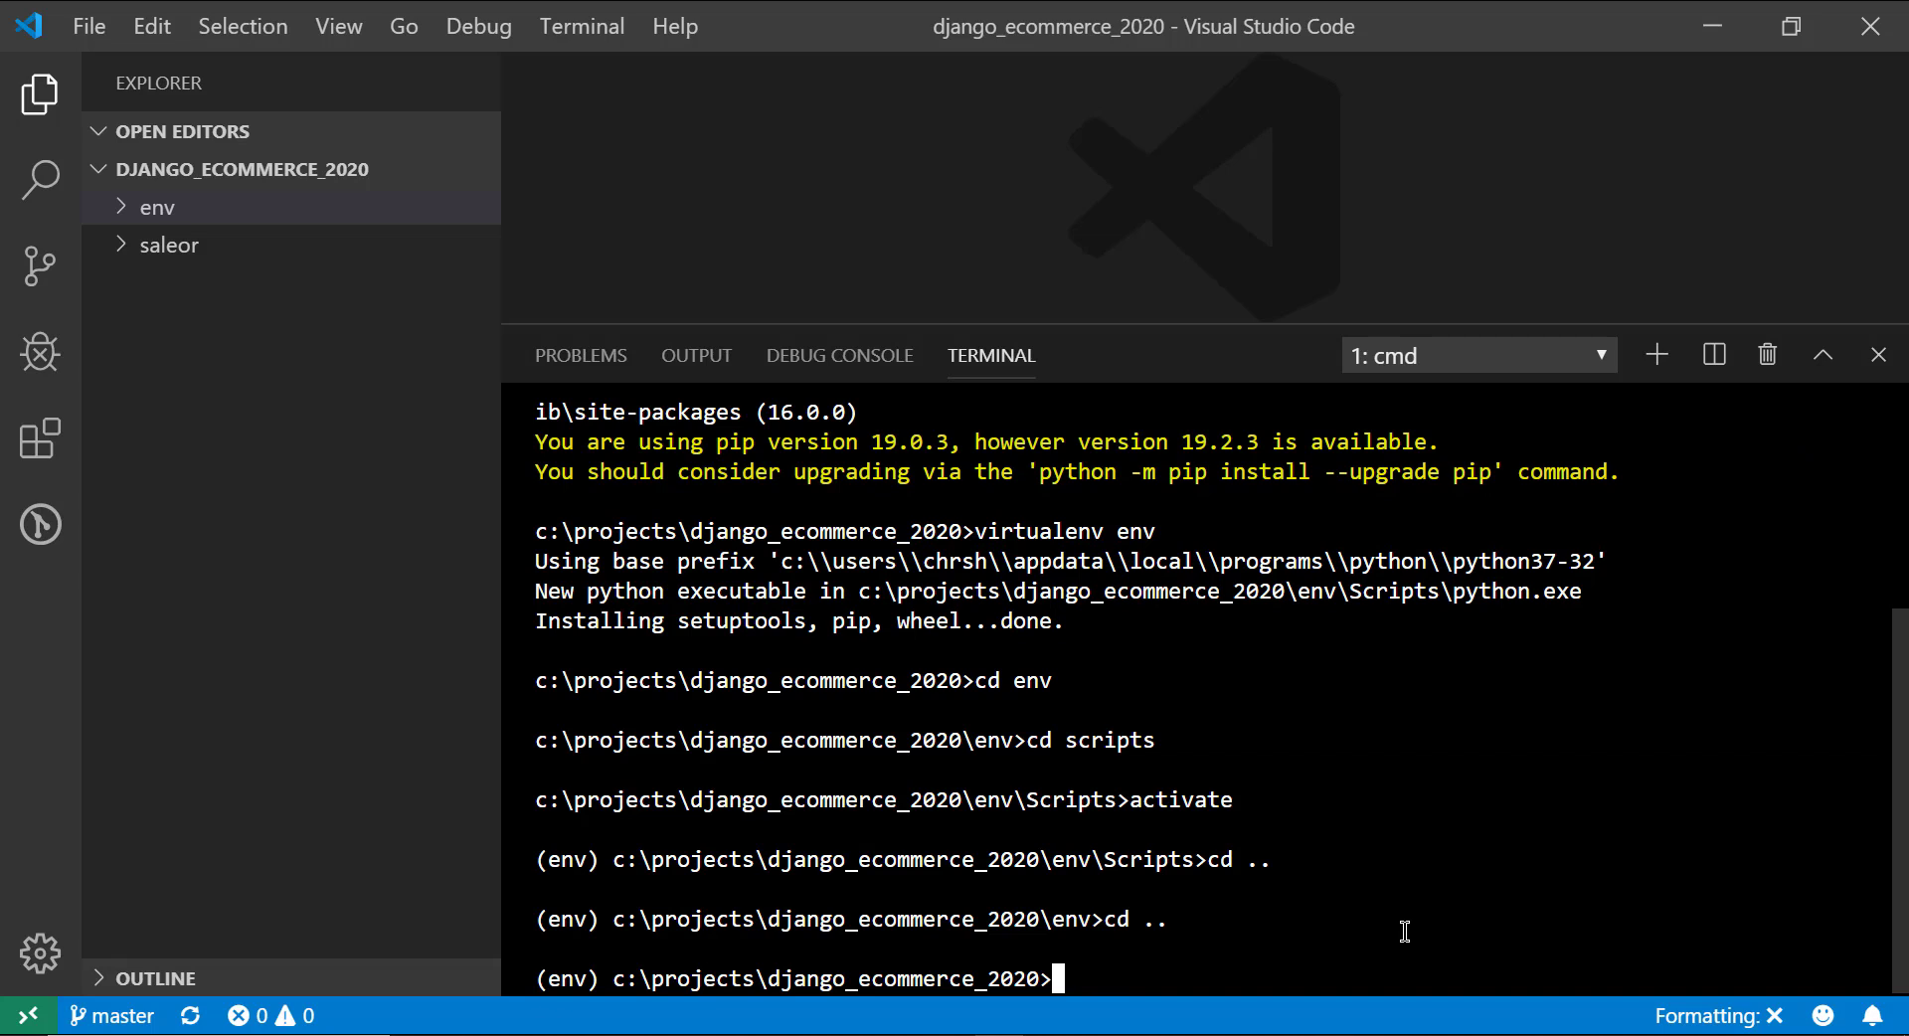
{"action": "type", "text": "cd sael"}
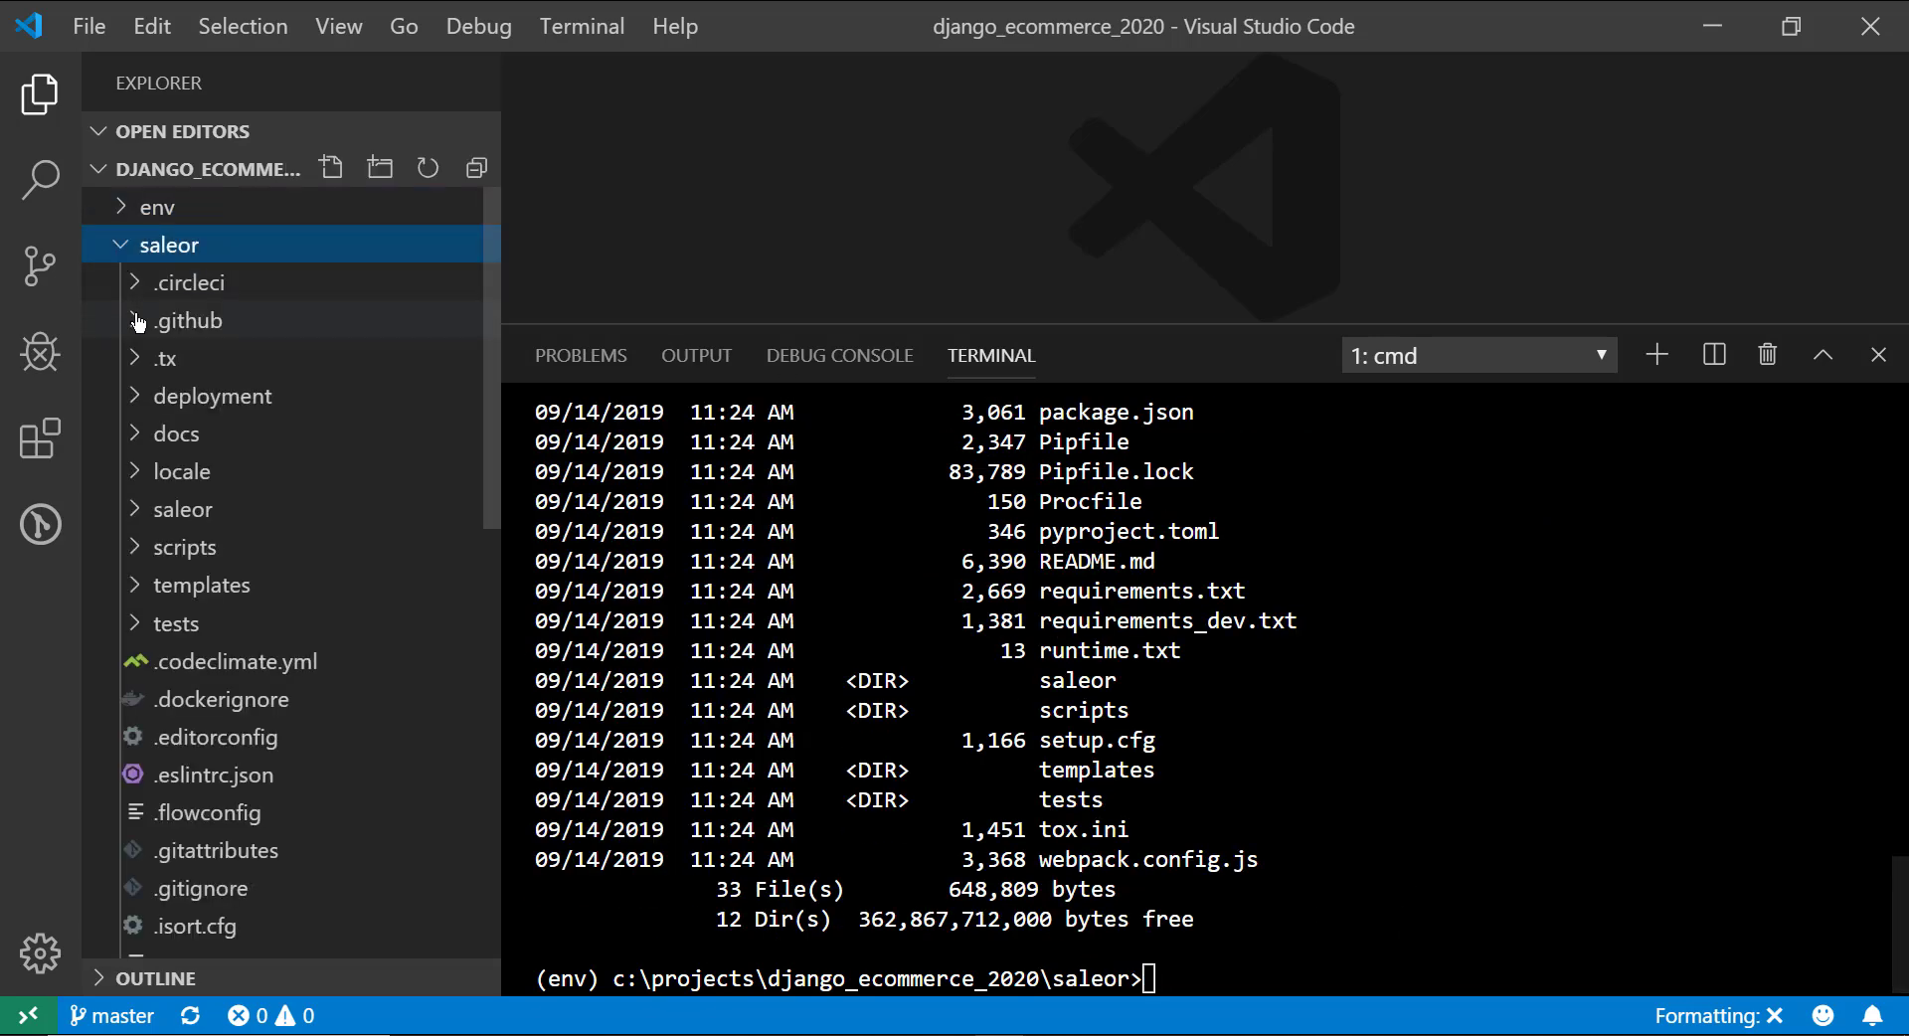
Install Saleor's dependencies with python -m pip install -r requirements.txt.
{"action": "scroll", "scroll_direction": "down", "scroll_amount": 3}
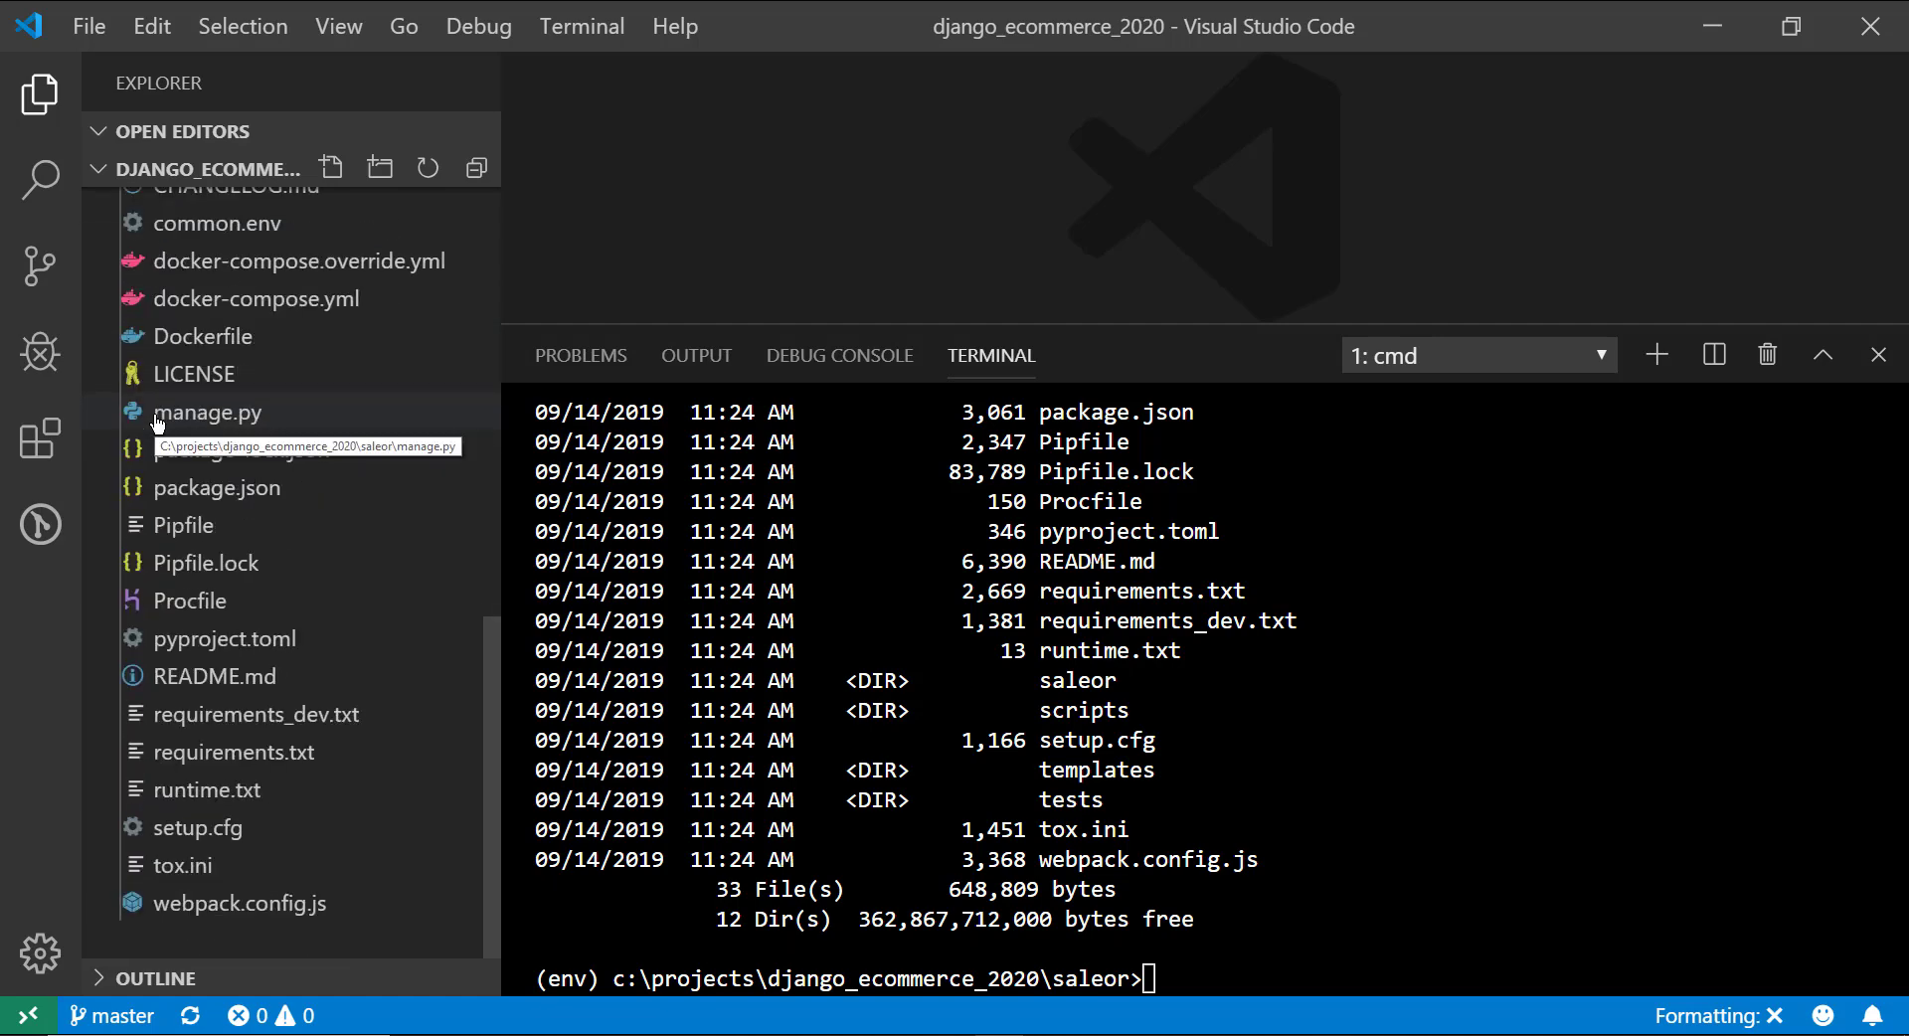
{"action": "left_click", "coordinate": [169, 244]}
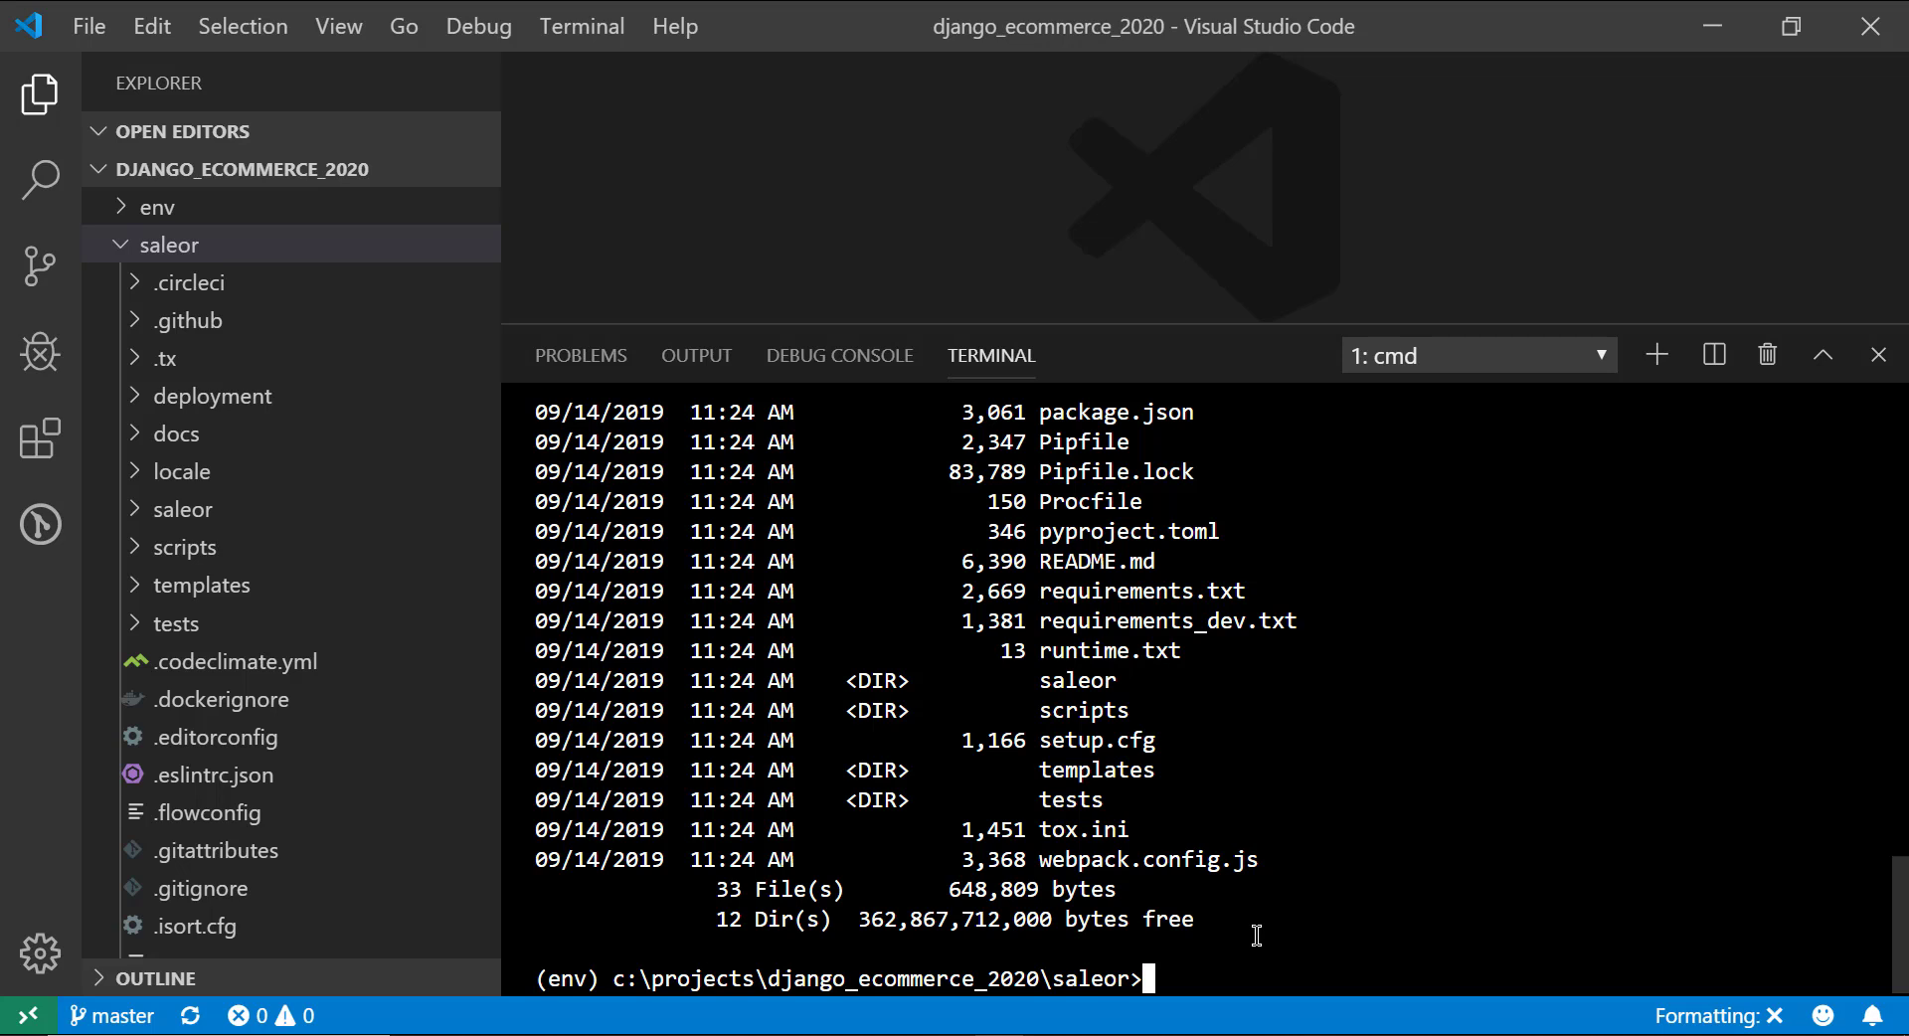
{"action": "type", "text": "p"}
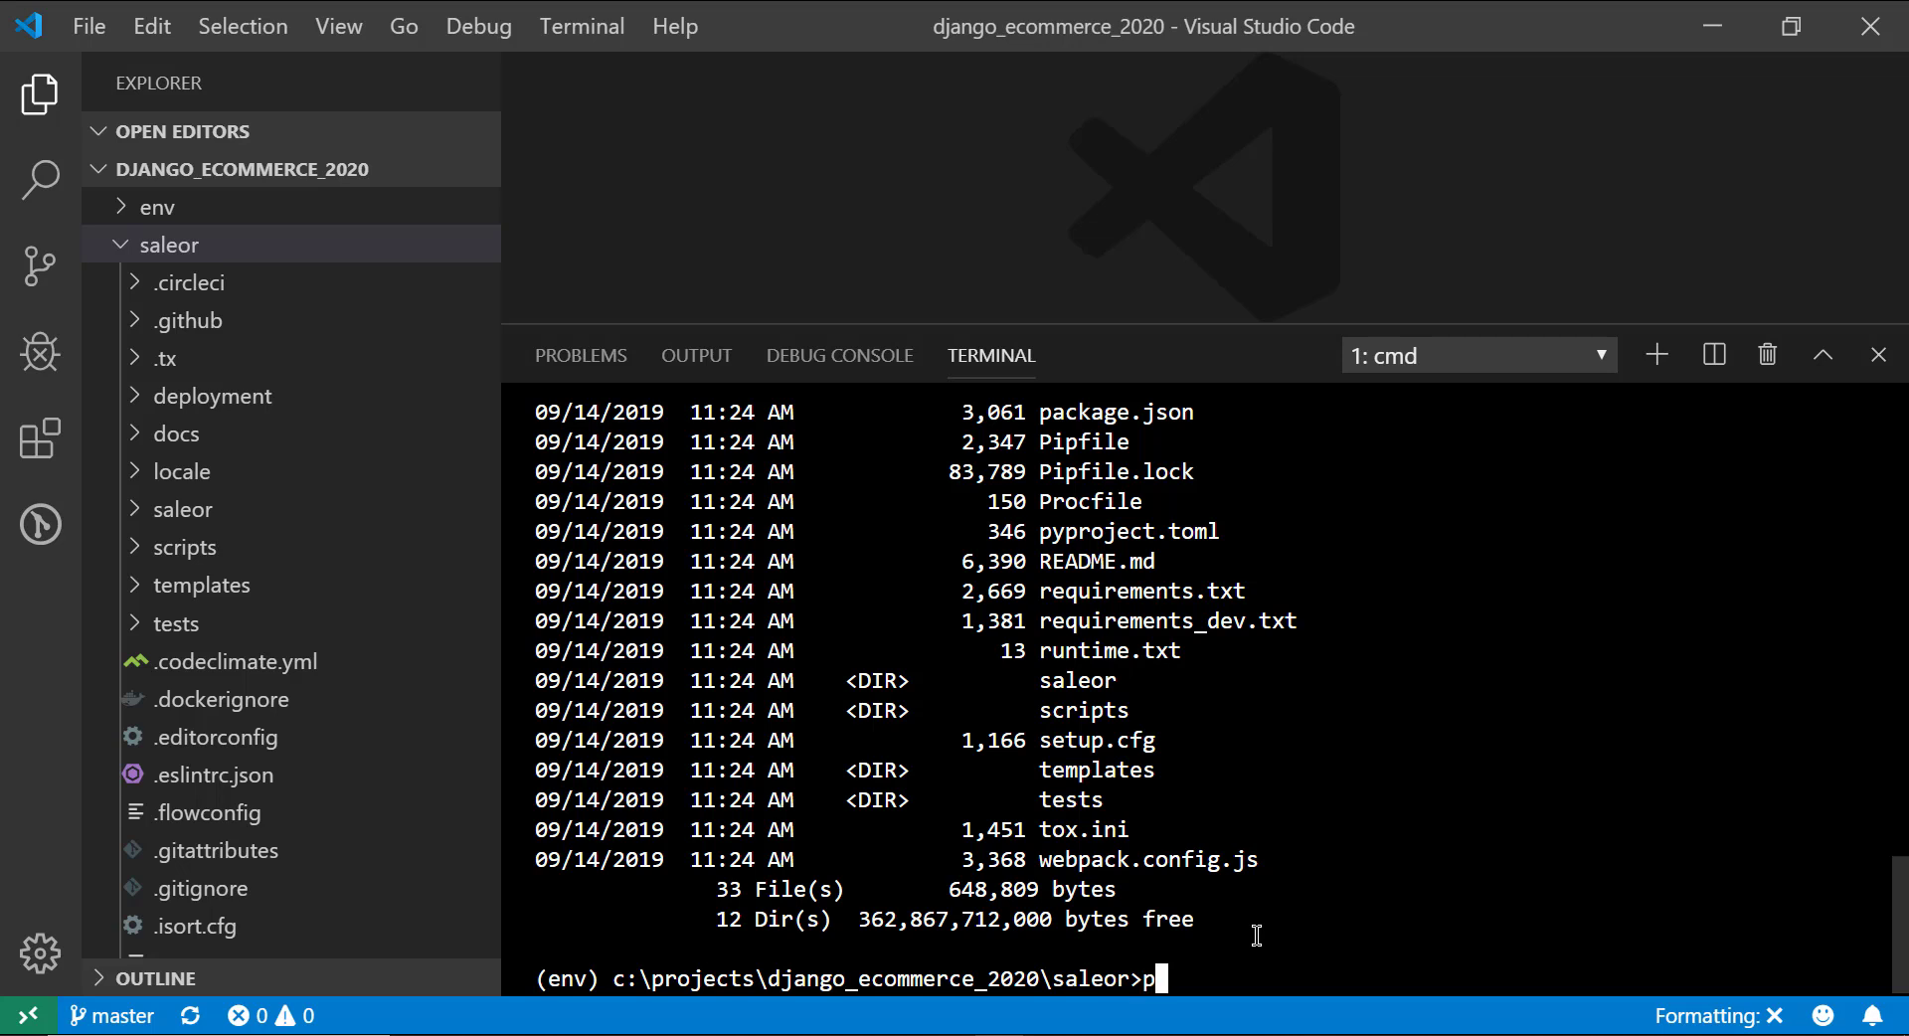
{"action": "type", "text": "python -m"}
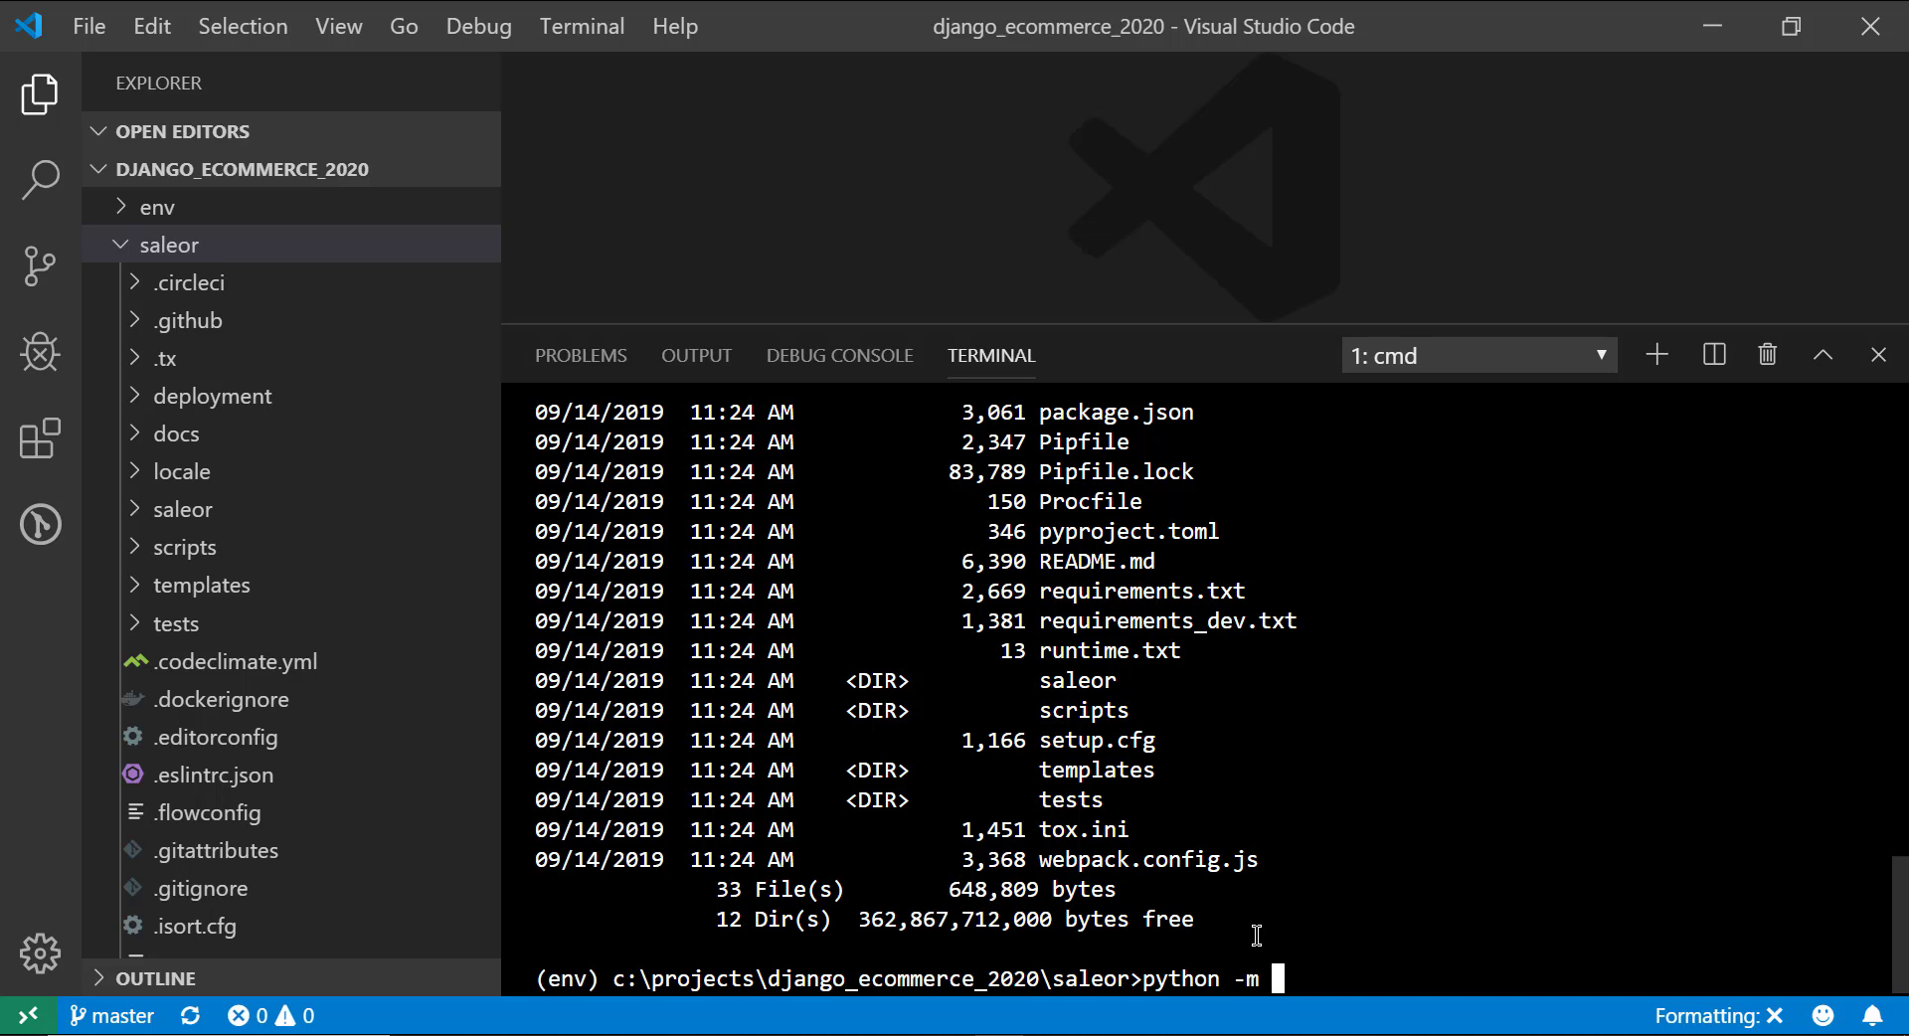
{"action": "type", "text": "pip install"}
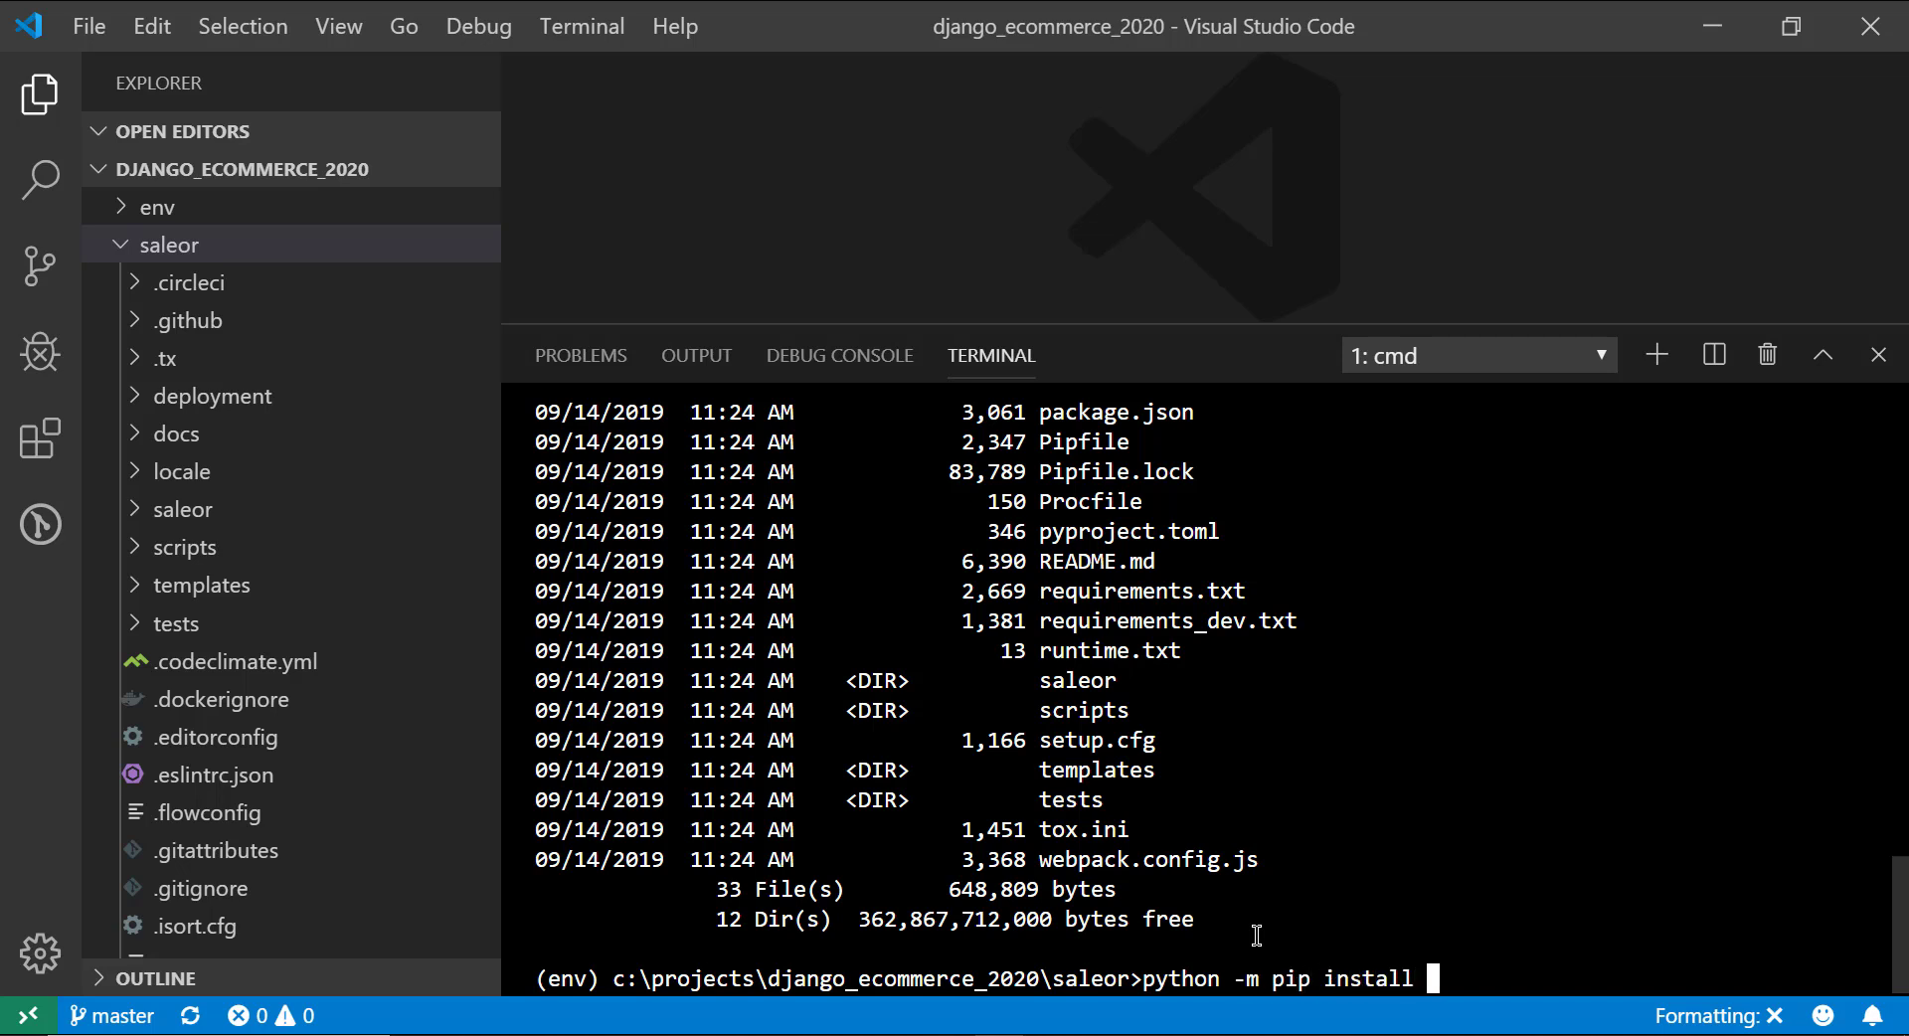
{"action": "type", "text": "-r requ"}
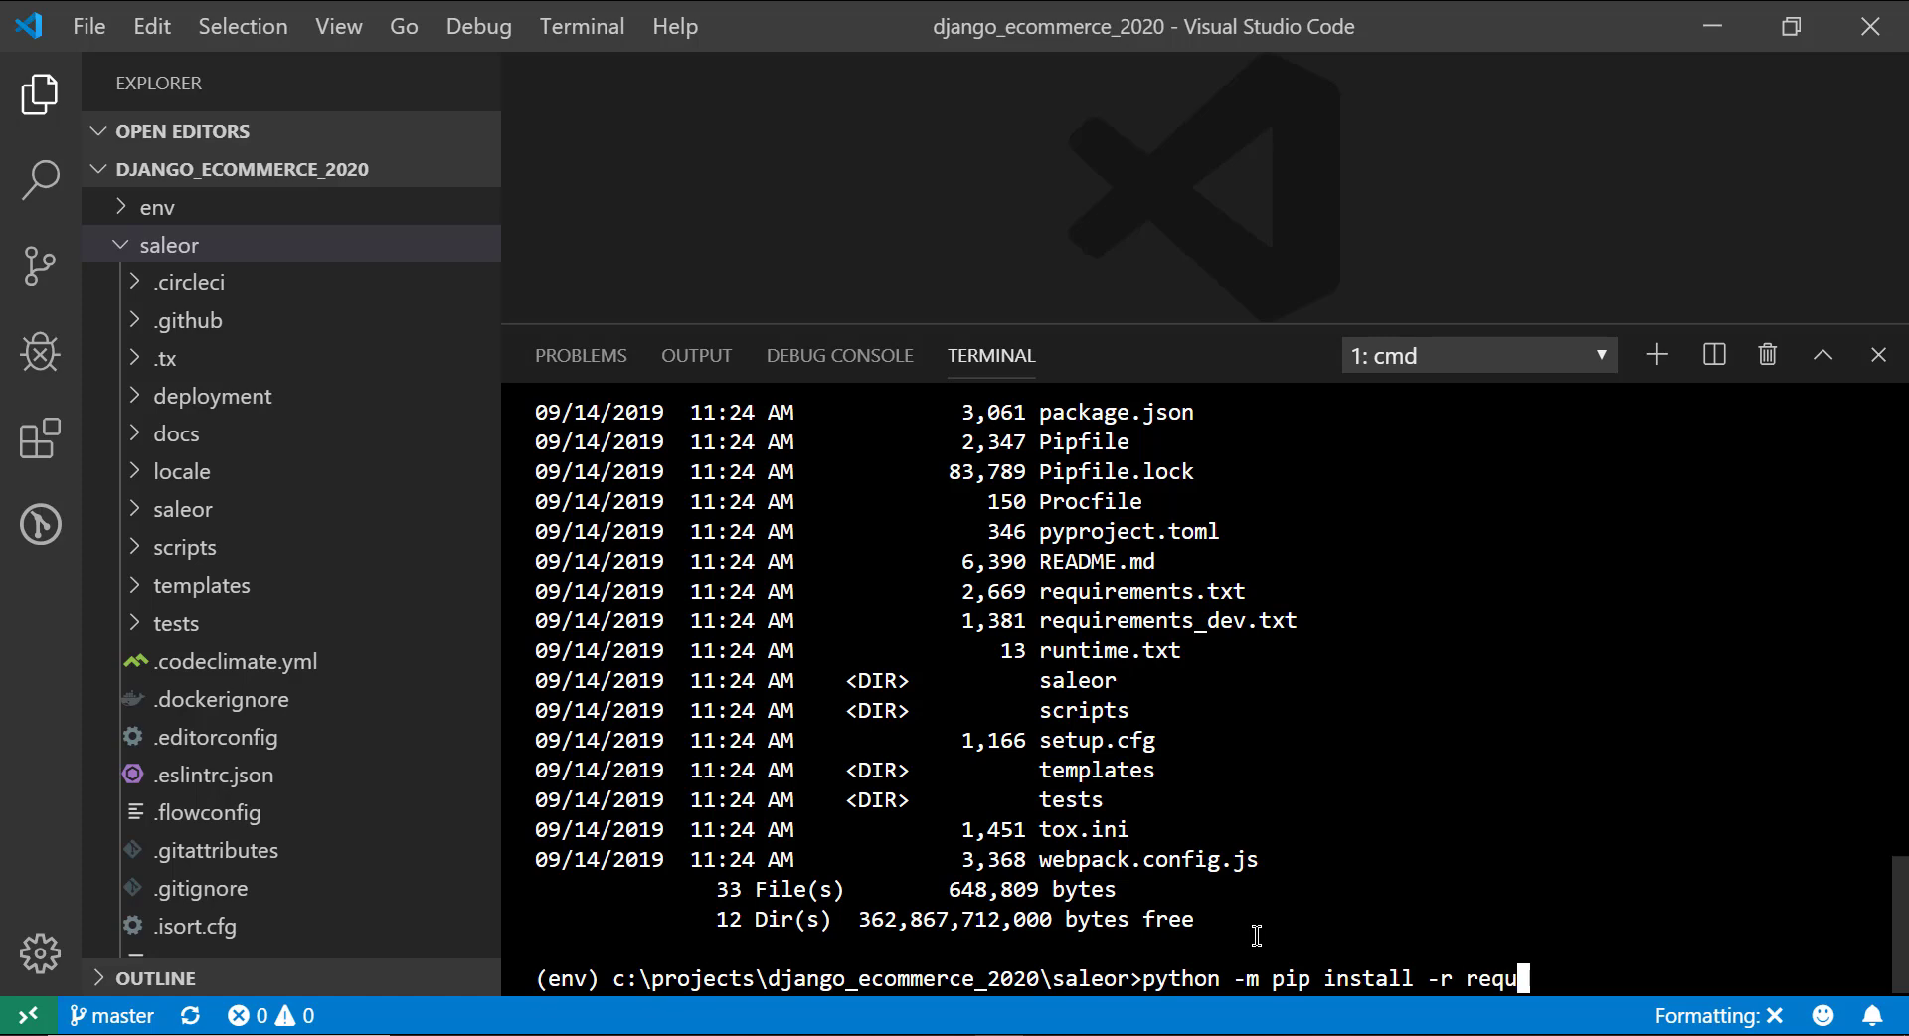
{"action": "type", "text": "irements.t"}
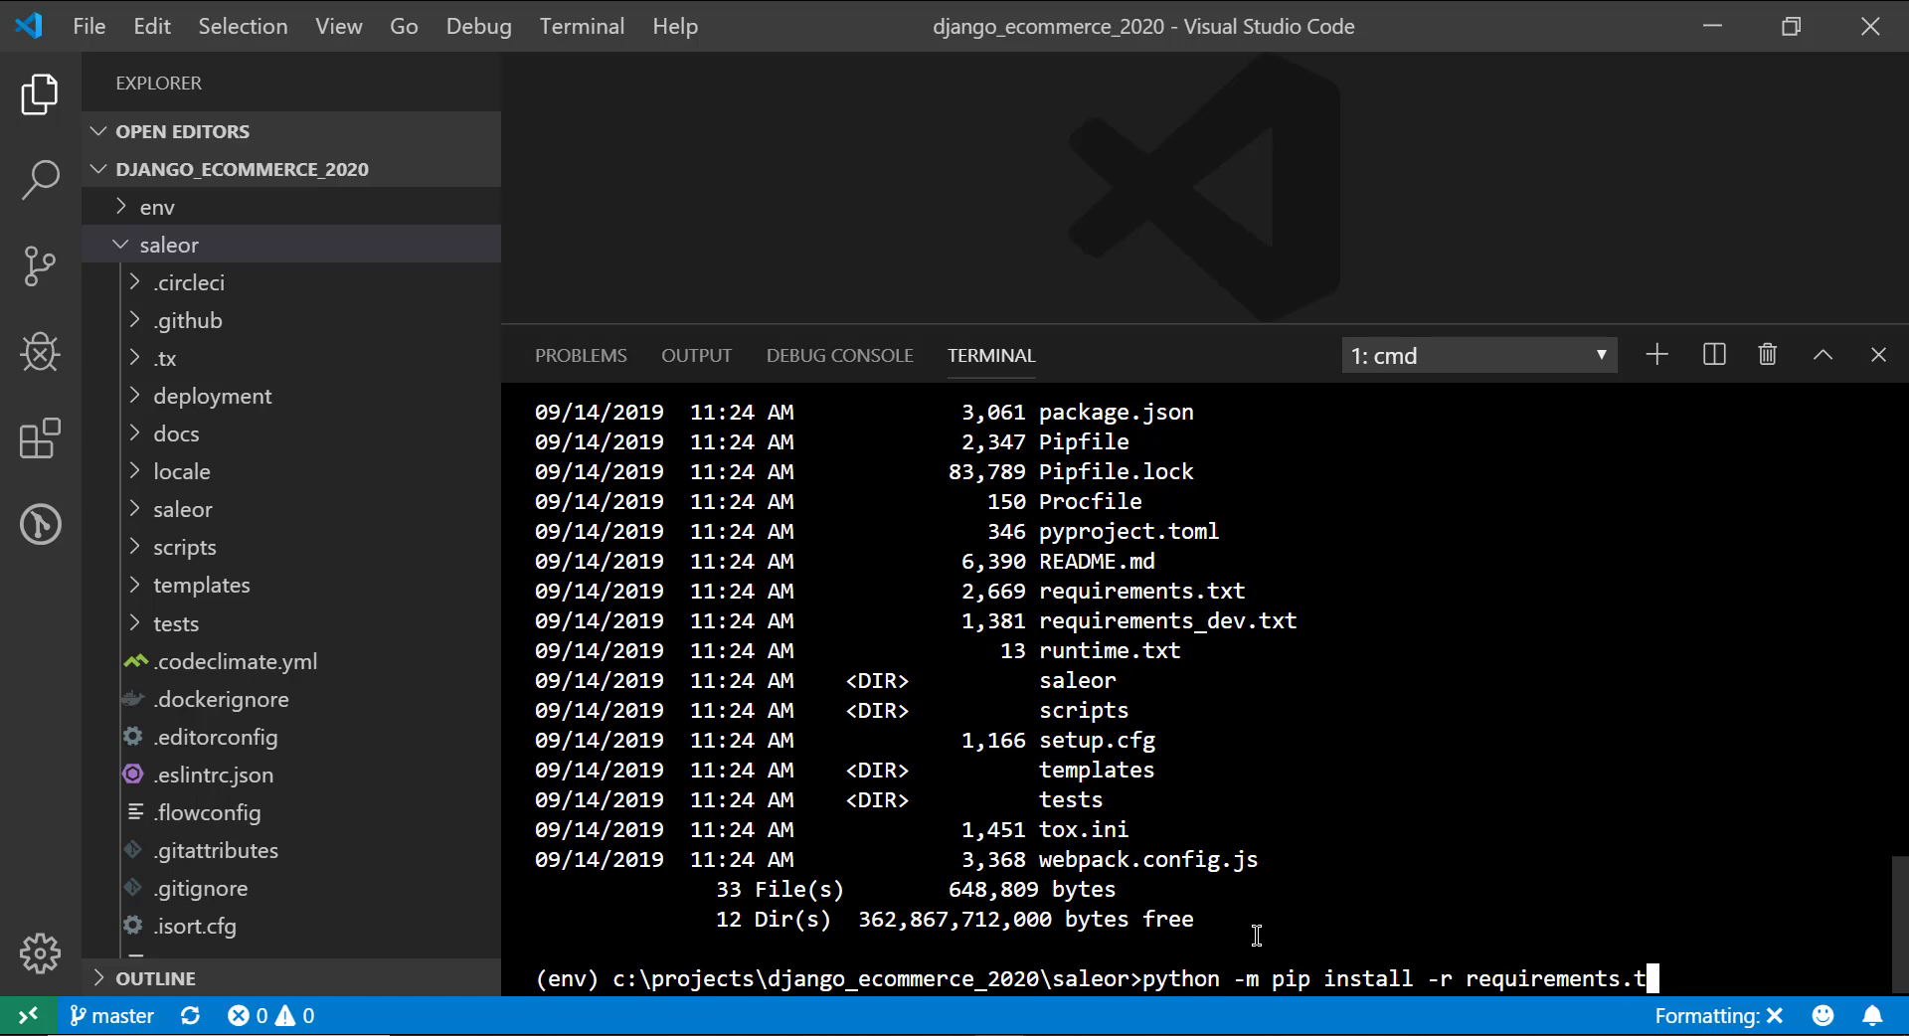
{"action": "key", "text": "Return"}
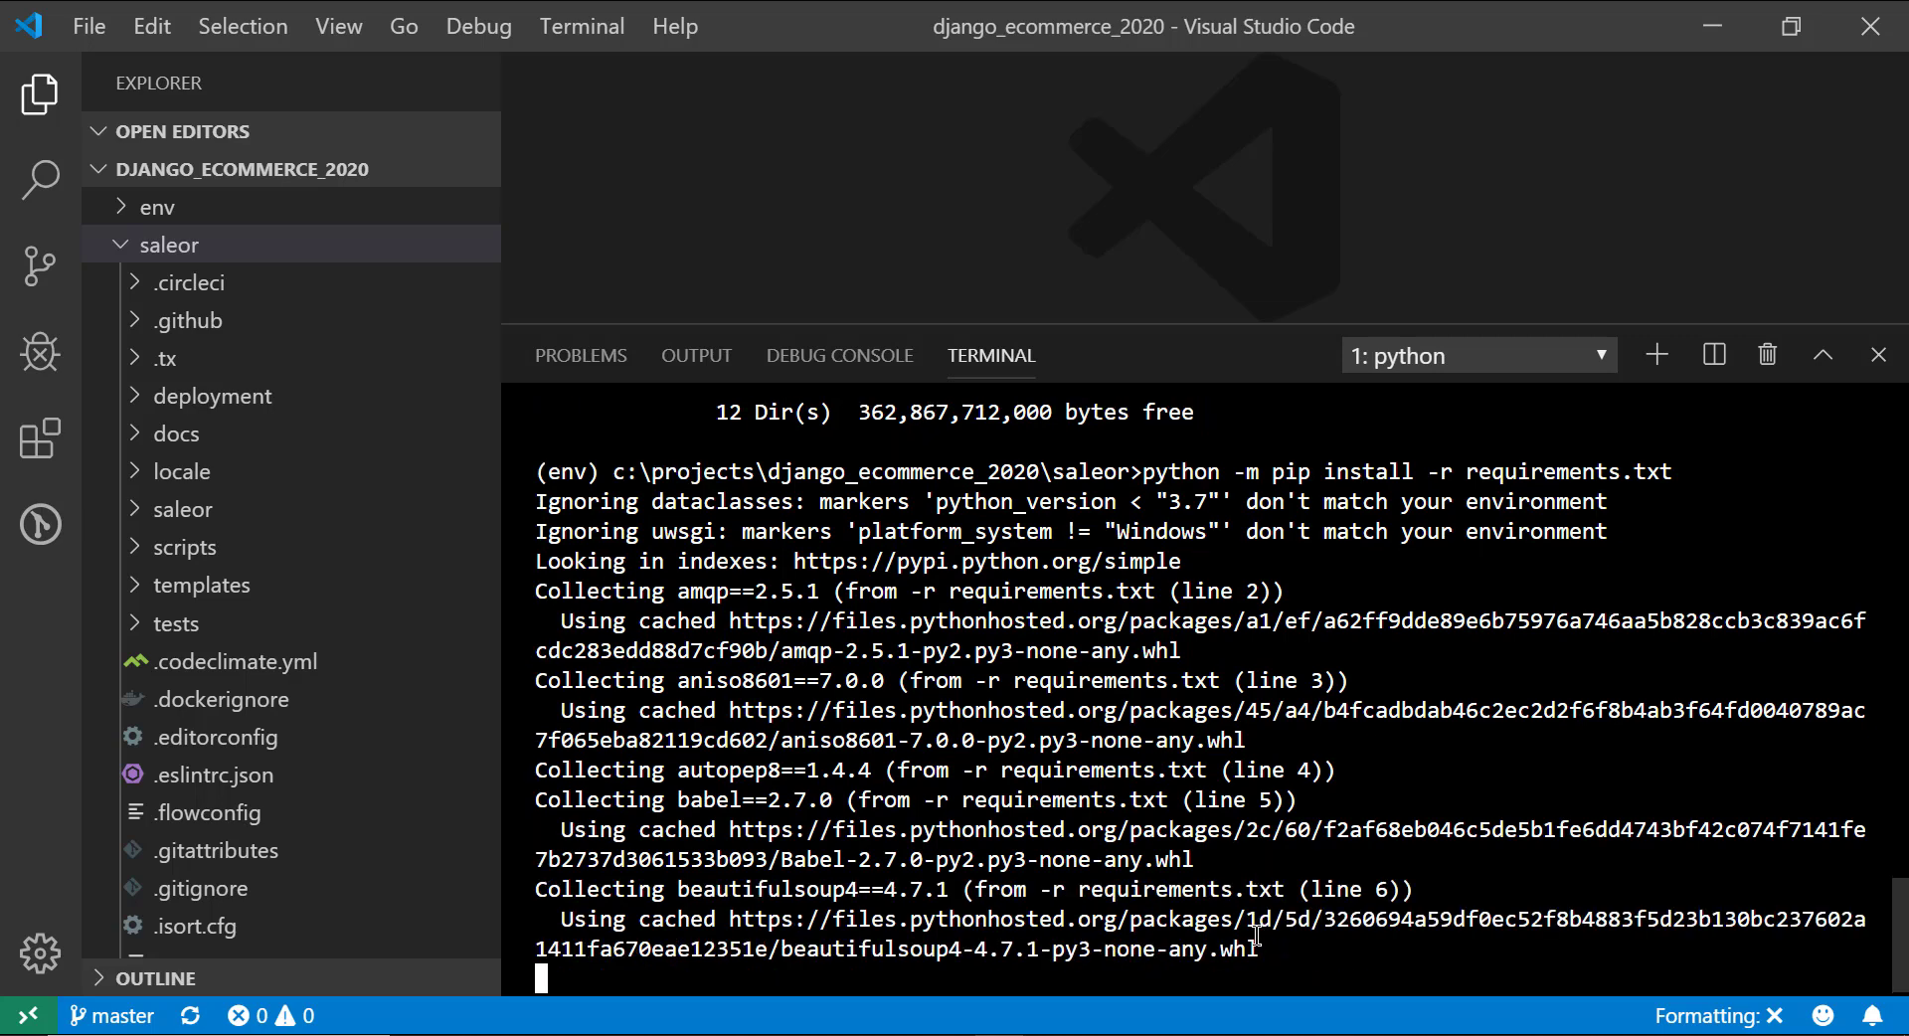
{"action": "scroll", "scroll_direction": "down", "scroll_amount": 3}
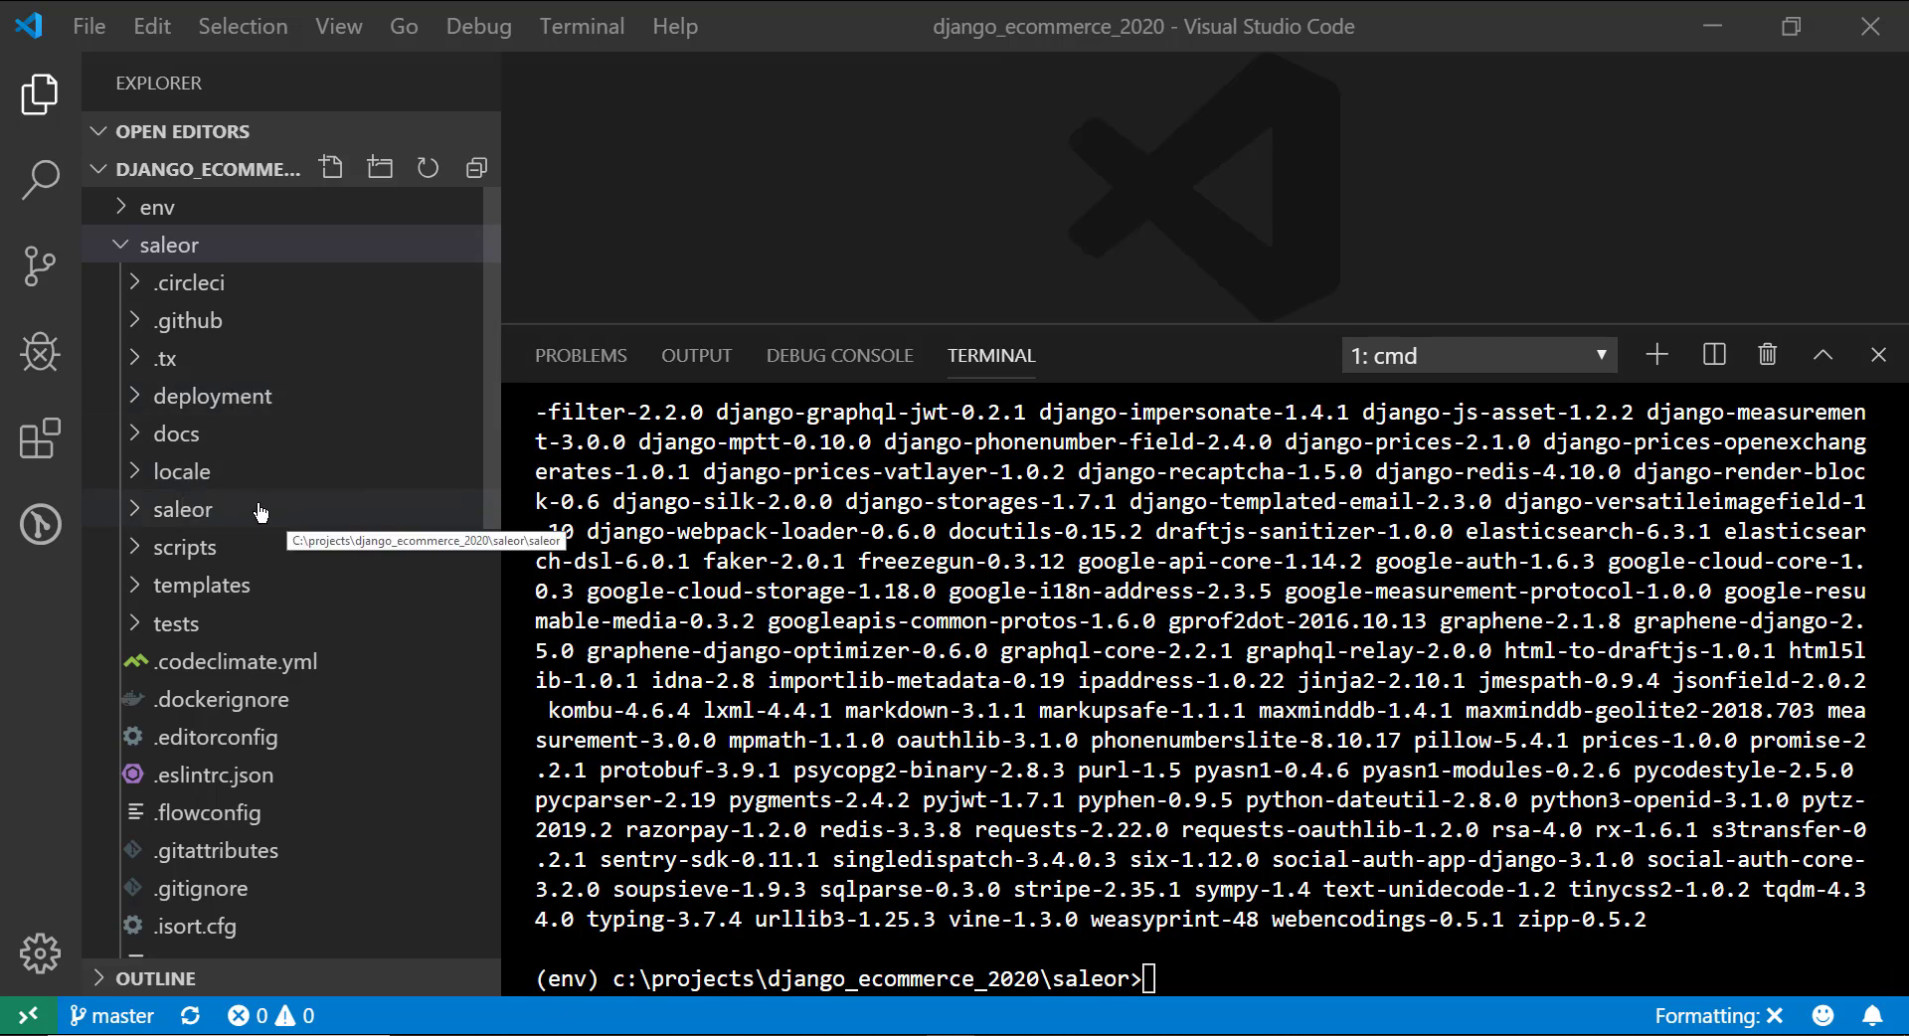
Locate settings.py inside the inner saleor folder and open it in the editor.
{"action": "left_click", "coordinate": [183, 509]}
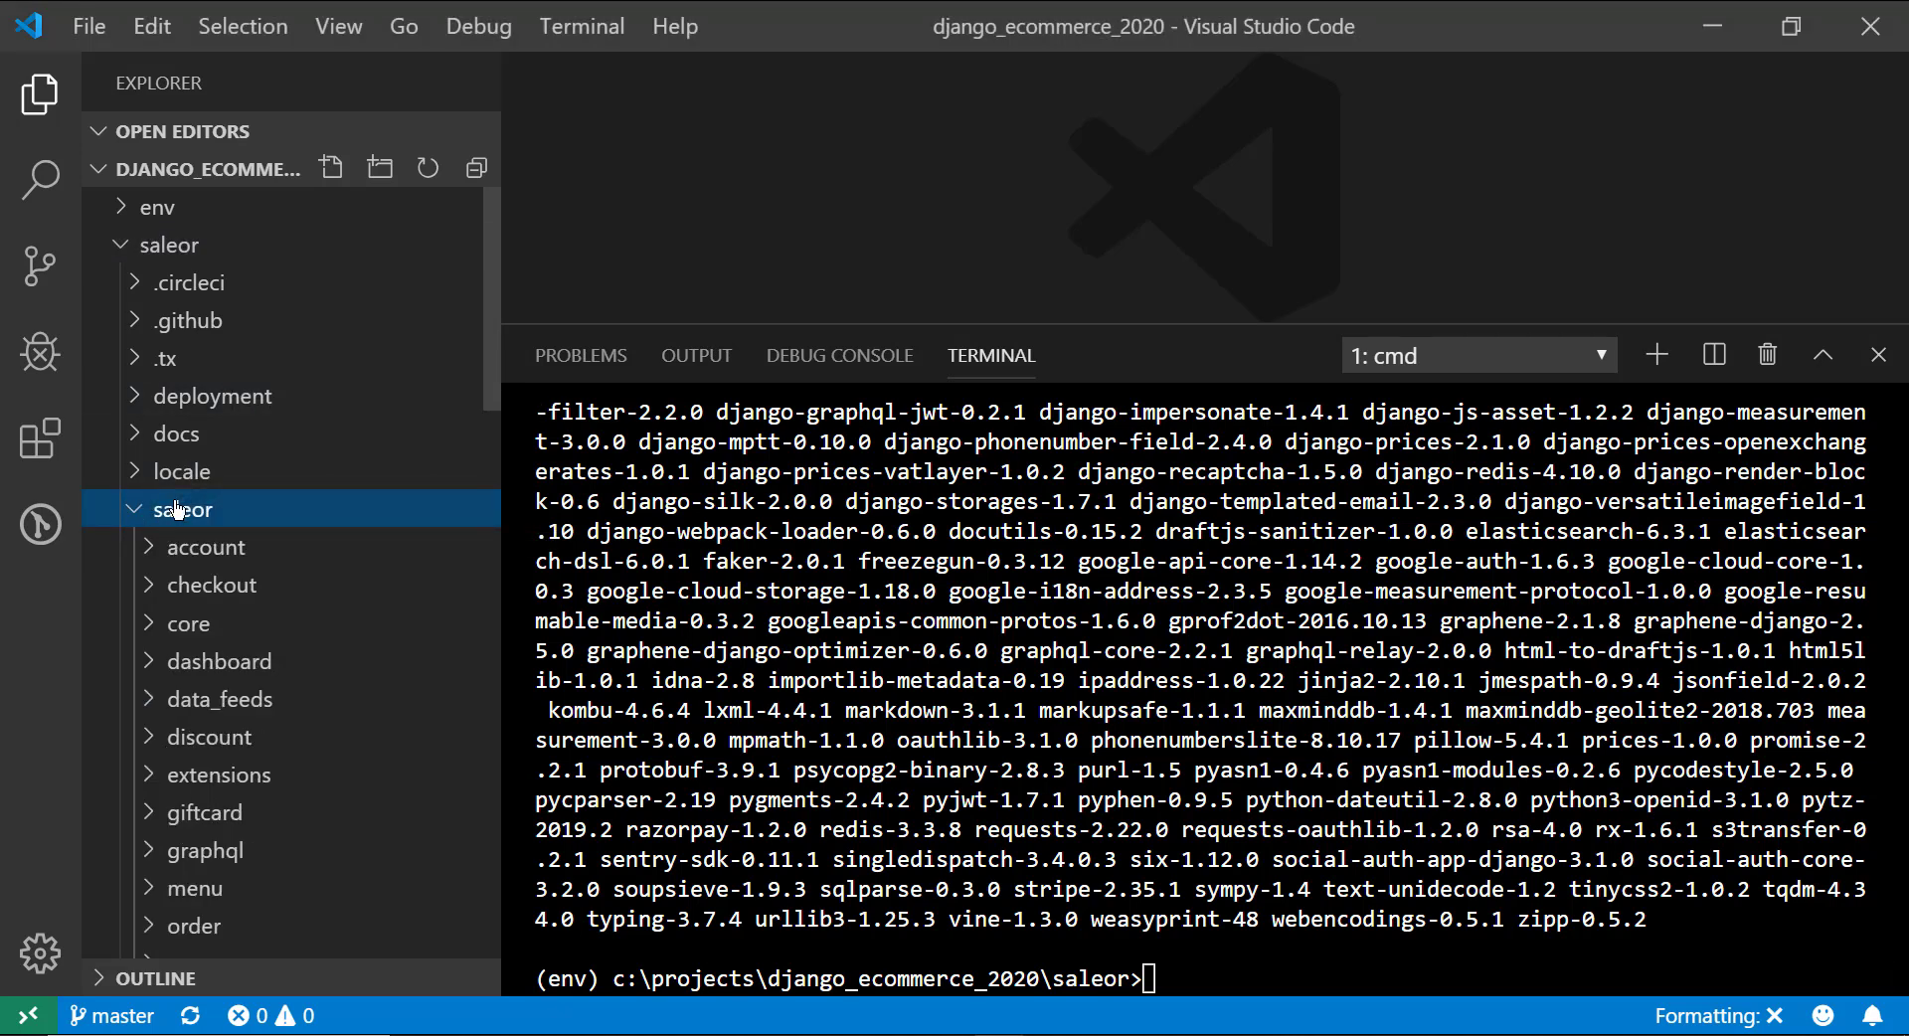
{"action": "left_click", "coordinate": [179, 507]}
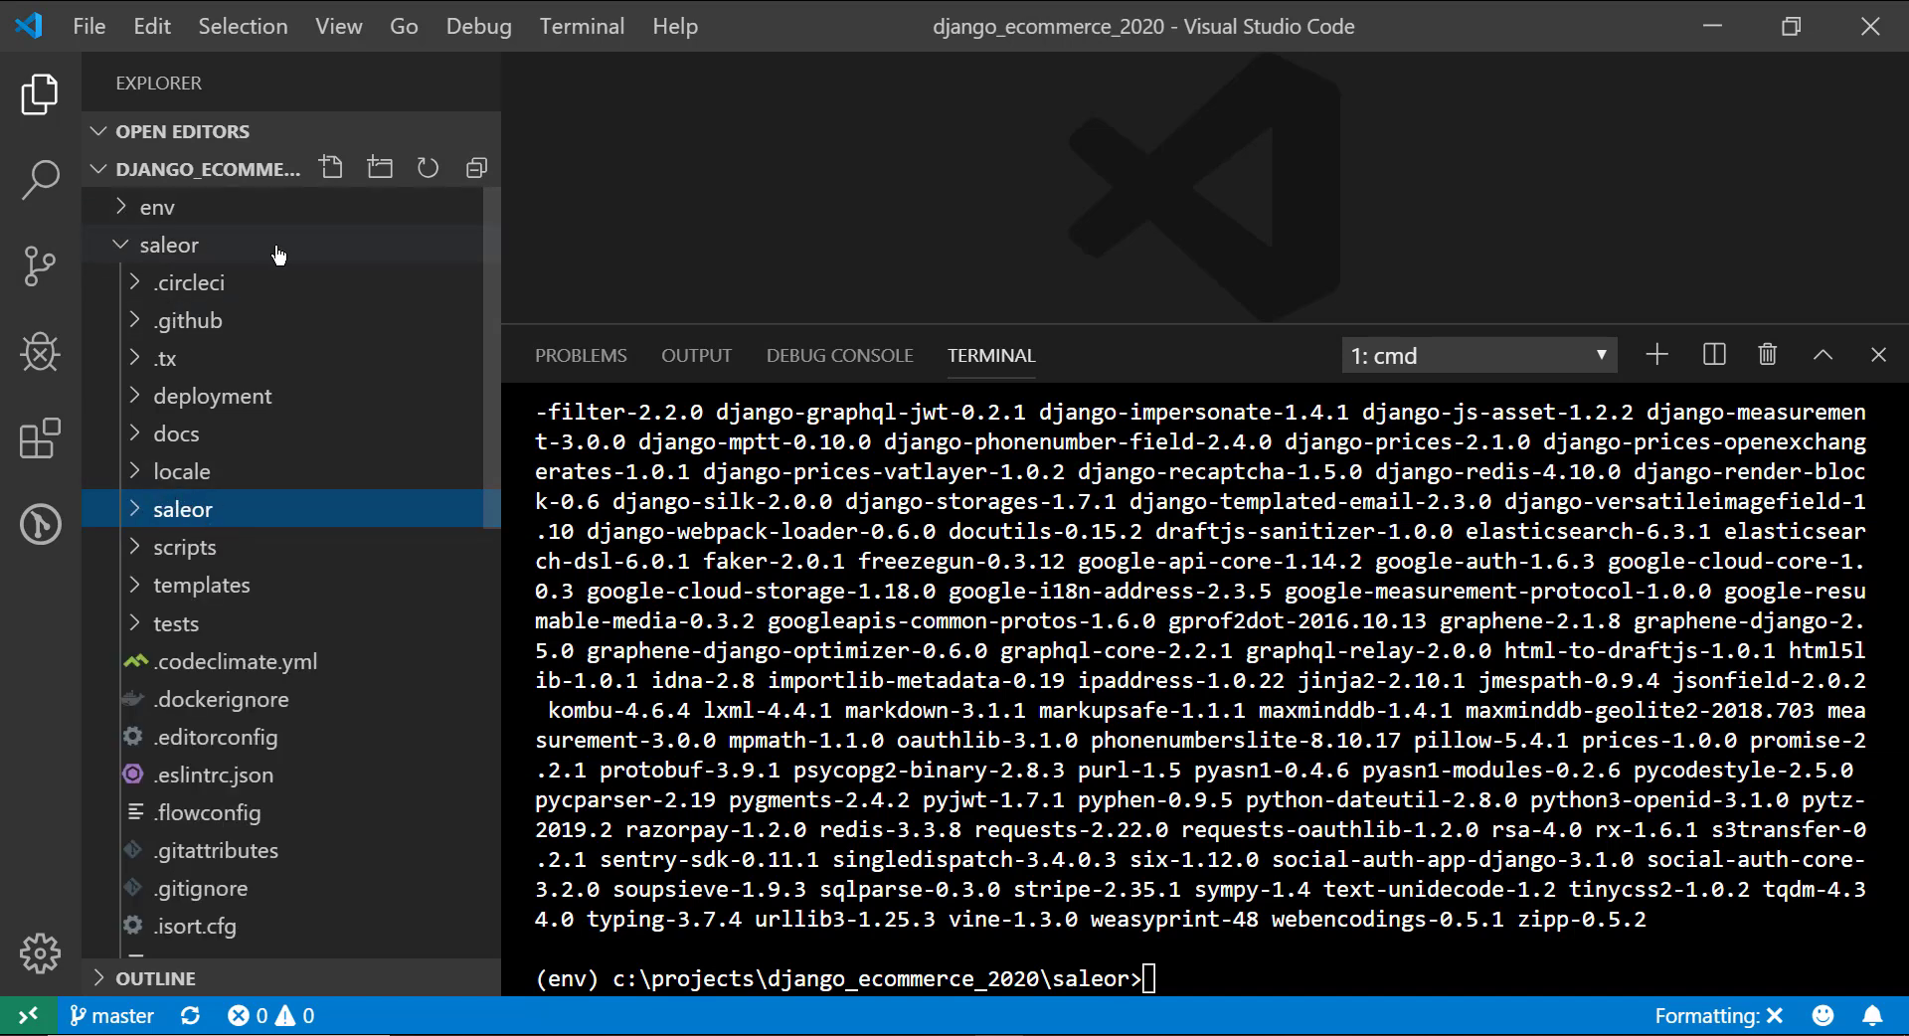
{"action": "scroll", "scroll_direction": "down", "scroll_amount": 3}
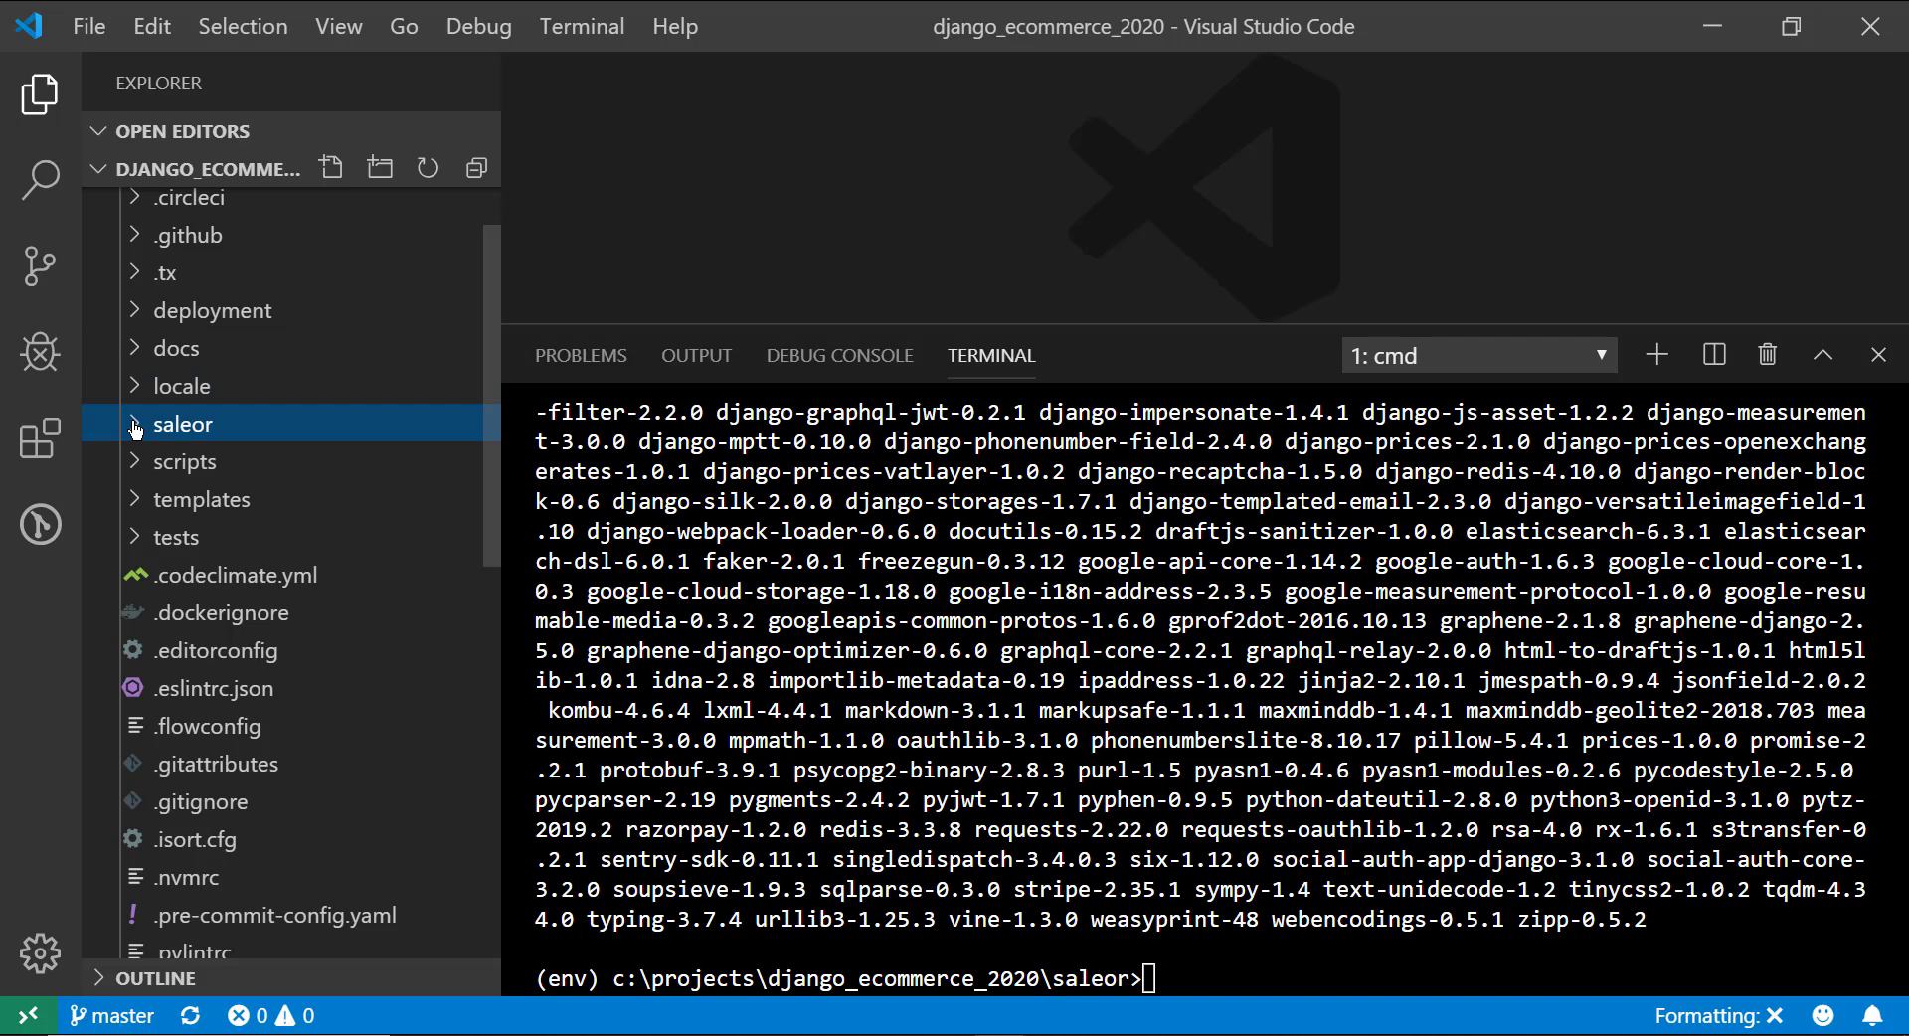
{"action": "left_click", "coordinate": [183, 422]}
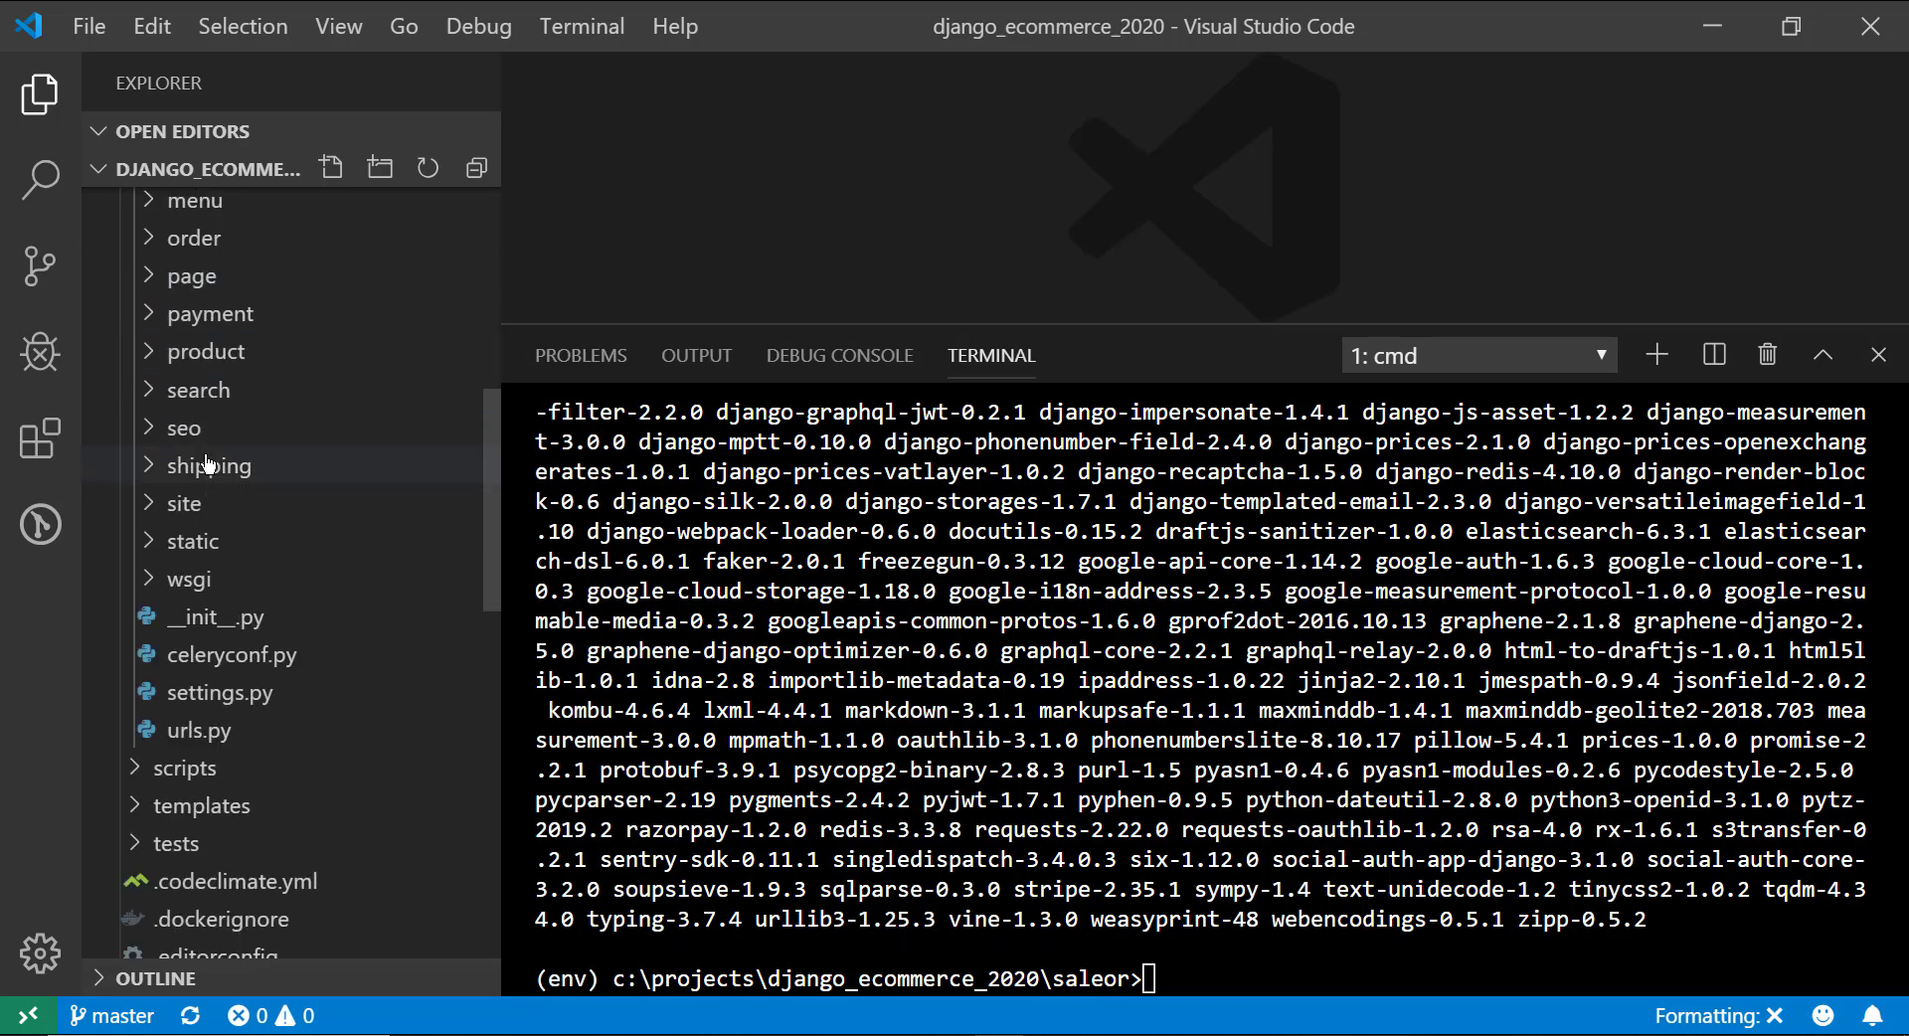
{"action": "mouse_move", "coordinate": [219, 693]}
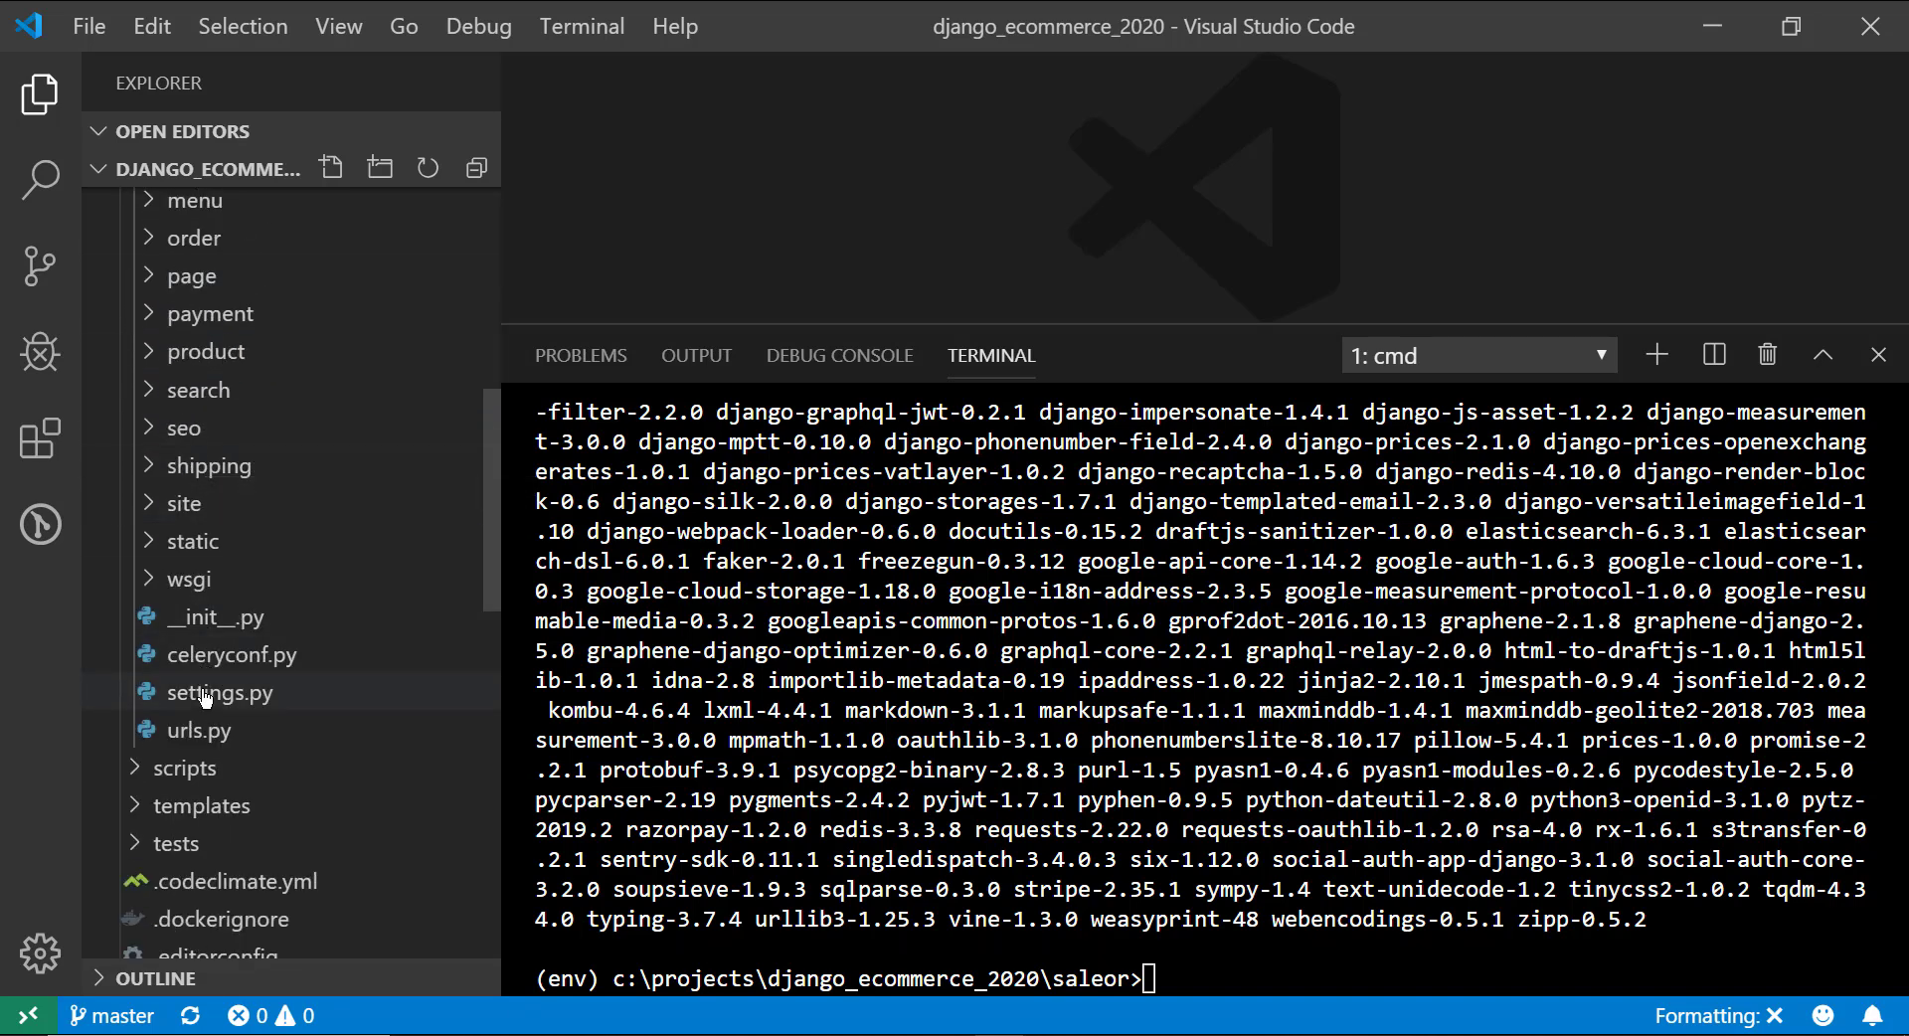
{"action": "left_click", "coordinate": [219, 692]}
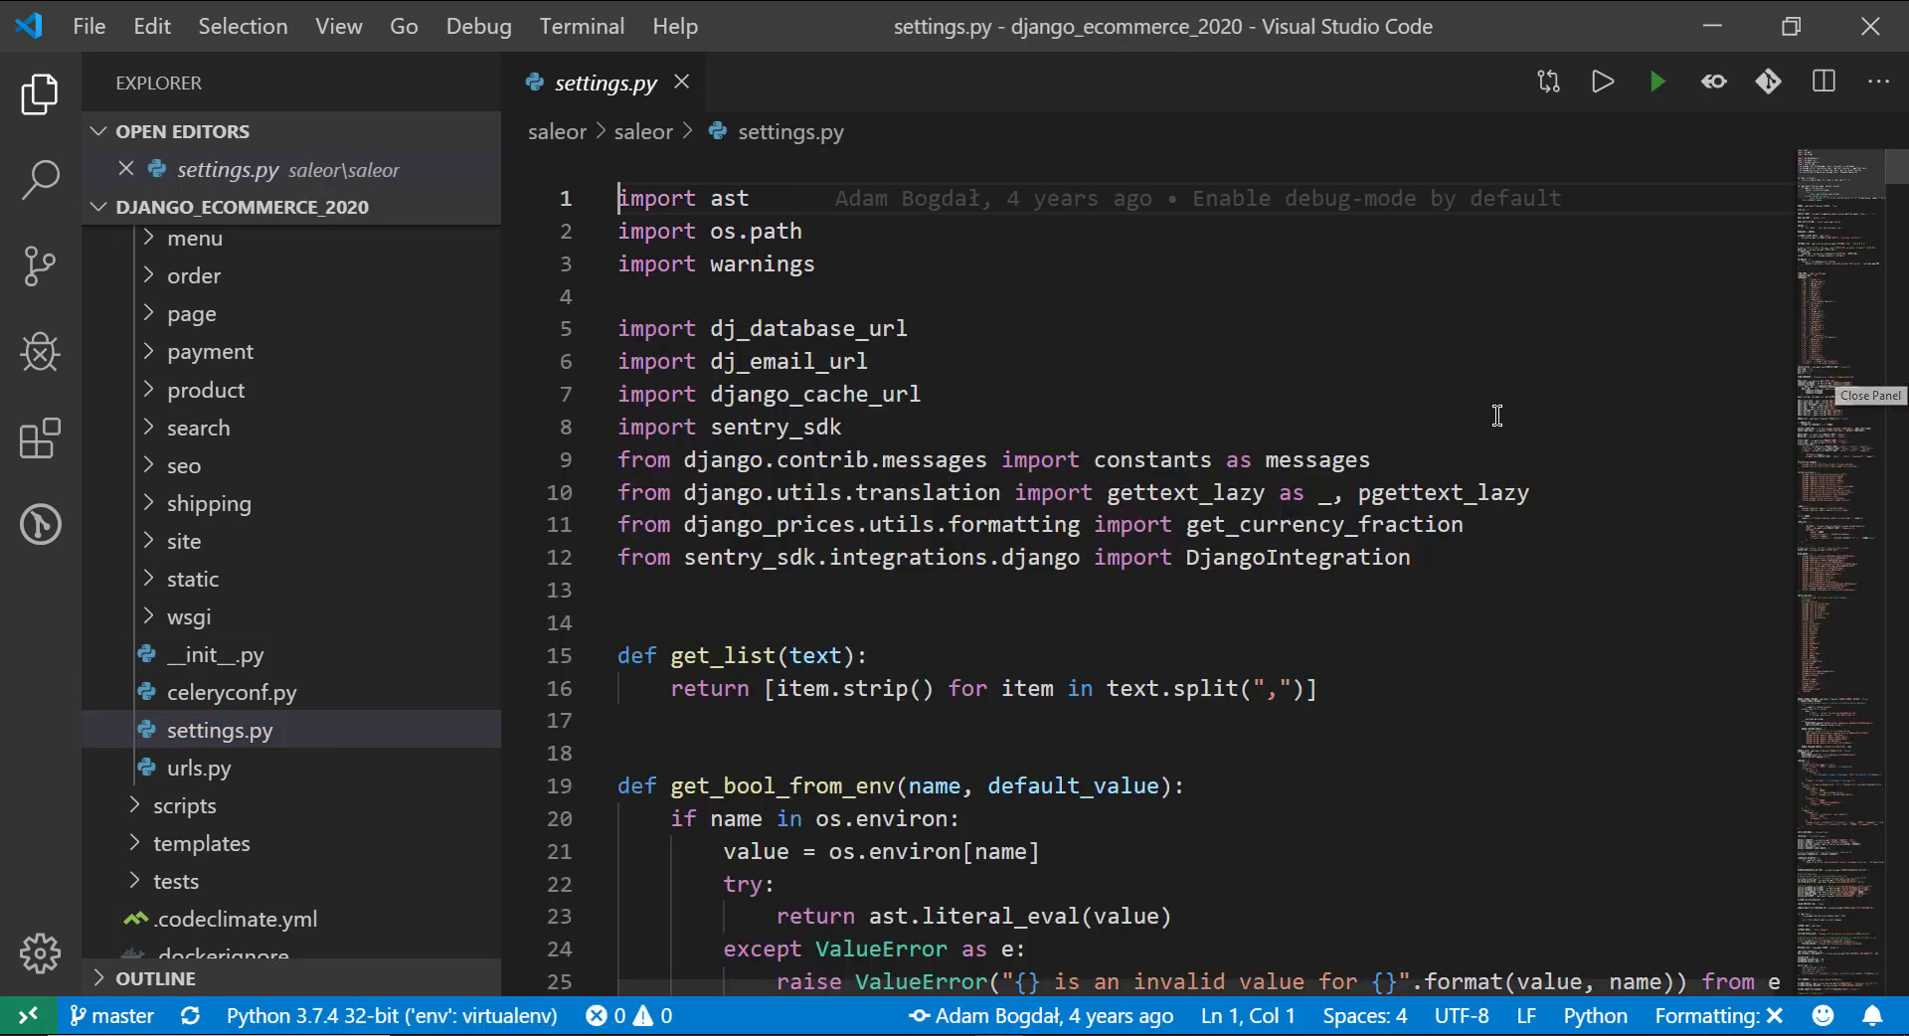
{"action": "scroll", "scroll_direction": "down", "scroll_amount": 3}
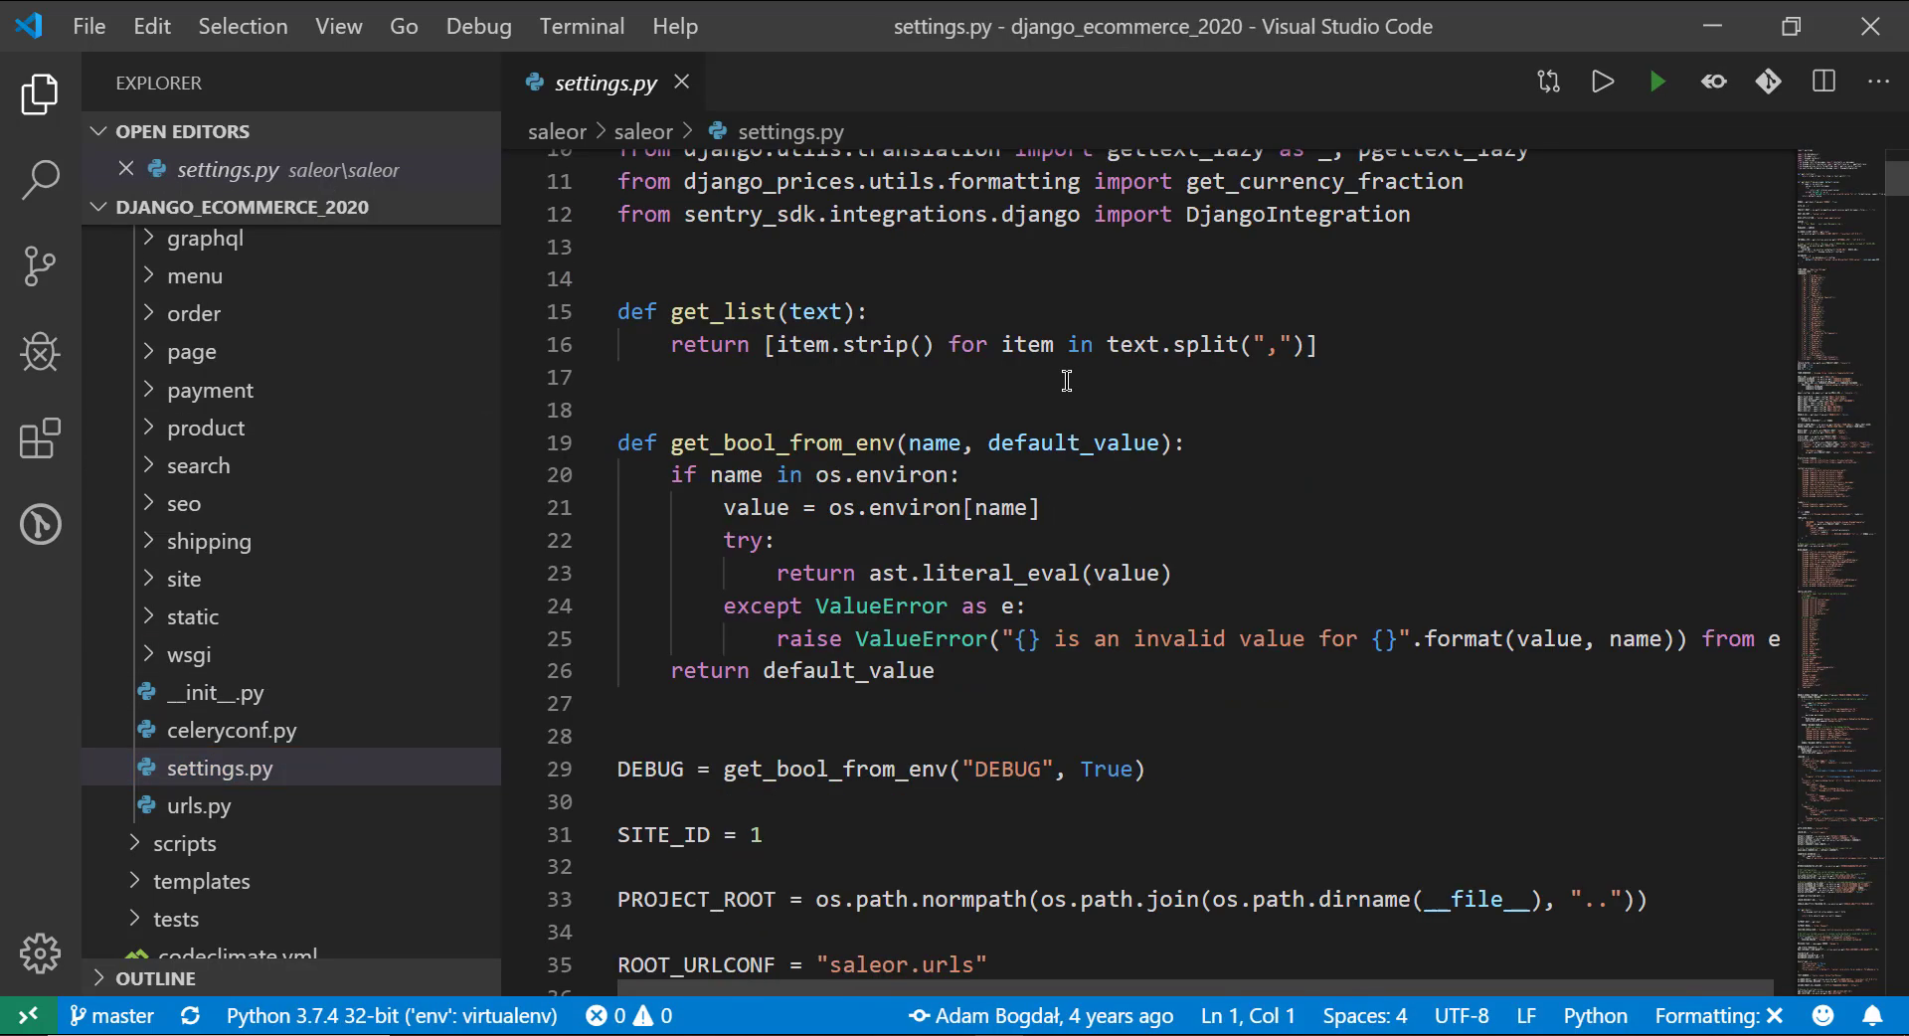
{"action": "key", "text": "Ctrl+f"}
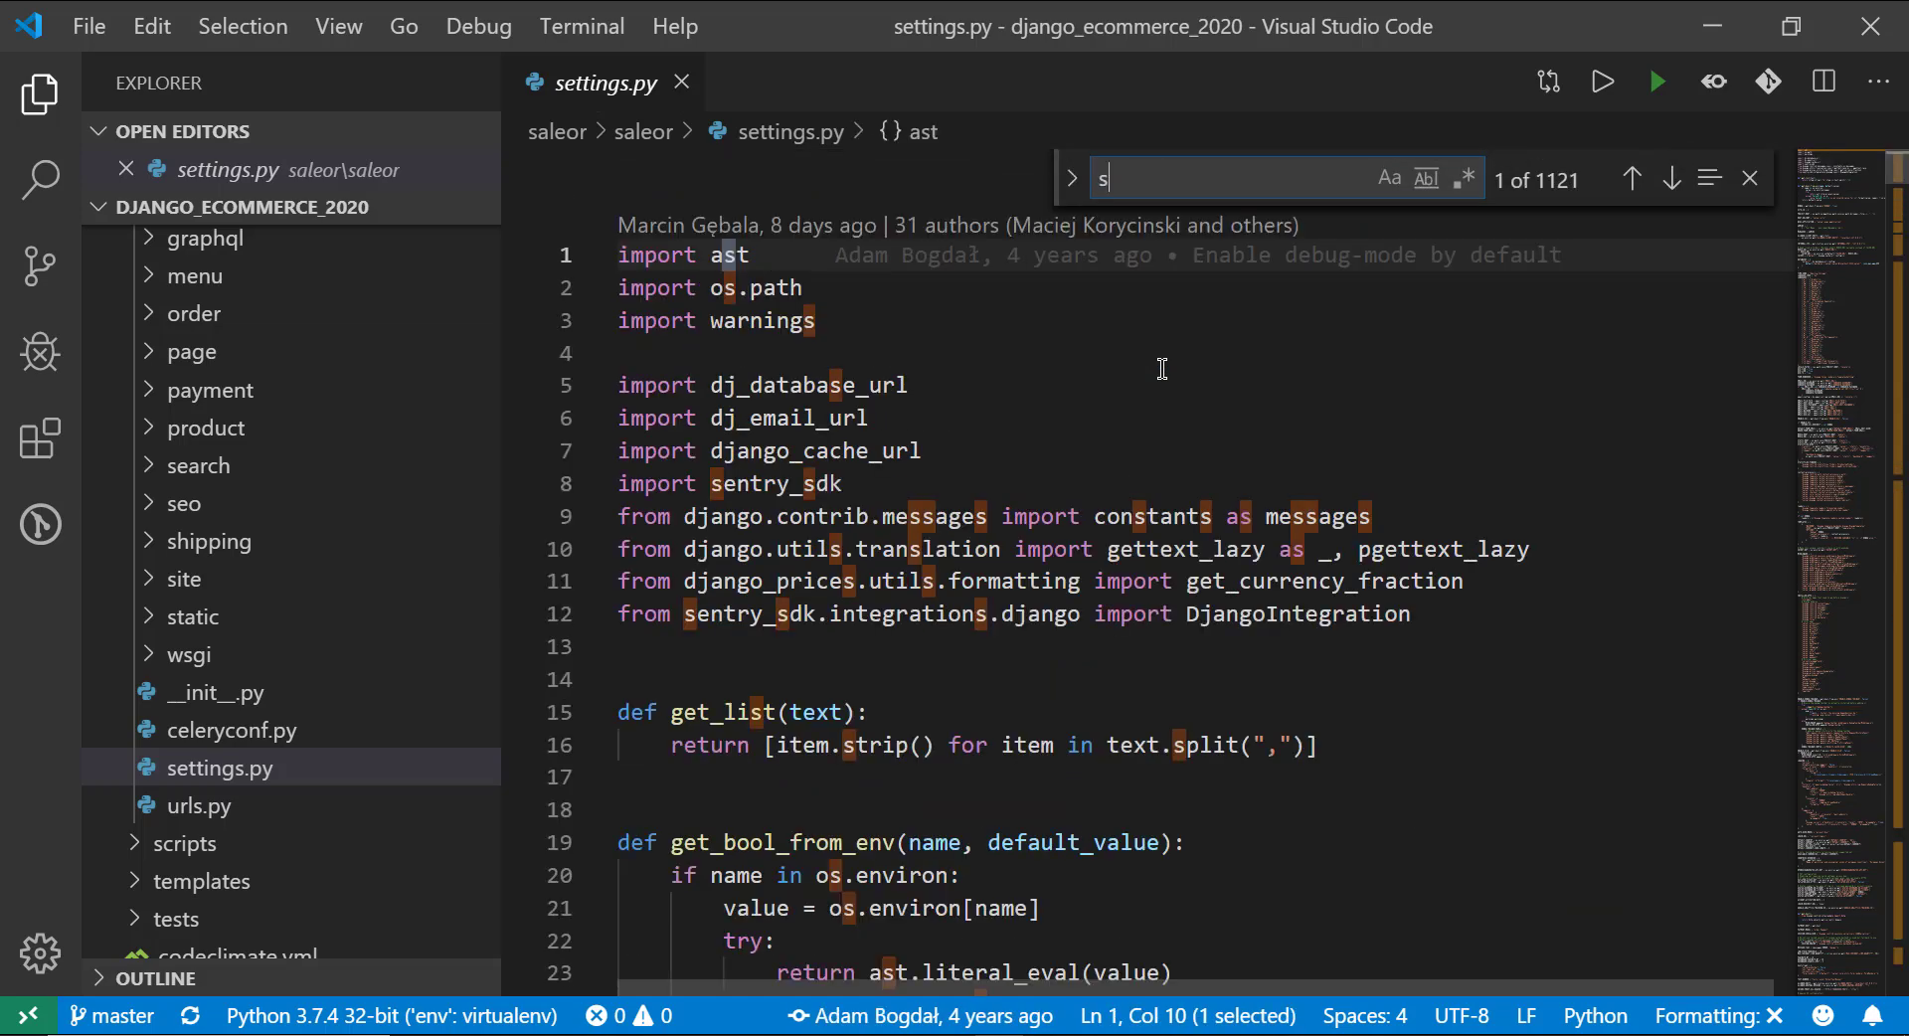
{"action": "type", "text": "ecret"}
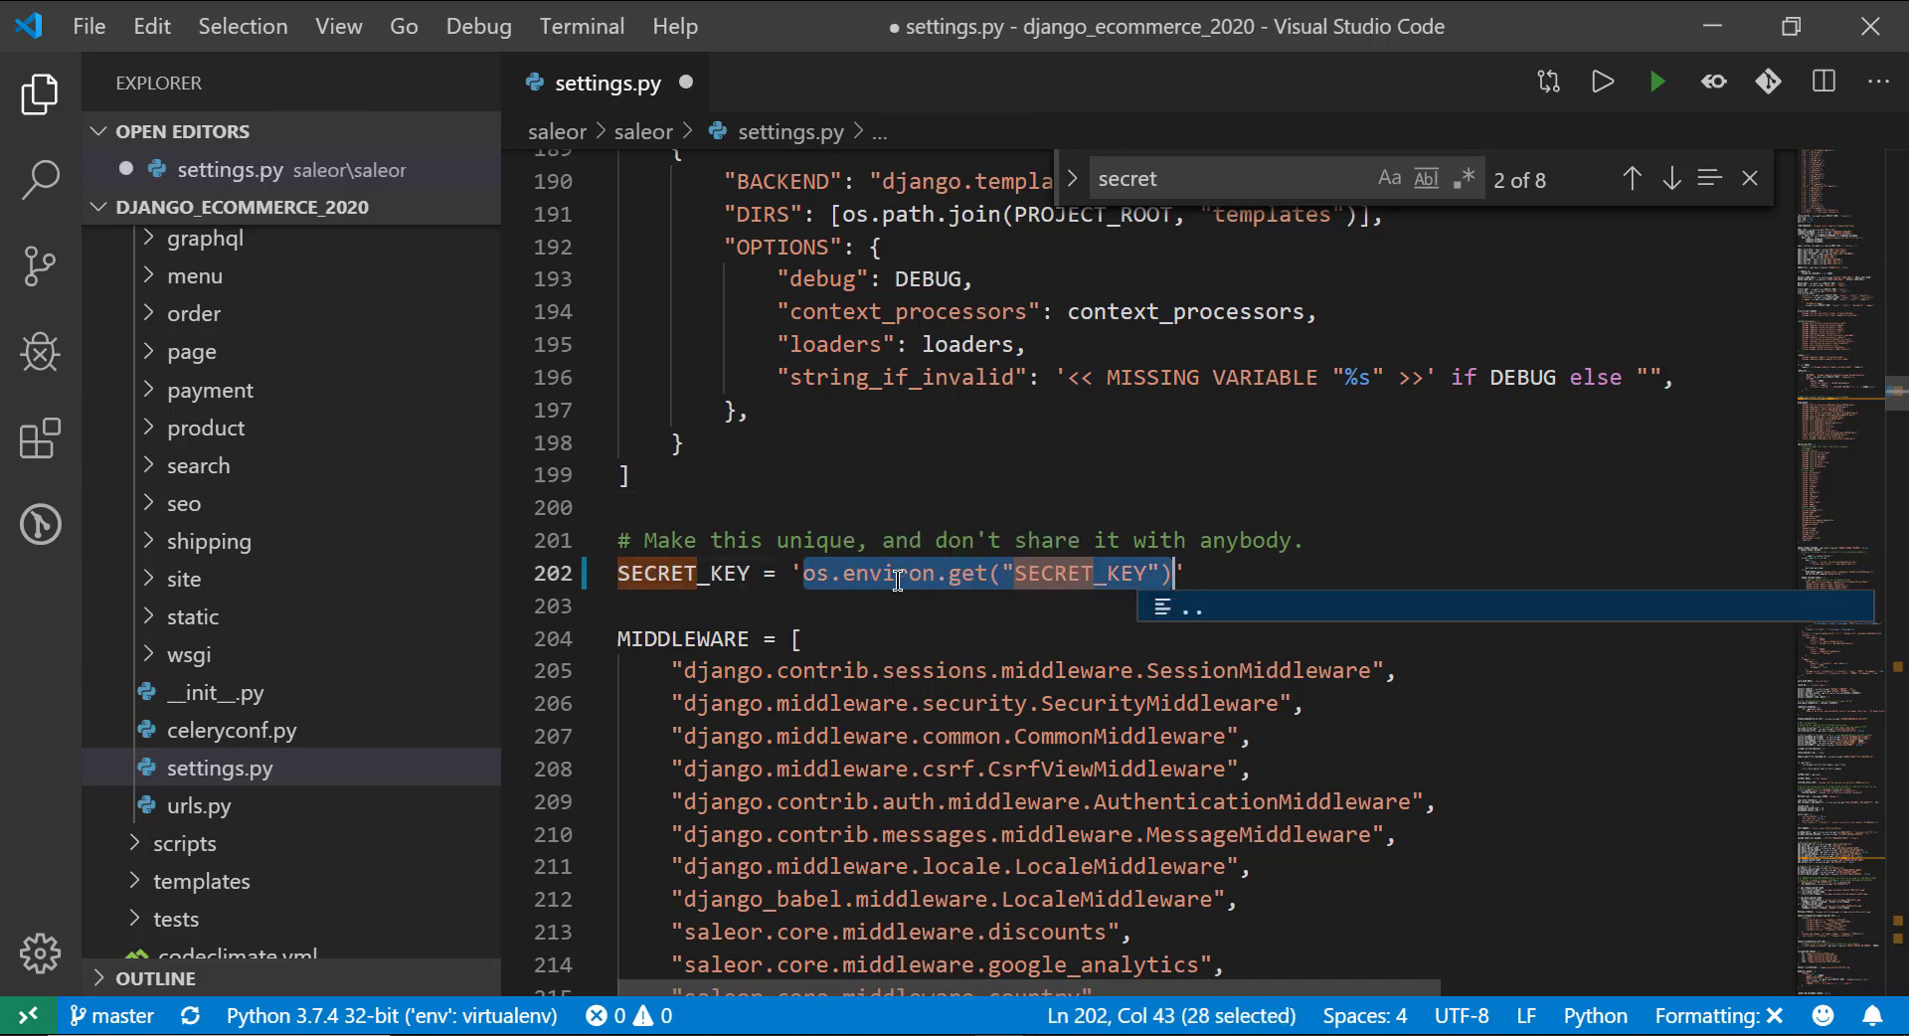
{"action": "key", "text": "Delete"}
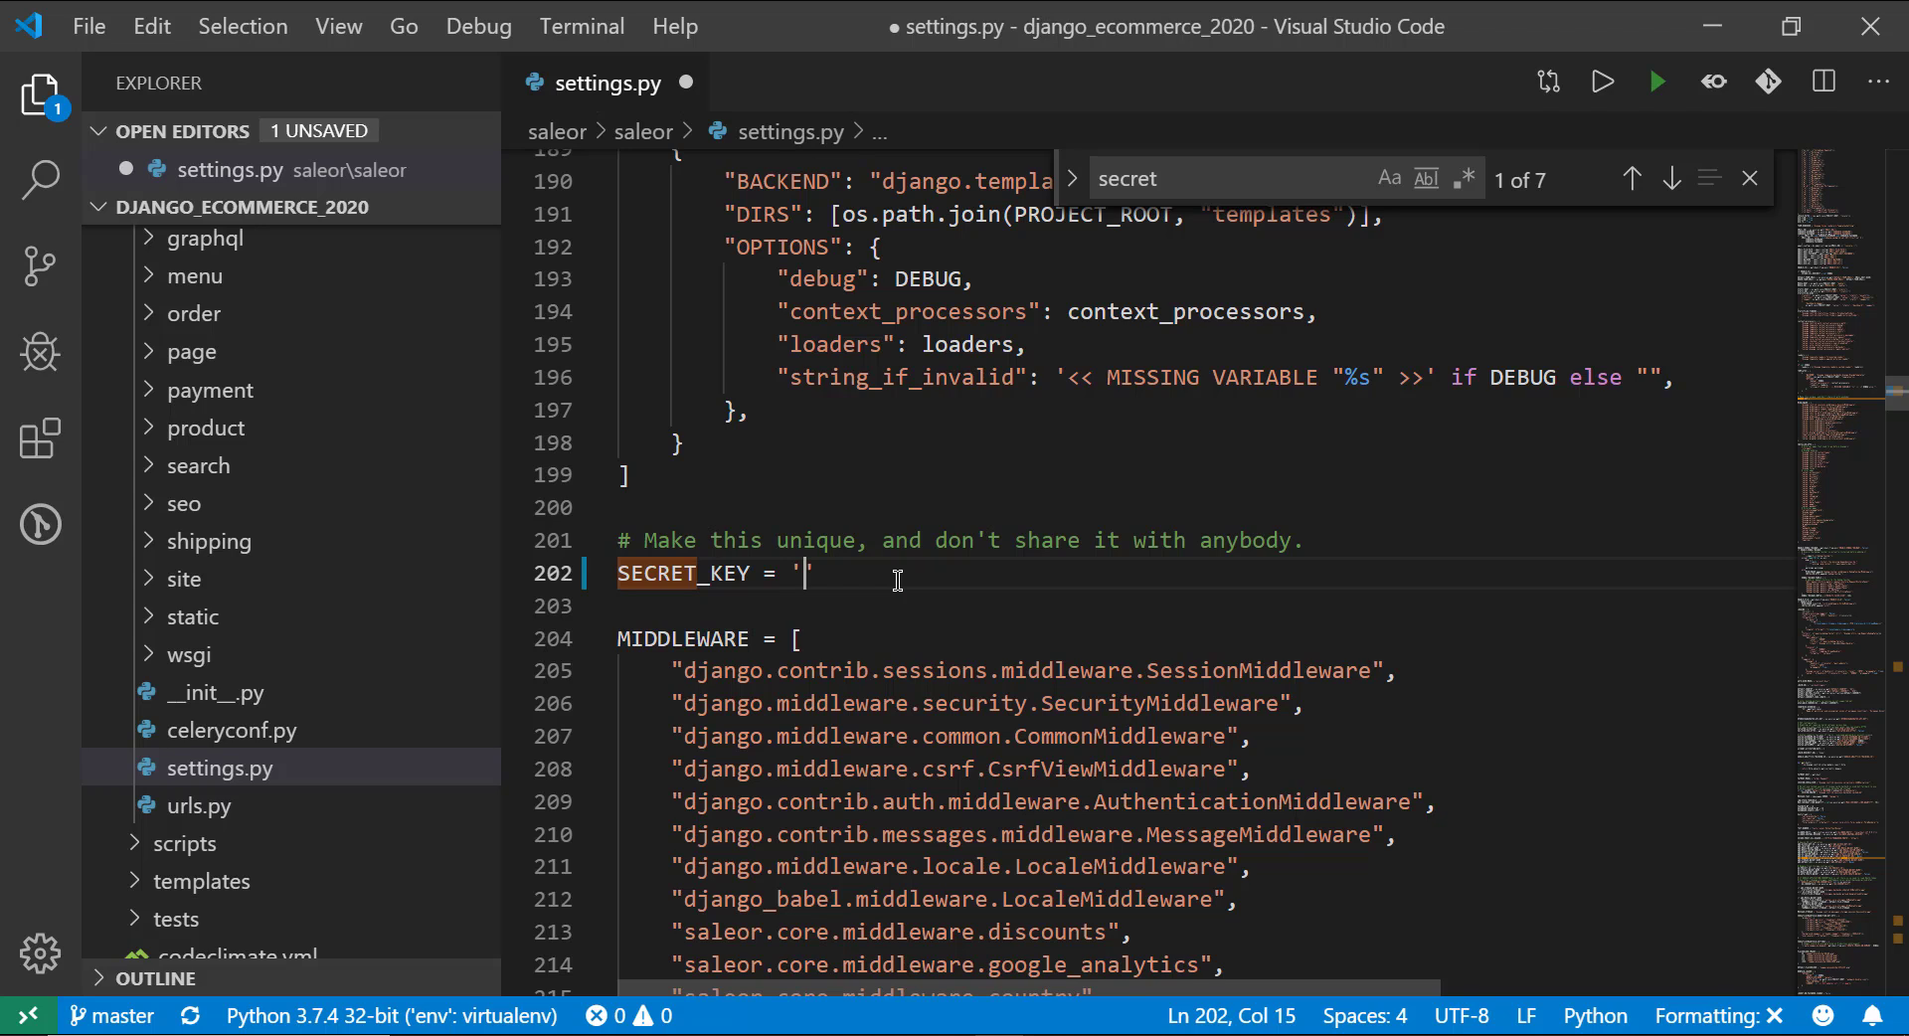
{"action": "type", "text": "whateveryouwant"}
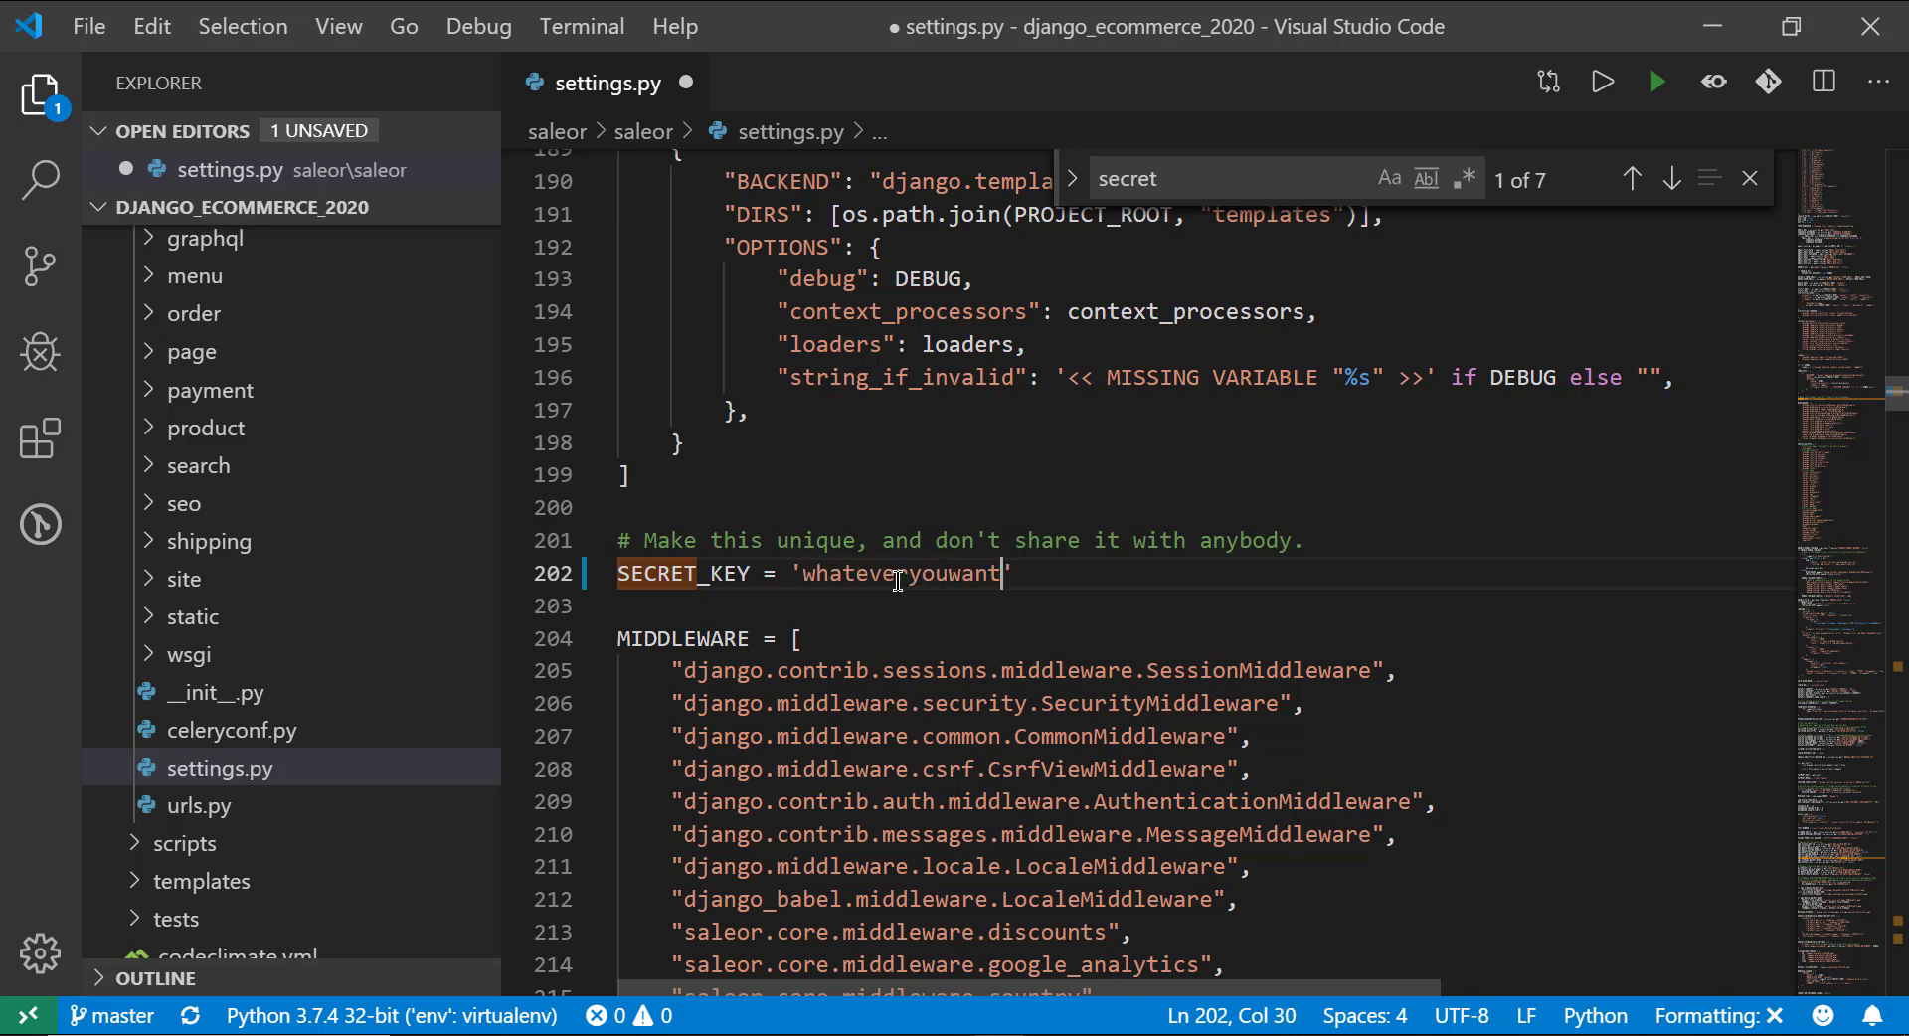
{"action": "key", "text": "Backspace"}
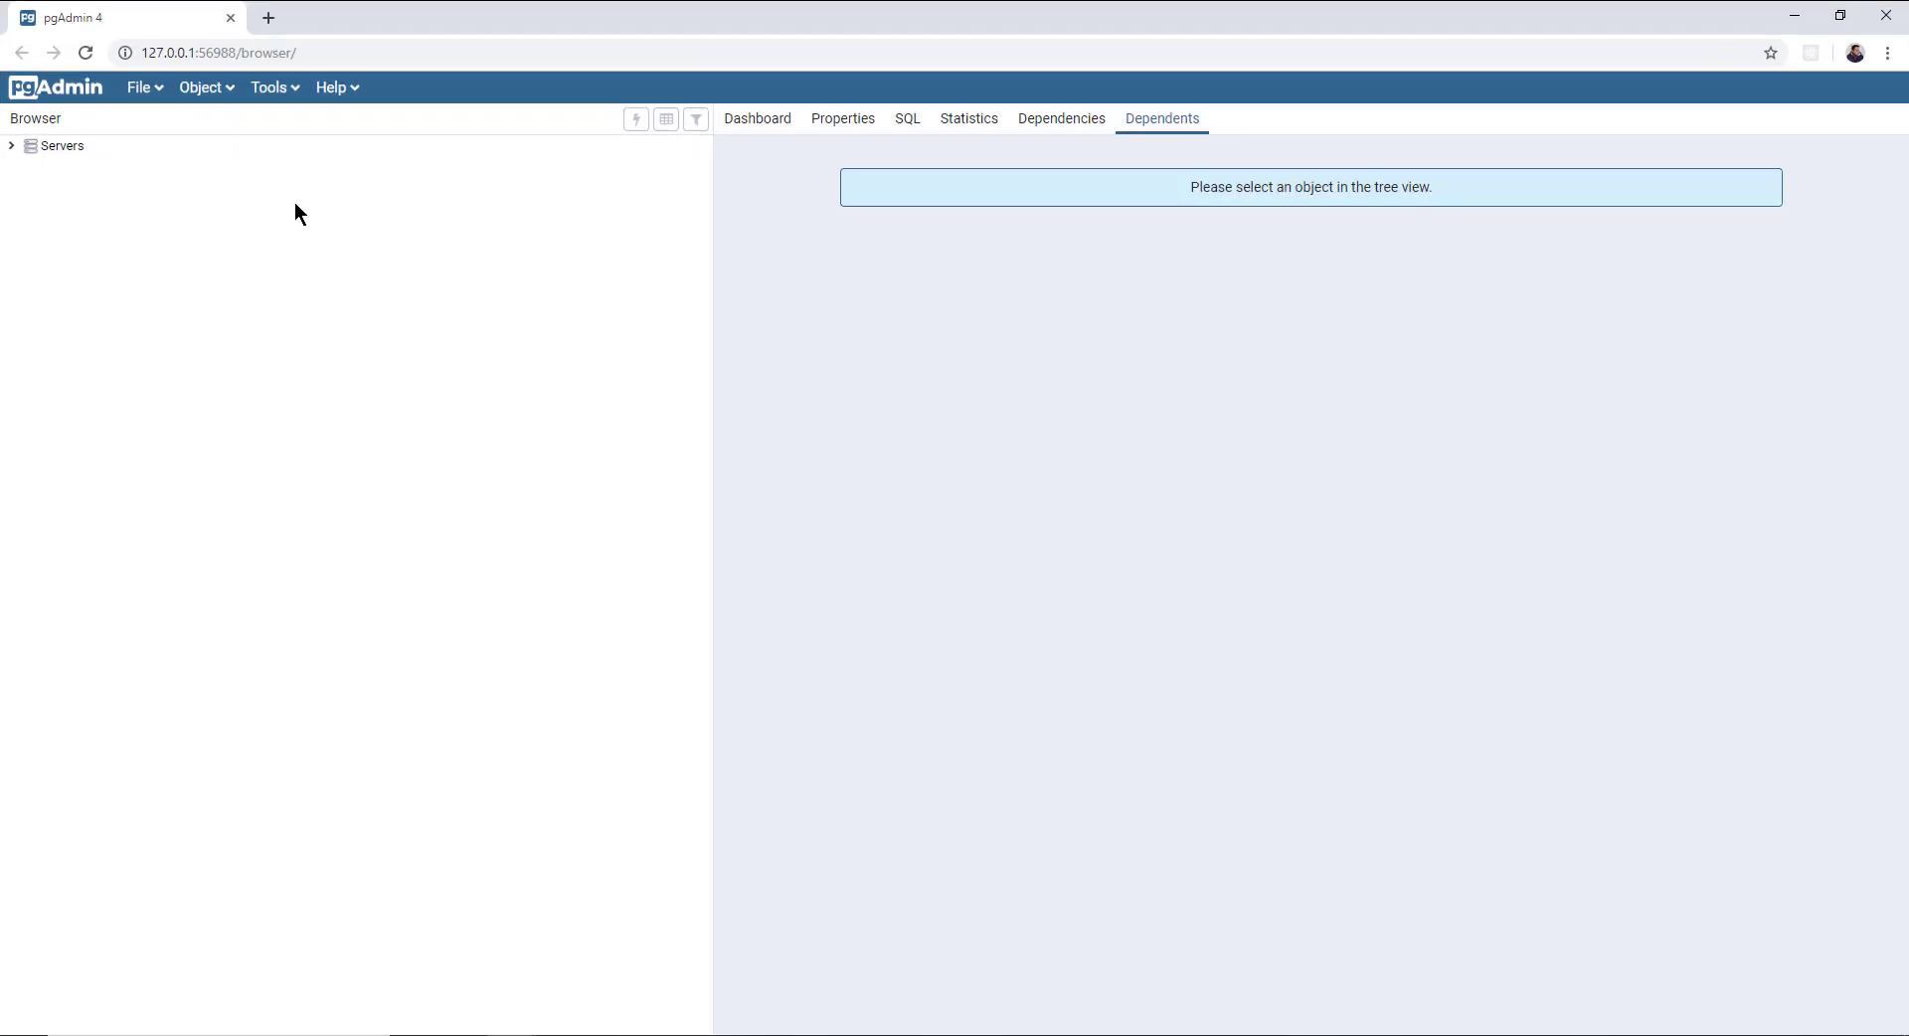
Start creating a new database under PostgreSQL 11's Databases group in pgAdmin.
{"action": "left_click", "coordinate": [11, 145]}
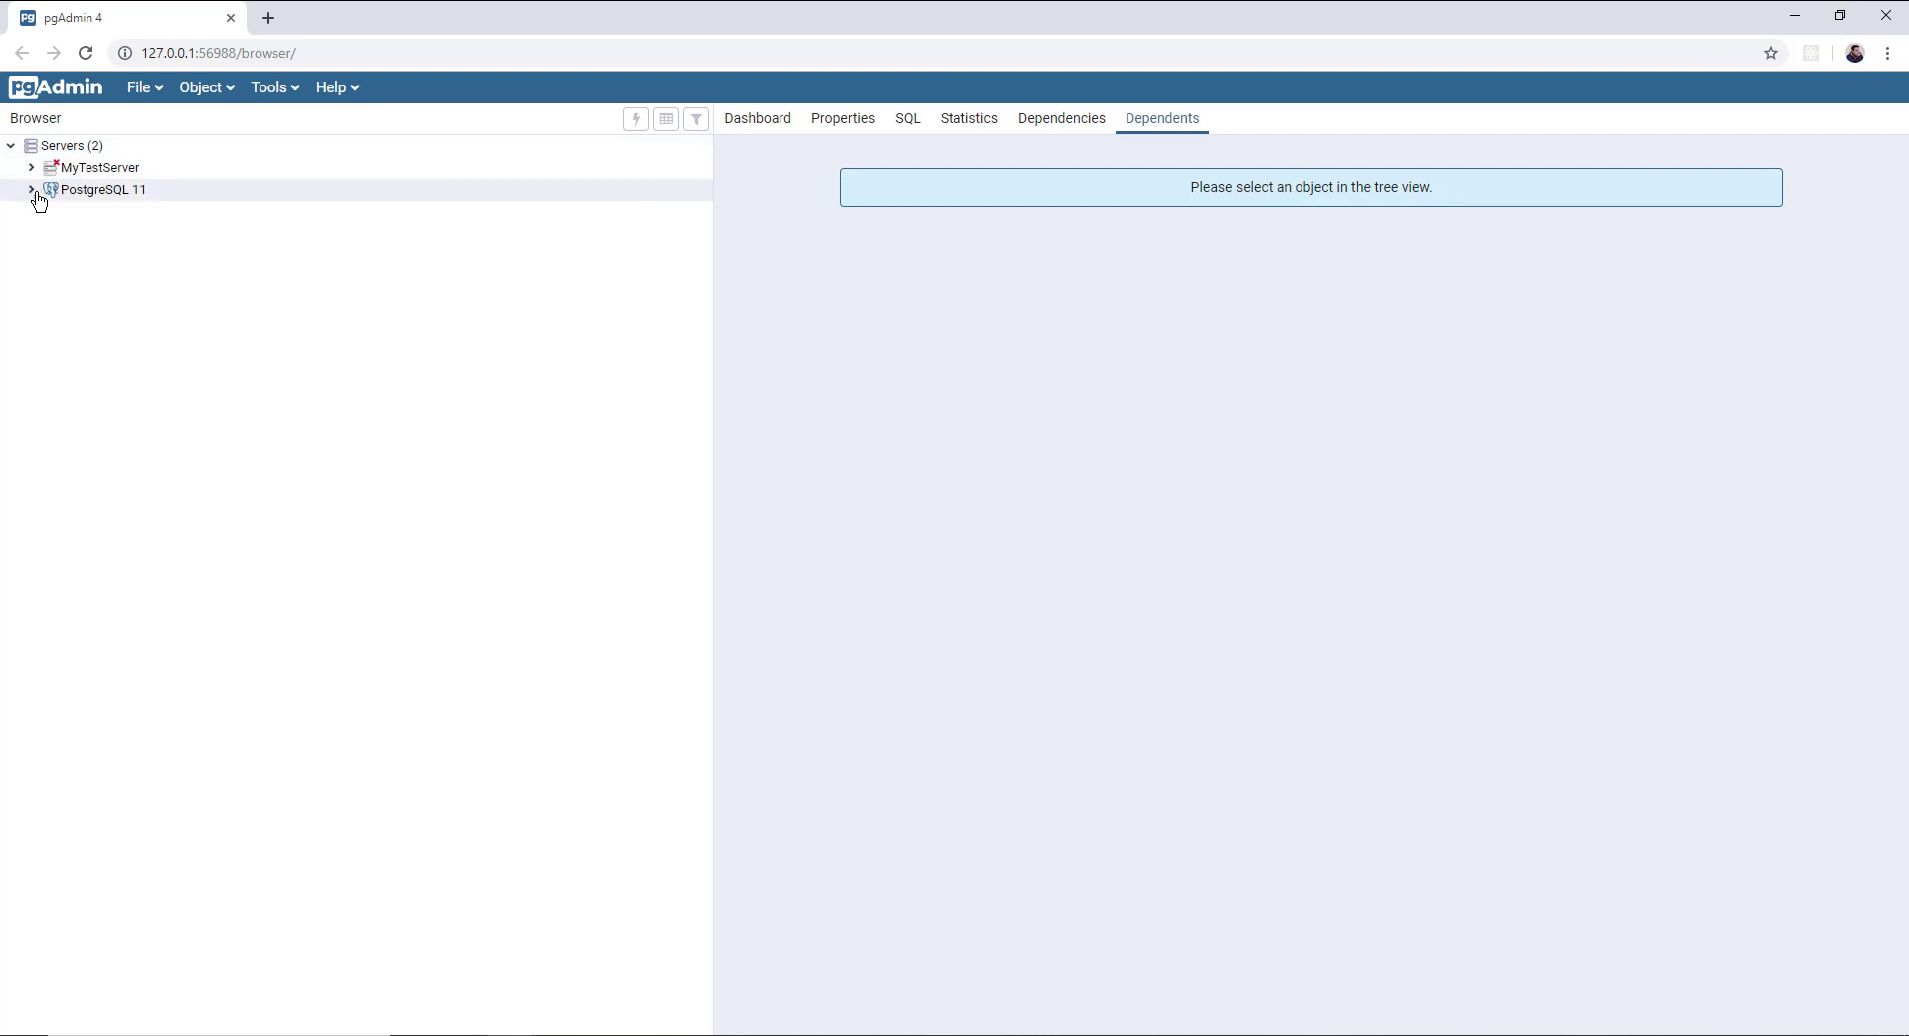
{"action": "left_click", "coordinate": [31, 189]}
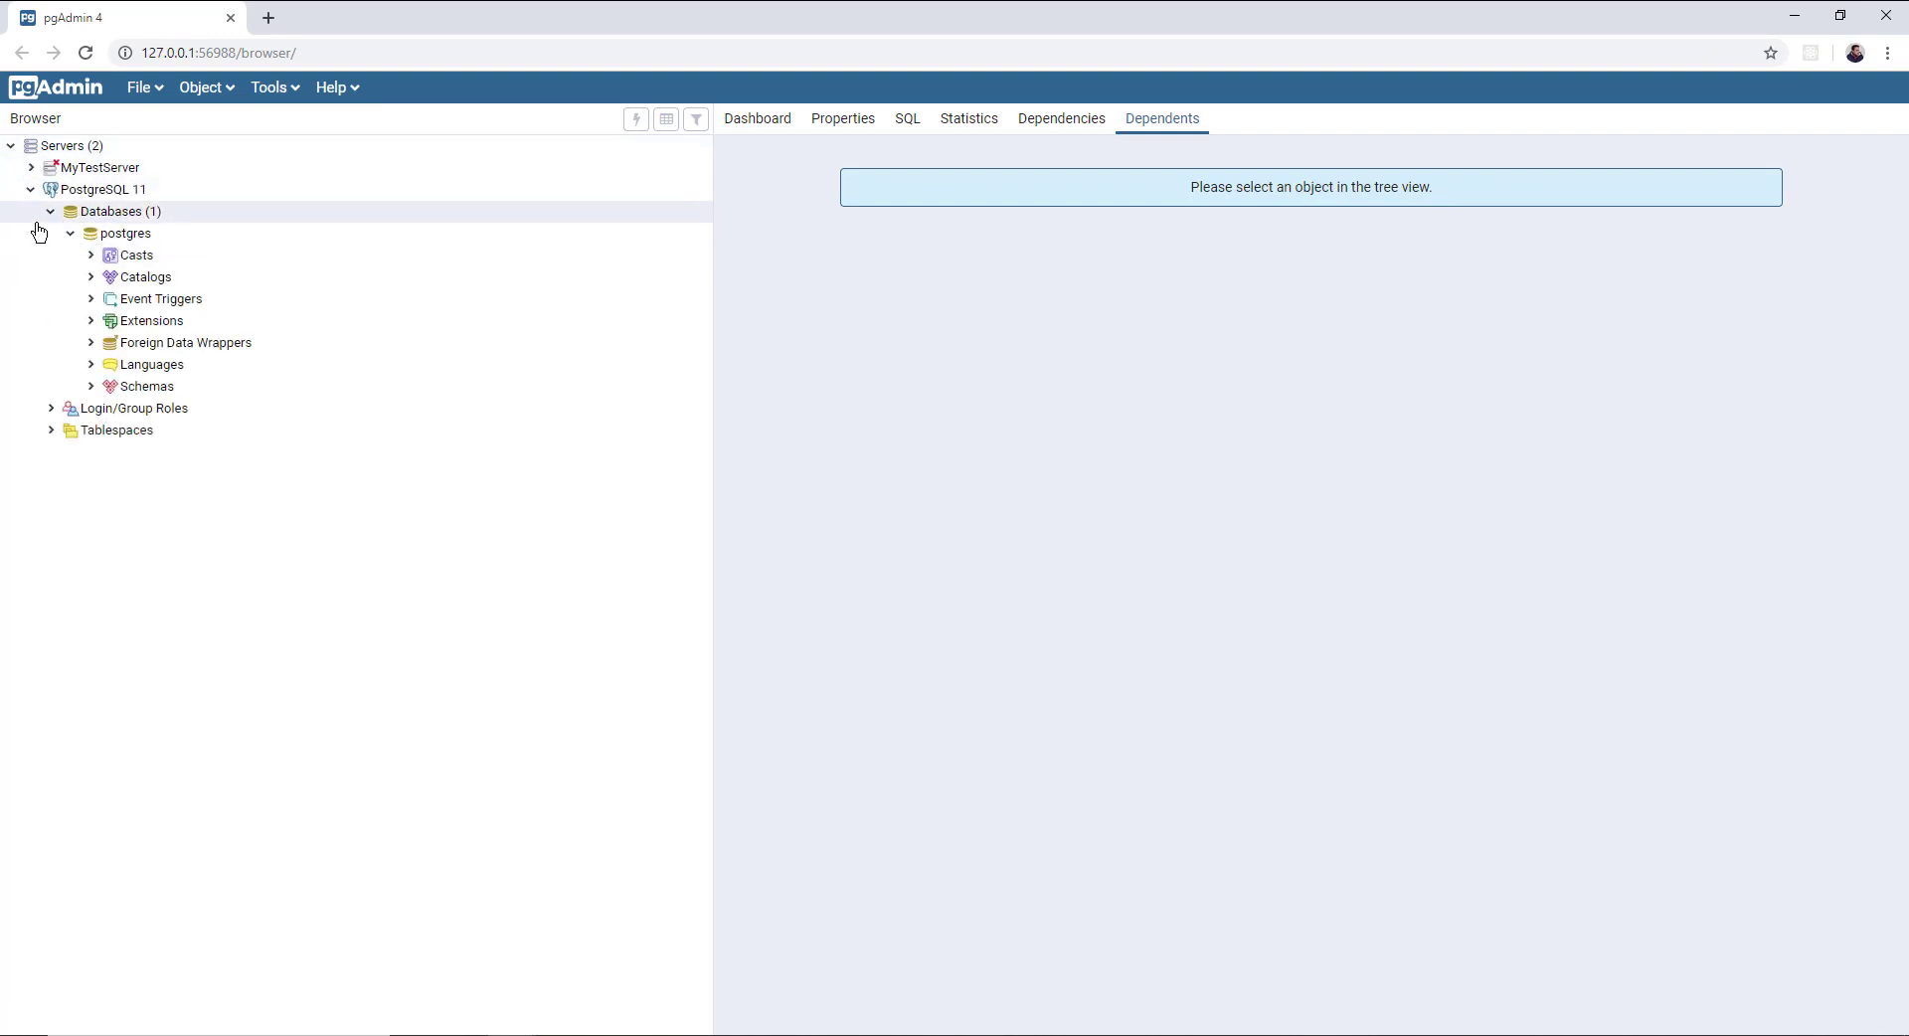
{"action": "right_click", "coordinate": [111, 210]}
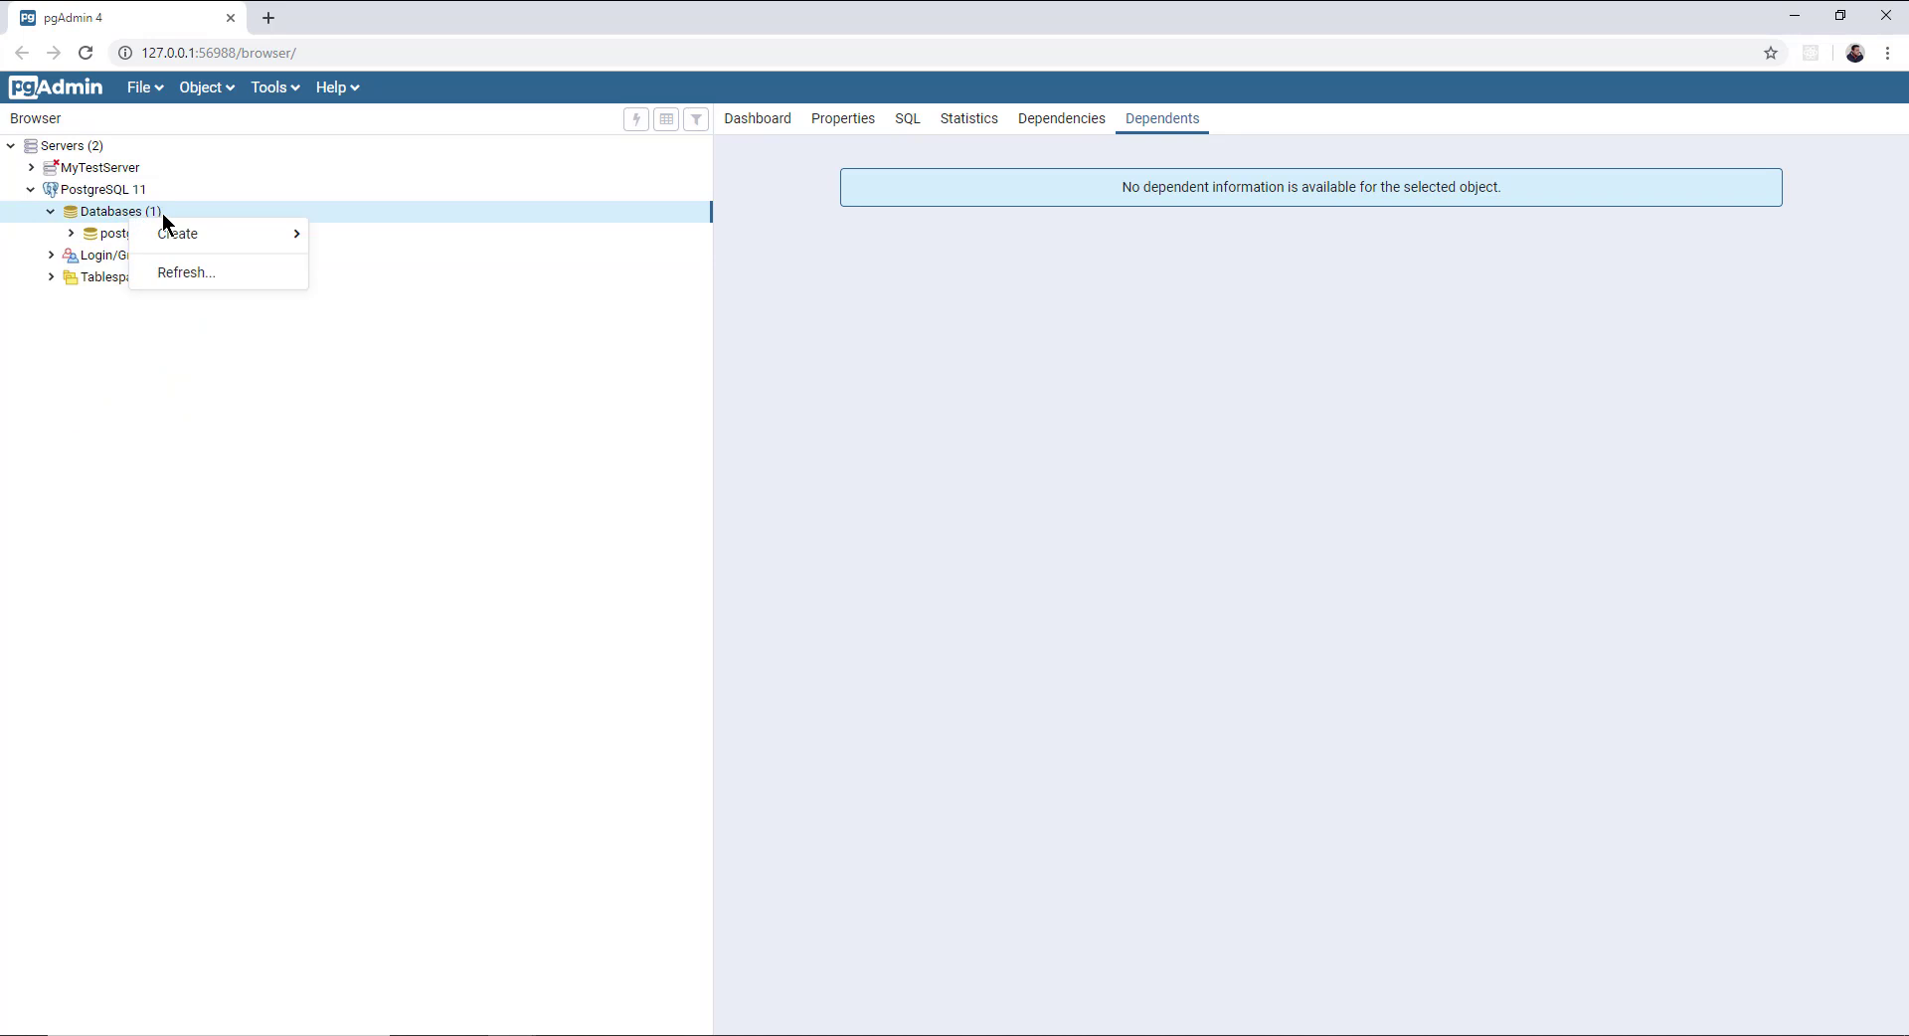
{"action": "left_click", "coordinate": [177, 235]}
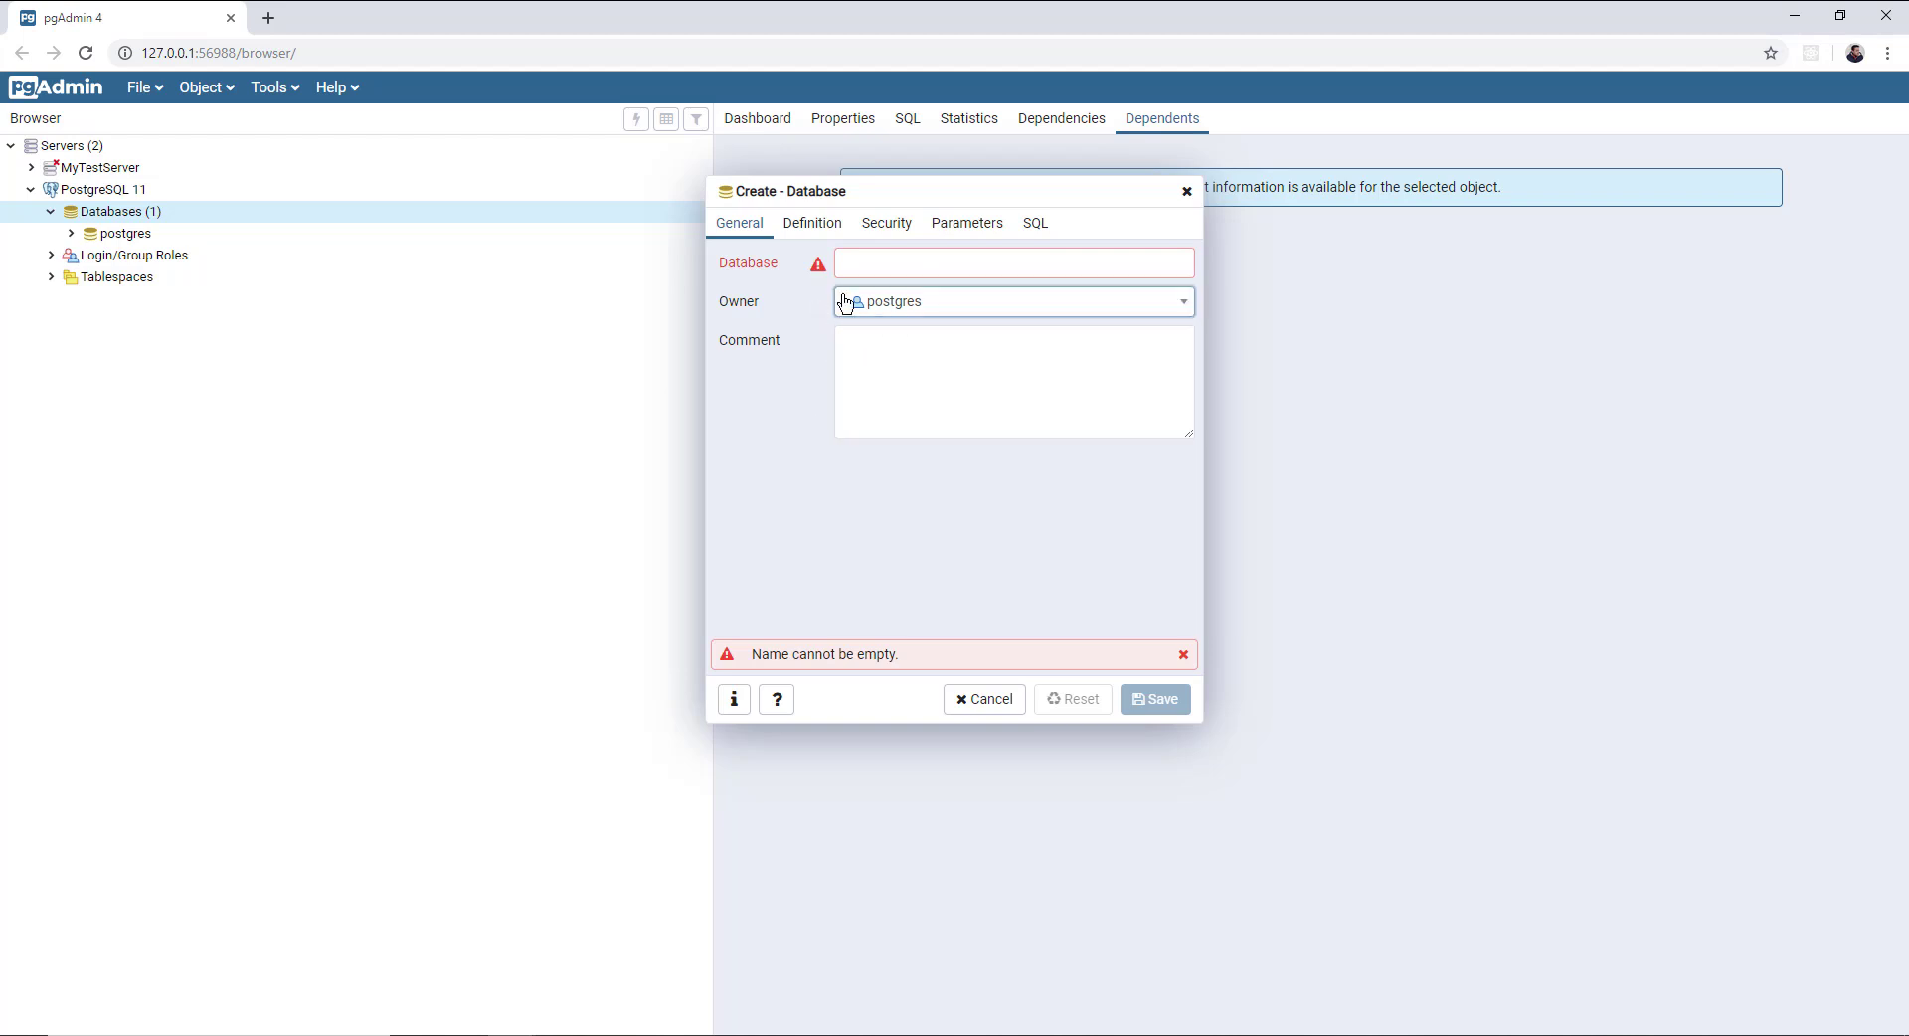
Name the new database codehawke with owner postgres.
{"action": "left_click", "coordinate": [1014, 263]}
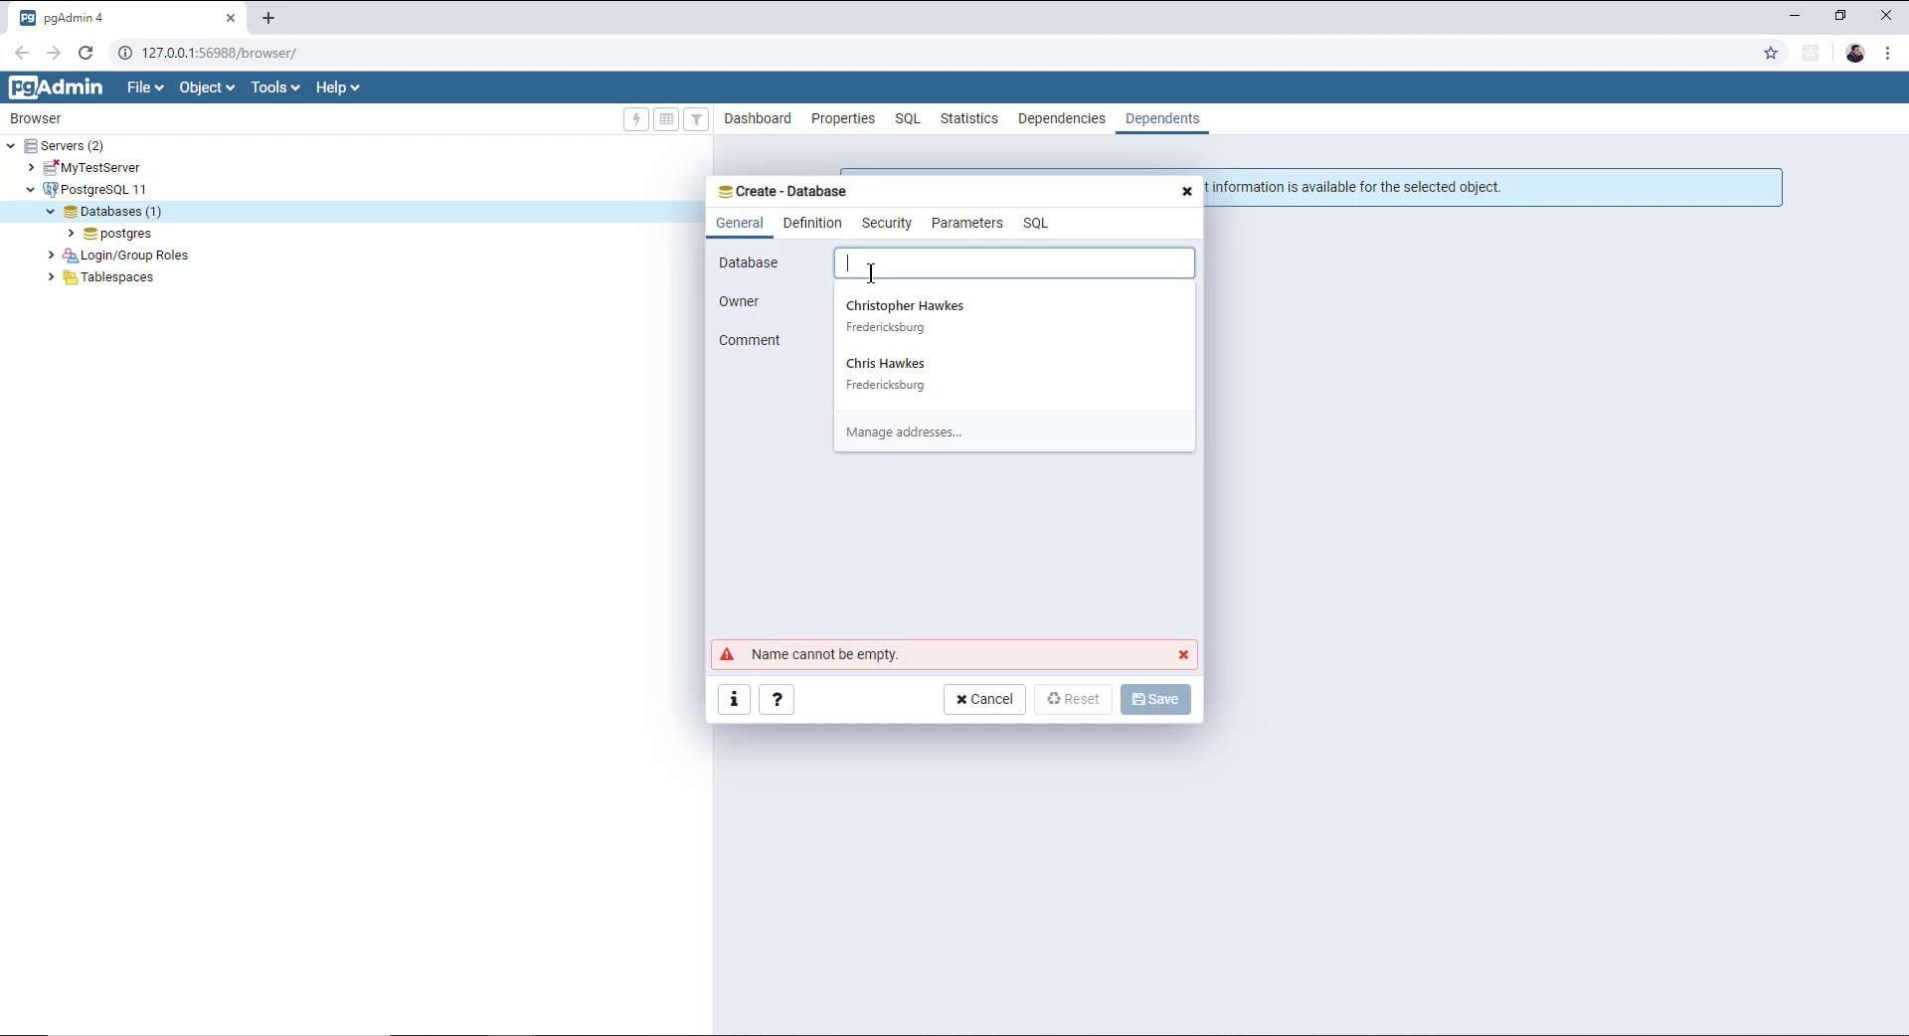
{"action": "type", "text": "codehawke"}
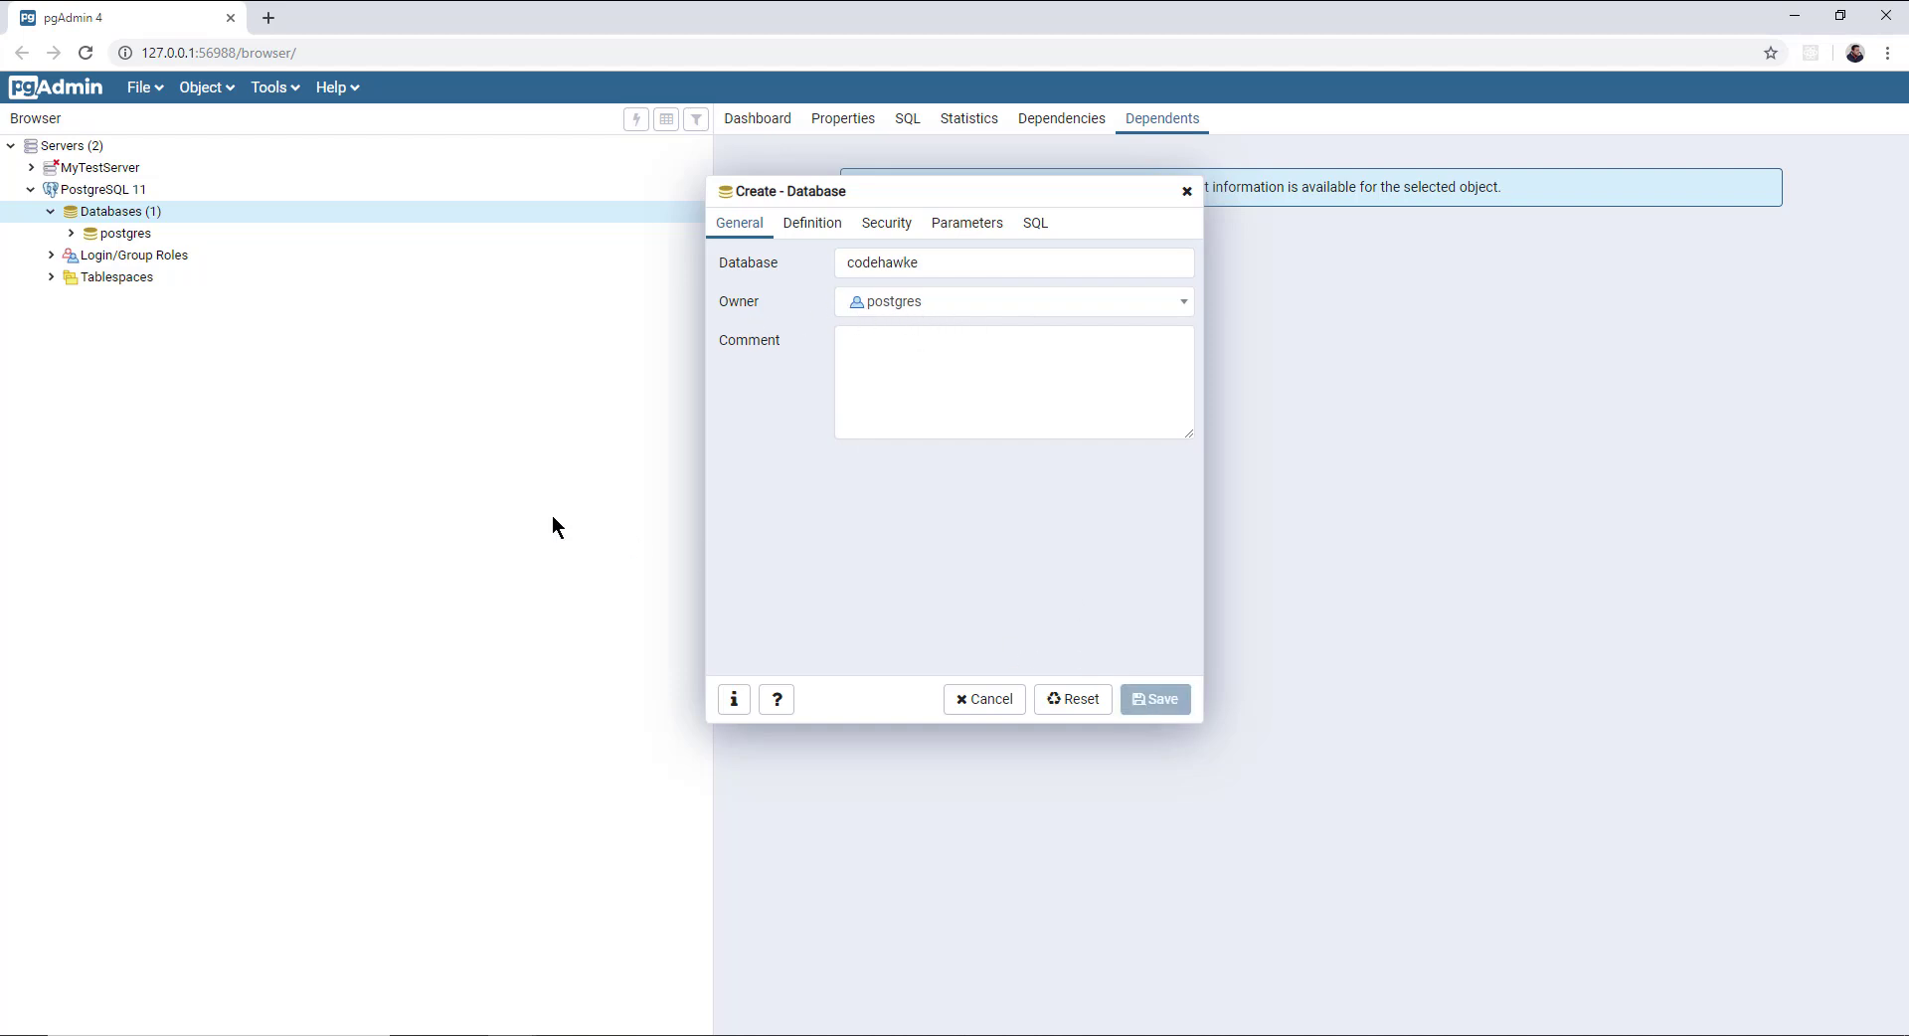
{"action": "mouse_move", "coordinate": [1307, 549]}
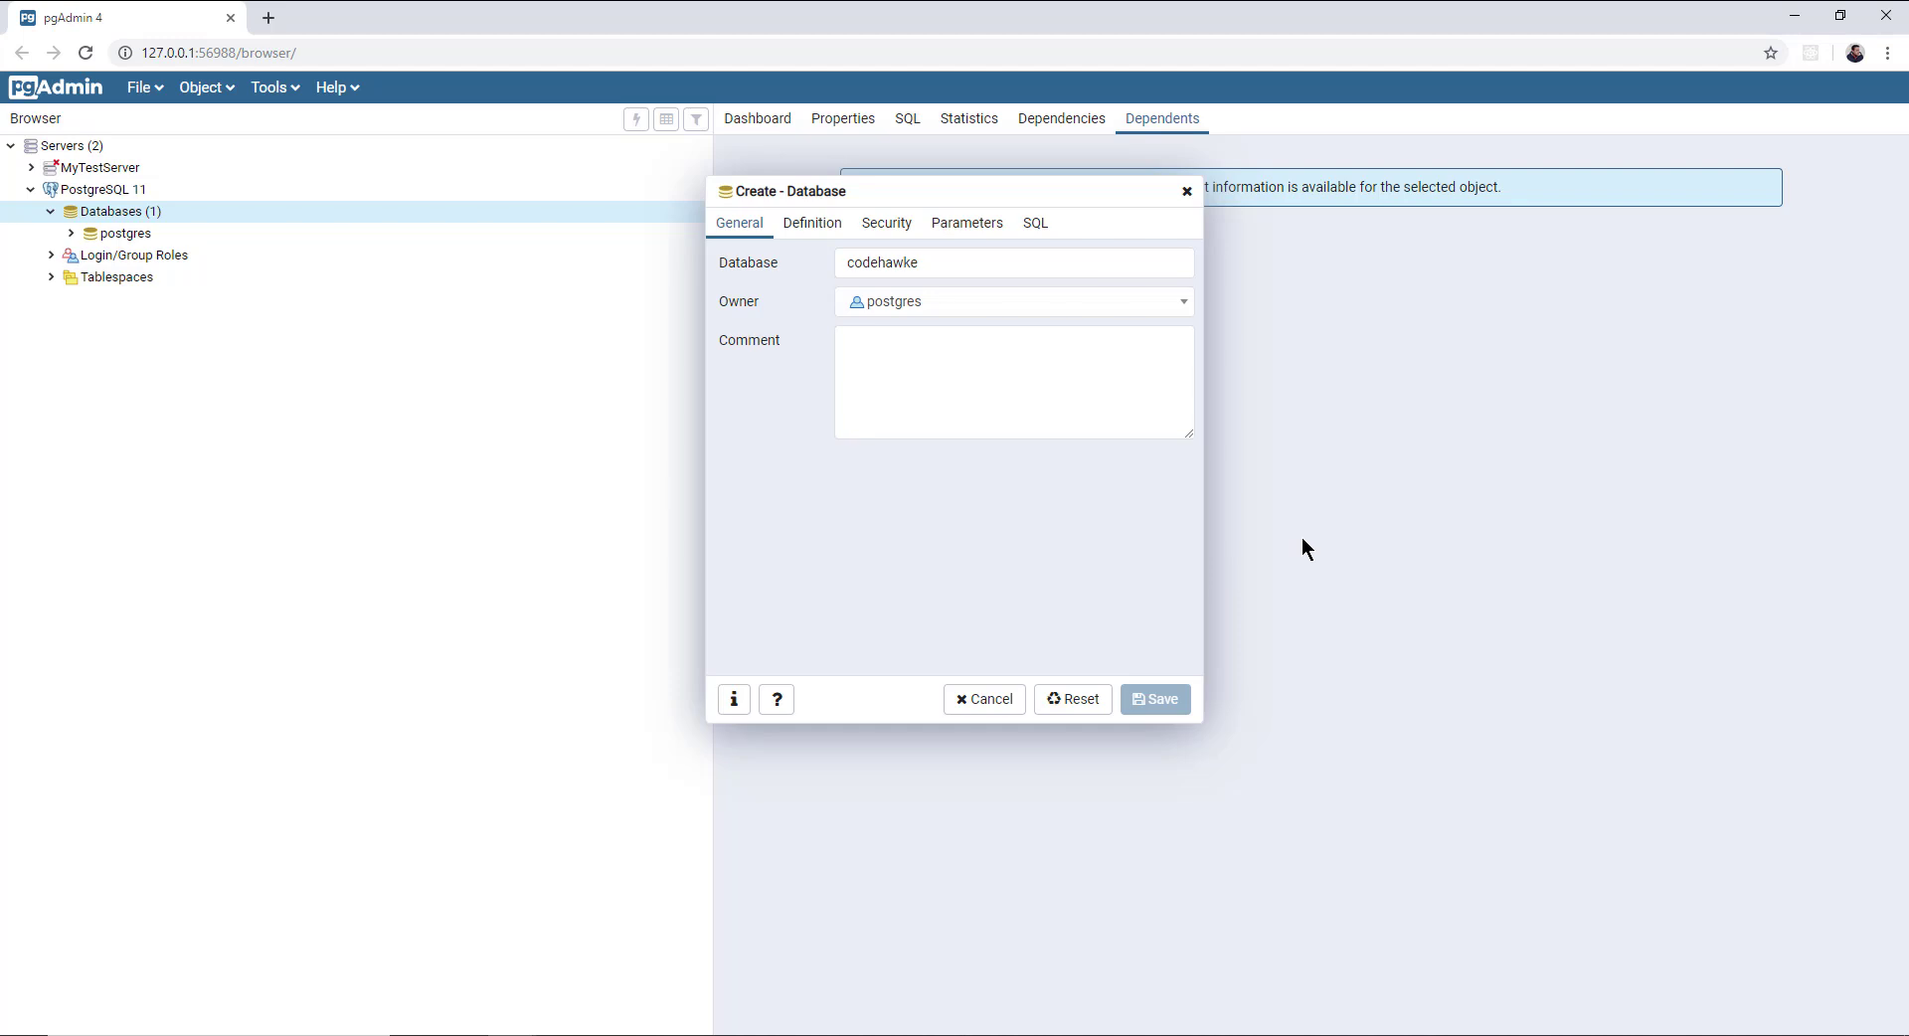
{"action": "left_click", "coordinate": [1153, 698]}
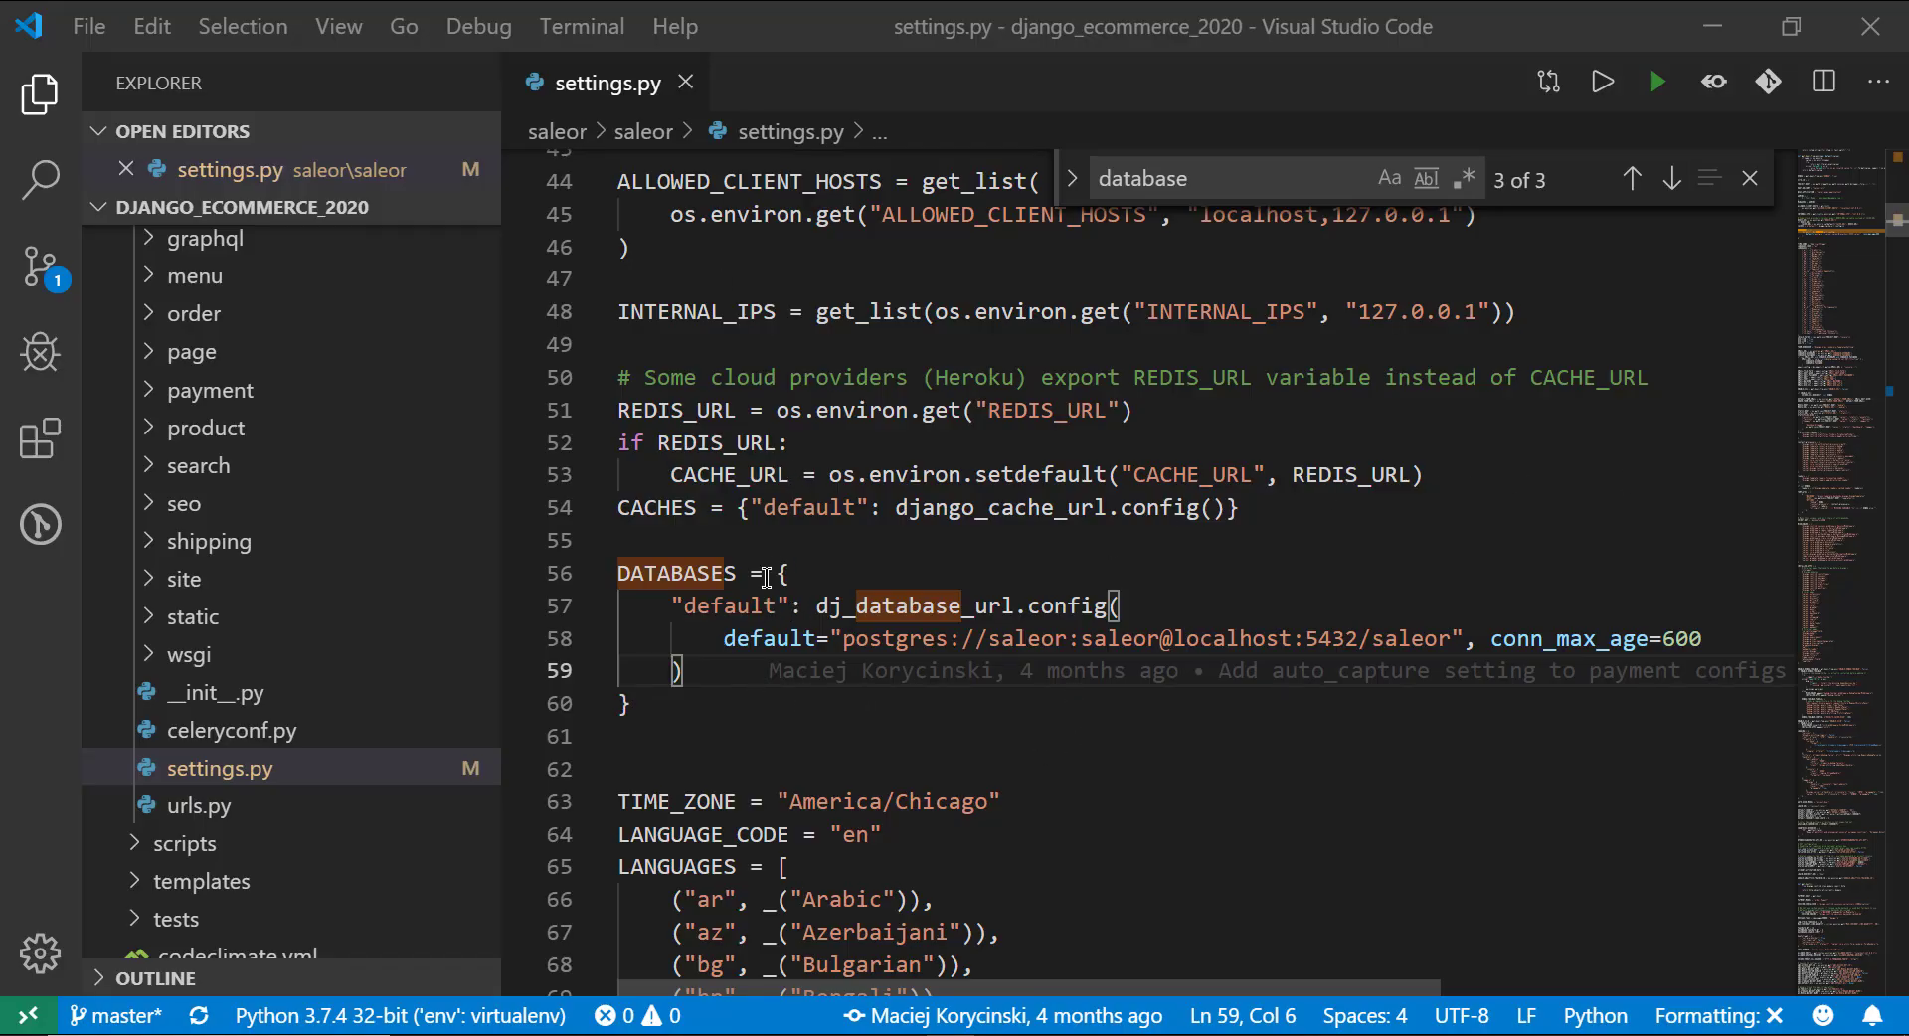
Edit the DATABASES default URL to use user postgres and database name codehawke.
{"action": "left_click", "coordinate": [692, 767]}
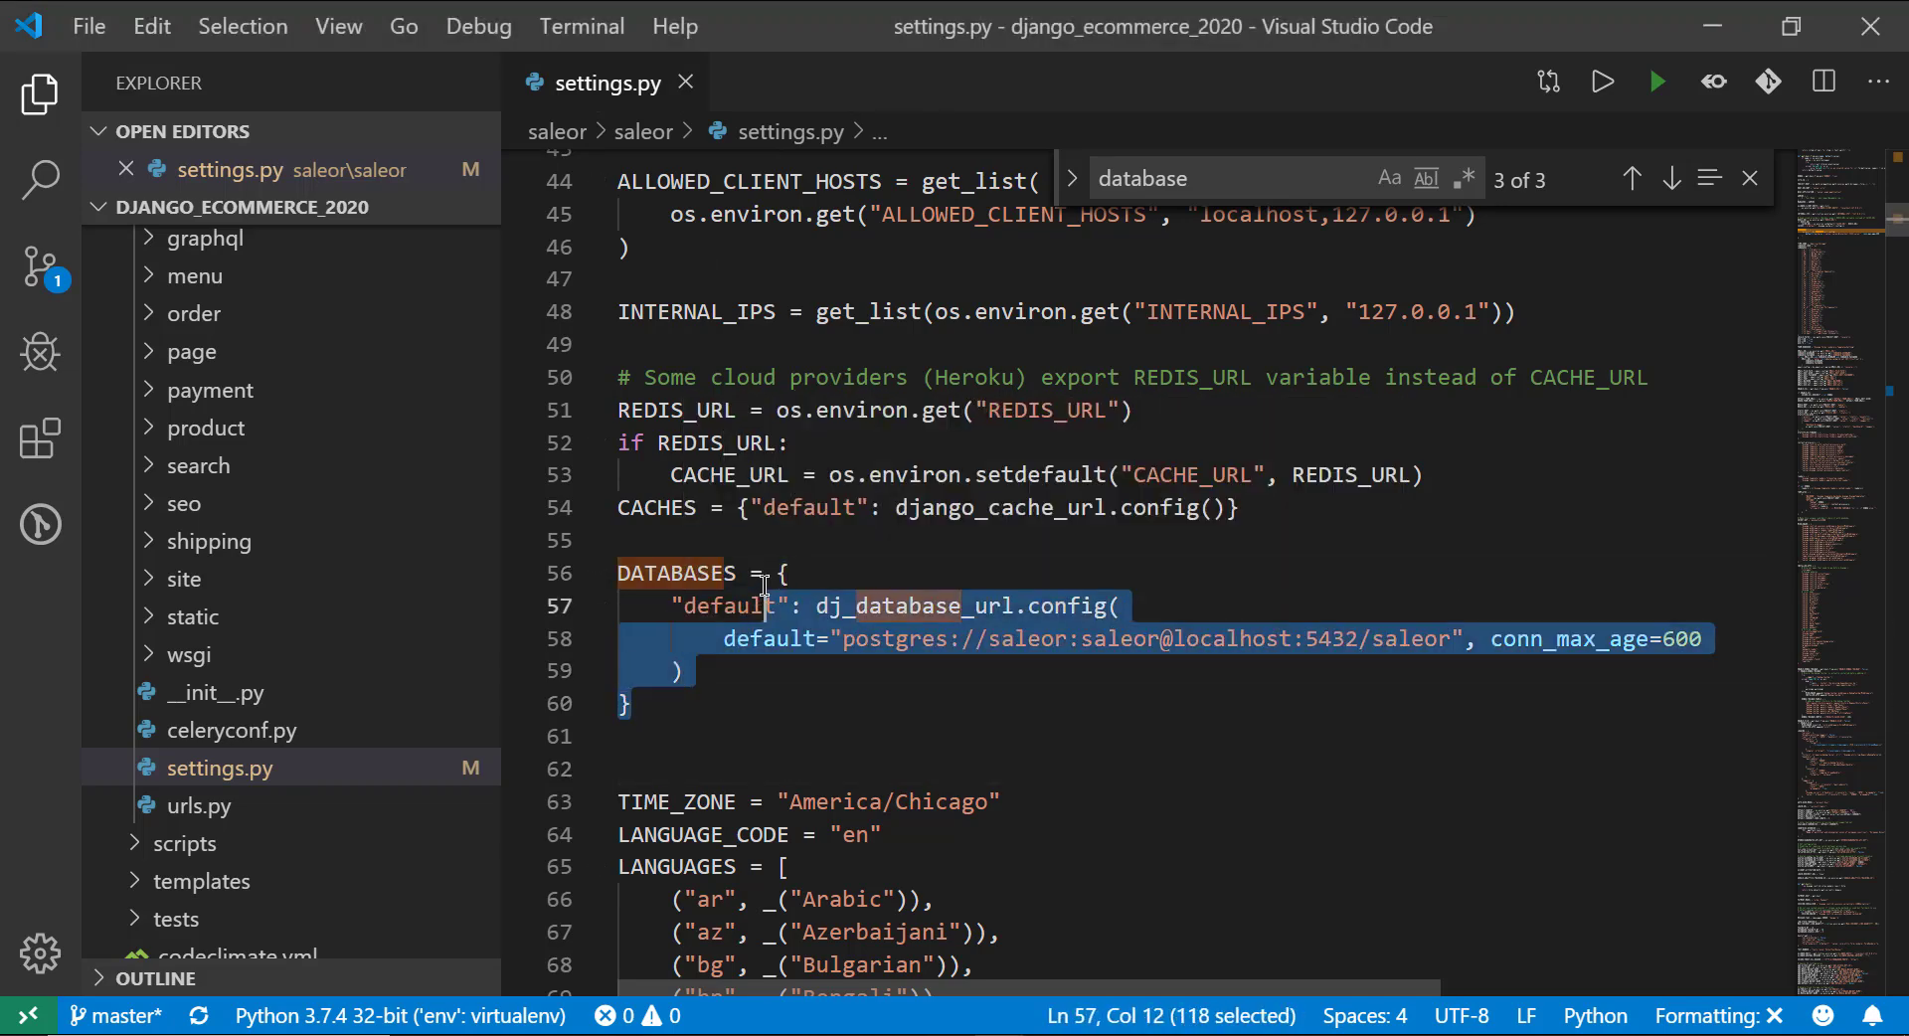
{"action": "left_click", "coordinate": [871, 639]}
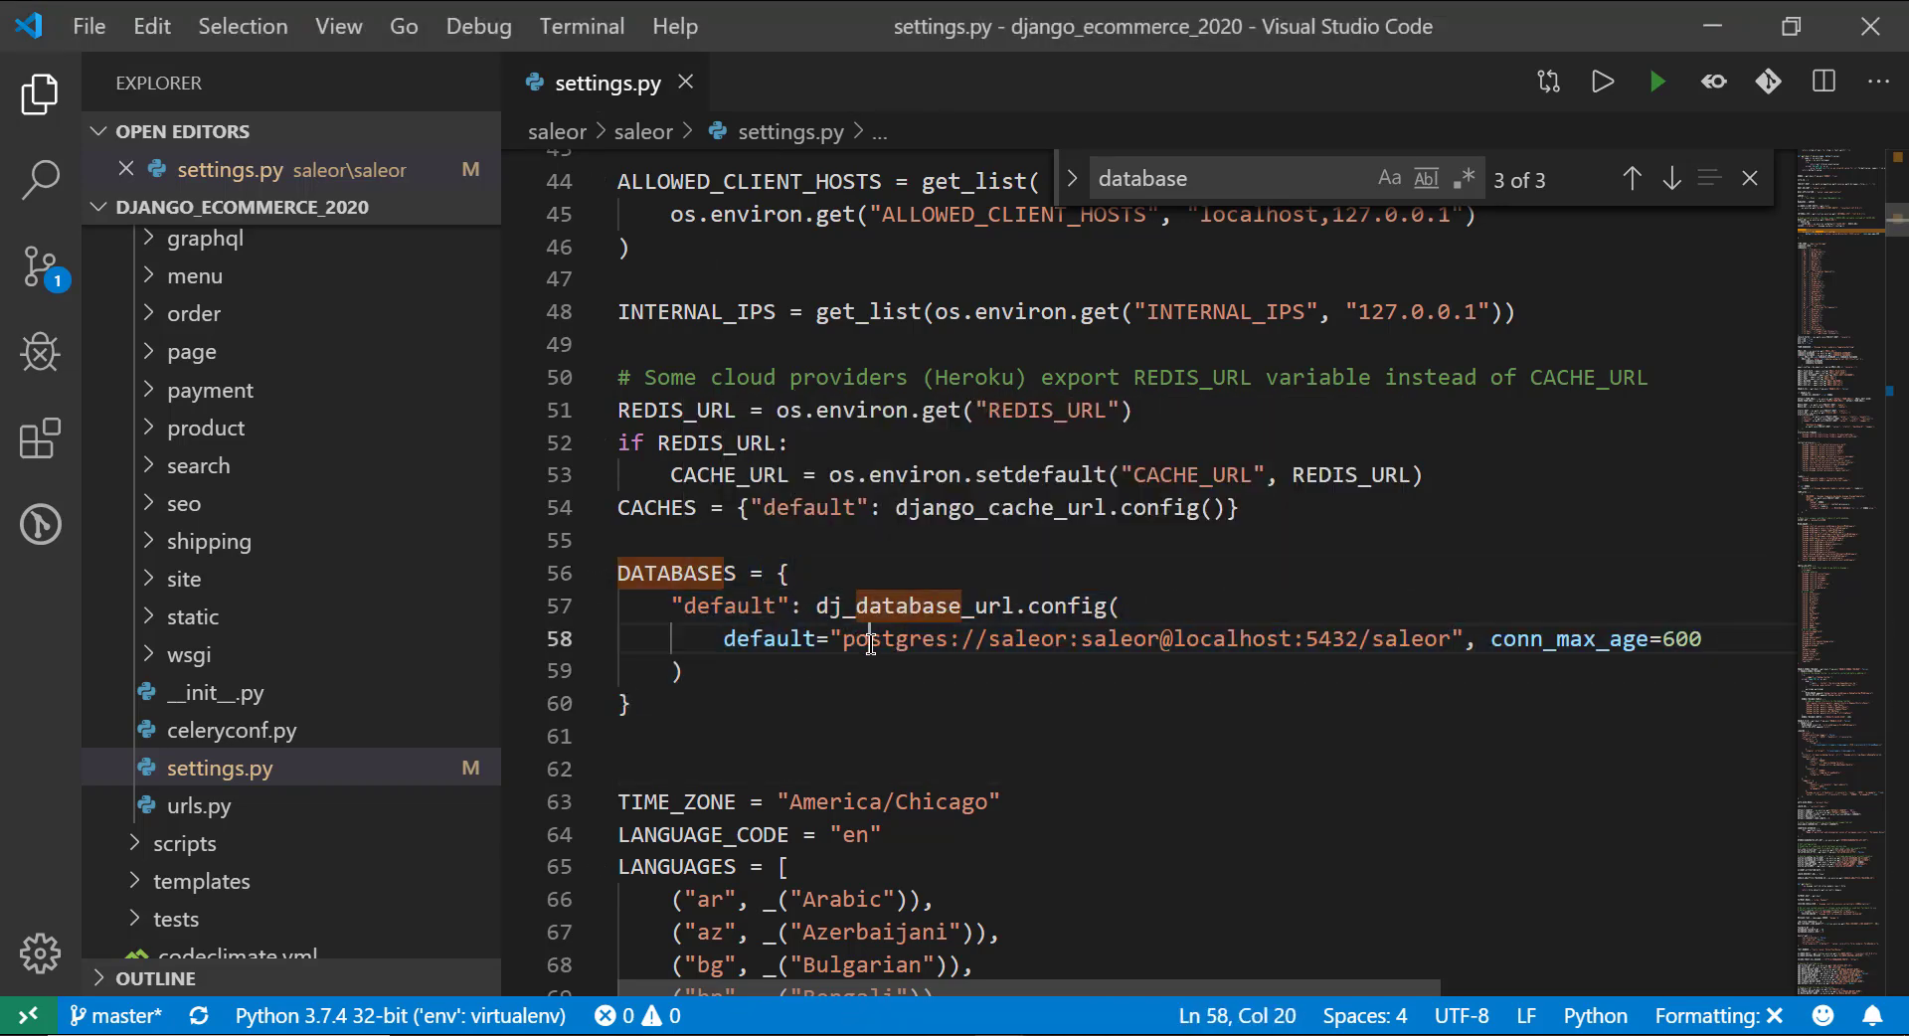
{"action": "double_click", "coordinate": [895, 638]}
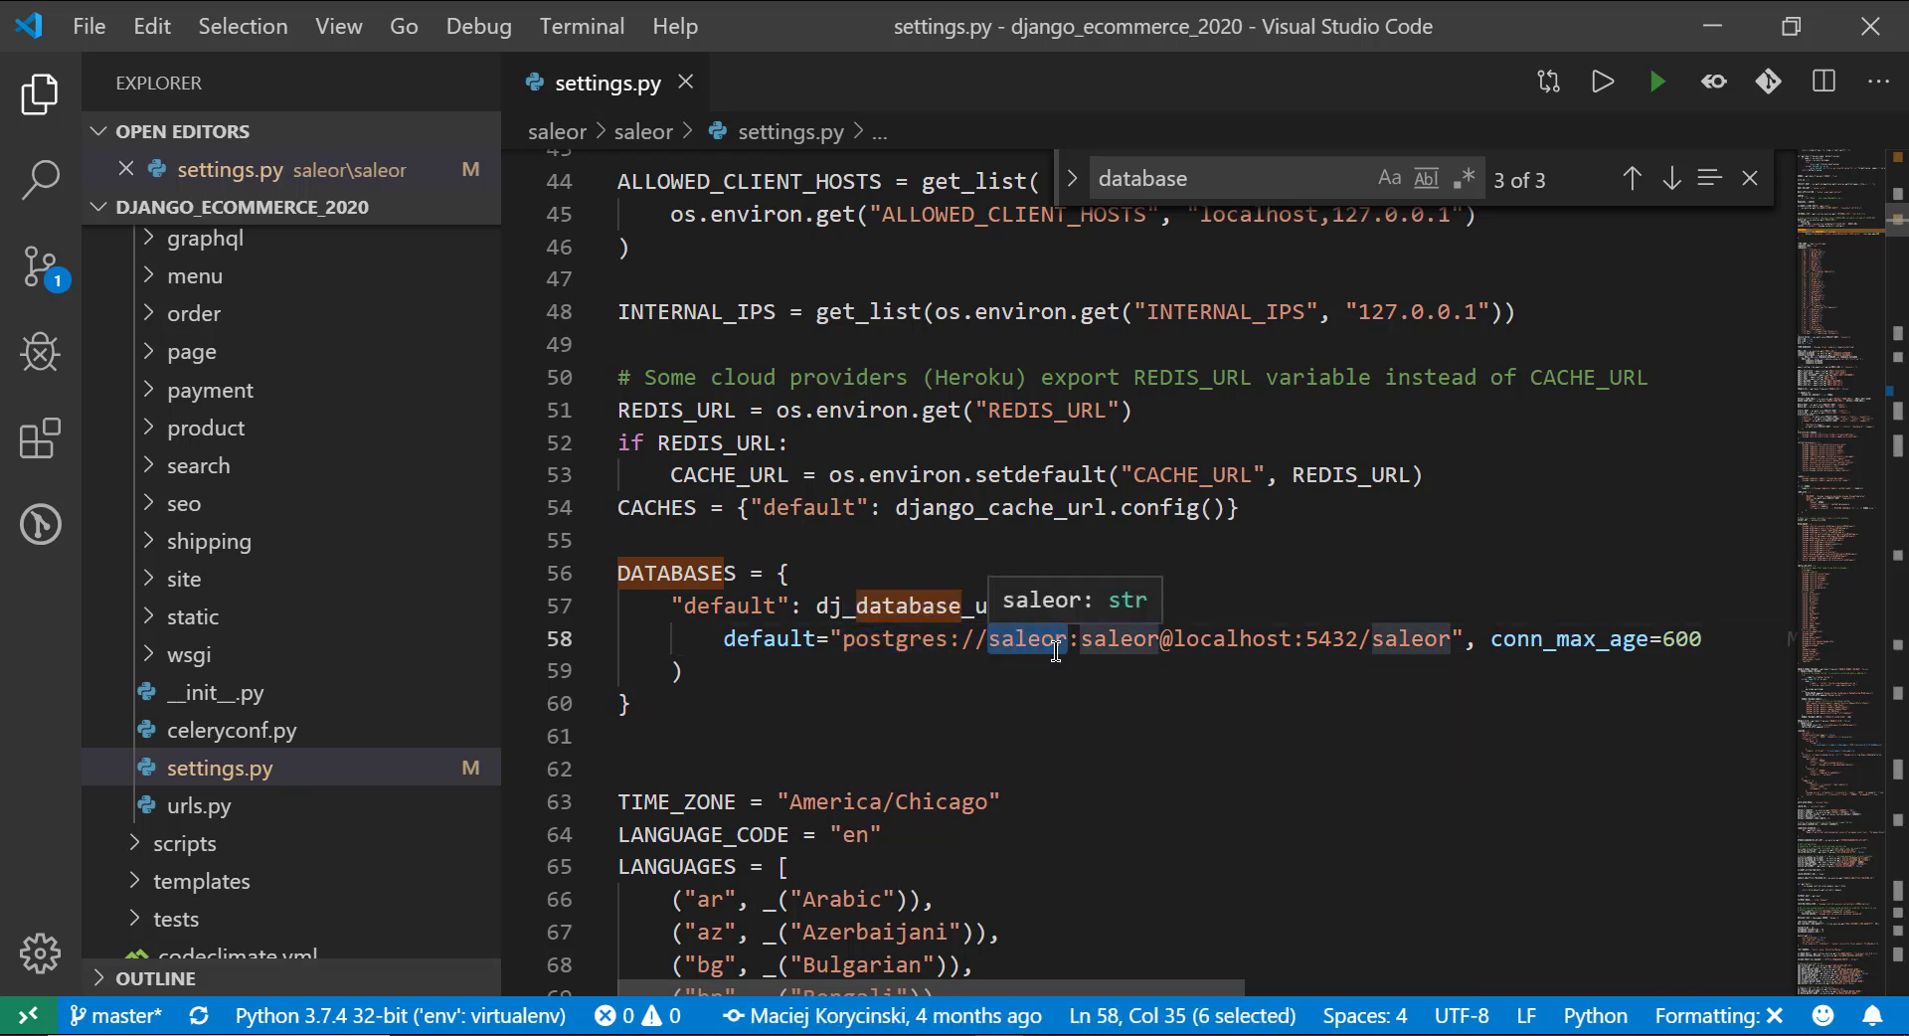
{"action": "type", "text": "postgres"}
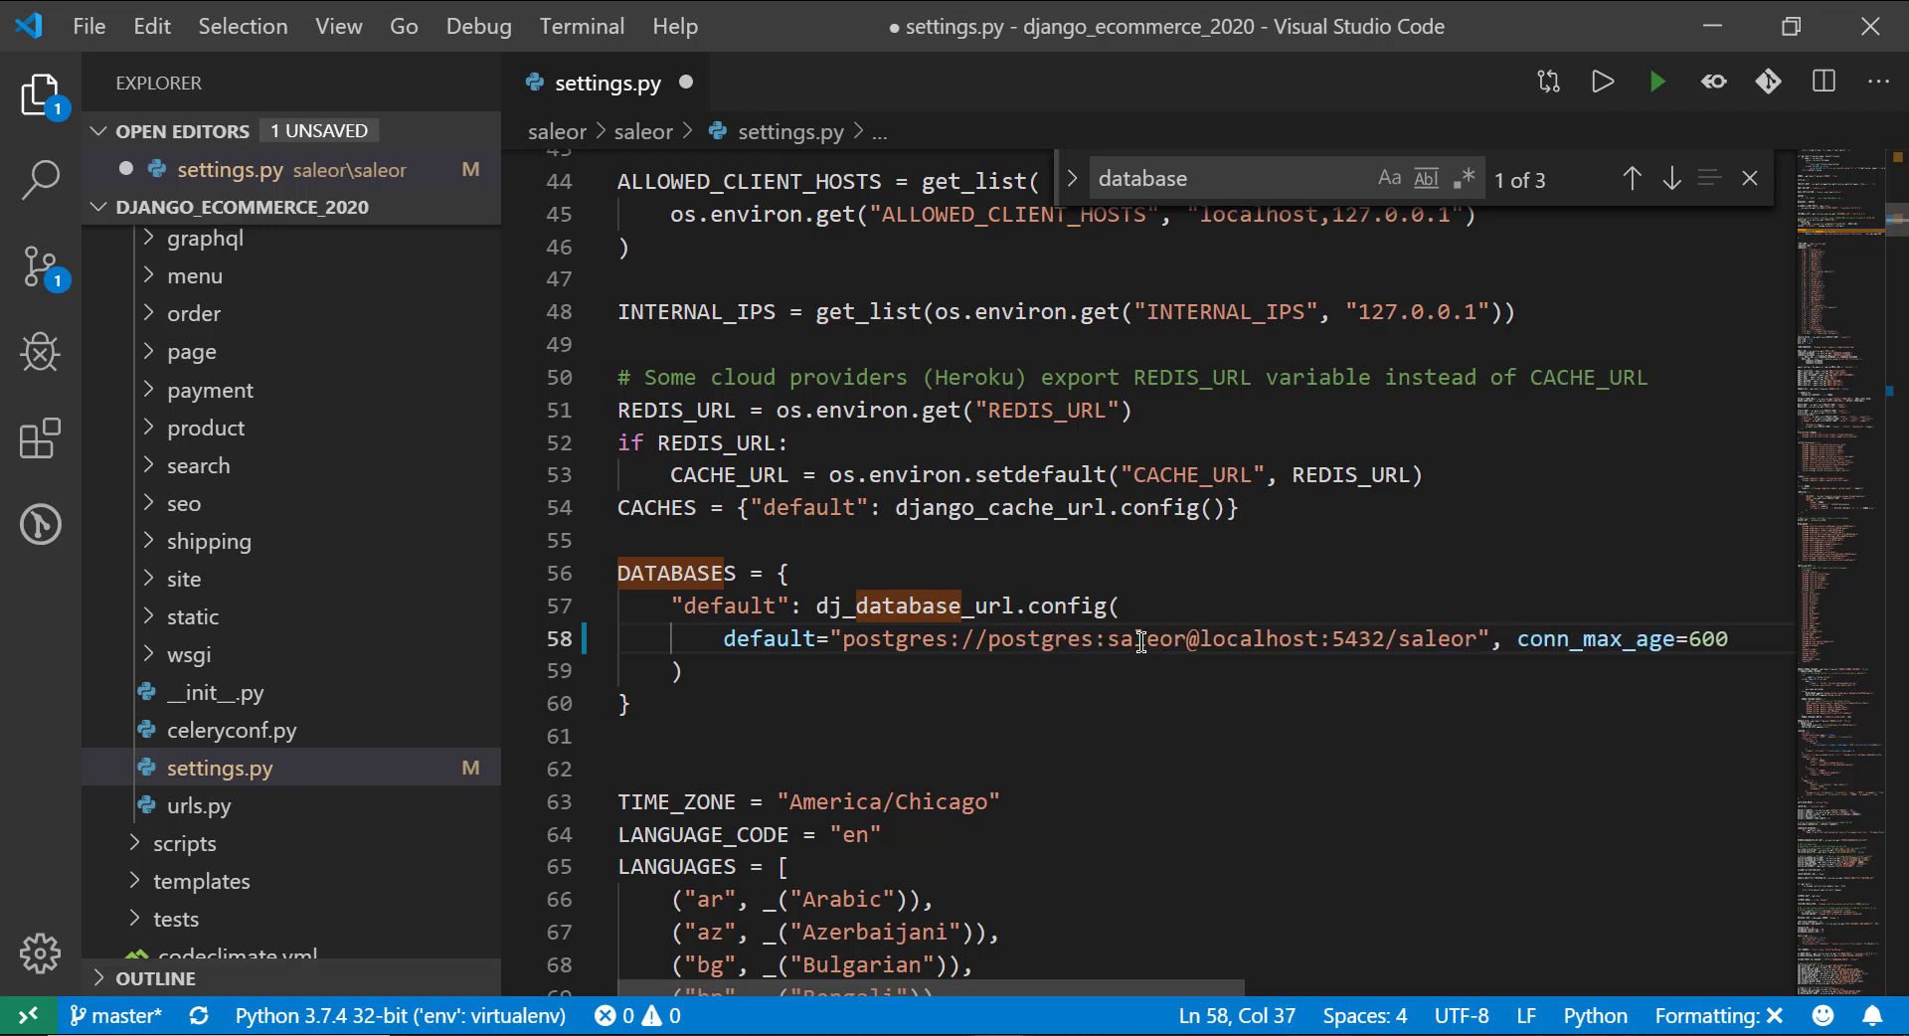
{"action": "double_click", "coordinate": [1141, 638]}
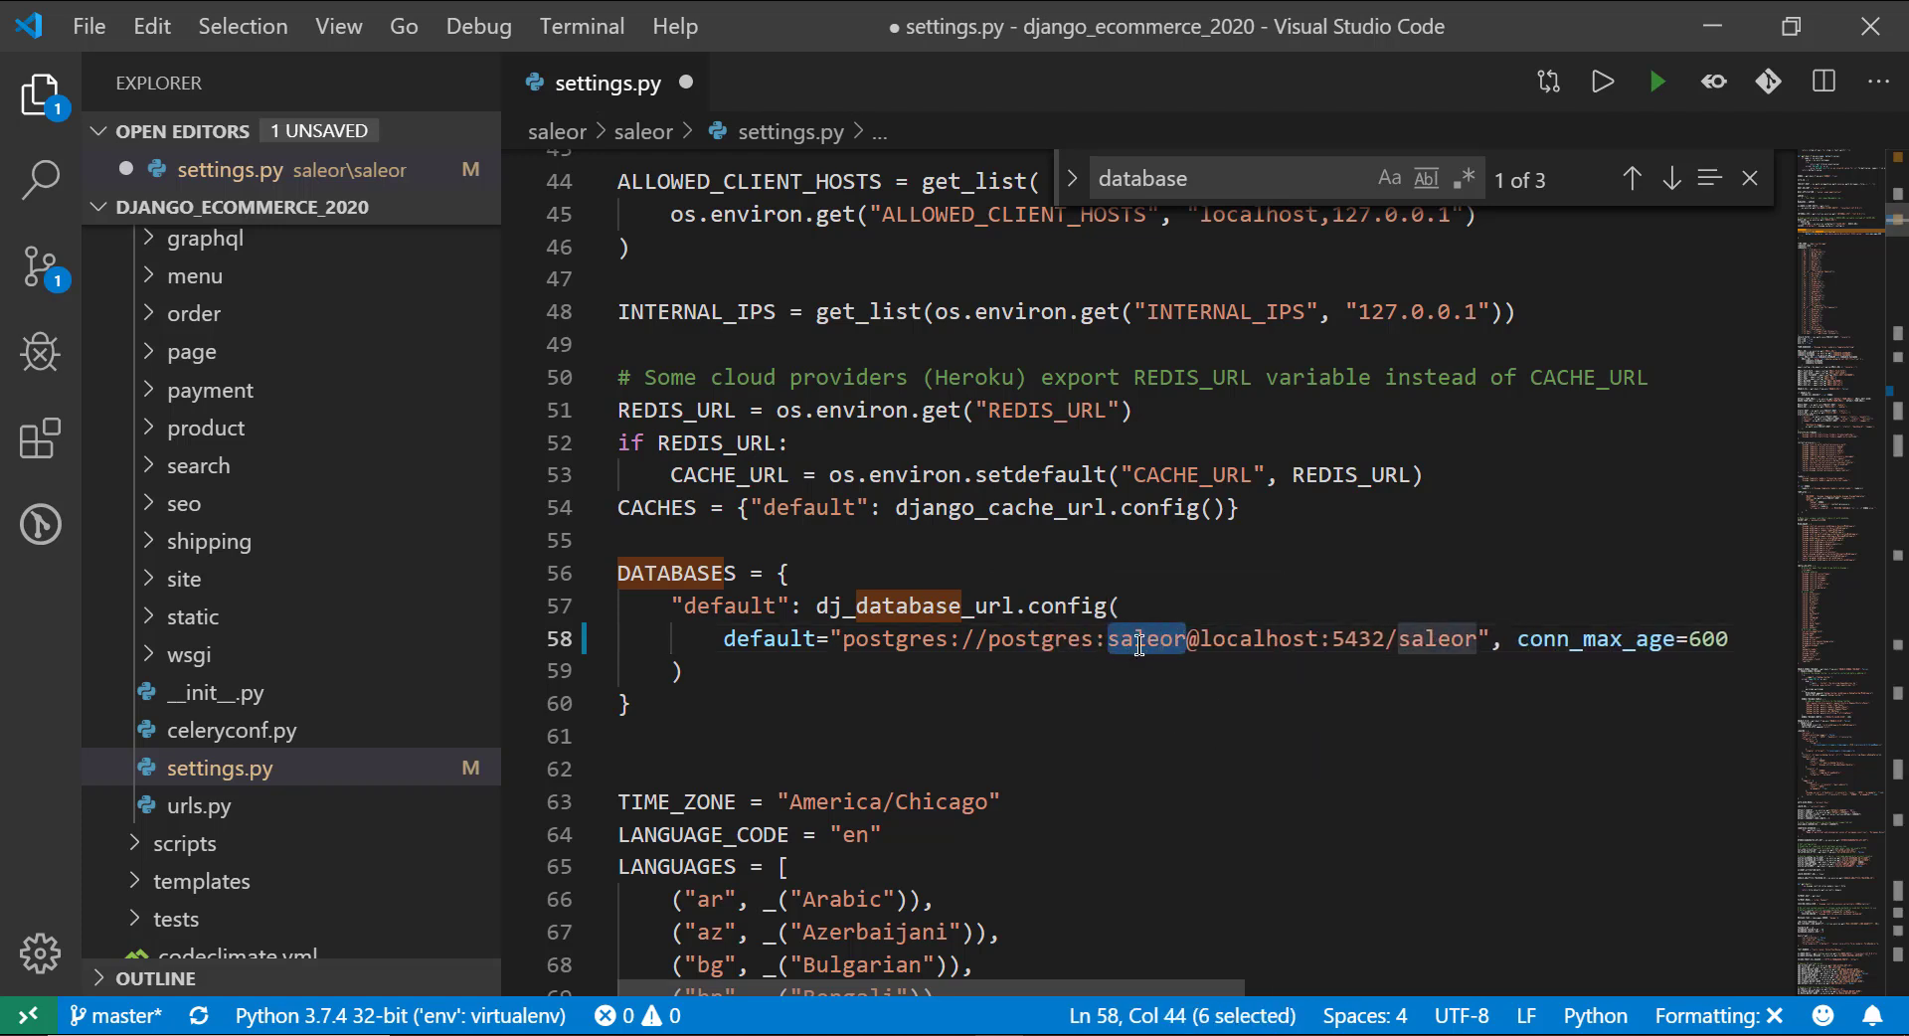
{"action": "mouse_move", "coordinate": [1145, 638]}
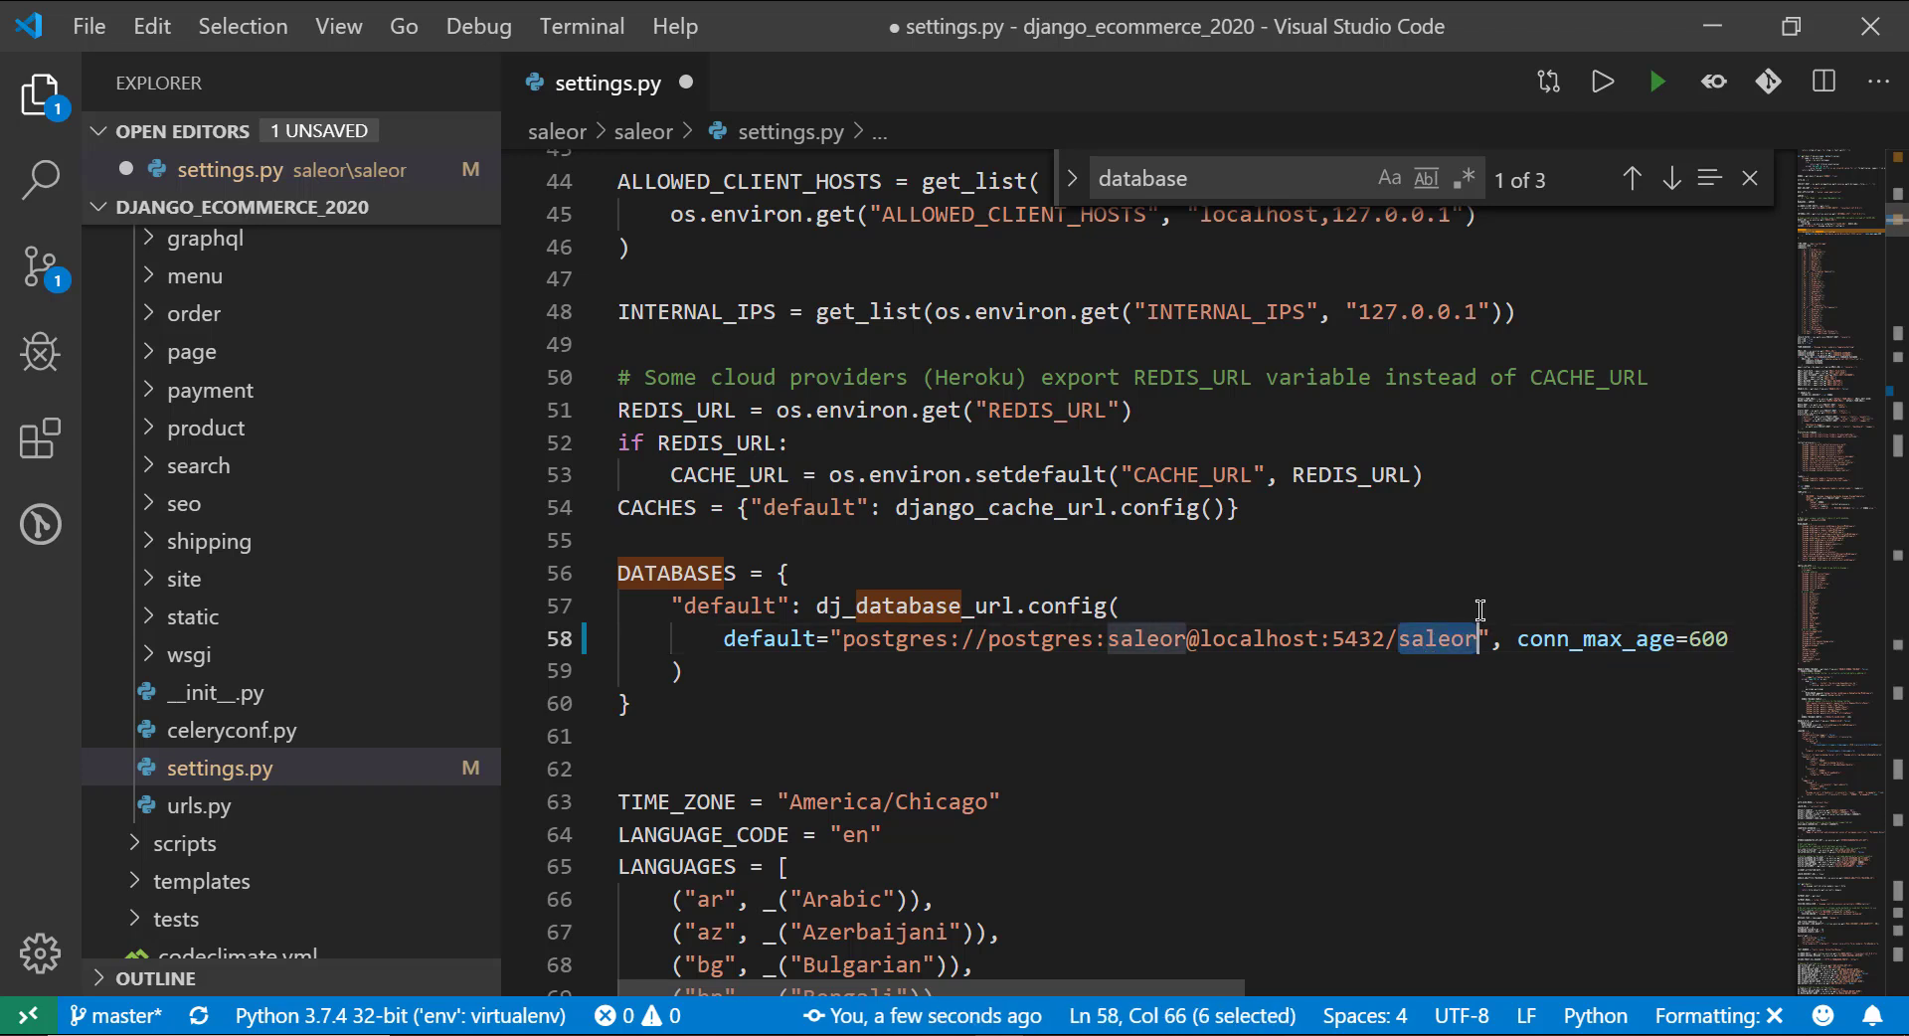
{"action": "type", "text": "codeha"}
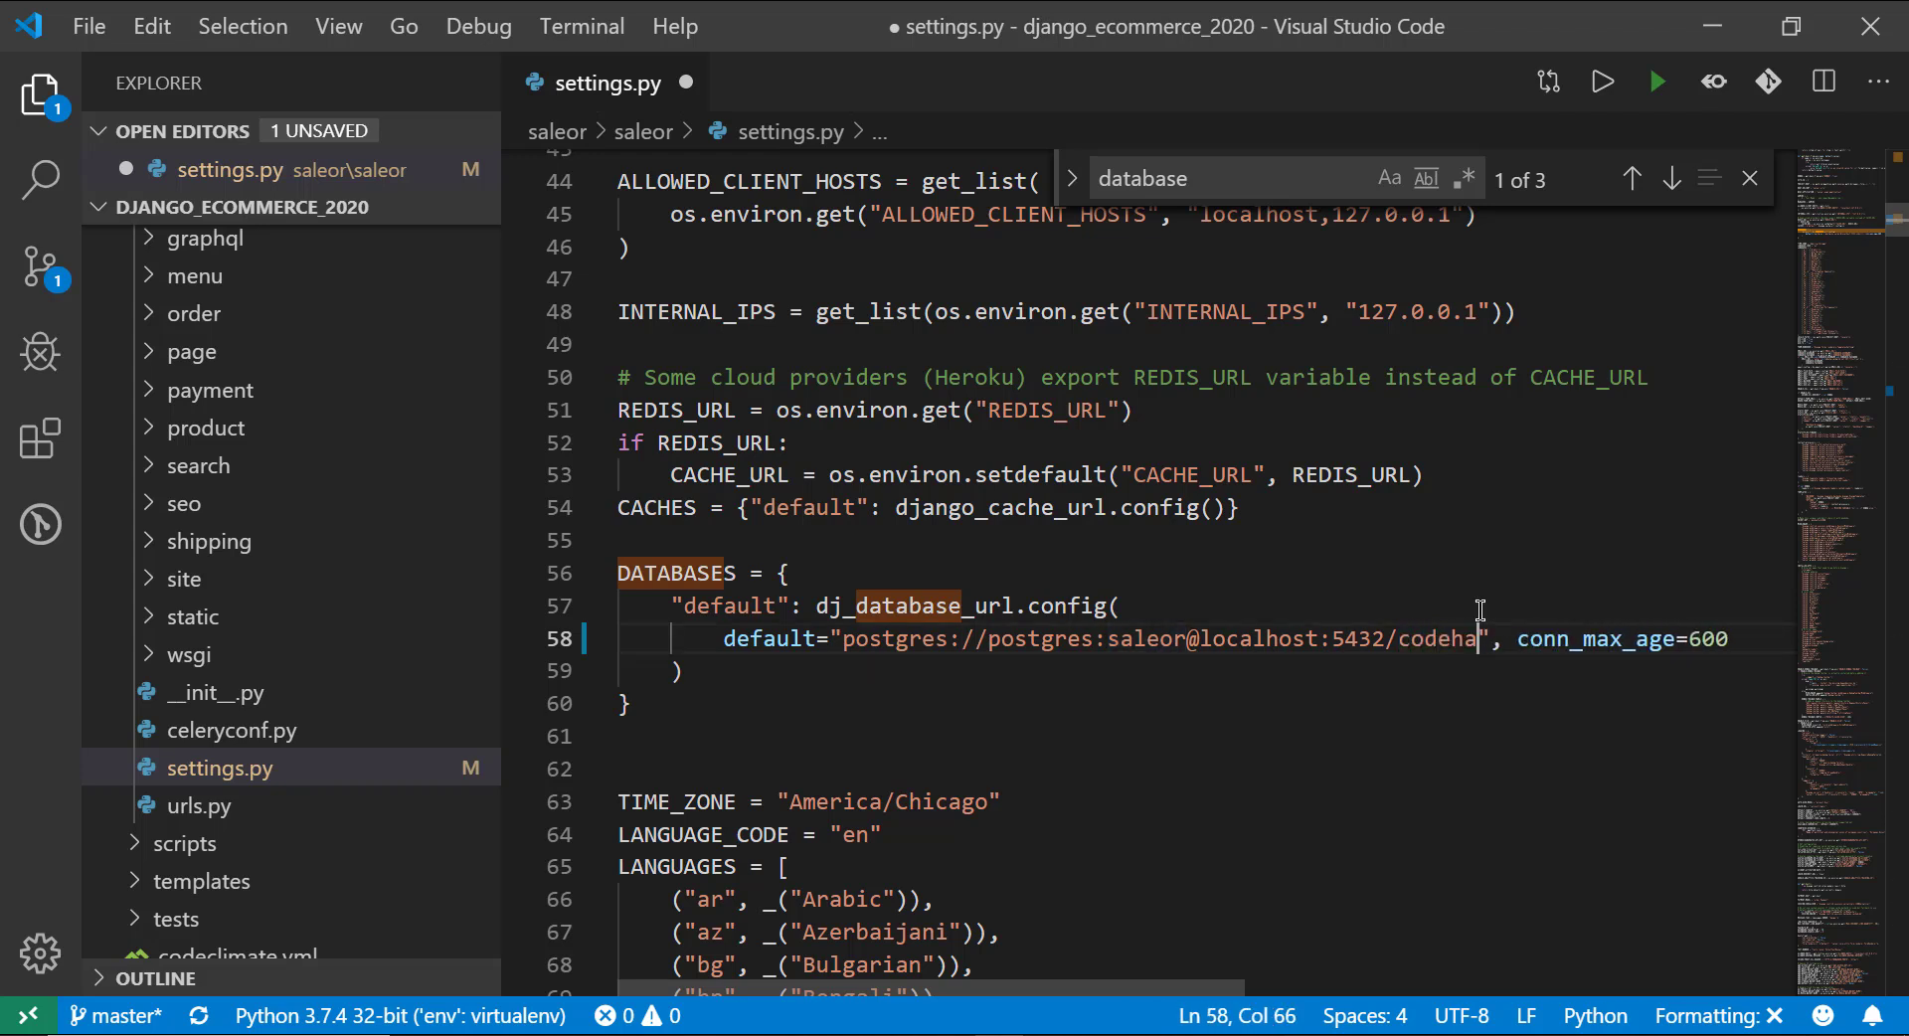
{"action": "type", "text": "wke"}
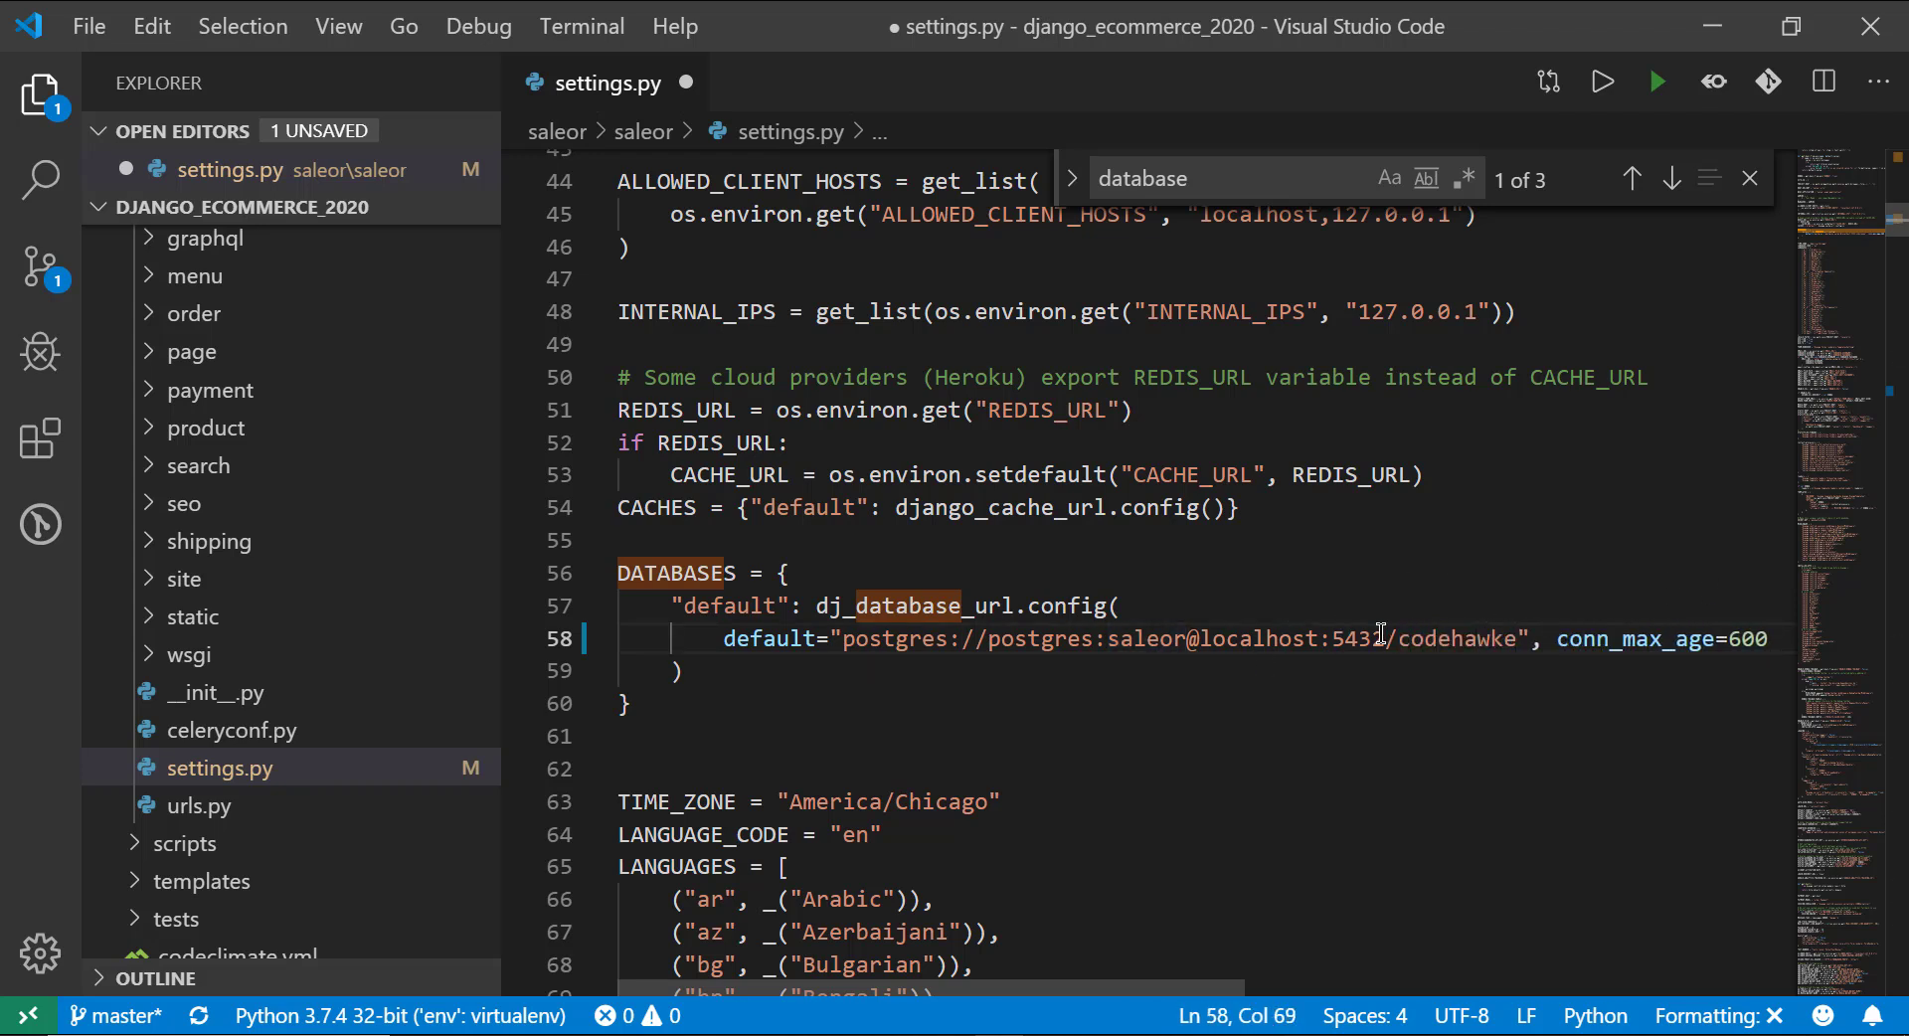
{"action": "double_click", "coordinate": [1354, 638]}
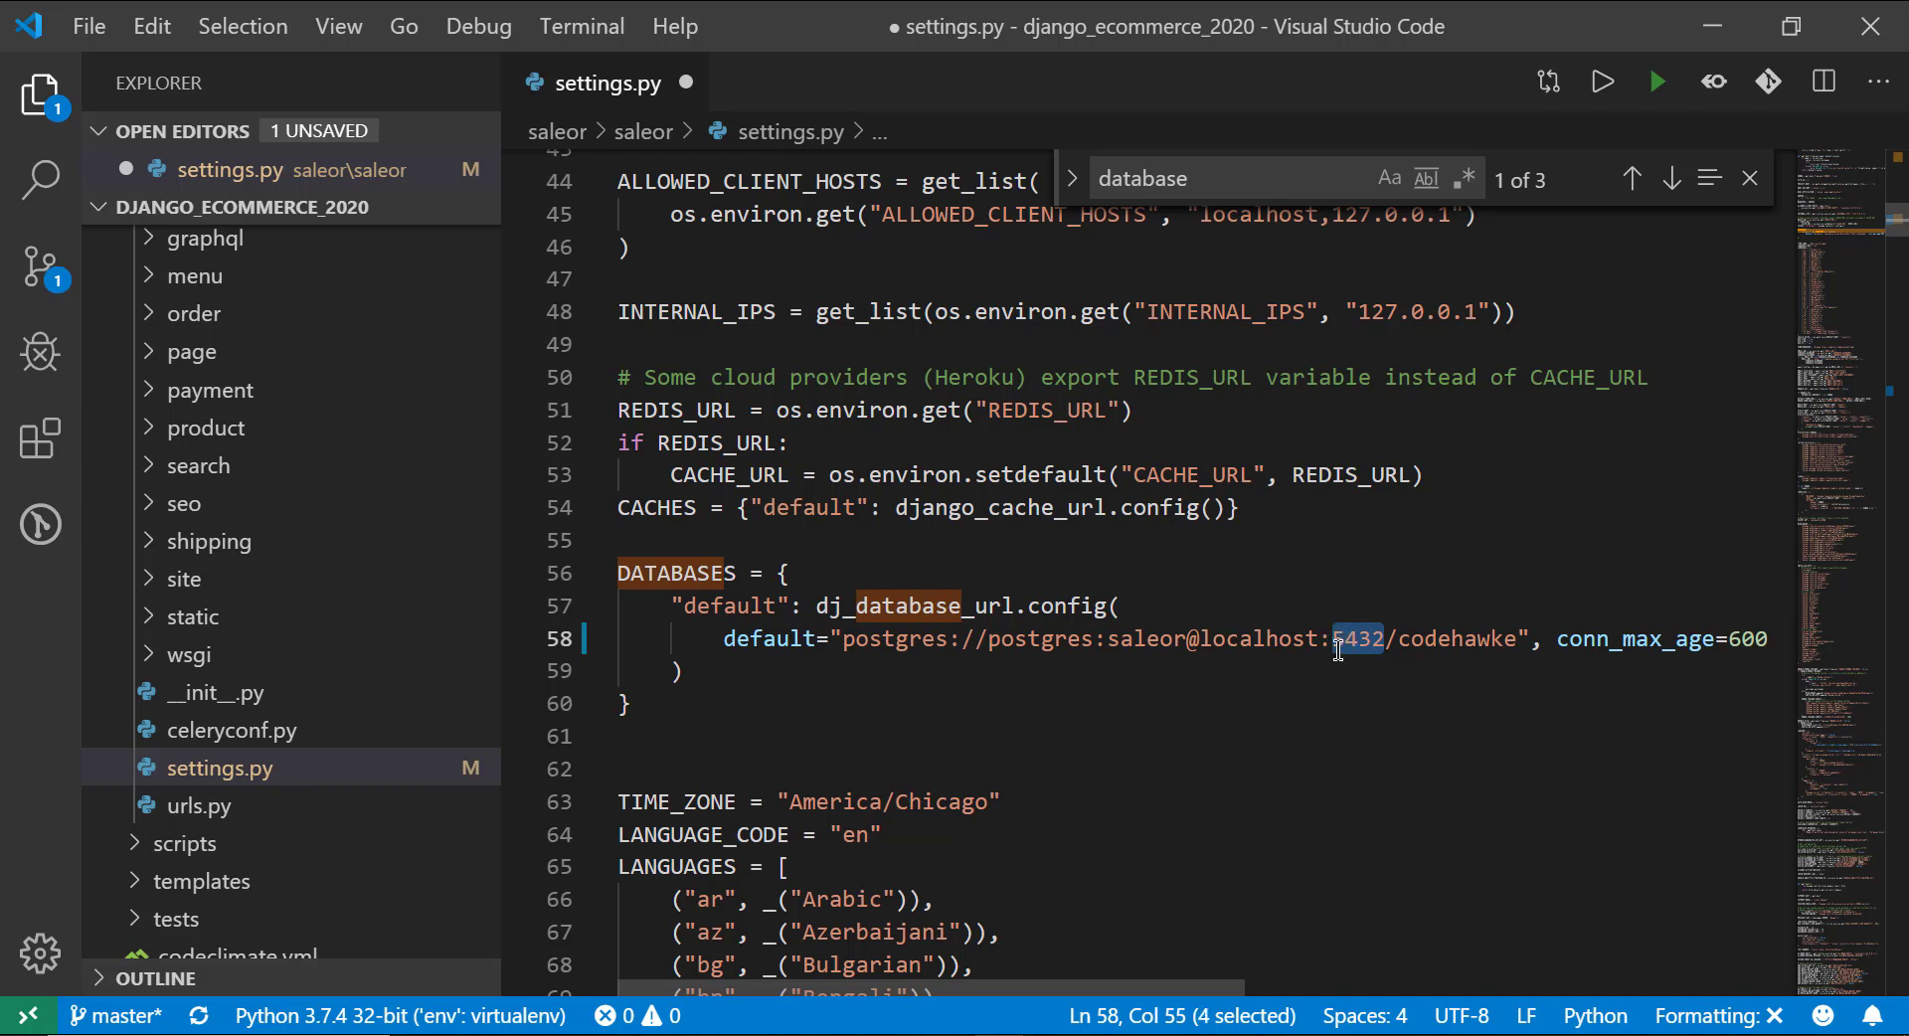
{"action": "mouse_move", "coordinate": [1352, 639]}
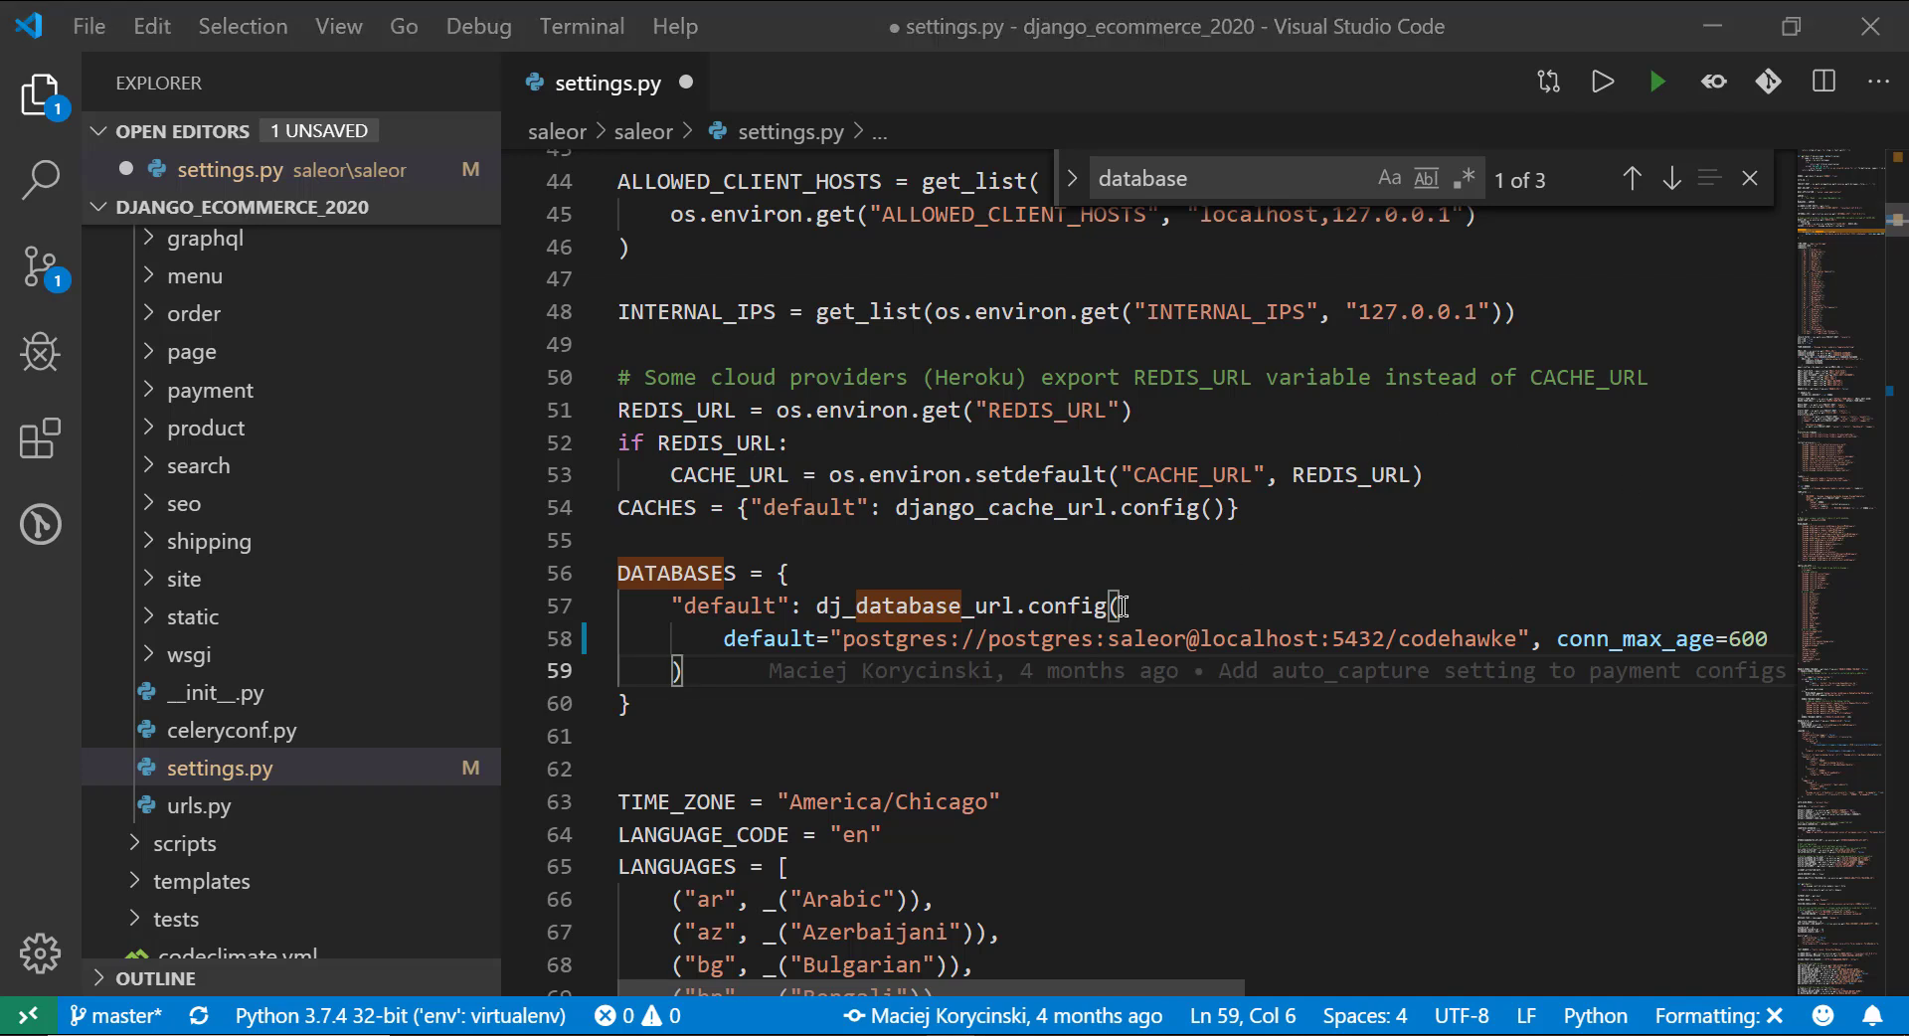
{"action": "double_click", "coordinate": [1145, 638]}
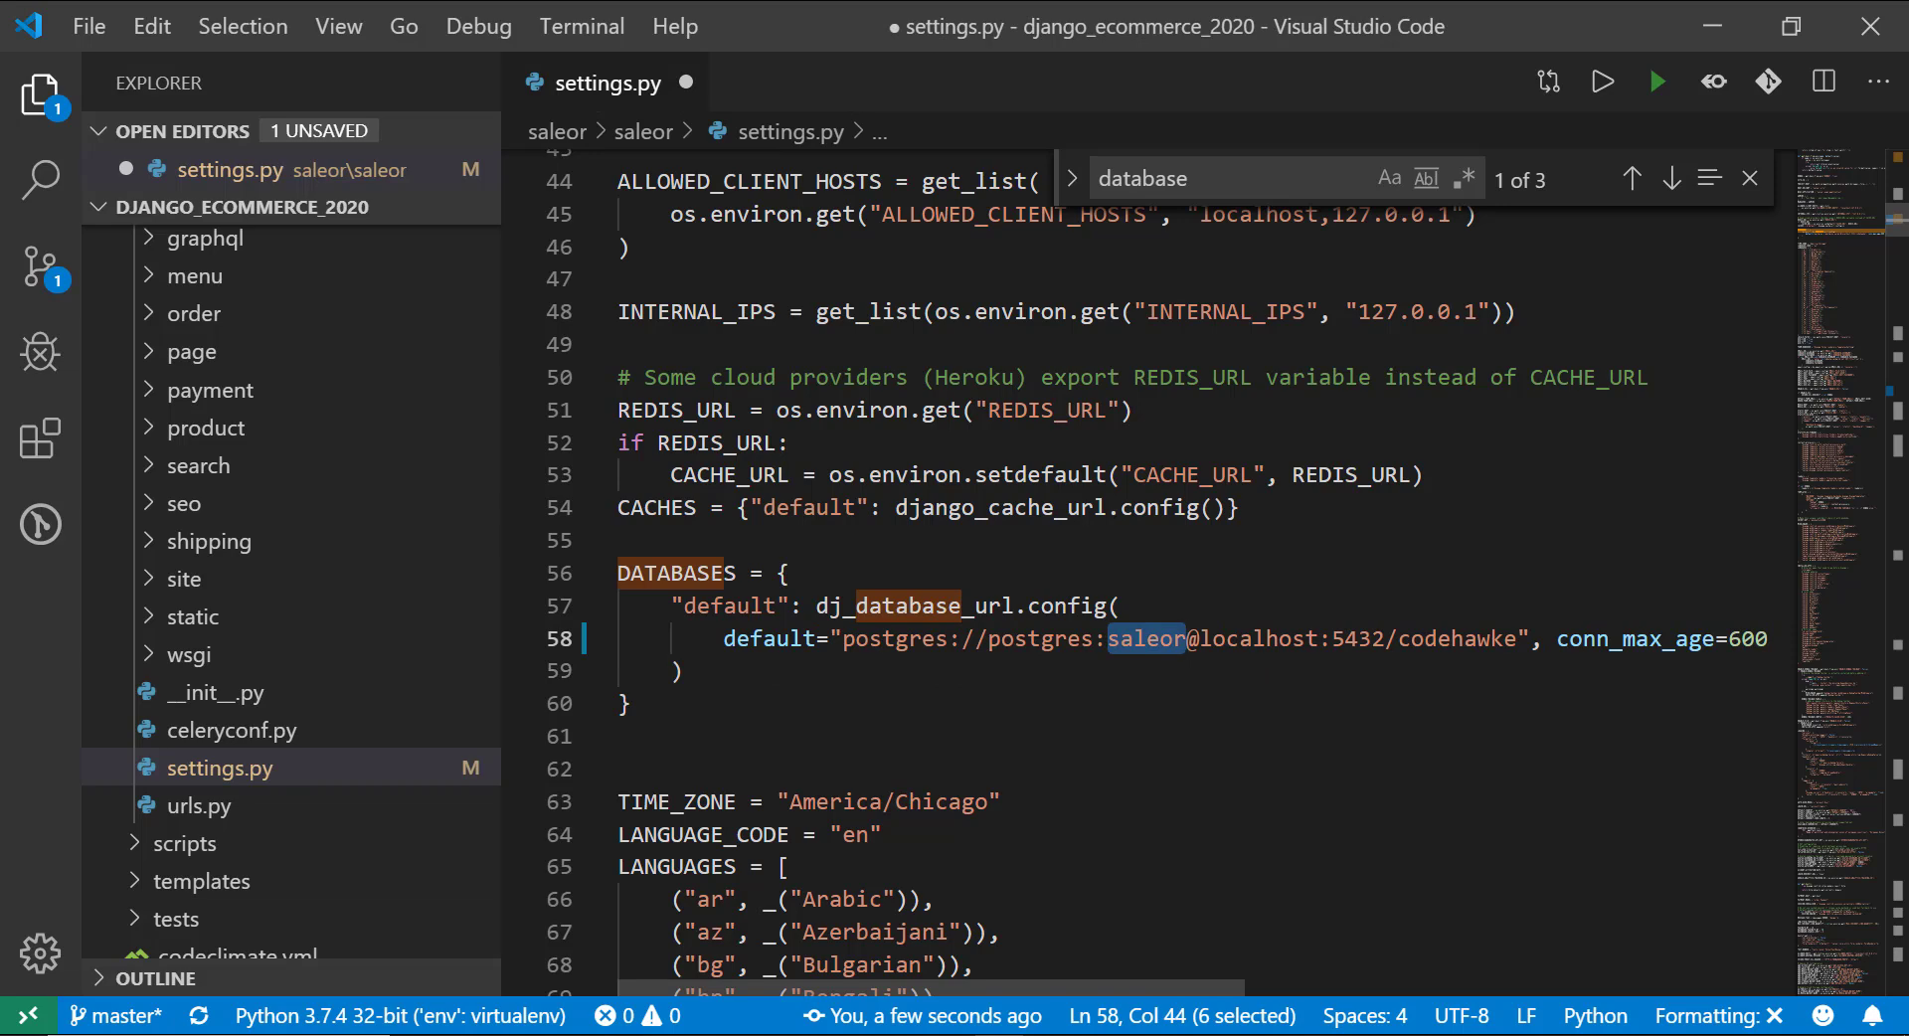
Close settings.py and start a terminal from the templates folder, moving up to the saleor folder.
{"action": "left_click", "coordinate": [683, 84]}
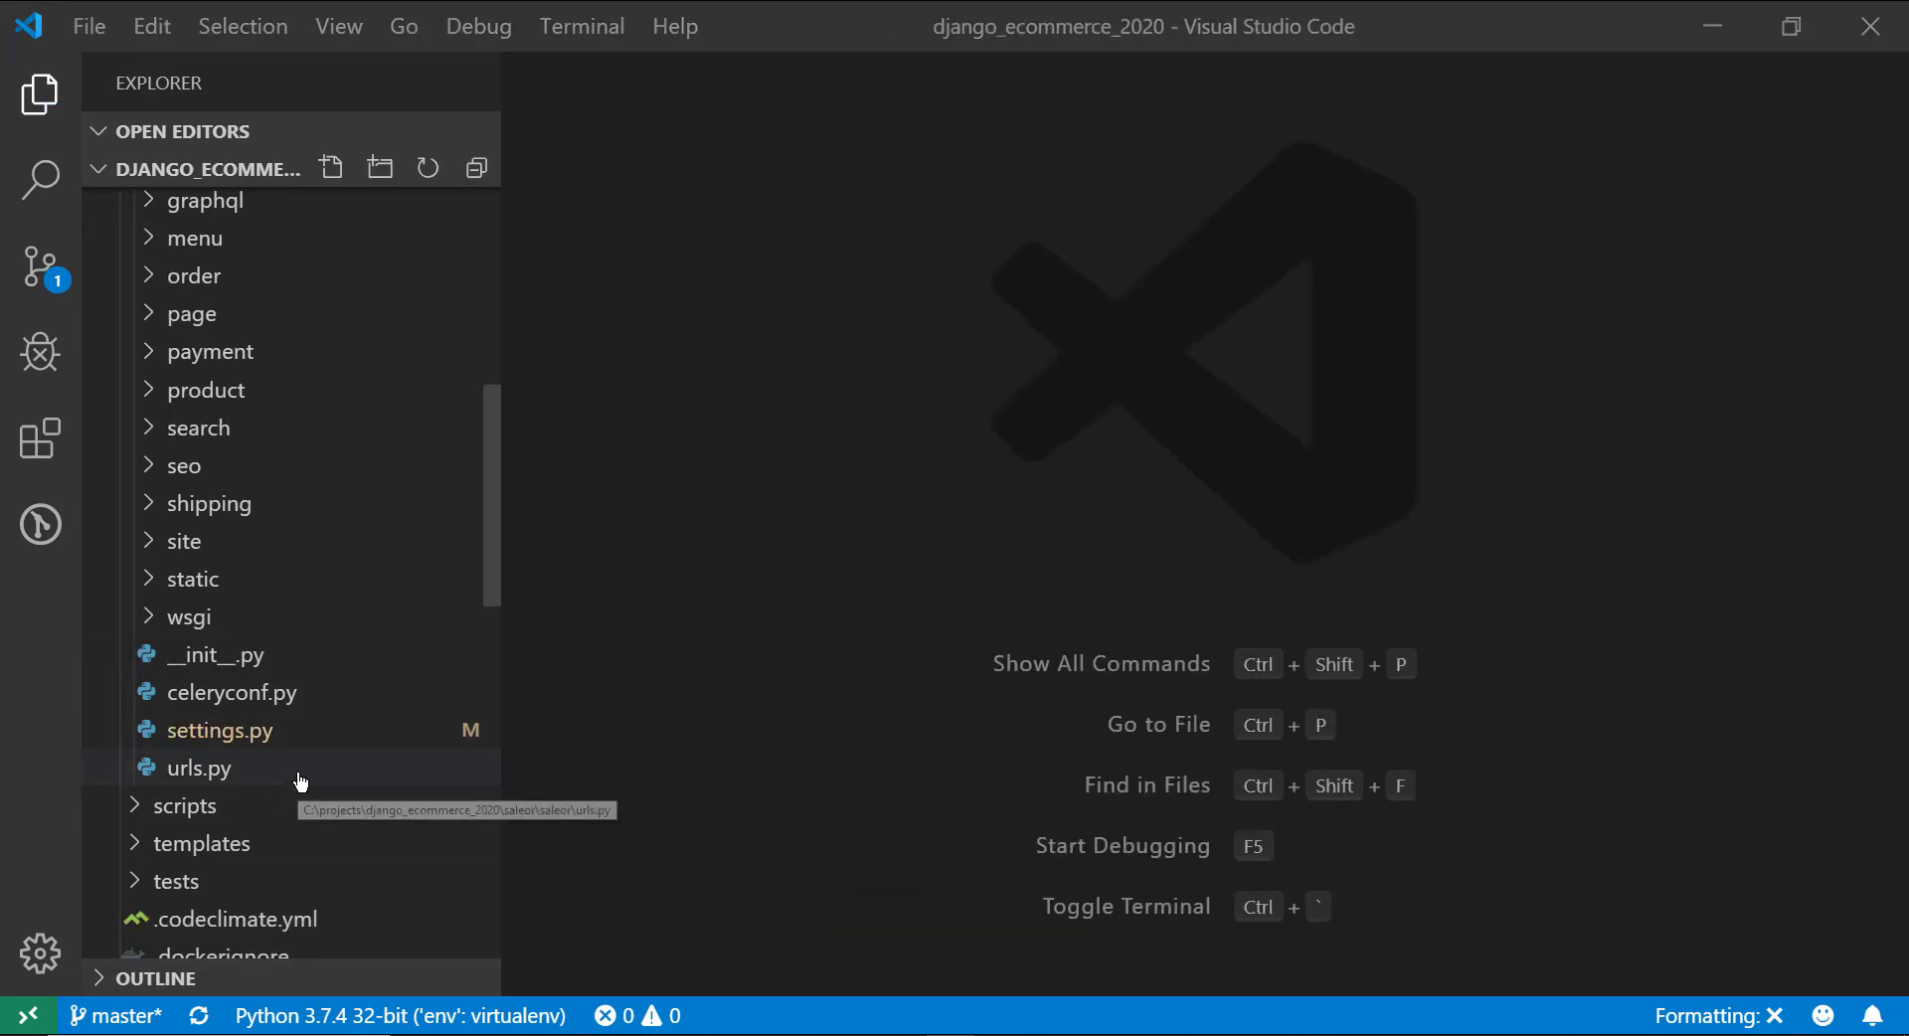
{"action": "right_click", "coordinate": [197, 768]}
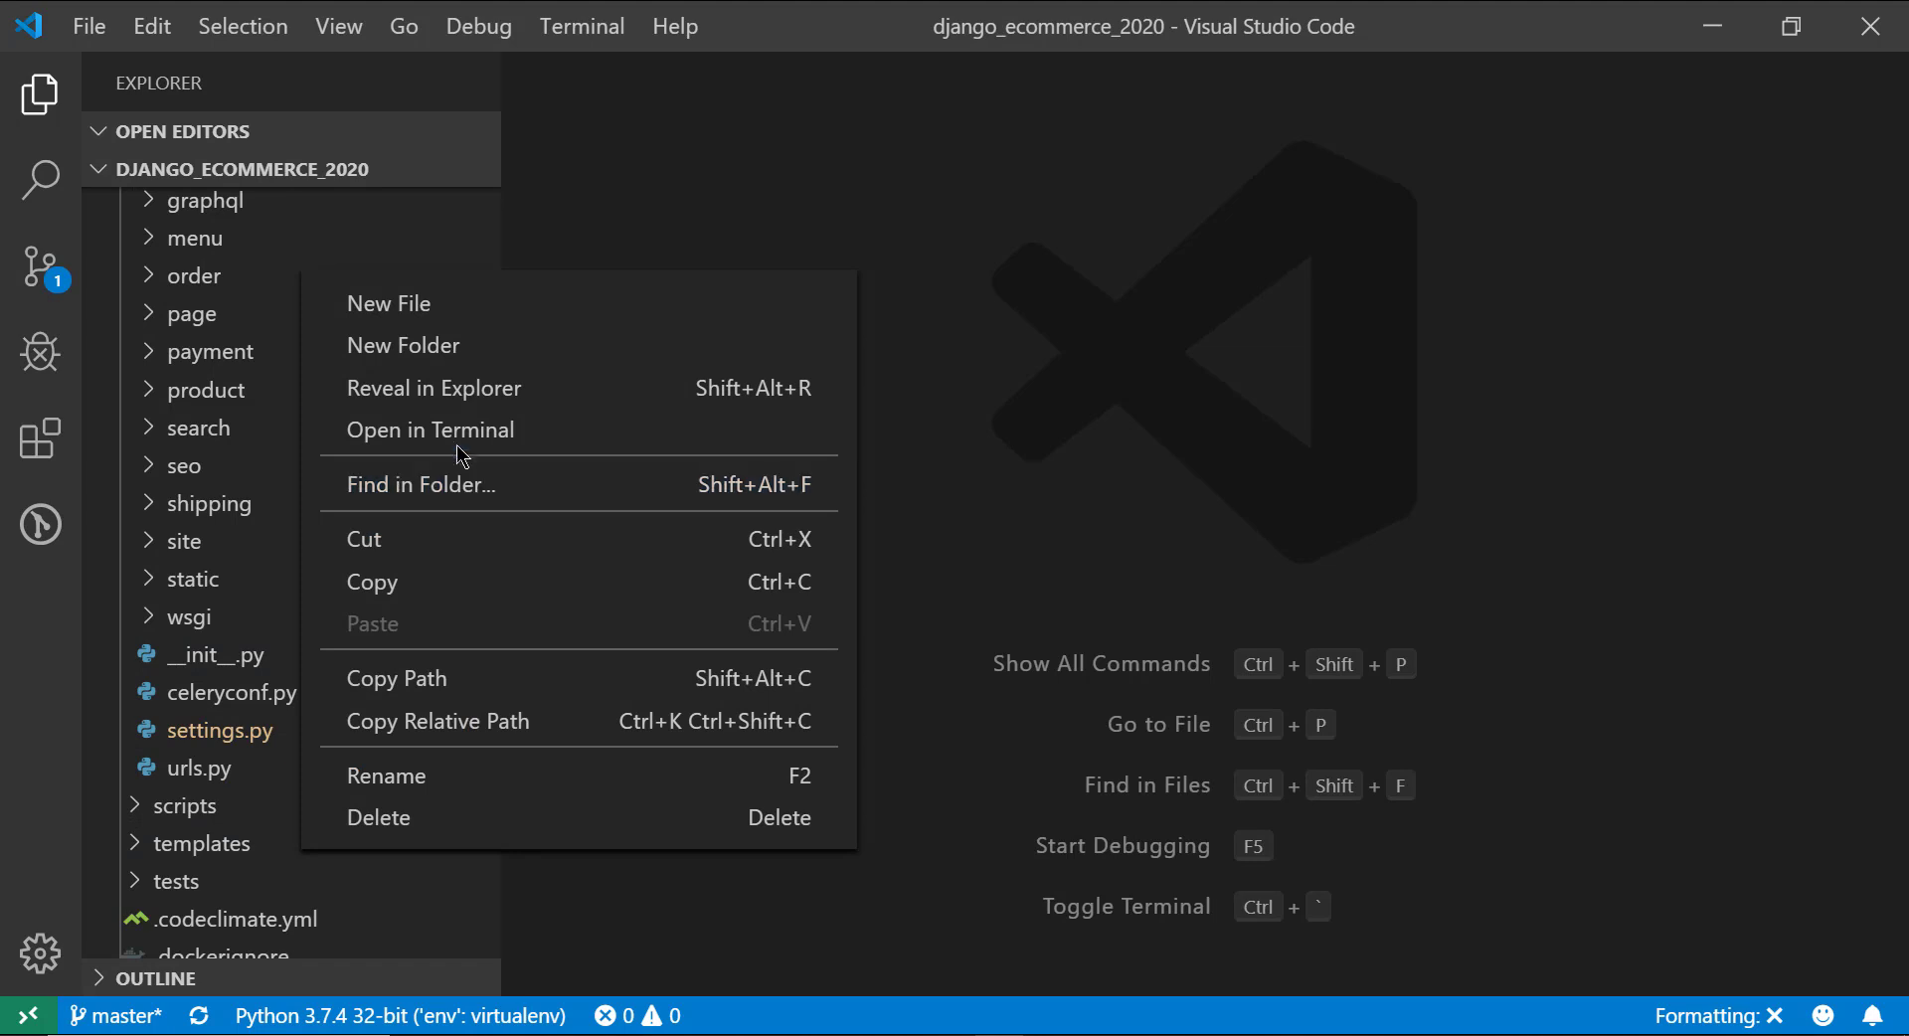
{"action": "left_click", "coordinate": [429, 430]}
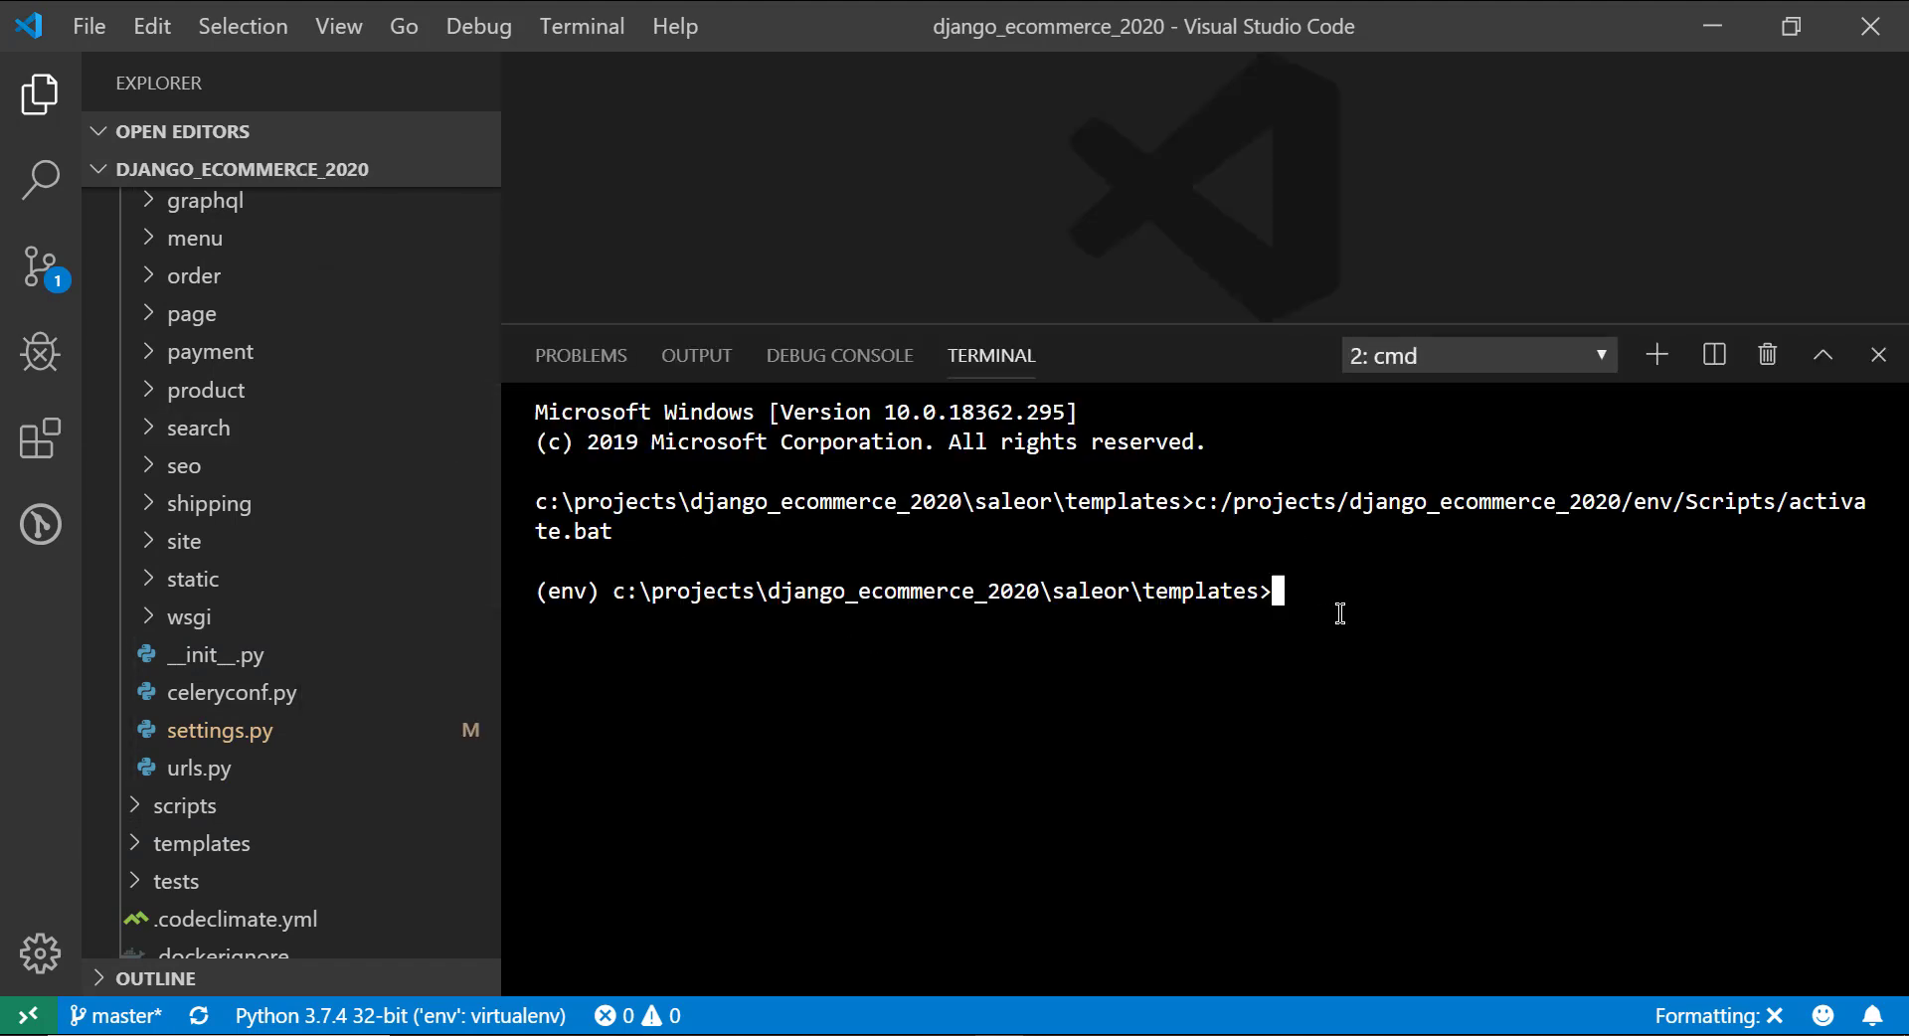
{"action": "type", "text": "cd .."}
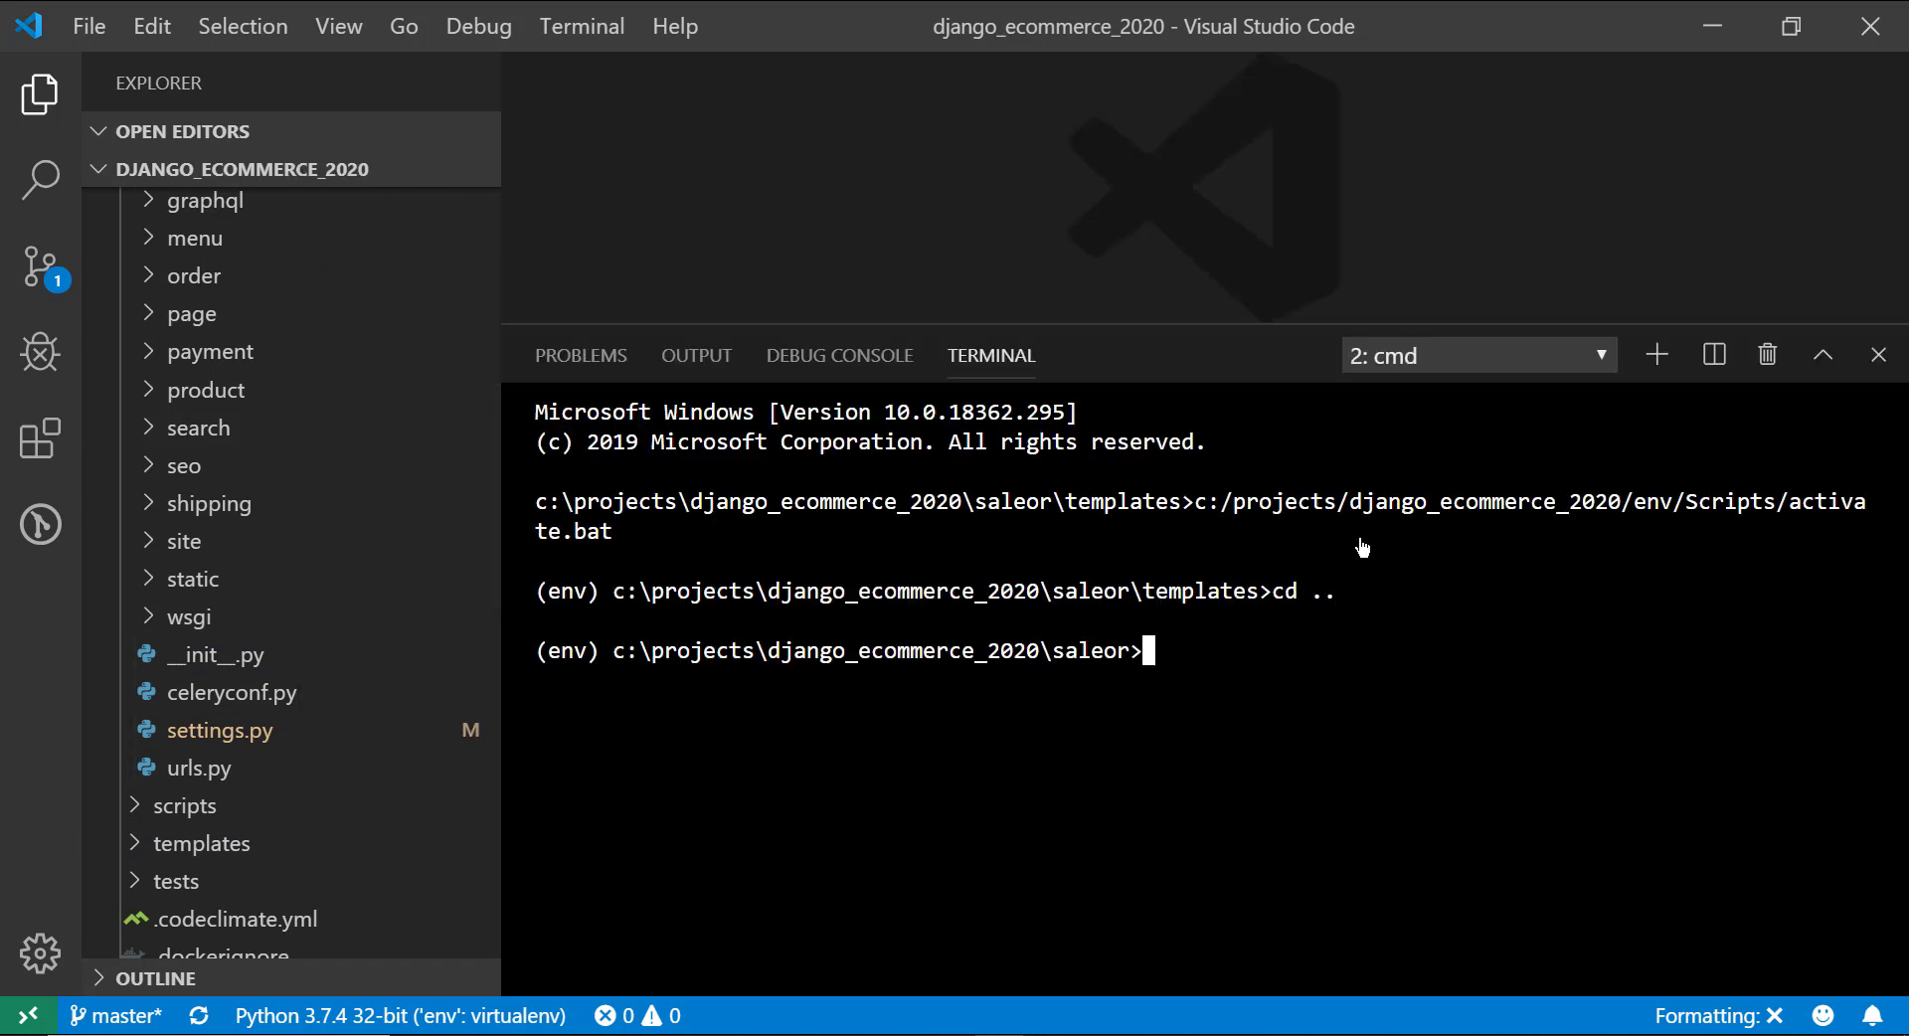
{"action": "mouse_move", "coordinate": [1275, 659]}
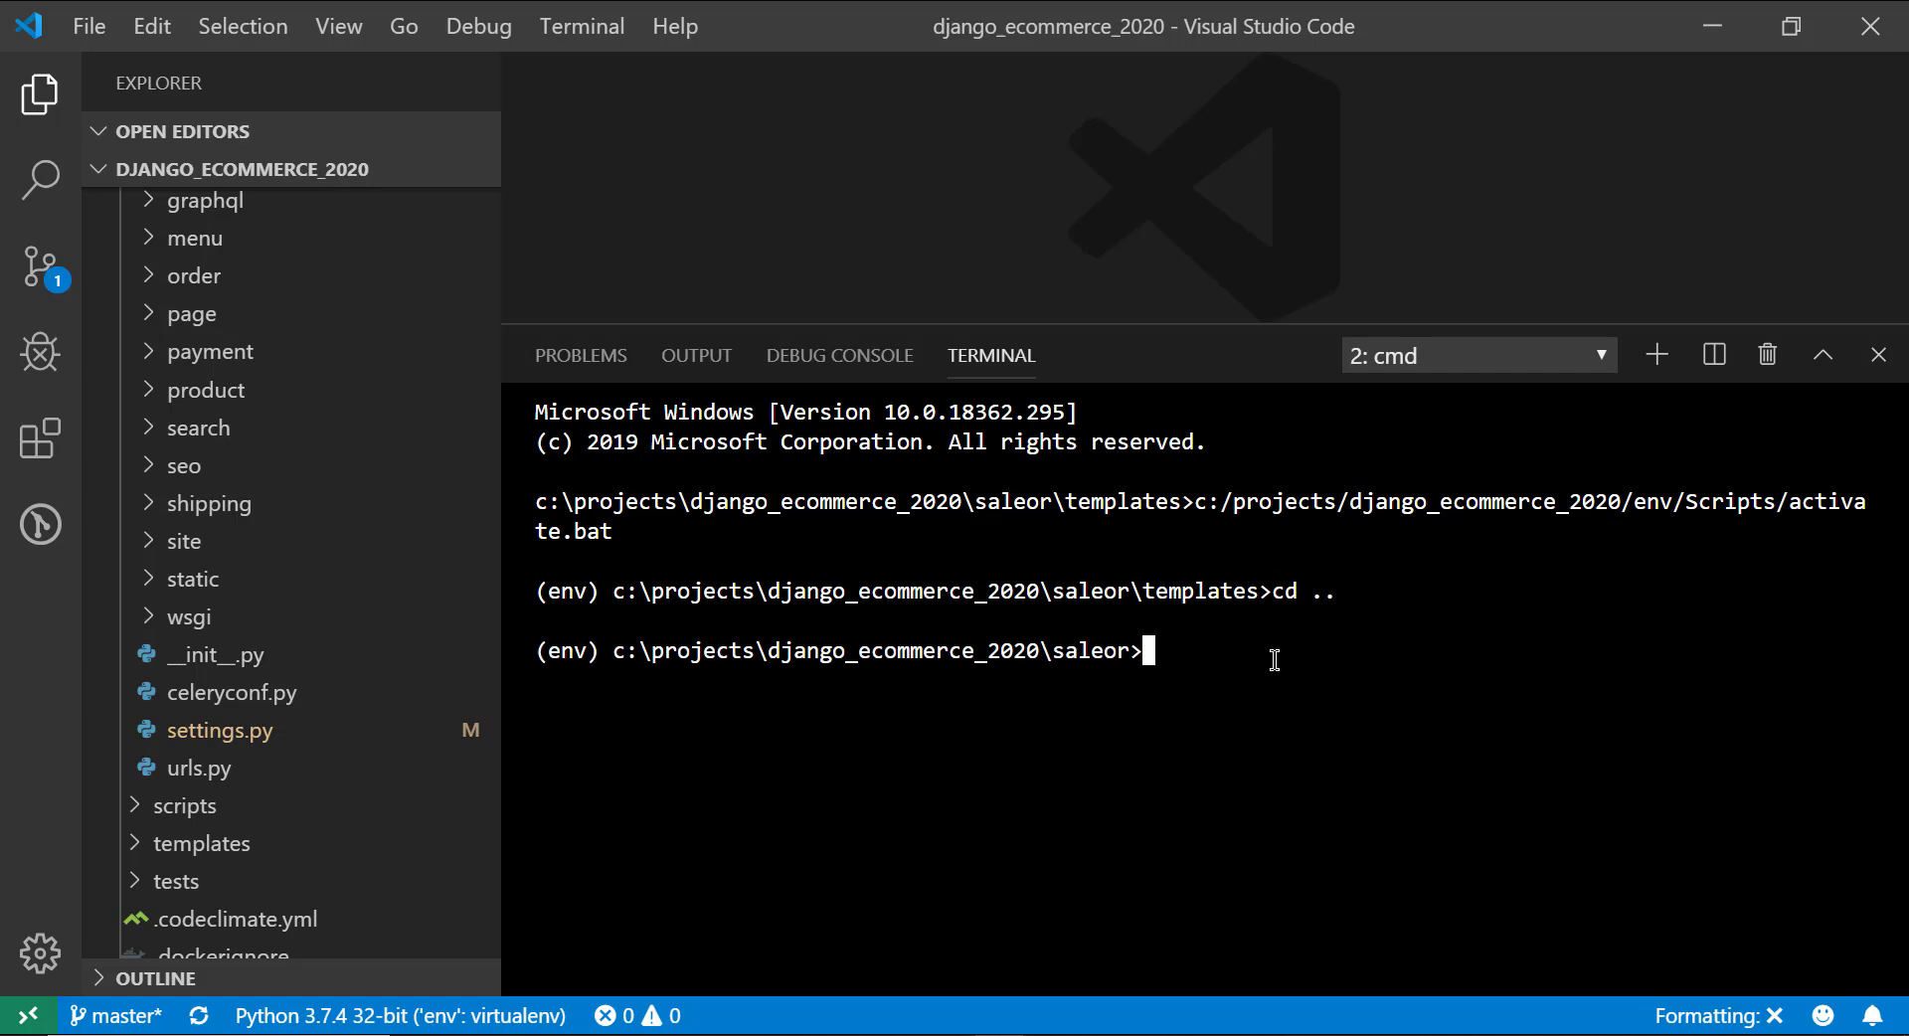
Run python manage.py migrate and follow the applied migrations in the terminal output.
{"action": "type", "text": "p"}
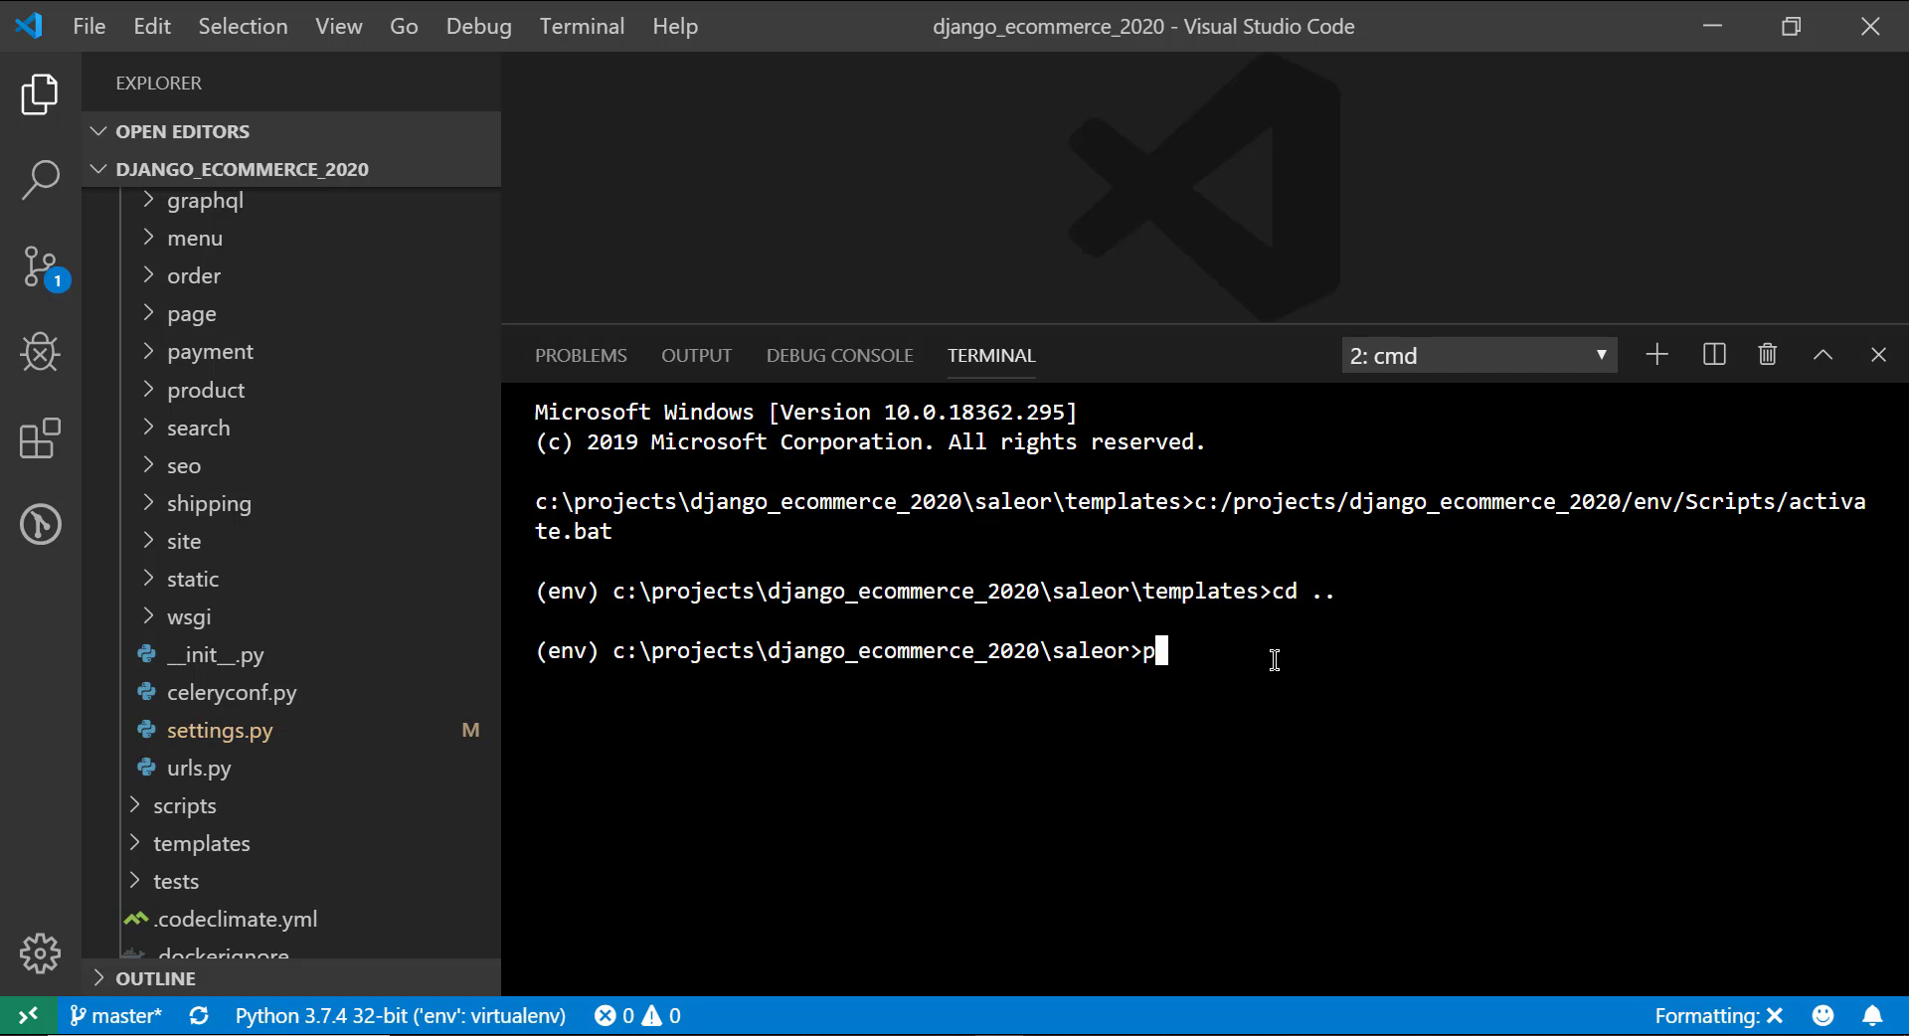
{"action": "type", "text": "ython m"}
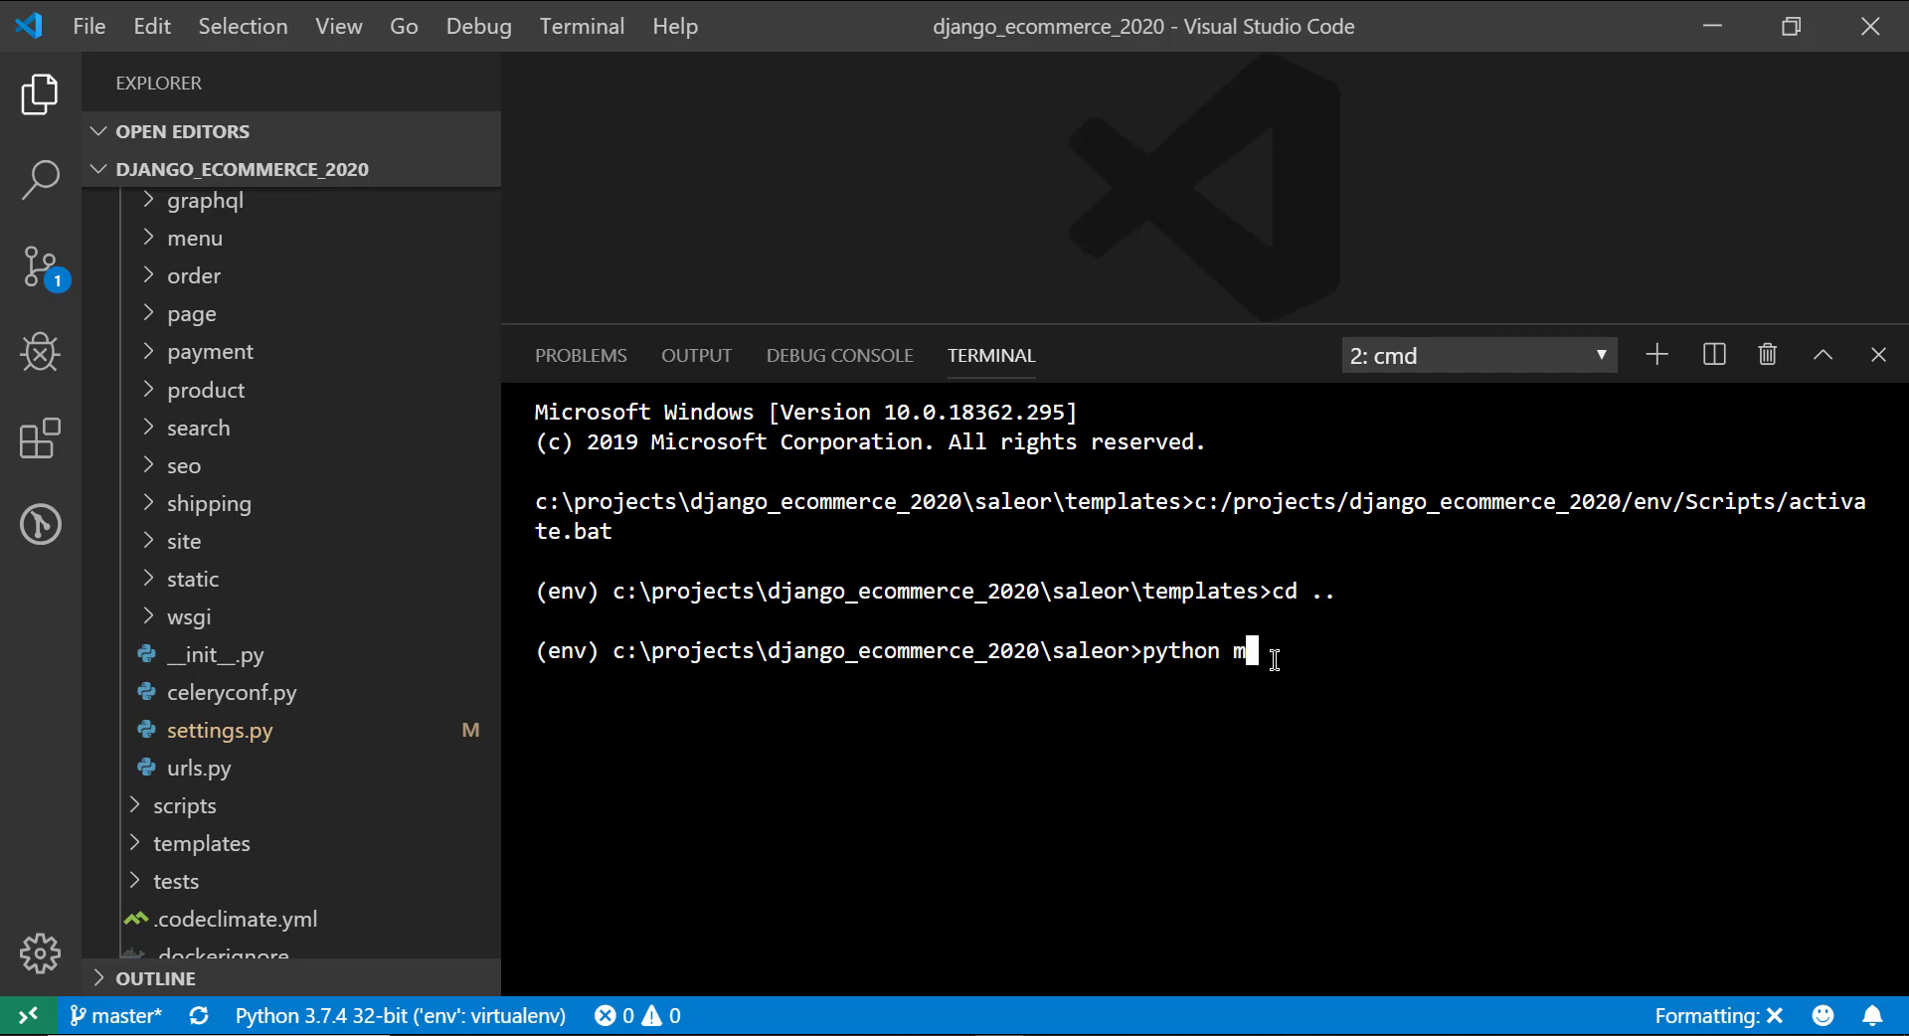
{"action": "type", "text": "anage.py"}
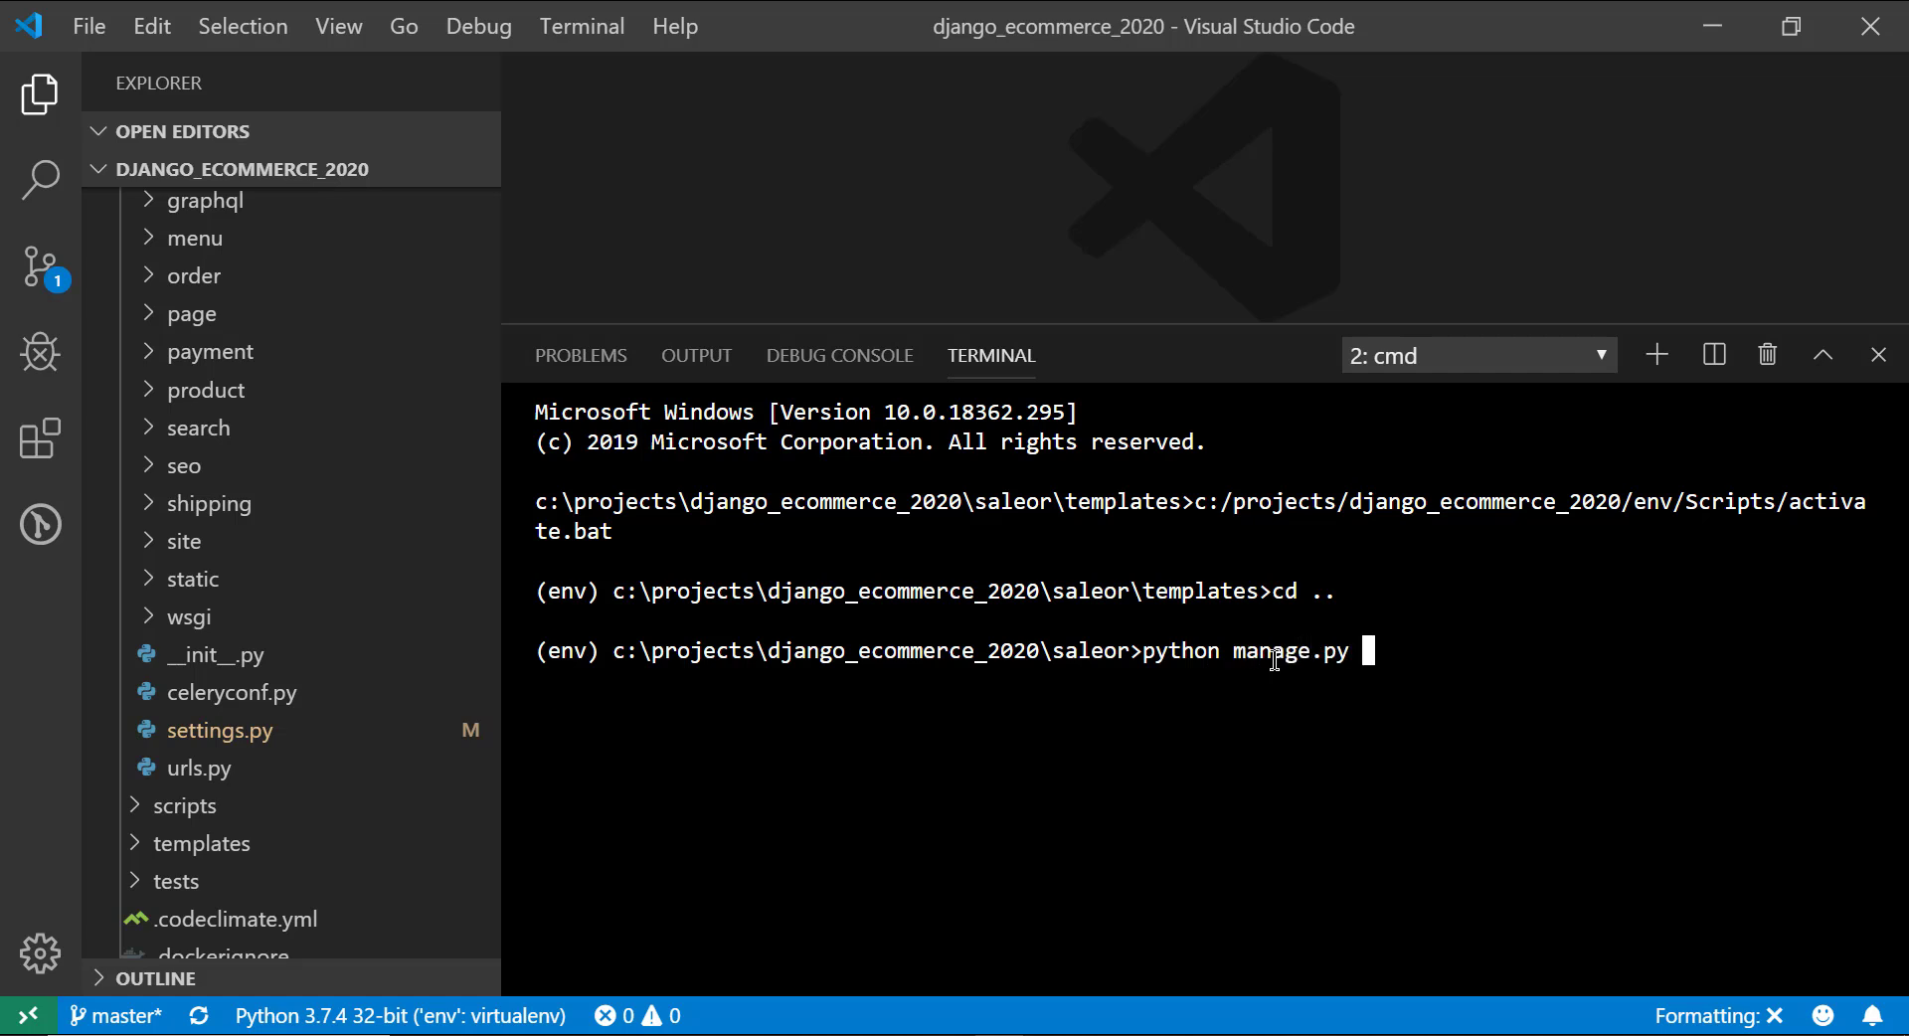
{"action": "type", "text": "migr"}
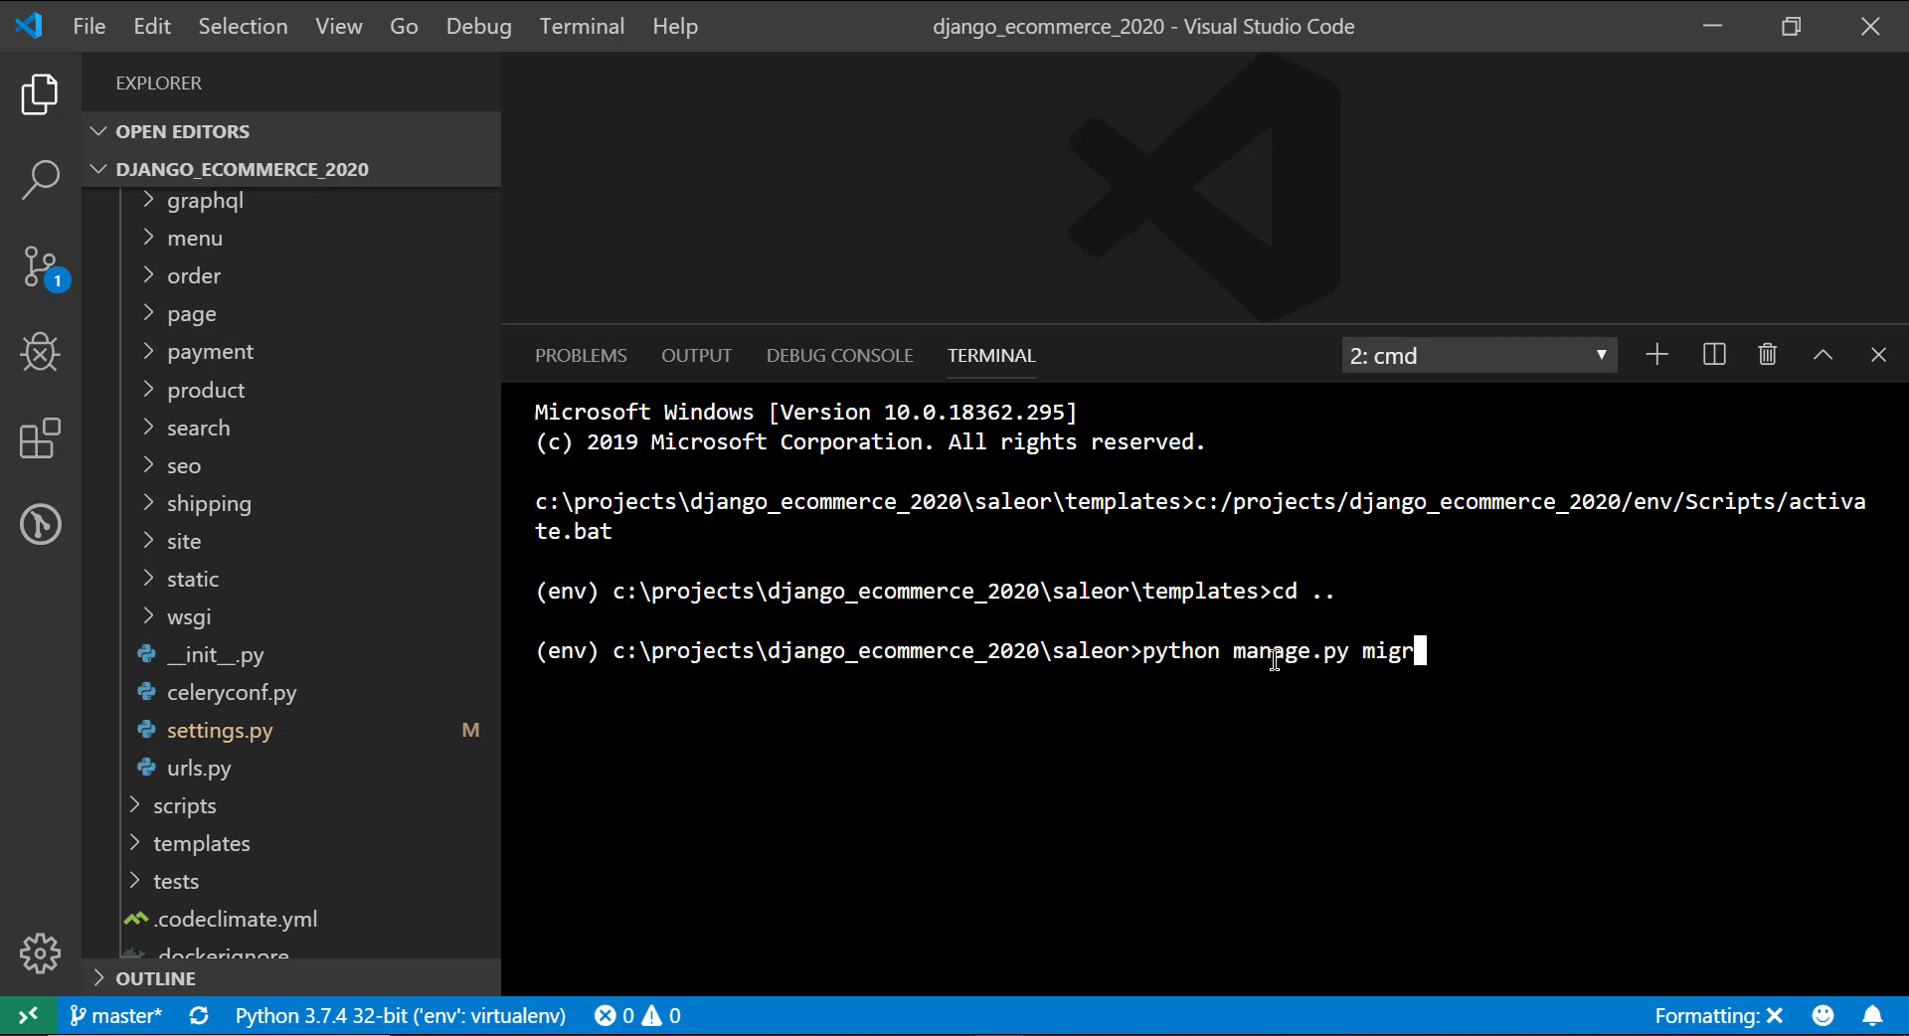
{"action": "key", "text": "Return"}
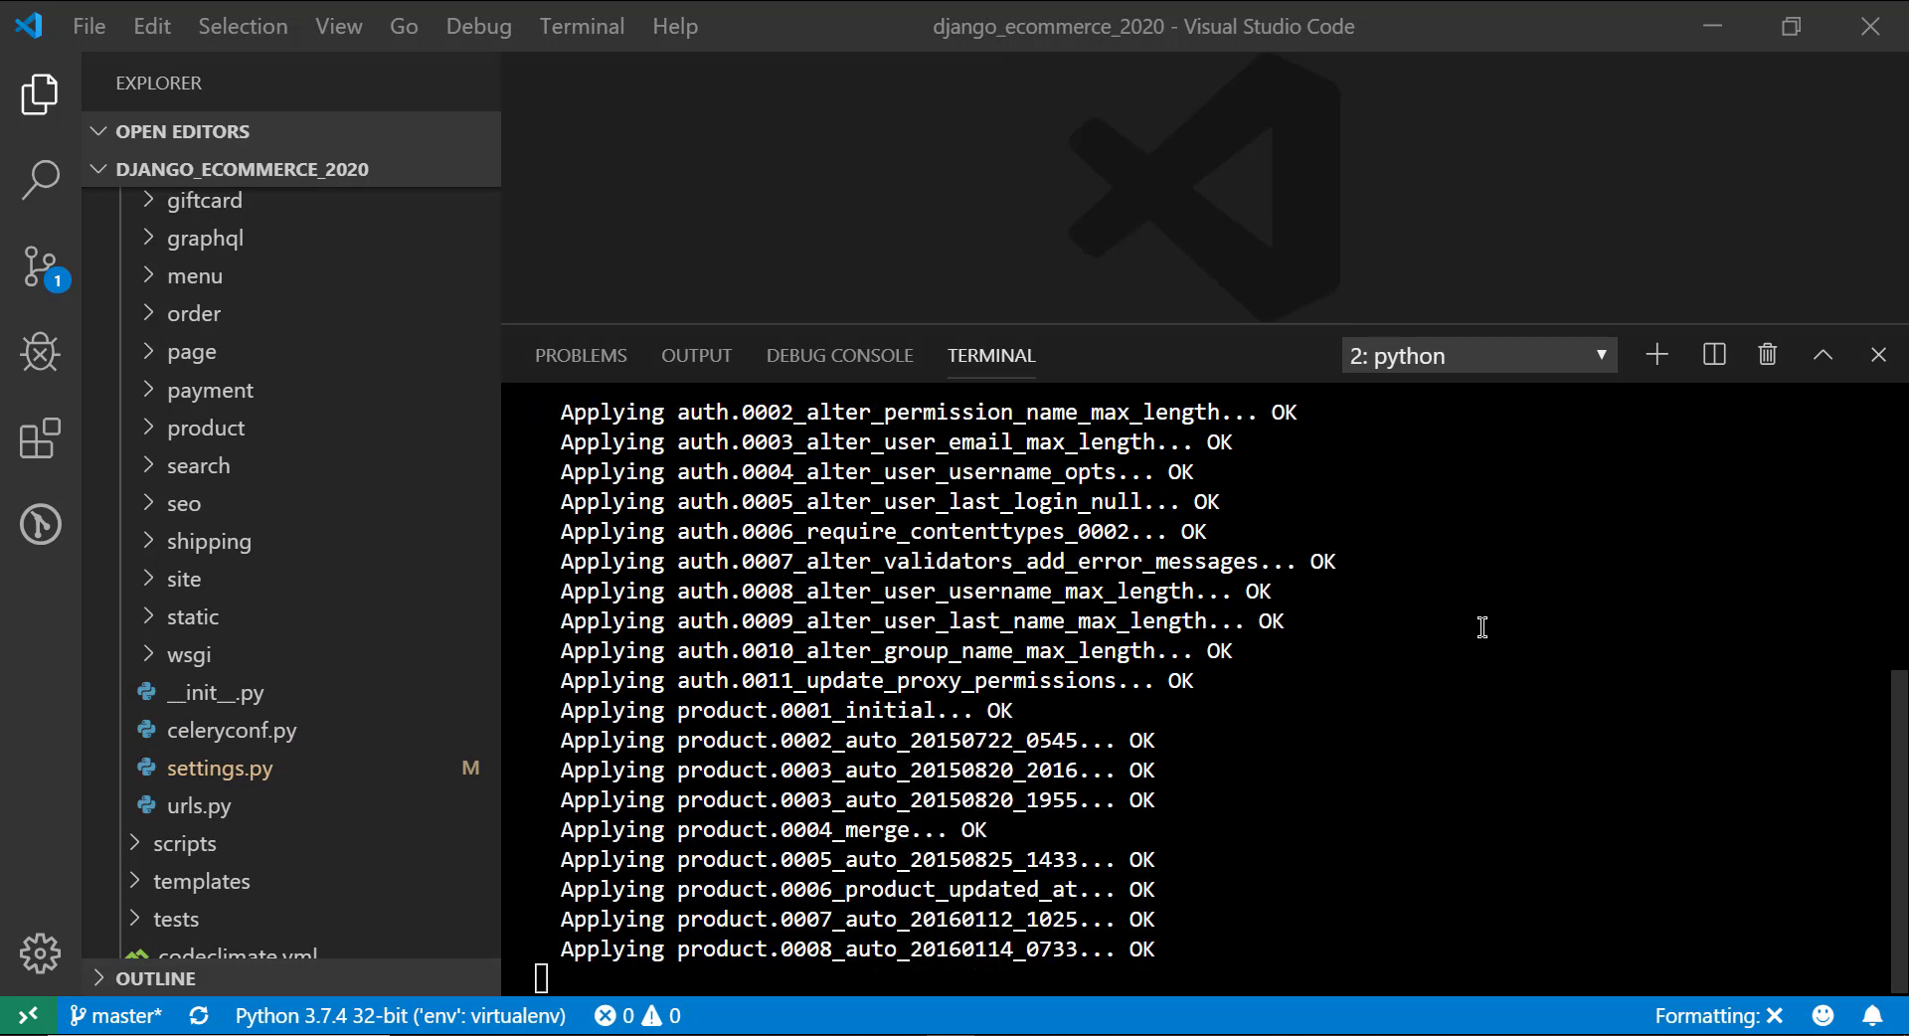
{"action": "scroll", "scroll_direction": "down", "scroll_amount": 3}
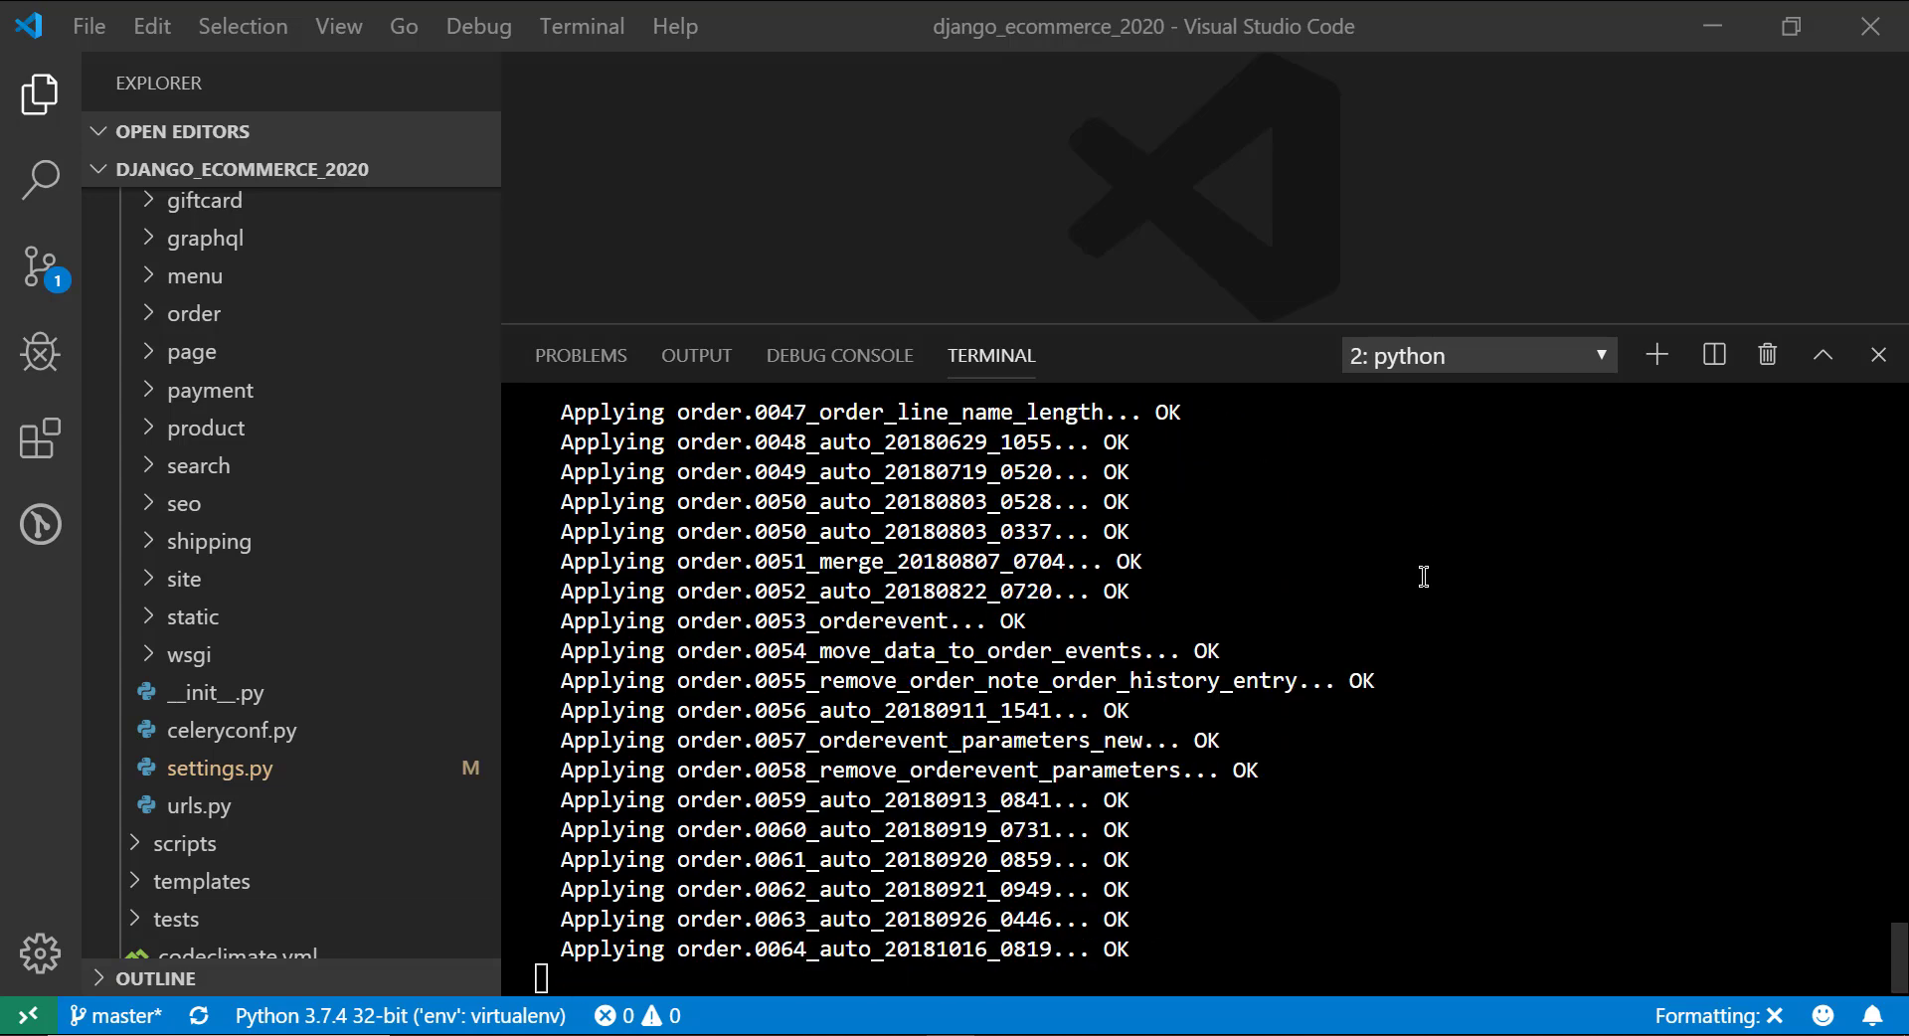
{"action": "scroll", "scroll_direction": "down", "scroll_amount": 3}
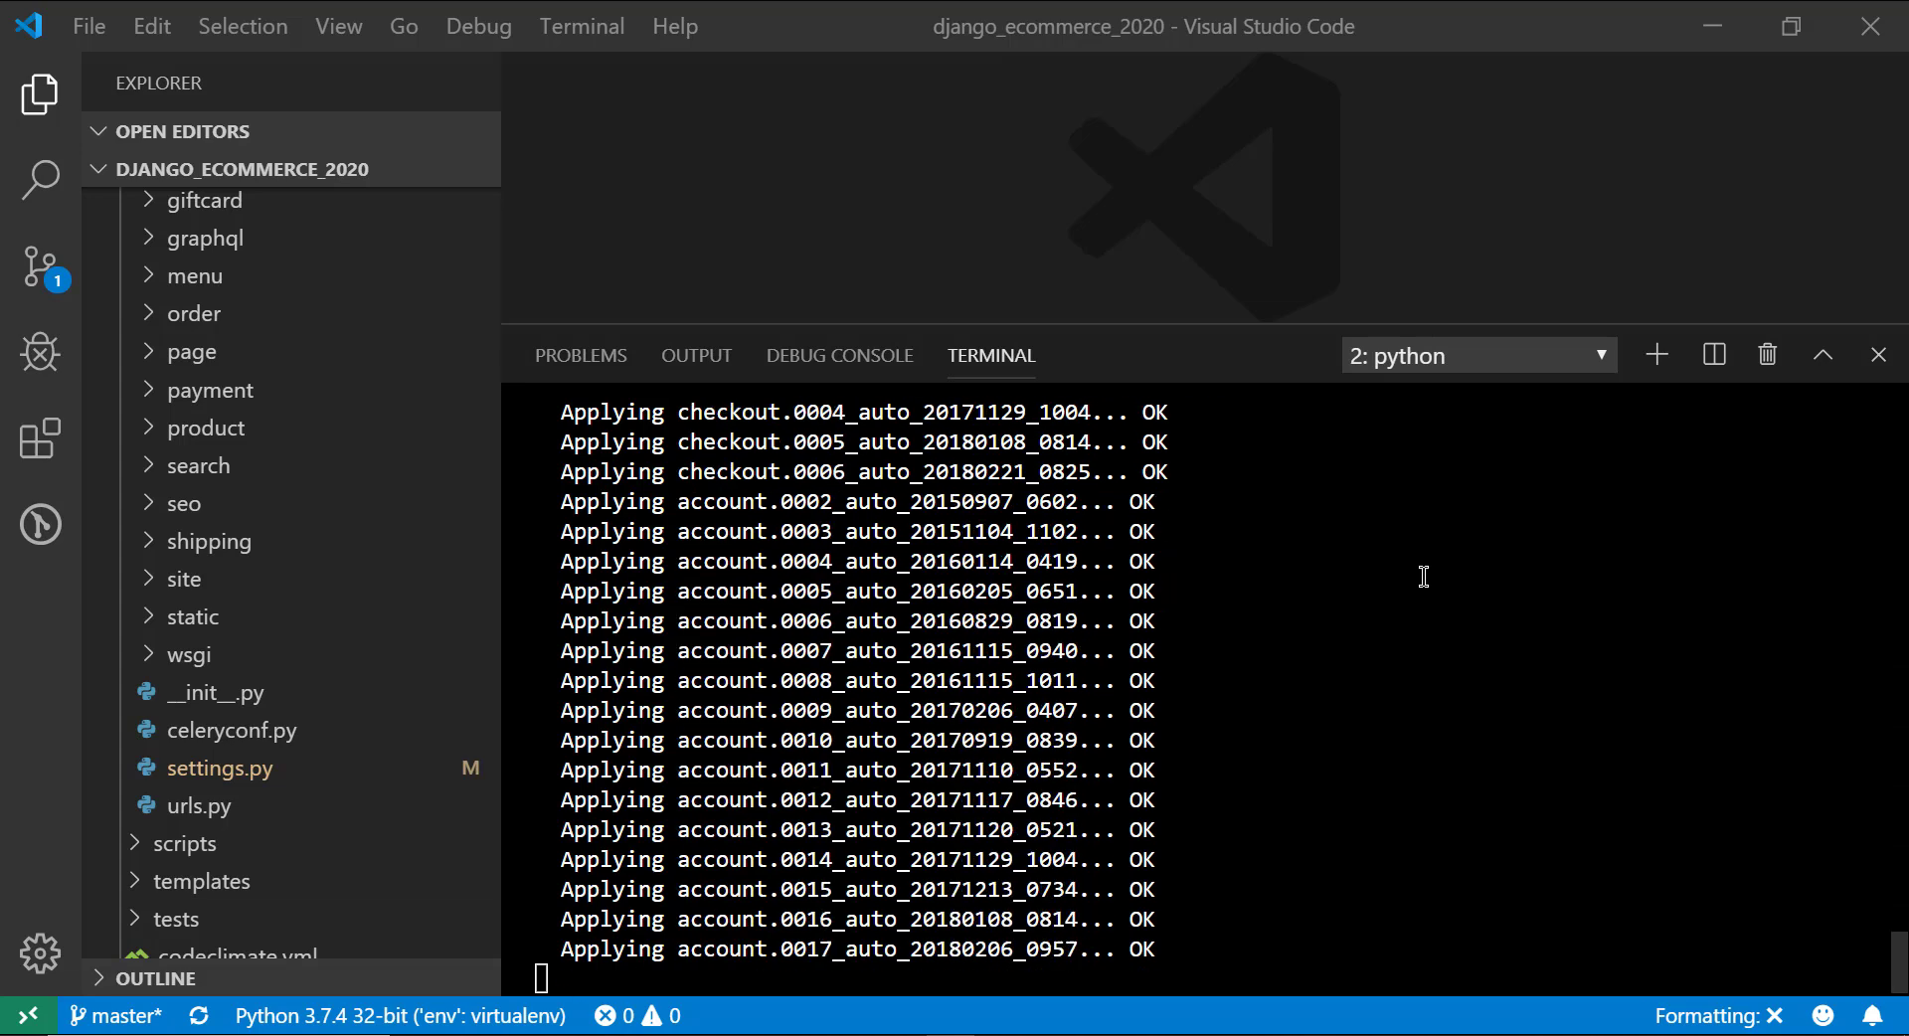
{"action": "scroll", "scroll_direction": "down", "scroll_amount": 3}
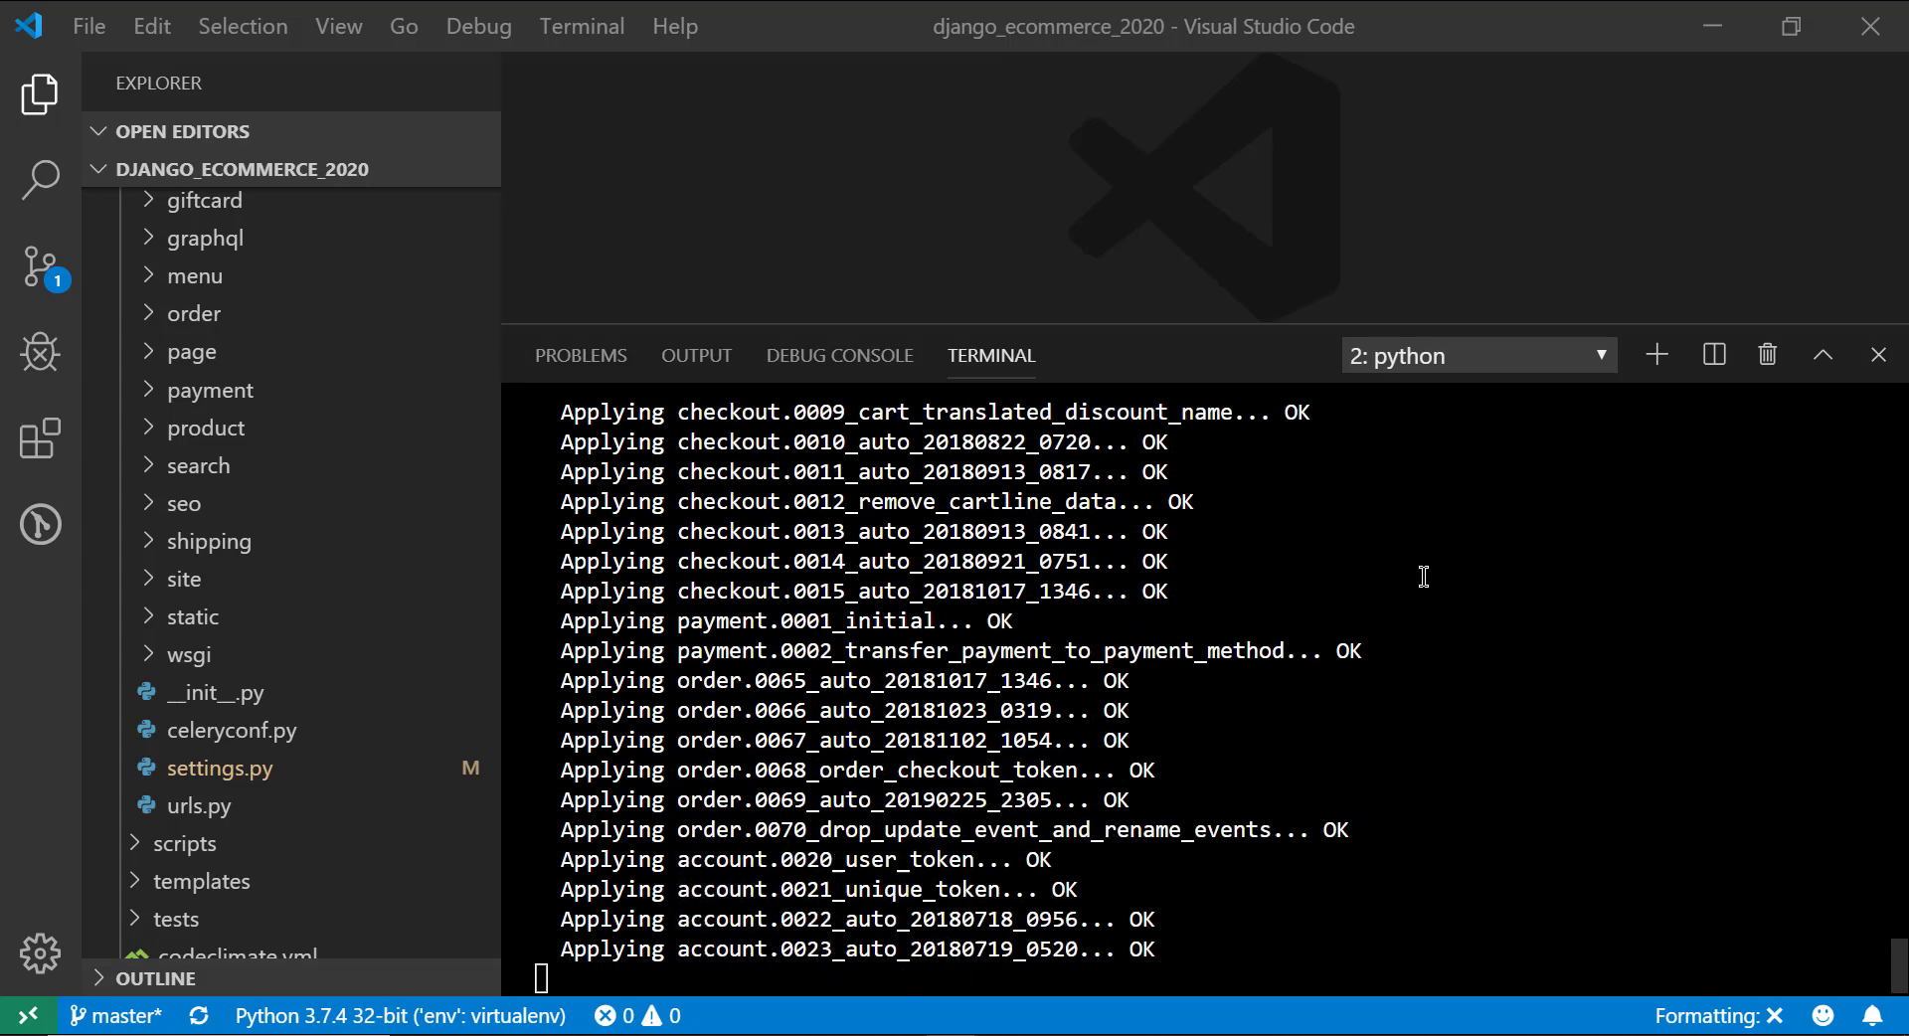
{"action": "scroll", "scroll_direction": "down", "scroll_amount": 3}
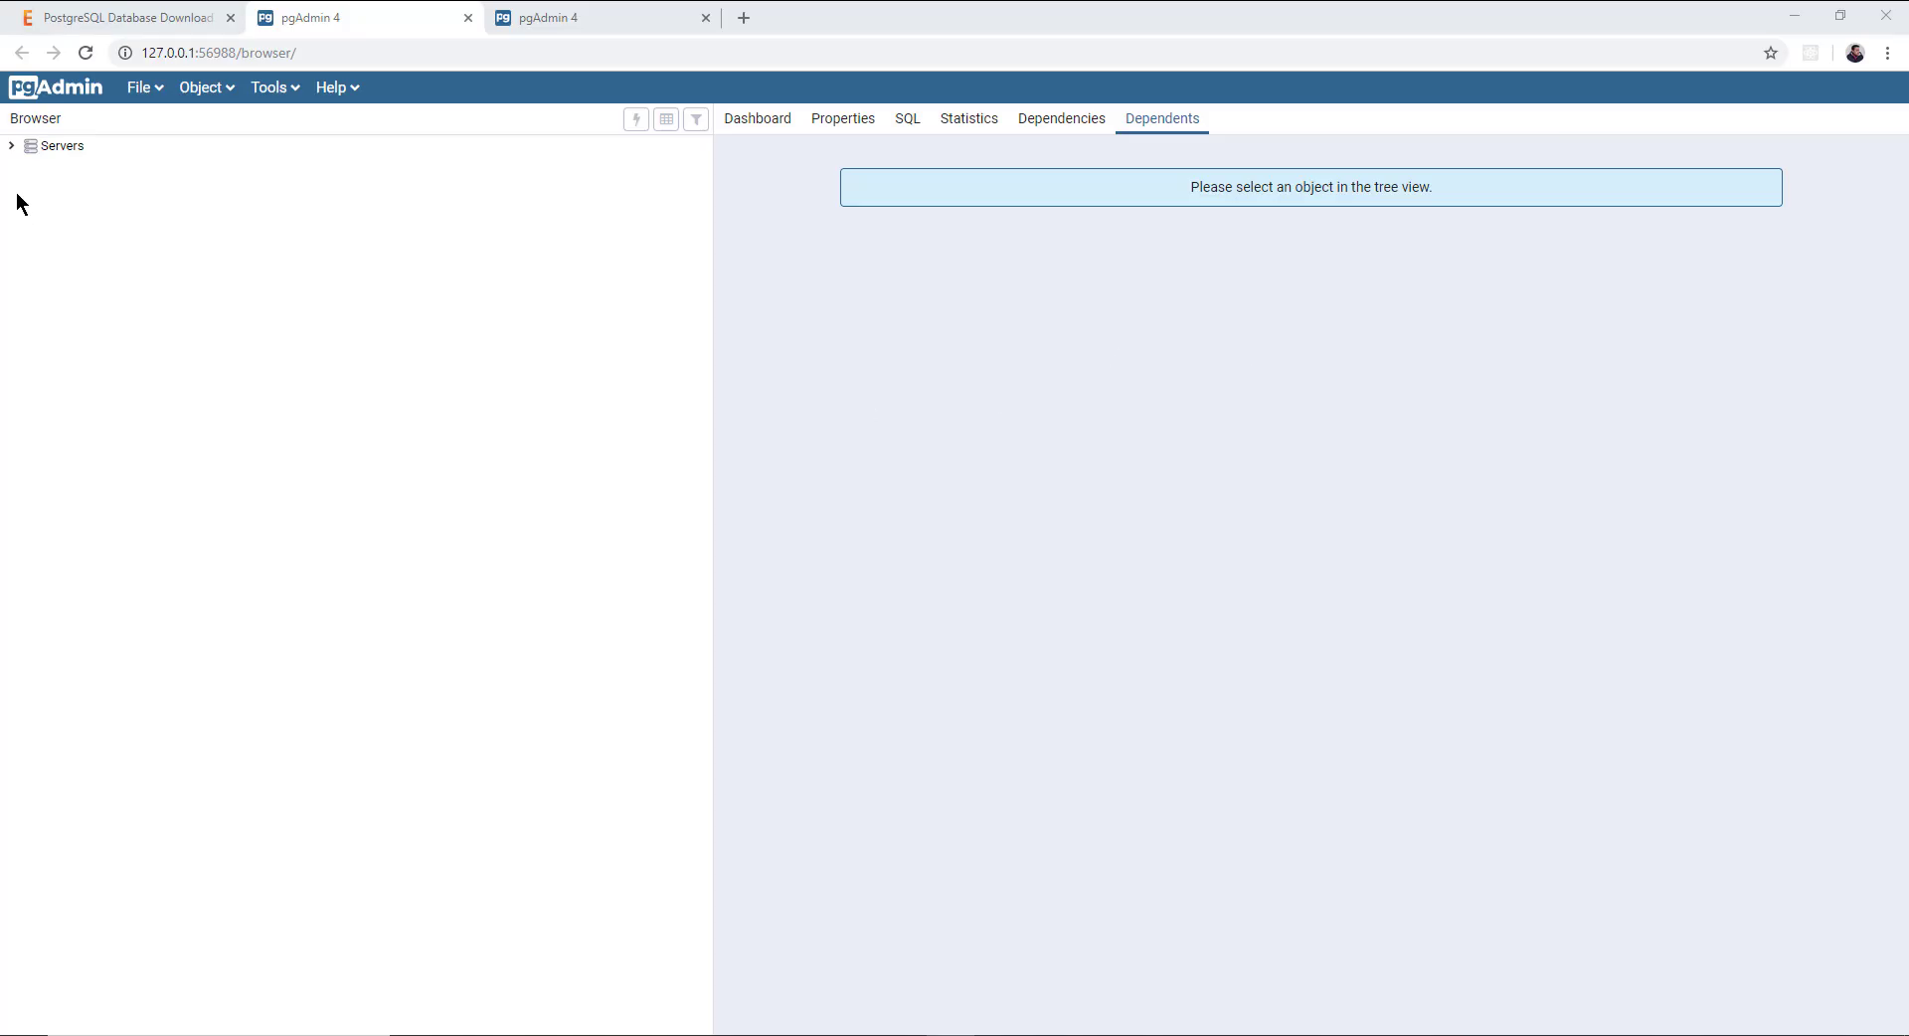
Expand the Servers group in pgAdmin's Browser tree to show MyTestServer and PostgreSQL 11.
{"action": "left_click", "coordinate": [12, 145]}
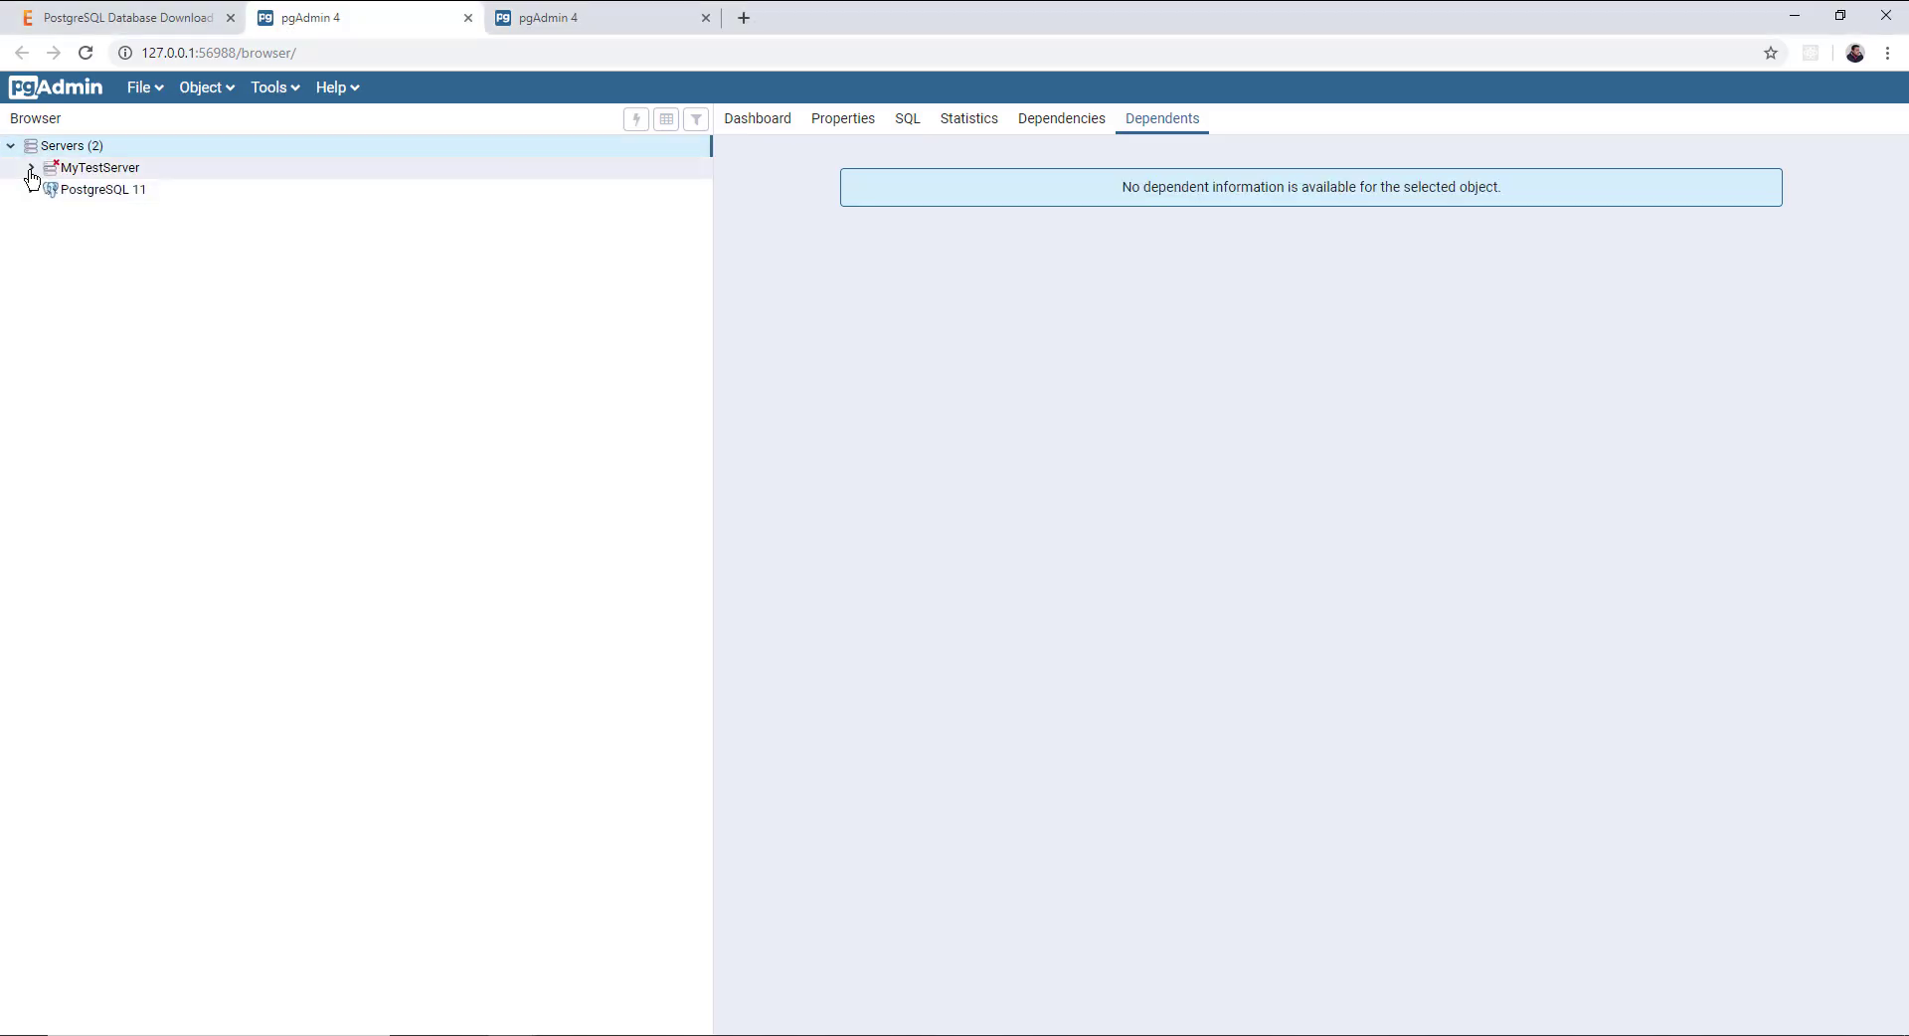
{"action": "left_click", "coordinate": [32, 189]}
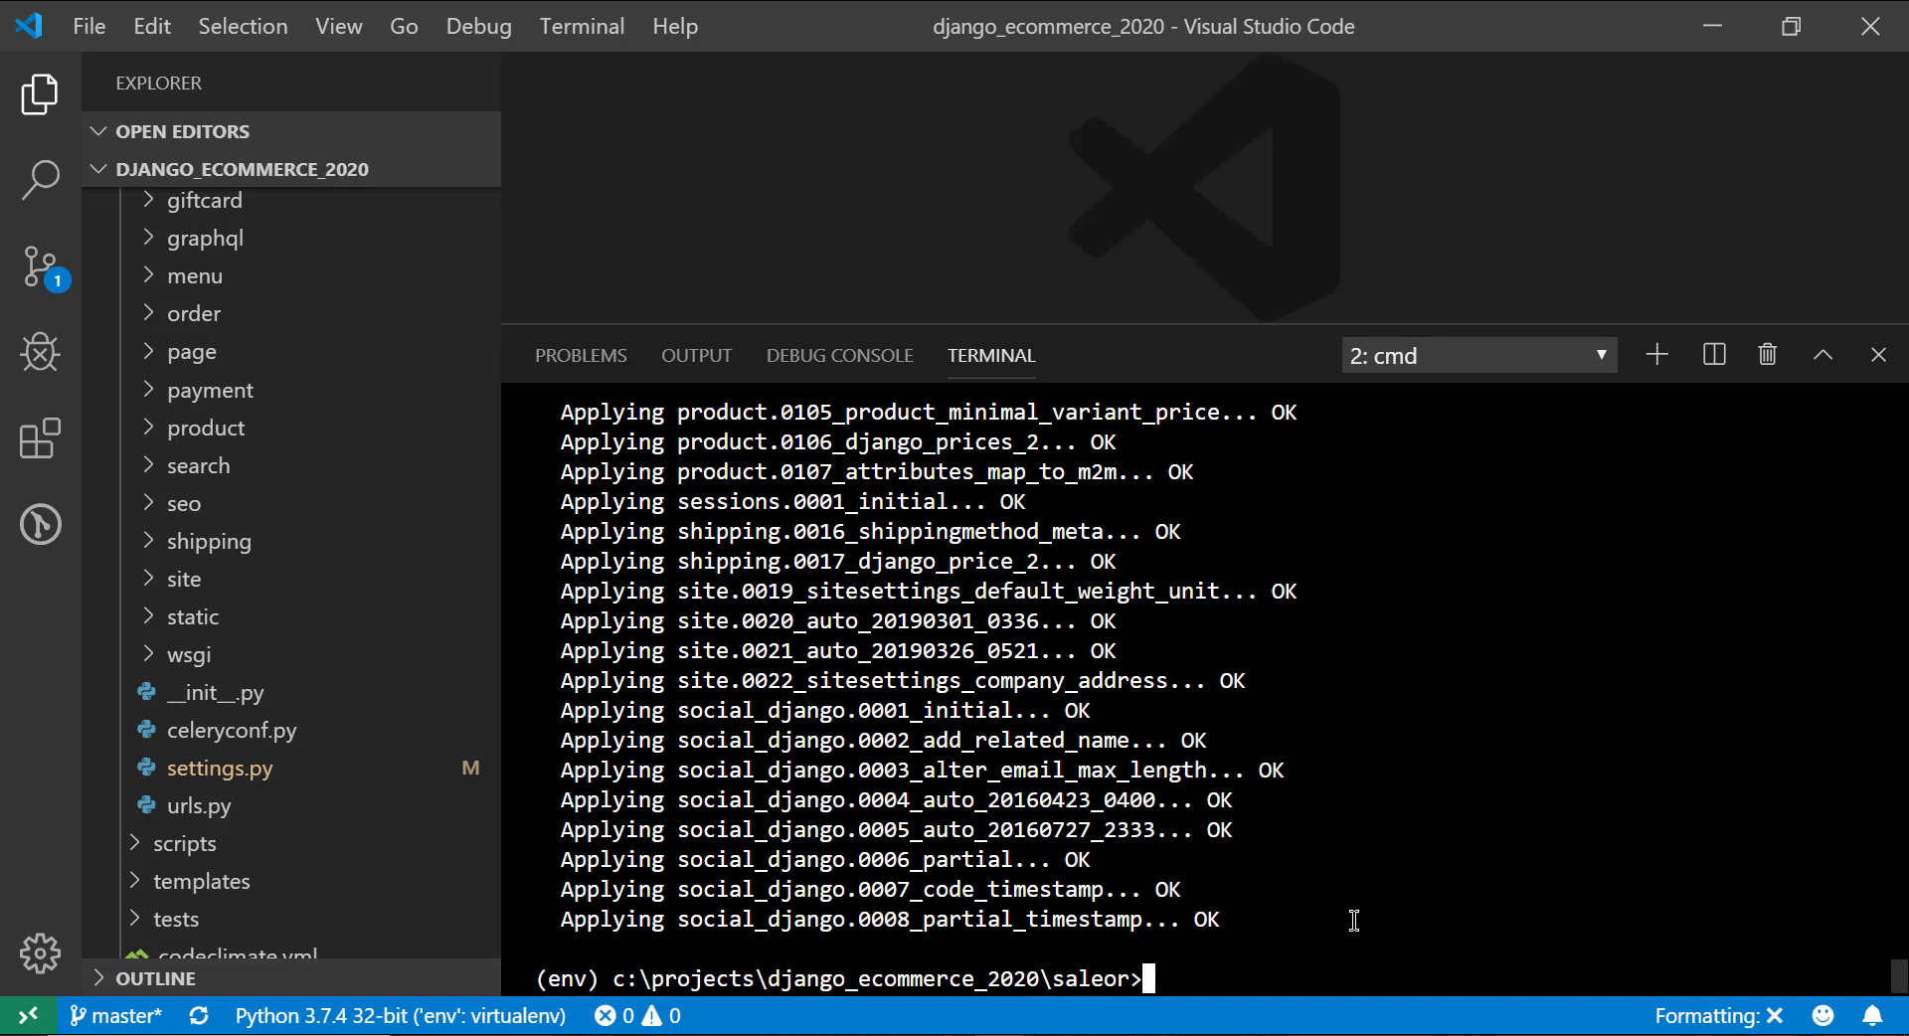
Run npm install, then npm run build-assets to compile the storefront assets.
{"action": "type", "text": "npm install"}
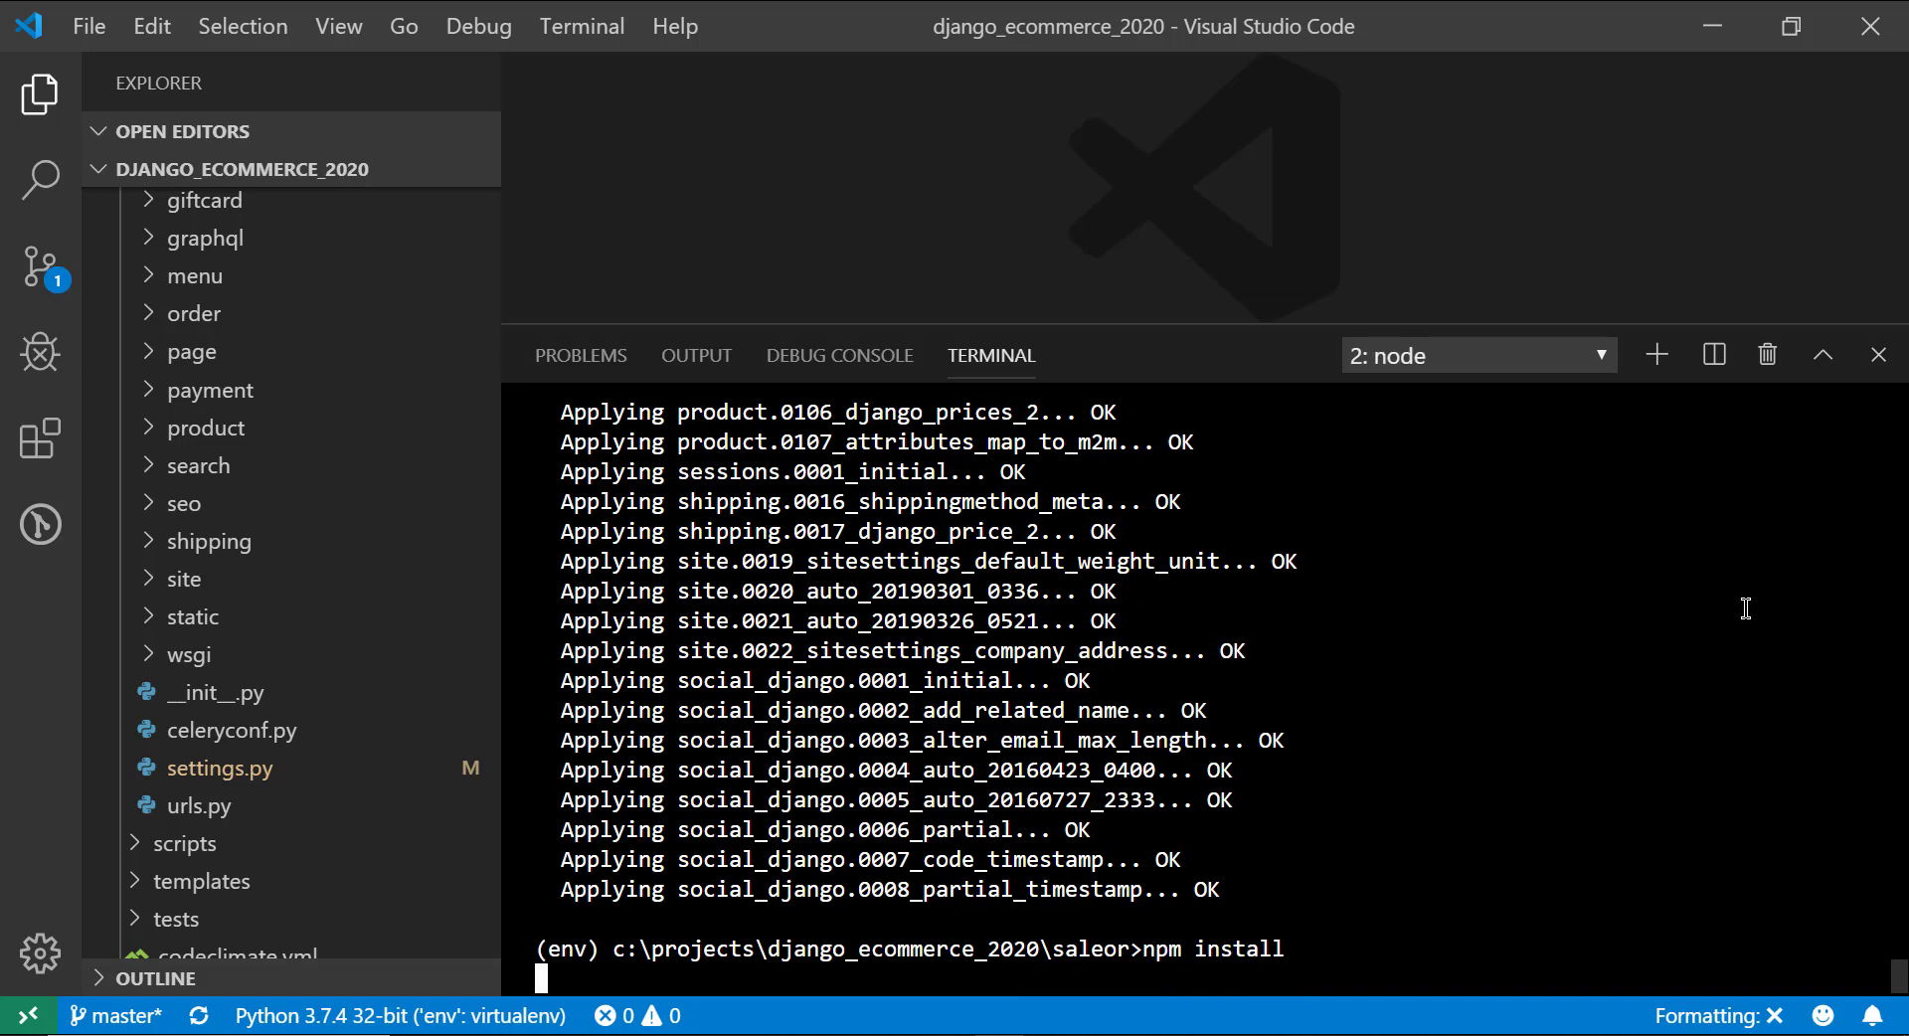
{"action": "mouse_move", "coordinate": [1685, 654]}
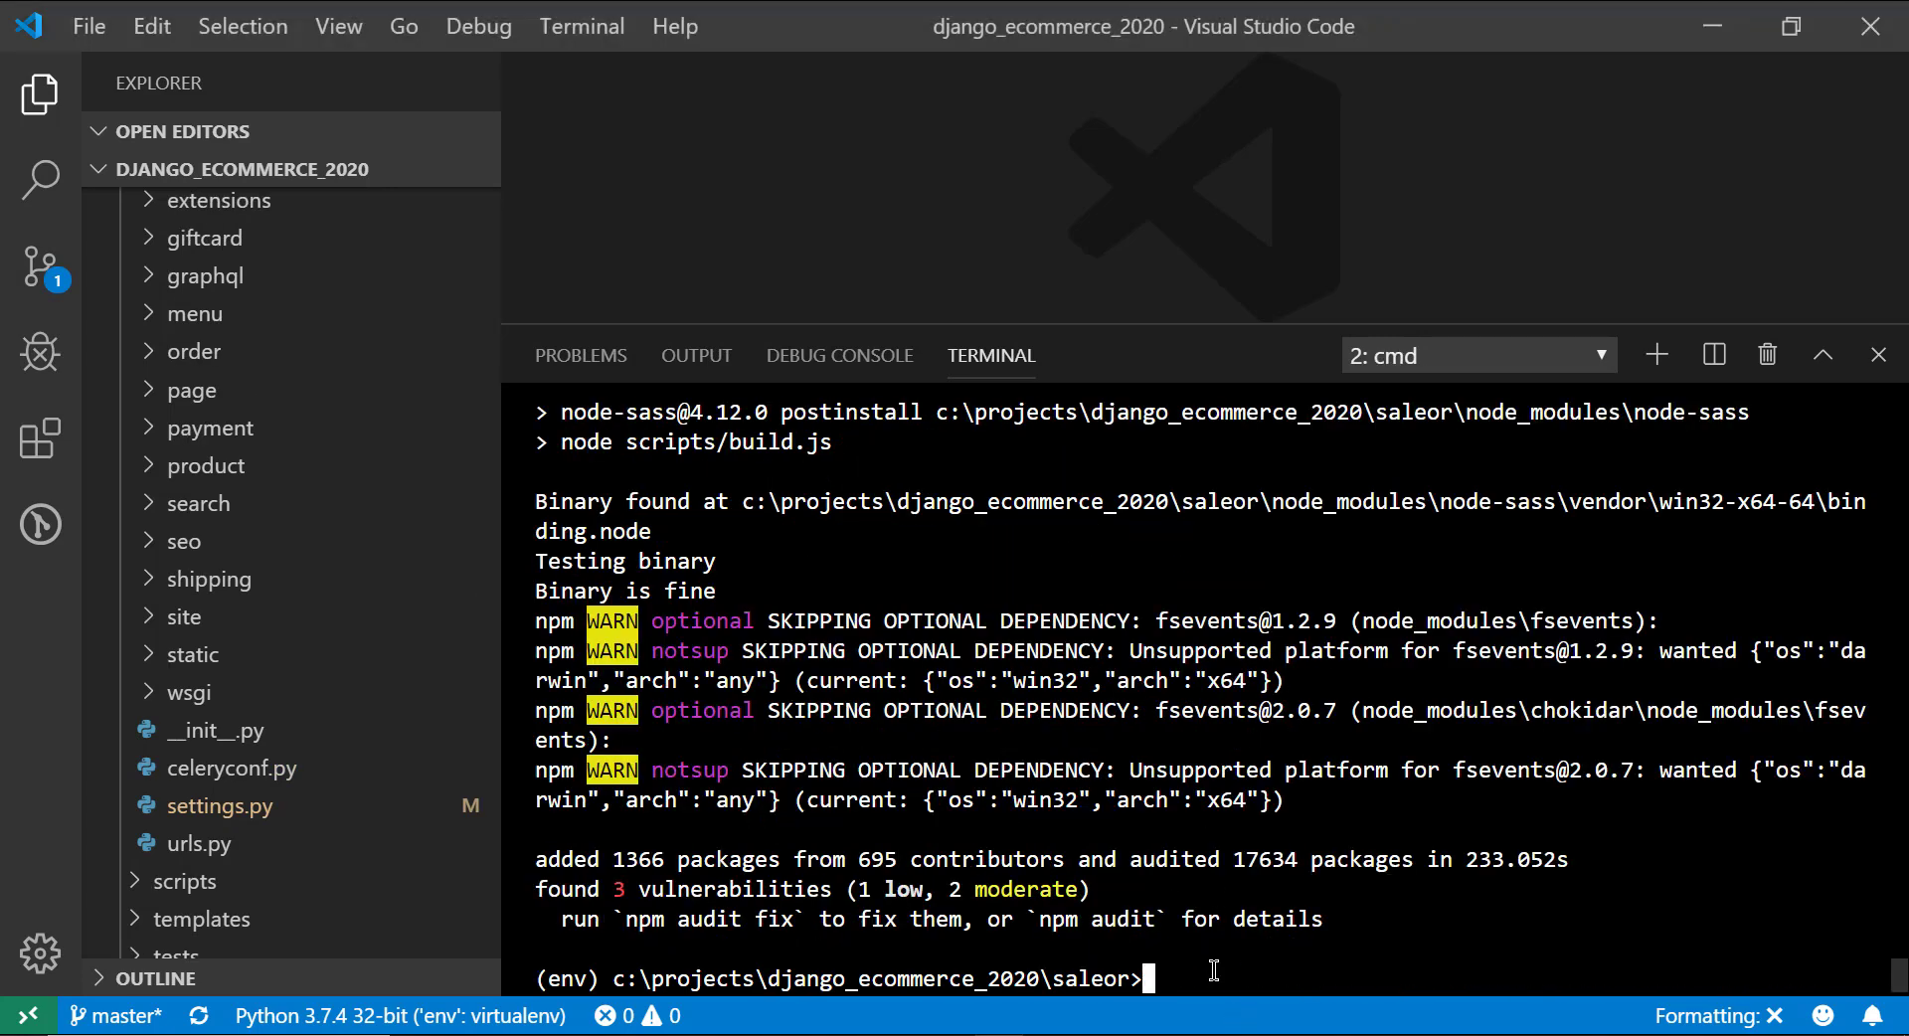
{"action": "type", "text": "npm run"}
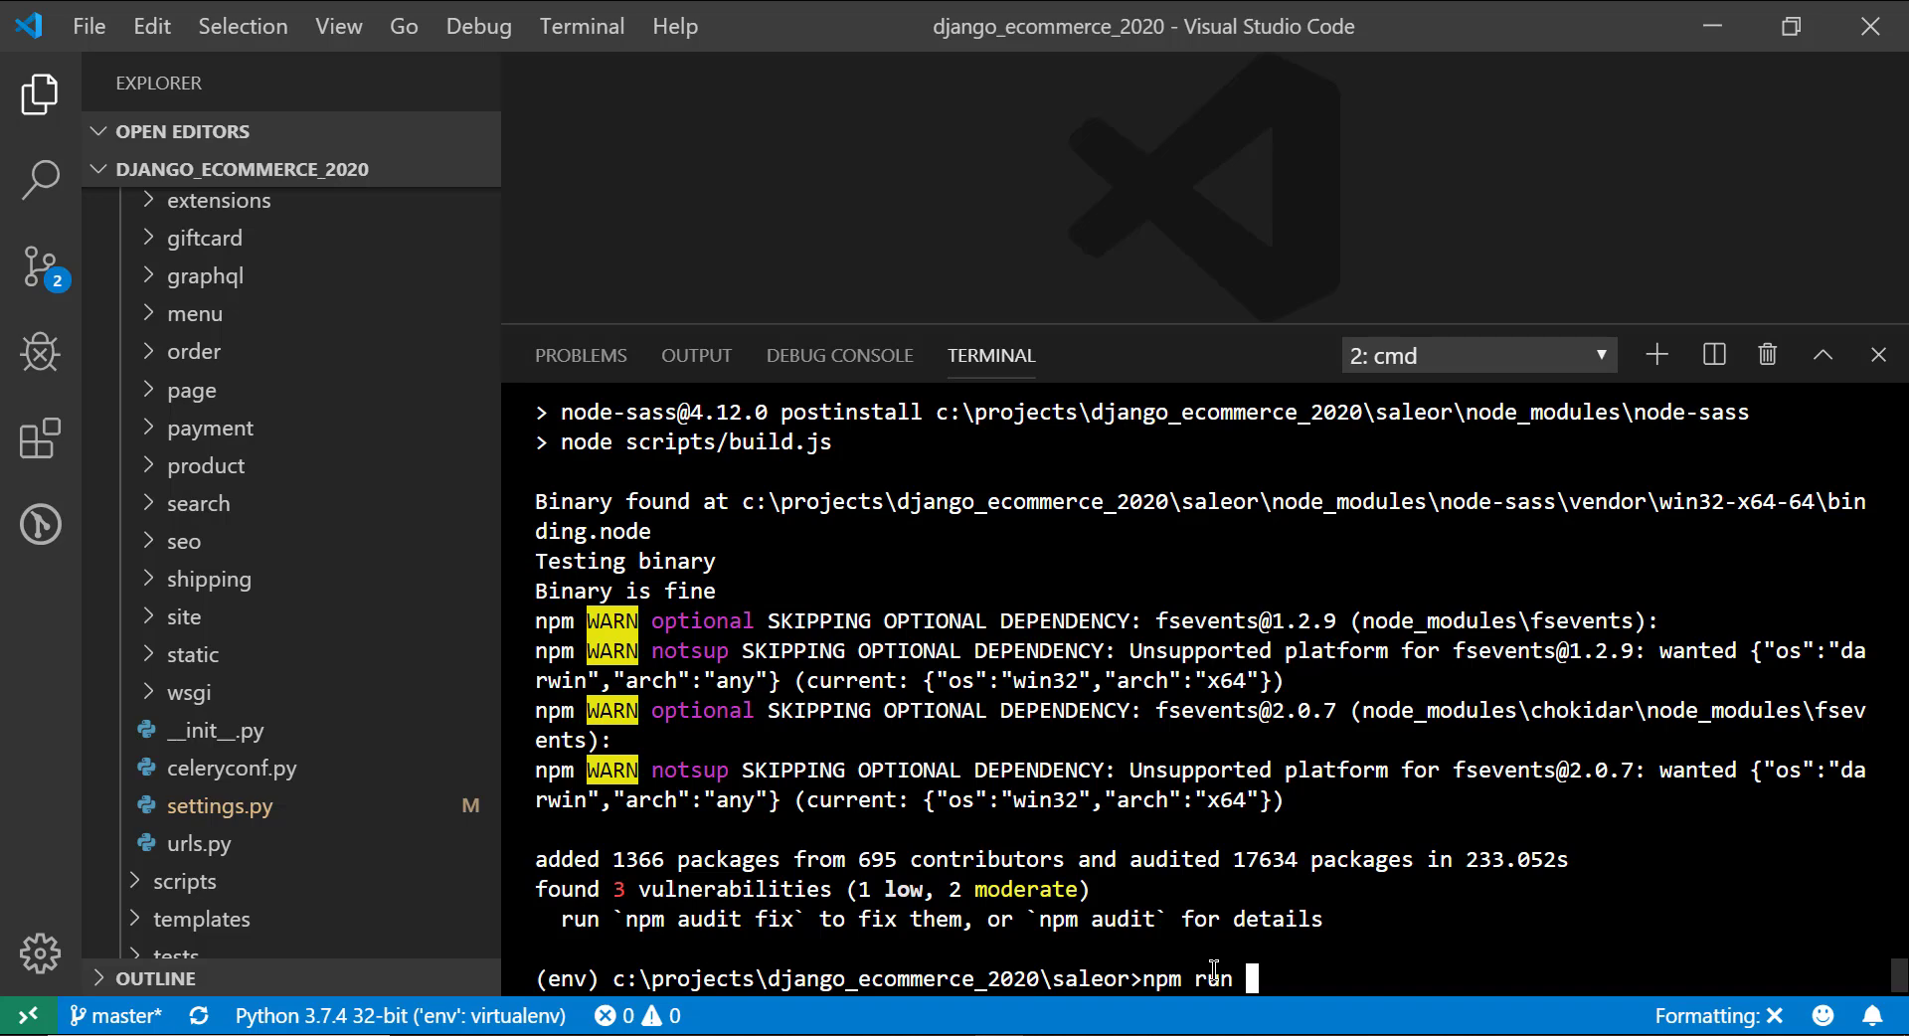
{"action": "type", "text": "bui"}
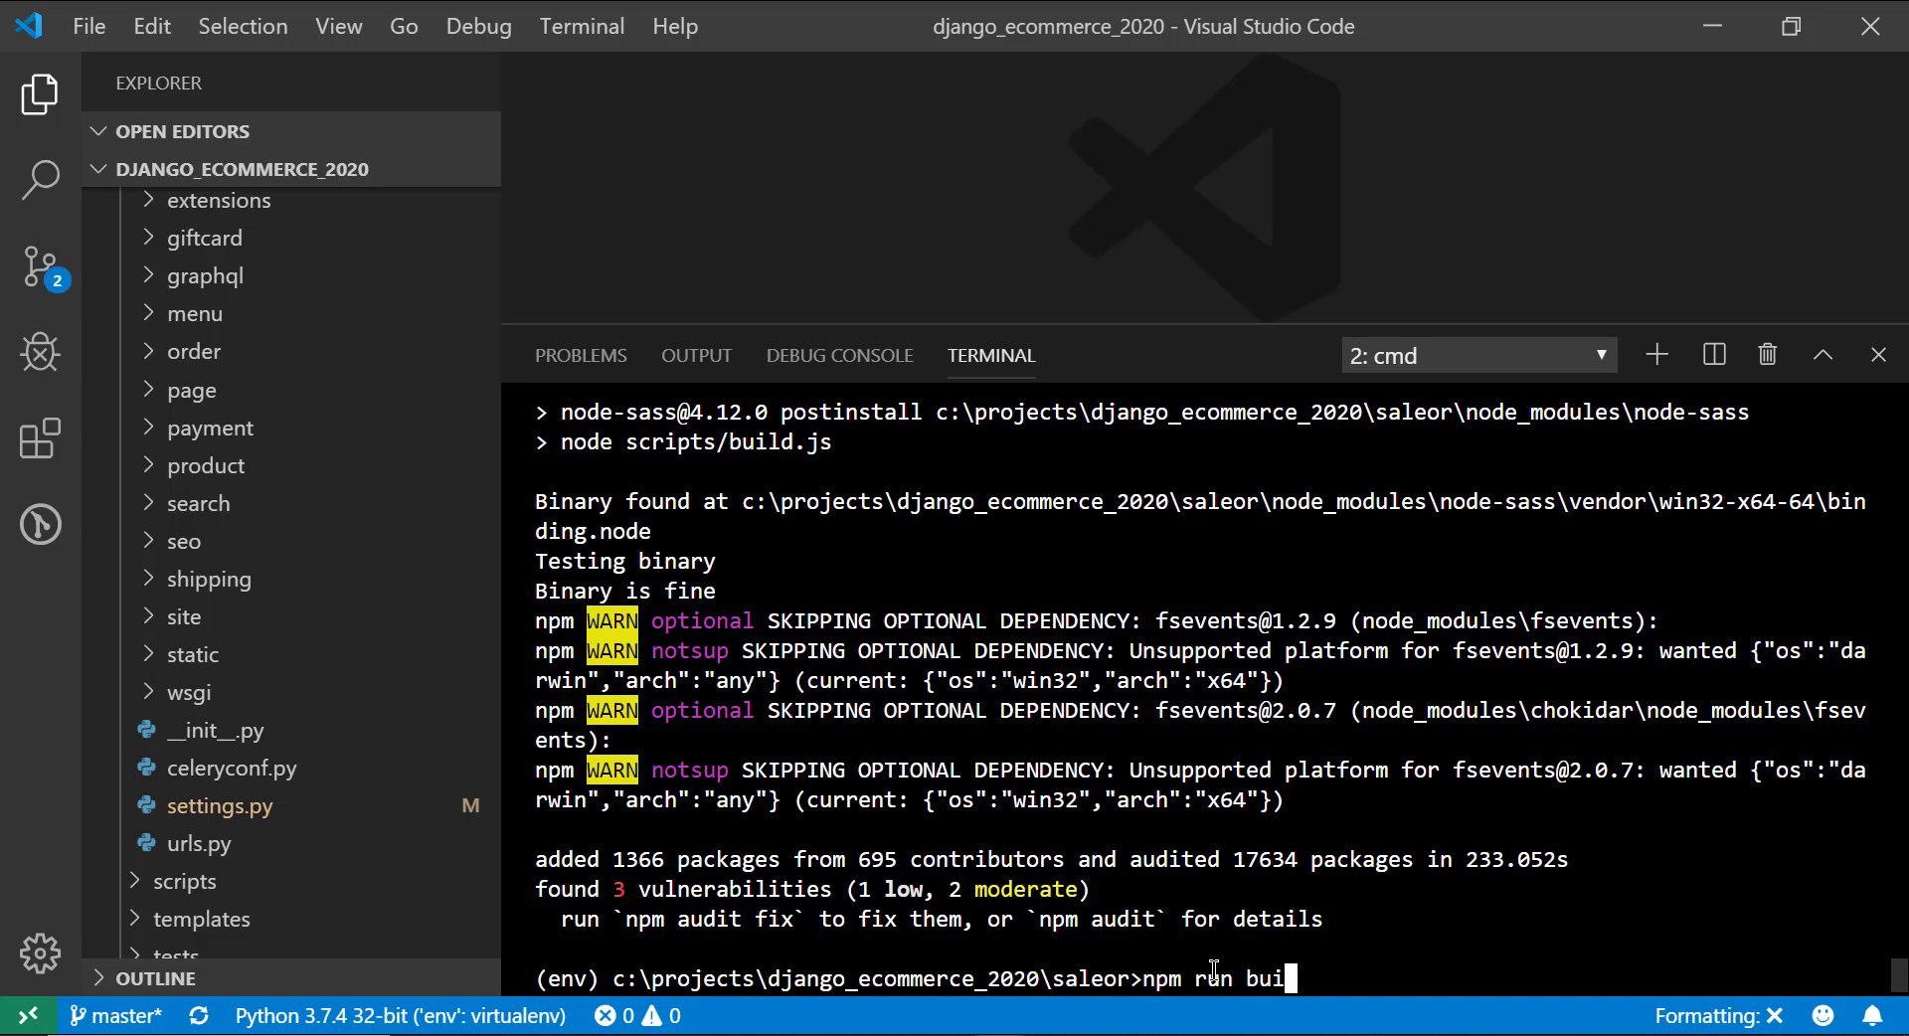
{"action": "type", "text": "ld-assets"}
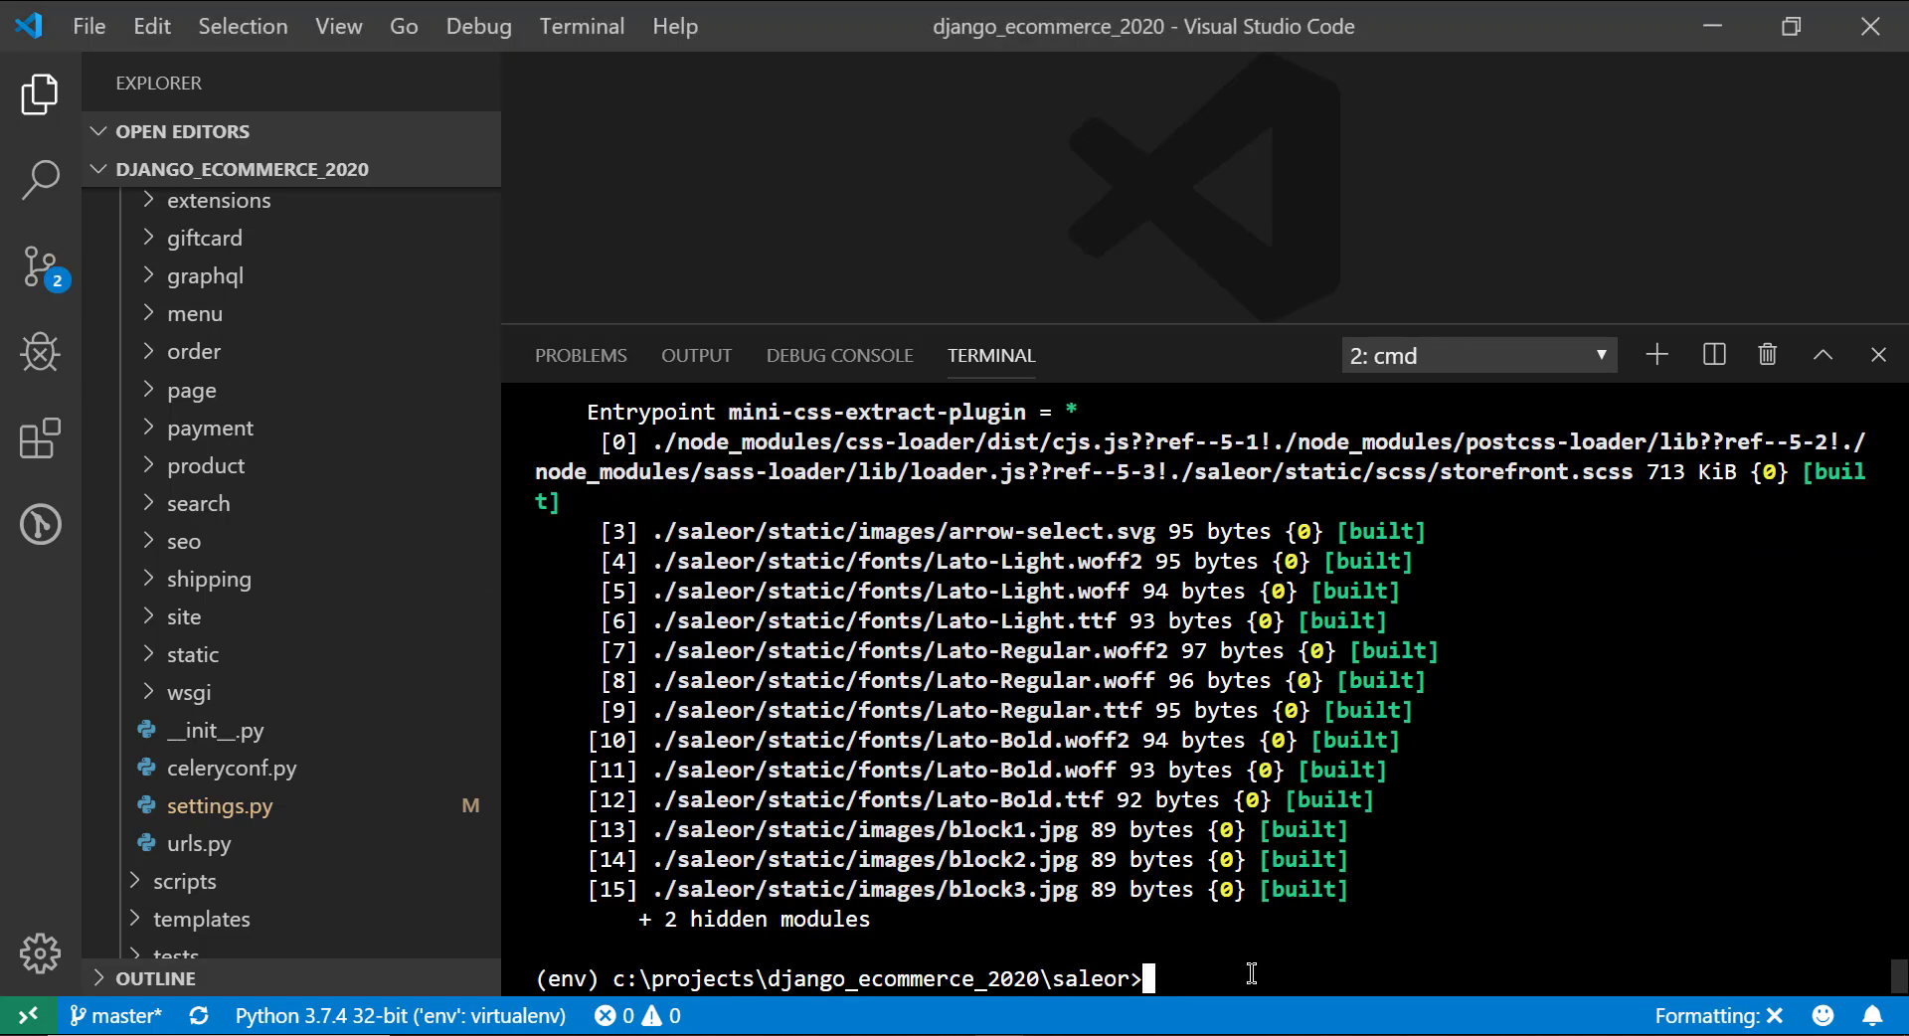
Run npm run build-emails, then start python manage.py runserver at 127.0.0.1:8000.
{"action": "type", "text": "npm run"}
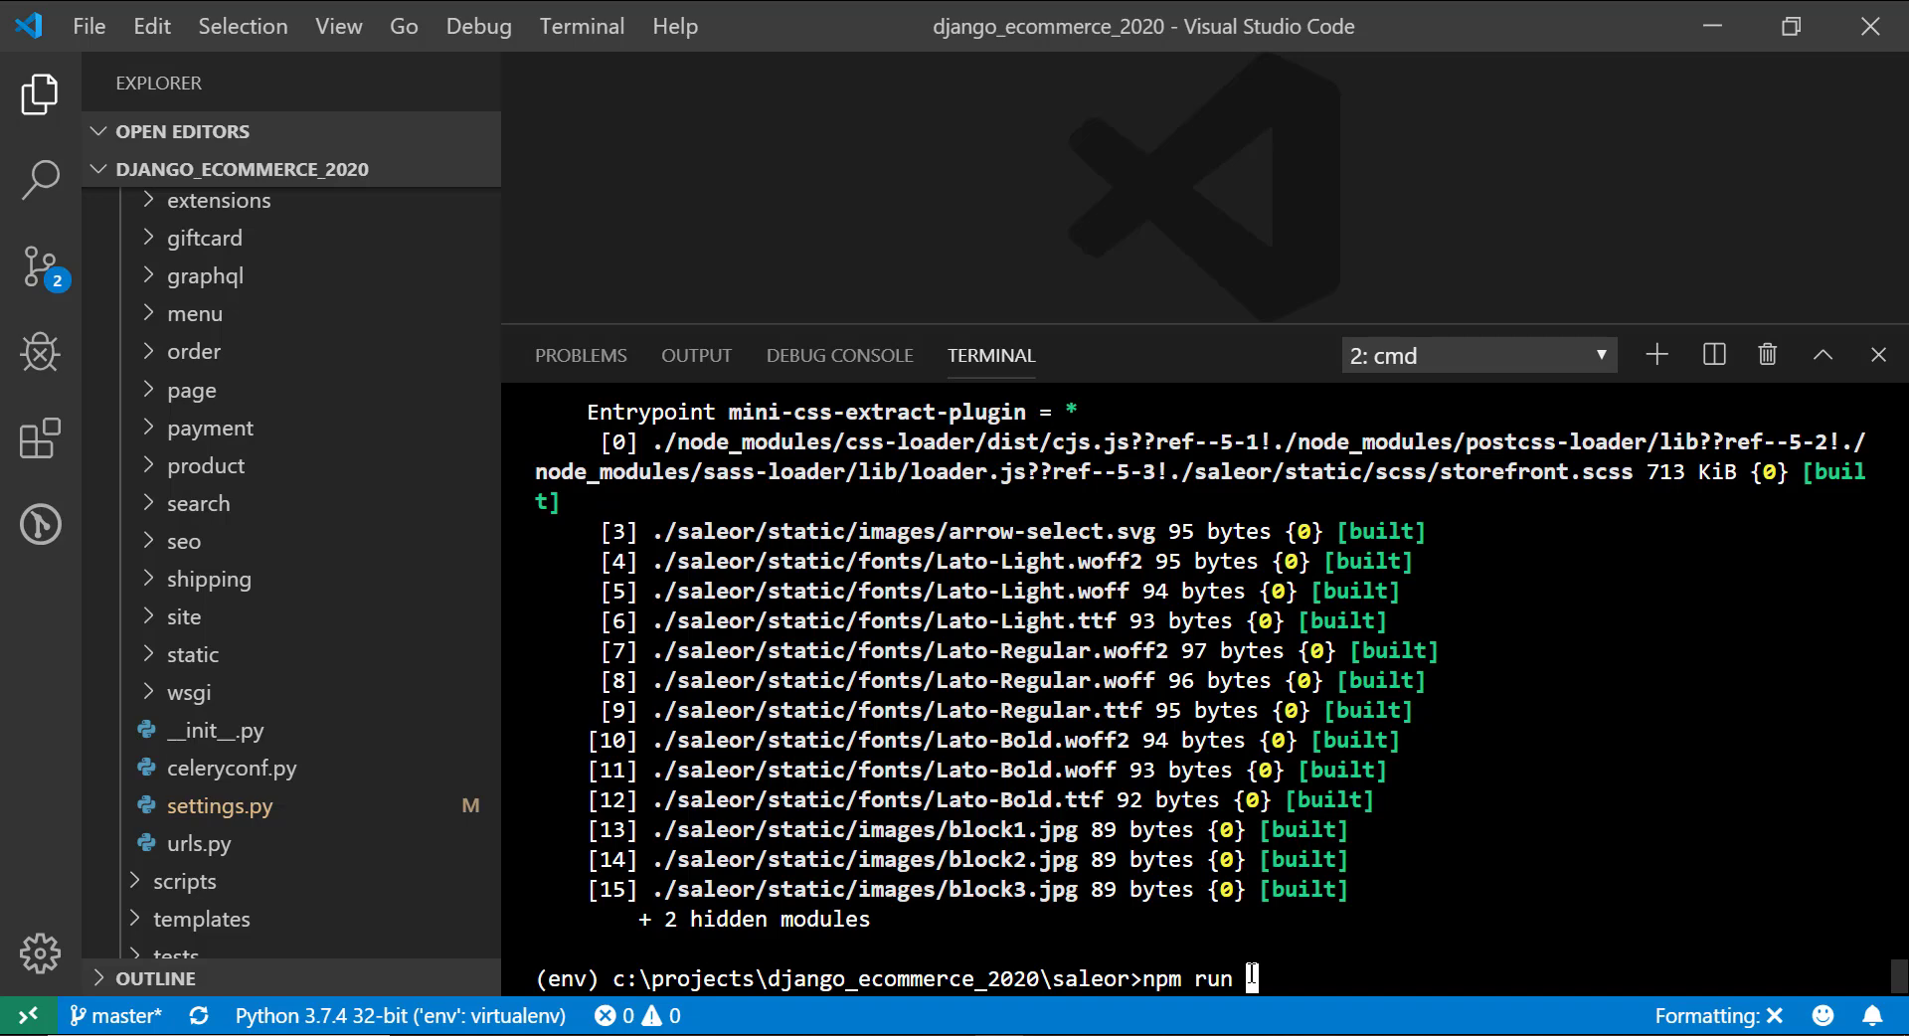
{"action": "type", "text": "build-"}
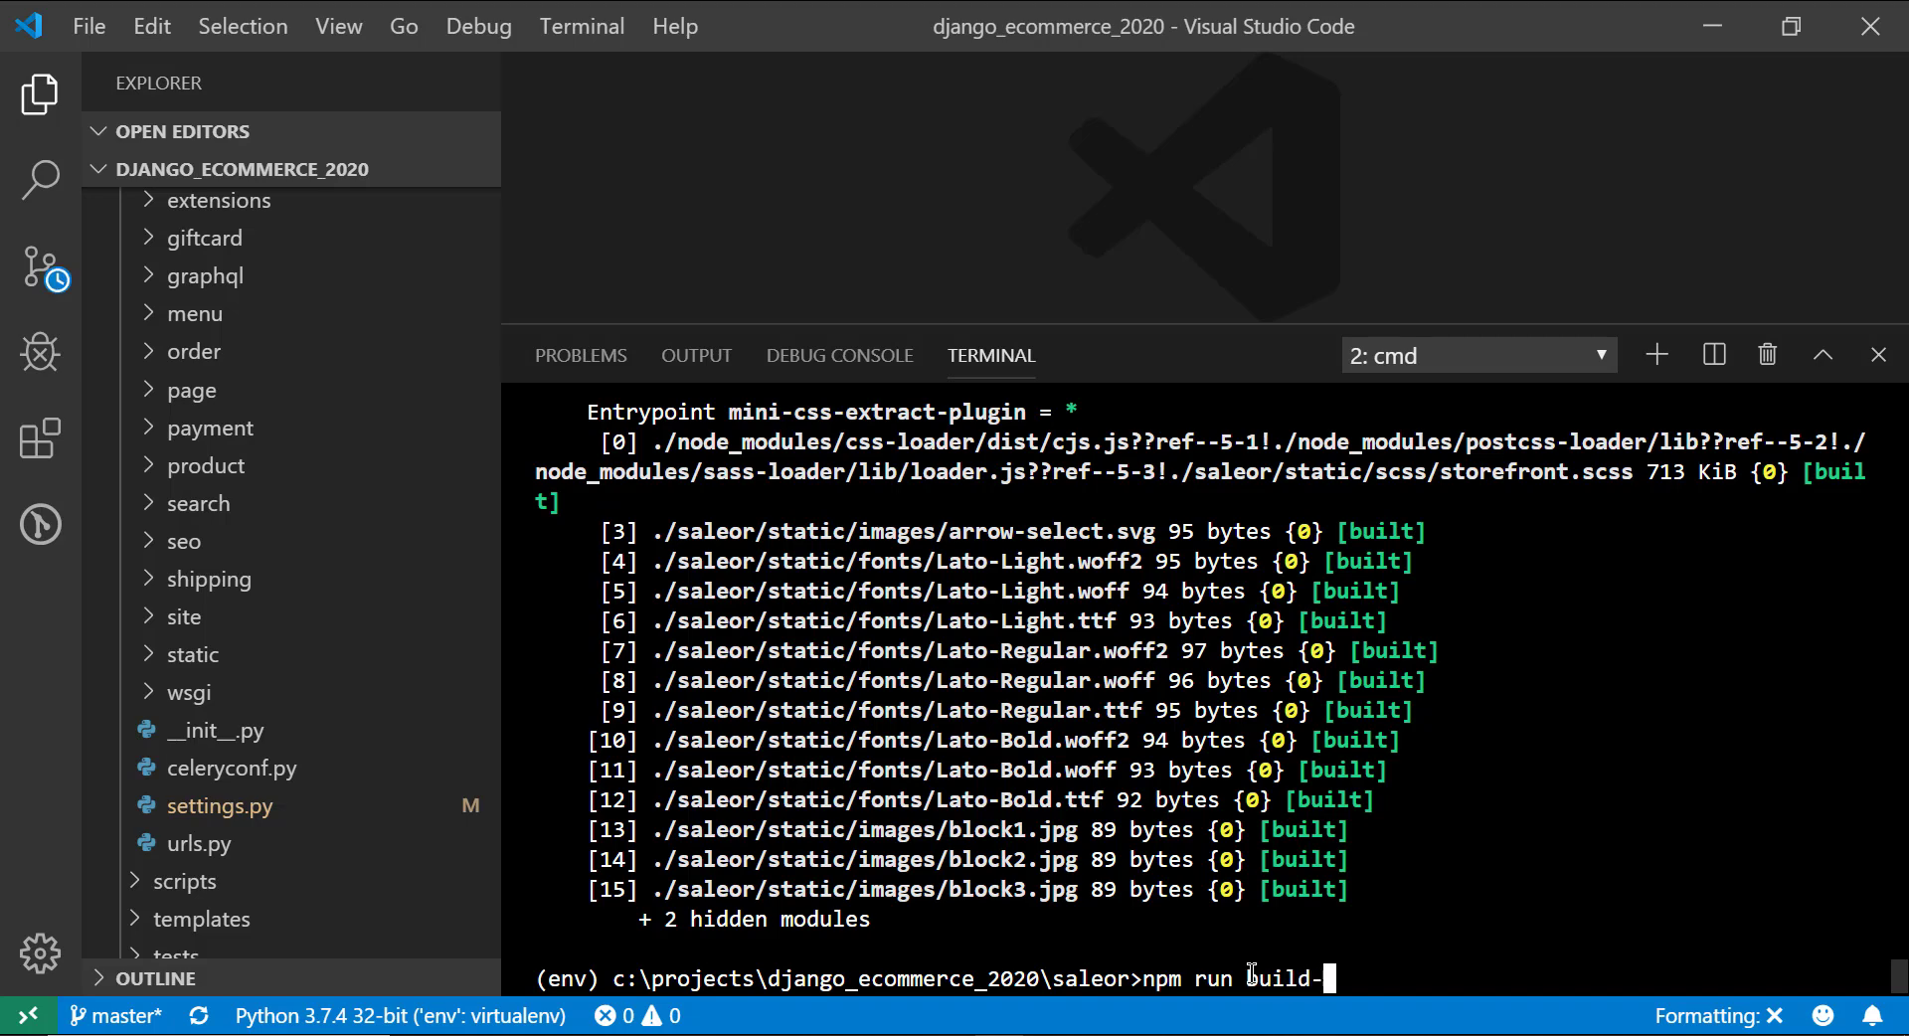
{"action": "key", "text": "Return"}
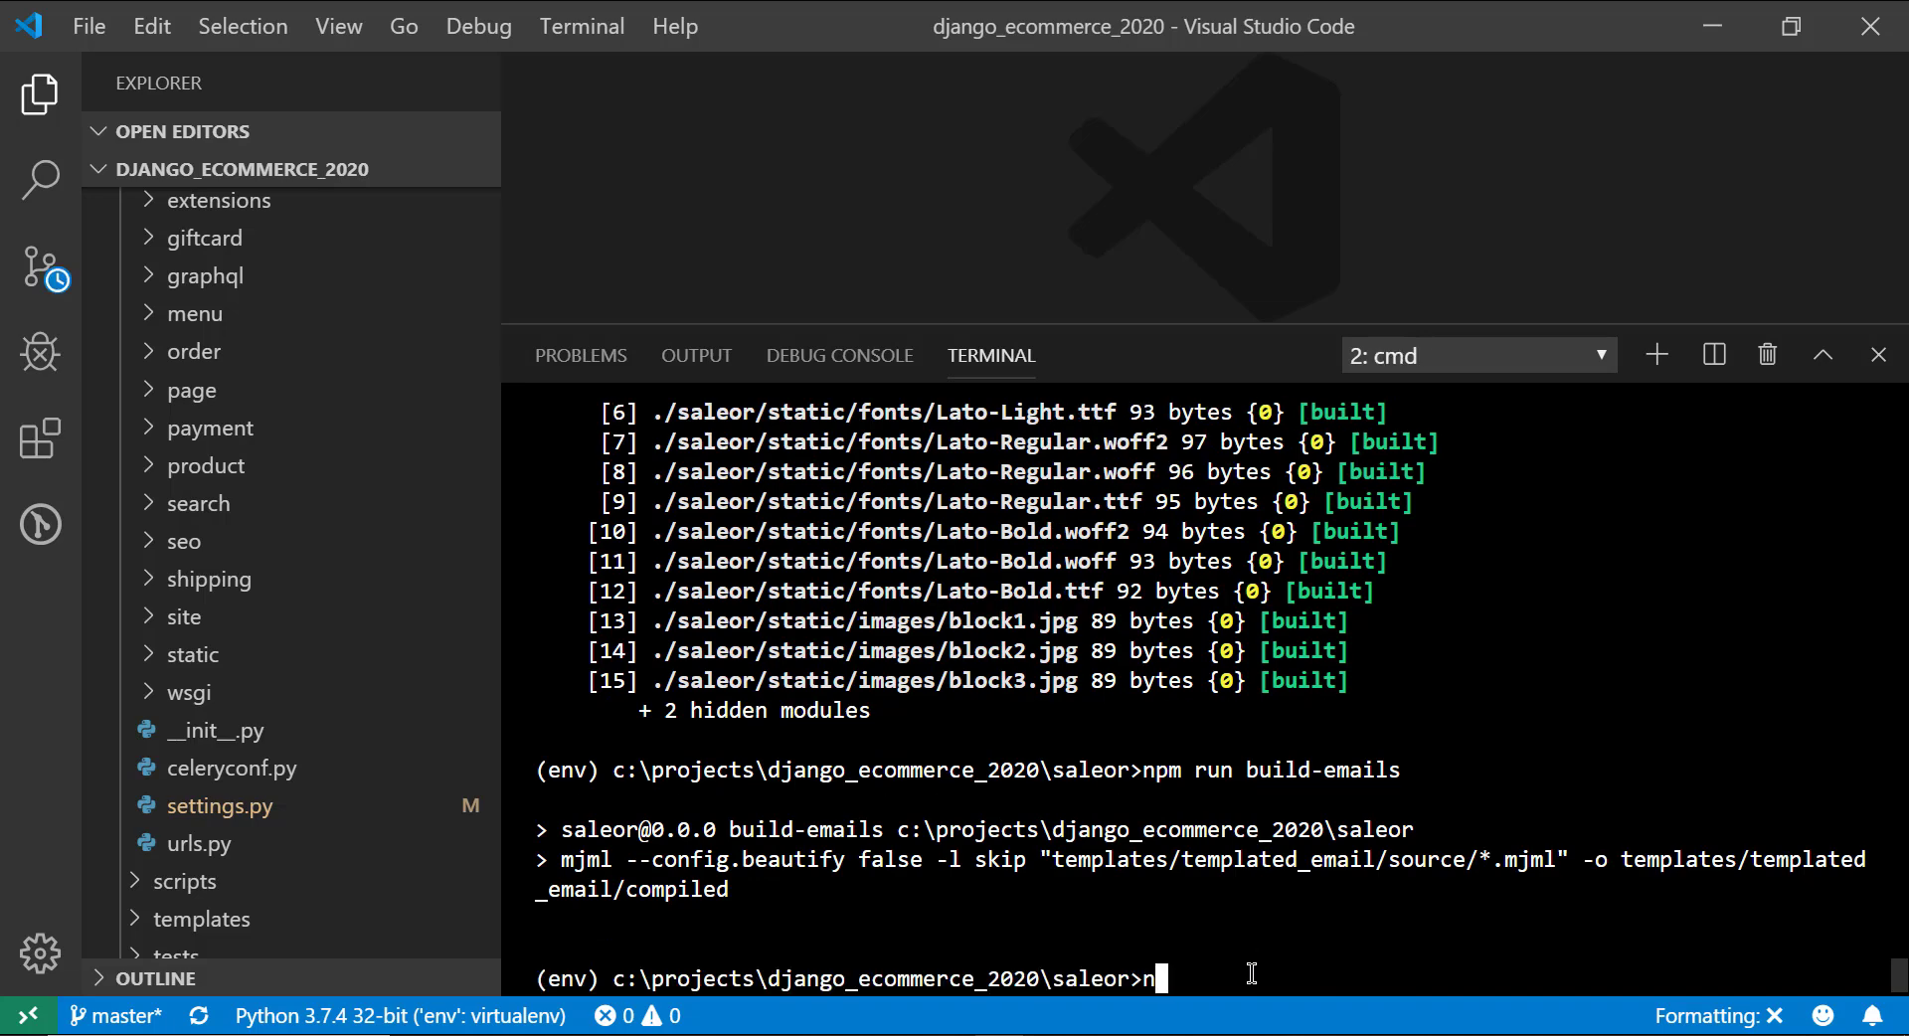
{"action": "type", "text": "p"}
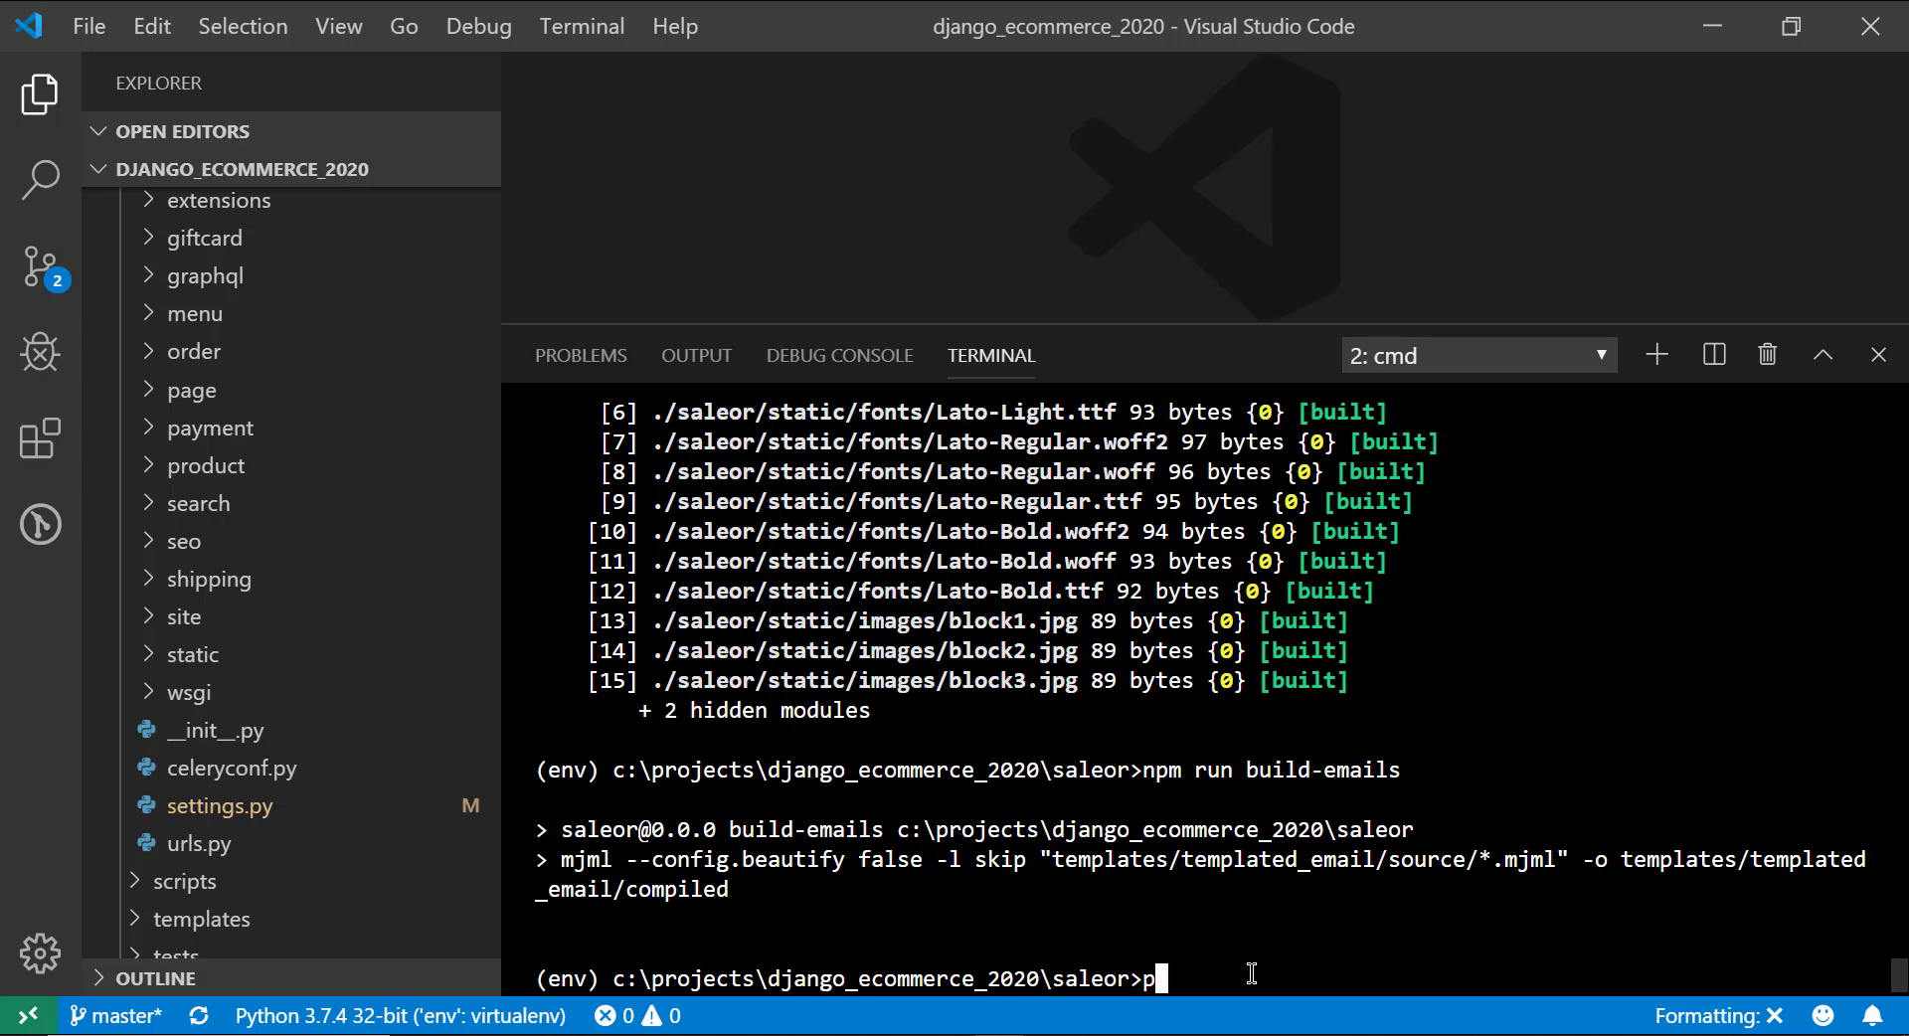
{"action": "type", "text": "ython manage.py runserver"}
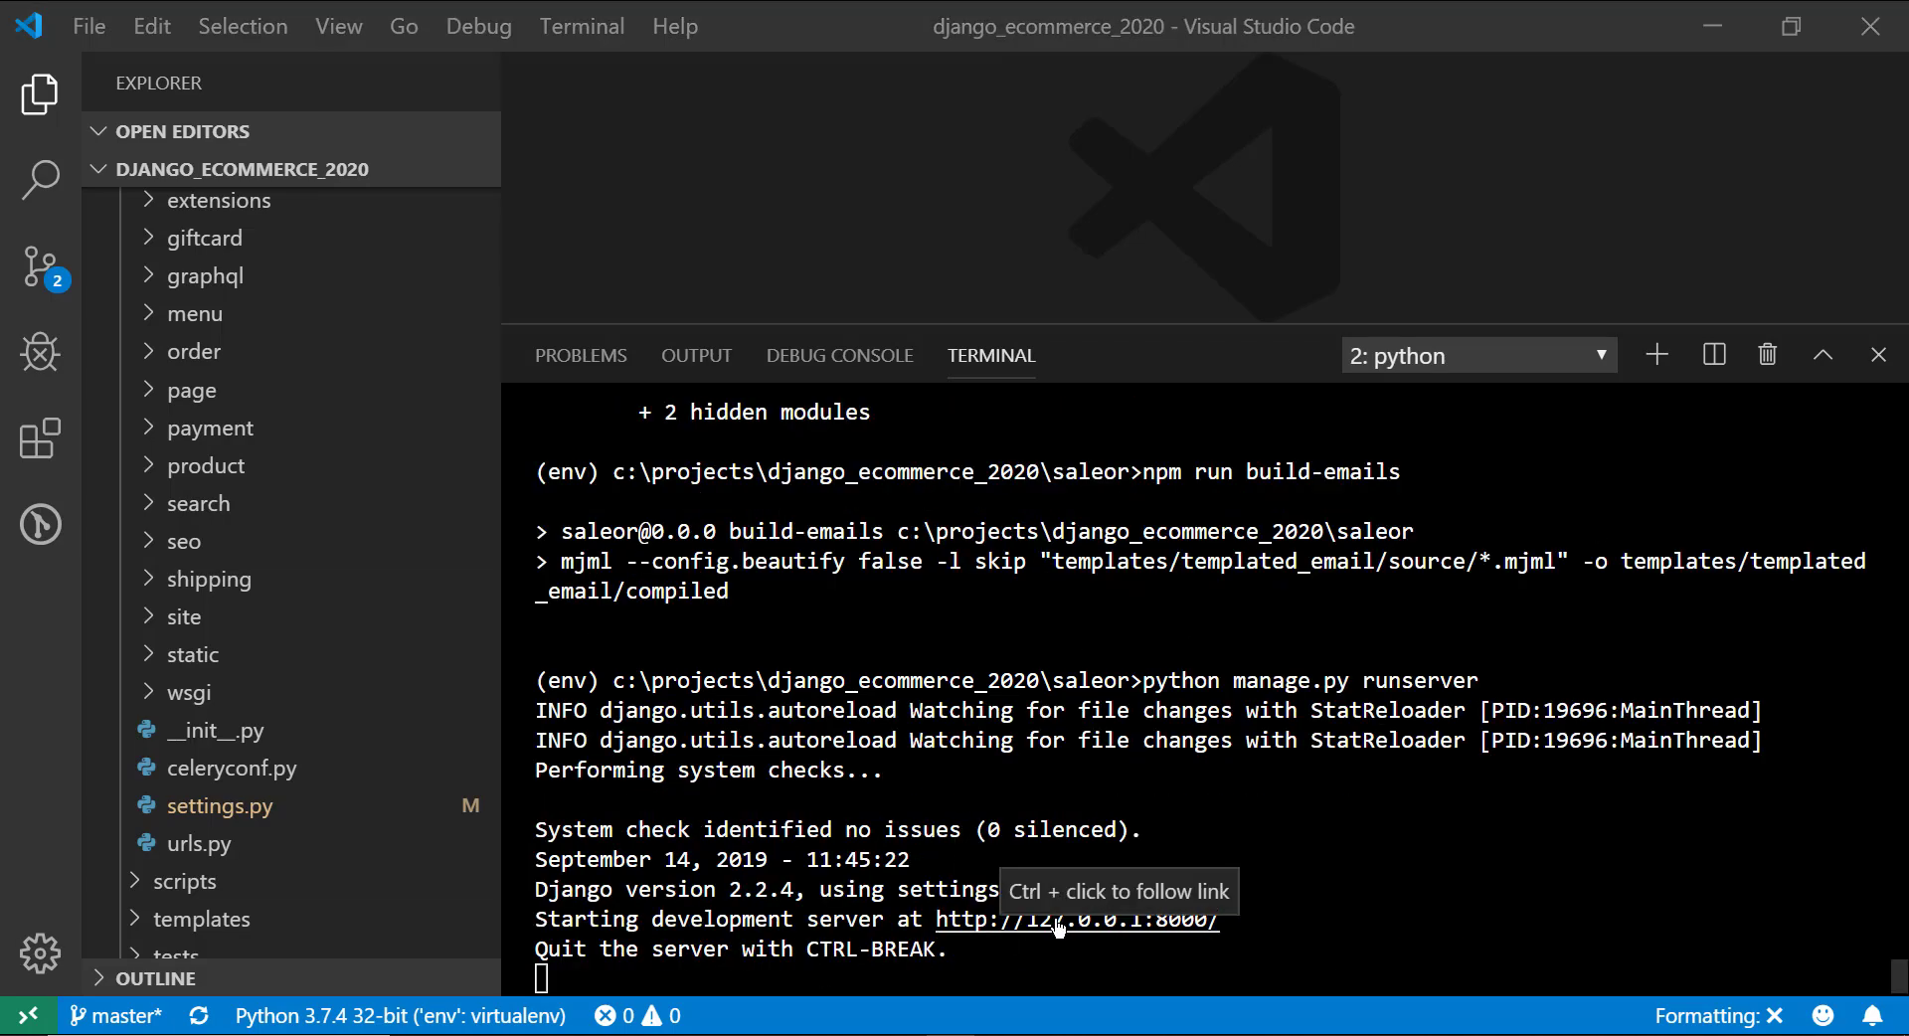
Browse the storefront homepage, go to LOG IN and continue to the REGISTER sign-up page.
{"action": "scroll", "scroll_direction": "down", "scroll_amount": 3}
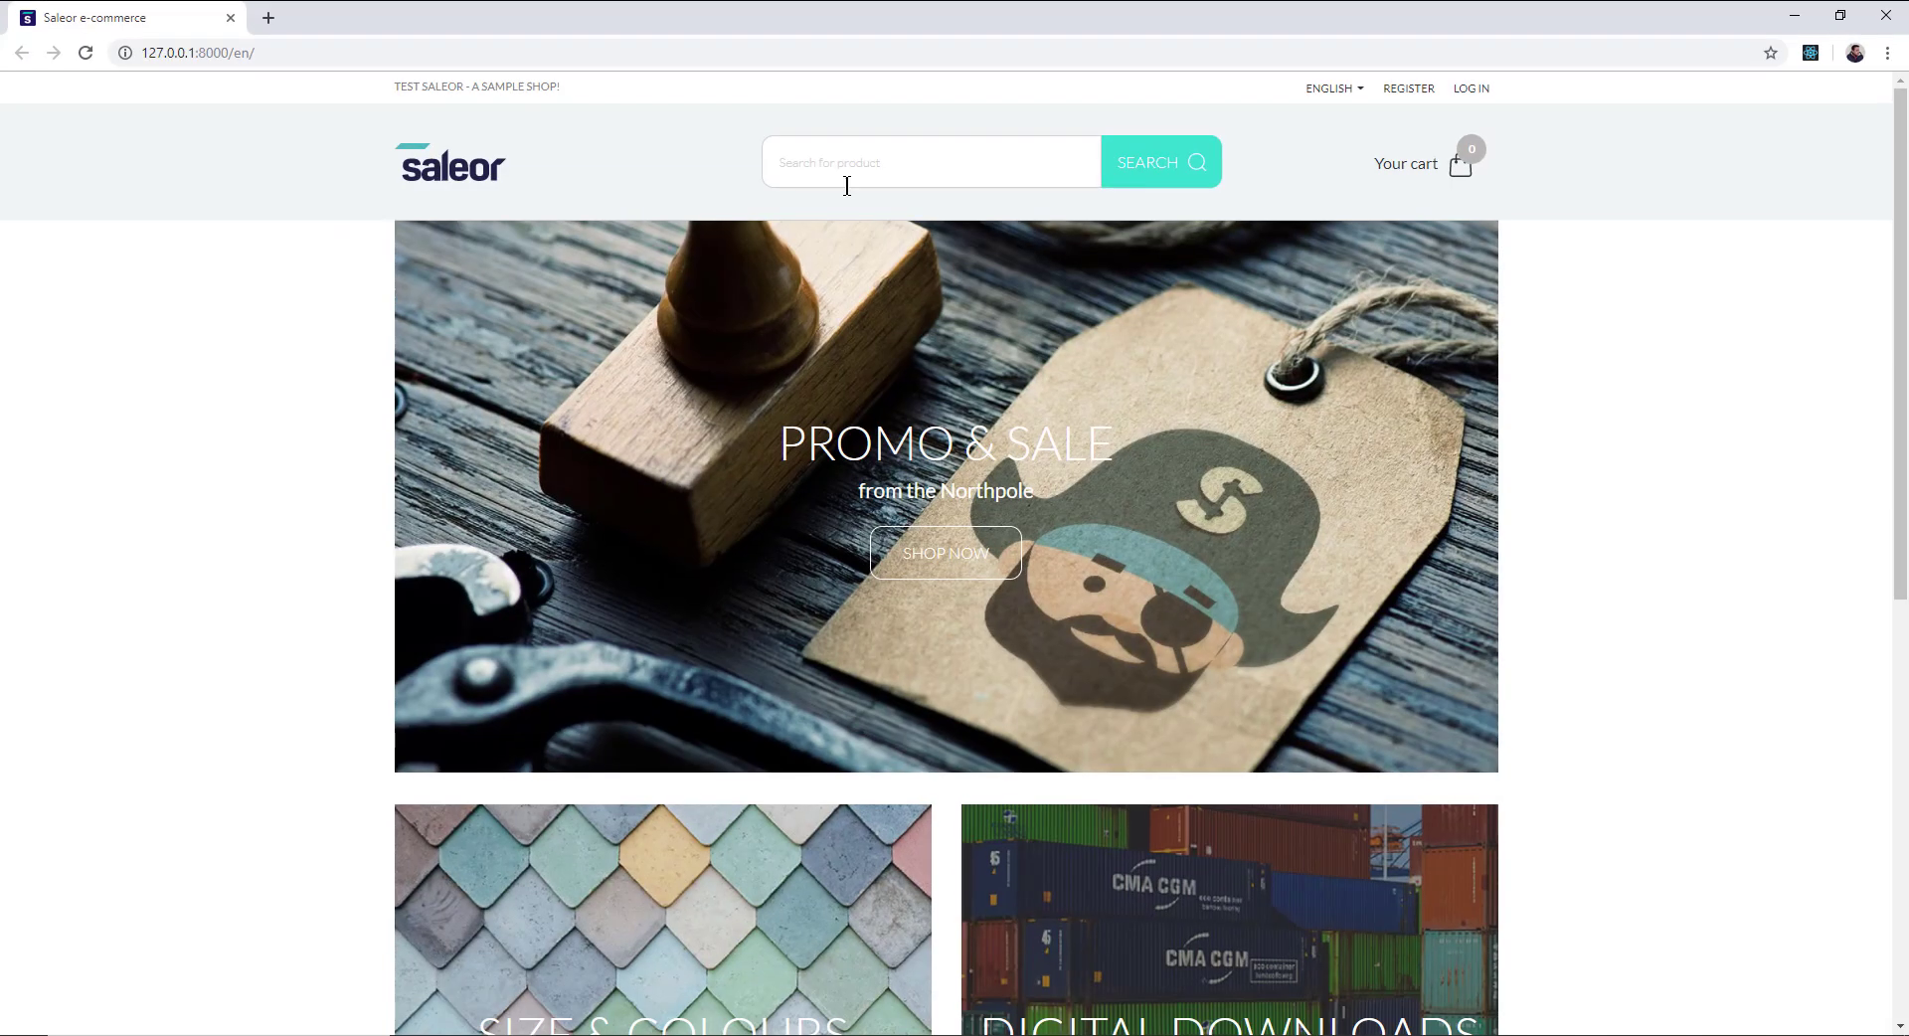
{"action": "mouse_move", "coordinate": [1152, 426]}
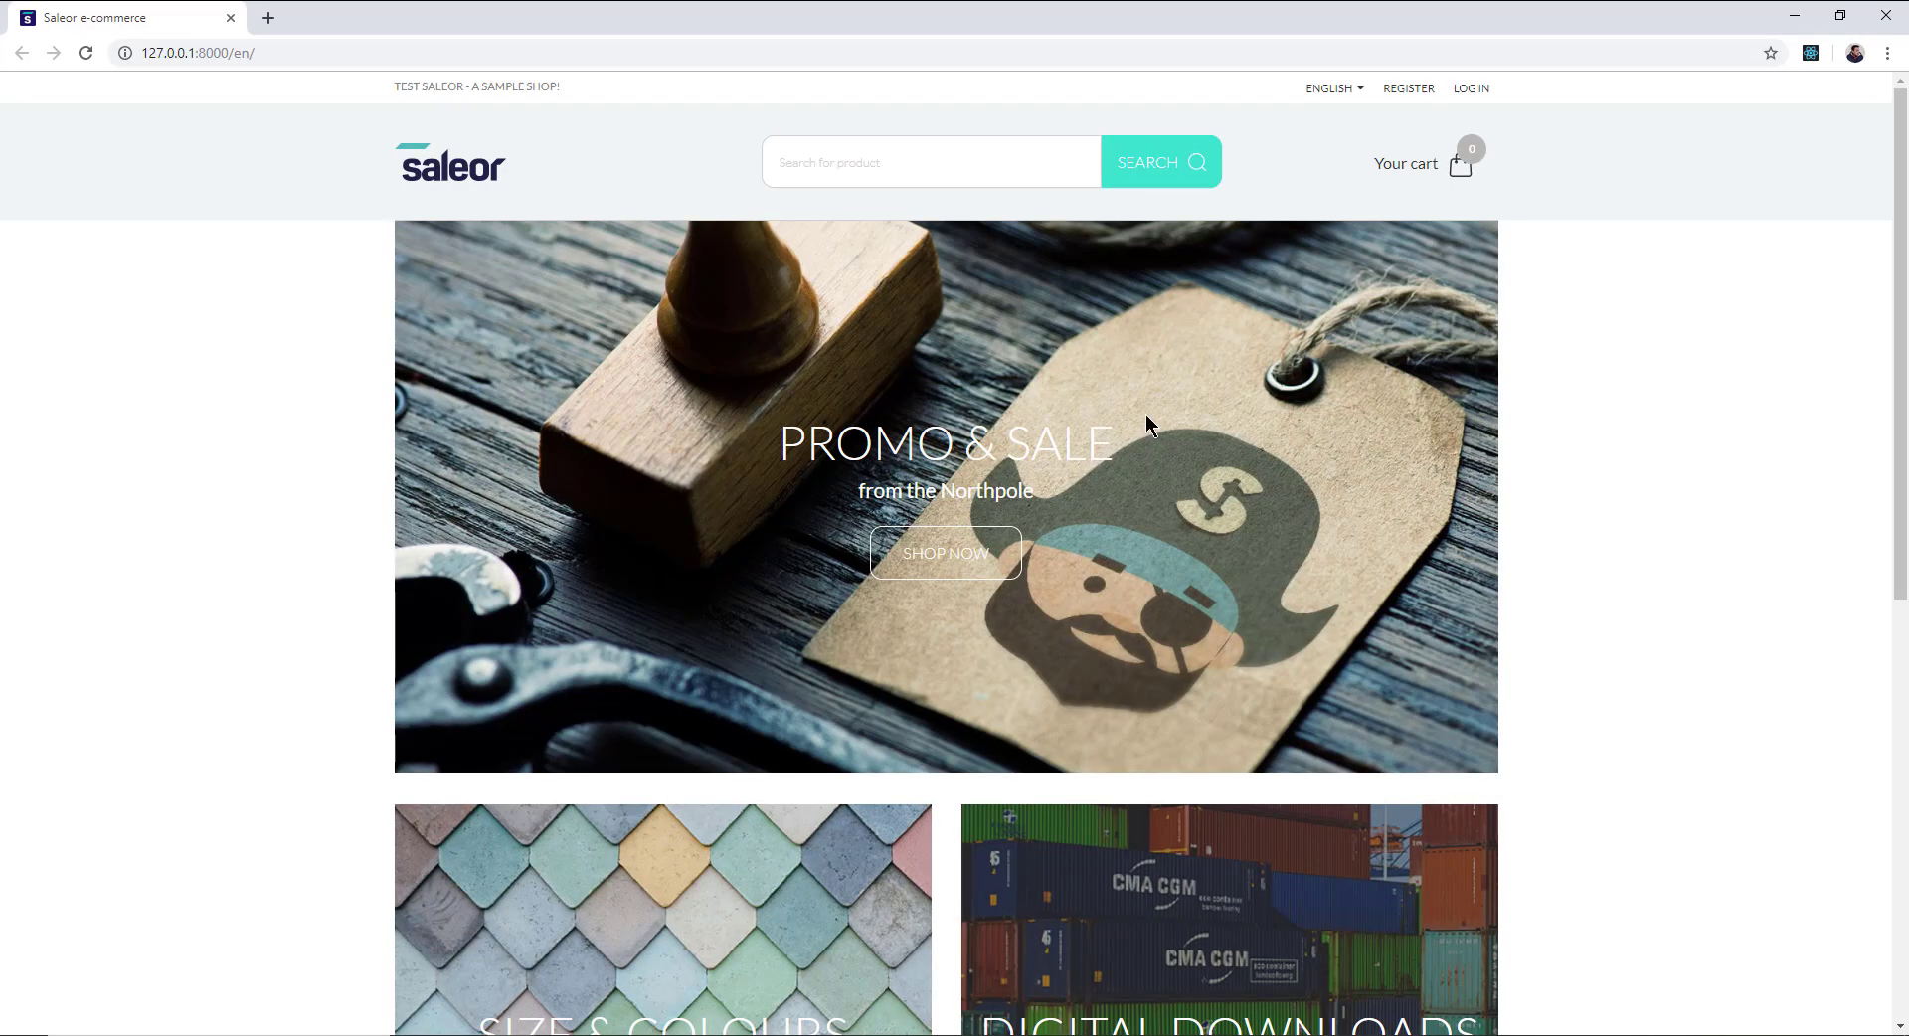
{"action": "scroll", "scroll_direction": "down", "scroll_amount": 3}
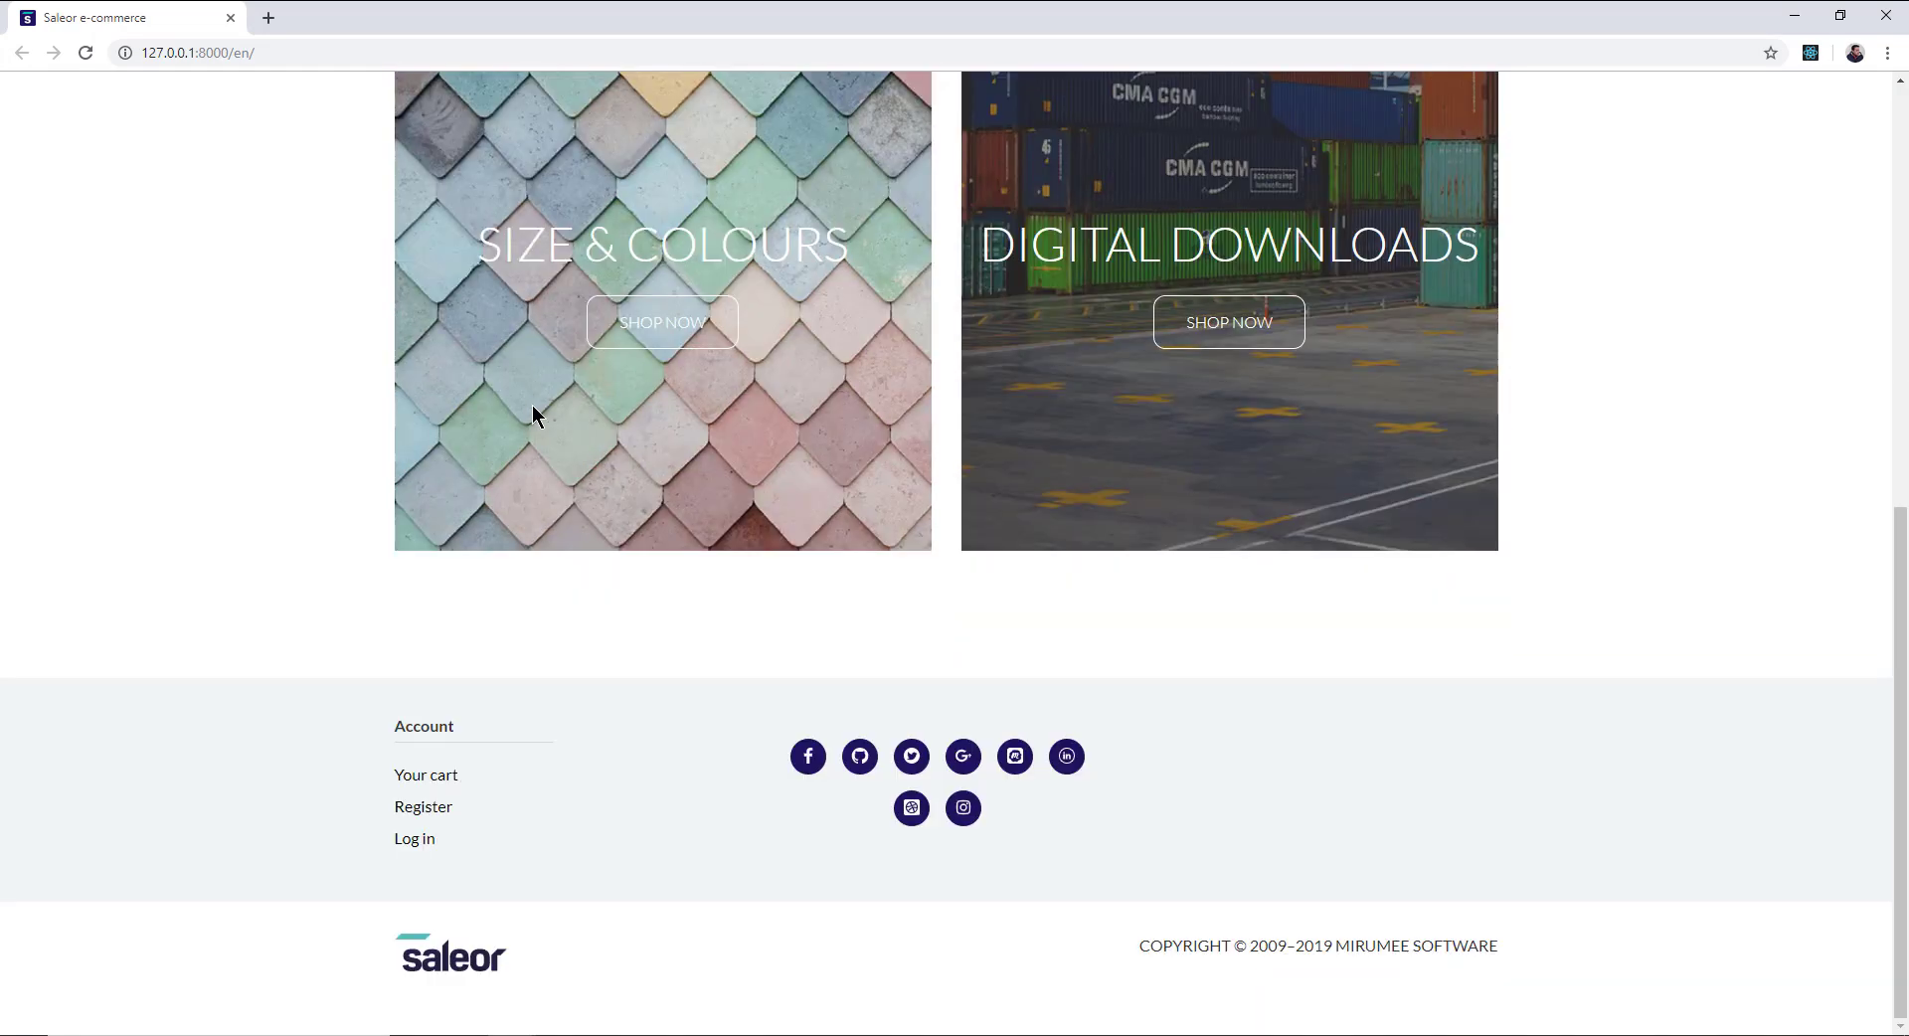
{"action": "scroll", "scroll_direction": "up", "scroll_amount": 3}
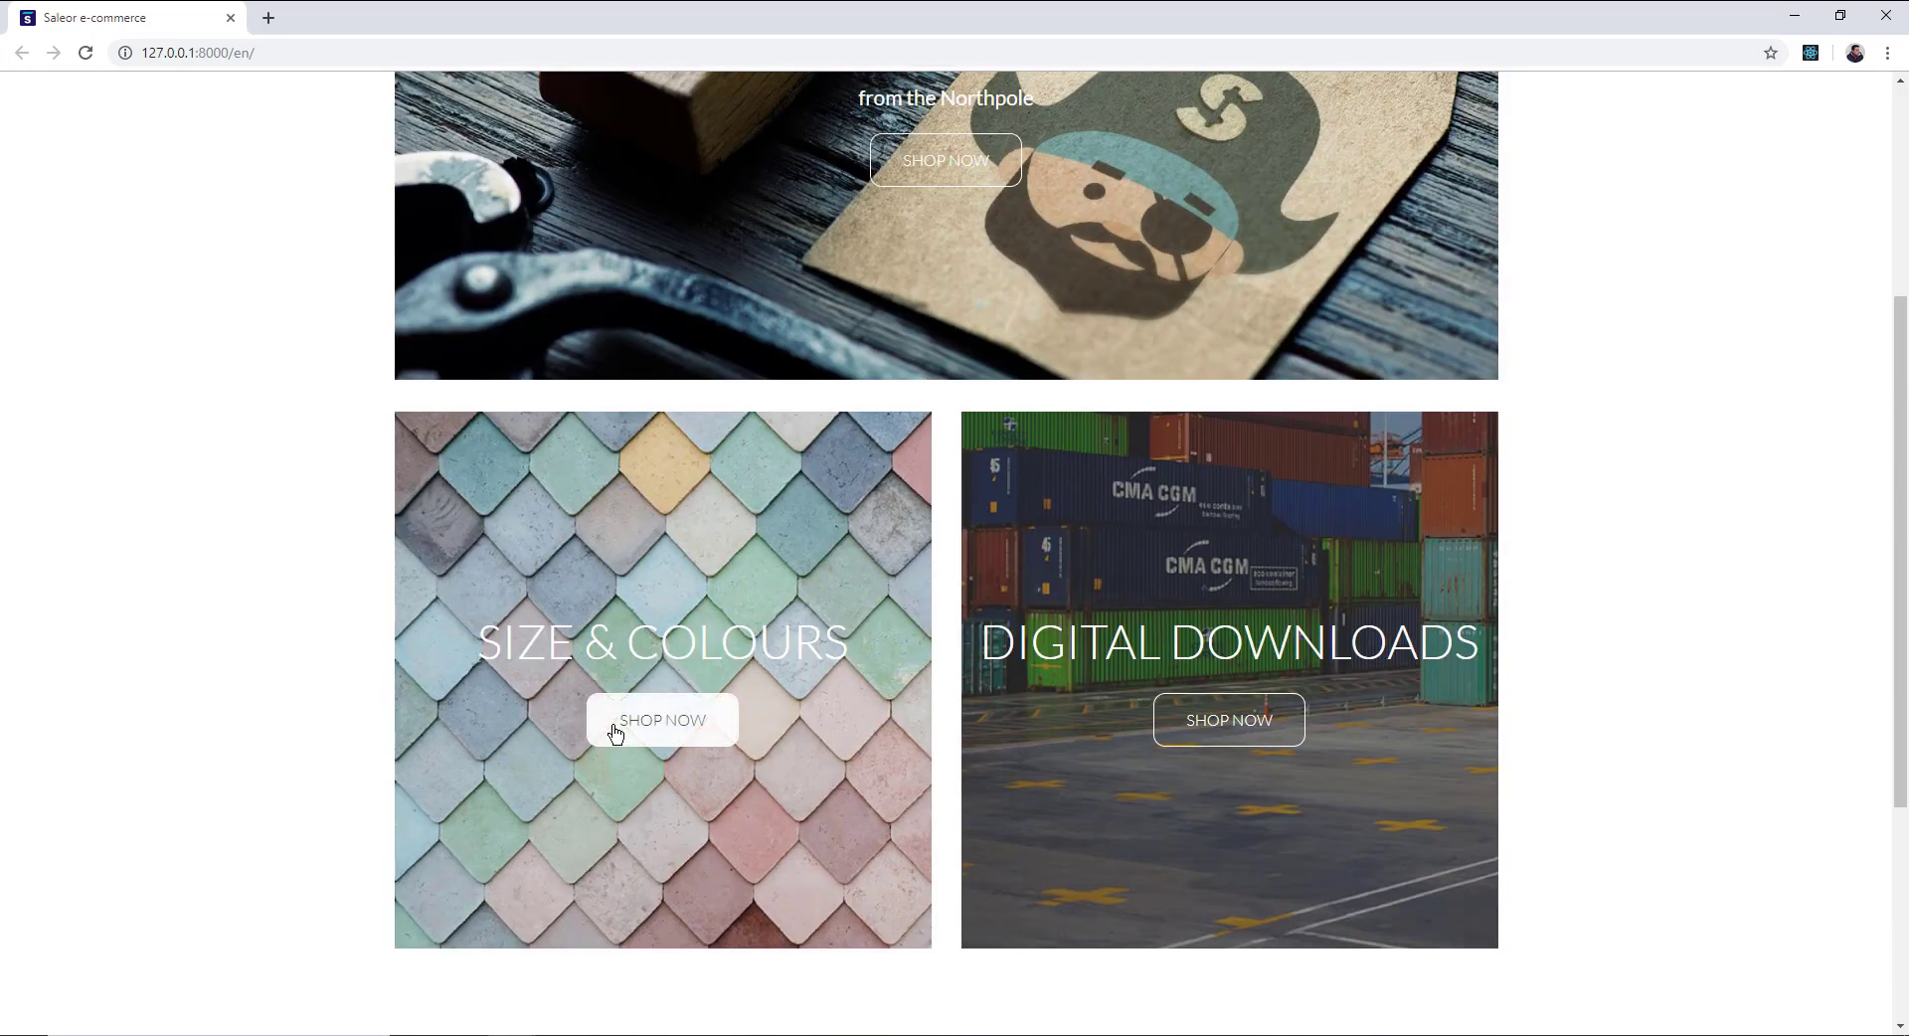
{"action": "scroll", "scroll_direction": "up", "scroll_amount": 3}
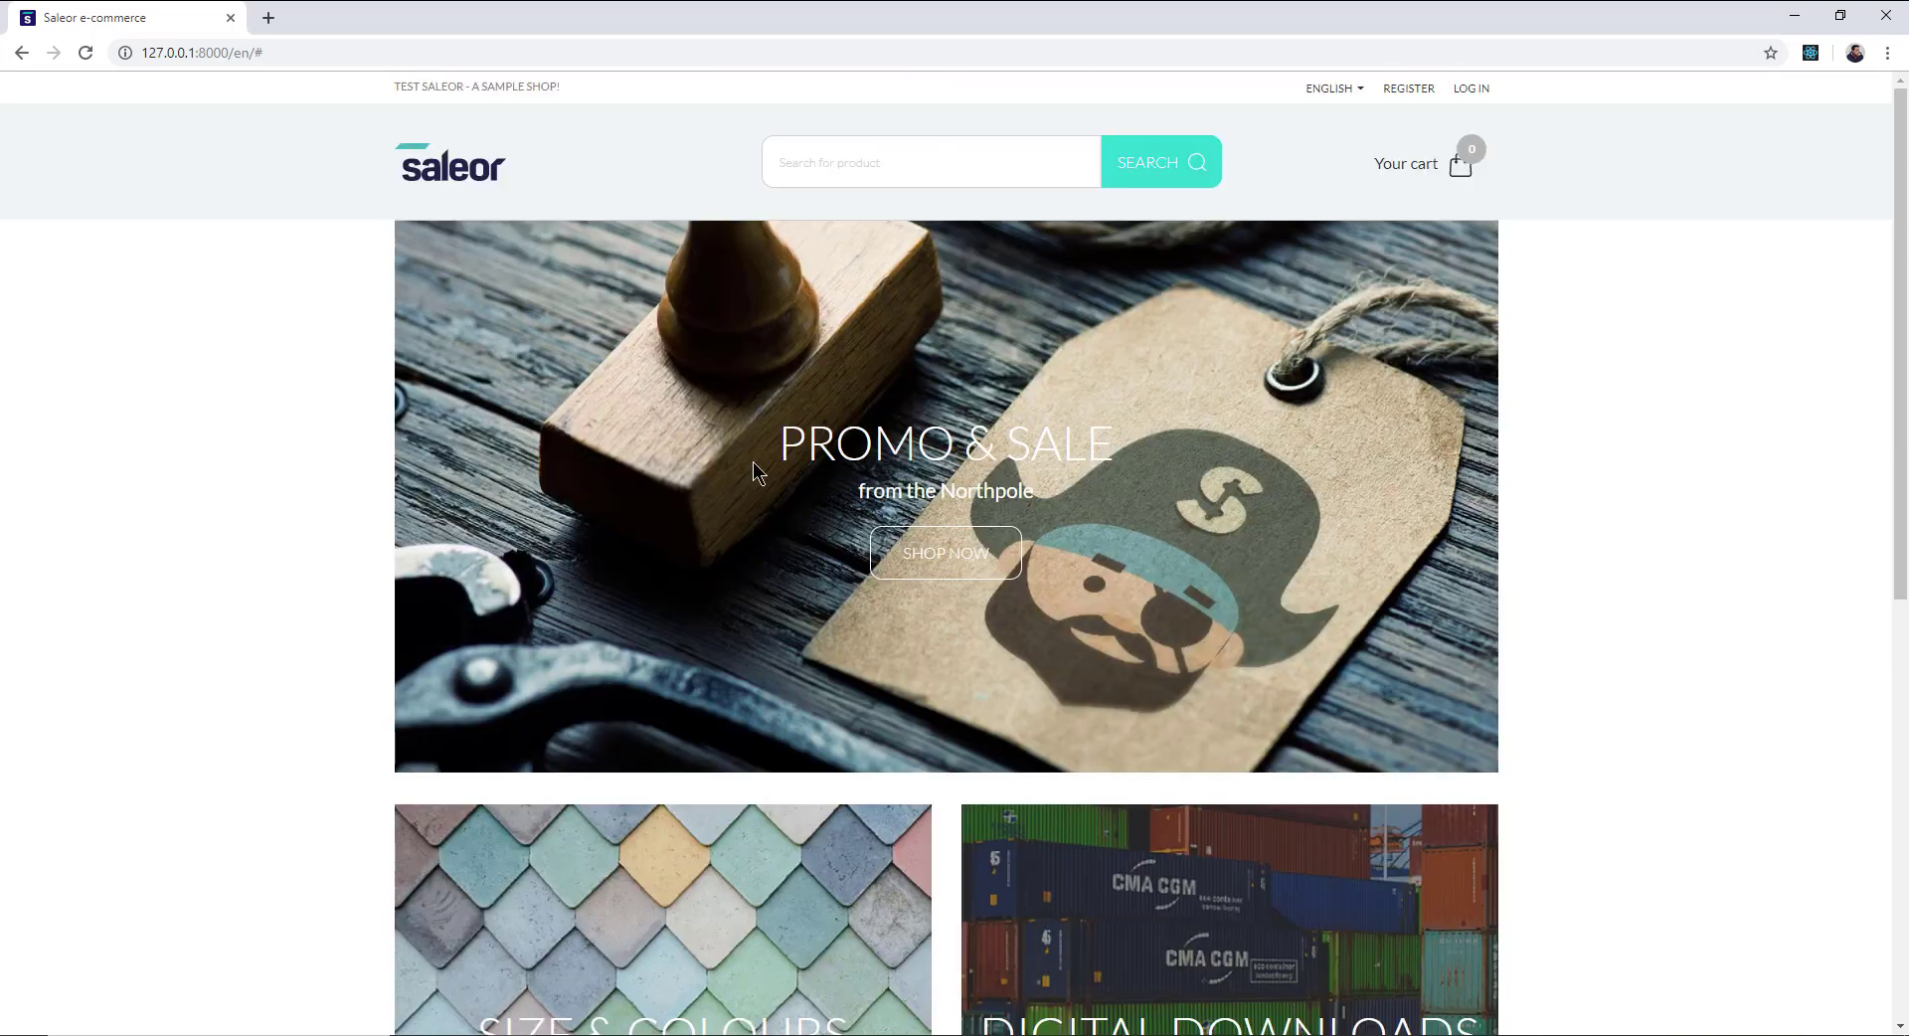
{"action": "mouse_move", "coordinate": [579, 372]}
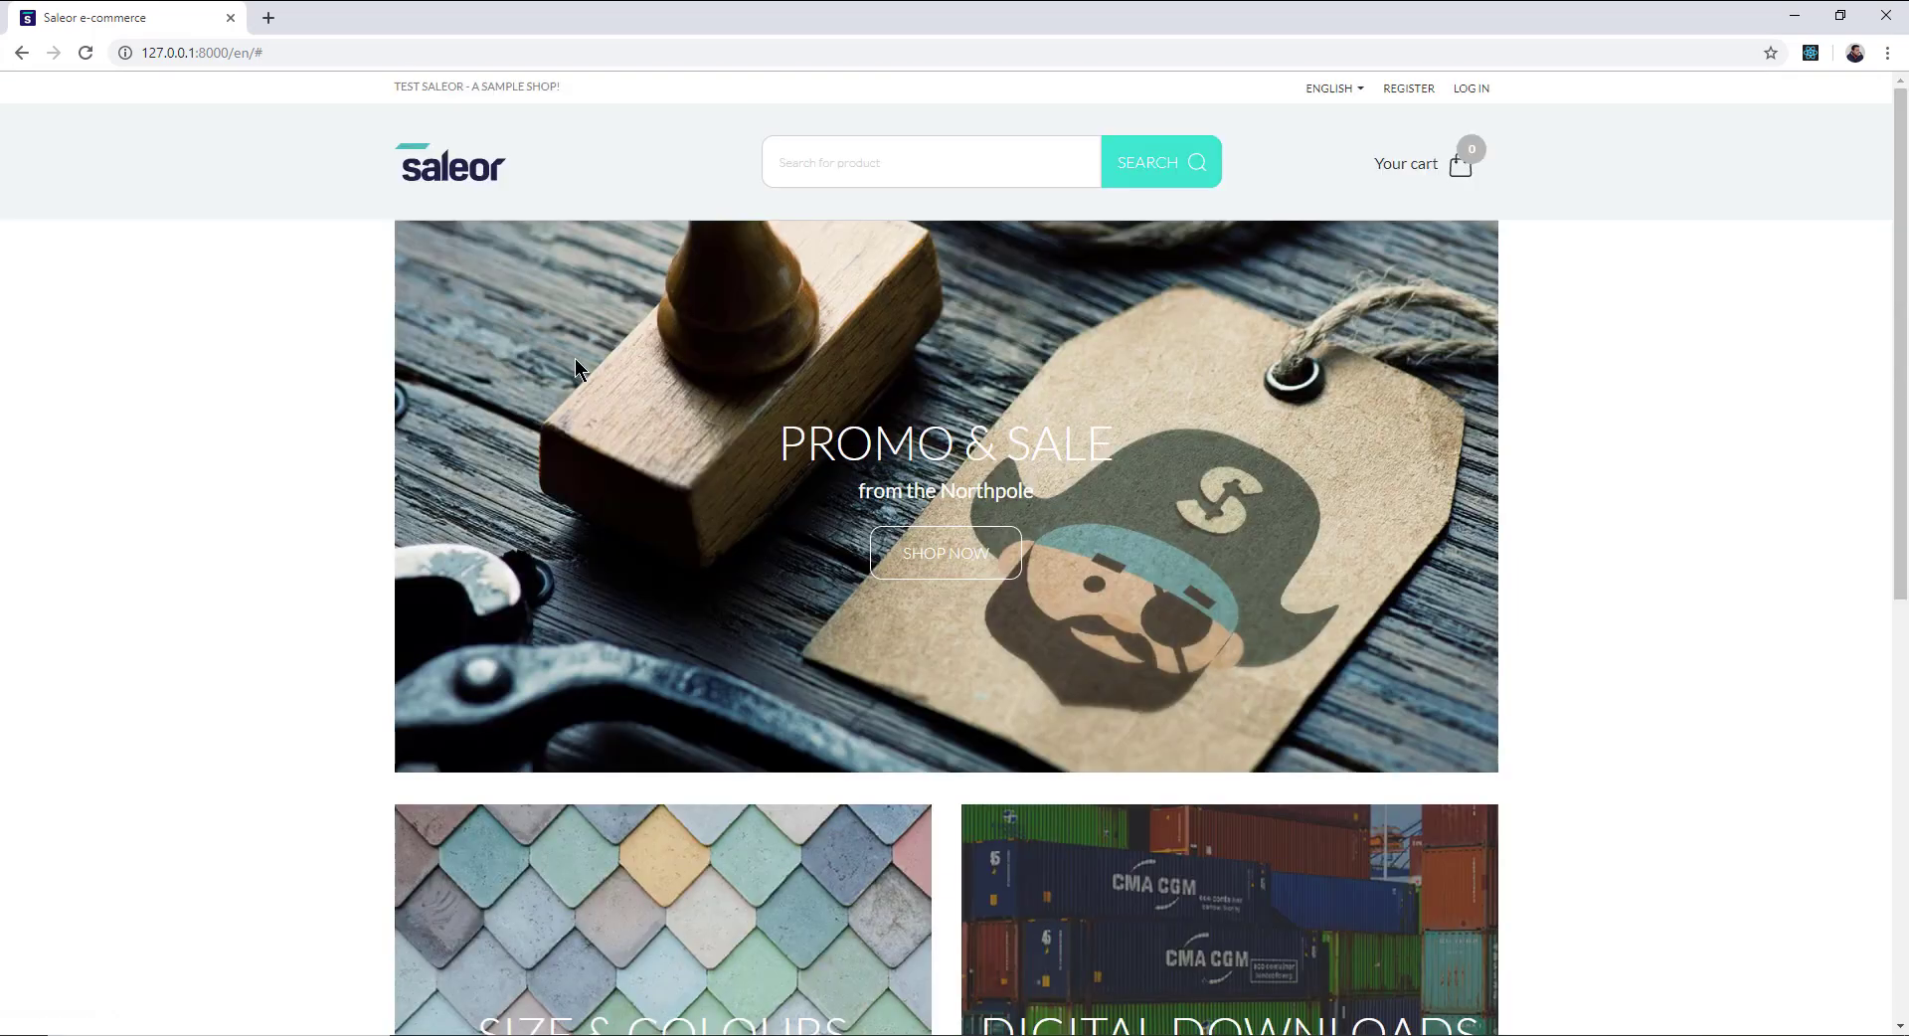
{"action": "mouse_move", "coordinate": [358, 96]}
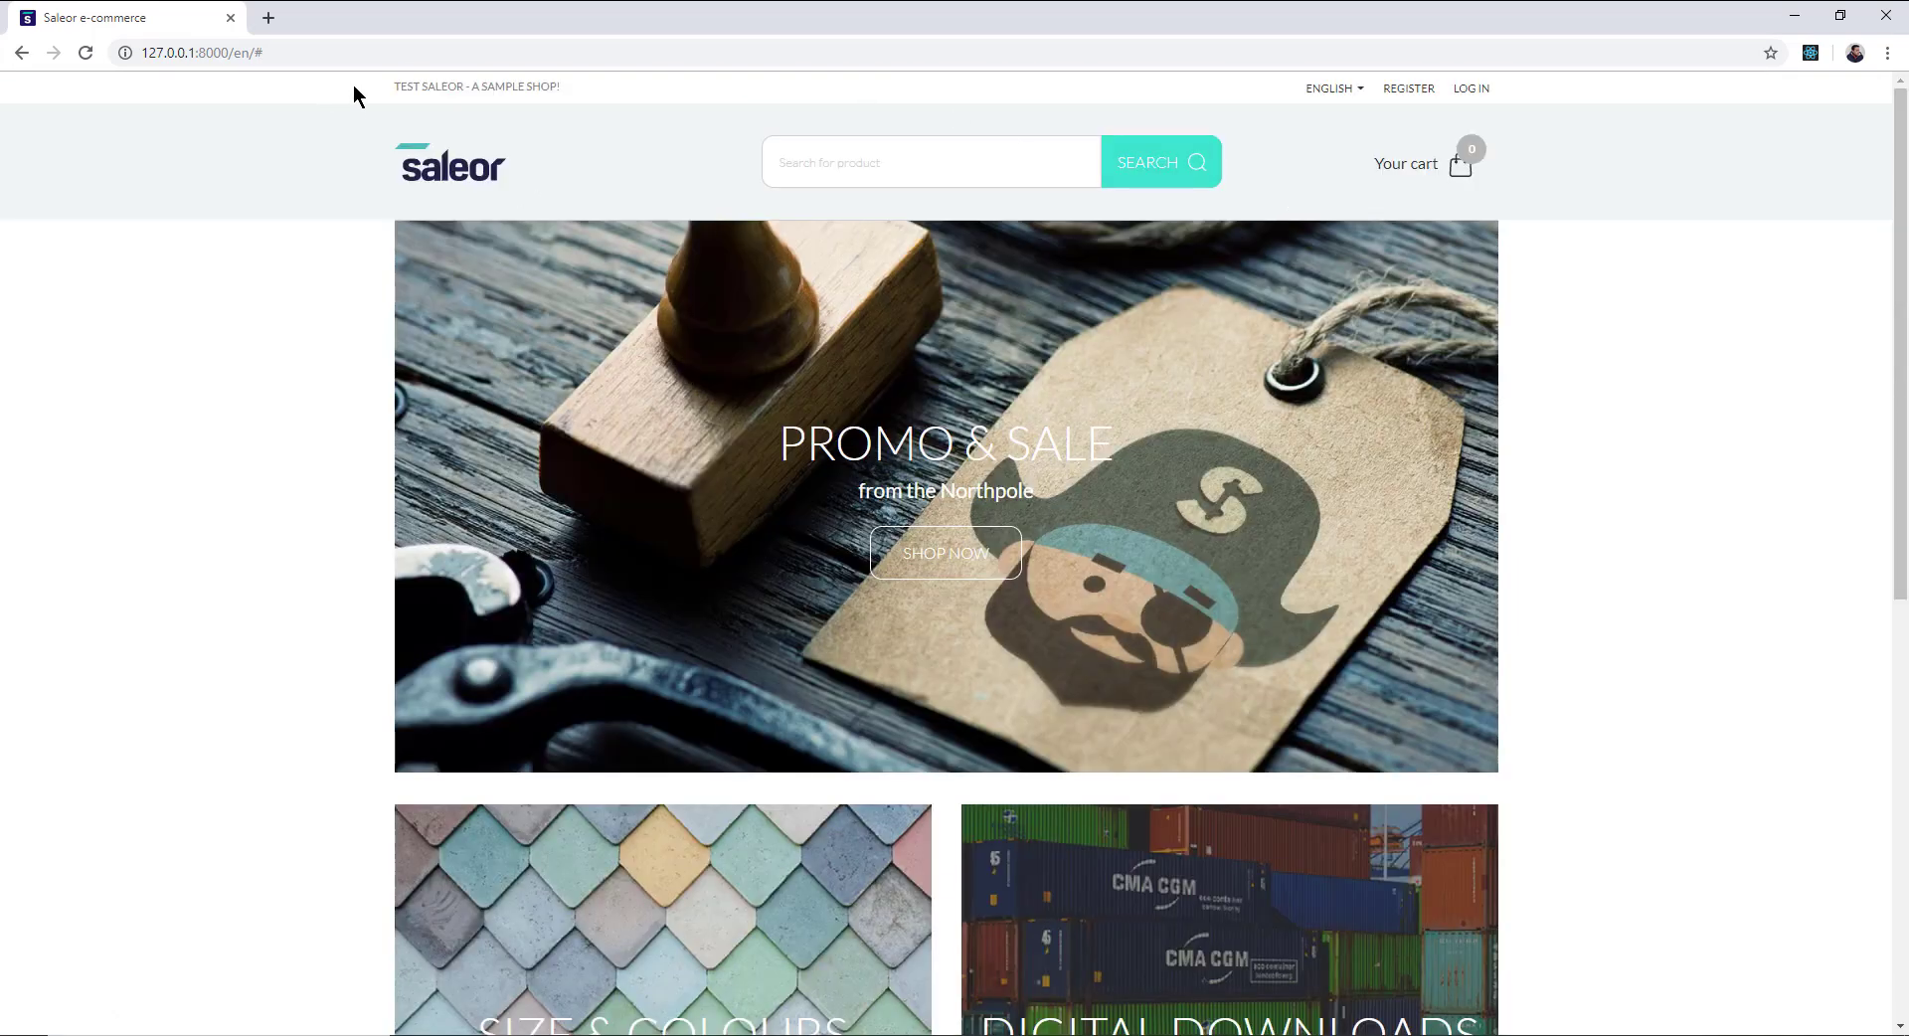
{"action": "mouse_move", "coordinate": [1470, 87]}
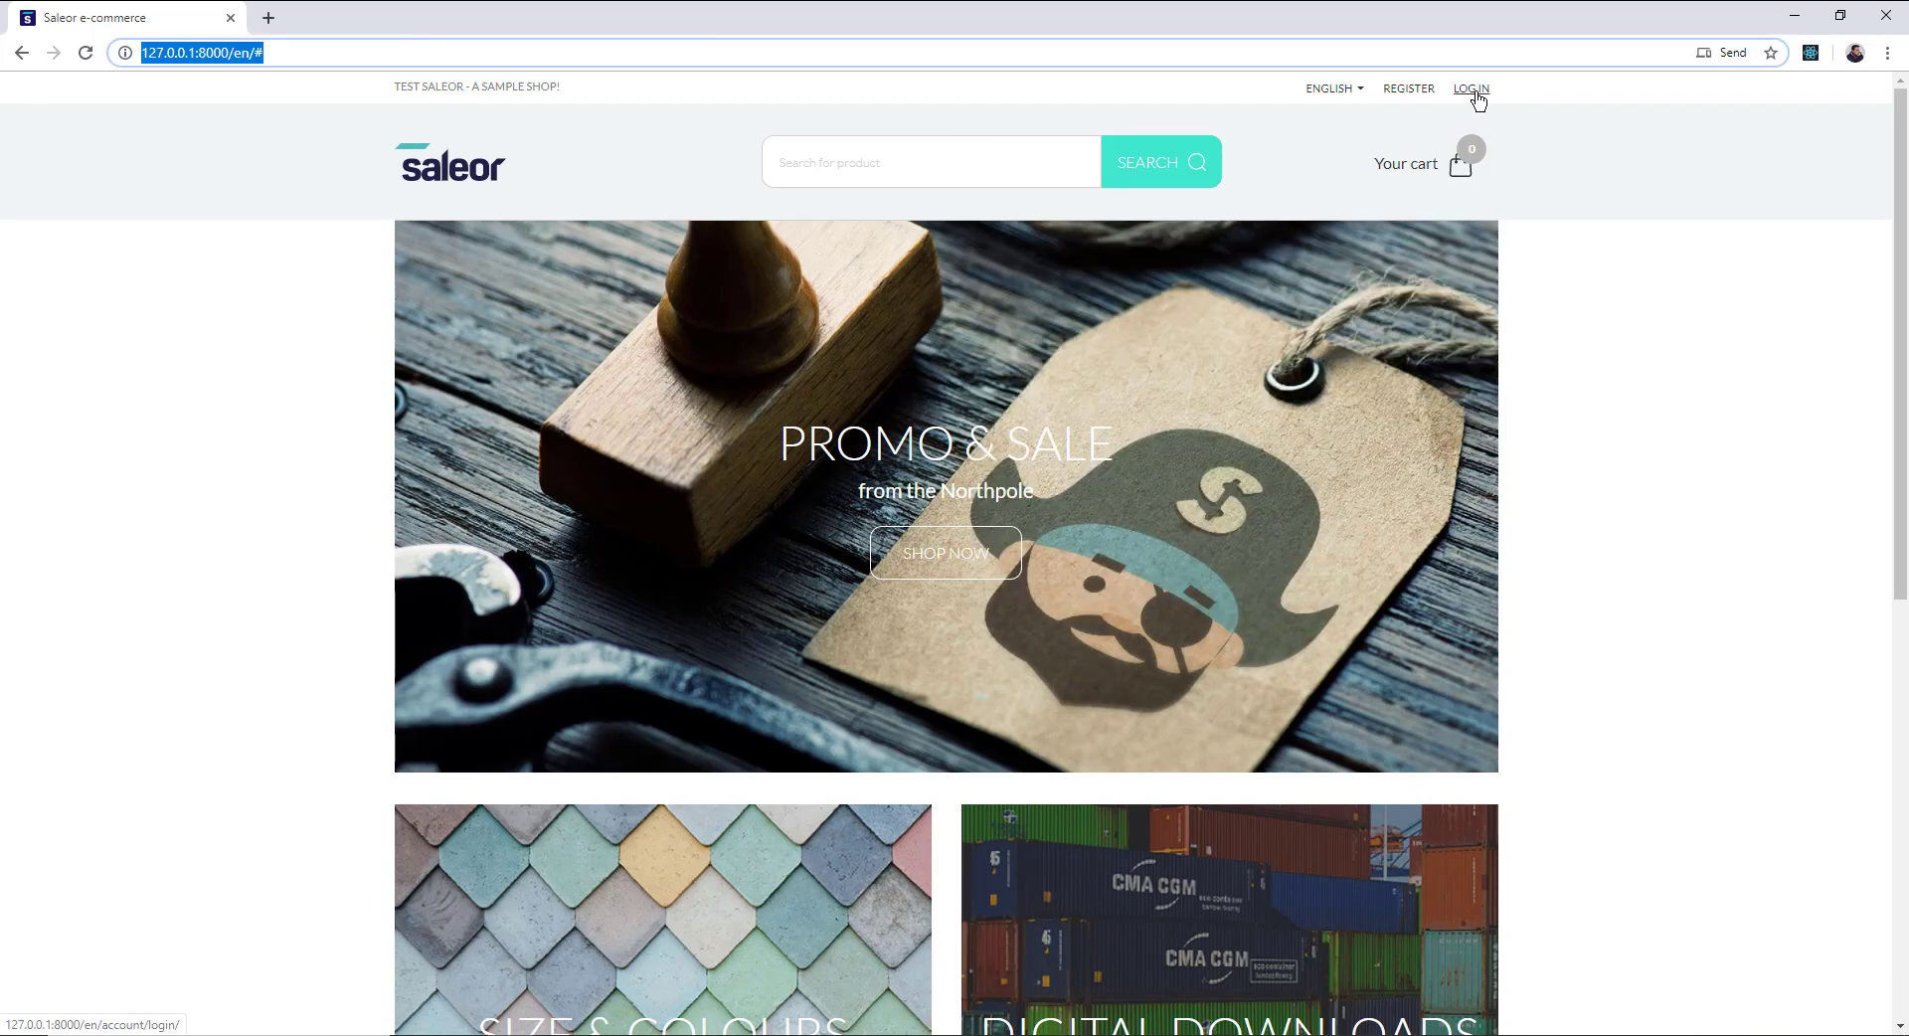
{"action": "left_click", "coordinate": [1472, 87]}
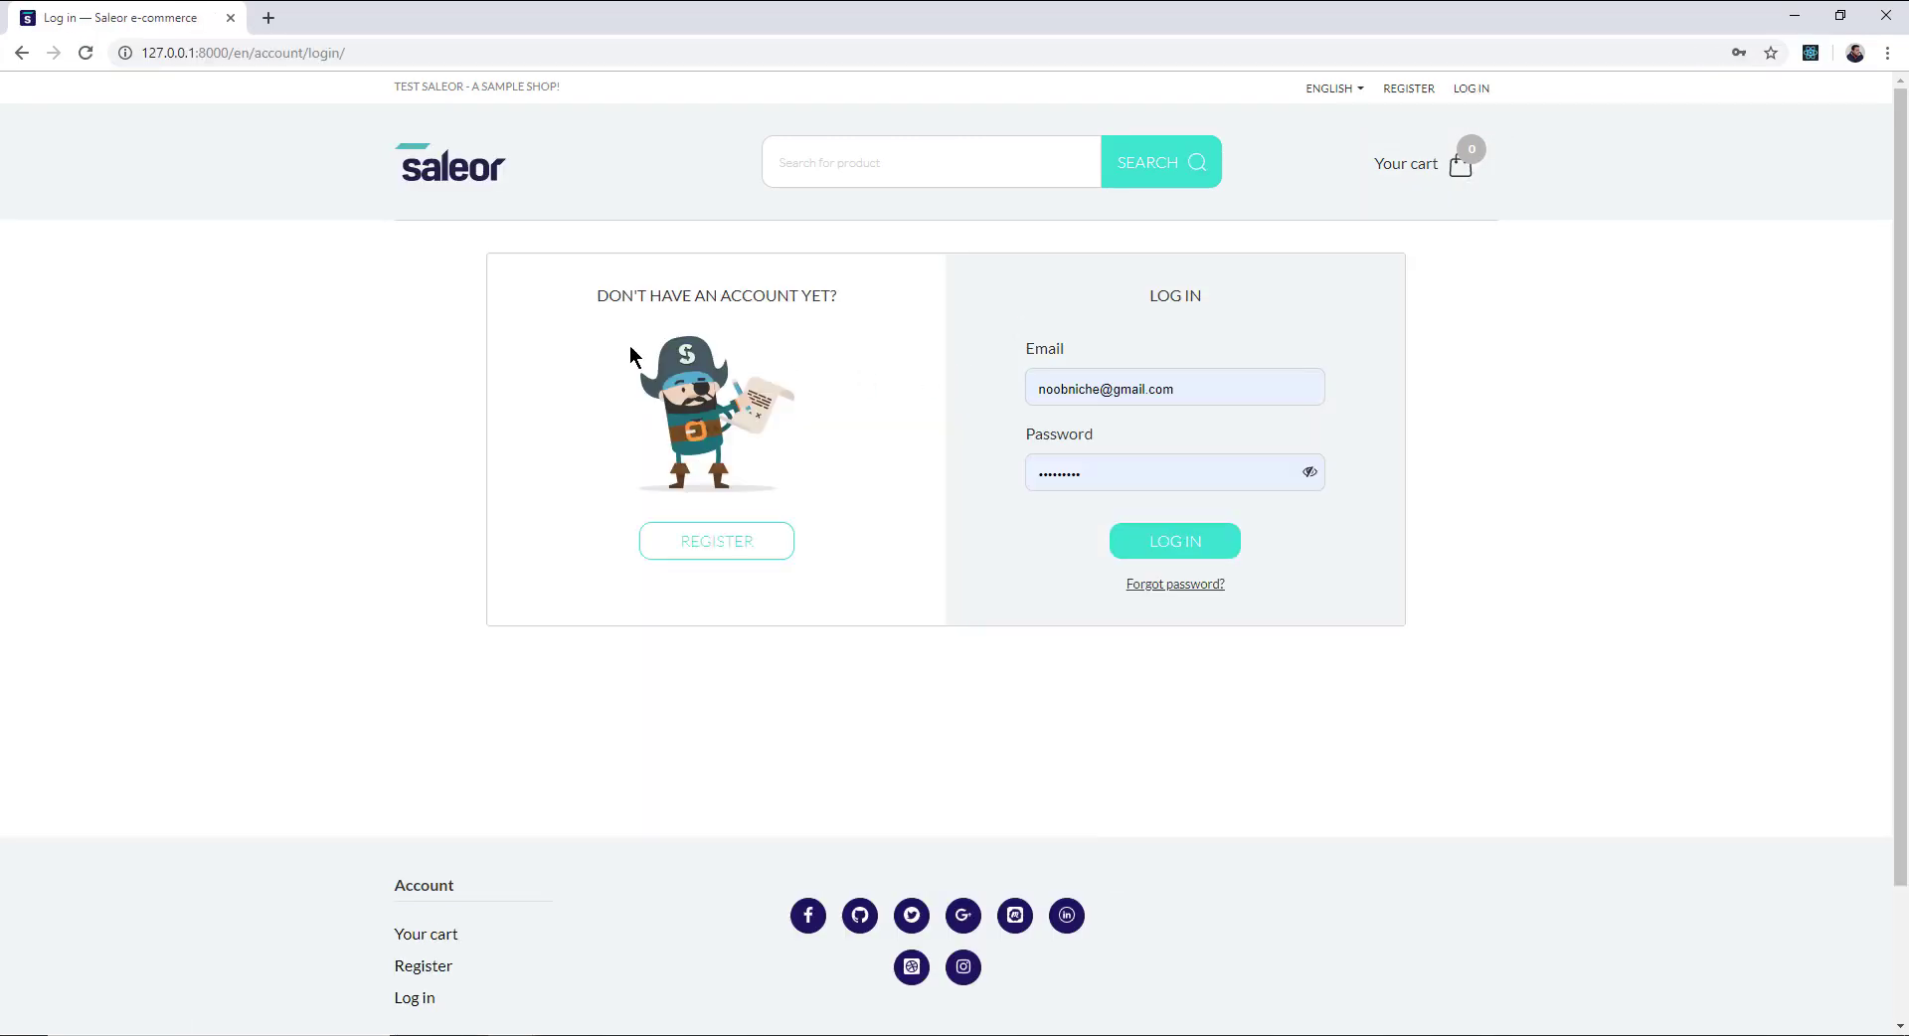
{"action": "mouse_move", "coordinate": [742, 490]}
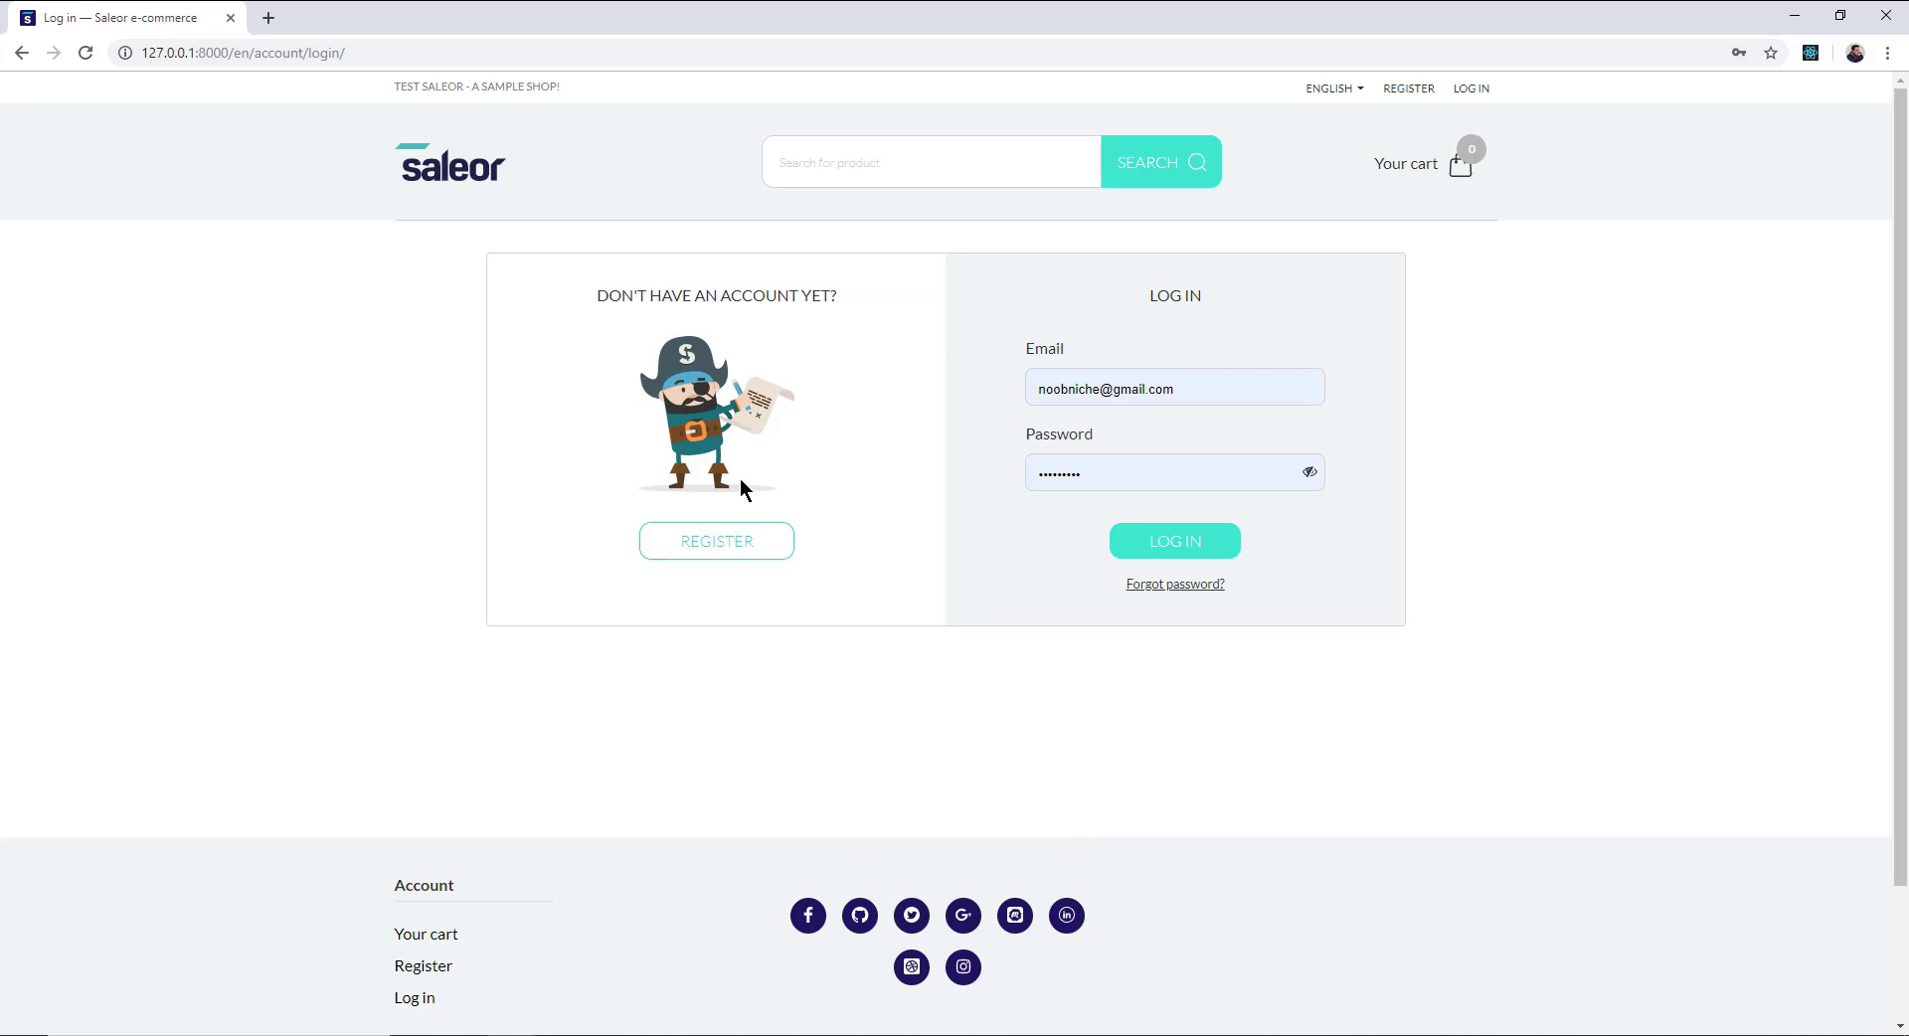
{"action": "left_click", "coordinate": [716, 541]}
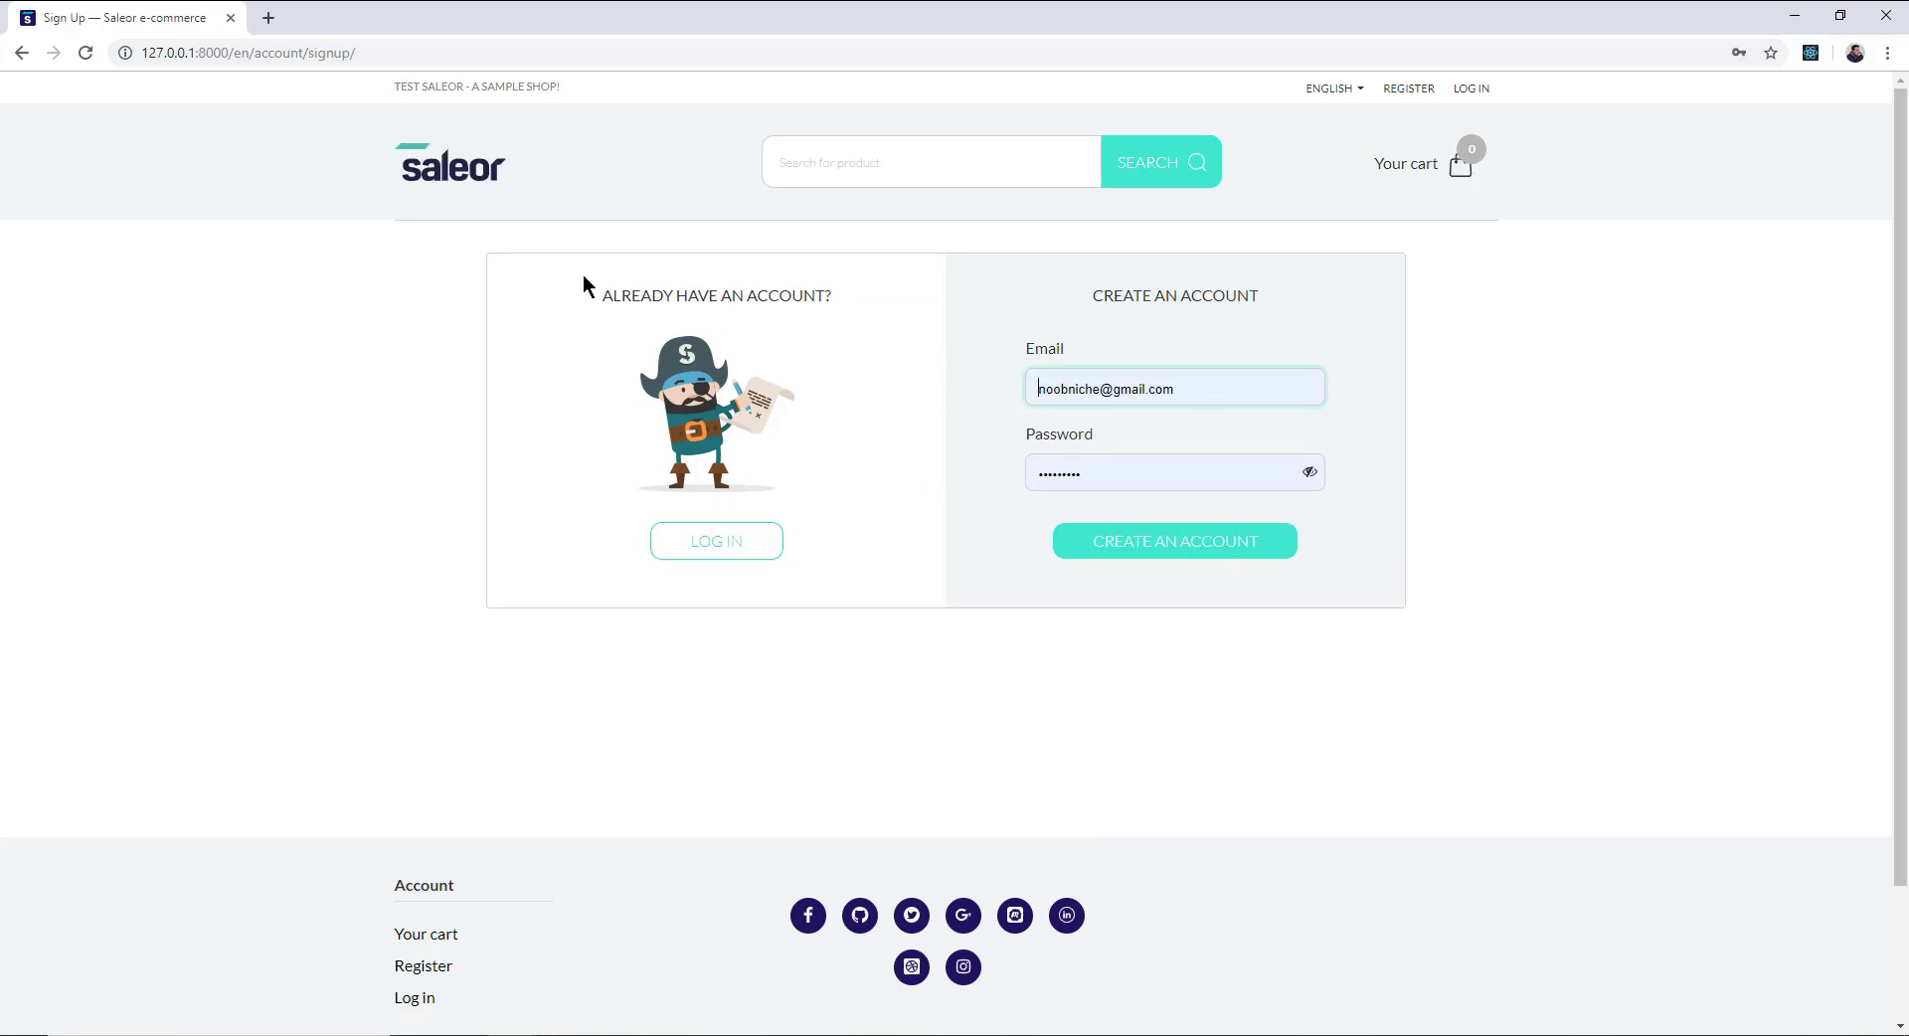
{"action": "mouse_move", "coordinate": [274, 96]}
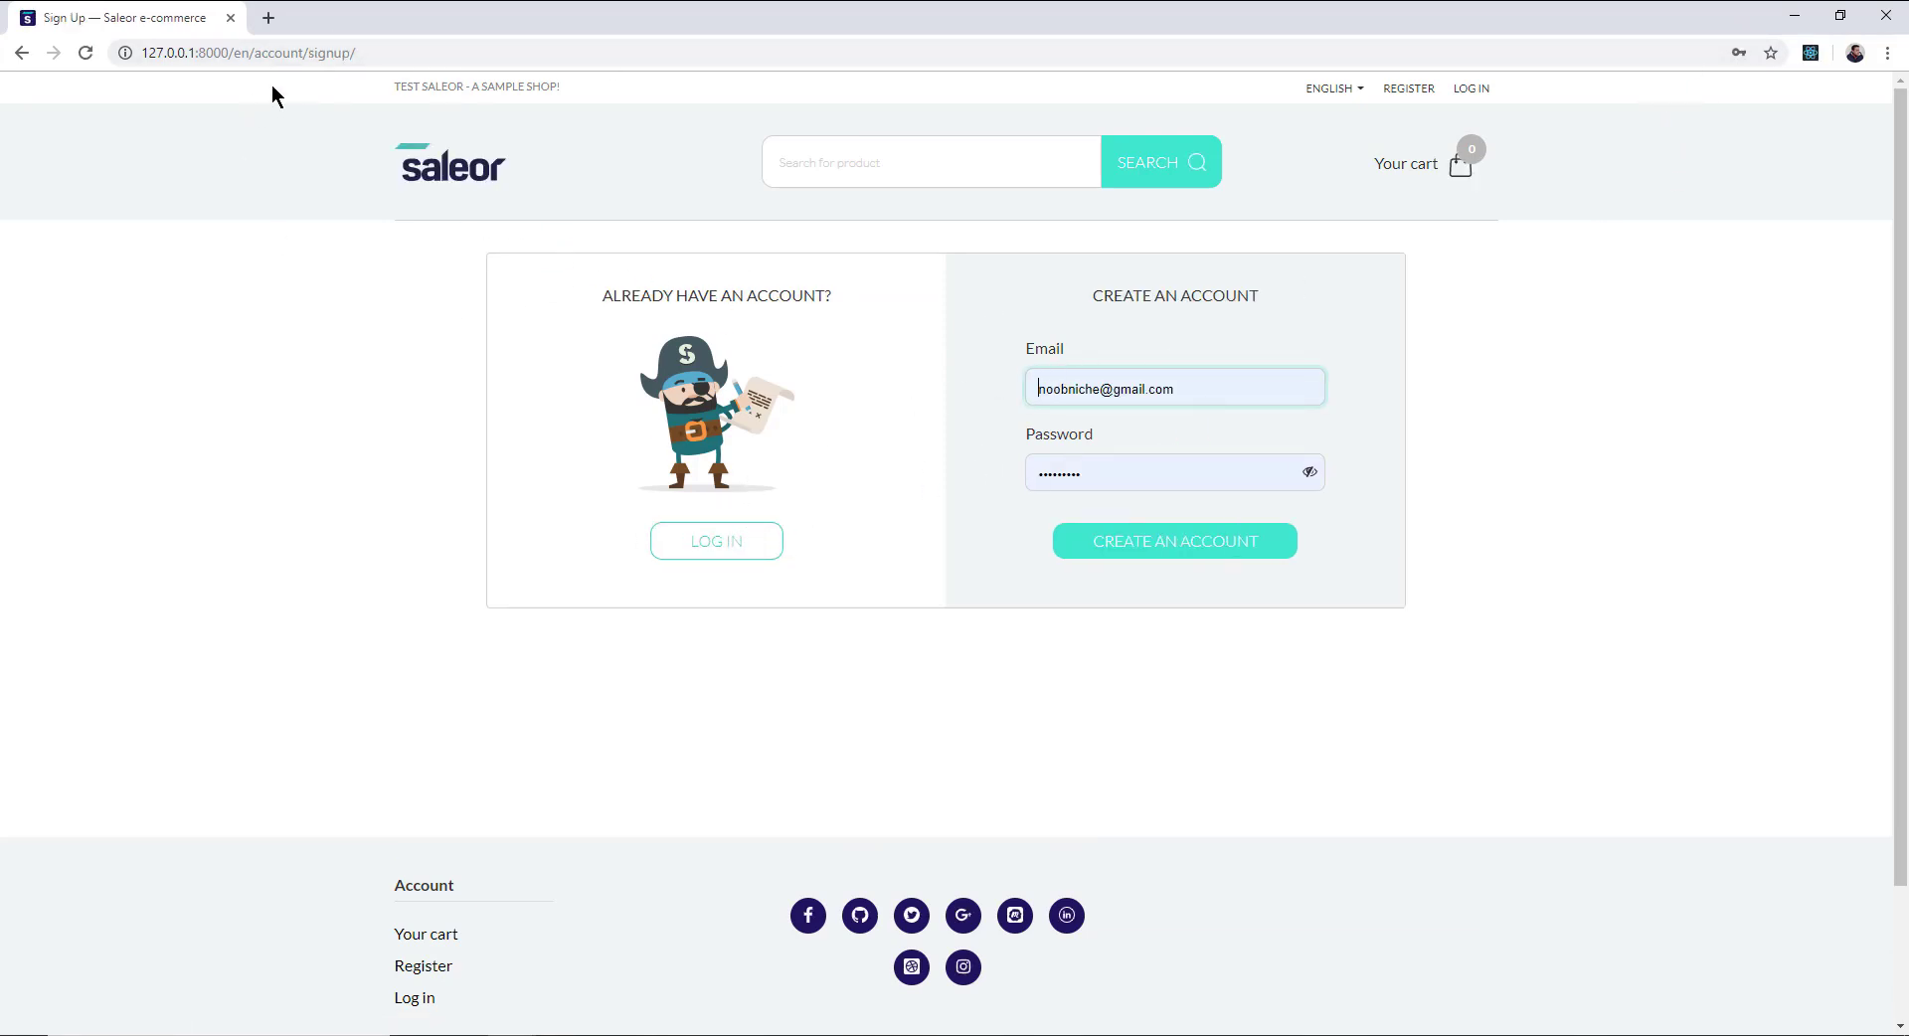
{"action": "mouse_move", "coordinate": [1792, 14]}
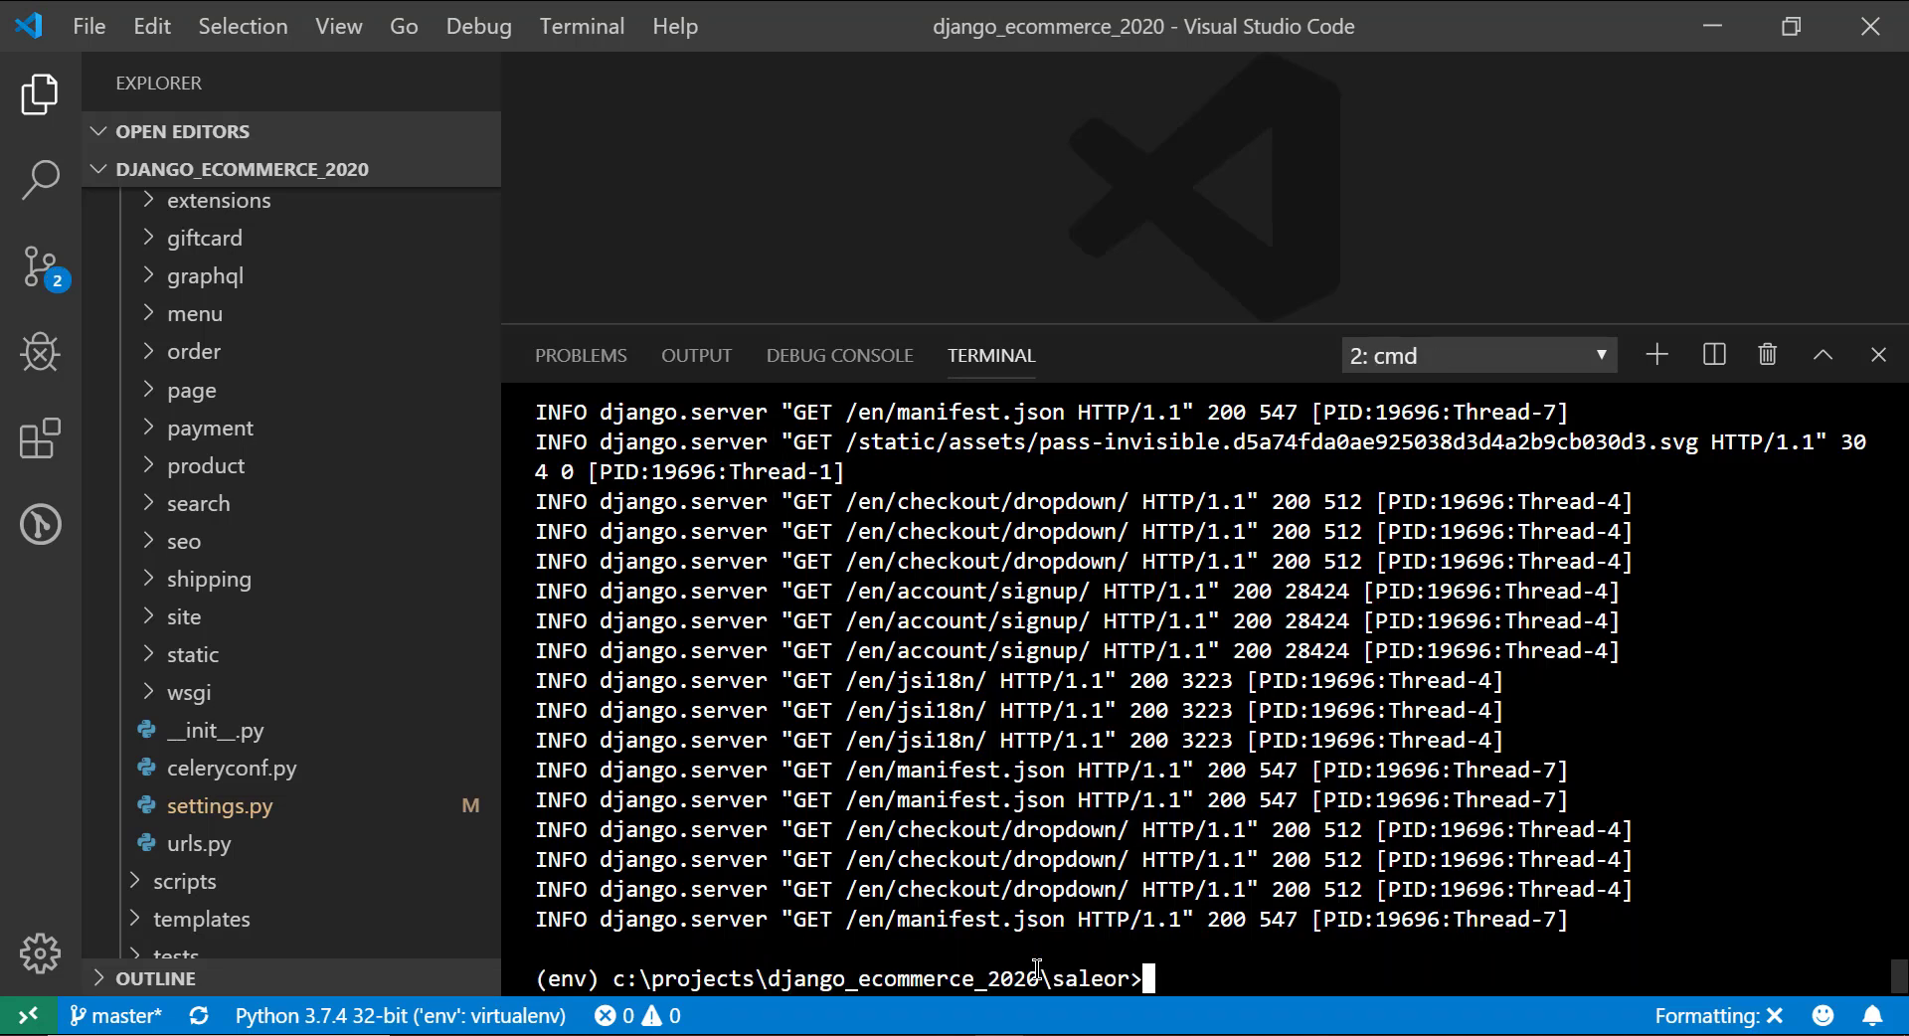
{"action": "type", "text": "pyto"}
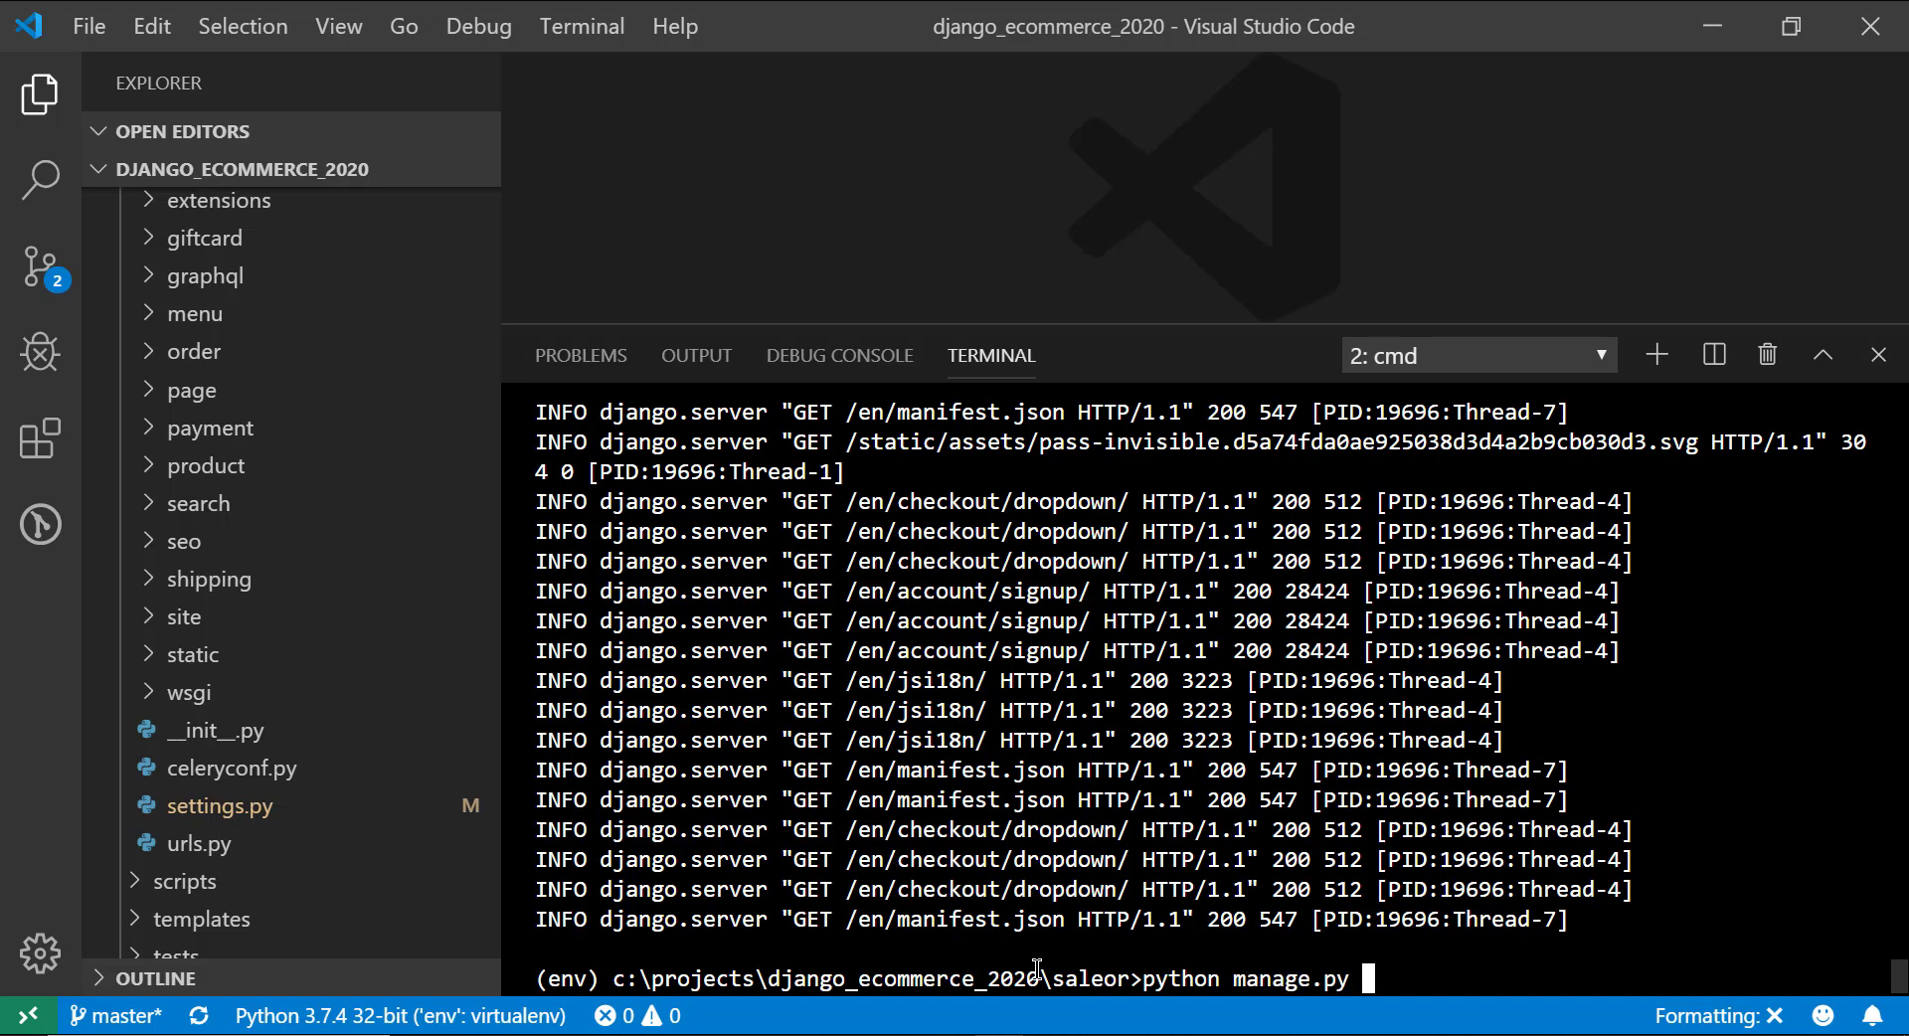
{"action": "type", "text": "createsuperus"}
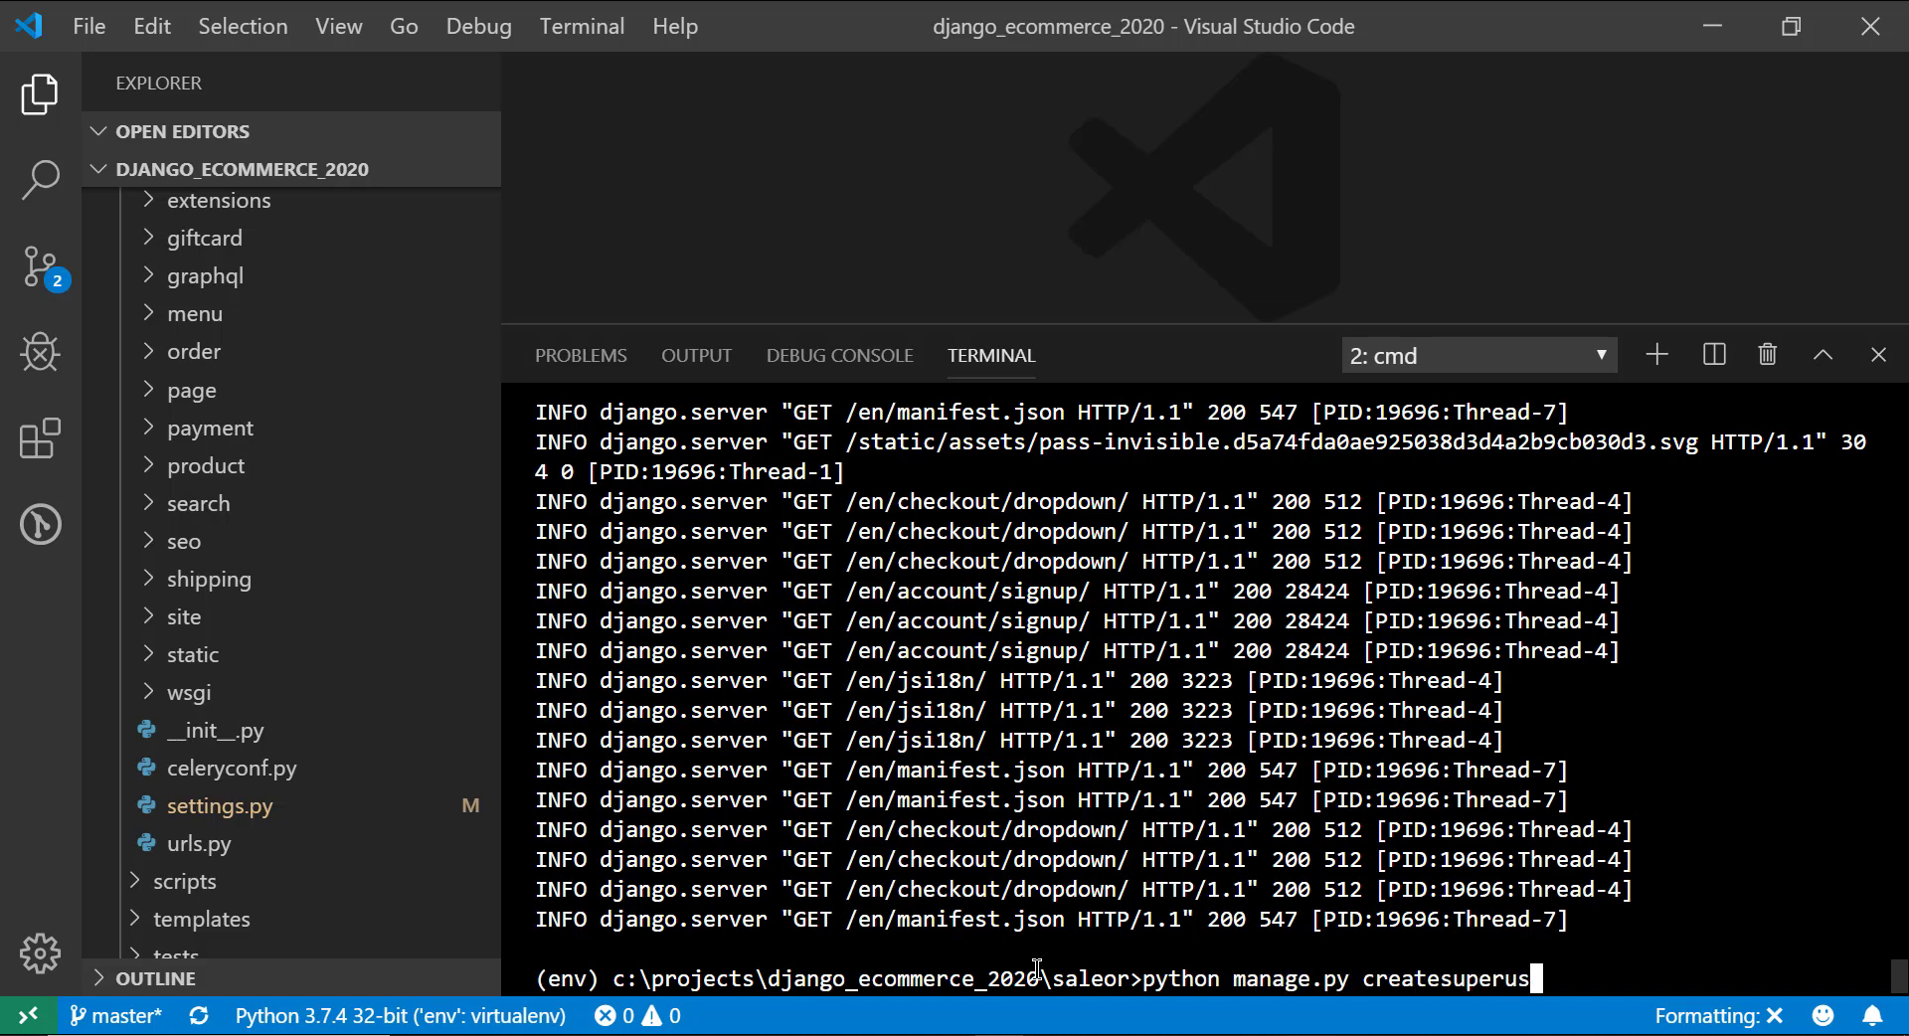
{"action": "key", "text": "Return"}
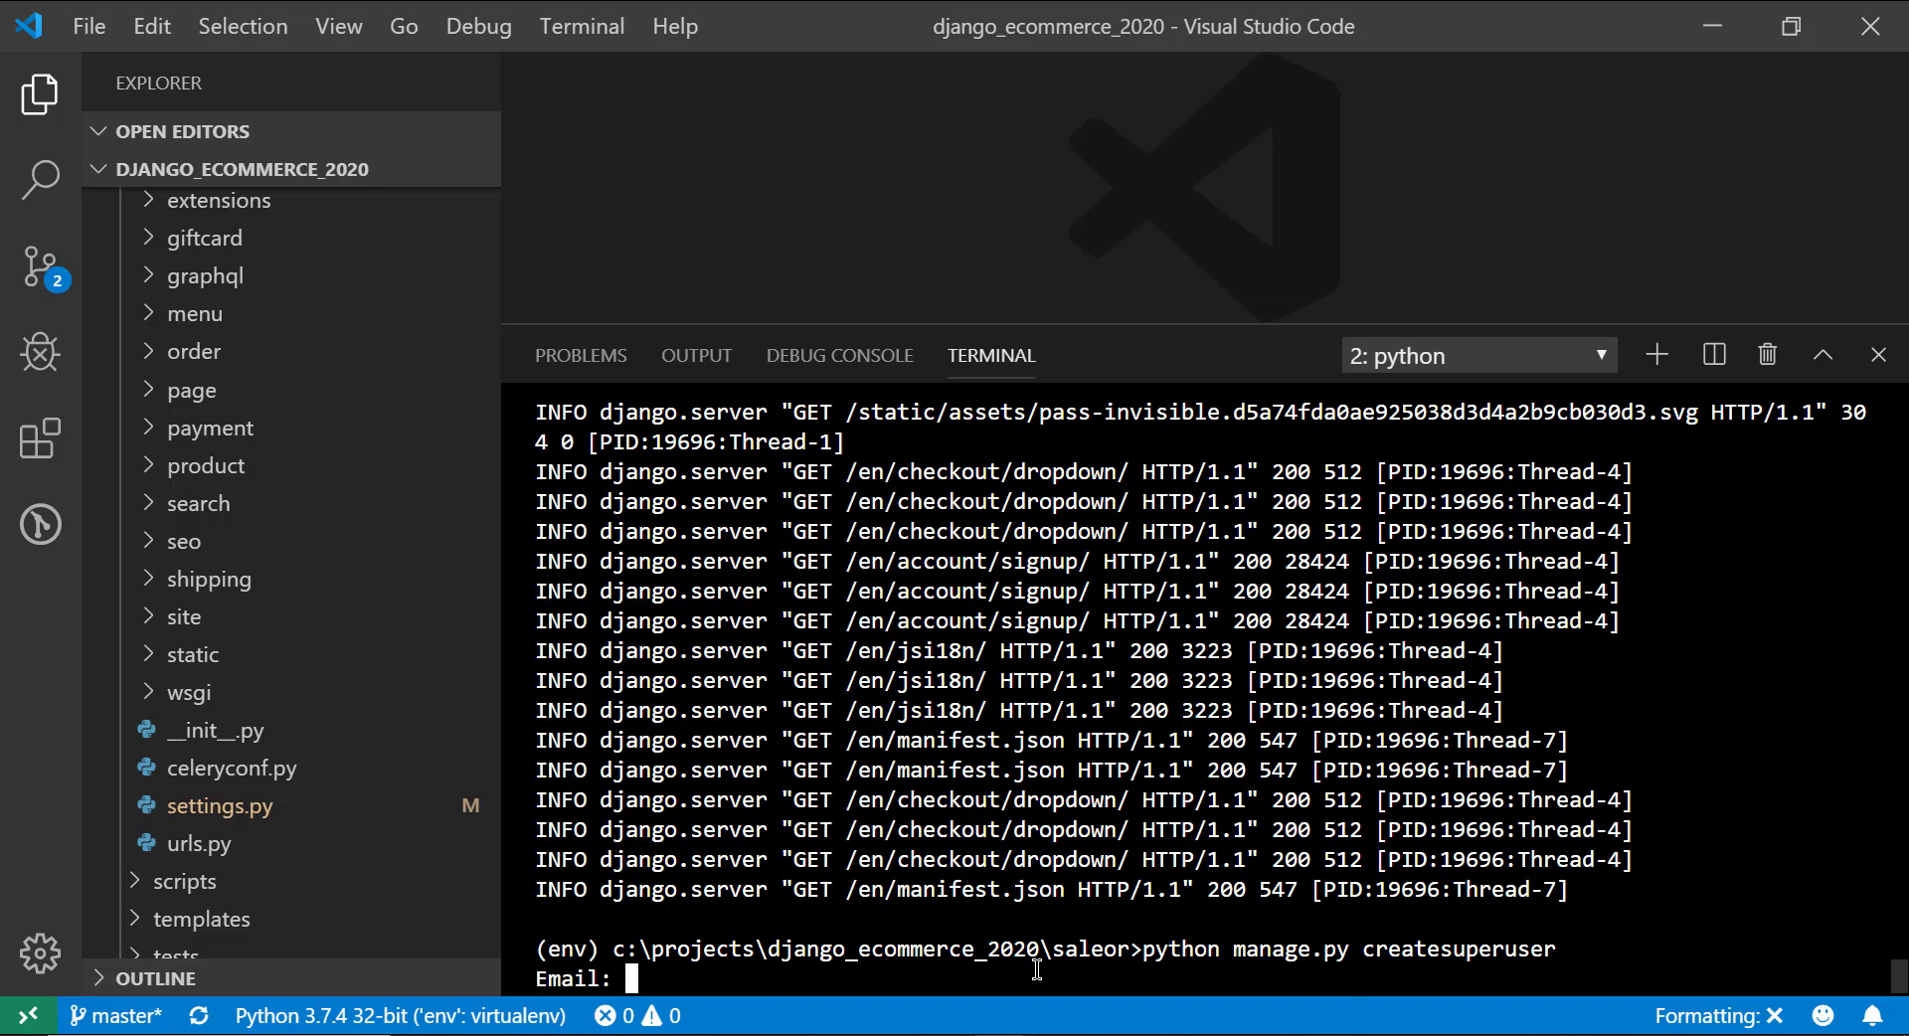
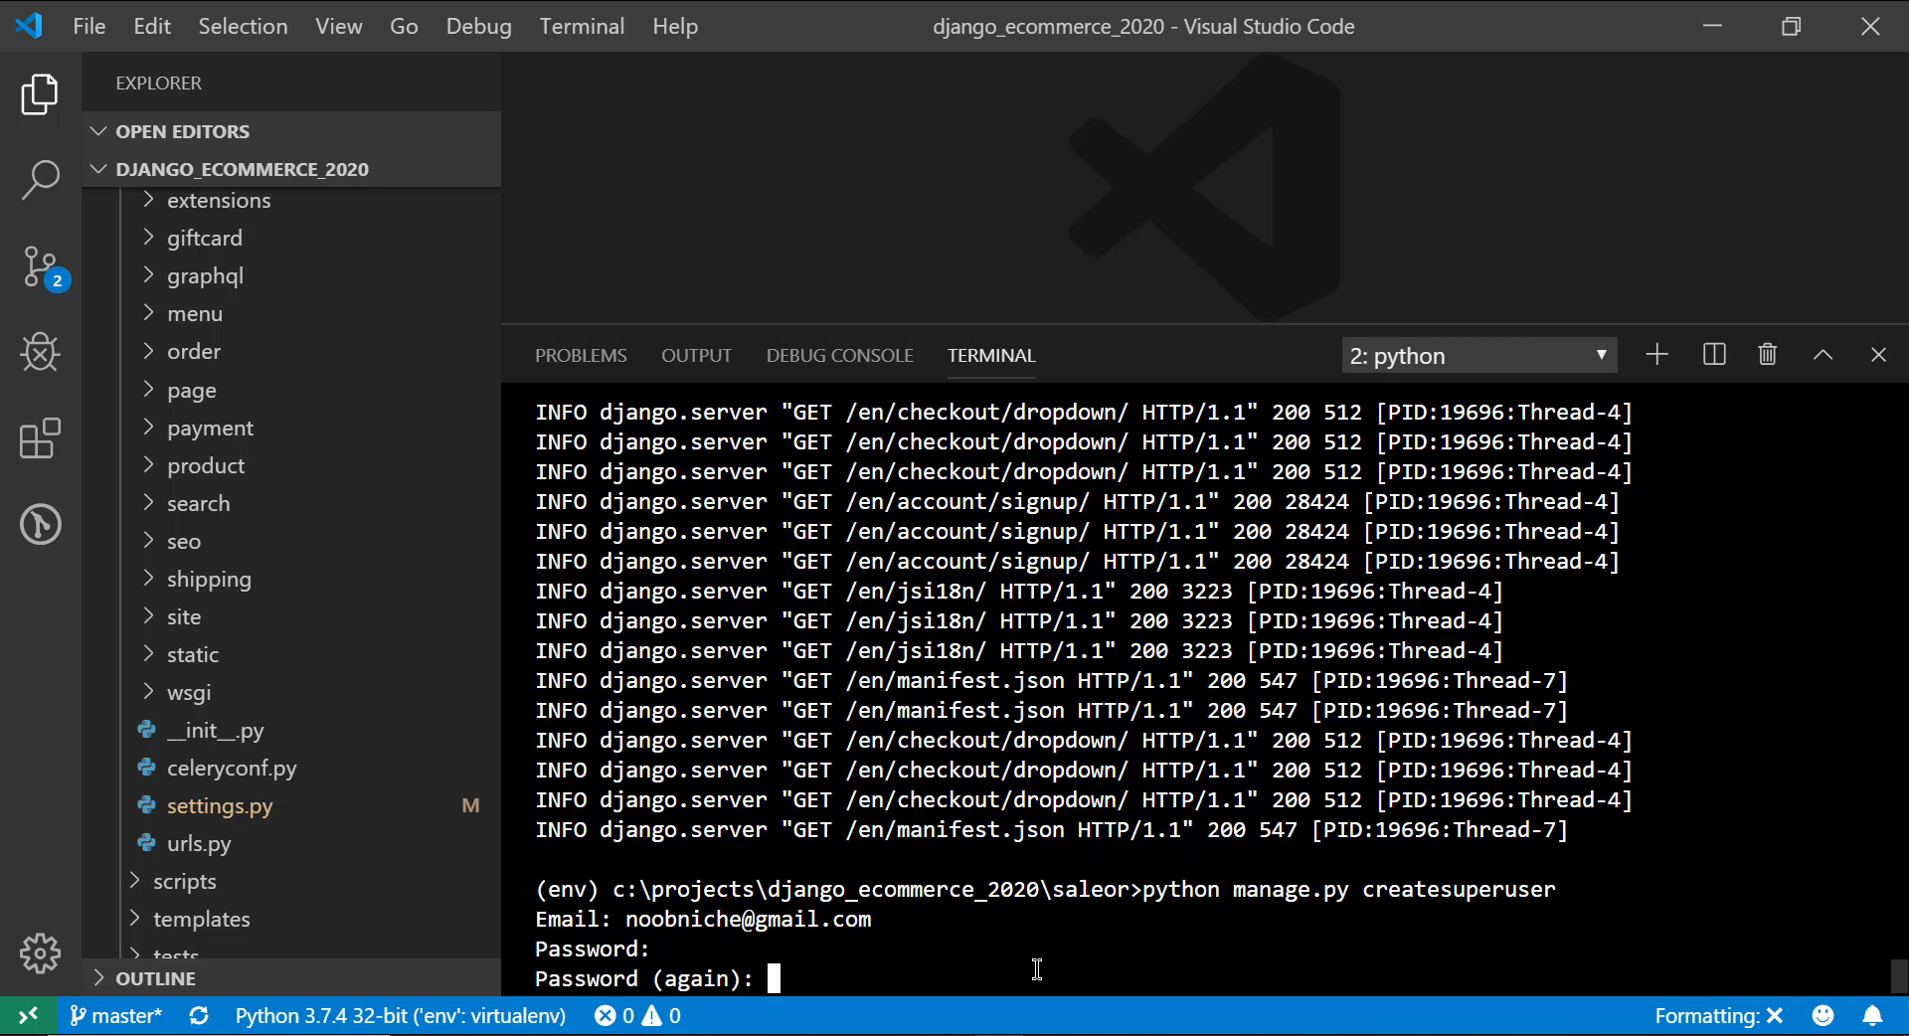
{"action": "key", "text": "Return"}
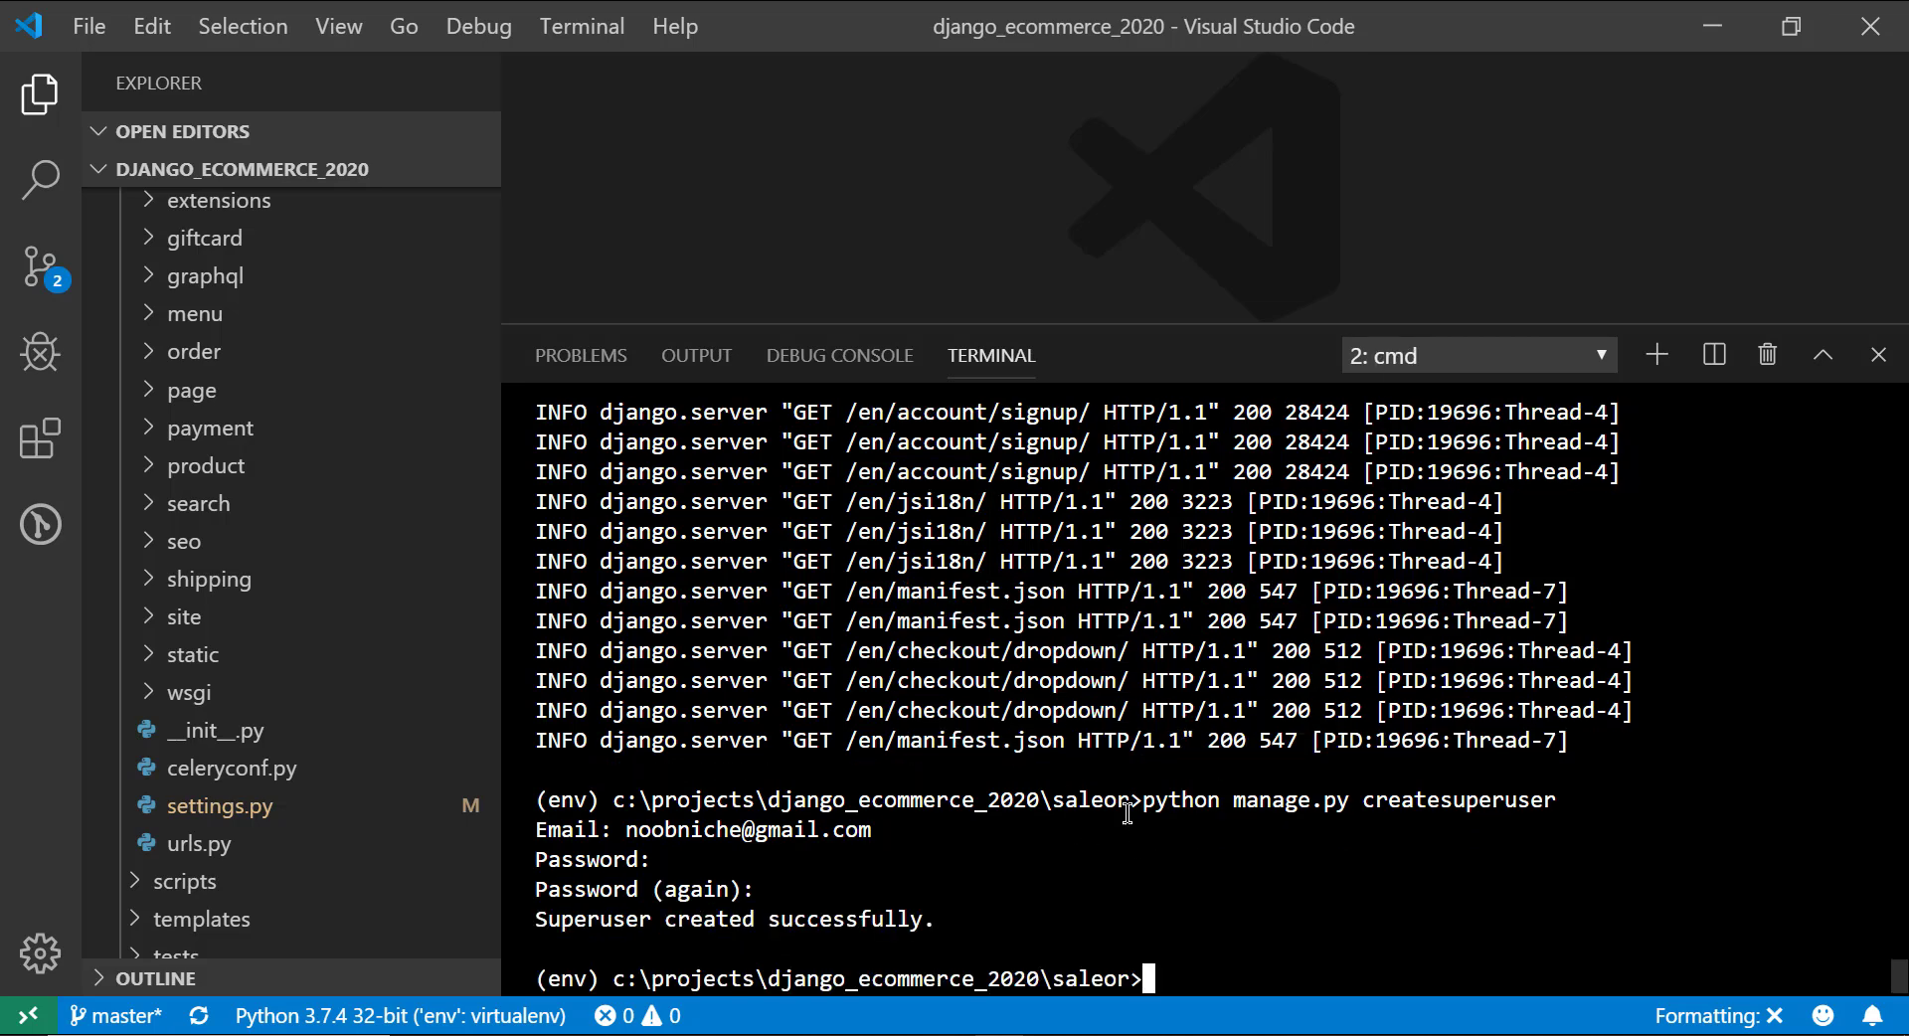
Start the development server again with python manage.py runserver.
{"action": "type", "text": "python manage.py runserver"}
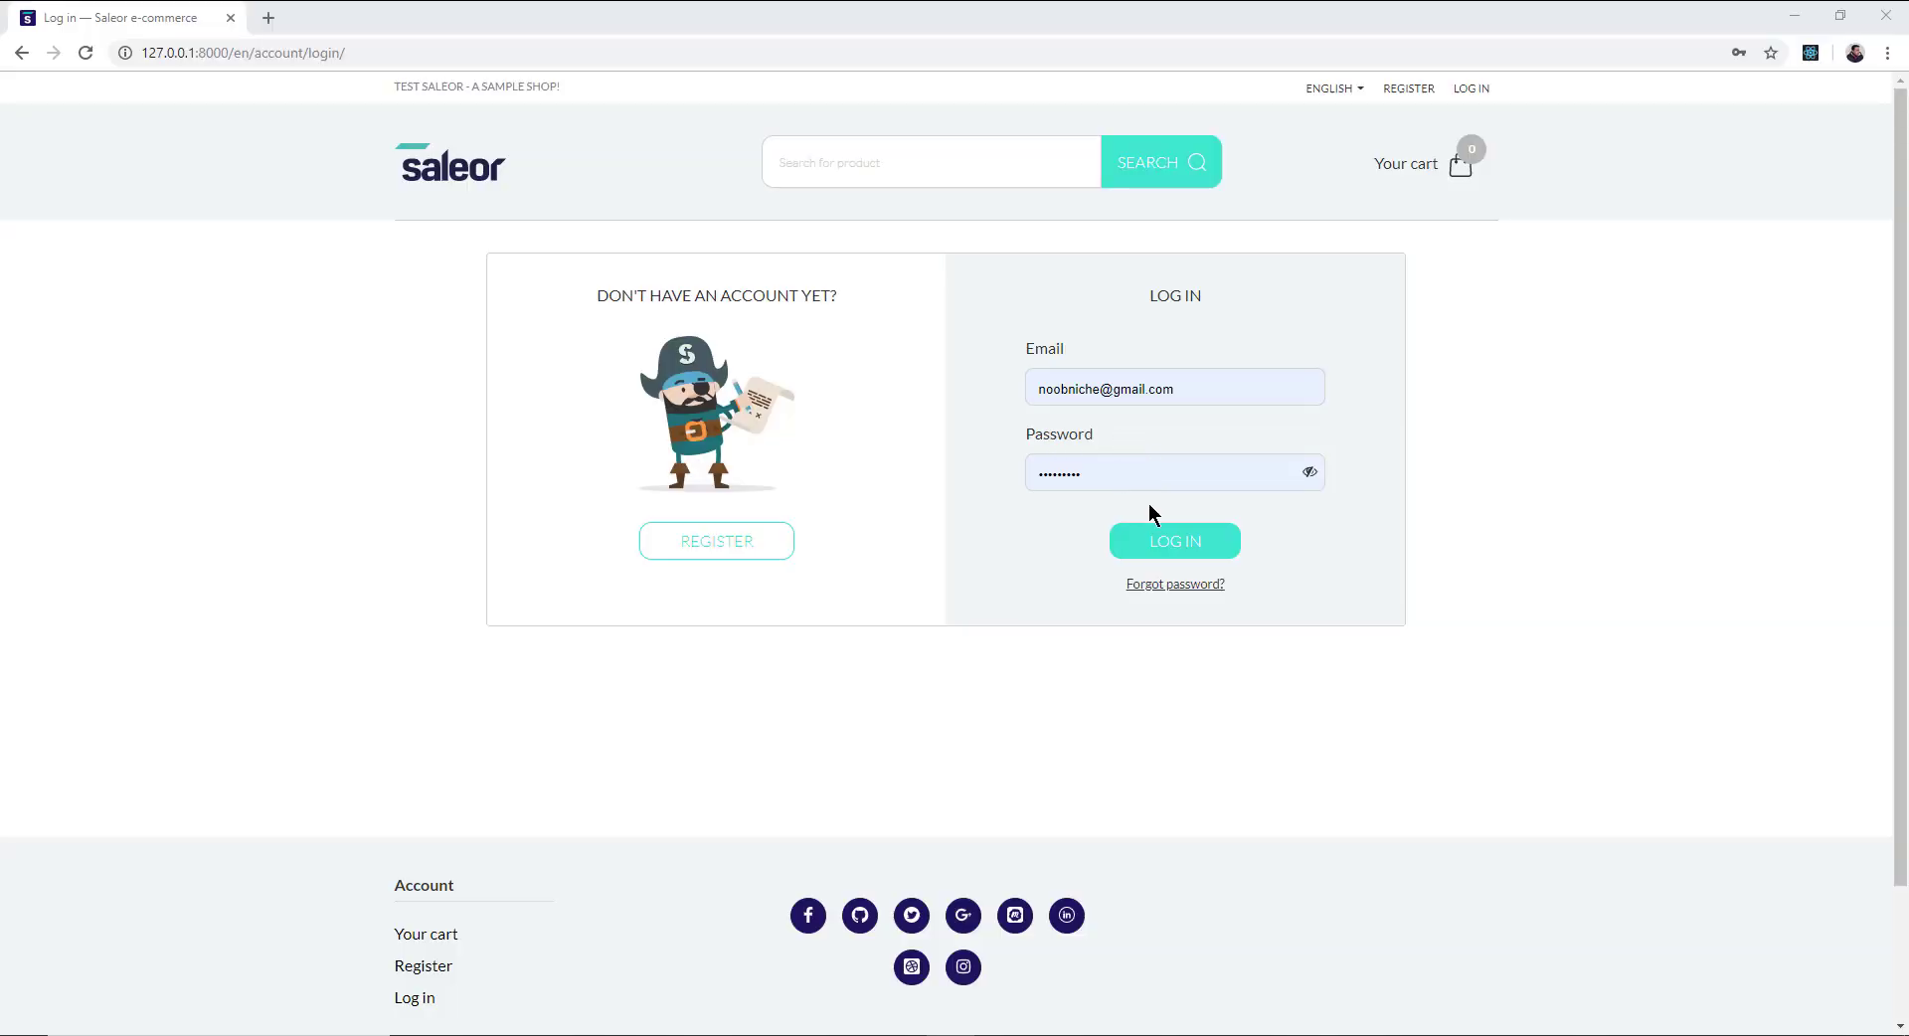
Log in as the superuser and browse the dashboard's Categories and empty Products pages.
{"action": "left_click", "coordinate": [1173, 541]}
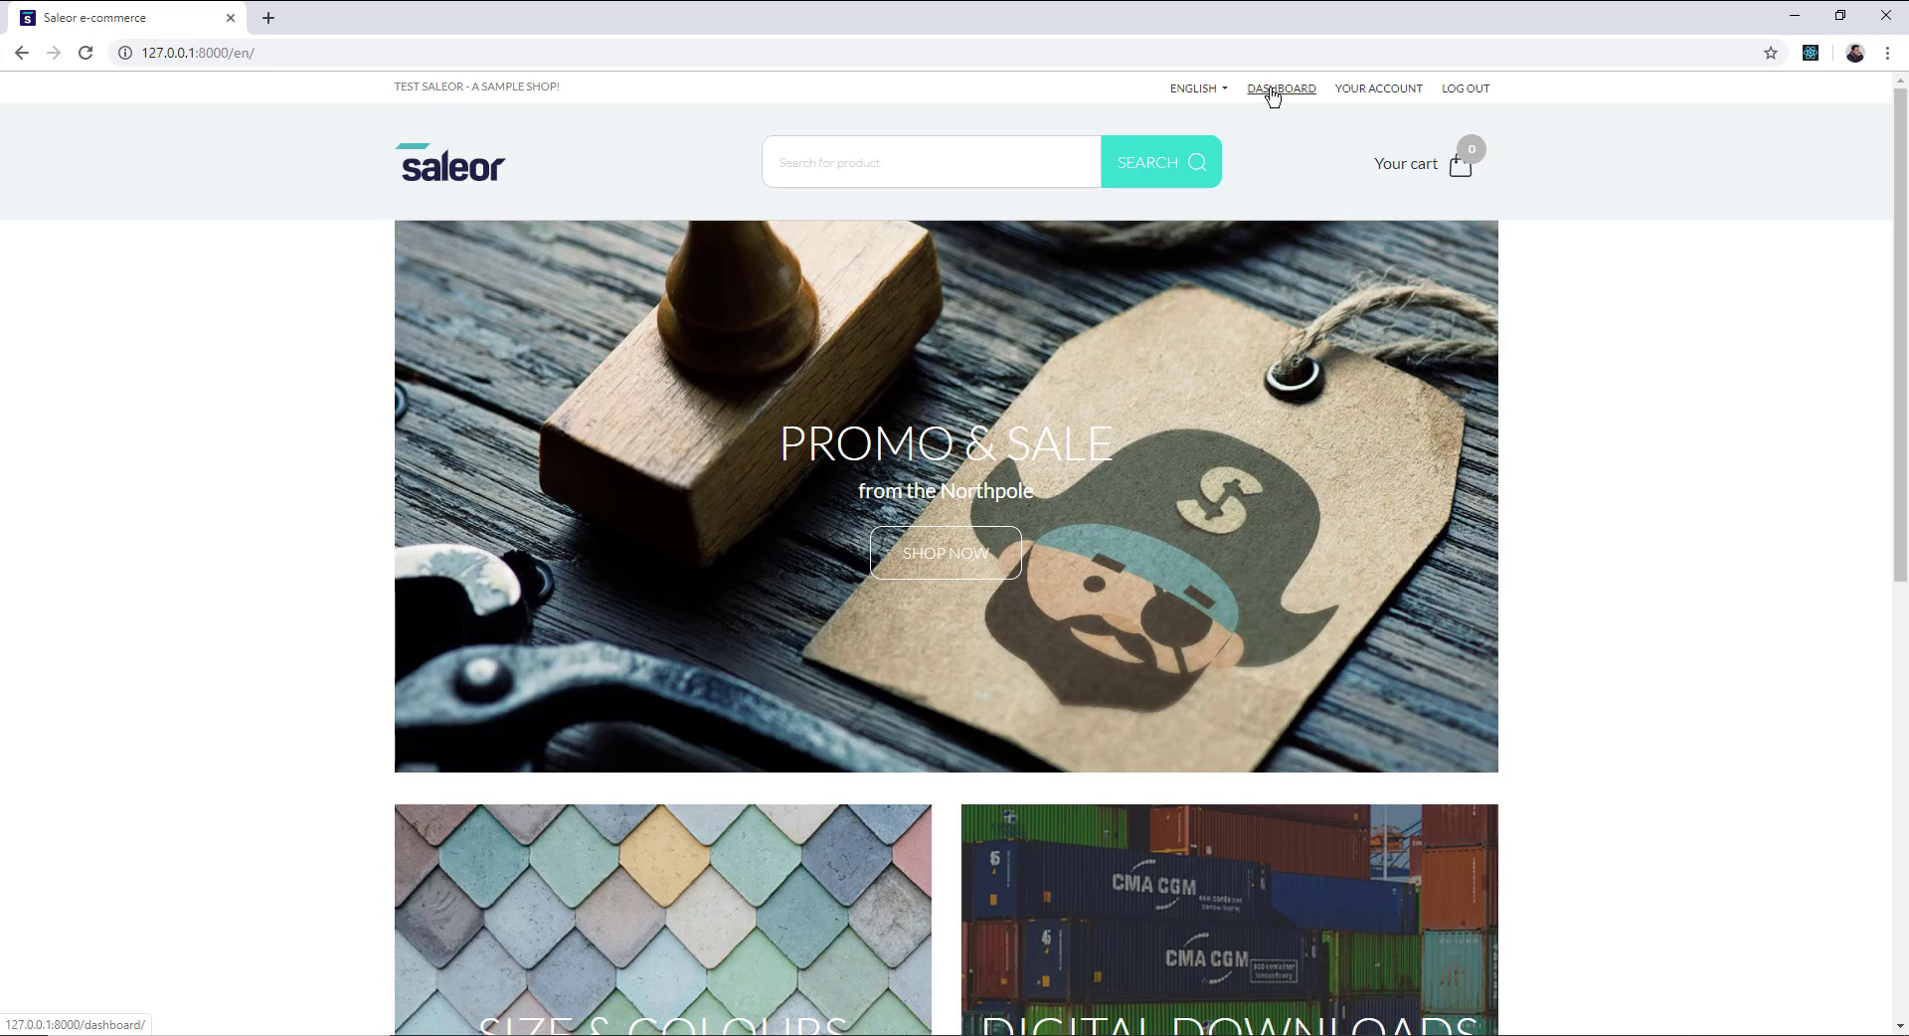
{"action": "left_click", "coordinate": [1279, 88]}
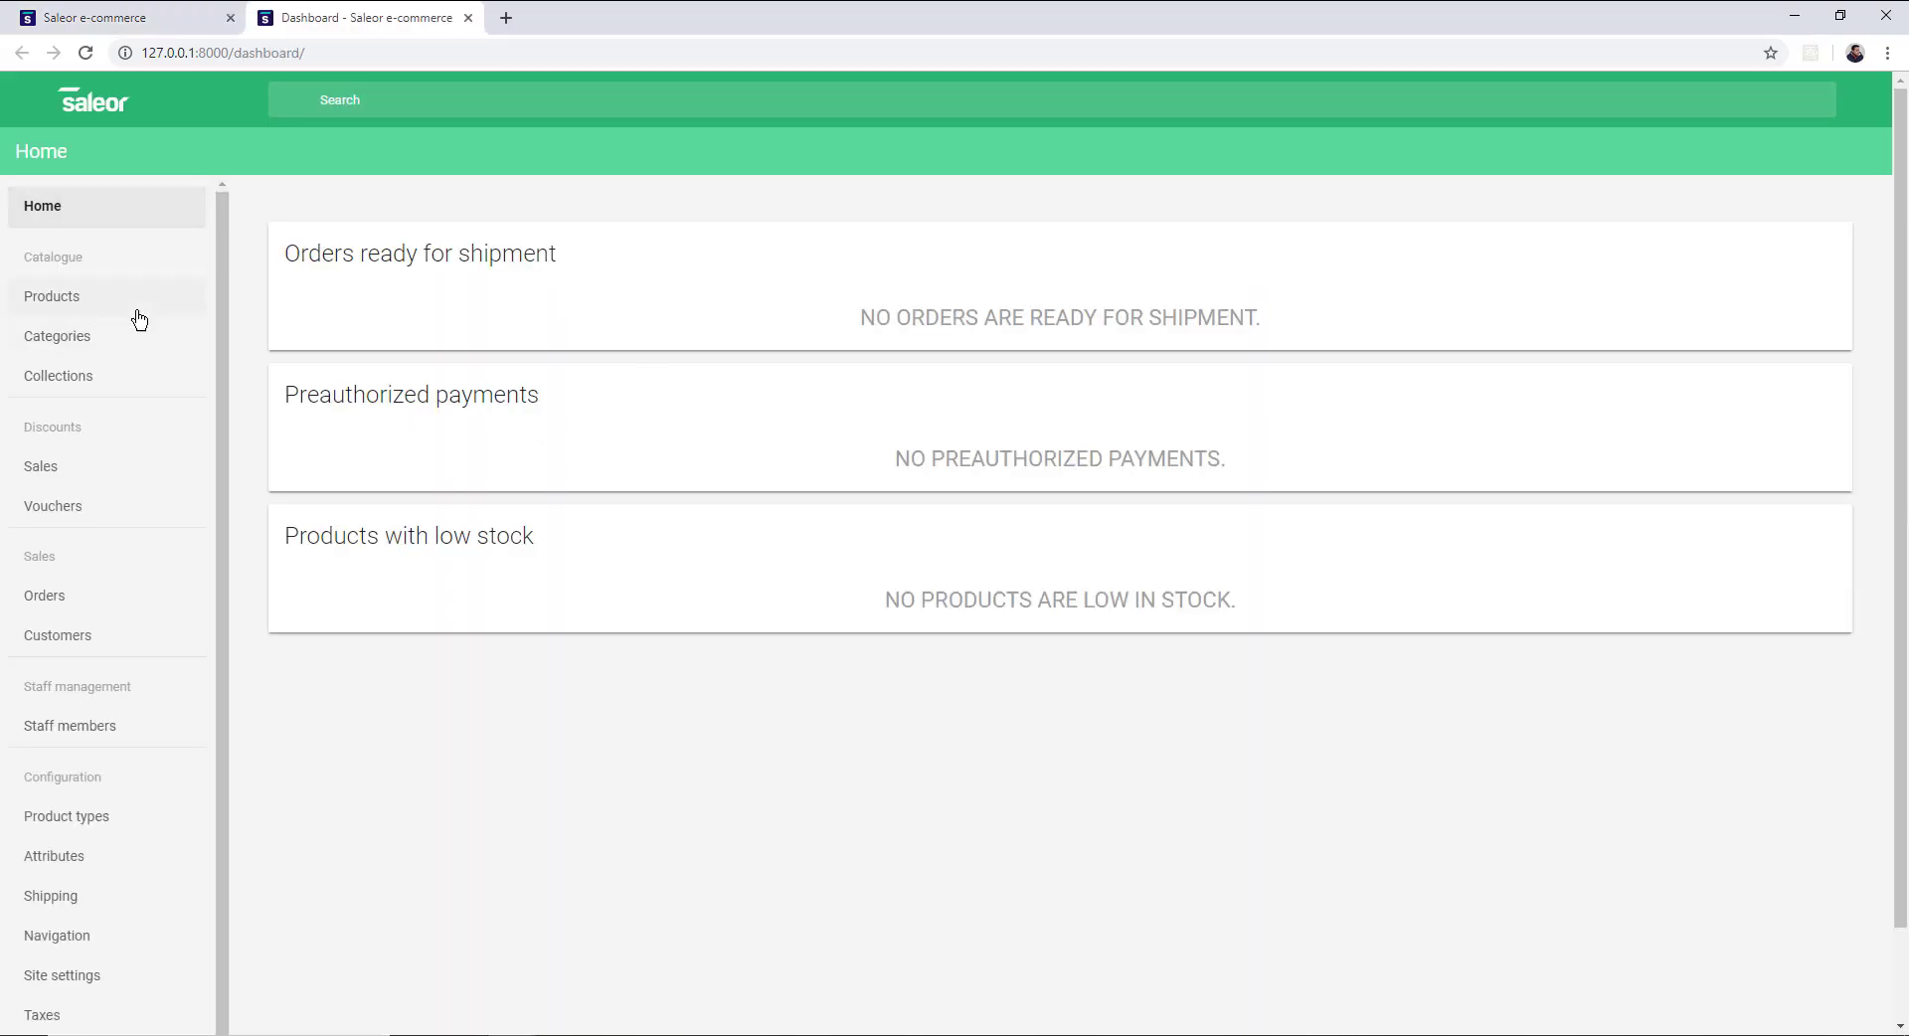
{"action": "mouse_move", "coordinate": [334, 611]}
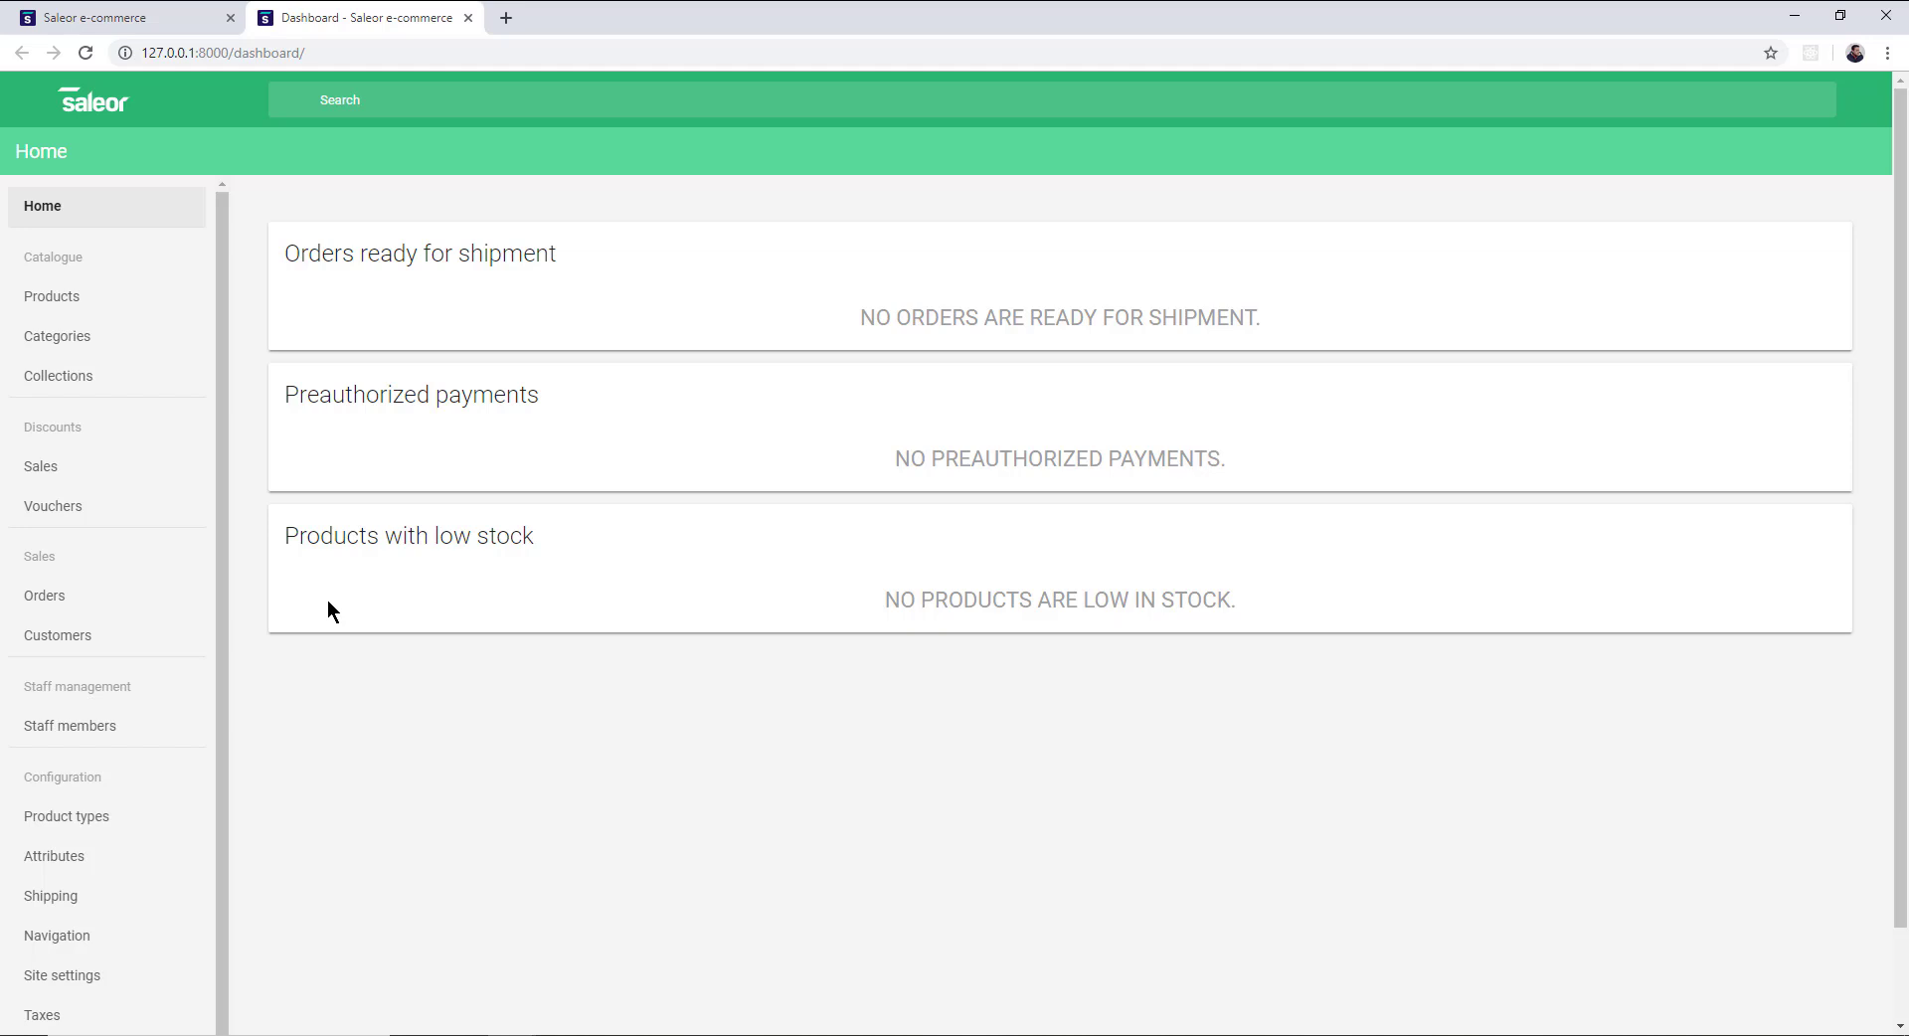
{"action": "mouse_move", "coordinate": [56, 336]}
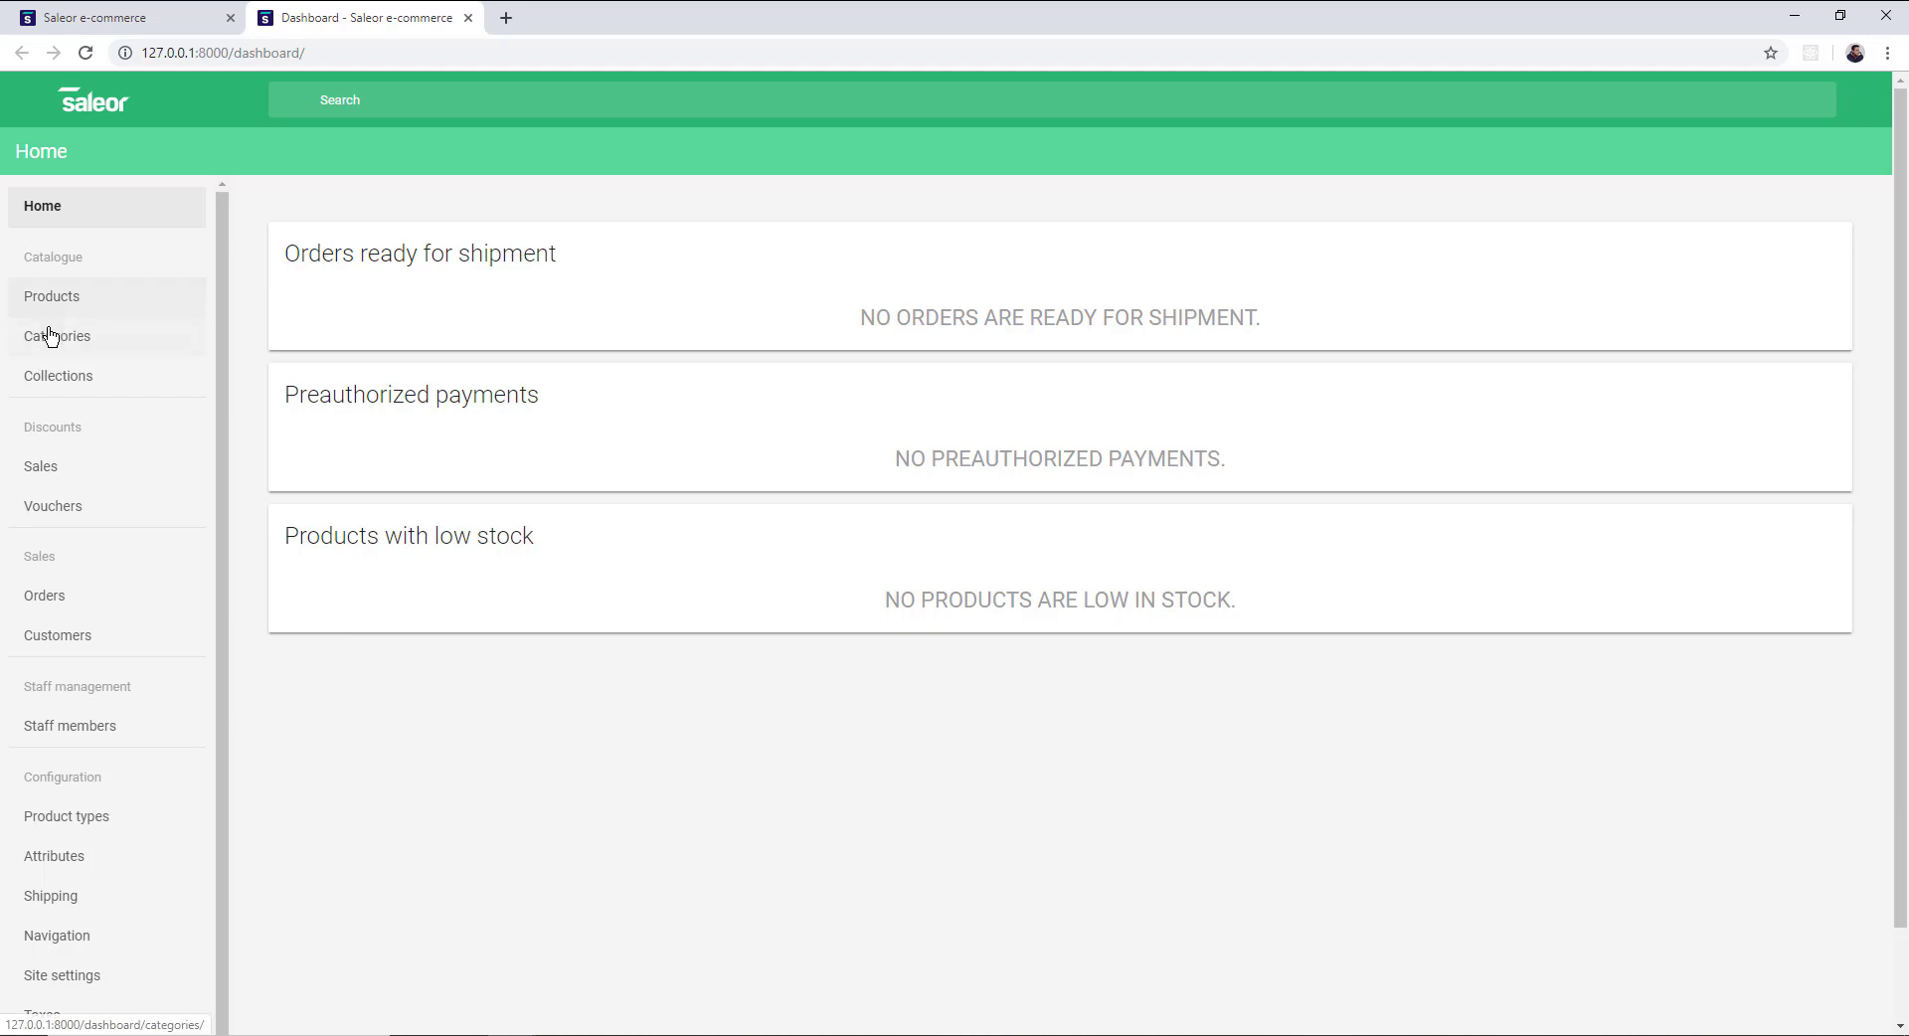
{"action": "left_click", "coordinate": [57, 336]}
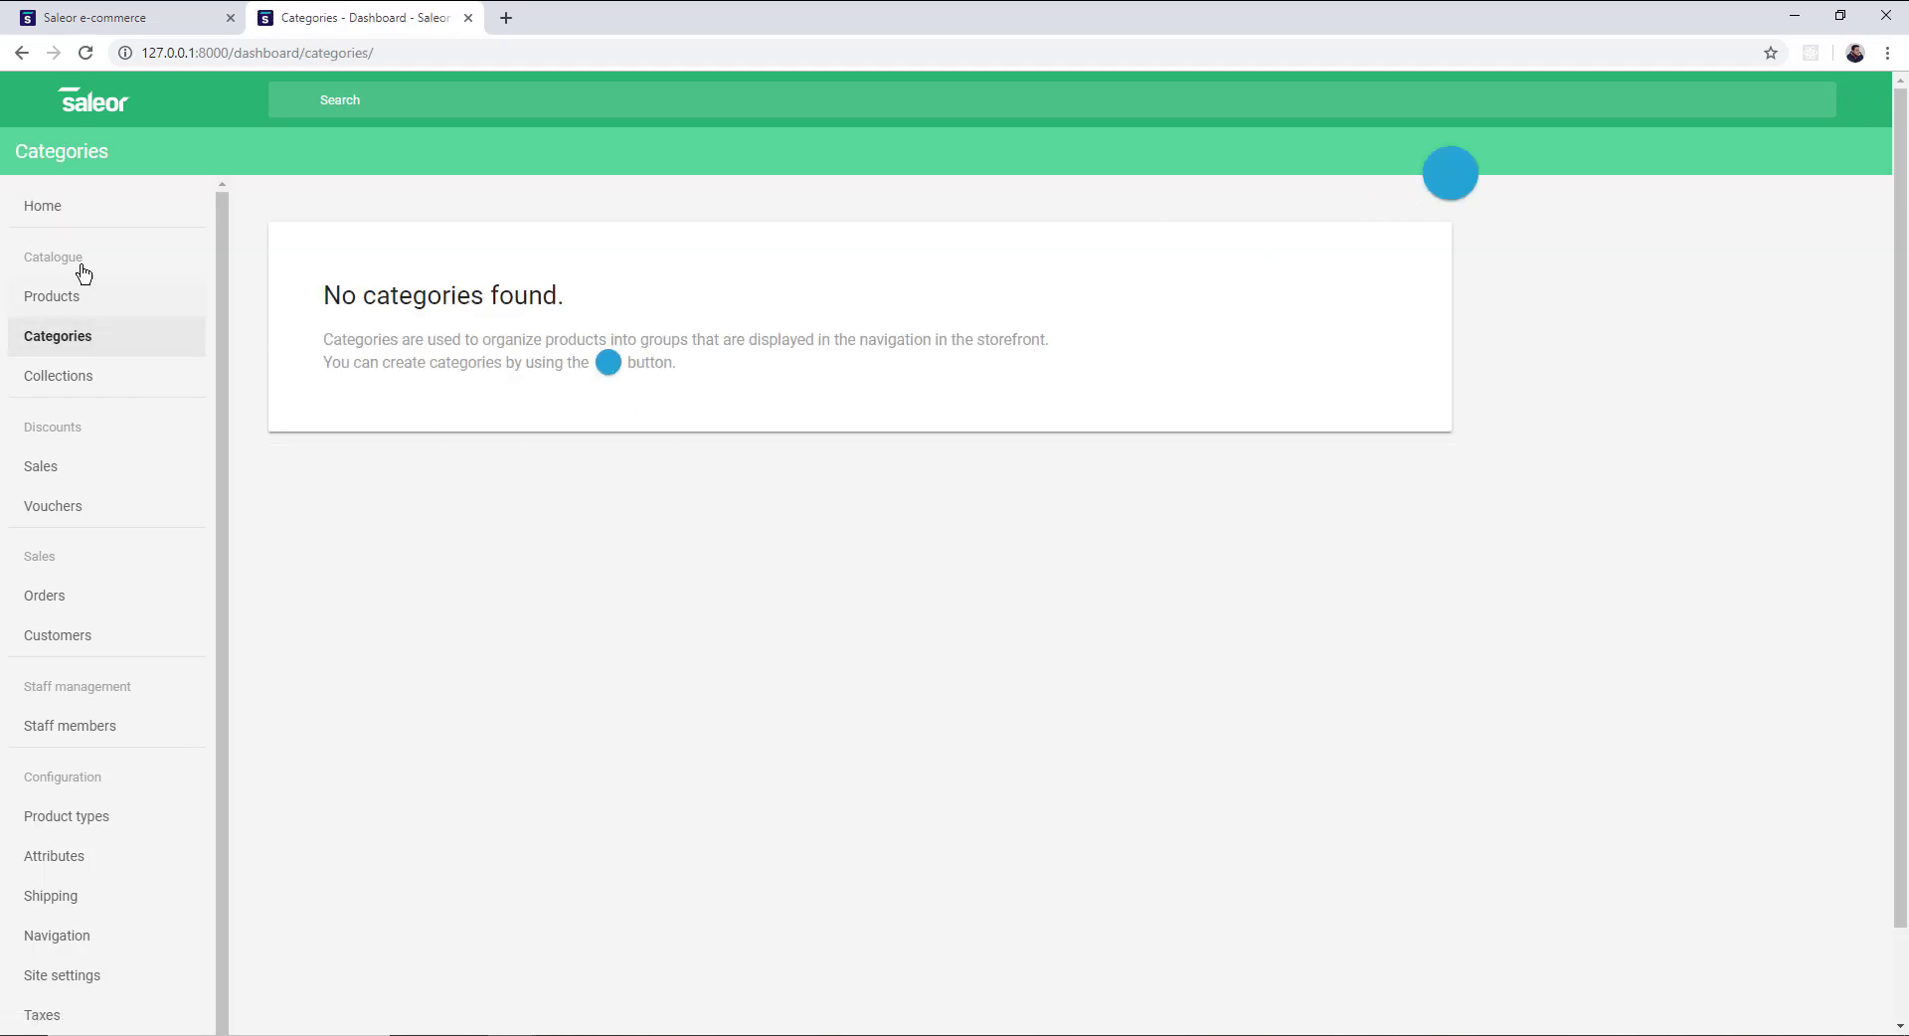
{"action": "left_click", "coordinate": [52, 297]}
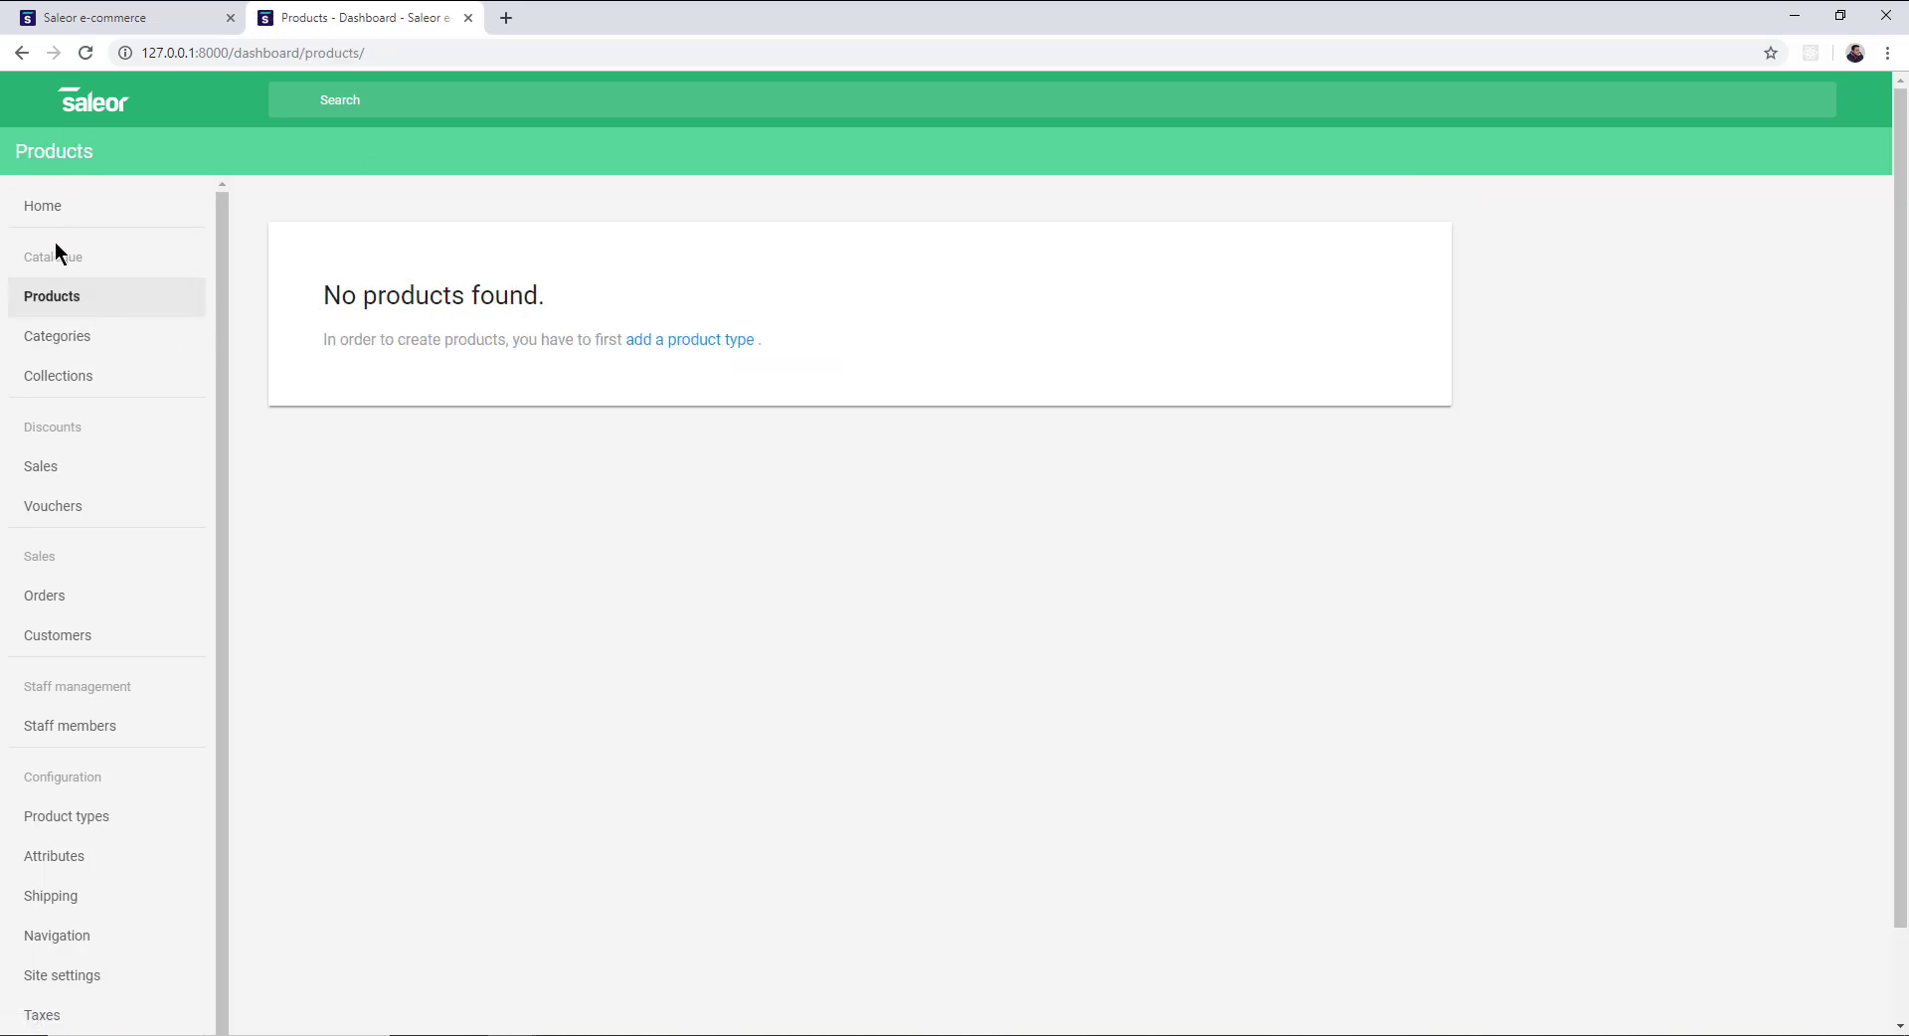
{"action": "mouse_move", "coordinate": [563, 582]}
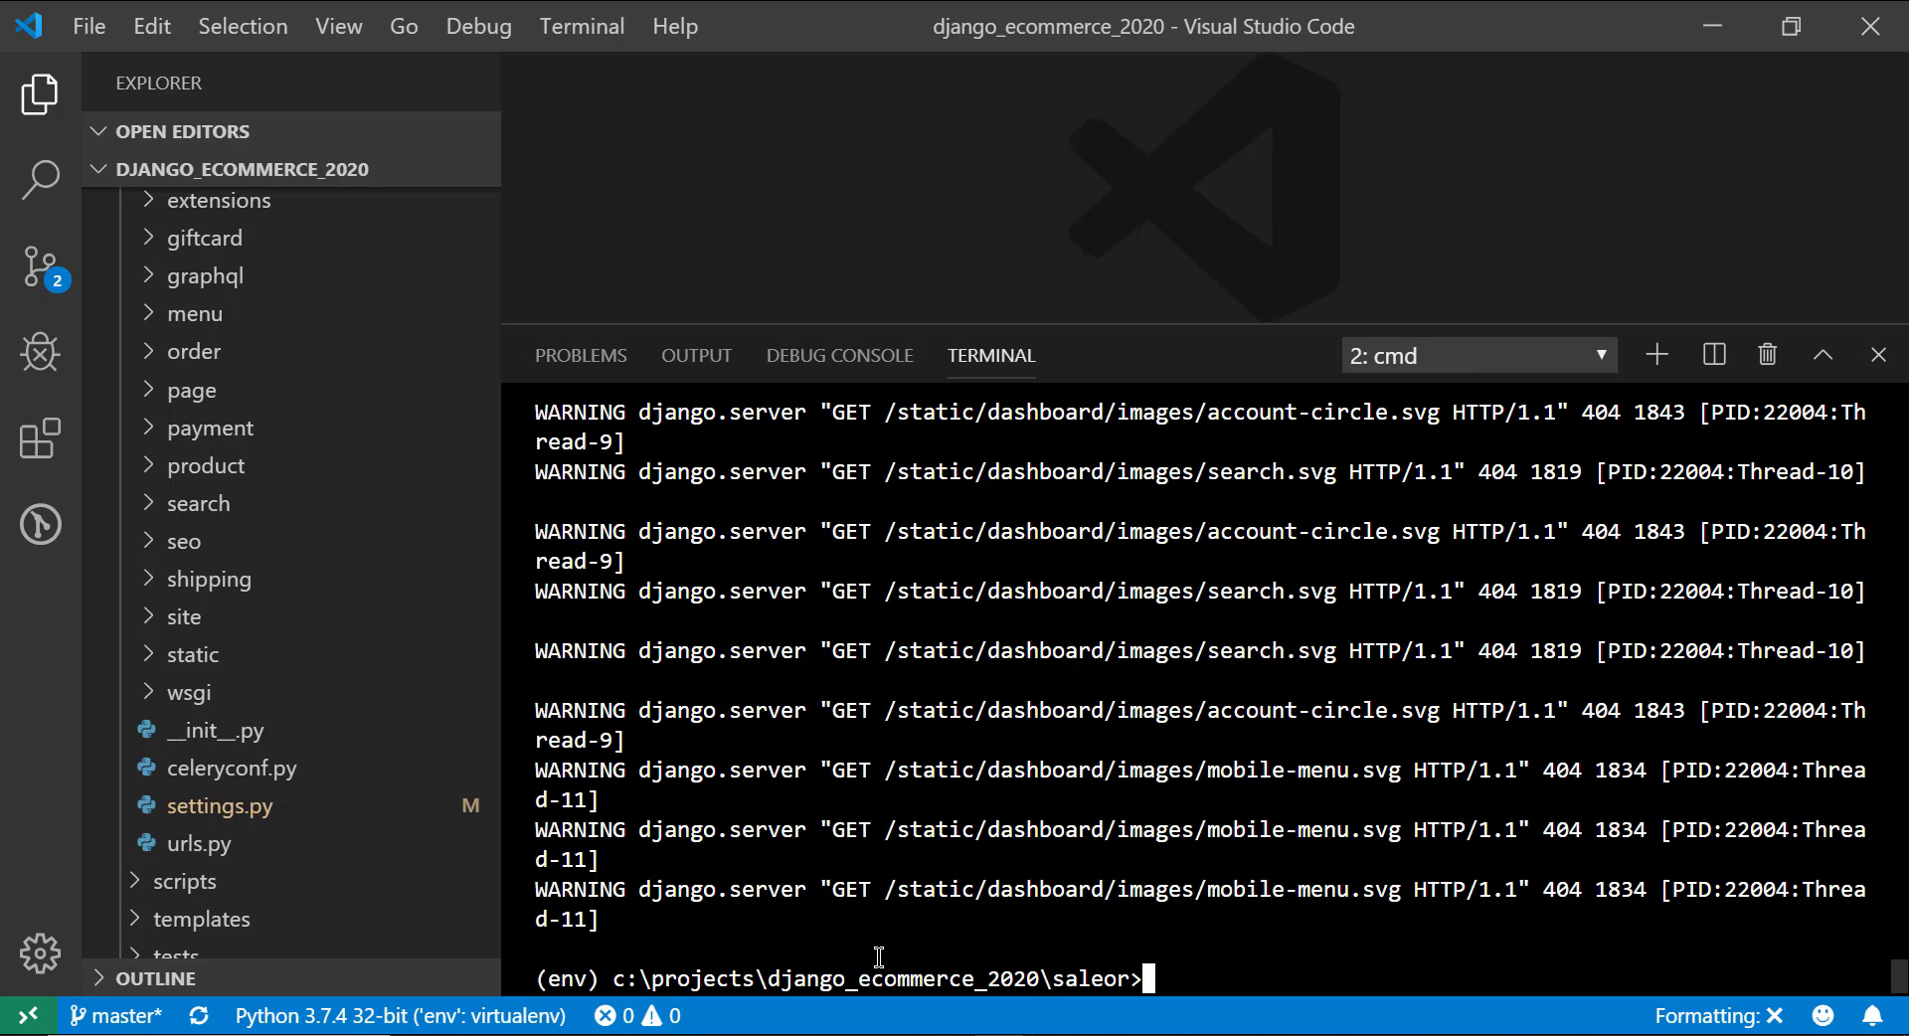
Run the demo data population command and watch it finish loading orders, categories and menus.
{"action": "type", "text": "python manage.p"}
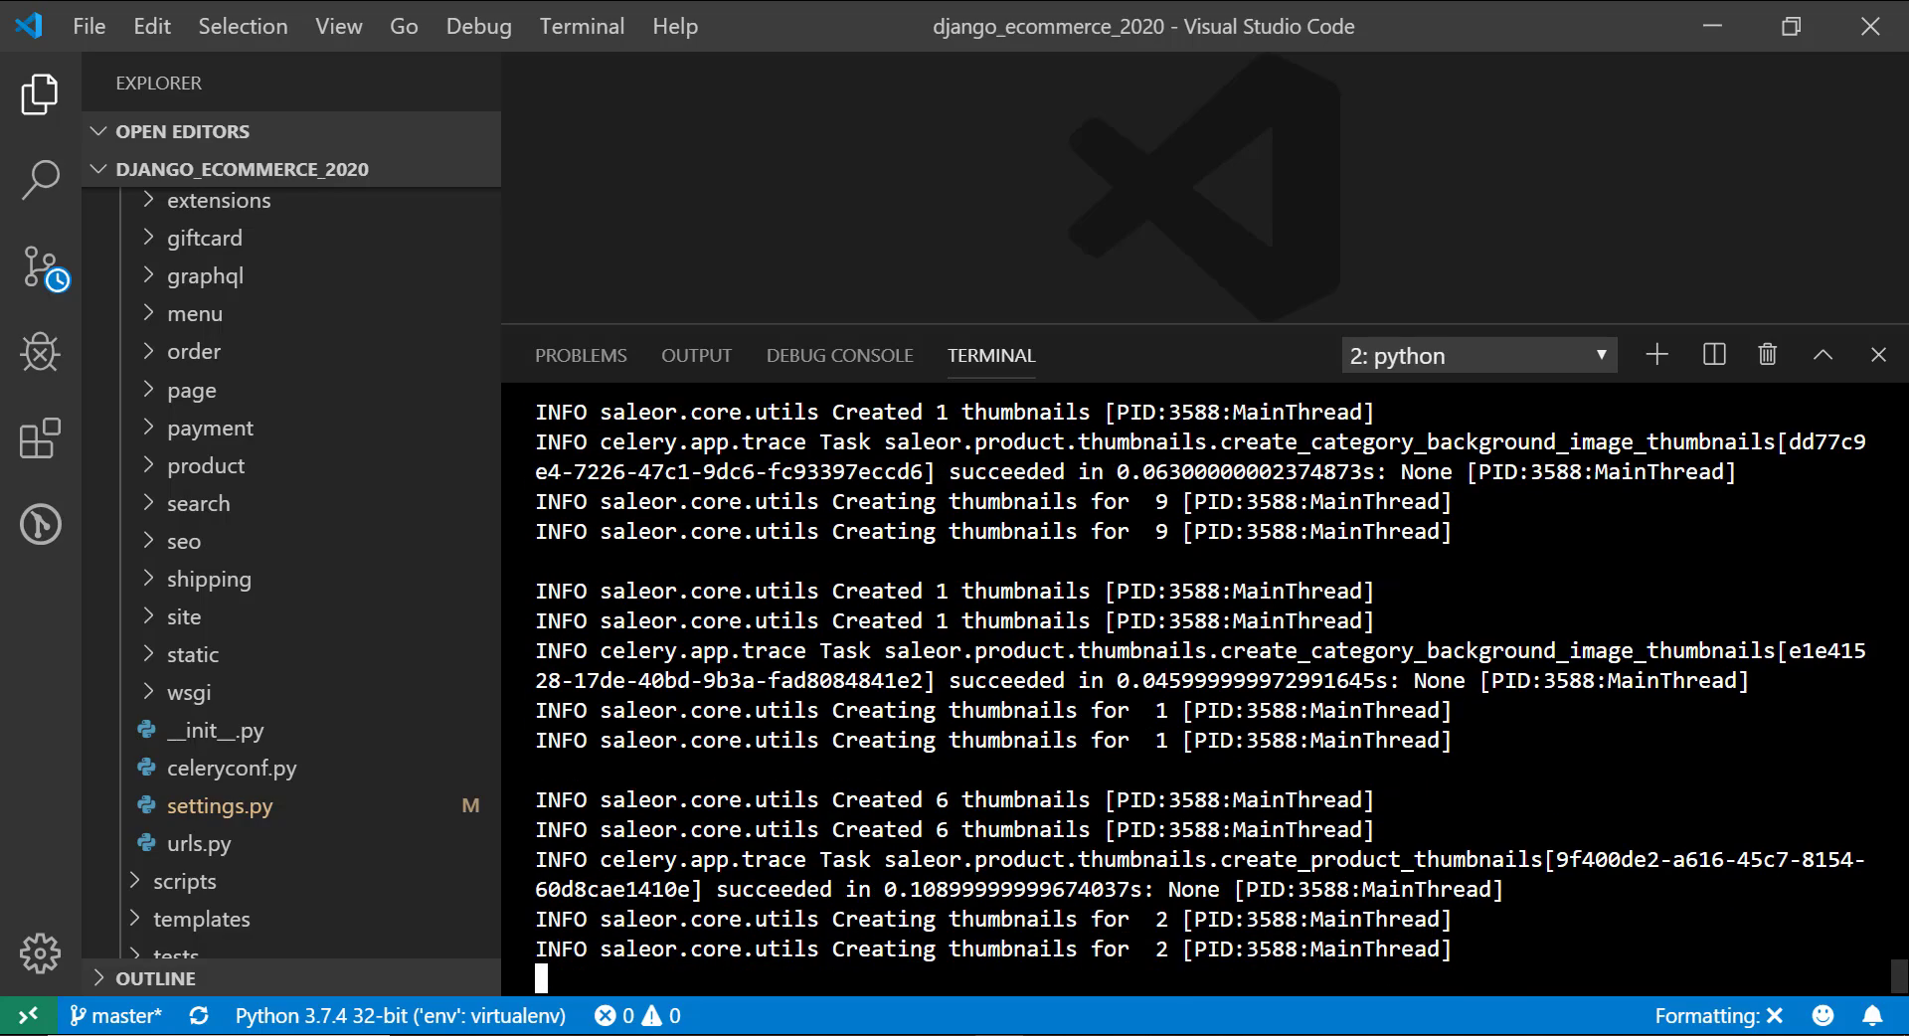
{"action": "scroll", "scroll_direction": "down", "scroll_amount": 3}
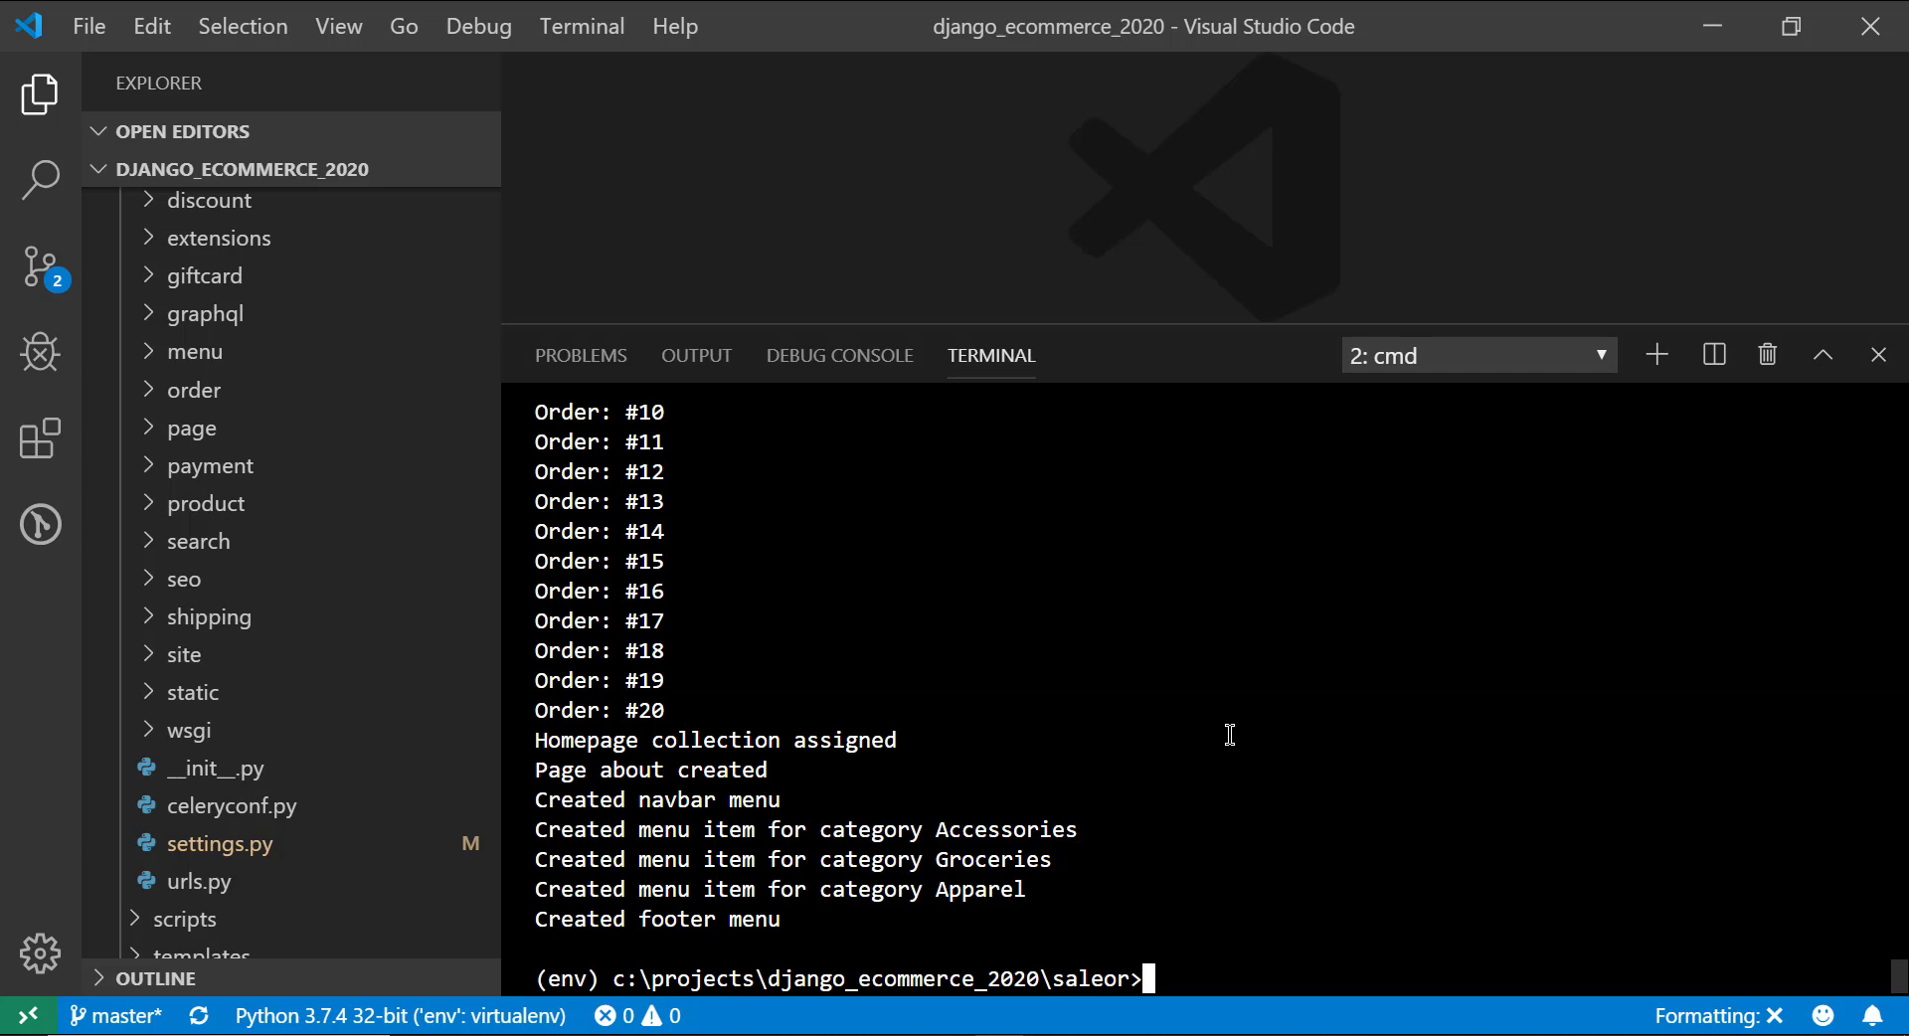
{"action": "mouse_move", "coordinate": [1221, 746]}
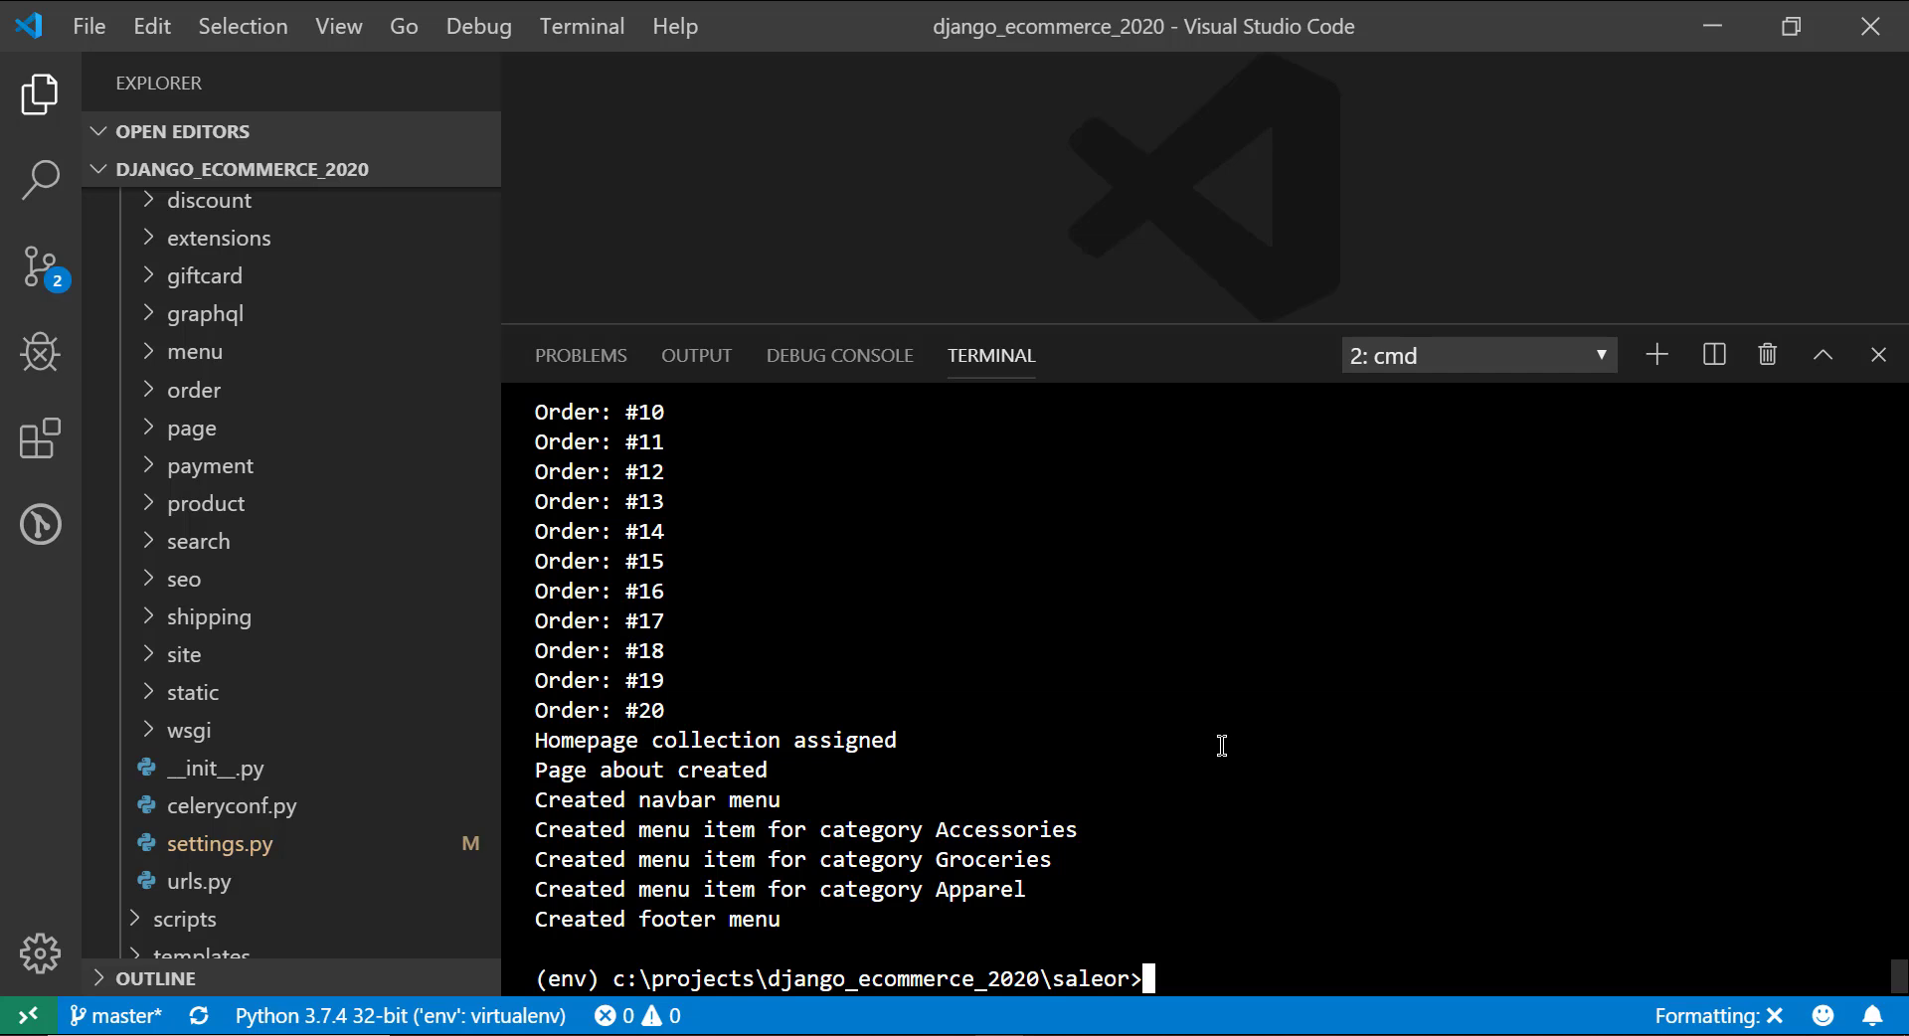
{"action": "mouse_move", "coordinate": [1215, 927]}
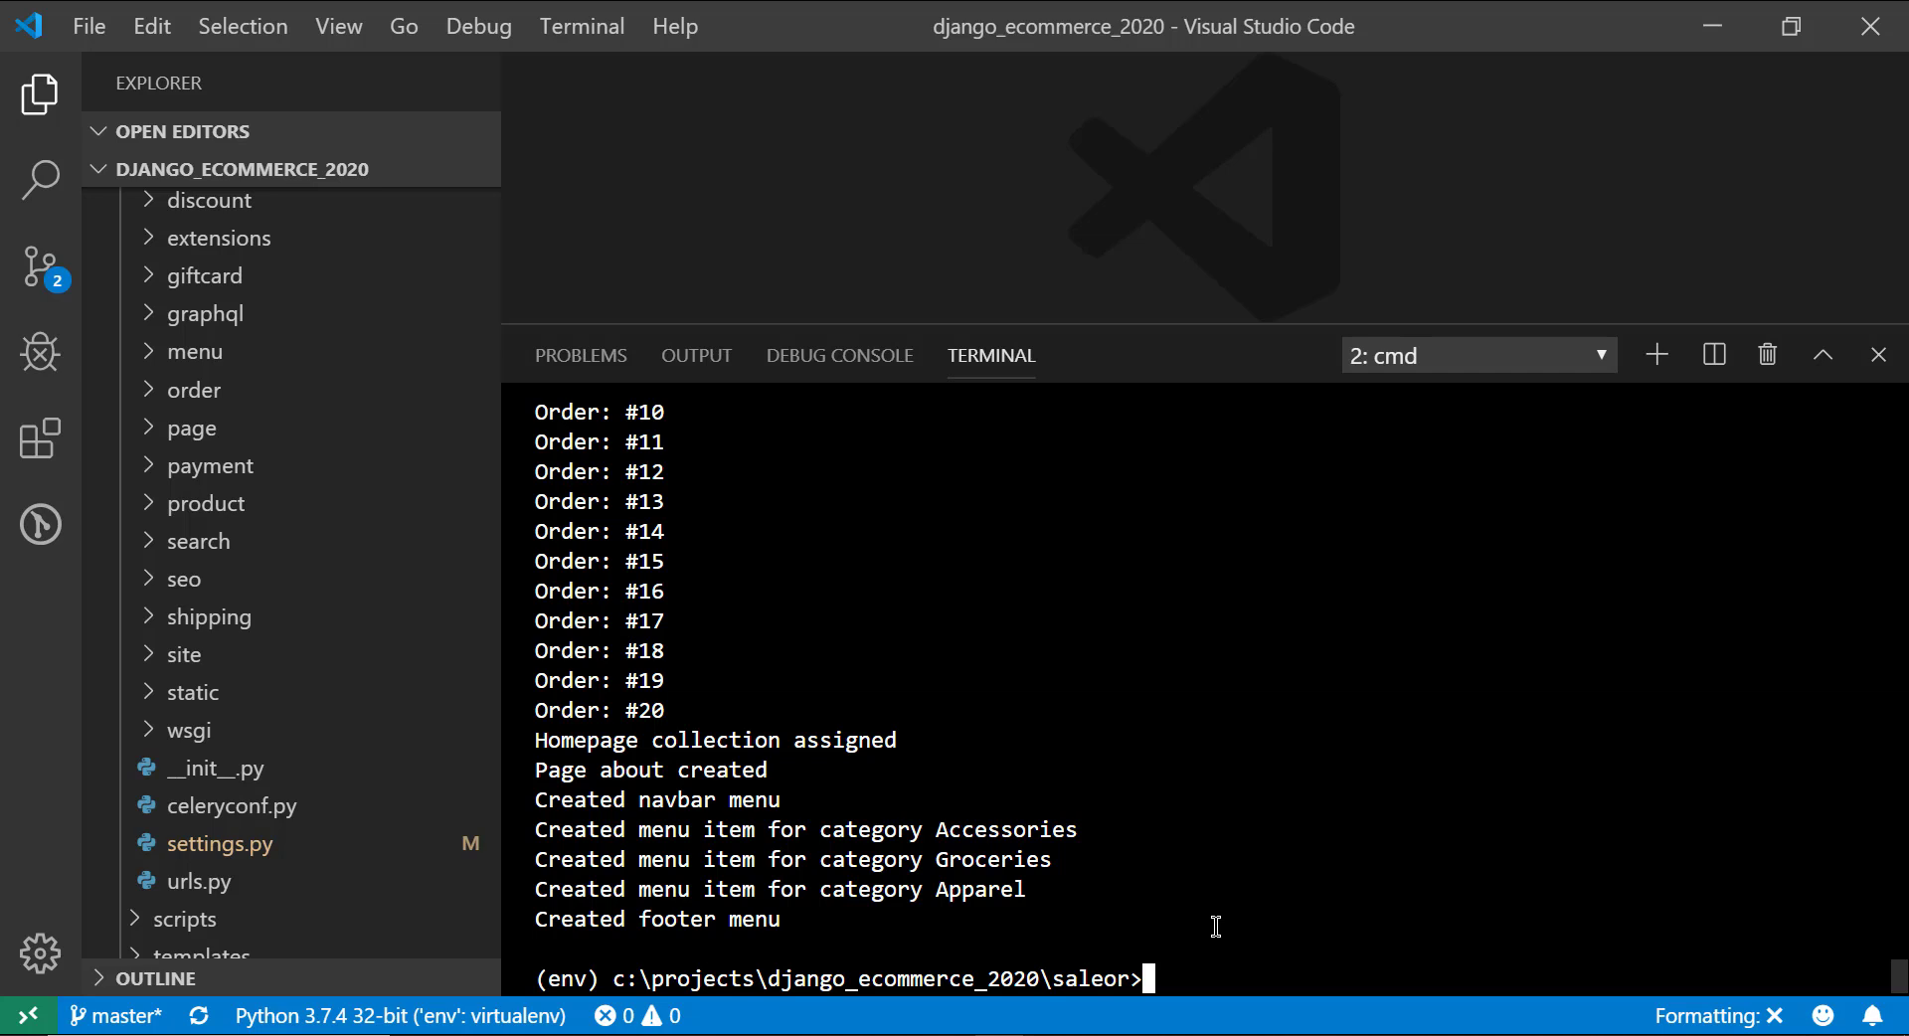
Start the Django development server again with python manage.py runserver.
{"action": "type", "text": "python"}
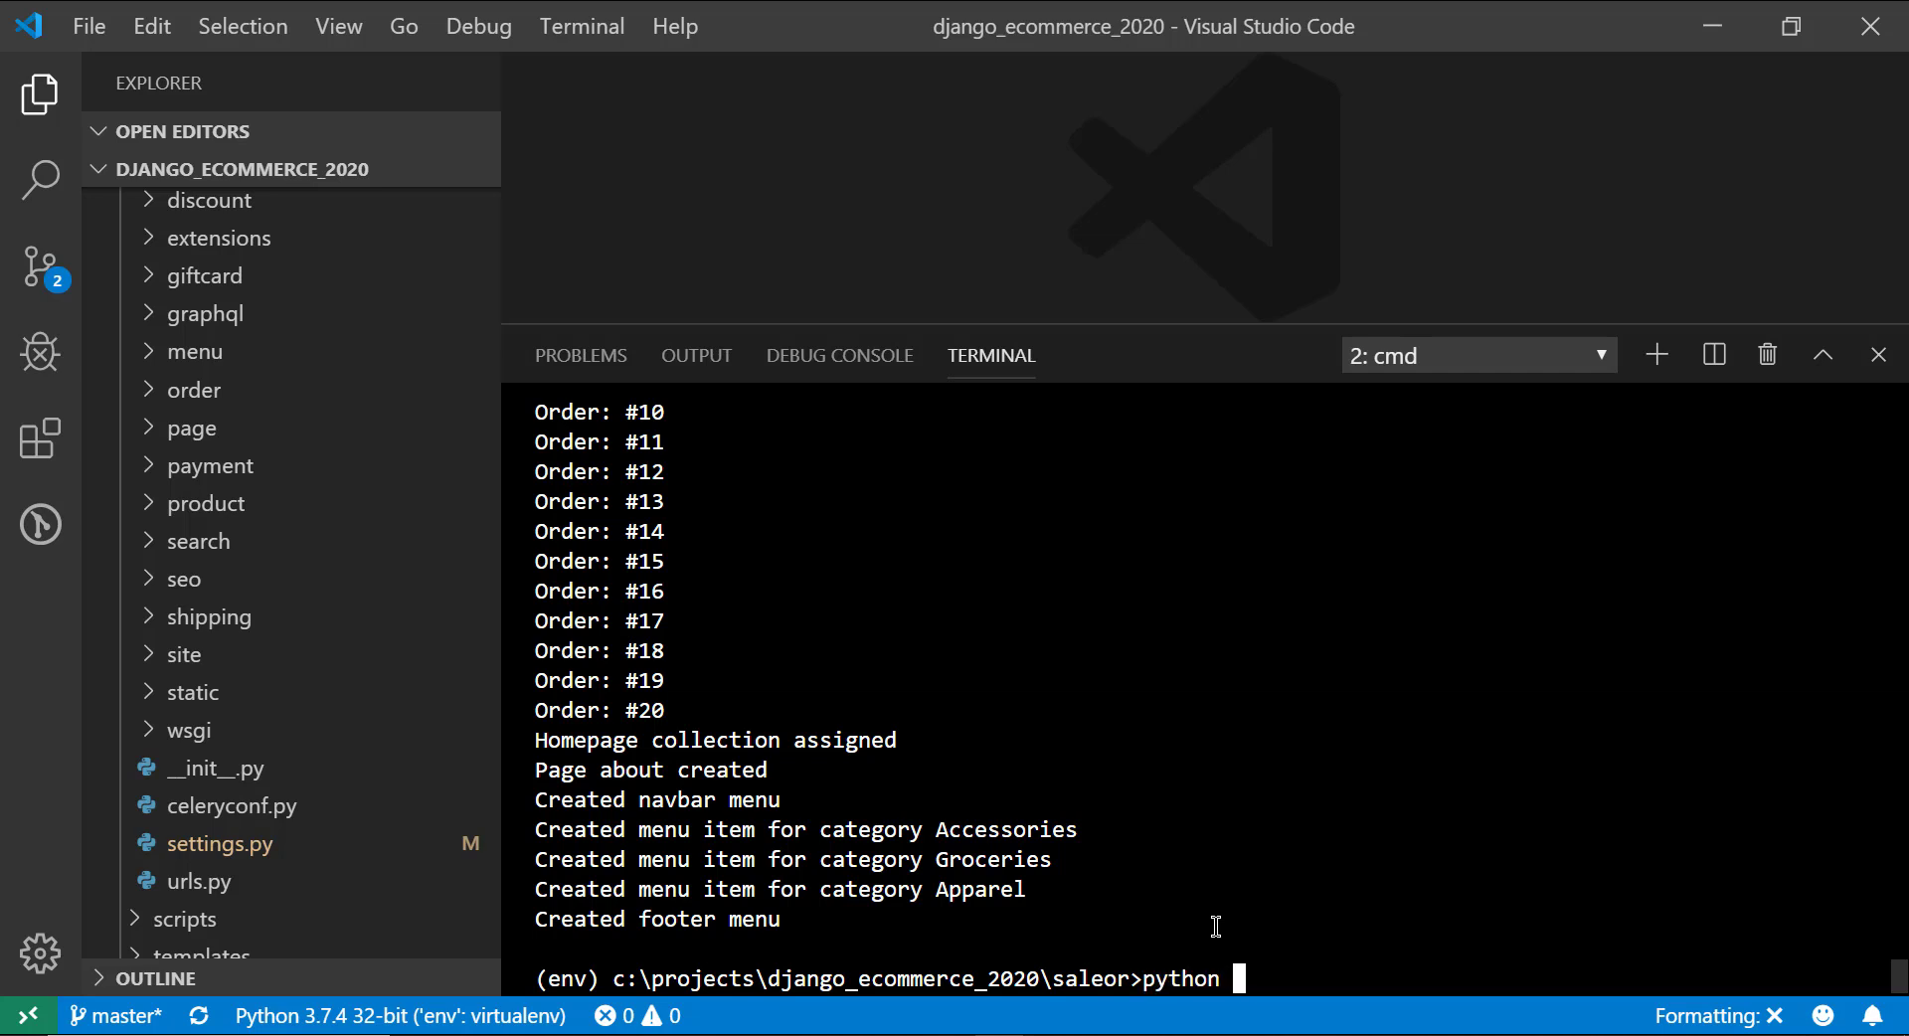
{"action": "type", "text": "manage.py"}
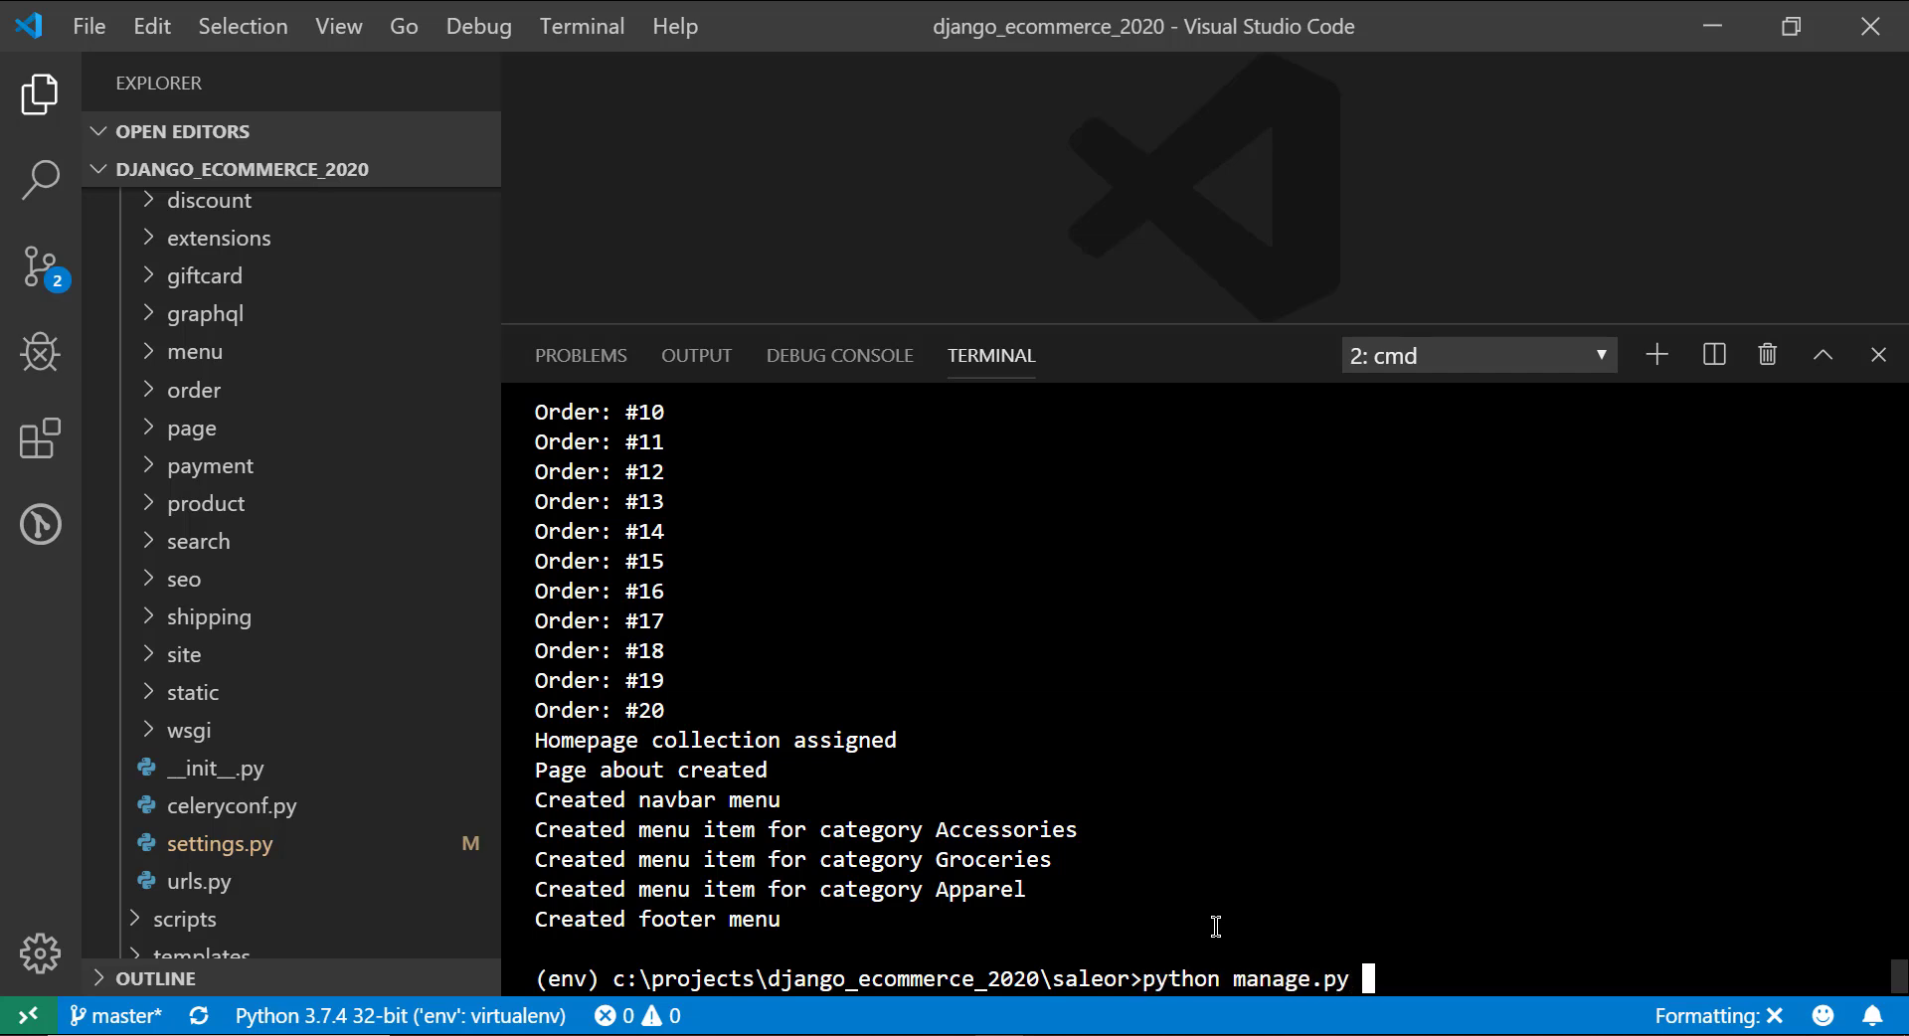
{"action": "type", "text": "runserer"}
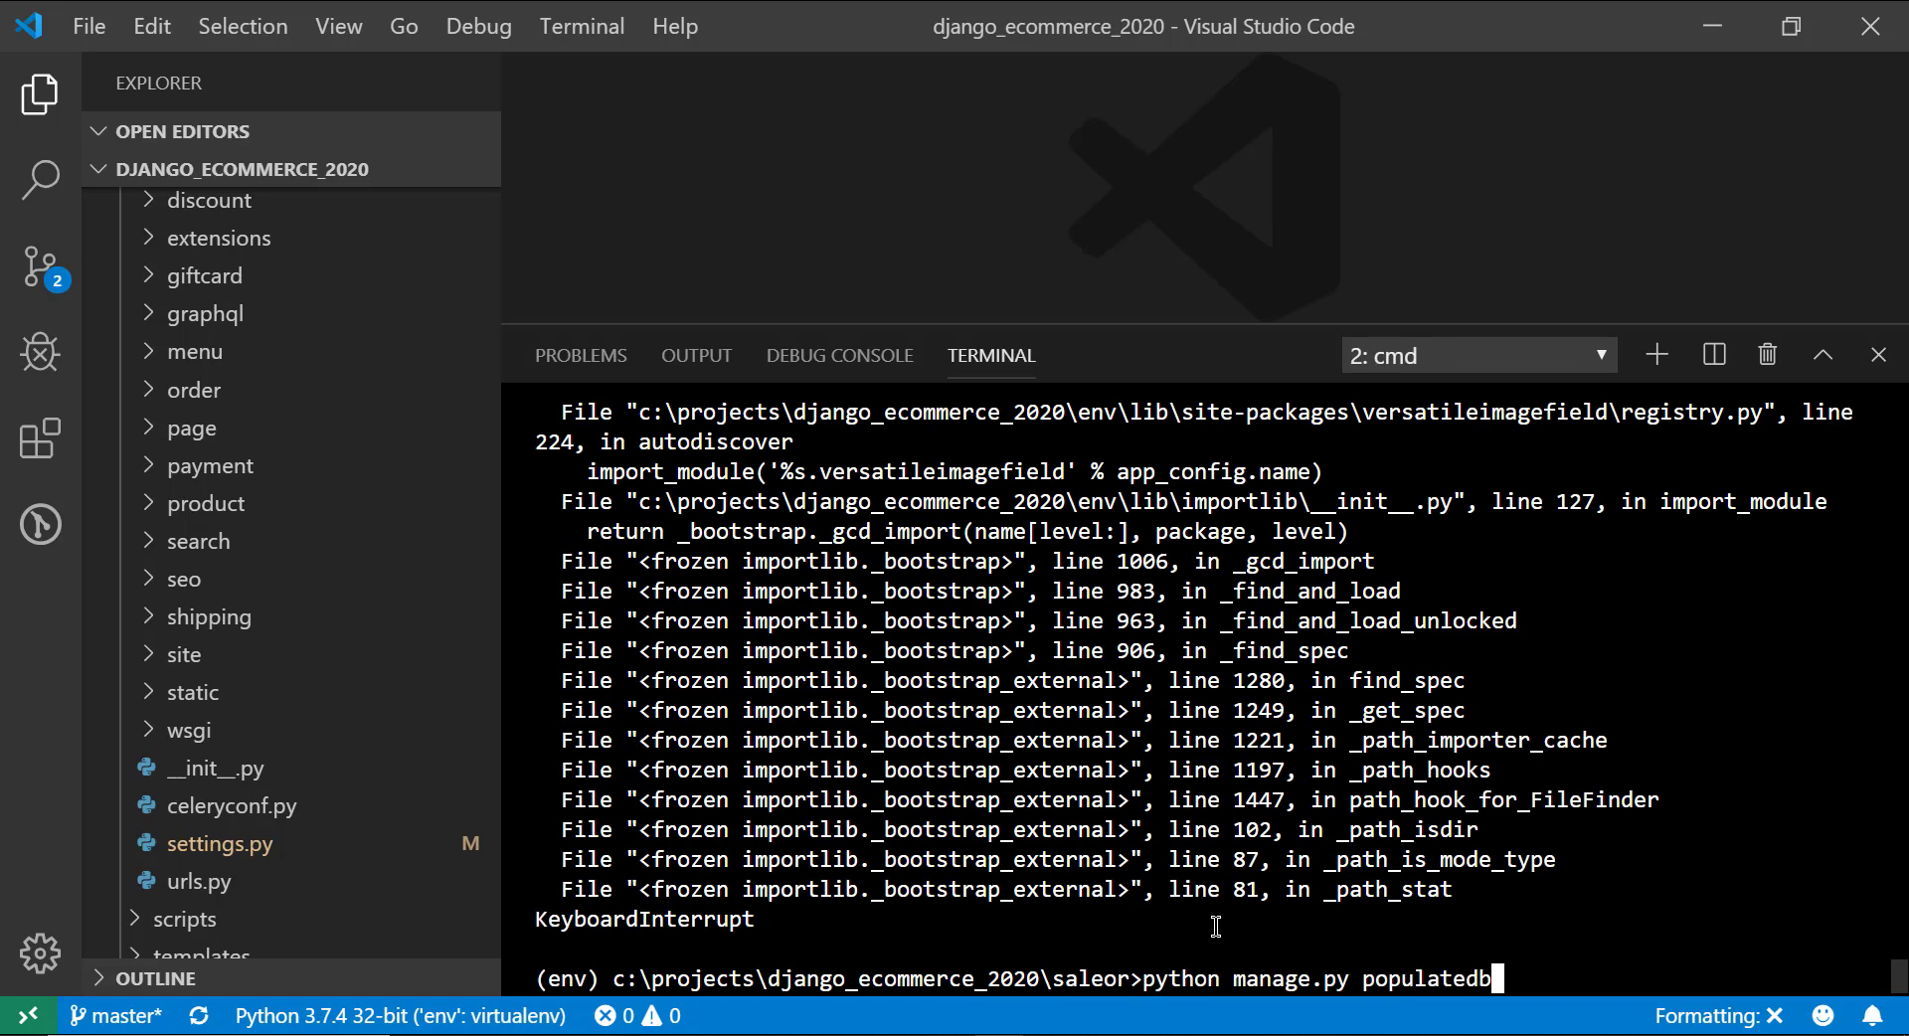
{"action": "key", "text": "Return"}
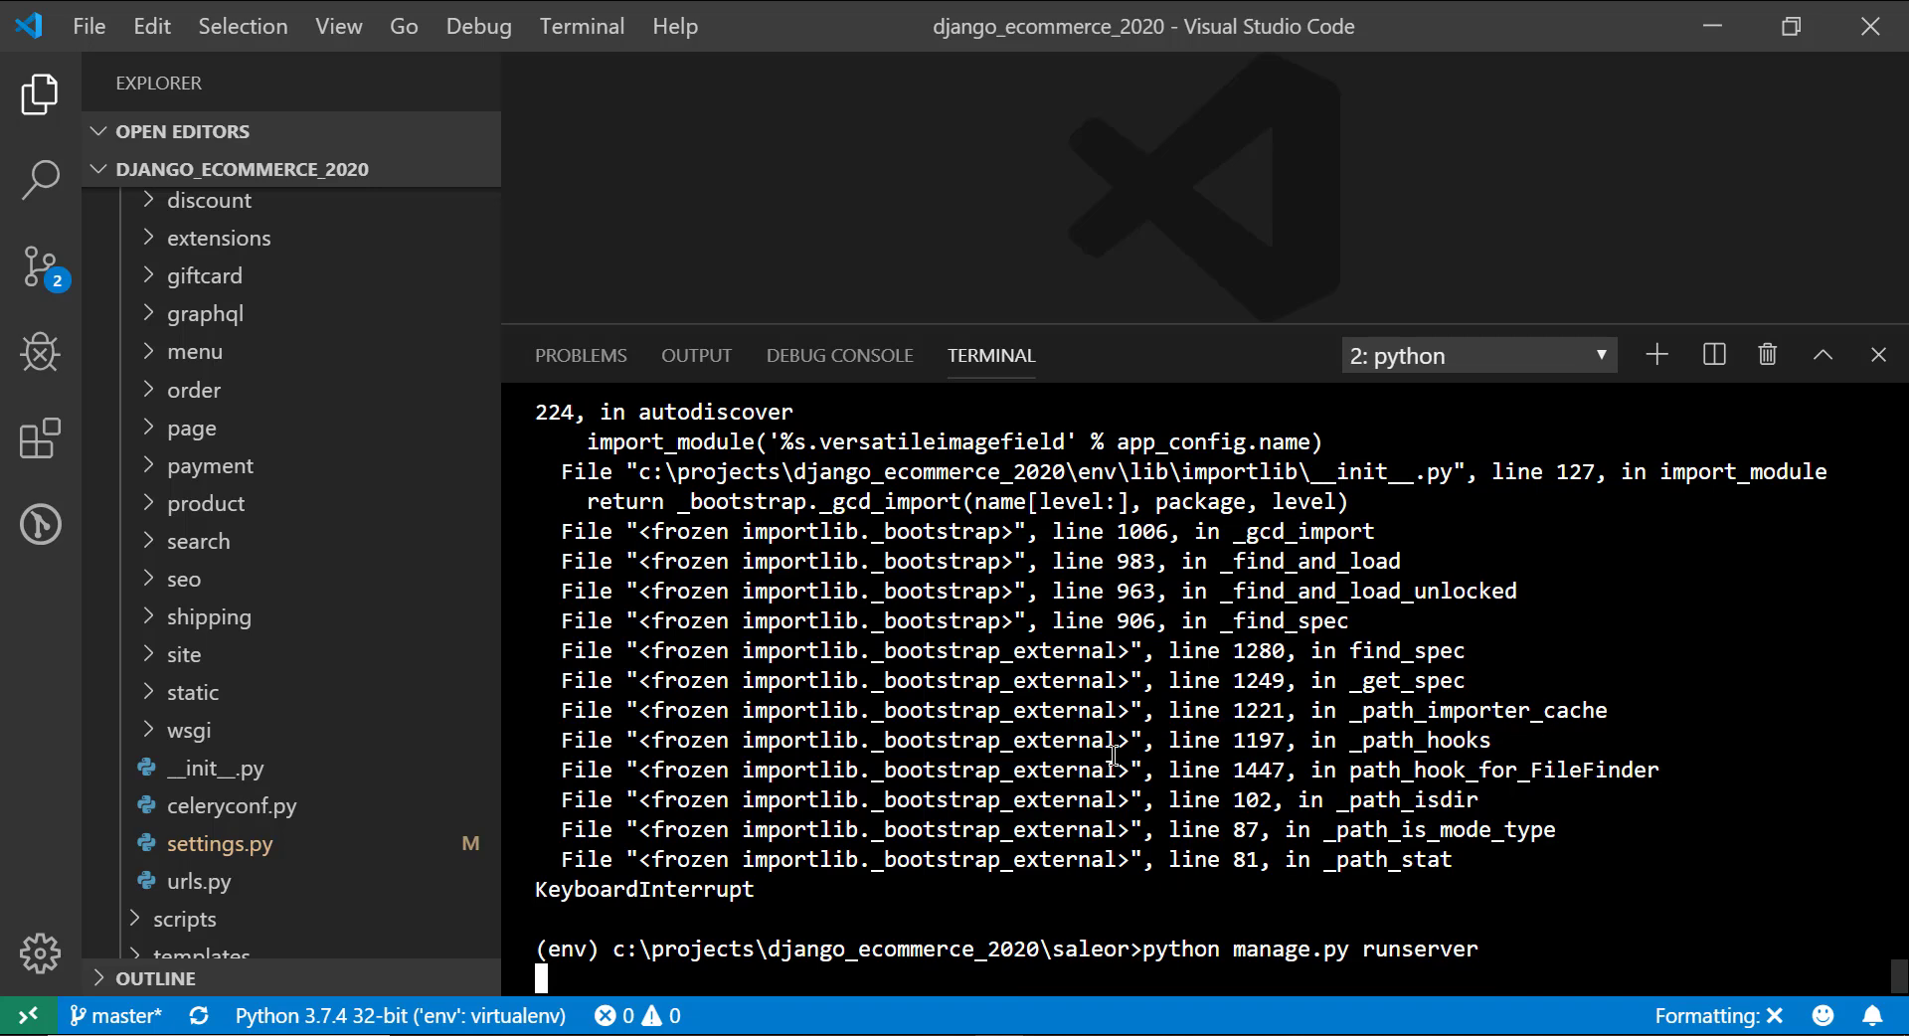
{"action": "mouse_move", "coordinate": [1366, 637]}
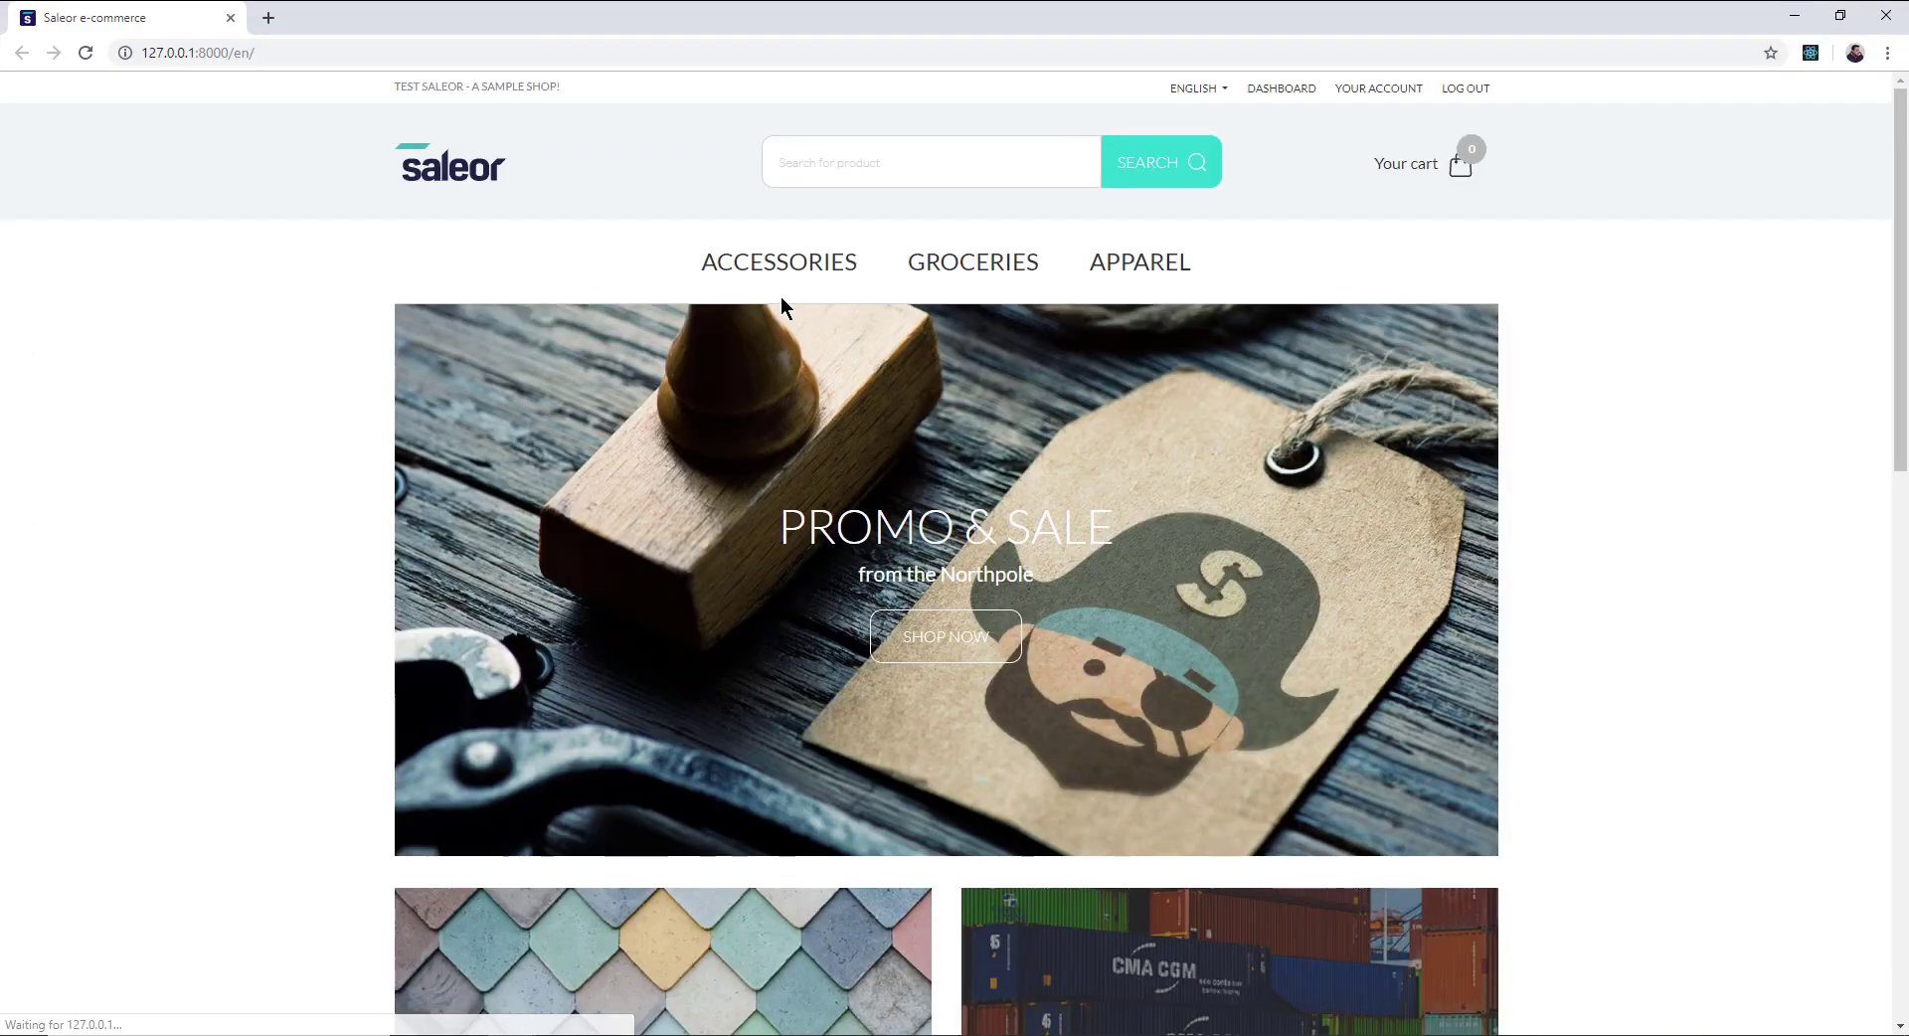
Browse the dashboard's demo products, 5 sales and 20 orders, and inspect order #19.
{"action": "left_click", "coordinate": [1281, 88]}
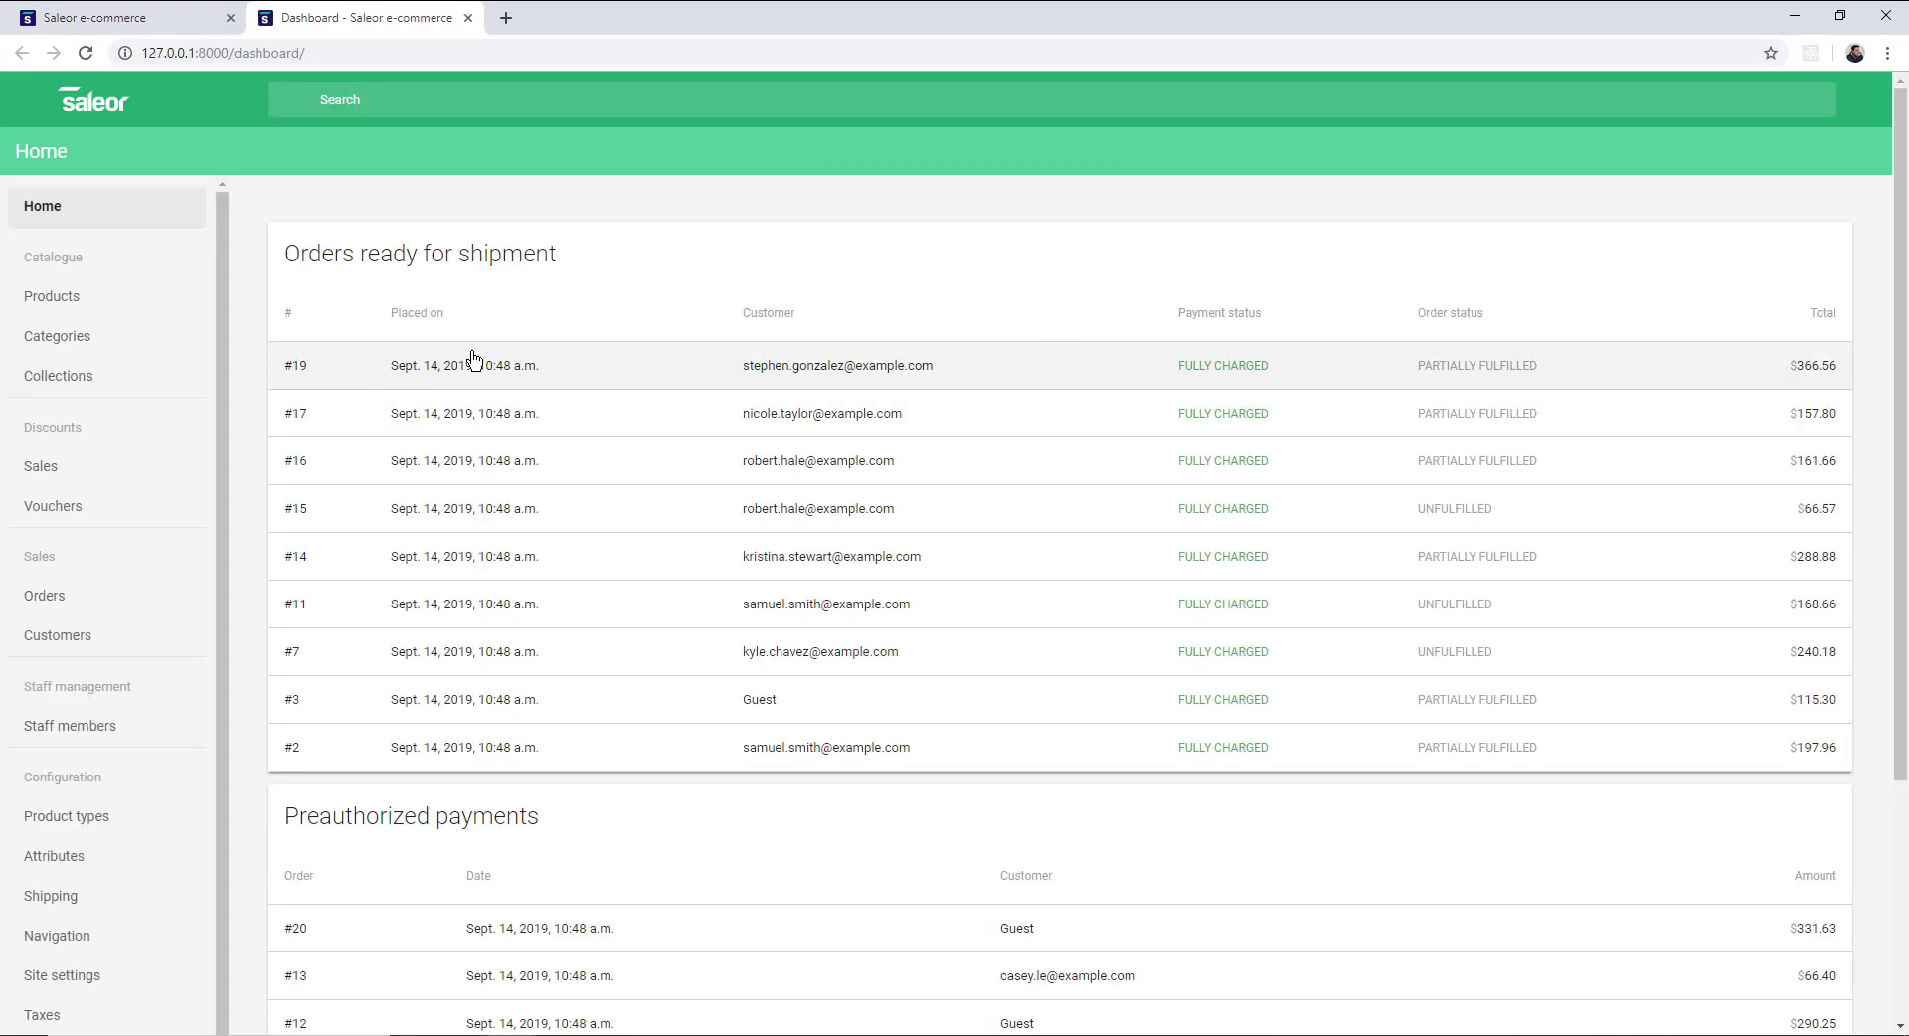
{"action": "mouse_move", "coordinate": [36, 272]}
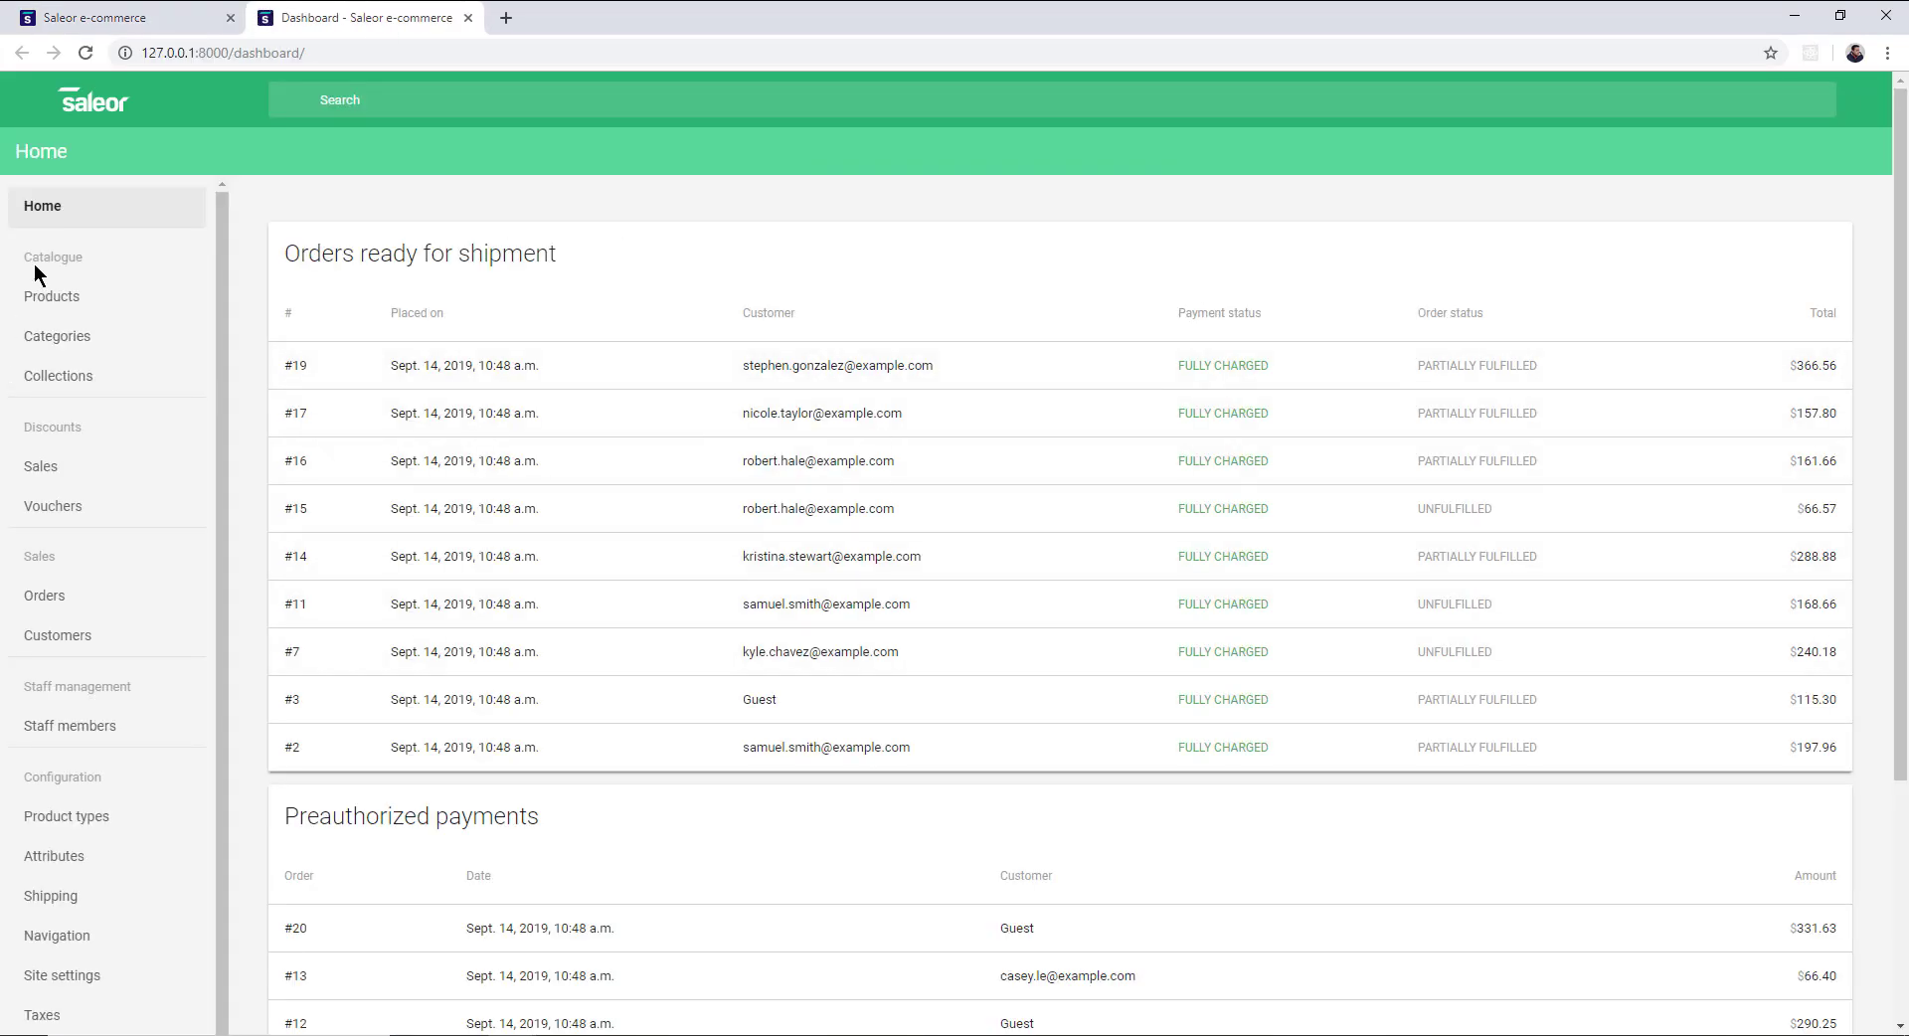
{"action": "left_click", "coordinate": [51, 297]}
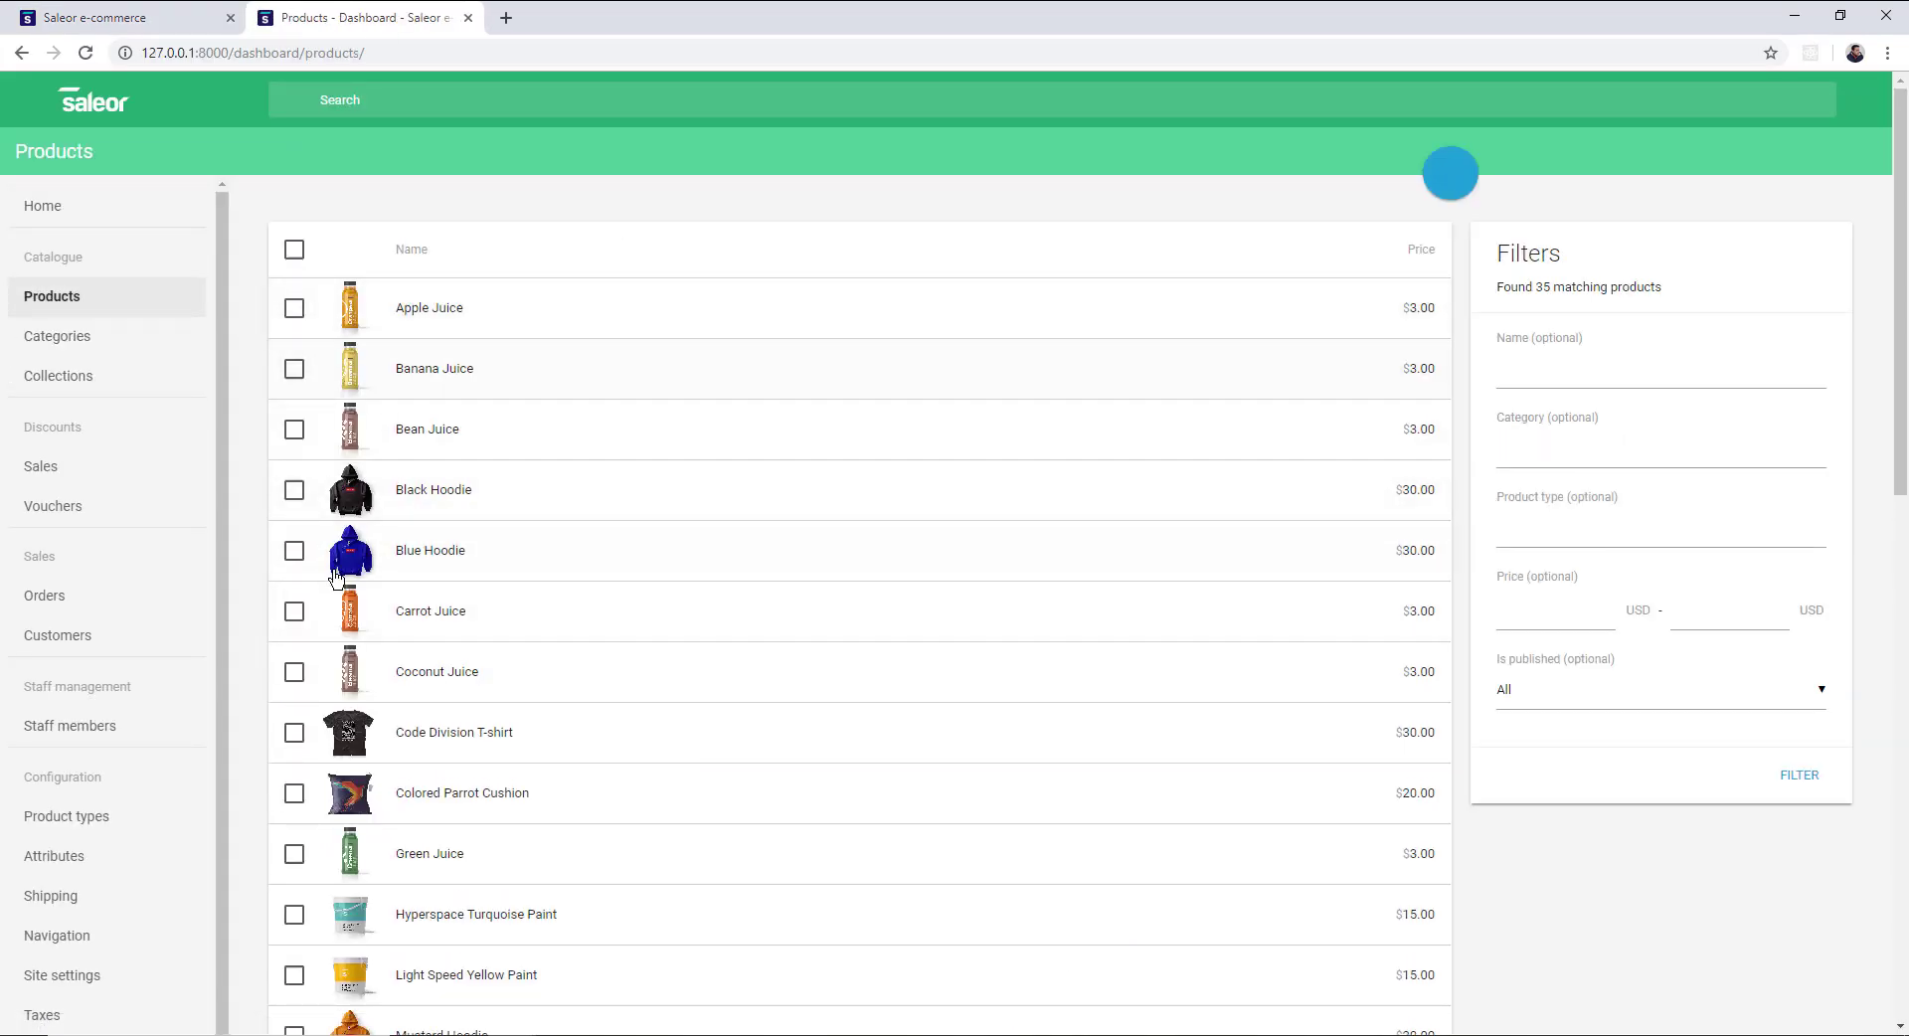
{"action": "mouse_move", "coordinate": [40, 465]}
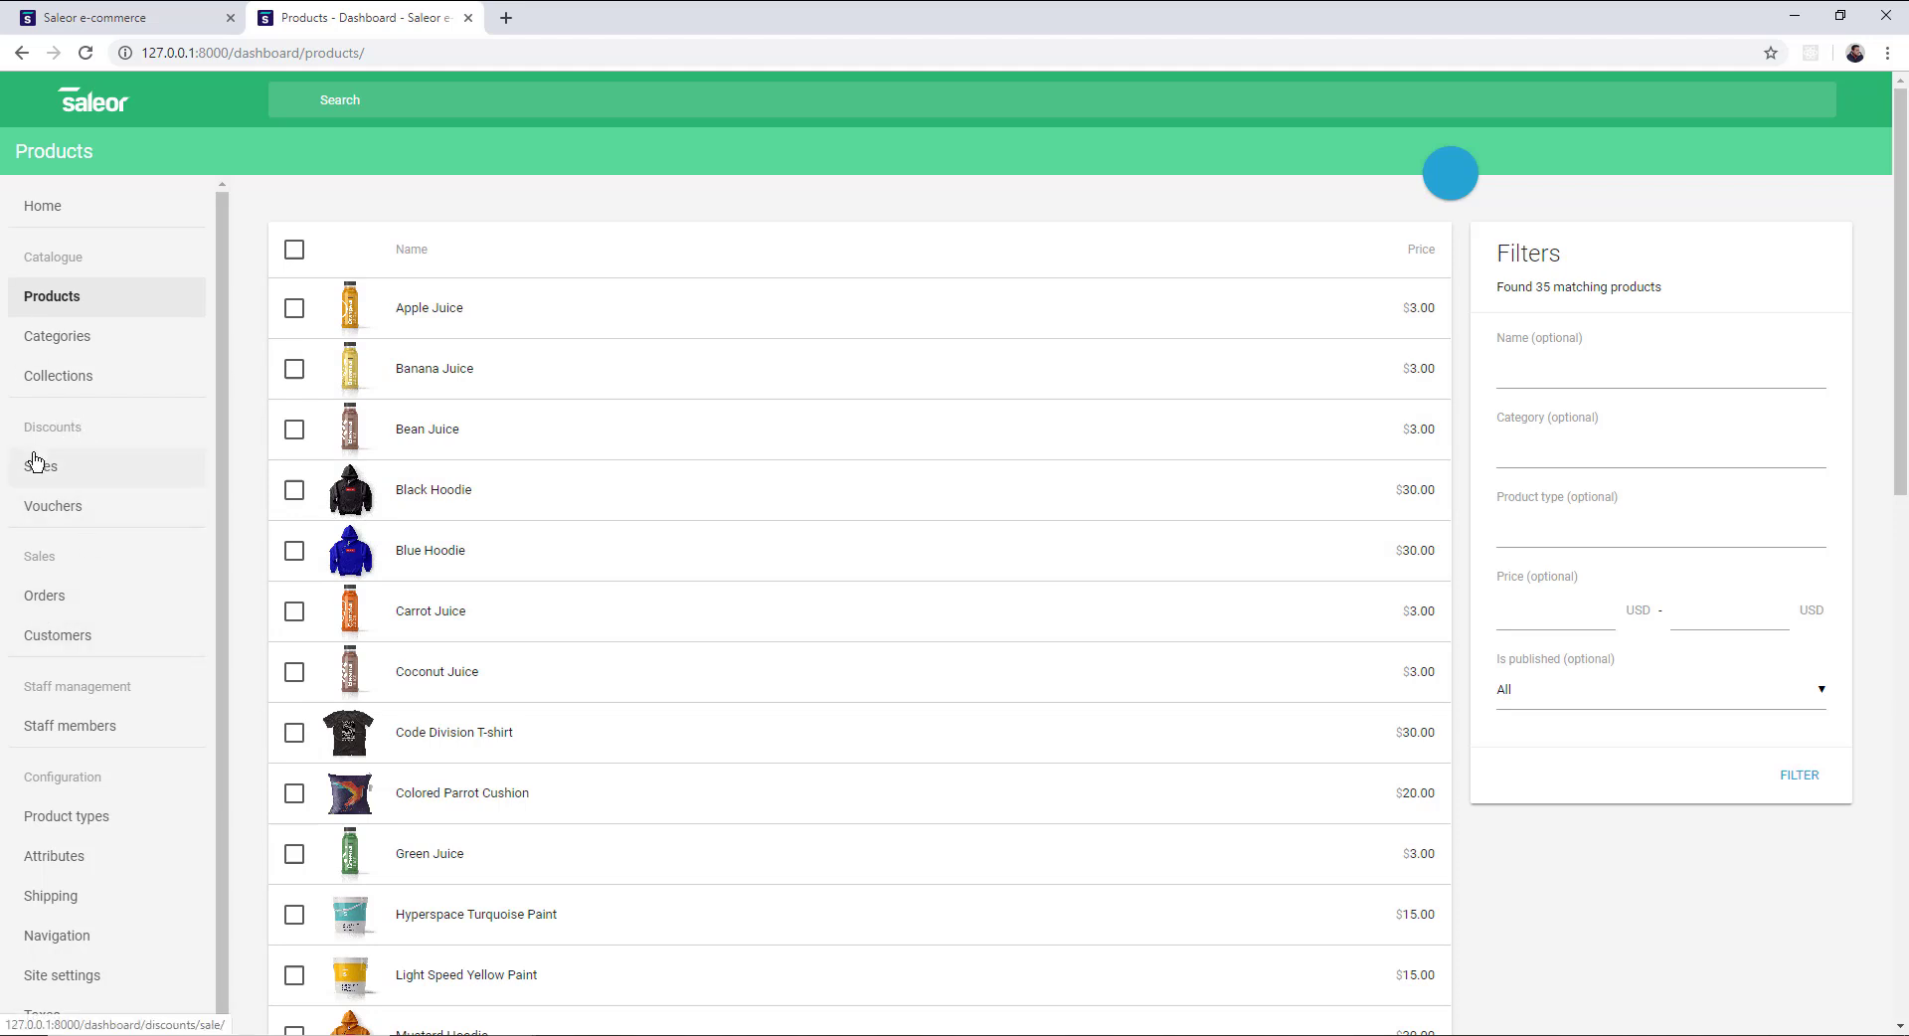
{"action": "left_click", "coordinate": [39, 465]}
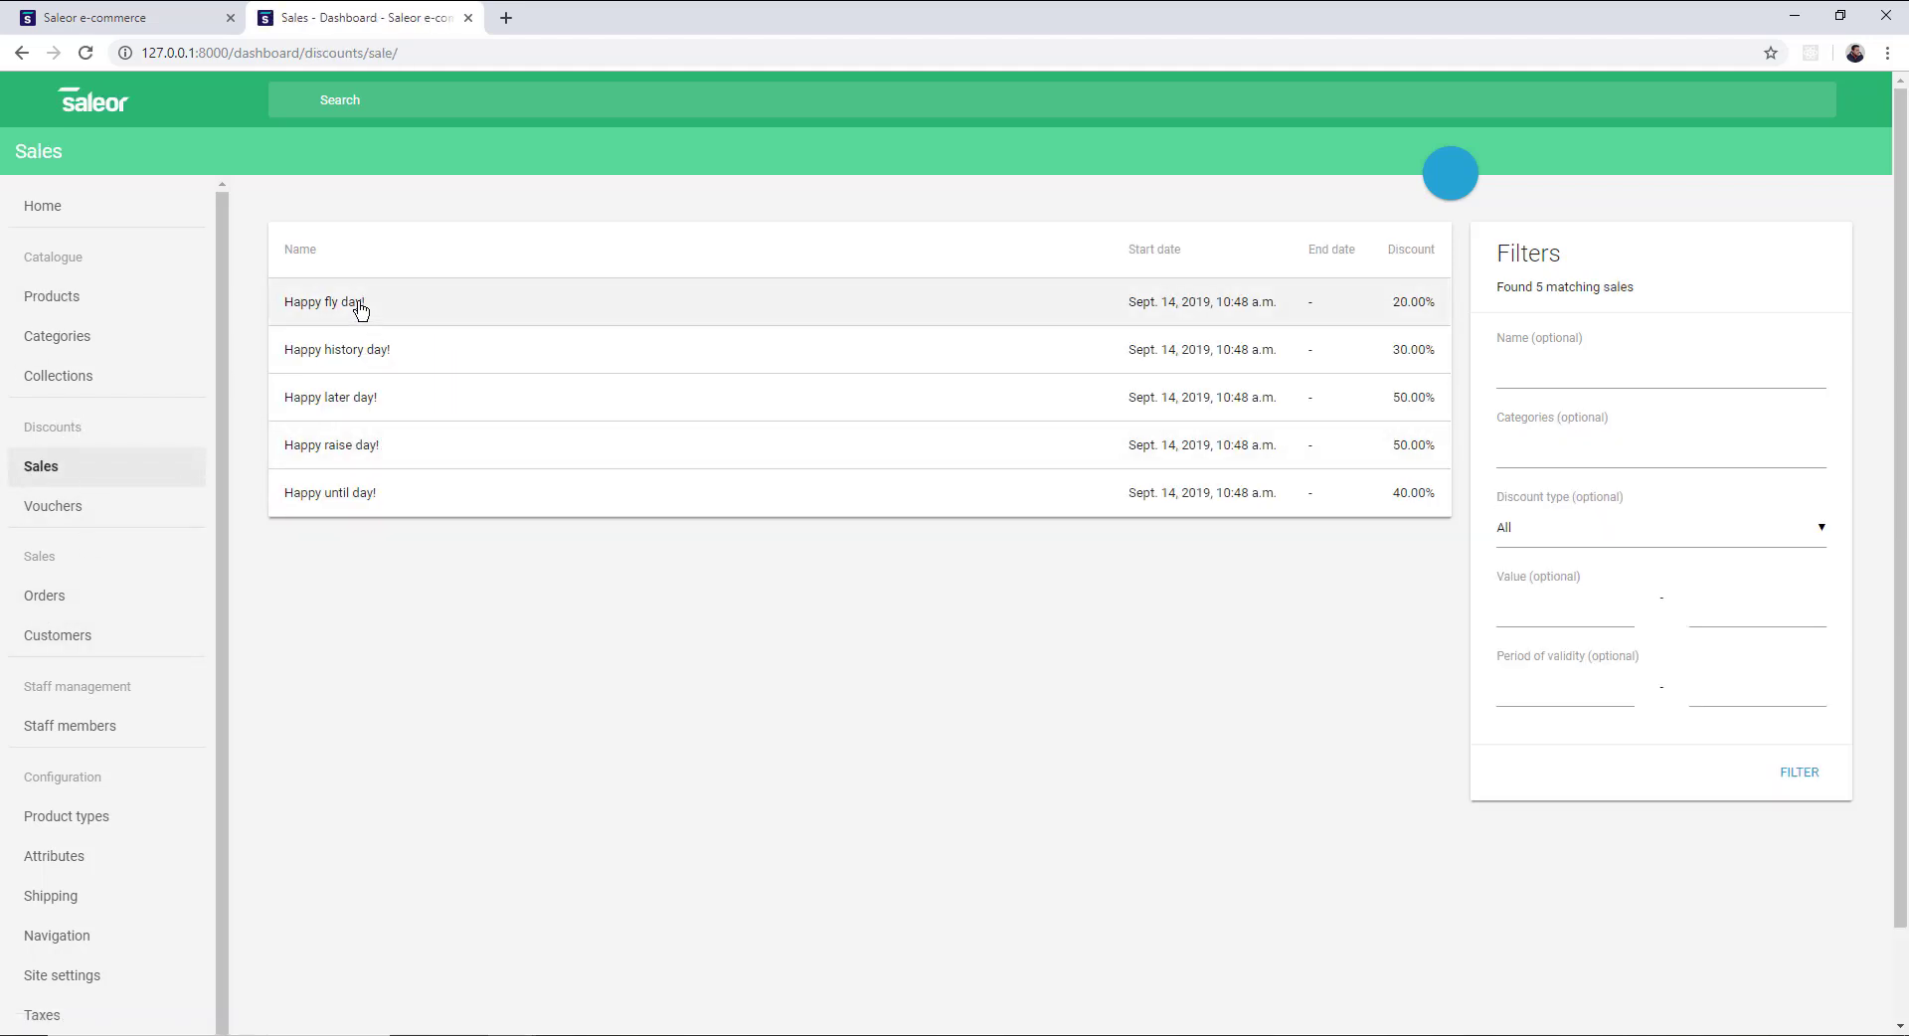
{"action": "left_click", "coordinate": [323, 303]}
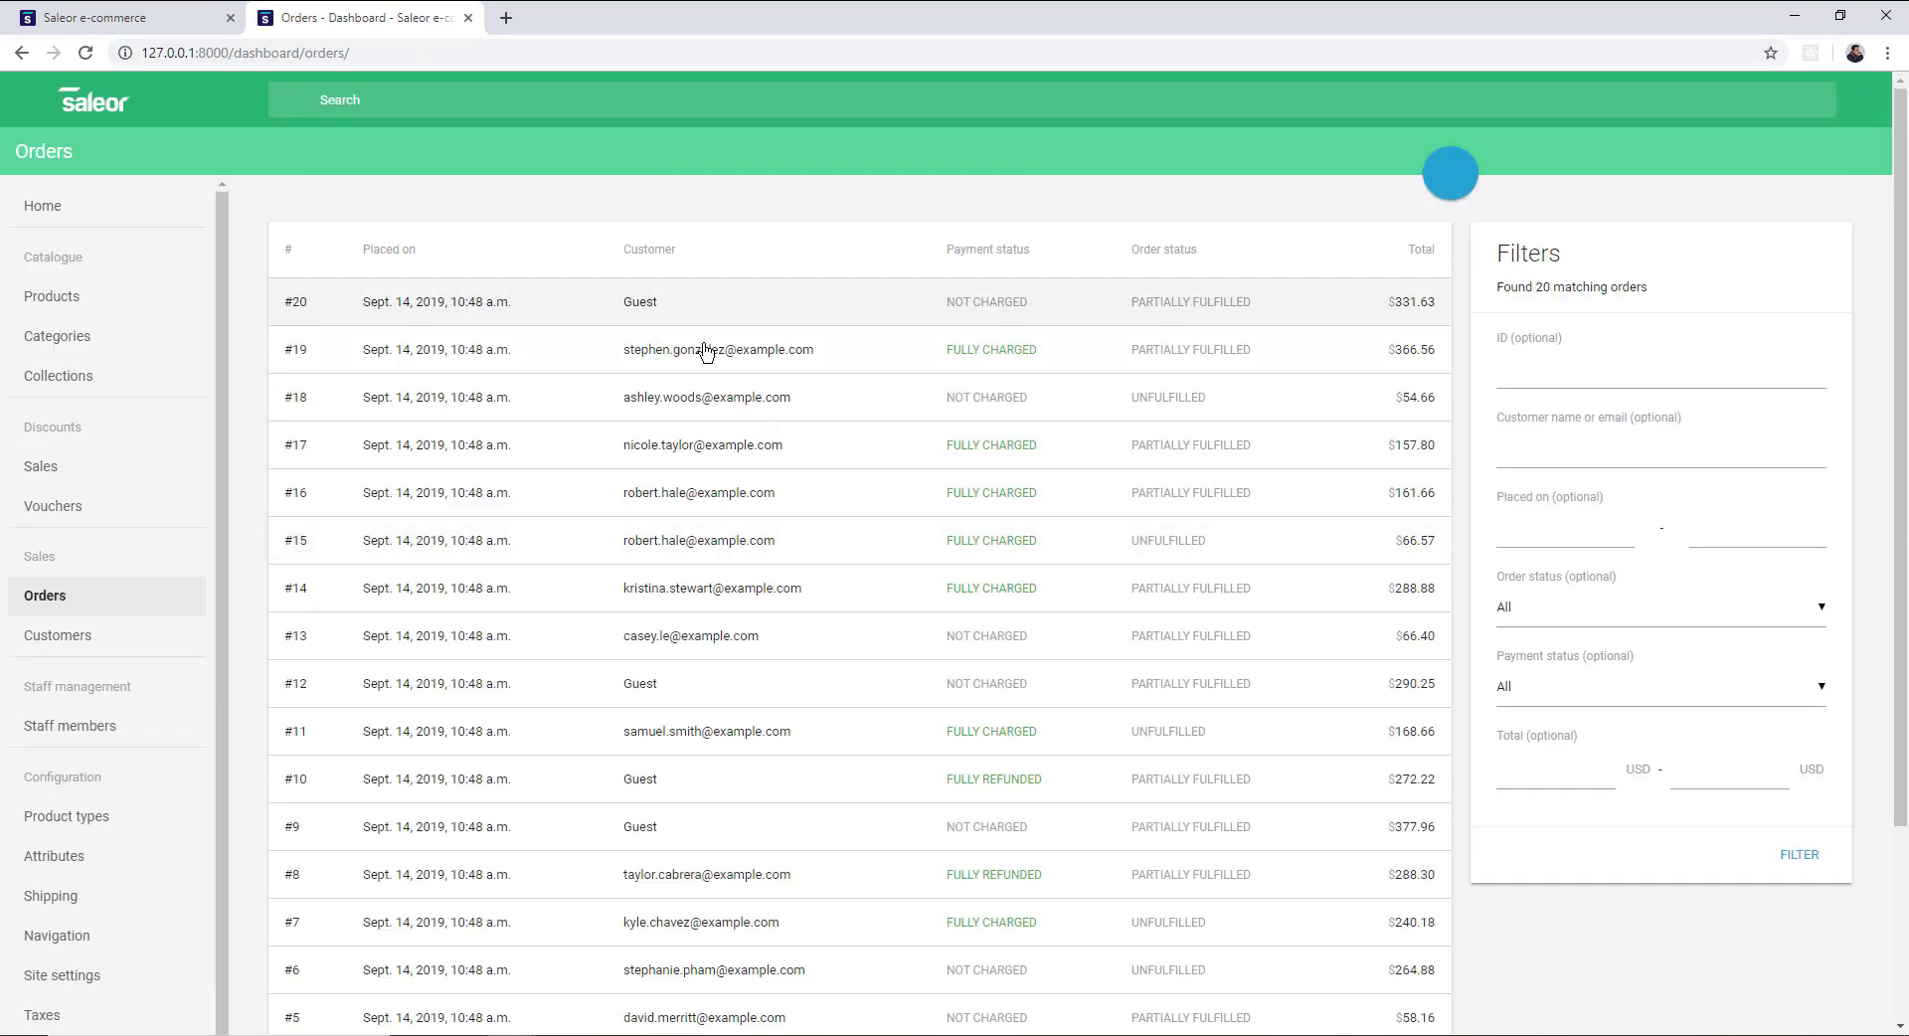
{"action": "left_click", "coordinate": [718, 350]}
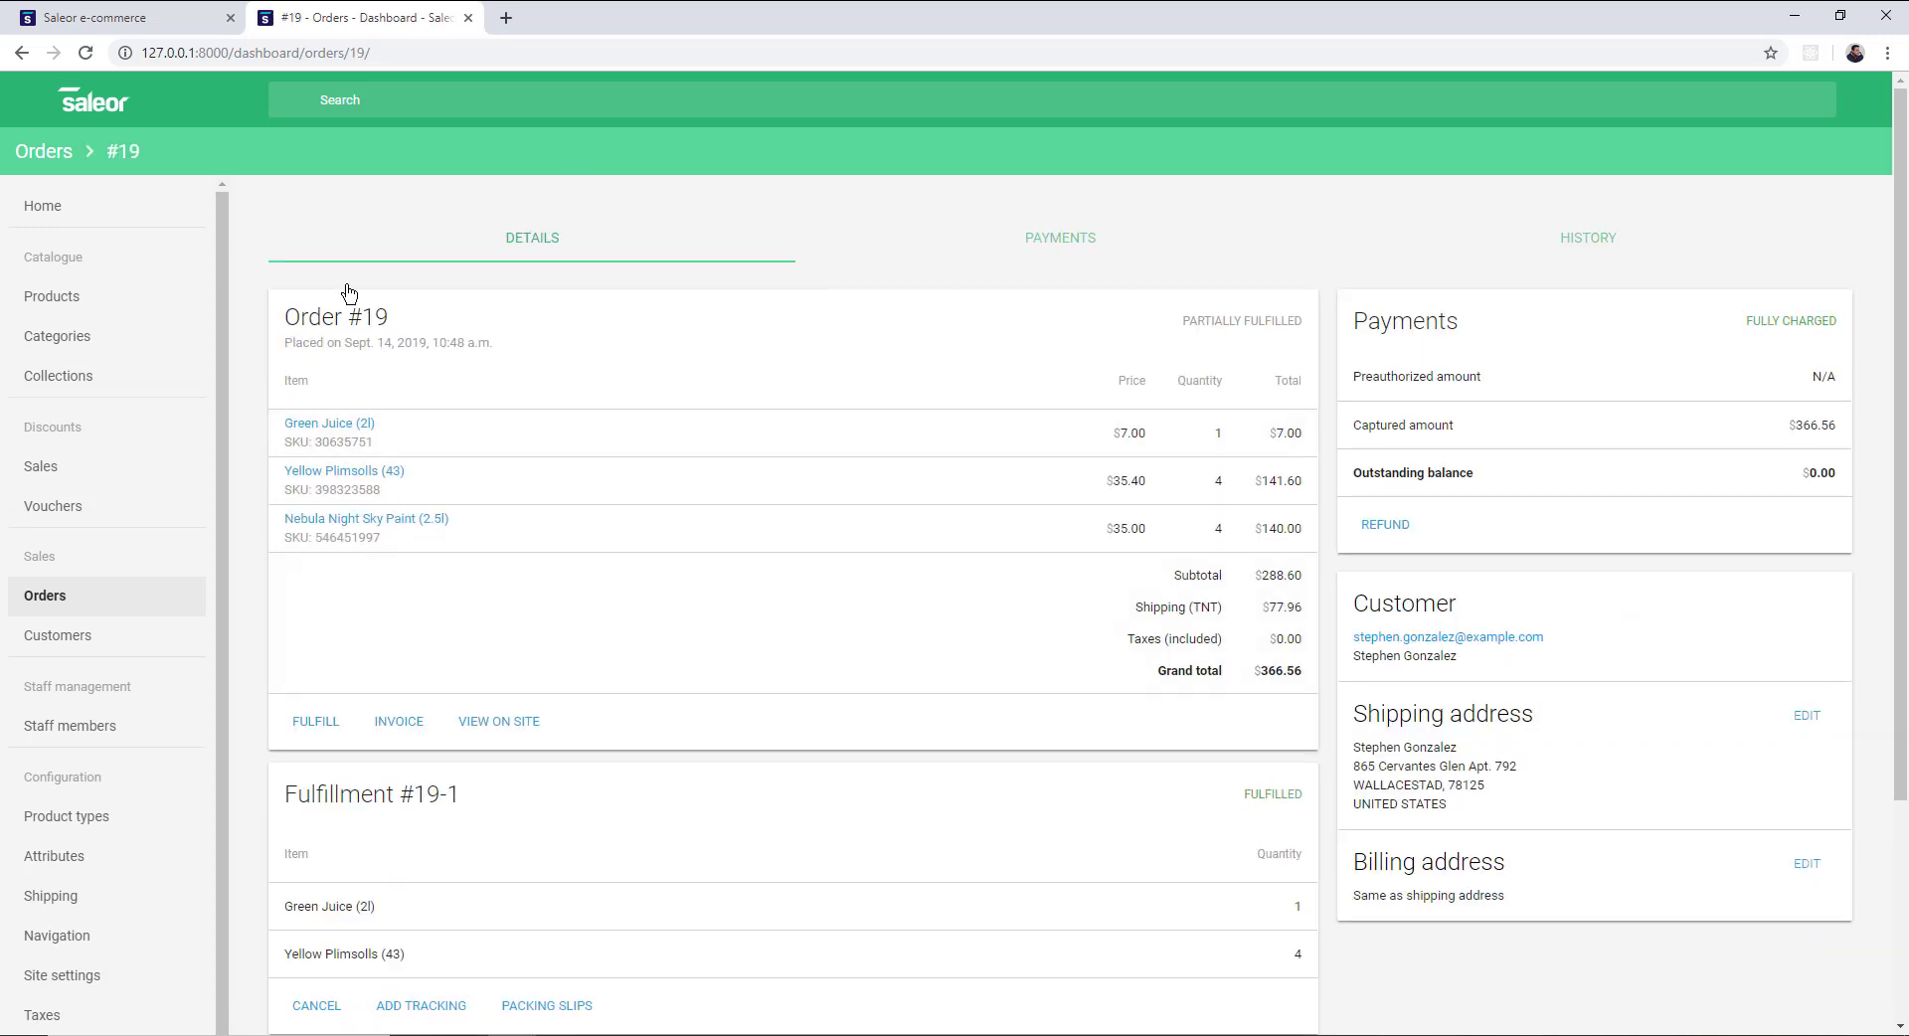
{"action": "scroll", "scroll_direction": "down", "scroll_amount": 3}
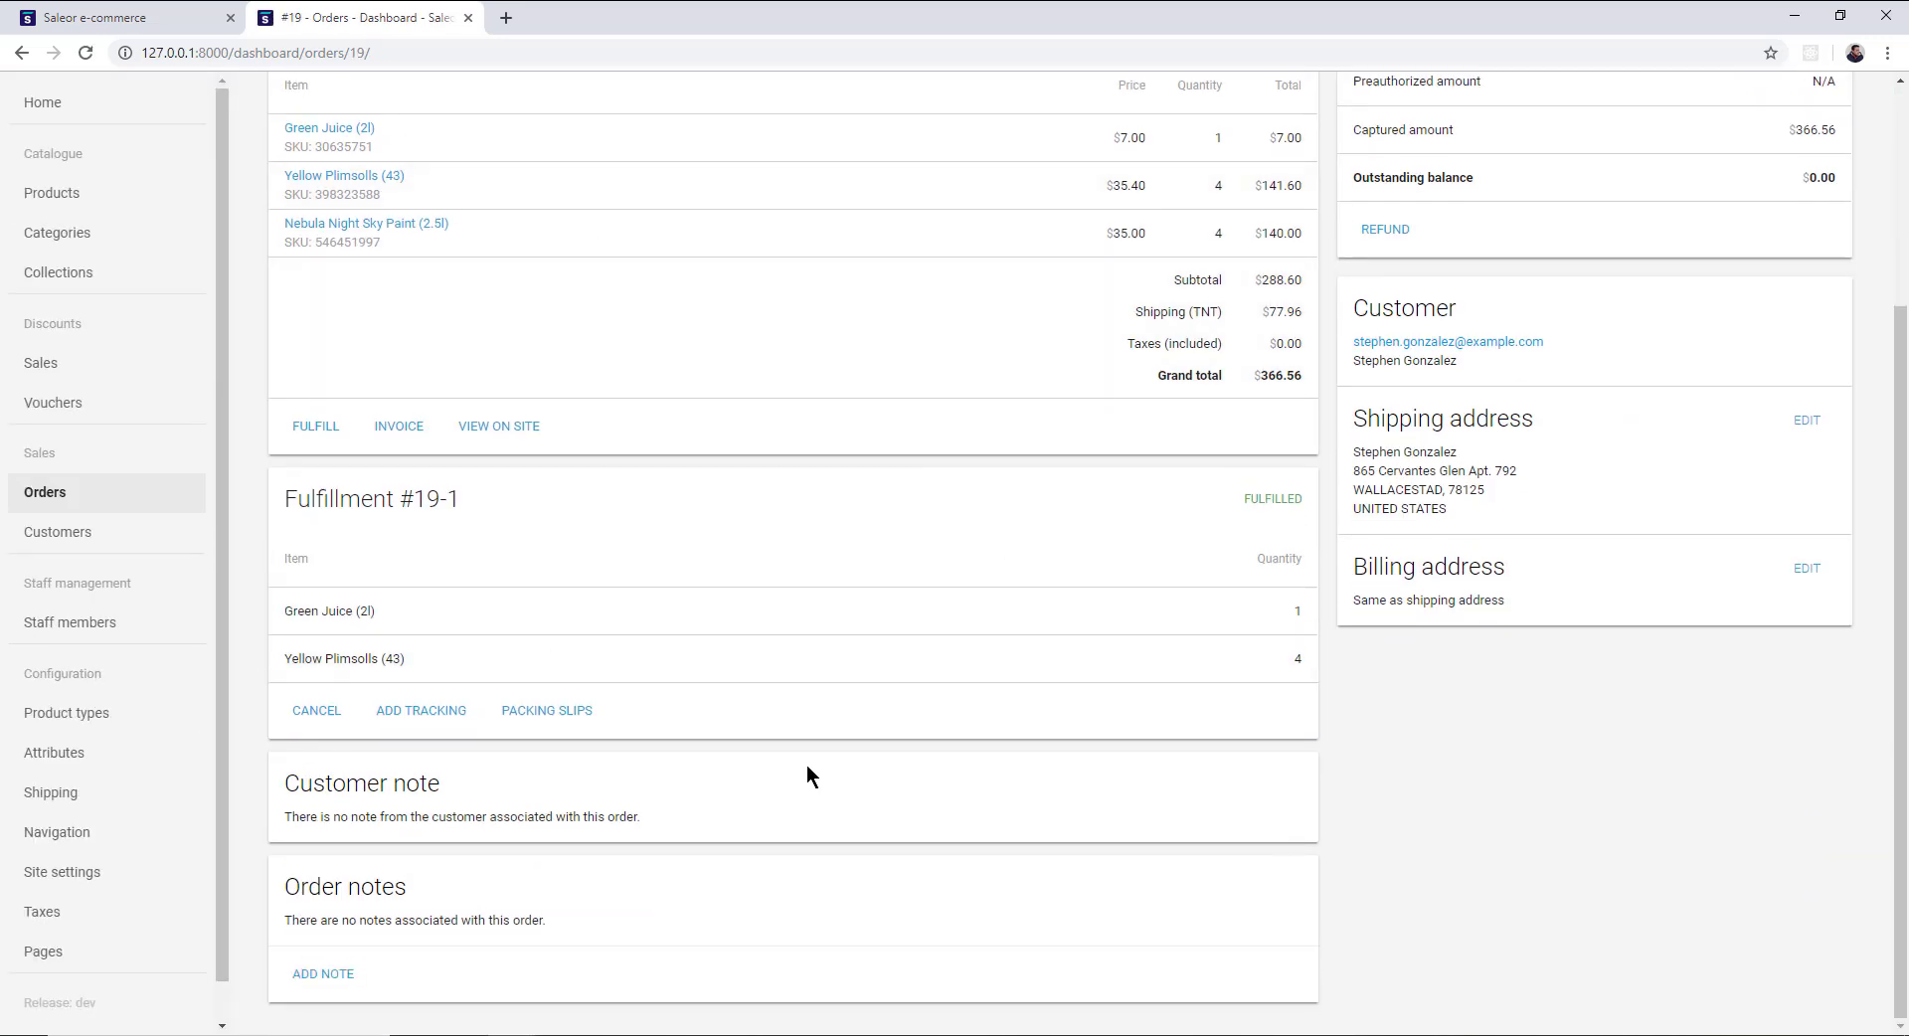
Return to the 35-product catalogue and view the Apple Juice product page.
{"action": "left_click", "coordinate": [52, 192]}
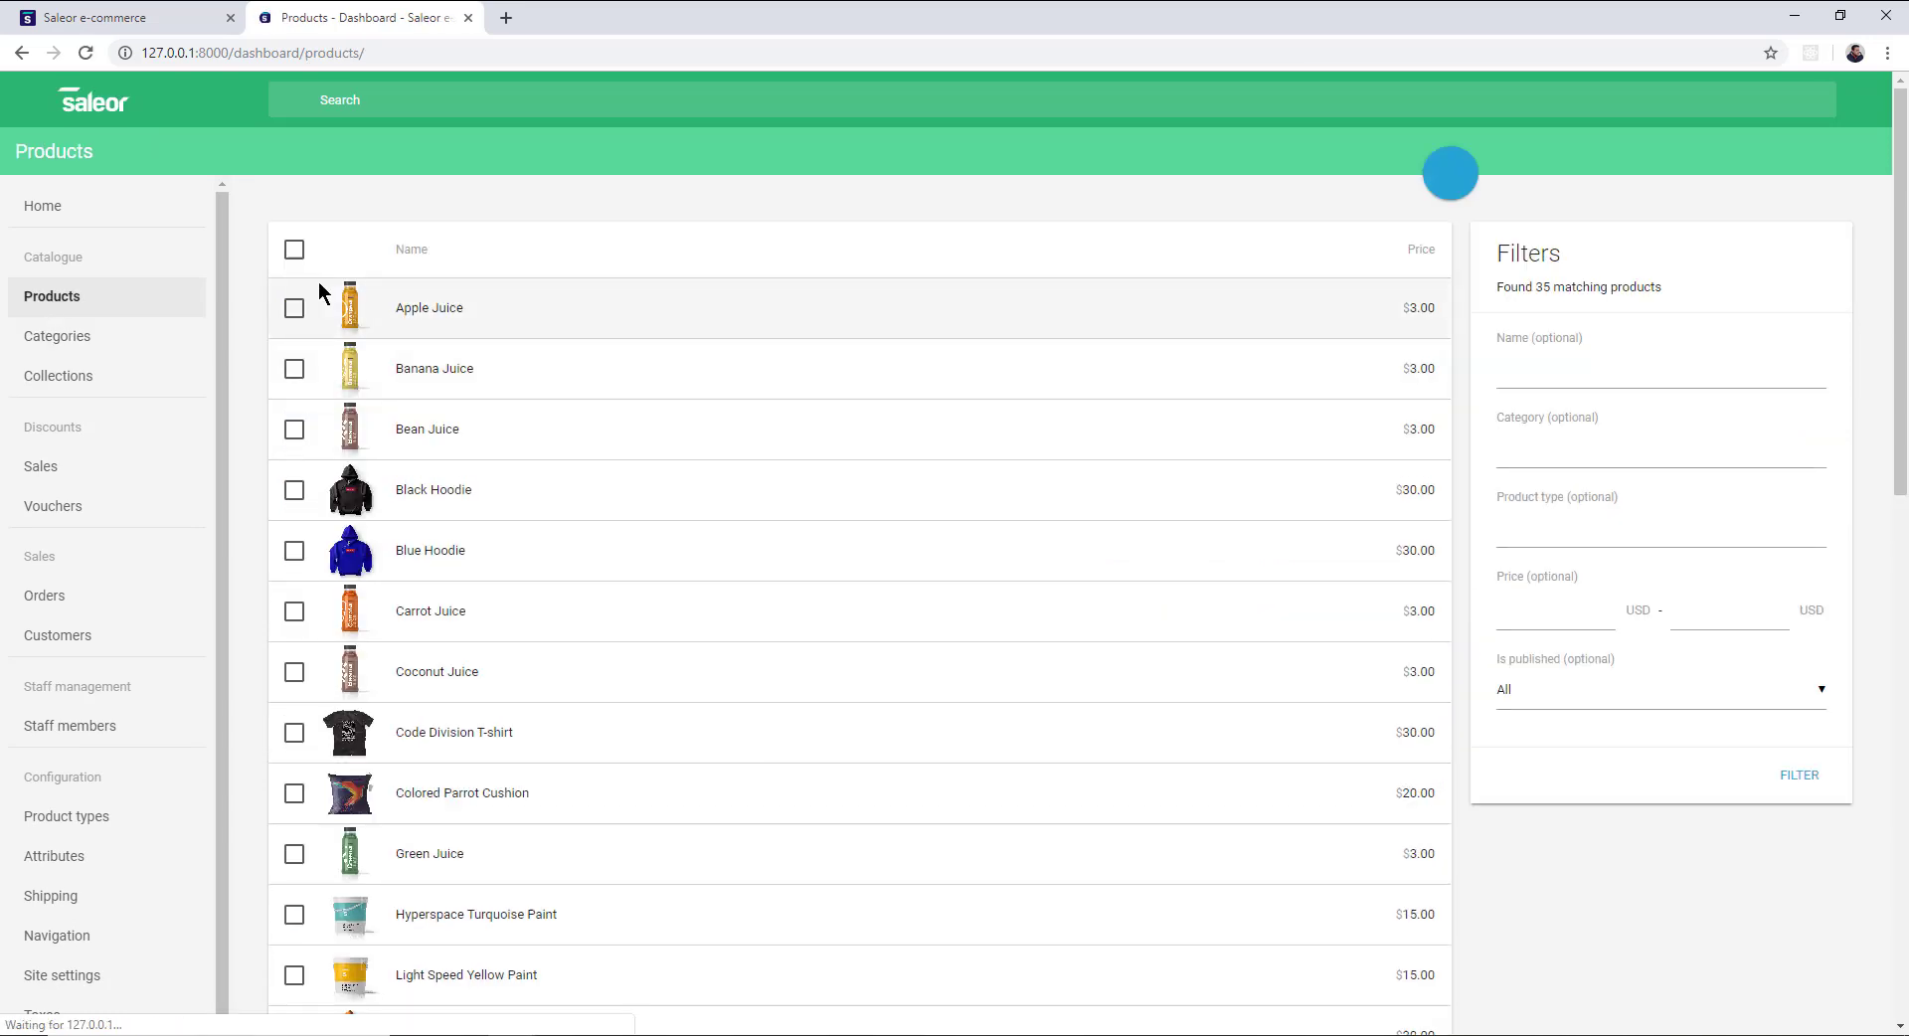
{"action": "left_click", "coordinate": [429, 306]}
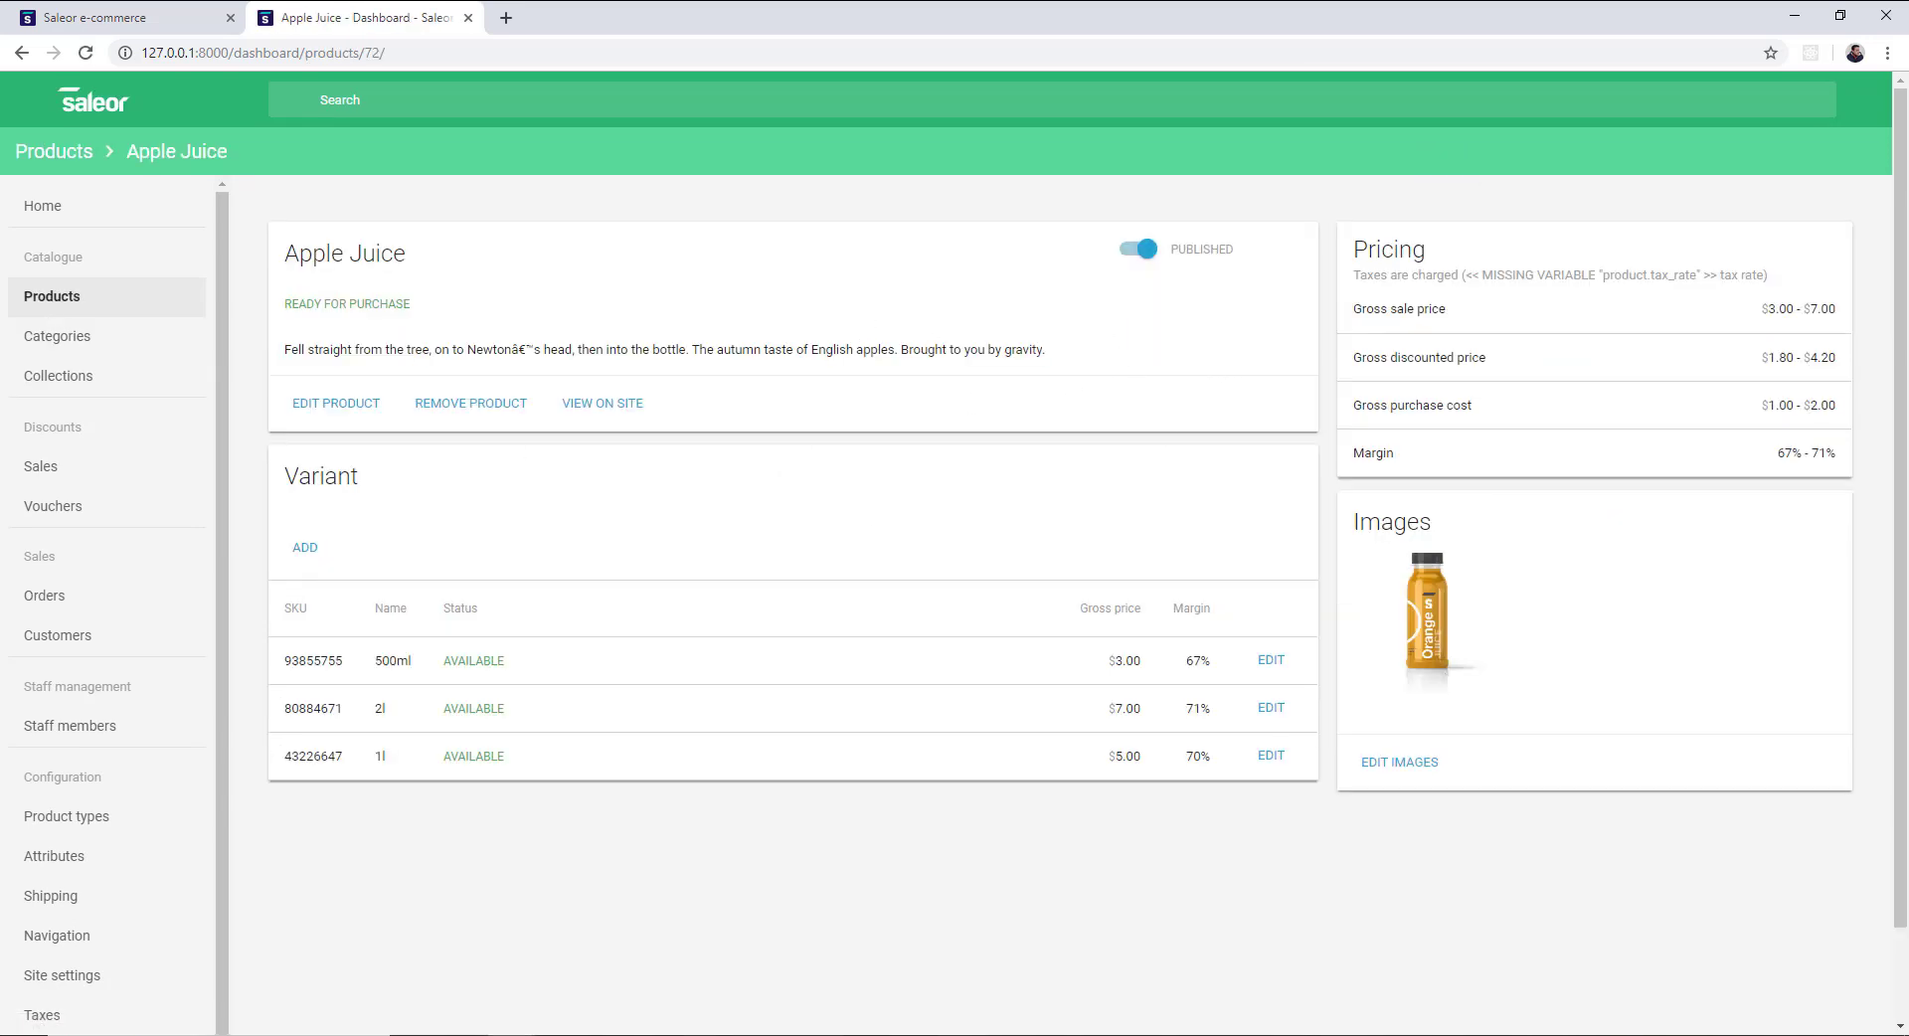
Review the Apple Juice edit form in the Dashboard, then return to the storefront home page.
{"action": "left_click", "coordinate": [334, 404]}
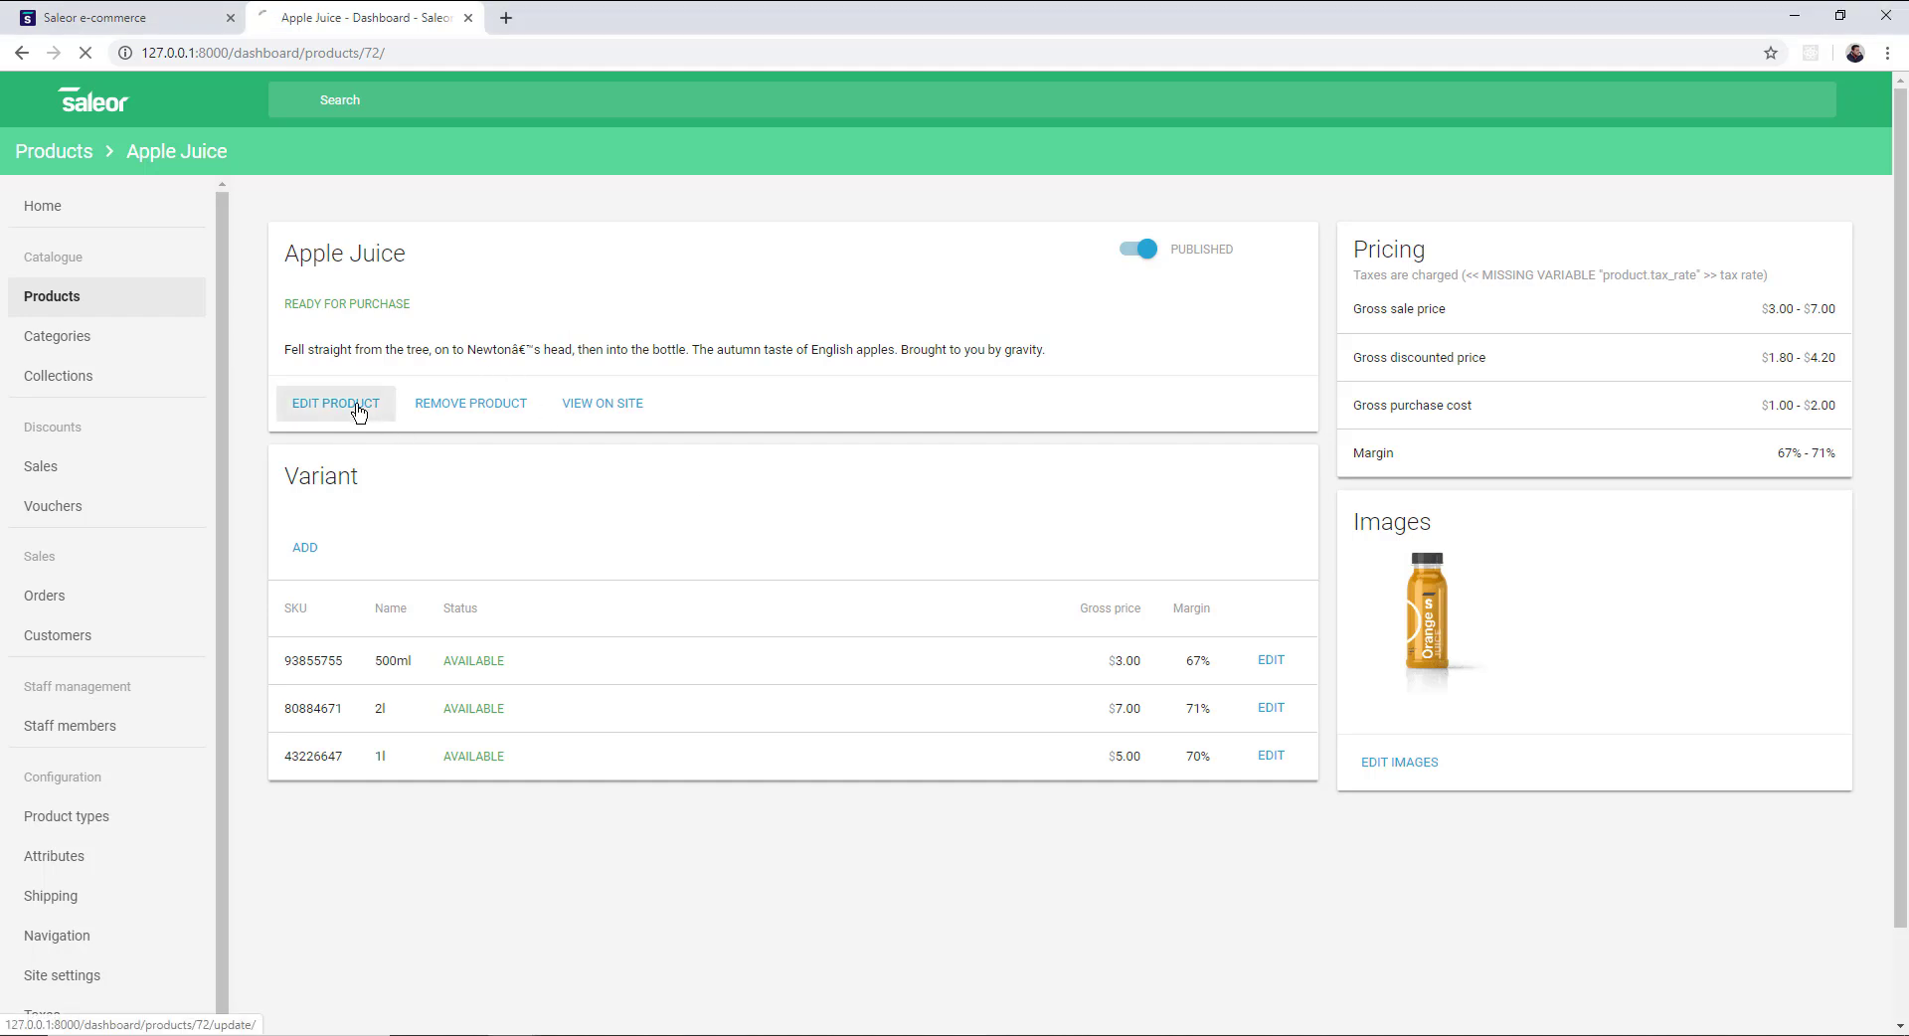
{"action": "left_click", "coordinate": [334, 404]}
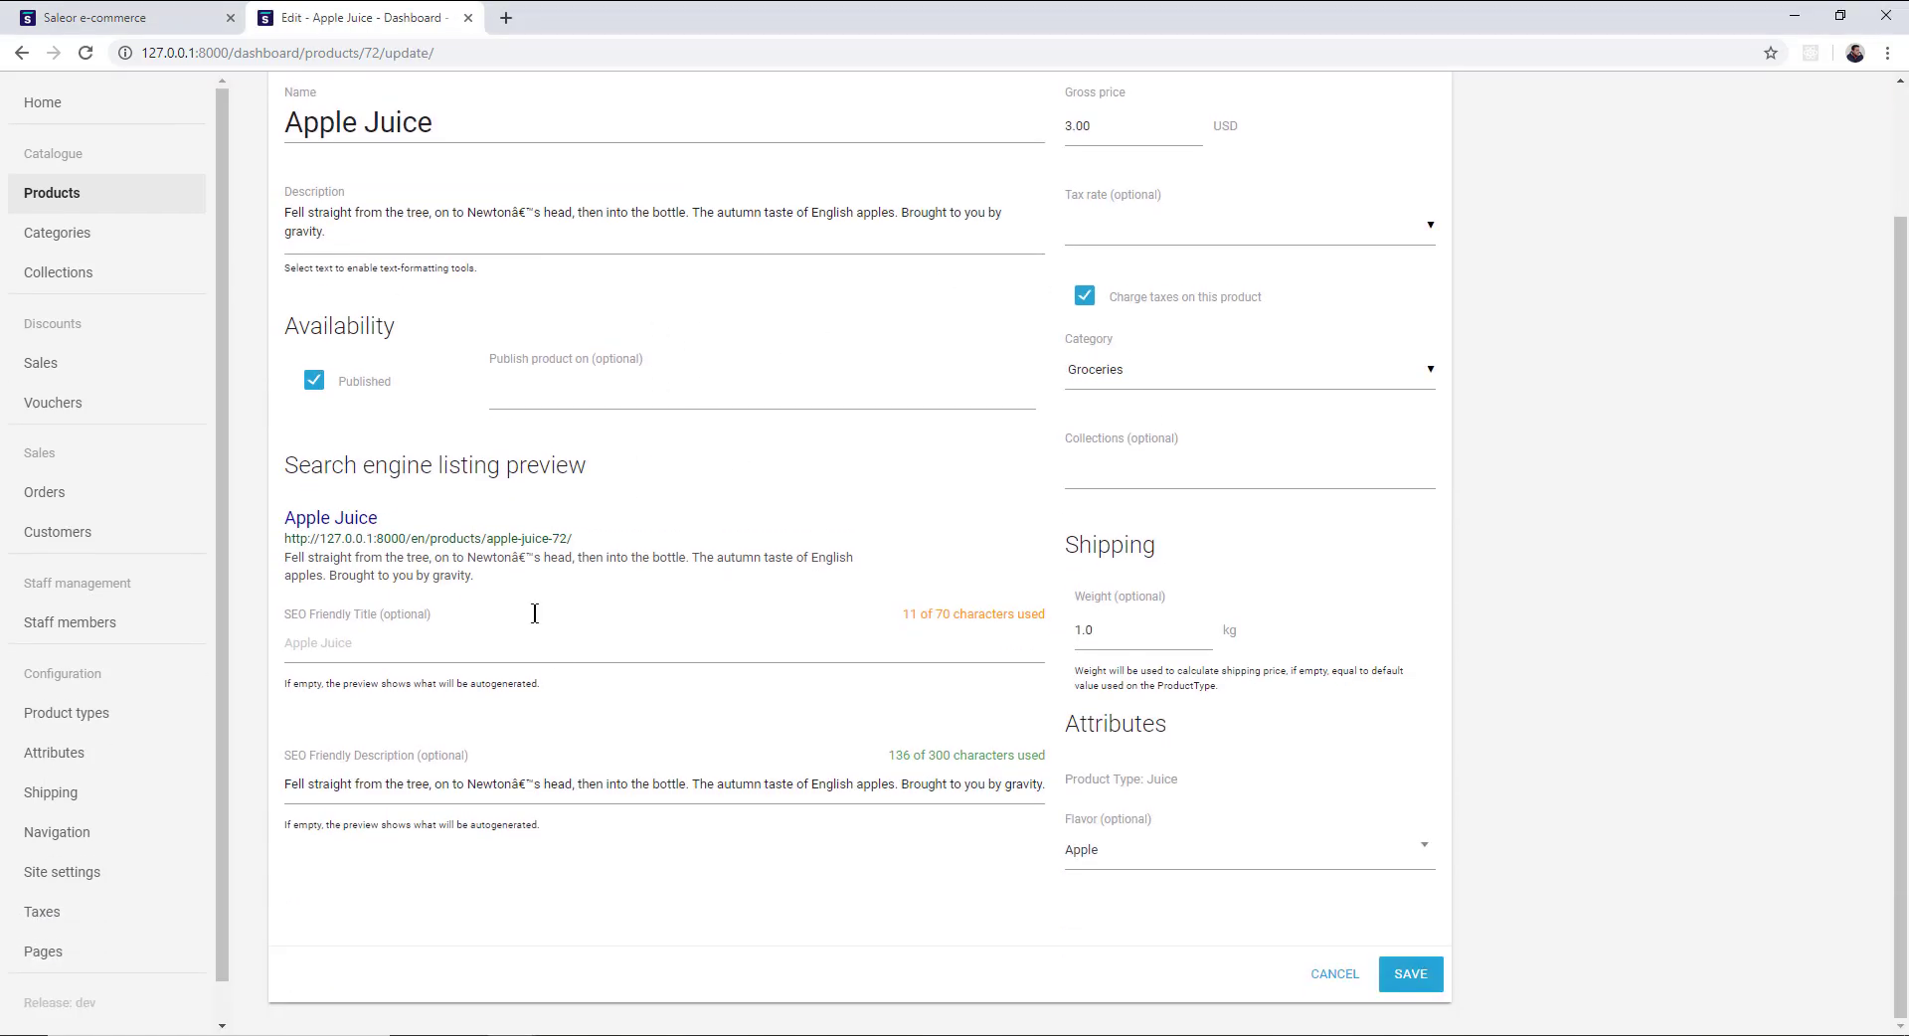
{"action": "scroll", "scroll_direction": "up", "scroll_amount": 3}
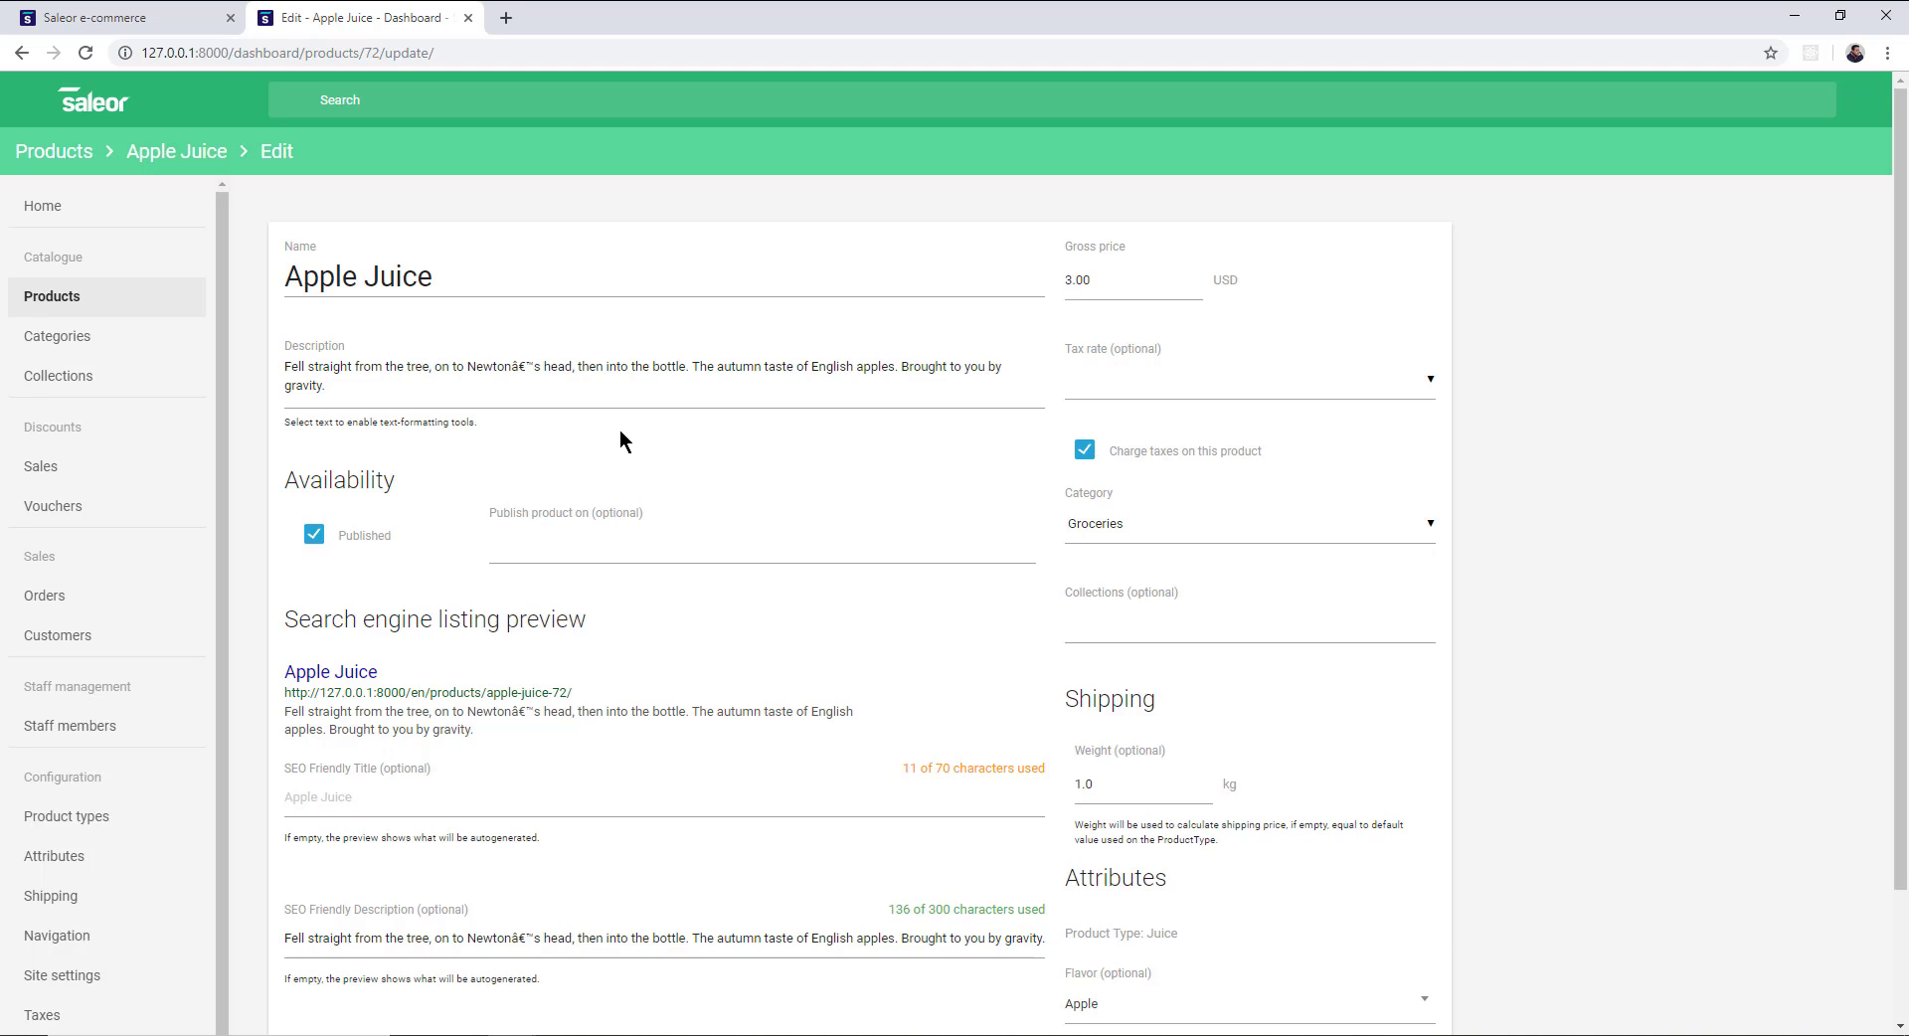
{"action": "mouse_move", "coordinate": [634, 508]}
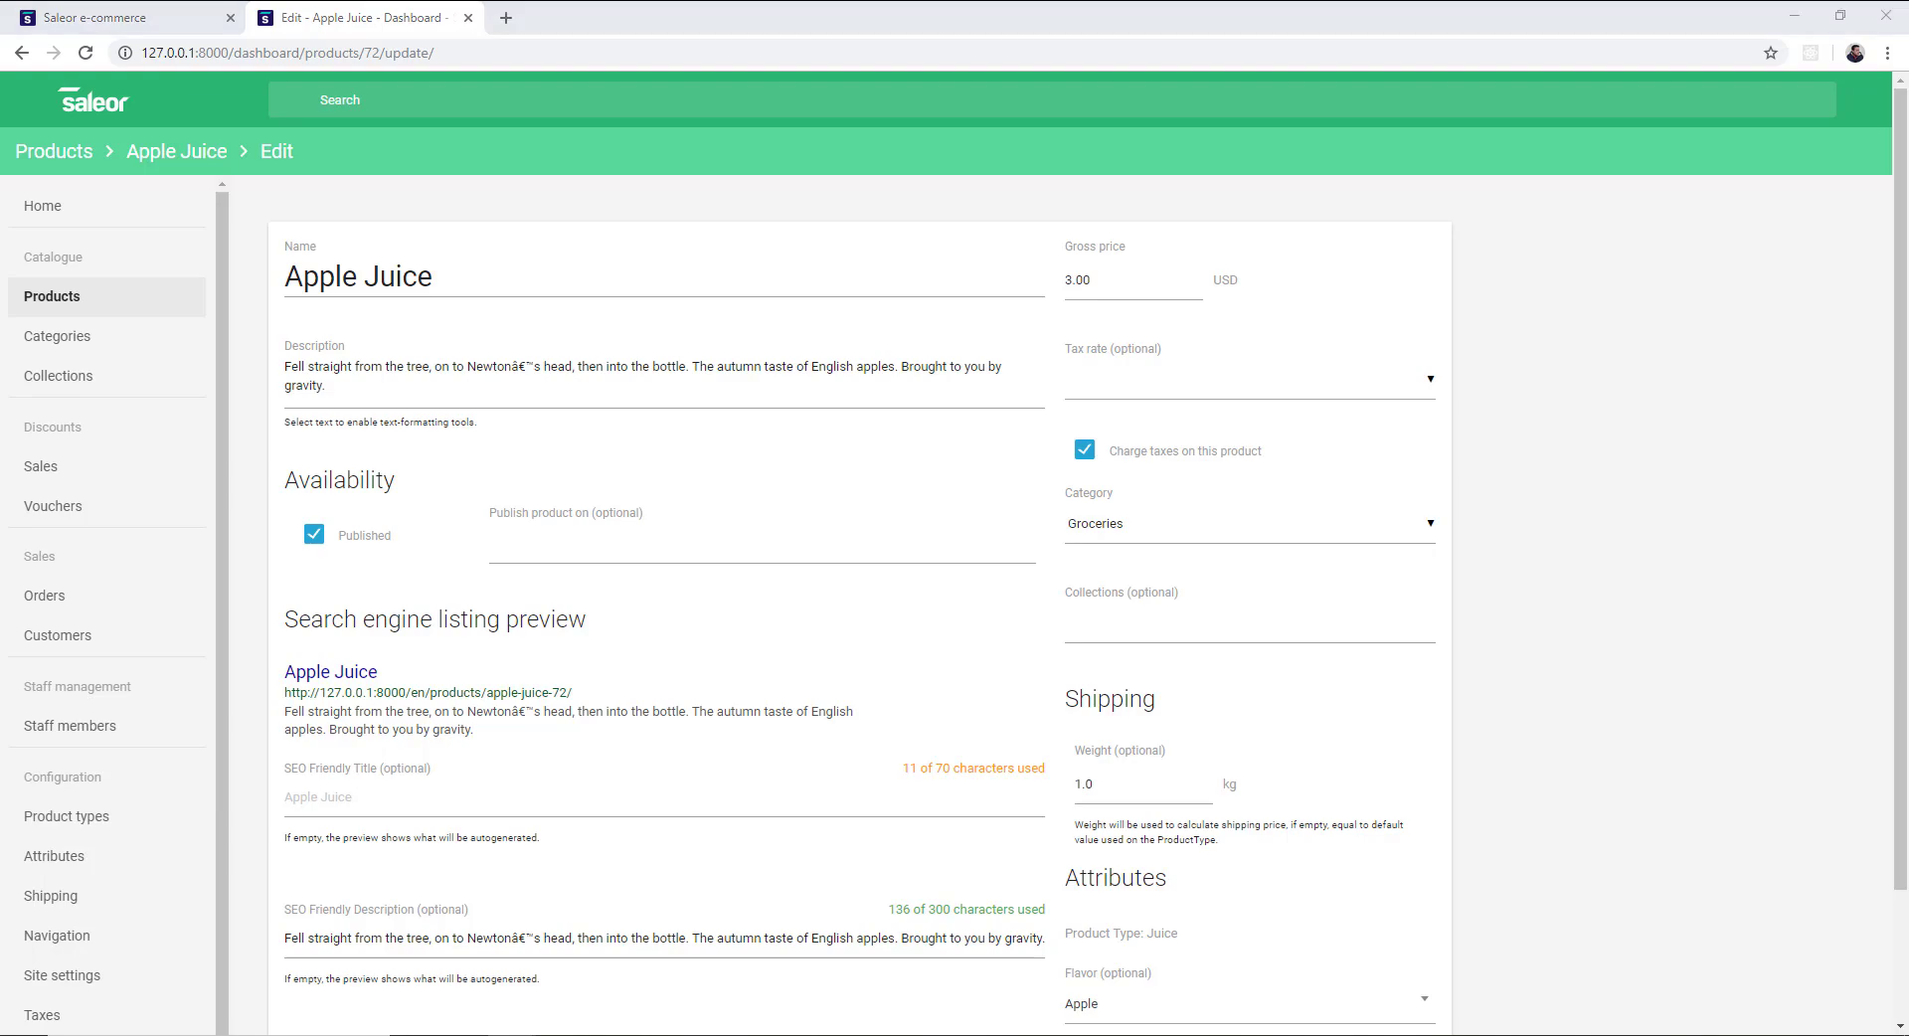
{"action": "left_click", "coordinate": [122, 18]}
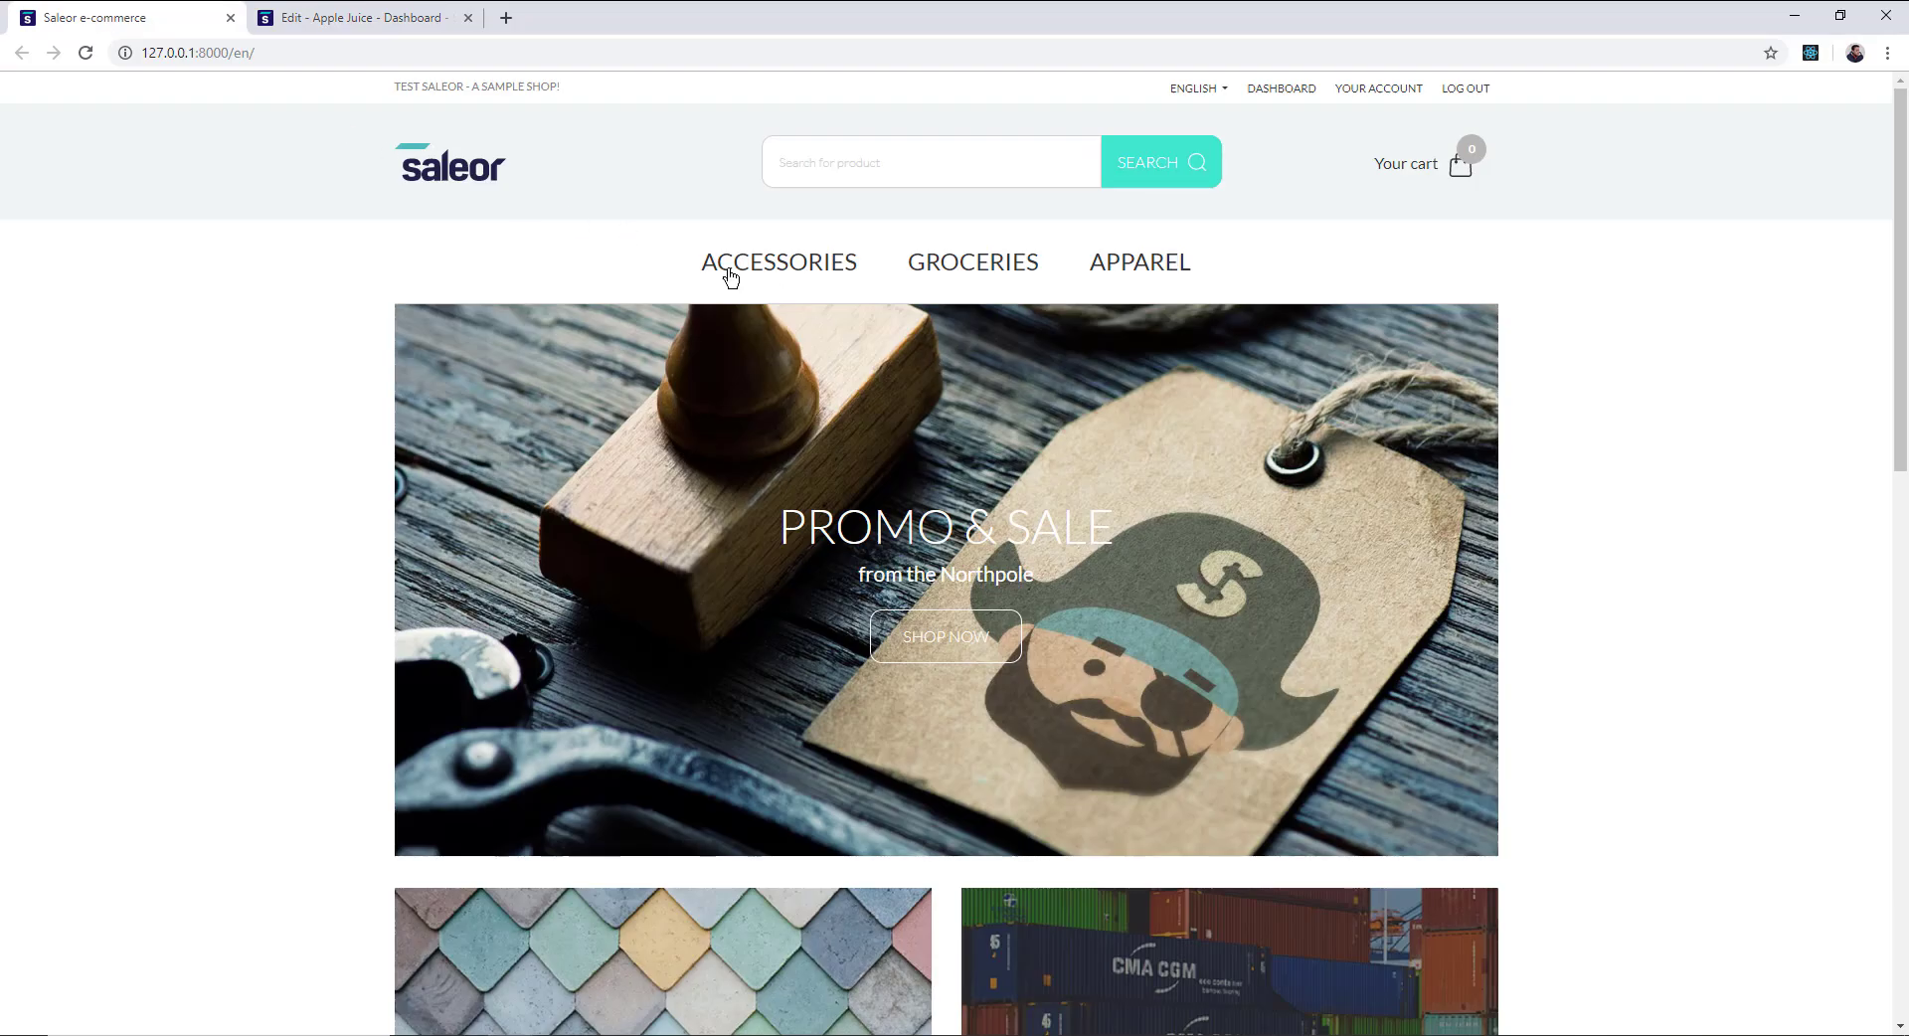
{"action": "mouse_move", "coordinate": [1282, 179]}
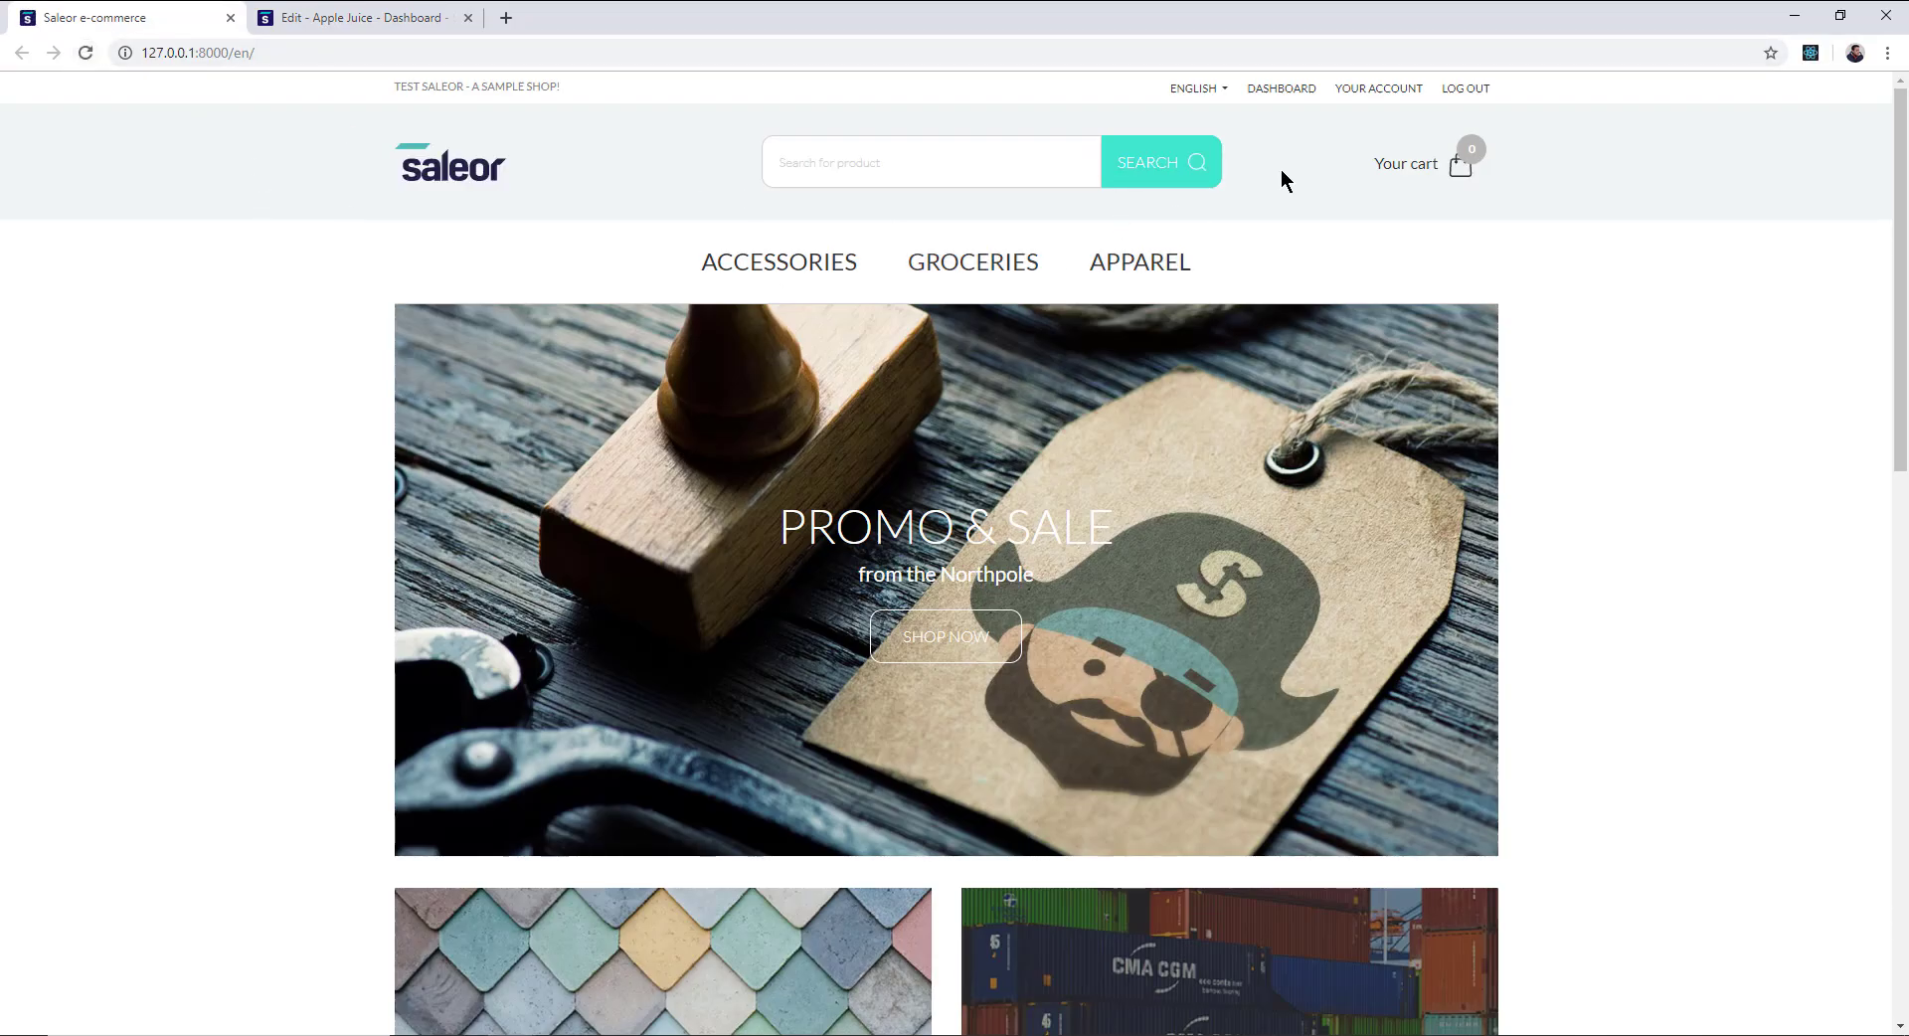
Add Nebula Night Sky Paint (1L) to the cart from Featured Products.
{"action": "scroll", "scroll_direction": "down", "scroll_amount": 3}
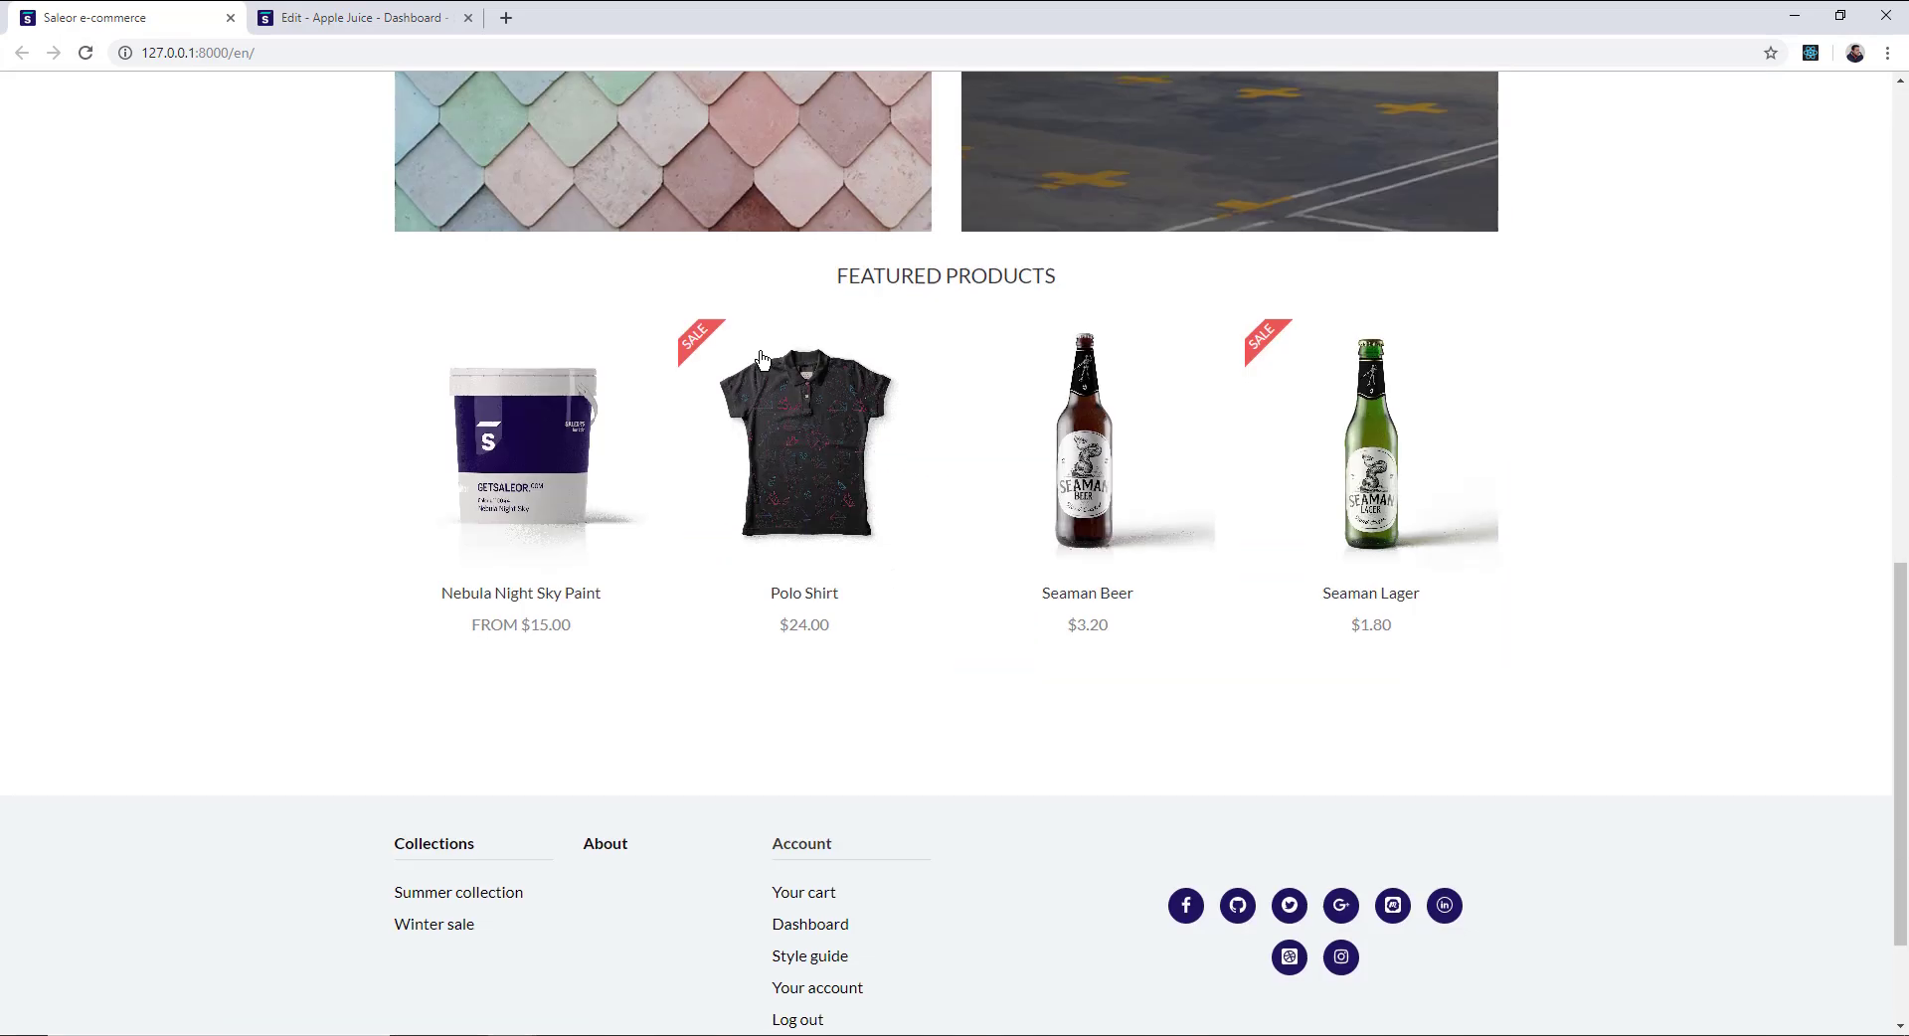
{"action": "left_click", "coordinate": [519, 443]}
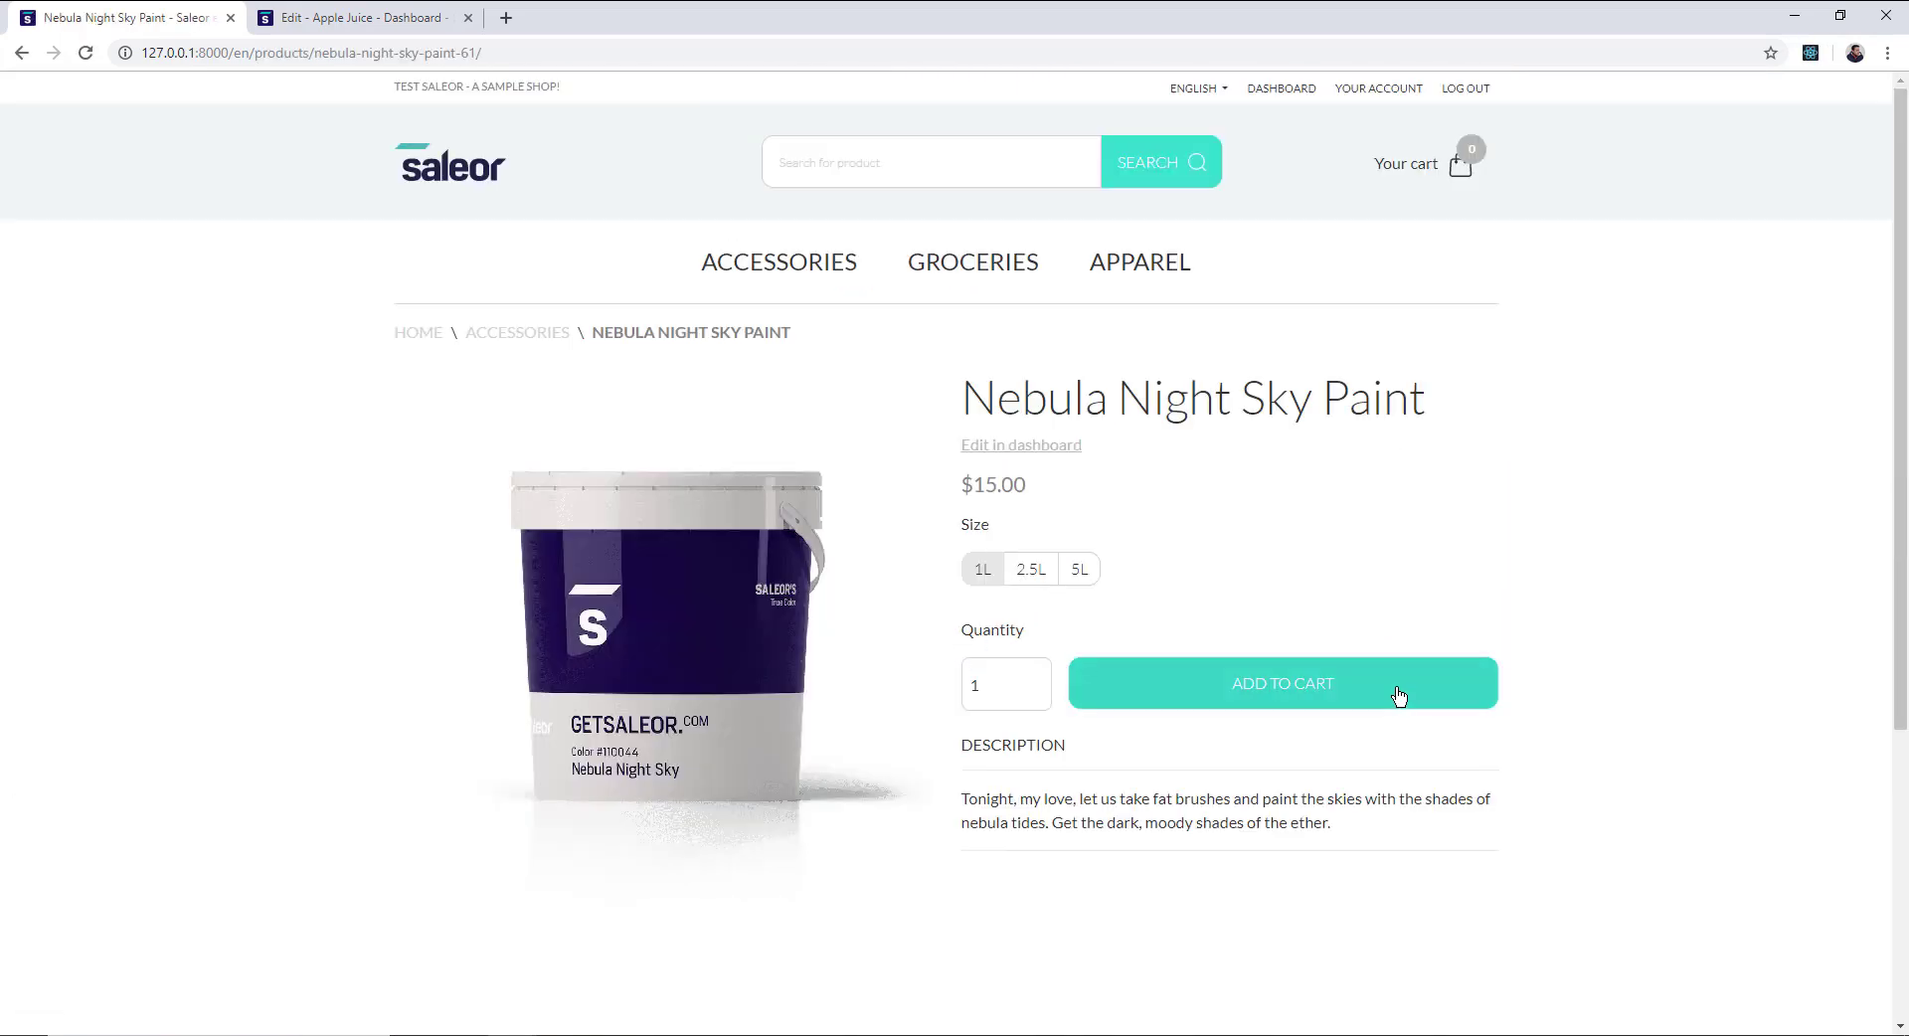
{"action": "left_click", "coordinate": [1280, 682]}
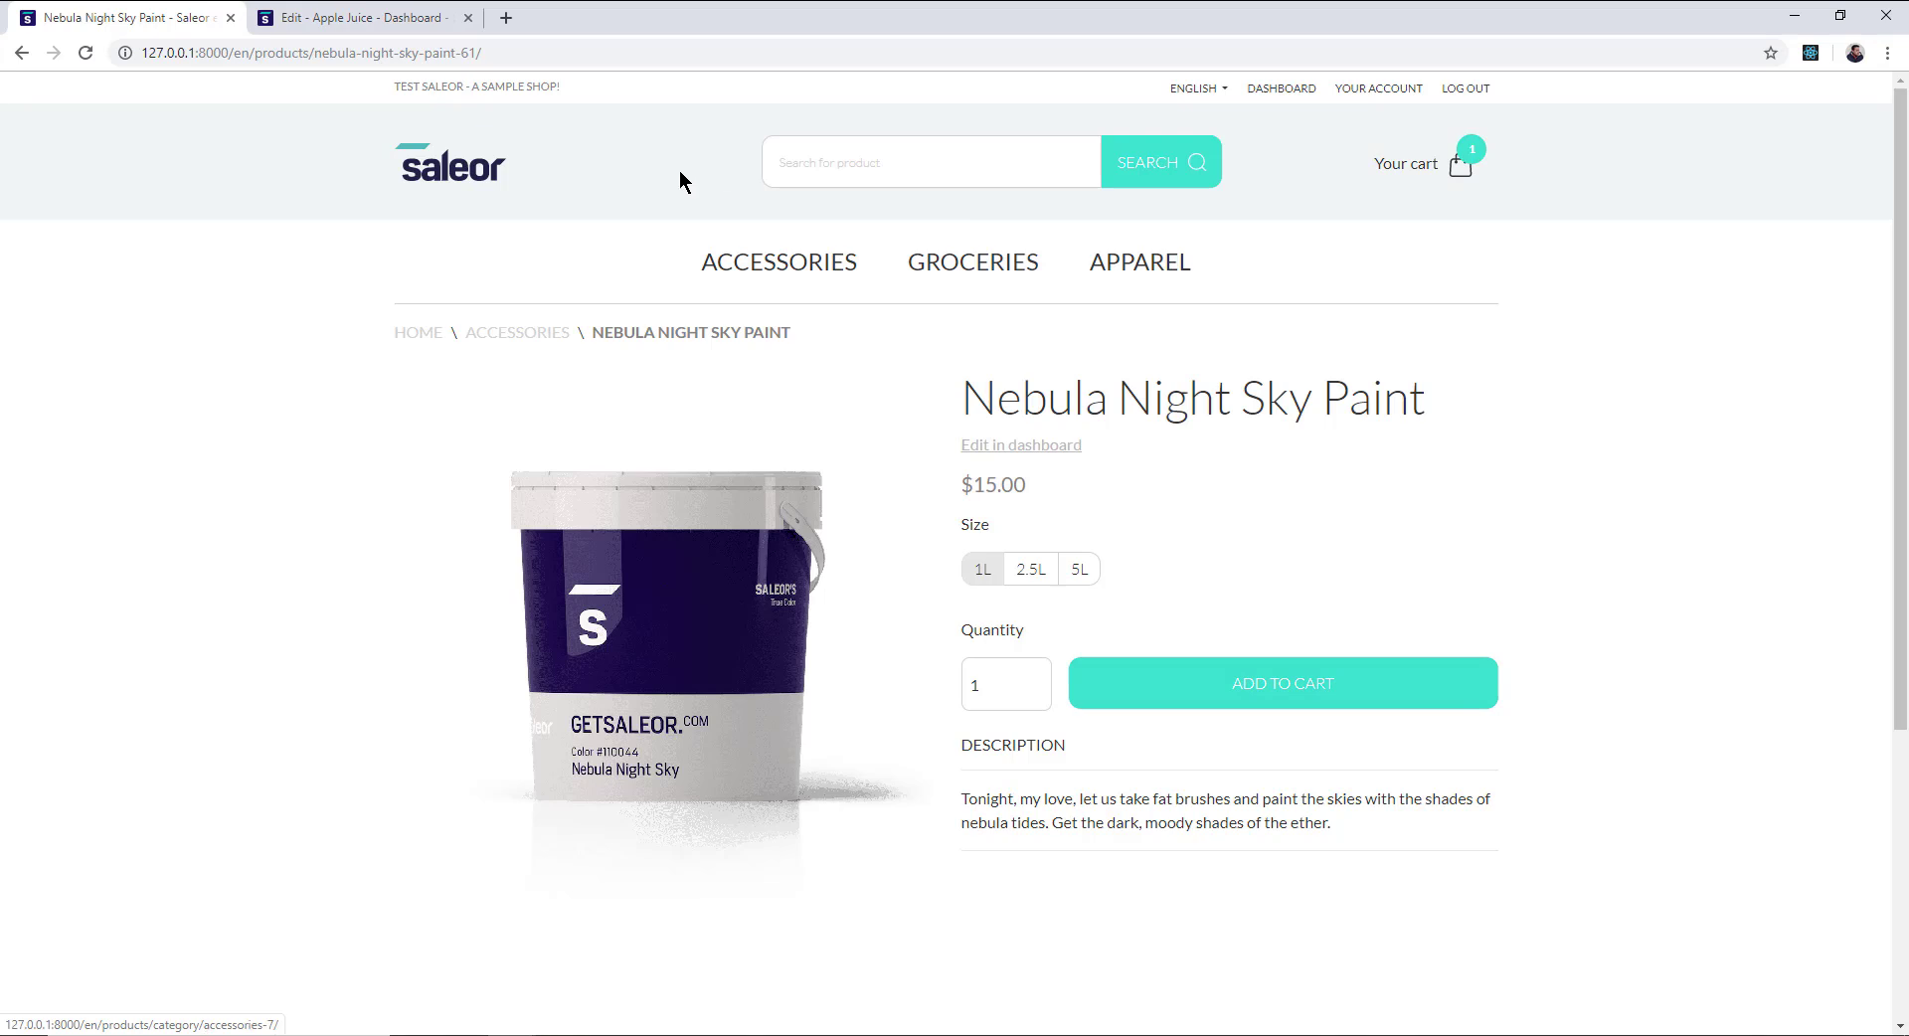
Add Green Juice (500ml) to the cart and view the cart with its $18.00 subtotal.
{"action": "left_click", "coordinate": [972, 263]}
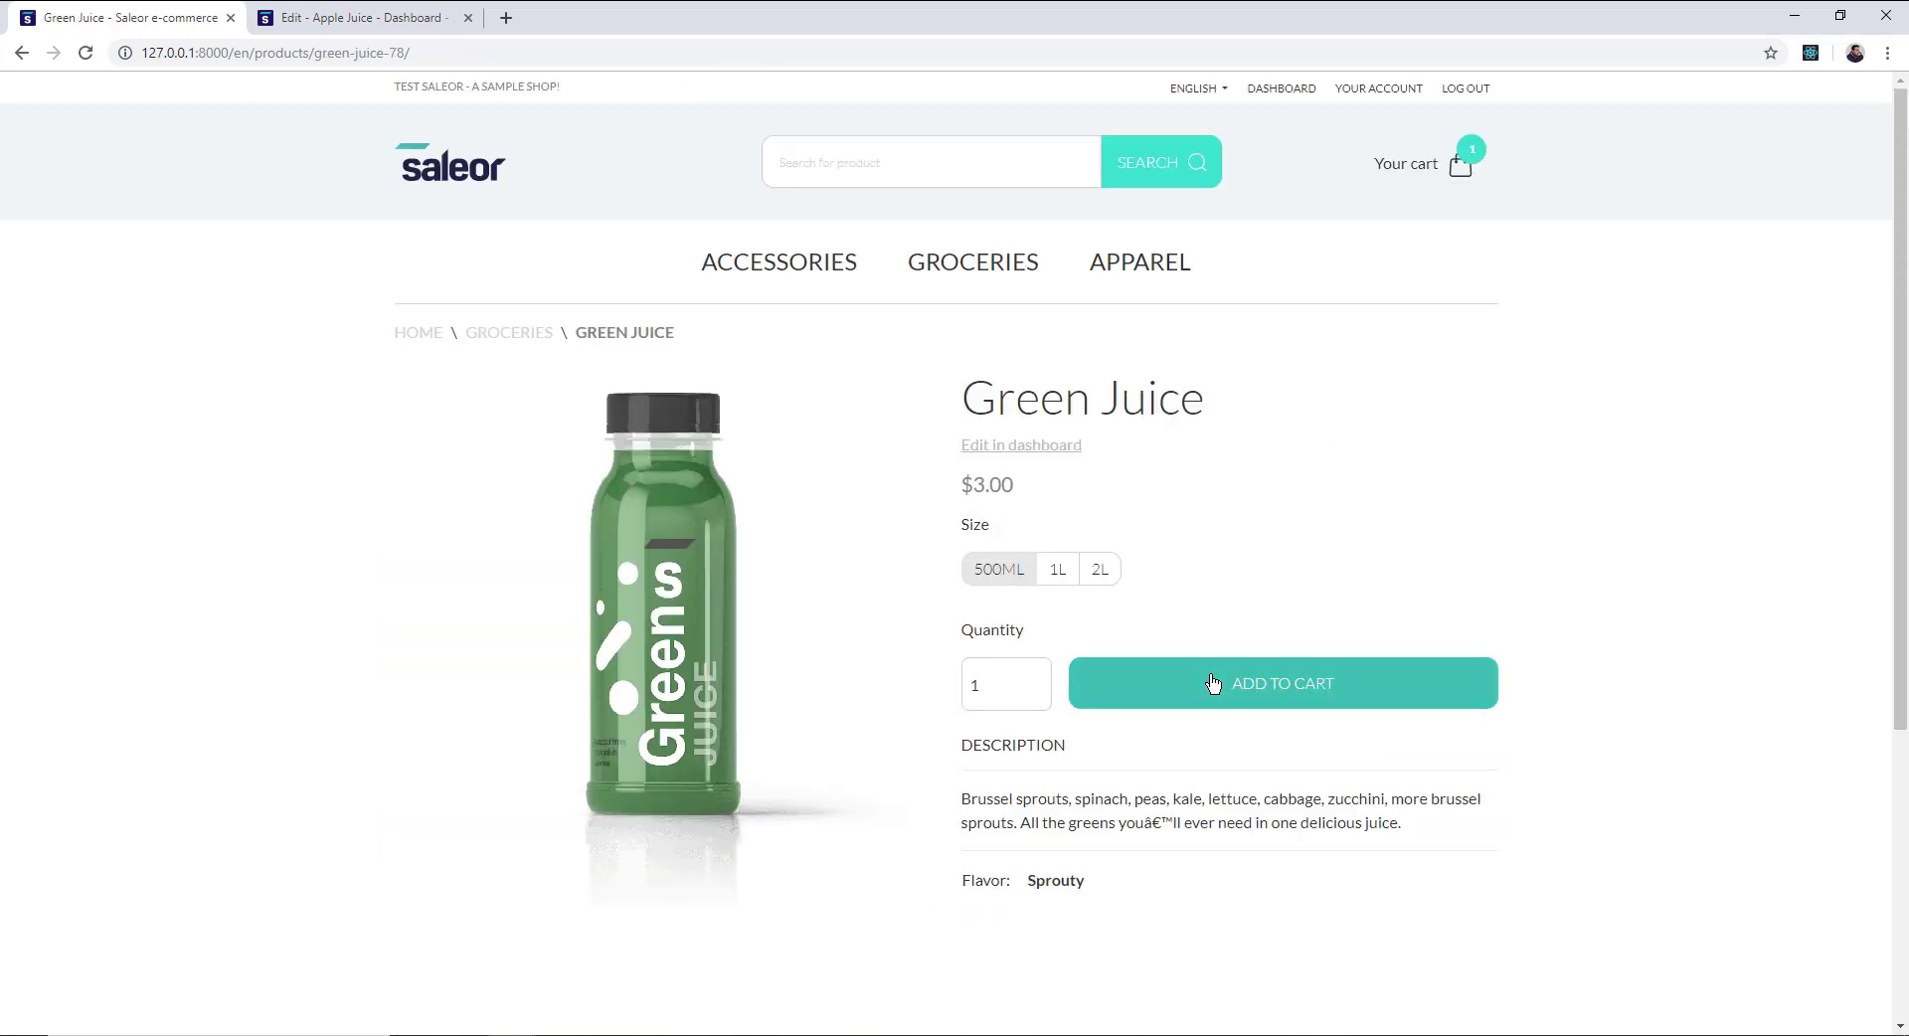
{"action": "left_click", "coordinate": [1280, 682]}
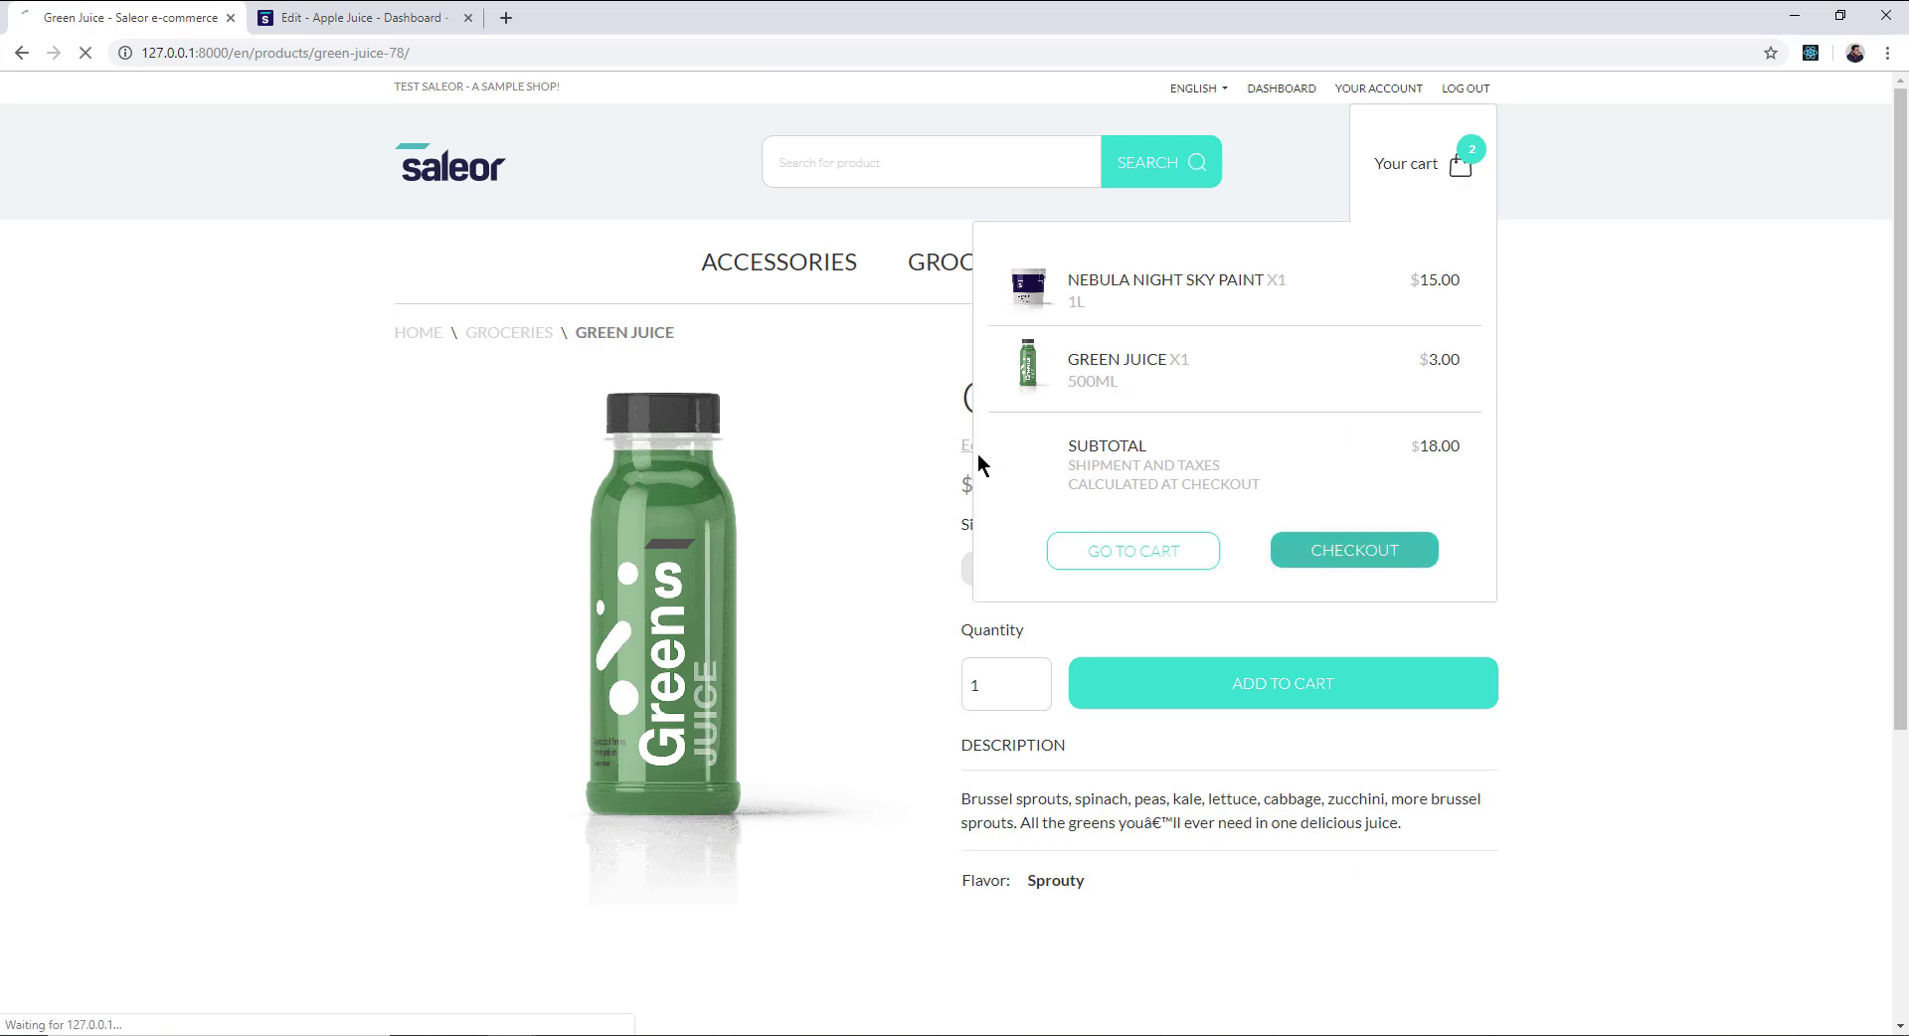
{"action": "left_click", "coordinate": [1352, 549]}
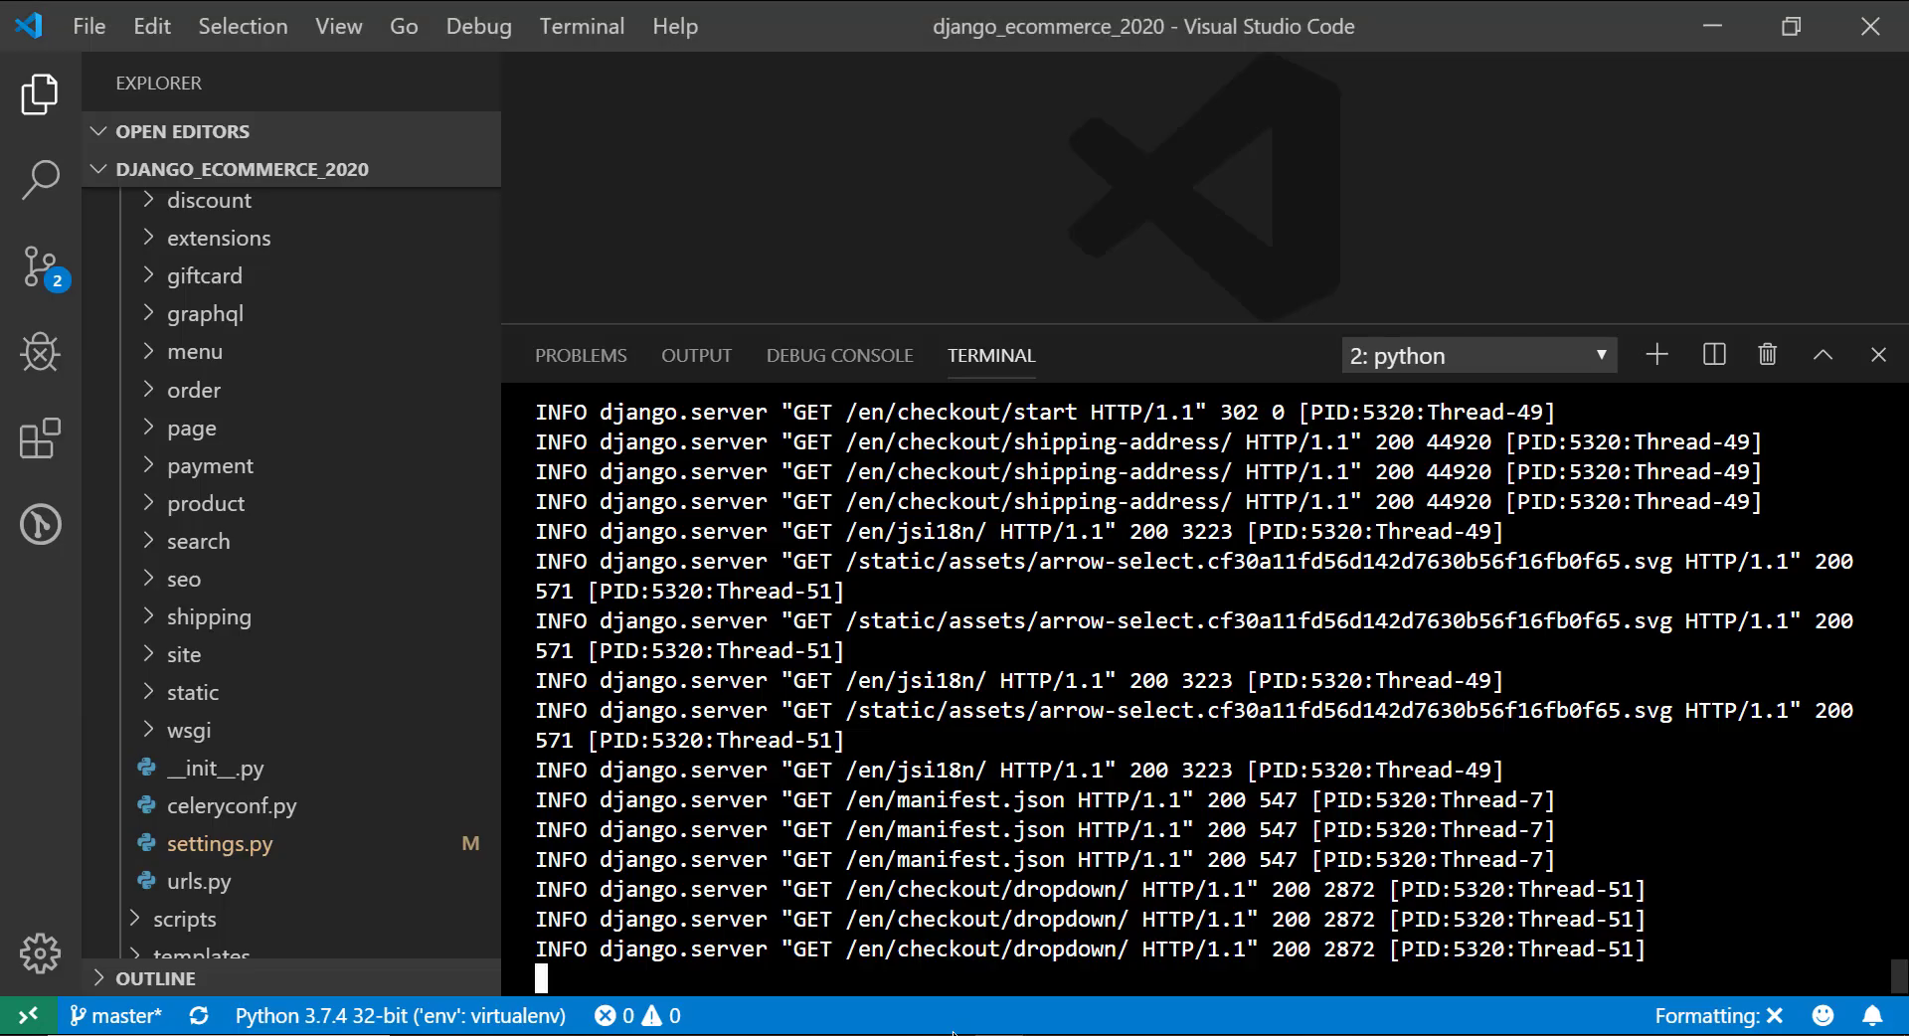
Search the project for class="logo" and open the index.html match at the logo-light.svg markup.
{"action": "scroll", "scroll_direction": "up", "scroll_amount": 3}
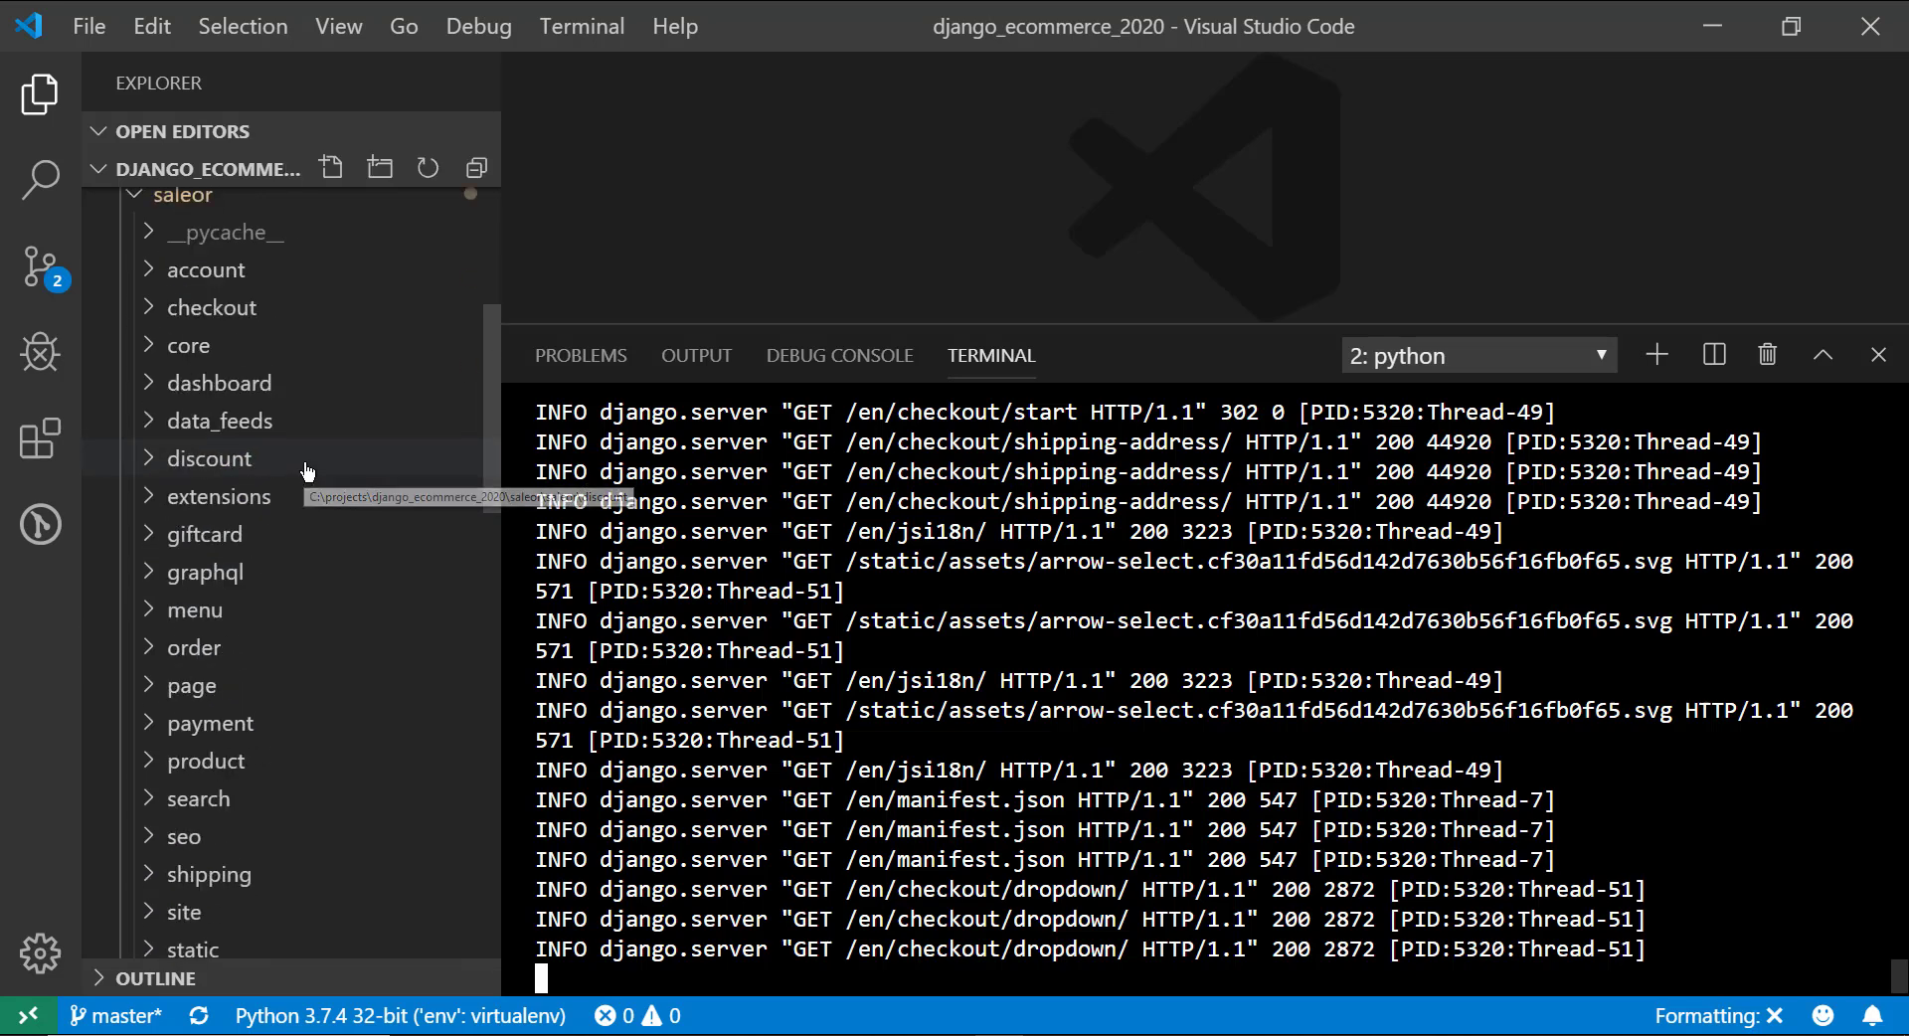
{"action": "scroll", "scroll_direction": "up", "scroll_amount": 3}
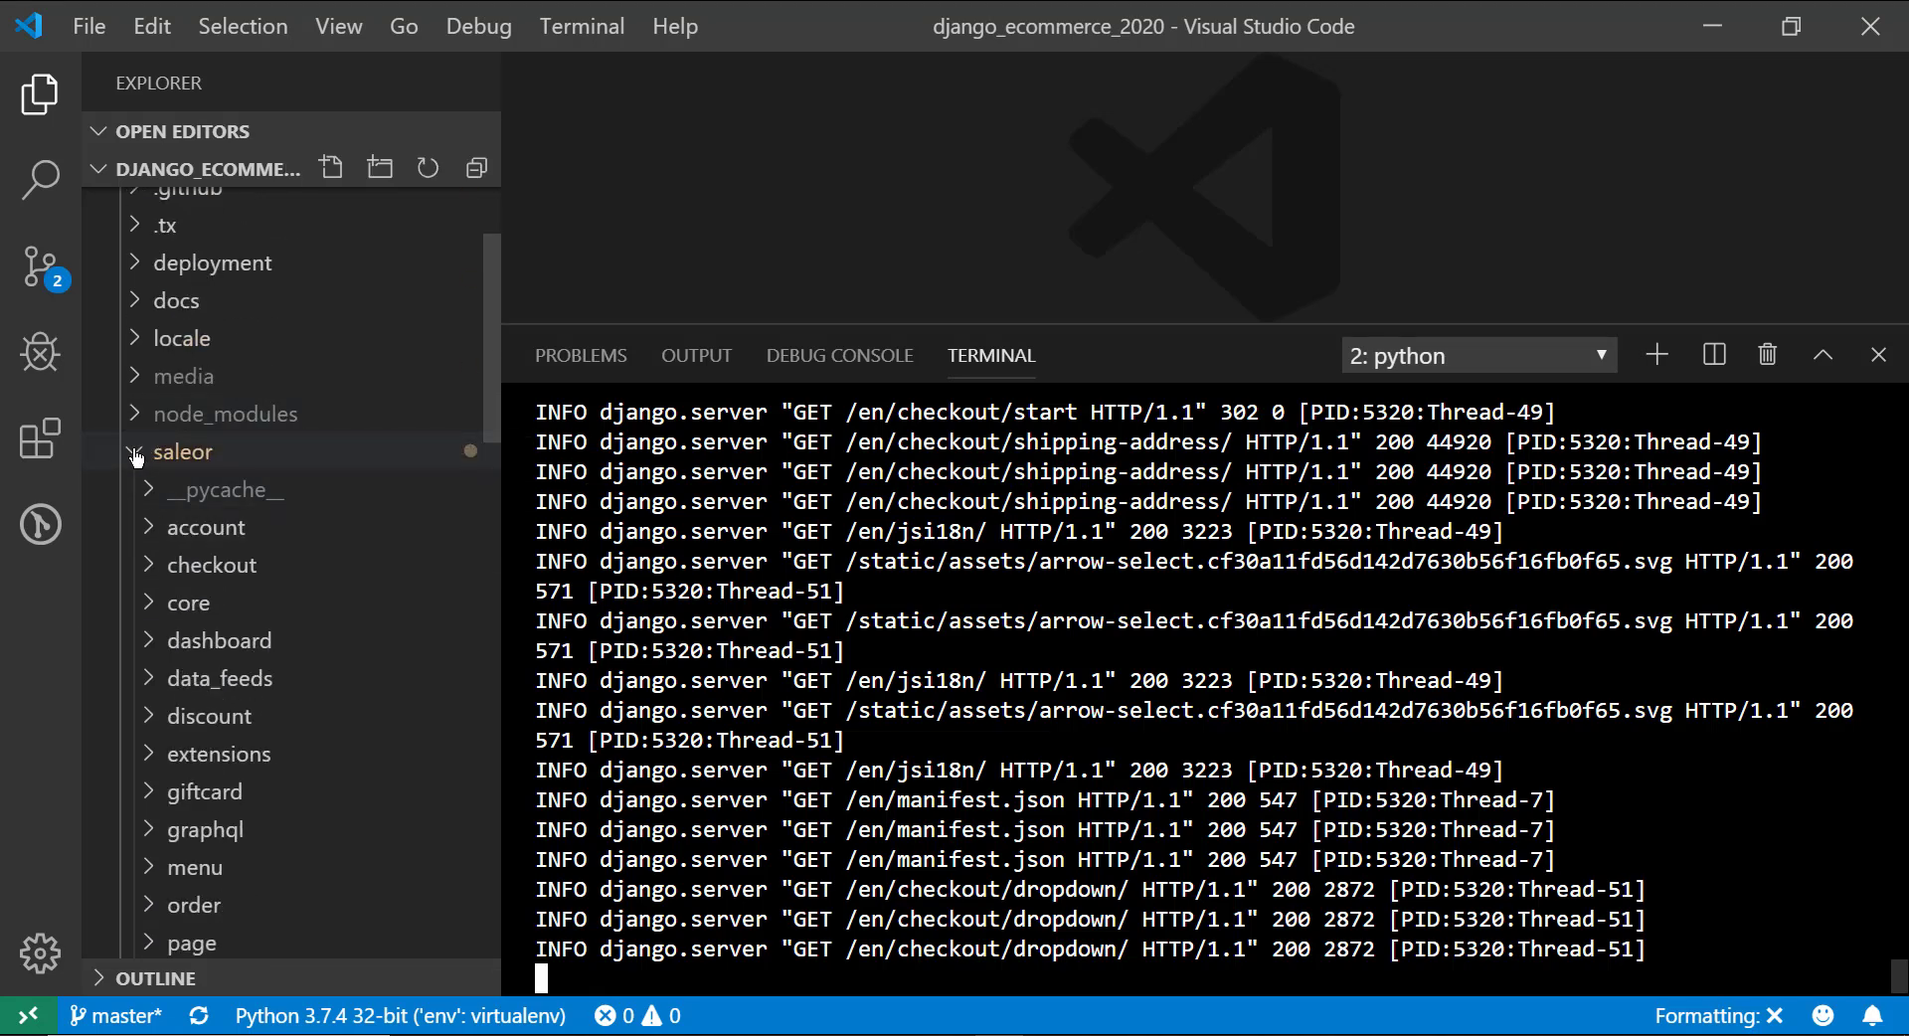
{"action": "left_click", "coordinate": [183, 451]}
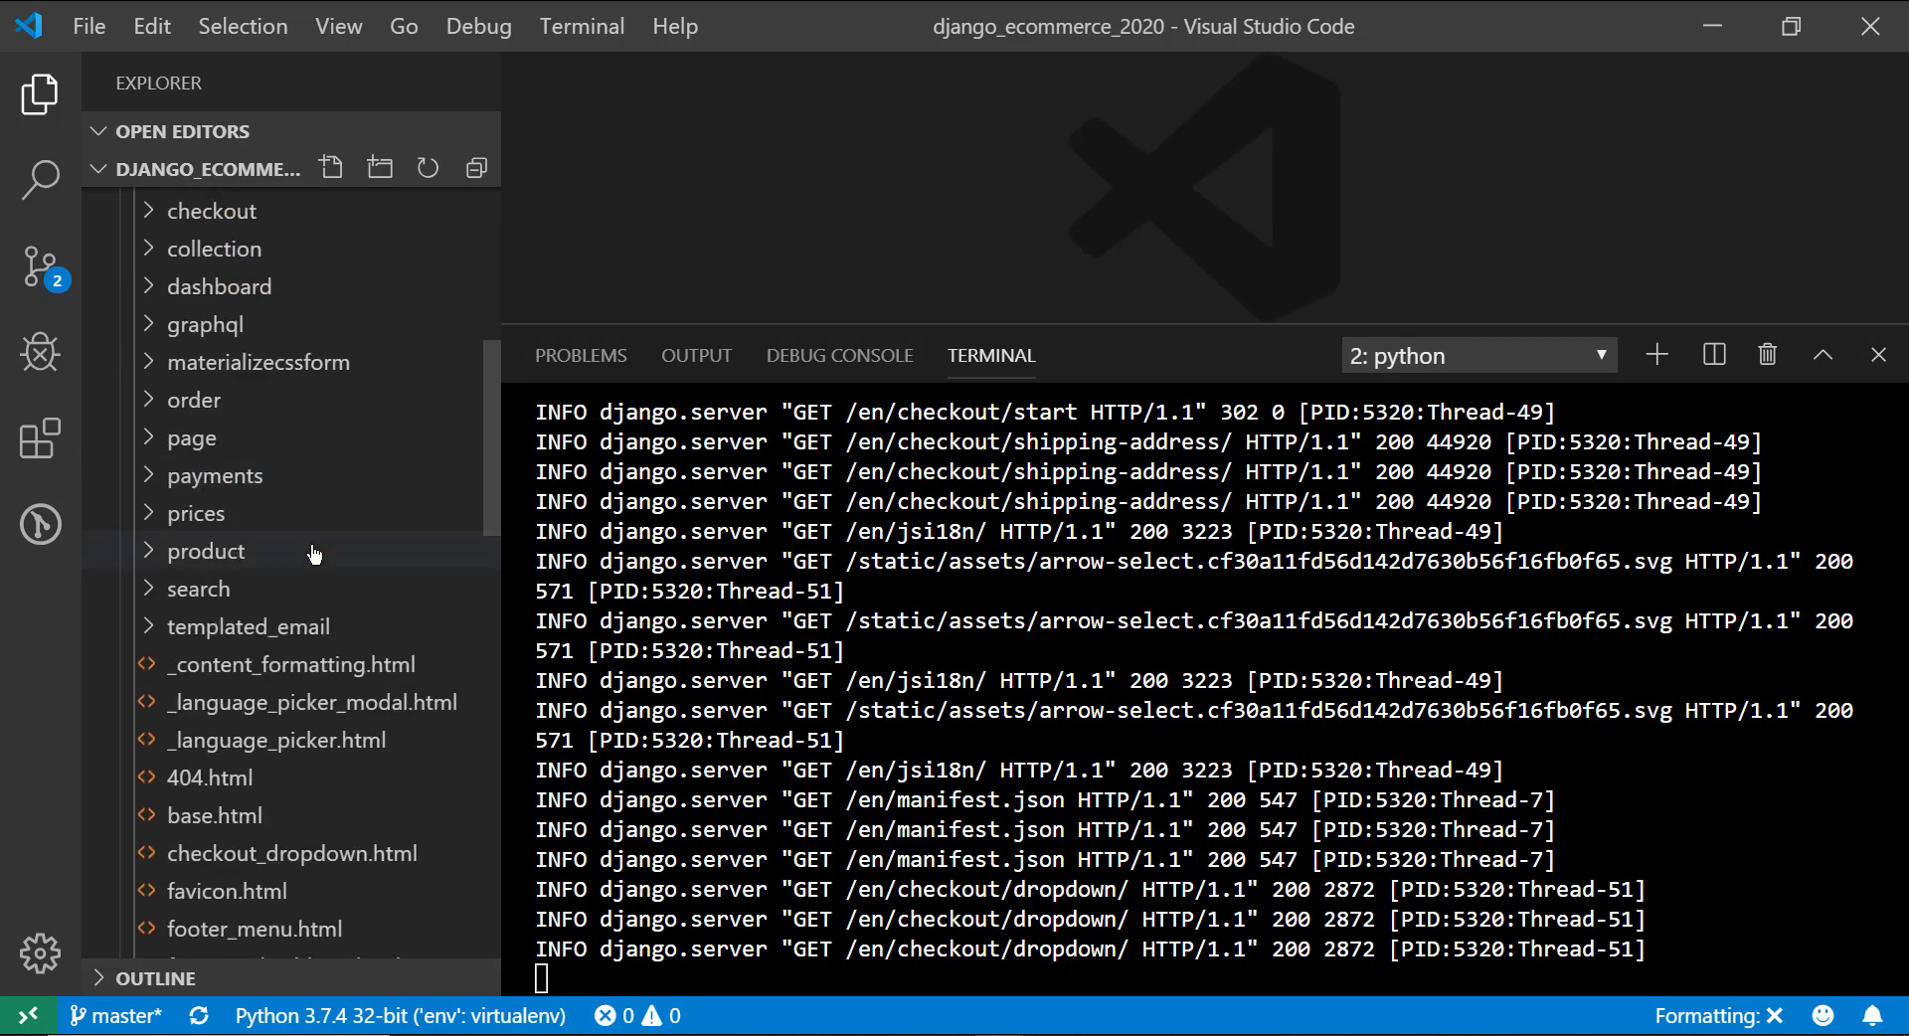
{"action": "mouse_move", "coordinate": [784, 281]}
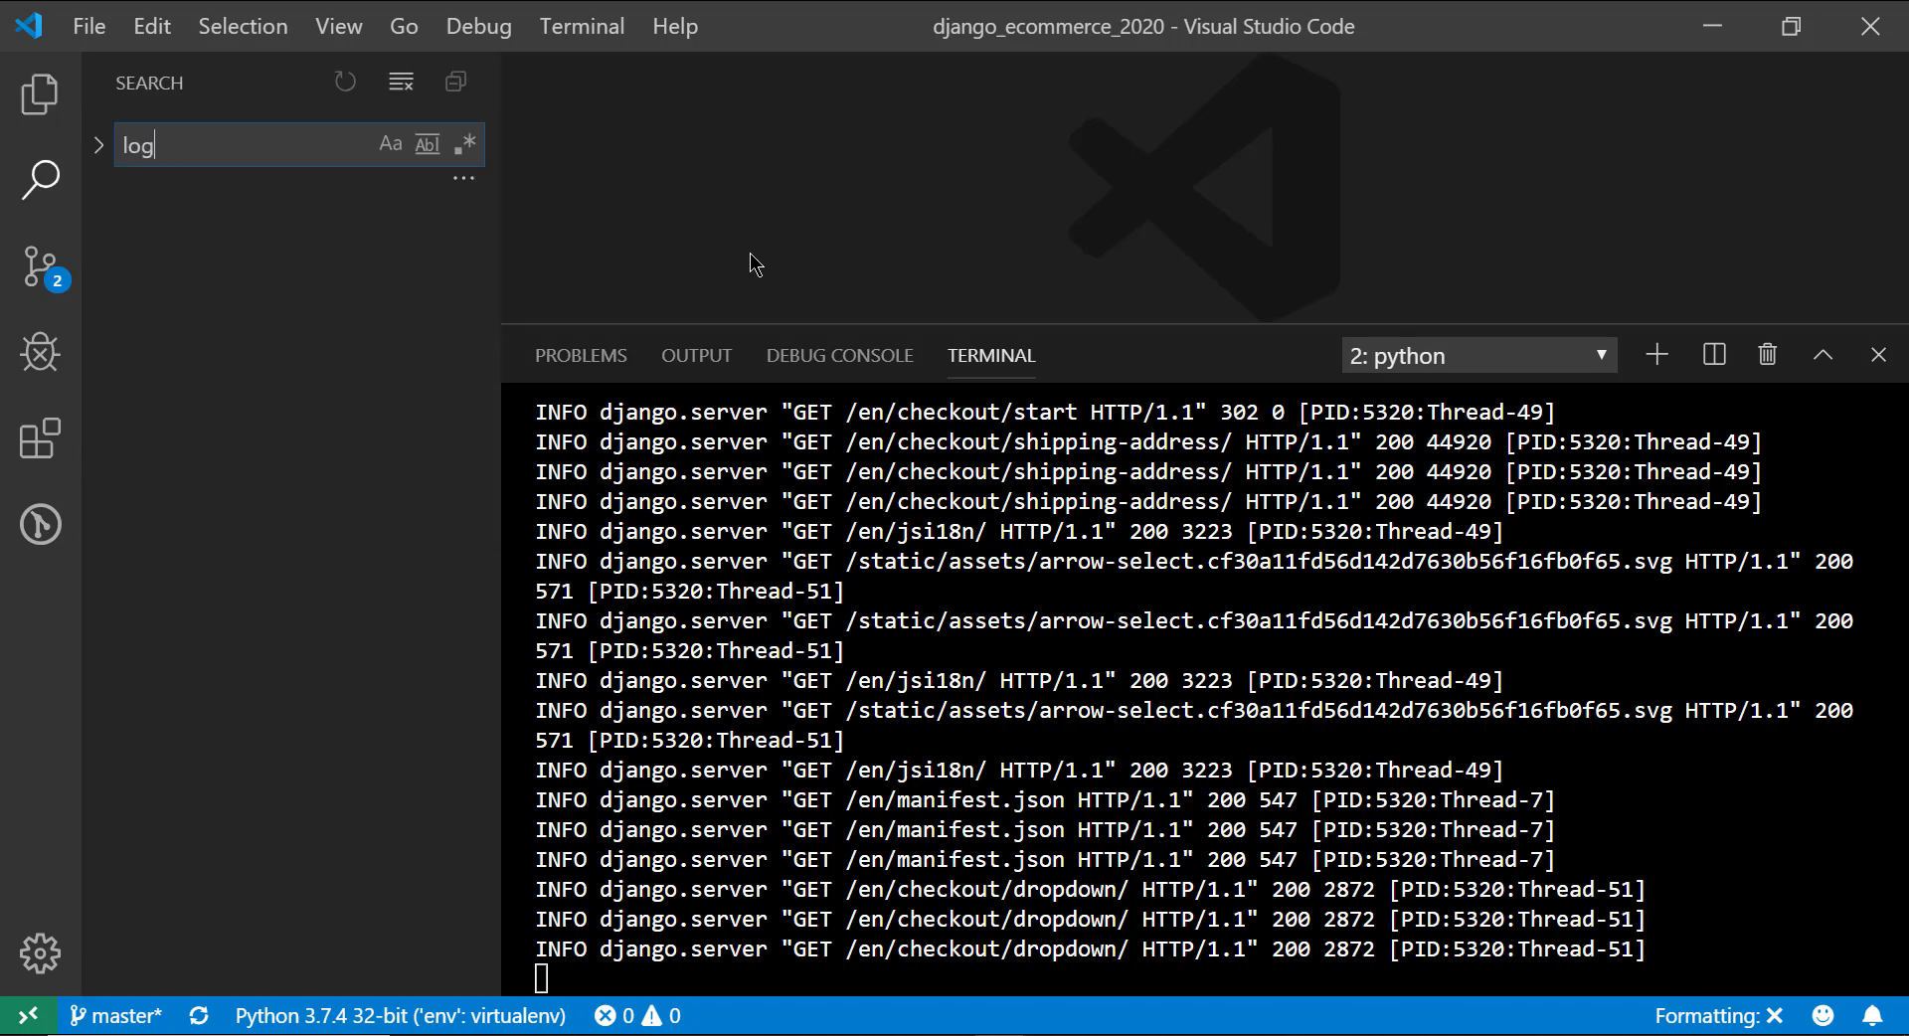
{"action": "key", "text": "ctrl+a"}
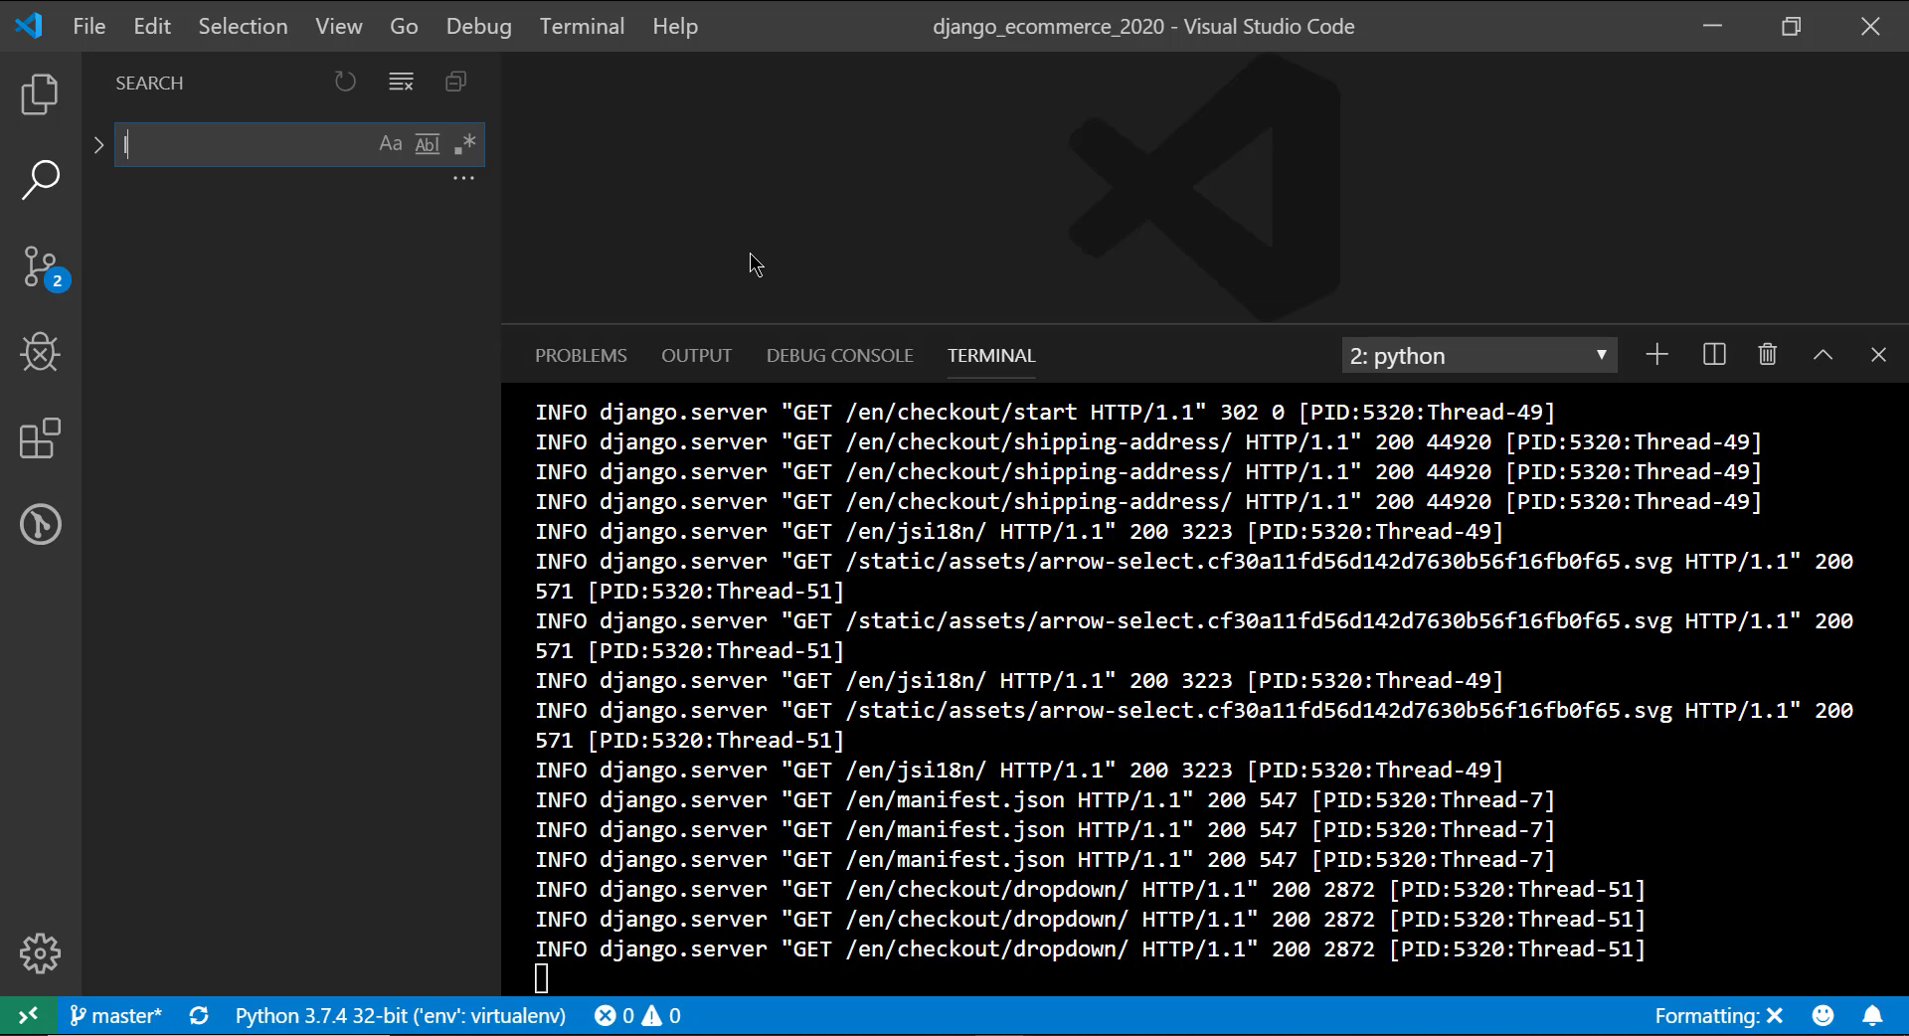
{"action": "type", "text": "class=\"loglo"}
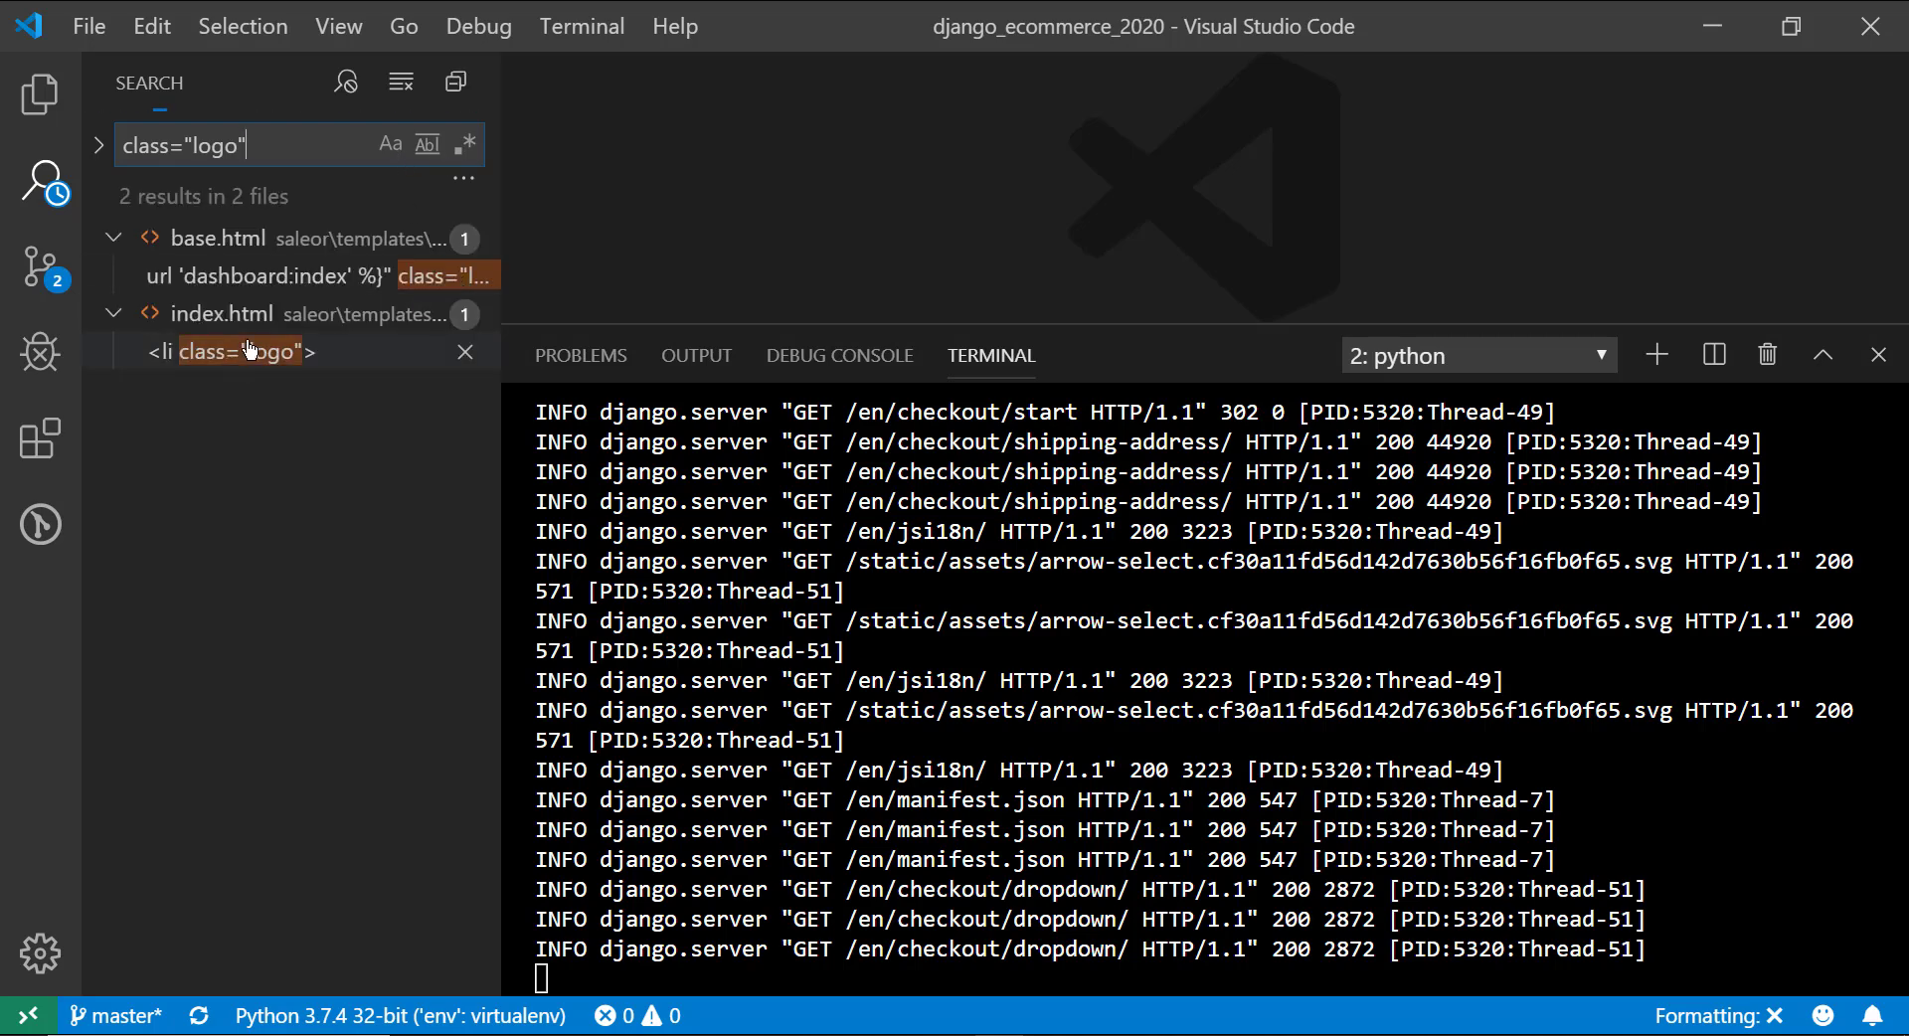
{"action": "left_click", "coordinate": [231, 350]}
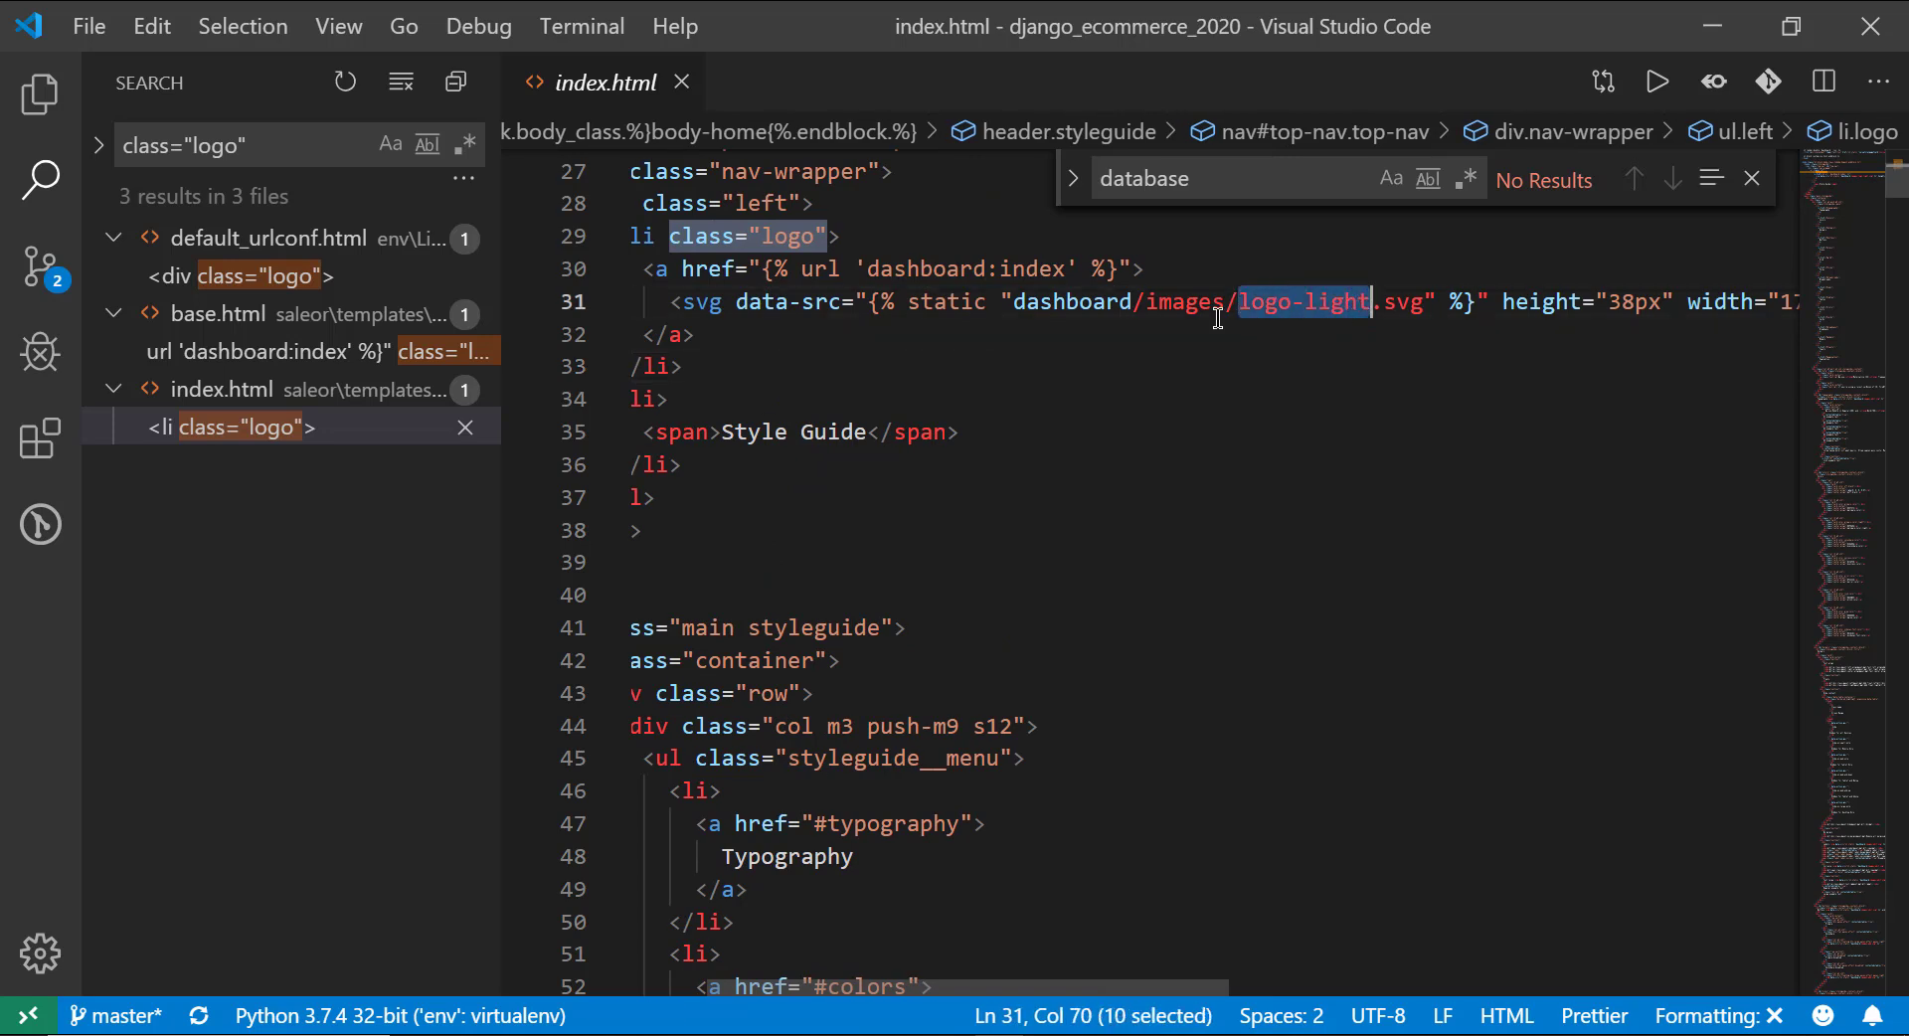
Browse the Explorer into the saleor package and expand its static folder.
{"action": "left_click", "coordinate": [40, 93]}
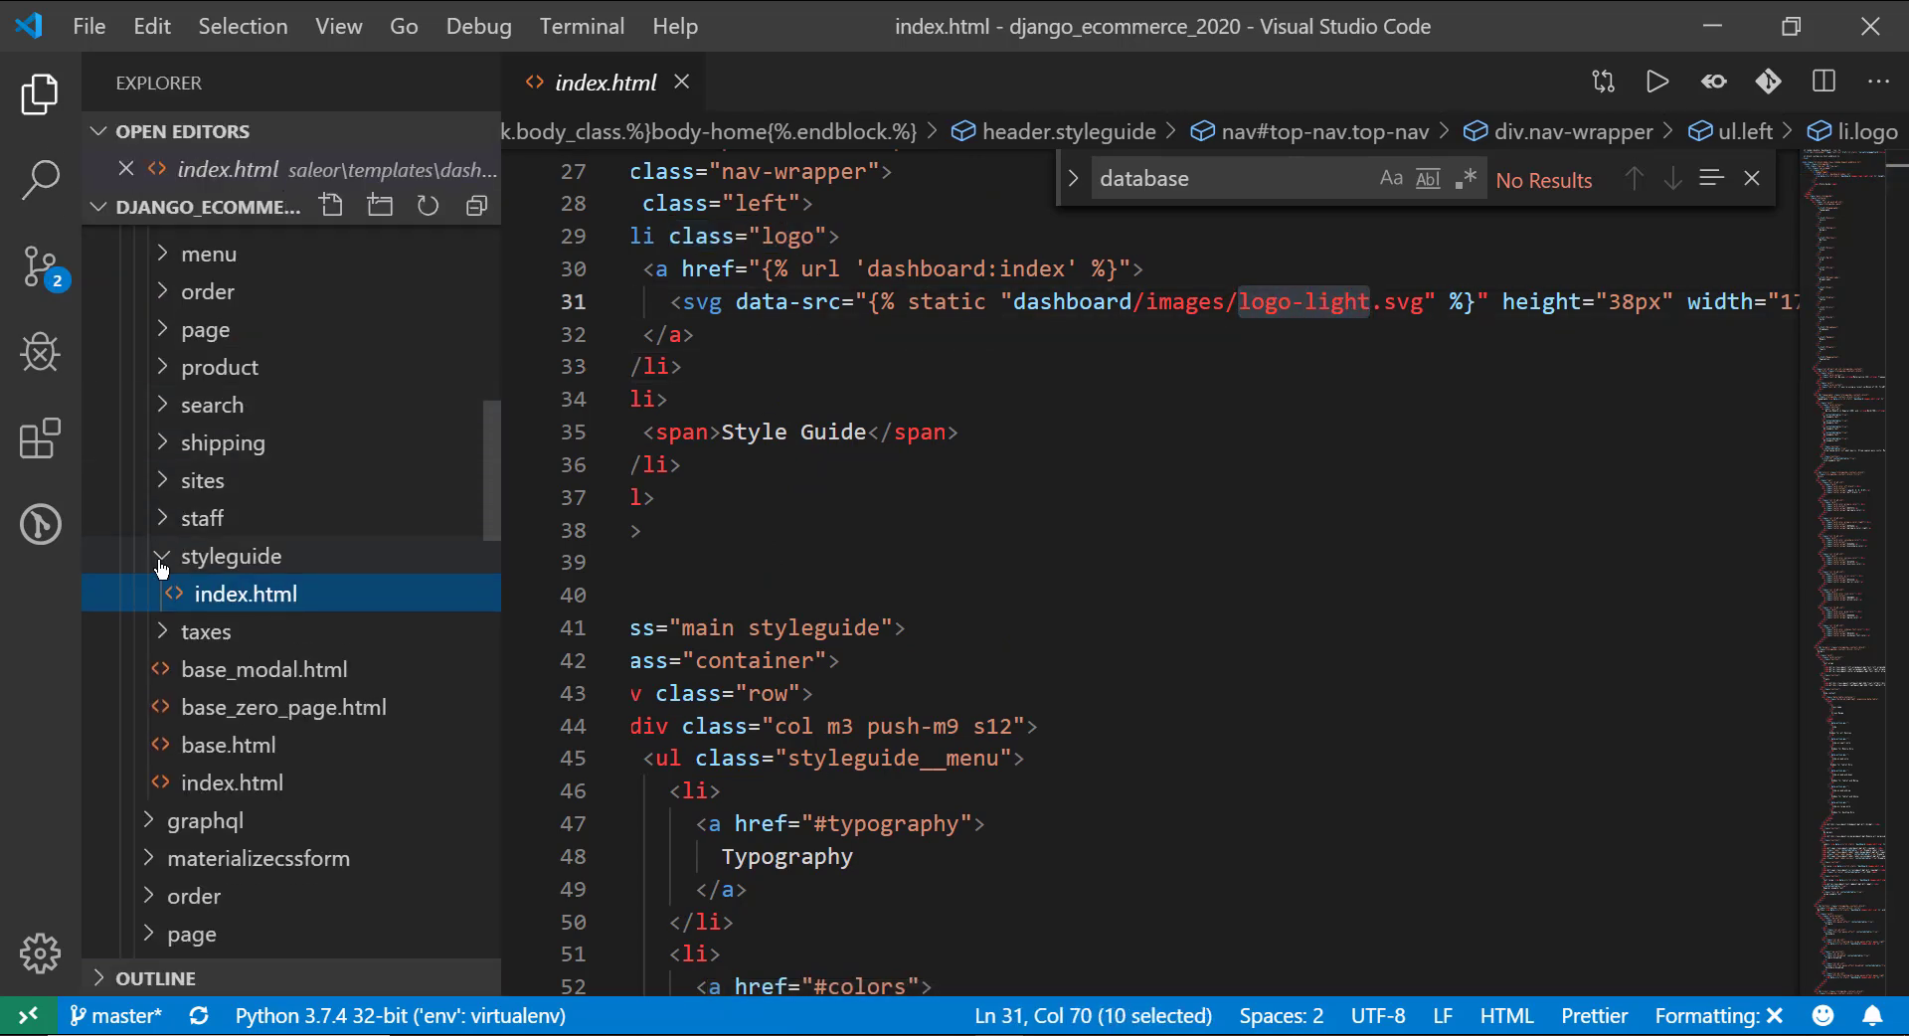
{"action": "scroll", "scroll_direction": "down", "scroll_amount": 3}
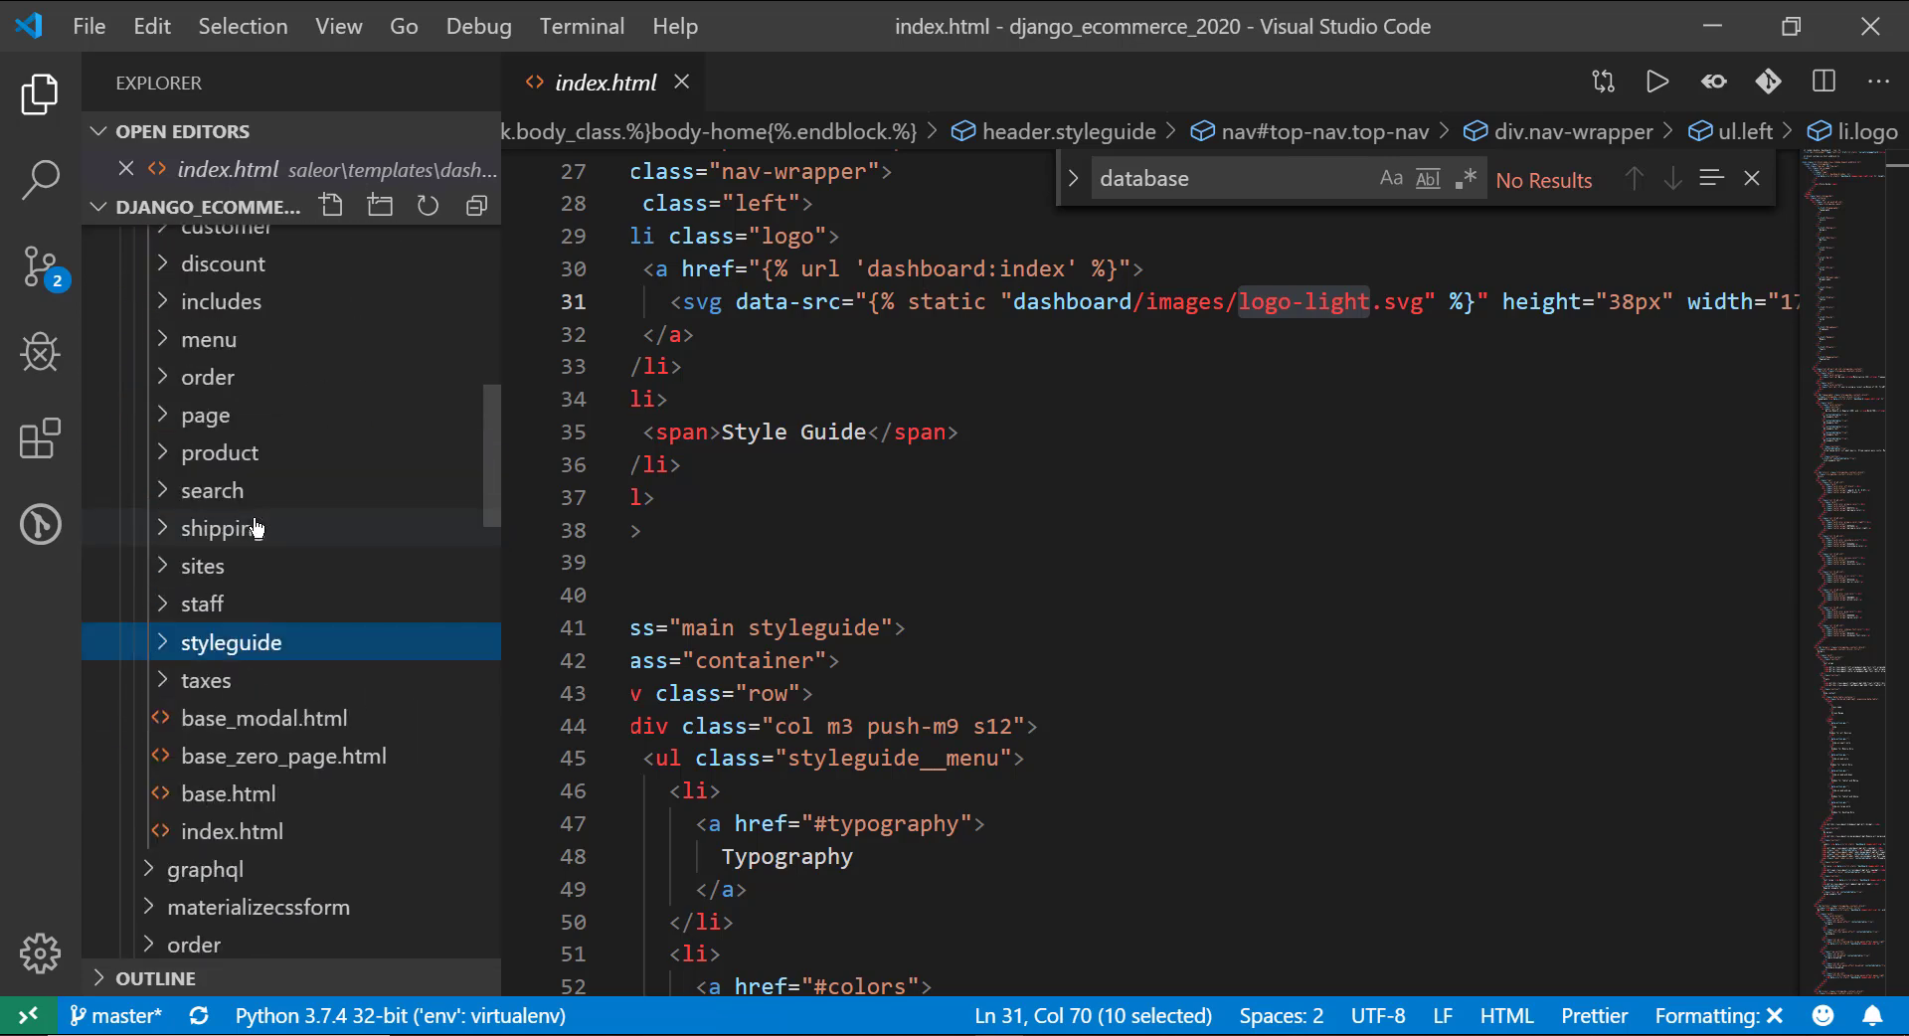
{"action": "scroll", "scroll_direction": "up", "scroll_amount": 3}
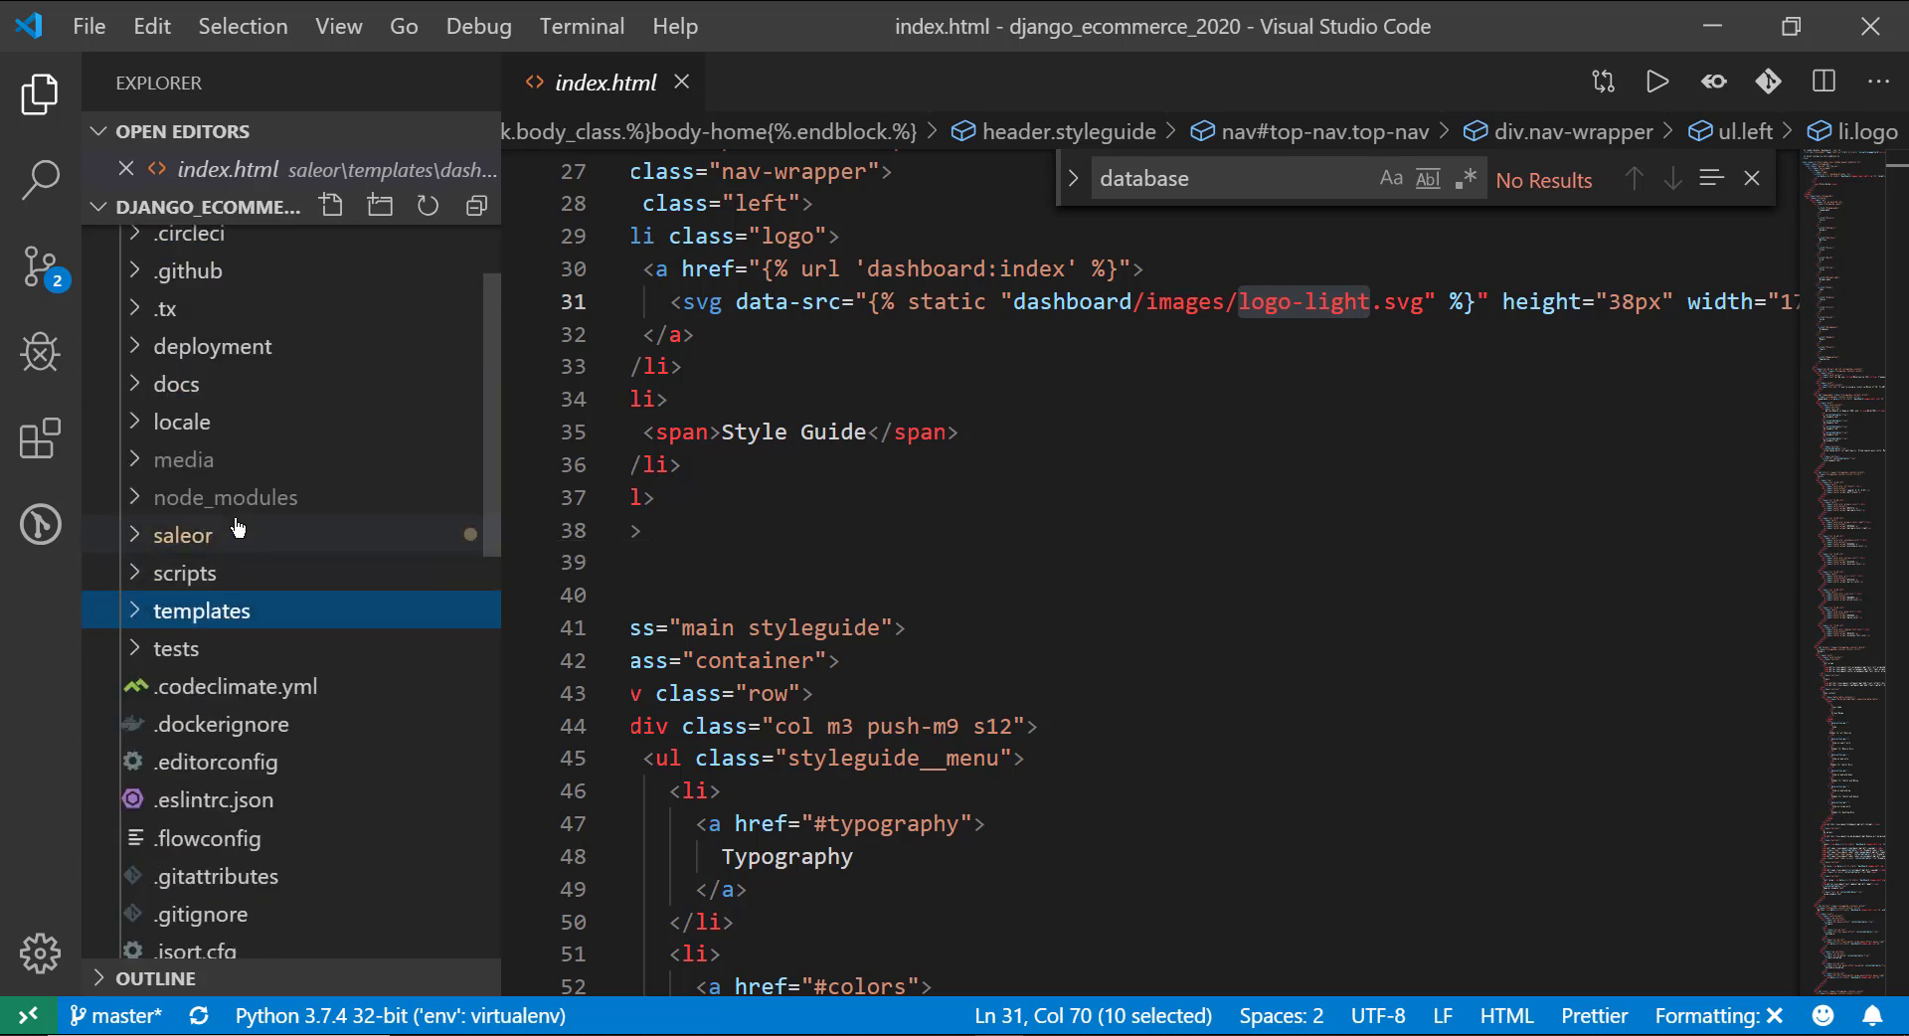
{"action": "scroll", "scroll_direction": "down", "scroll_amount": 3}
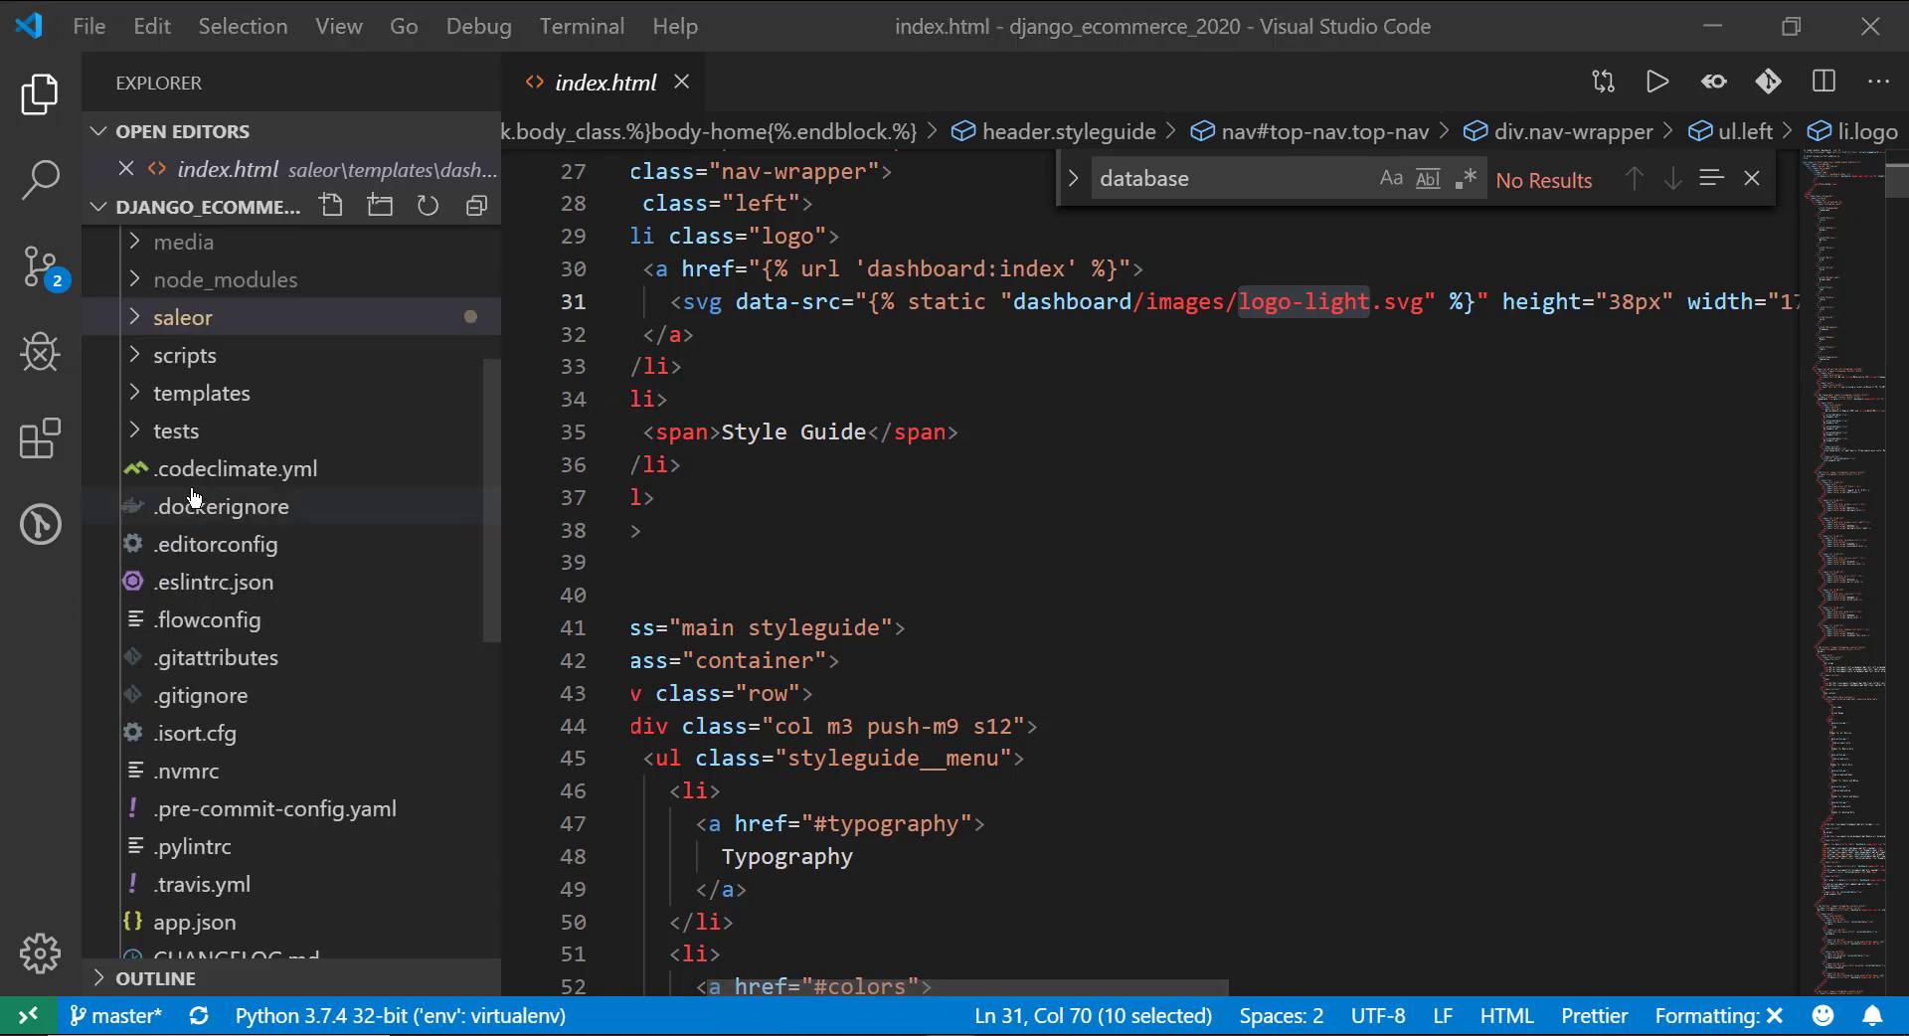
{"action": "scroll", "scroll_direction": "down", "scroll_amount": 3}
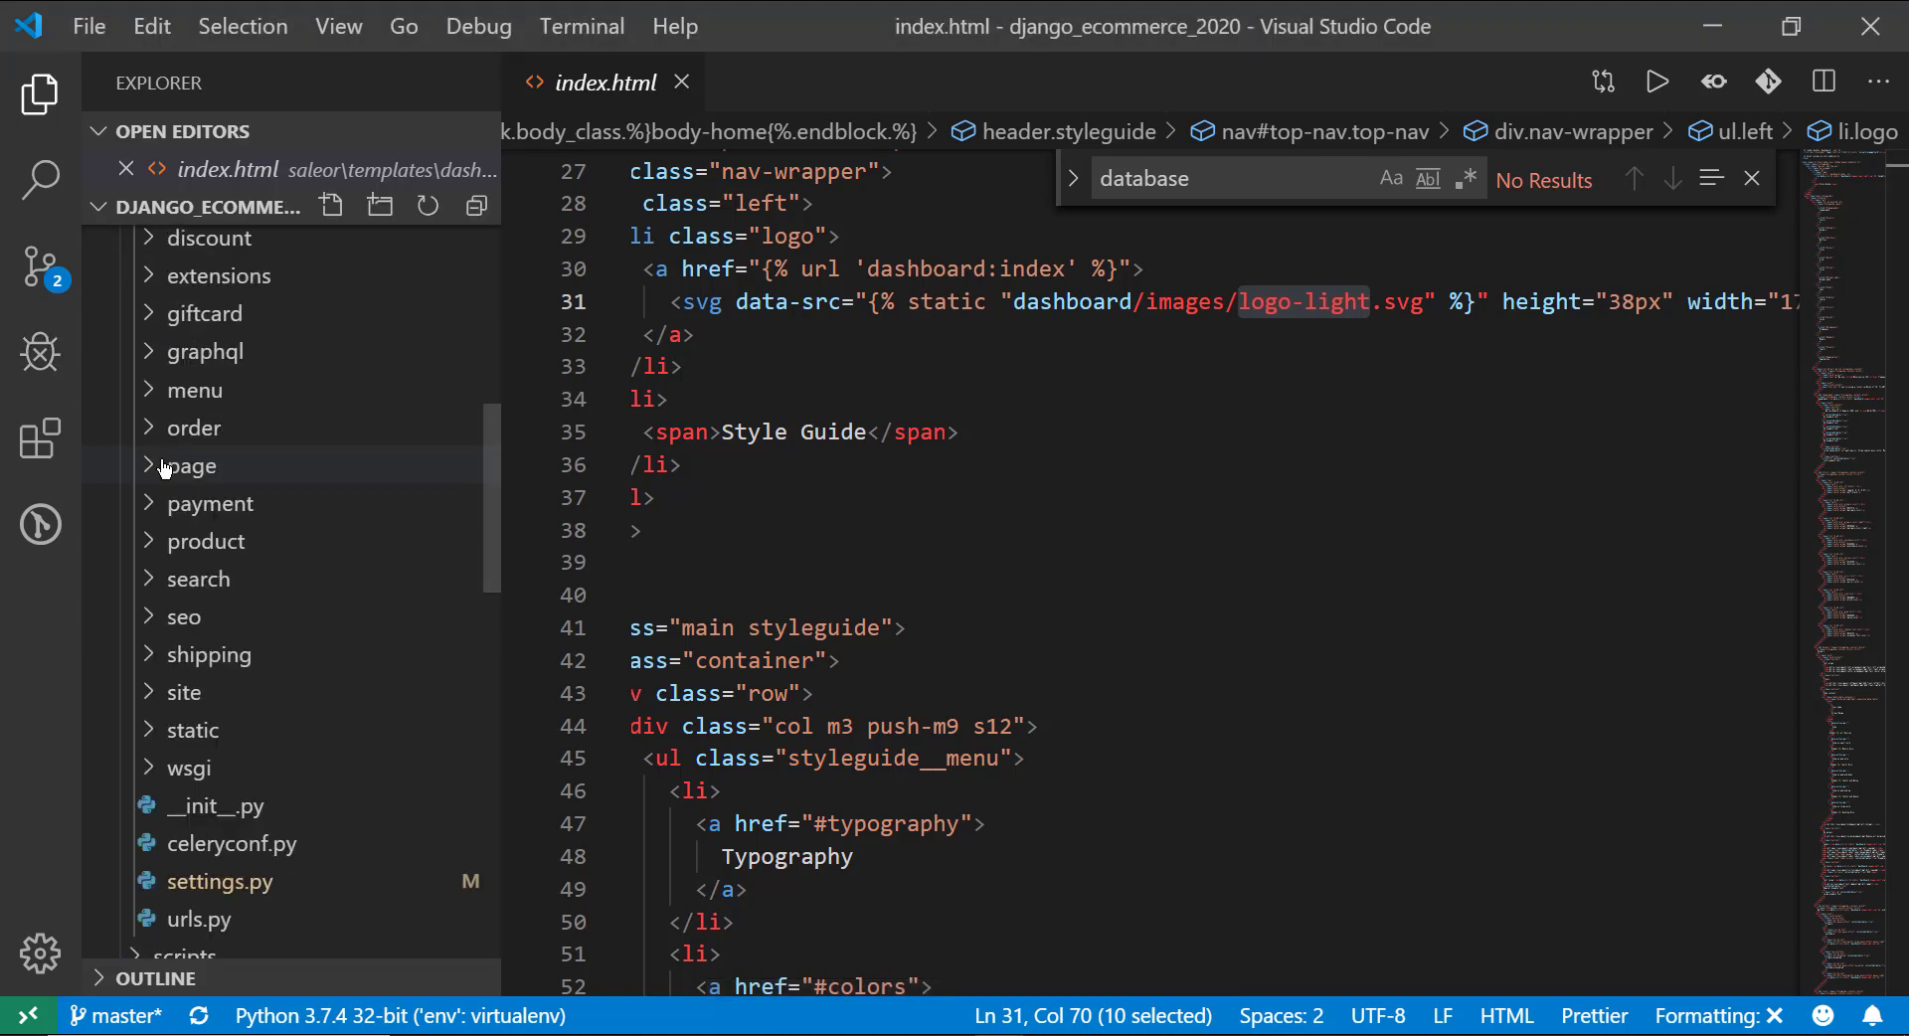
{"action": "scroll", "scroll_direction": "down", "scroll_amount": 3}
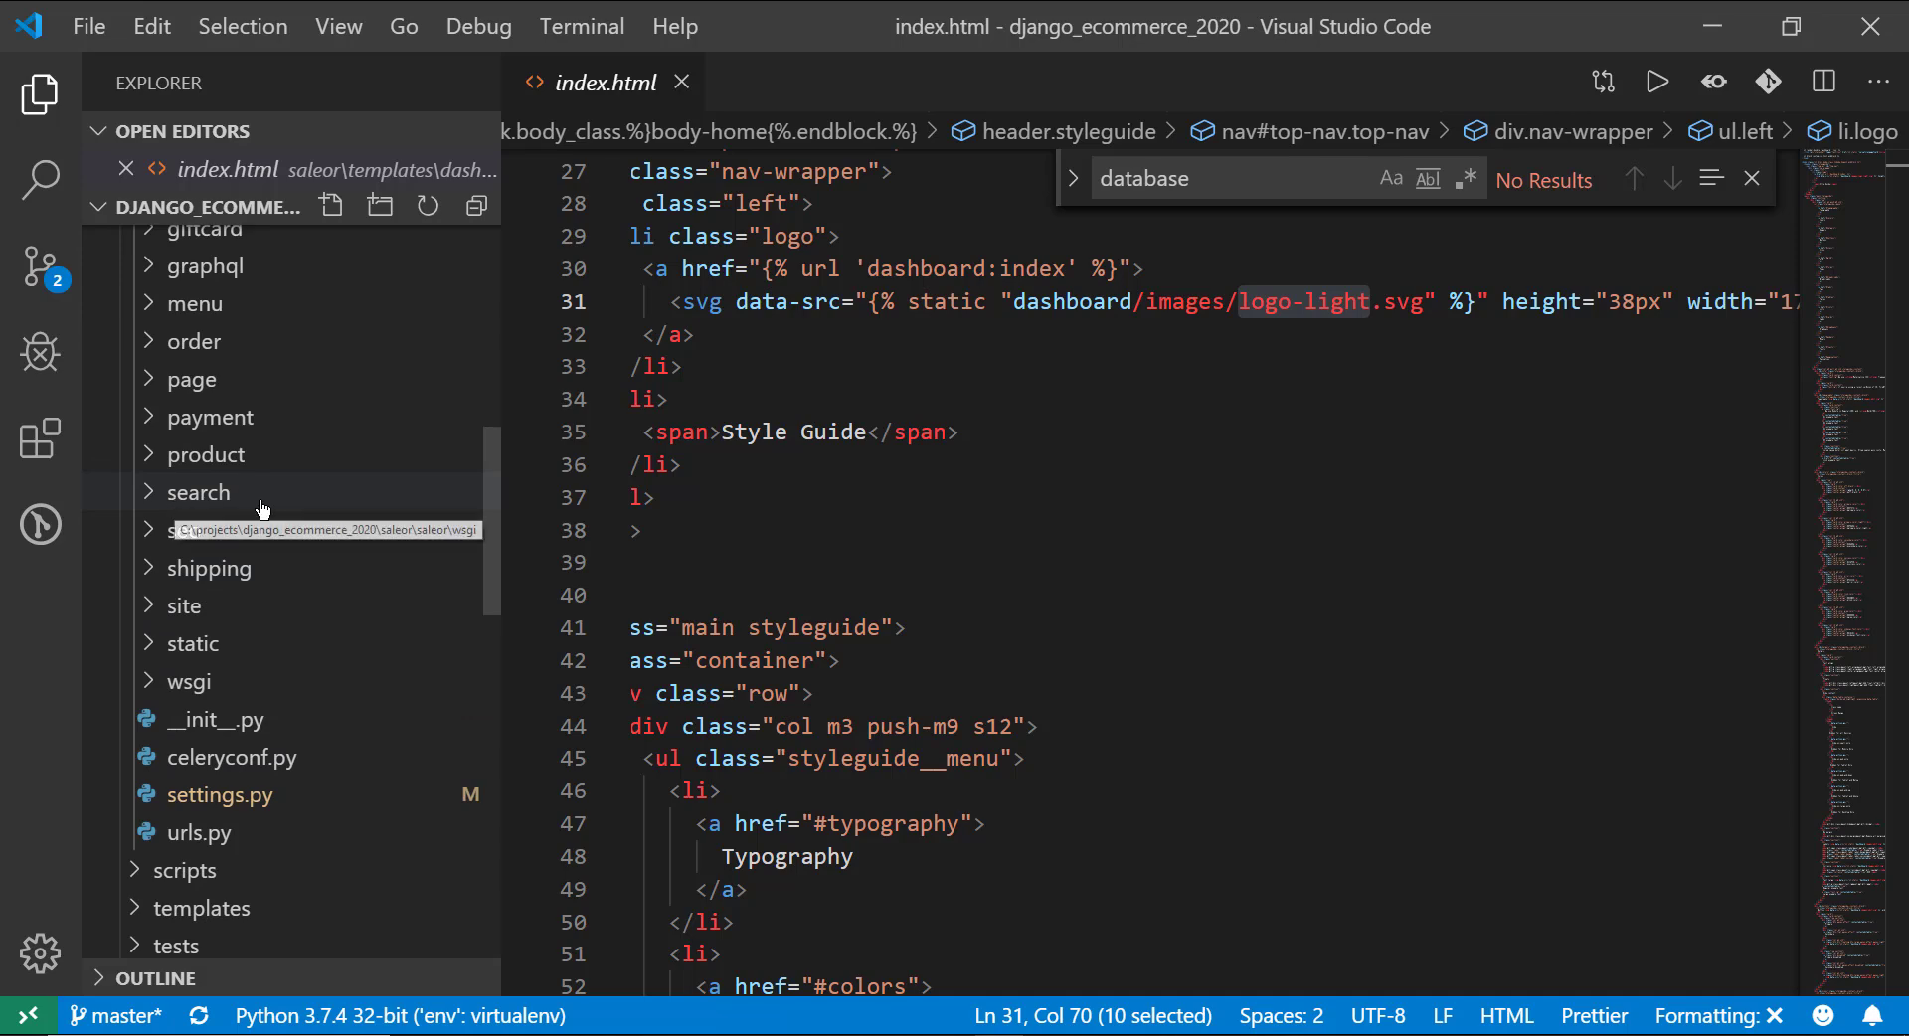
{"action": "scroll", "scroll_direction": "down", "scroll_amount": 3}
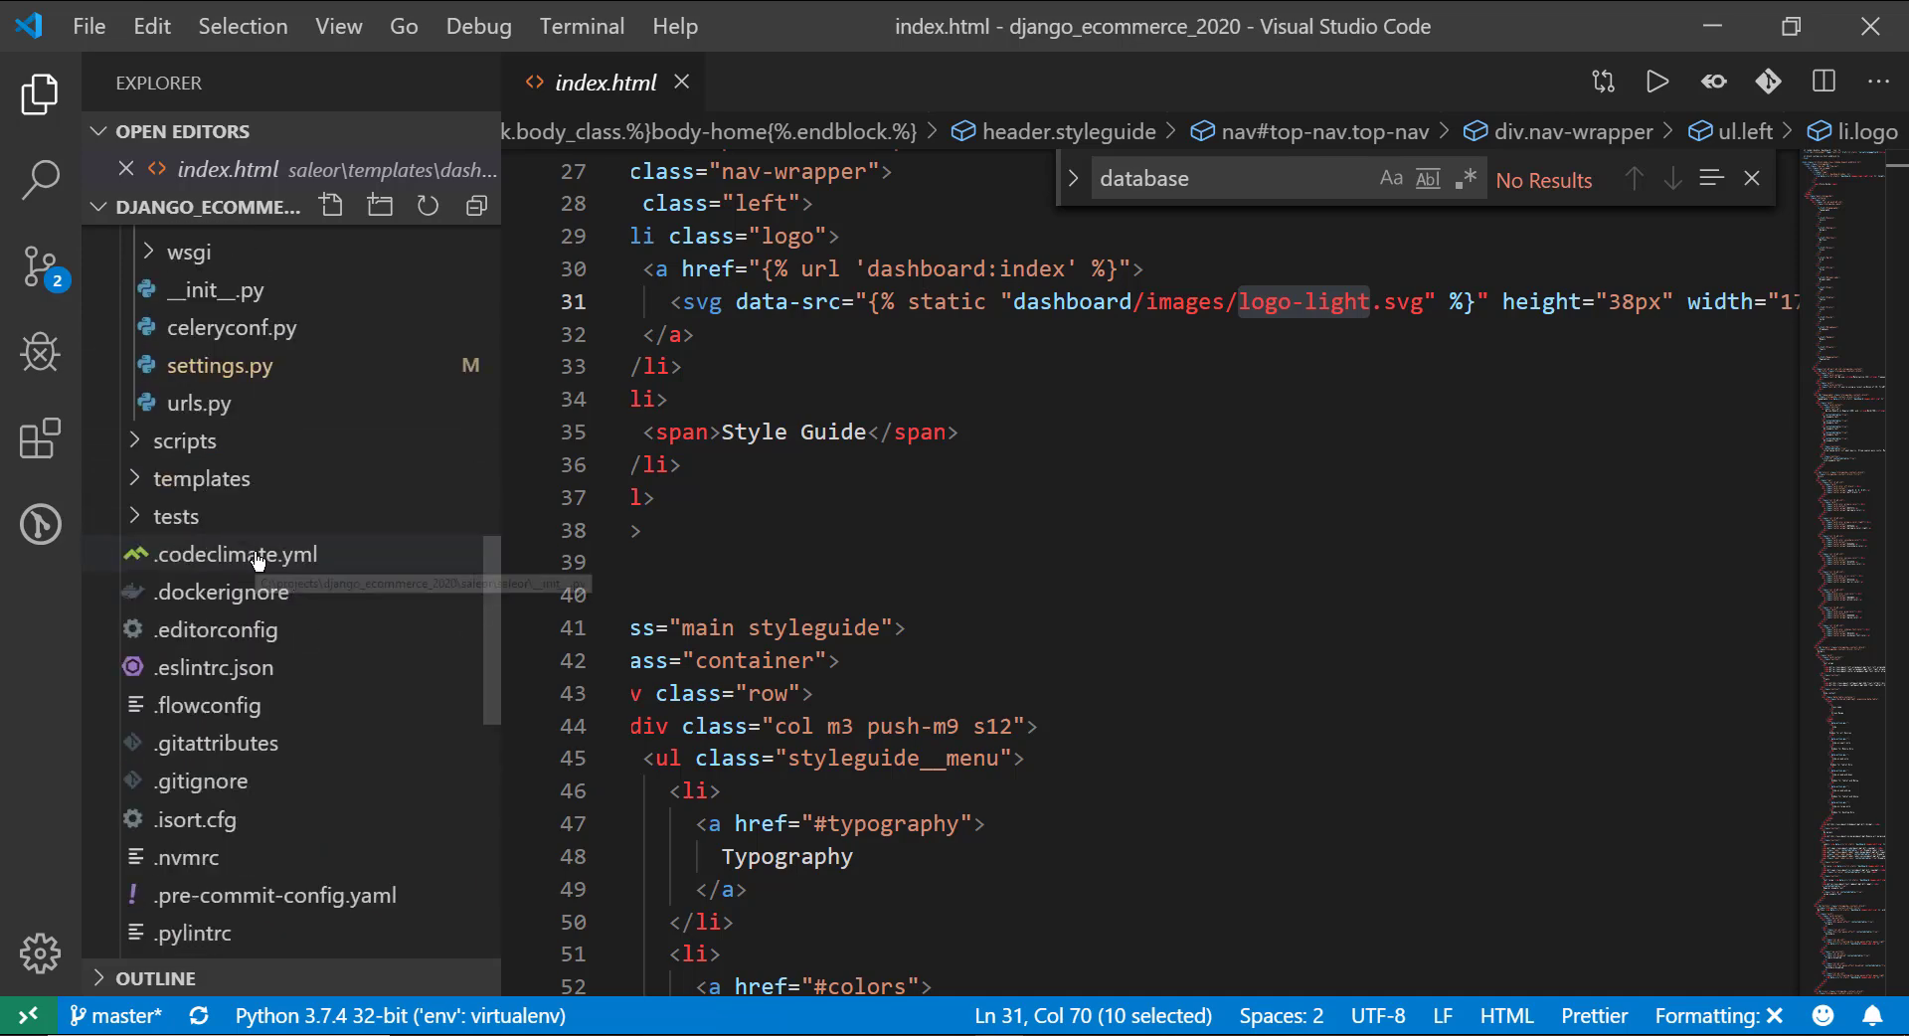
{"action": "left_click", "coordinate": [181, 404]}
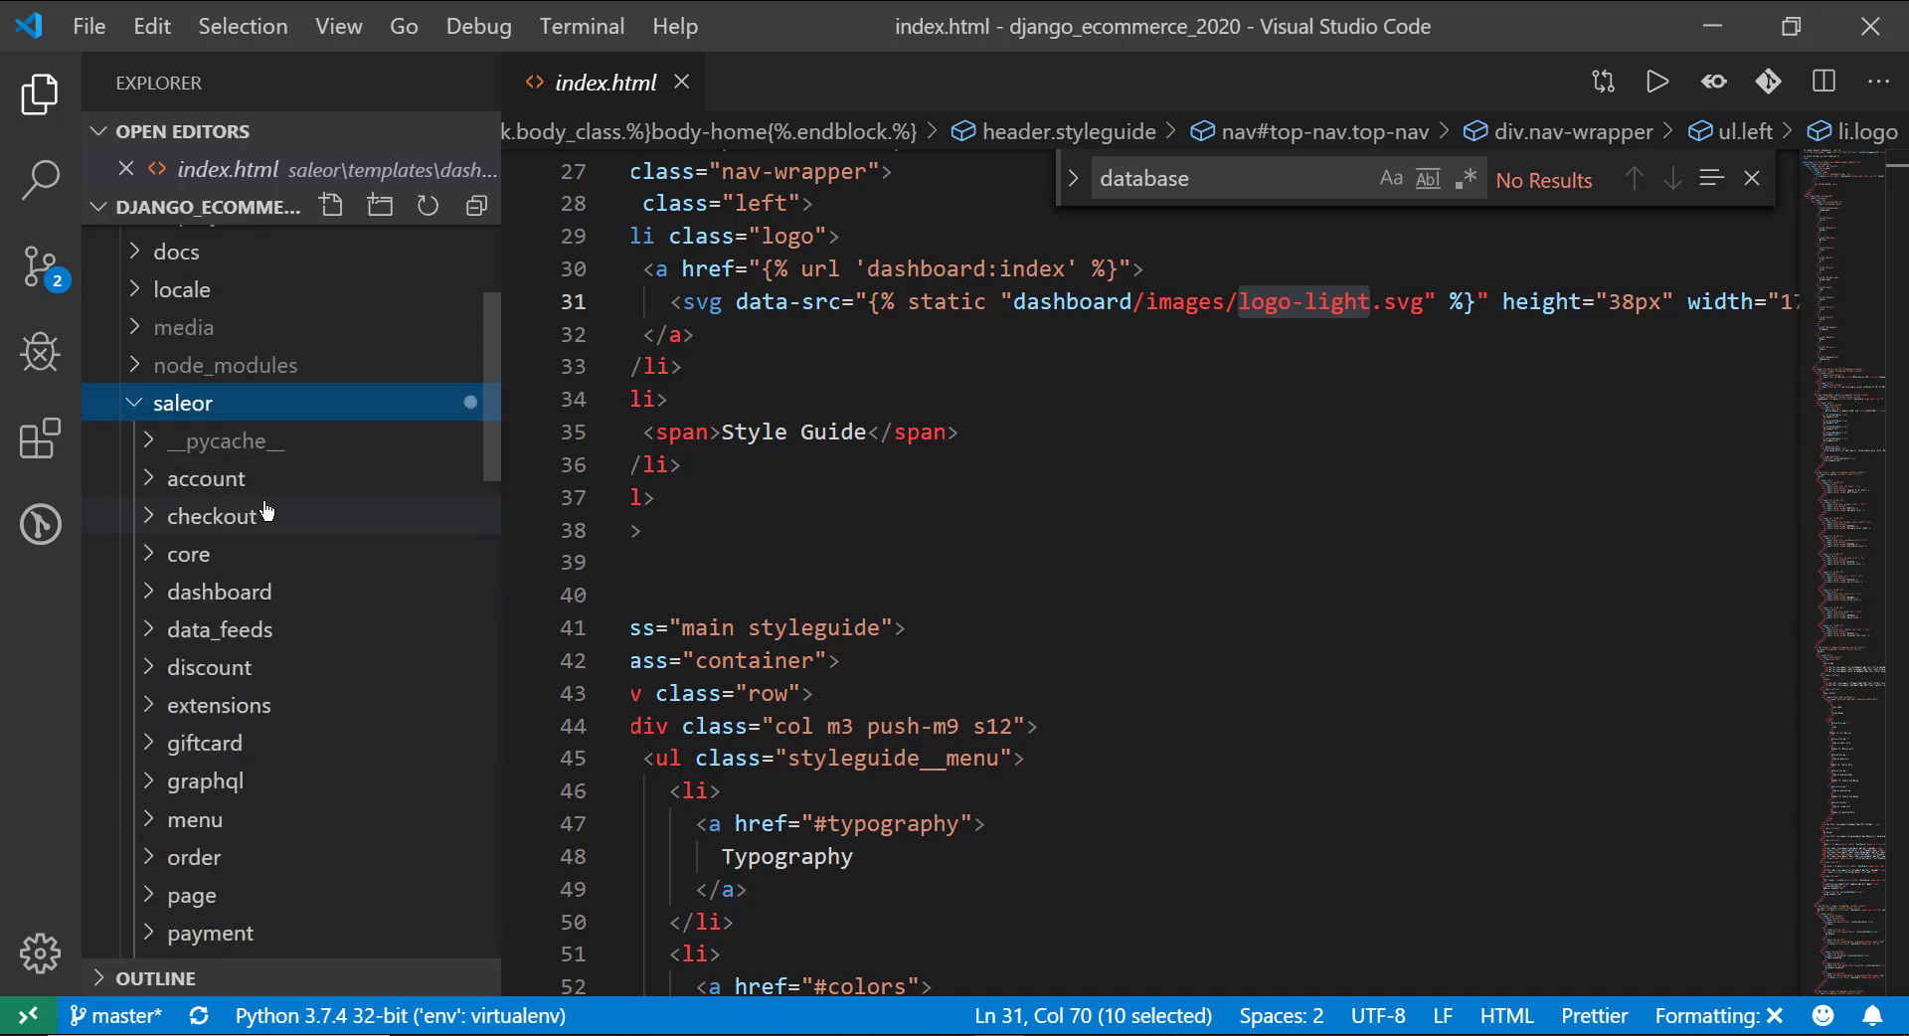
{"action": "scroll", "scroll_direction": "down", "scroll_amount": 3}
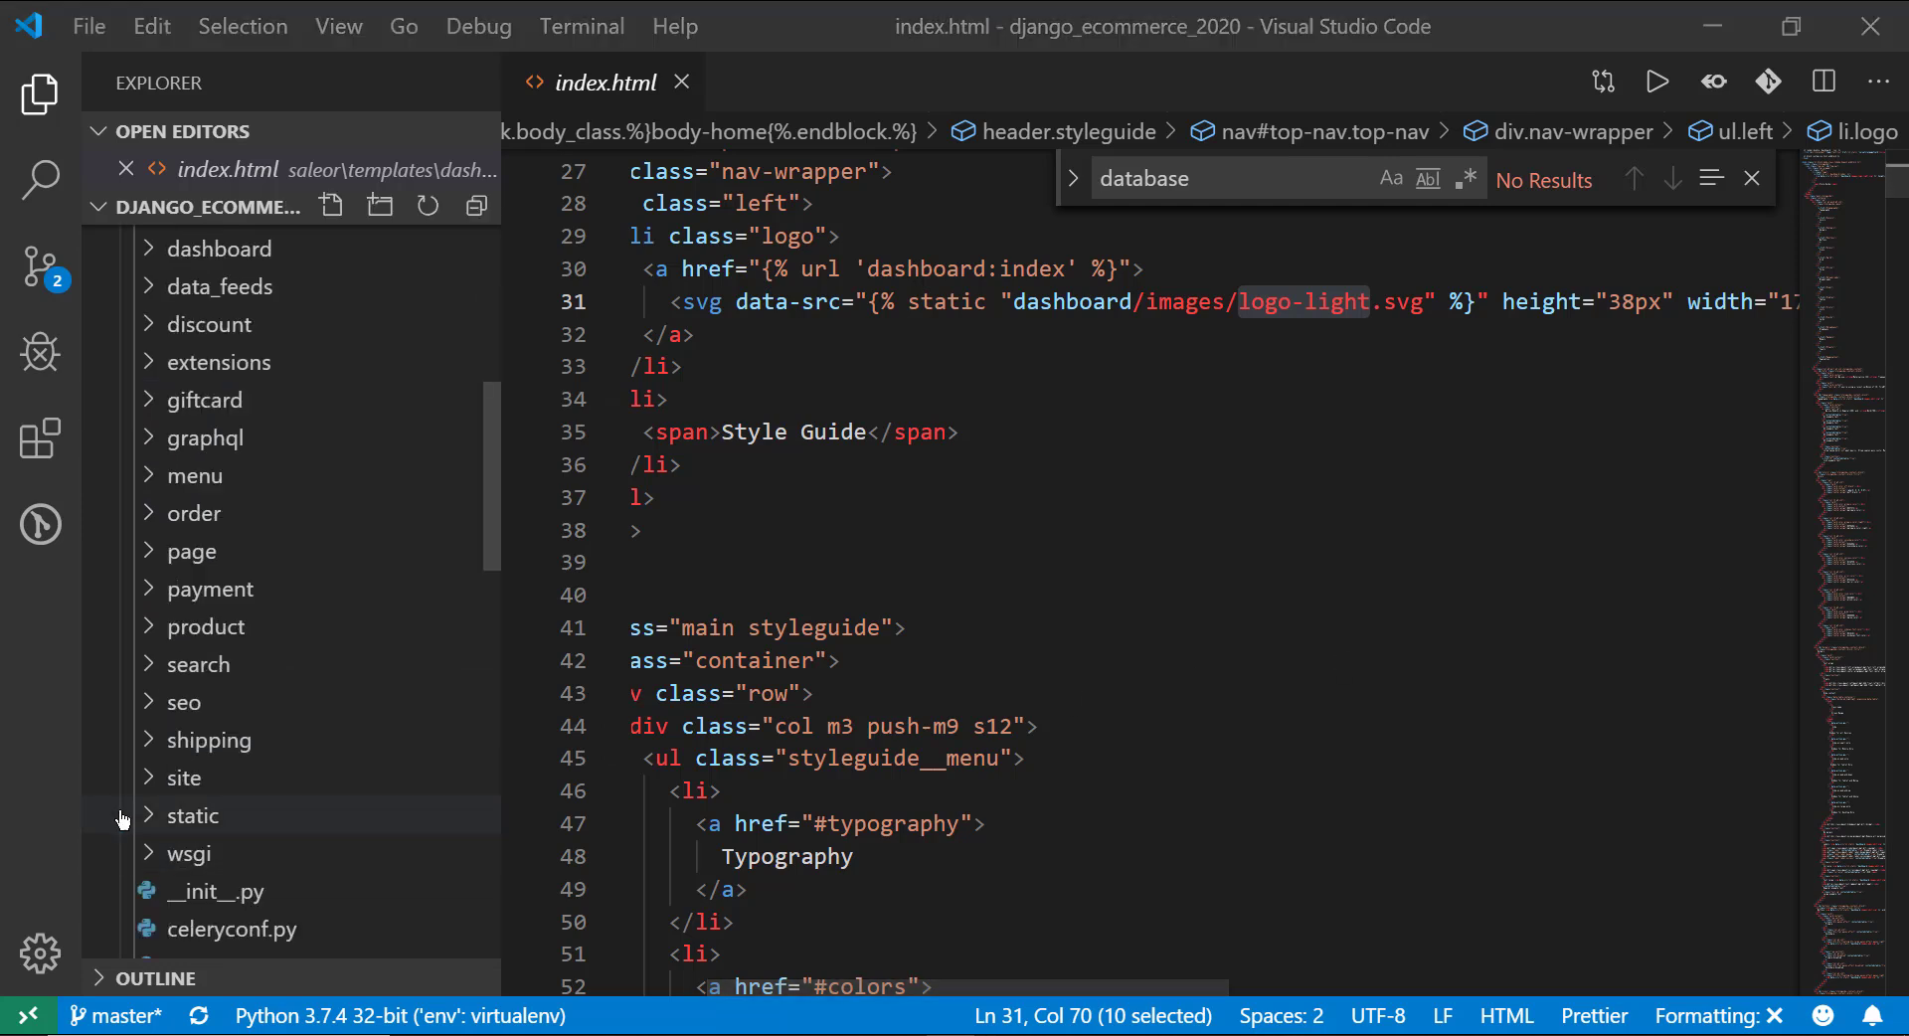
{"action": "left_click", "coordinate": [191, 816]}
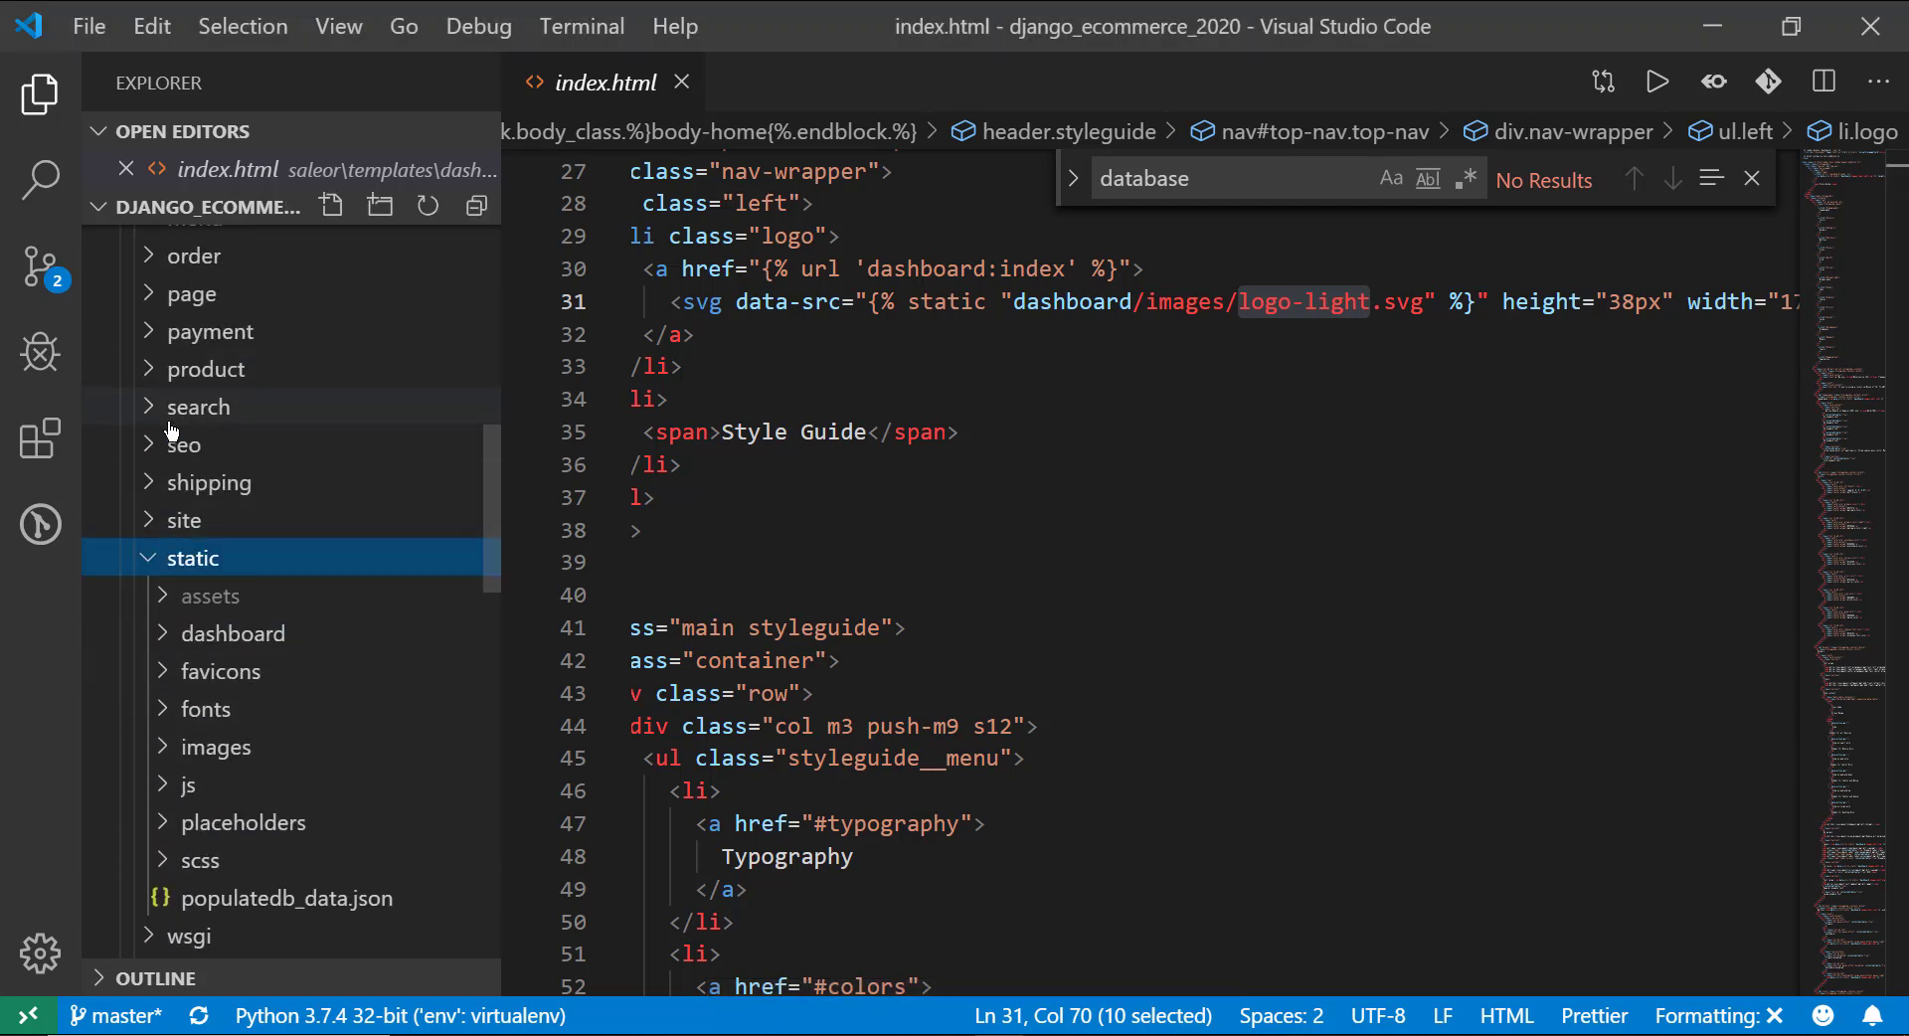
Expand static/images to locate logo-light.svg and open it in the editor.
{"action": "scroll", "scroll_direction": "down", "scroll_amount": 3}
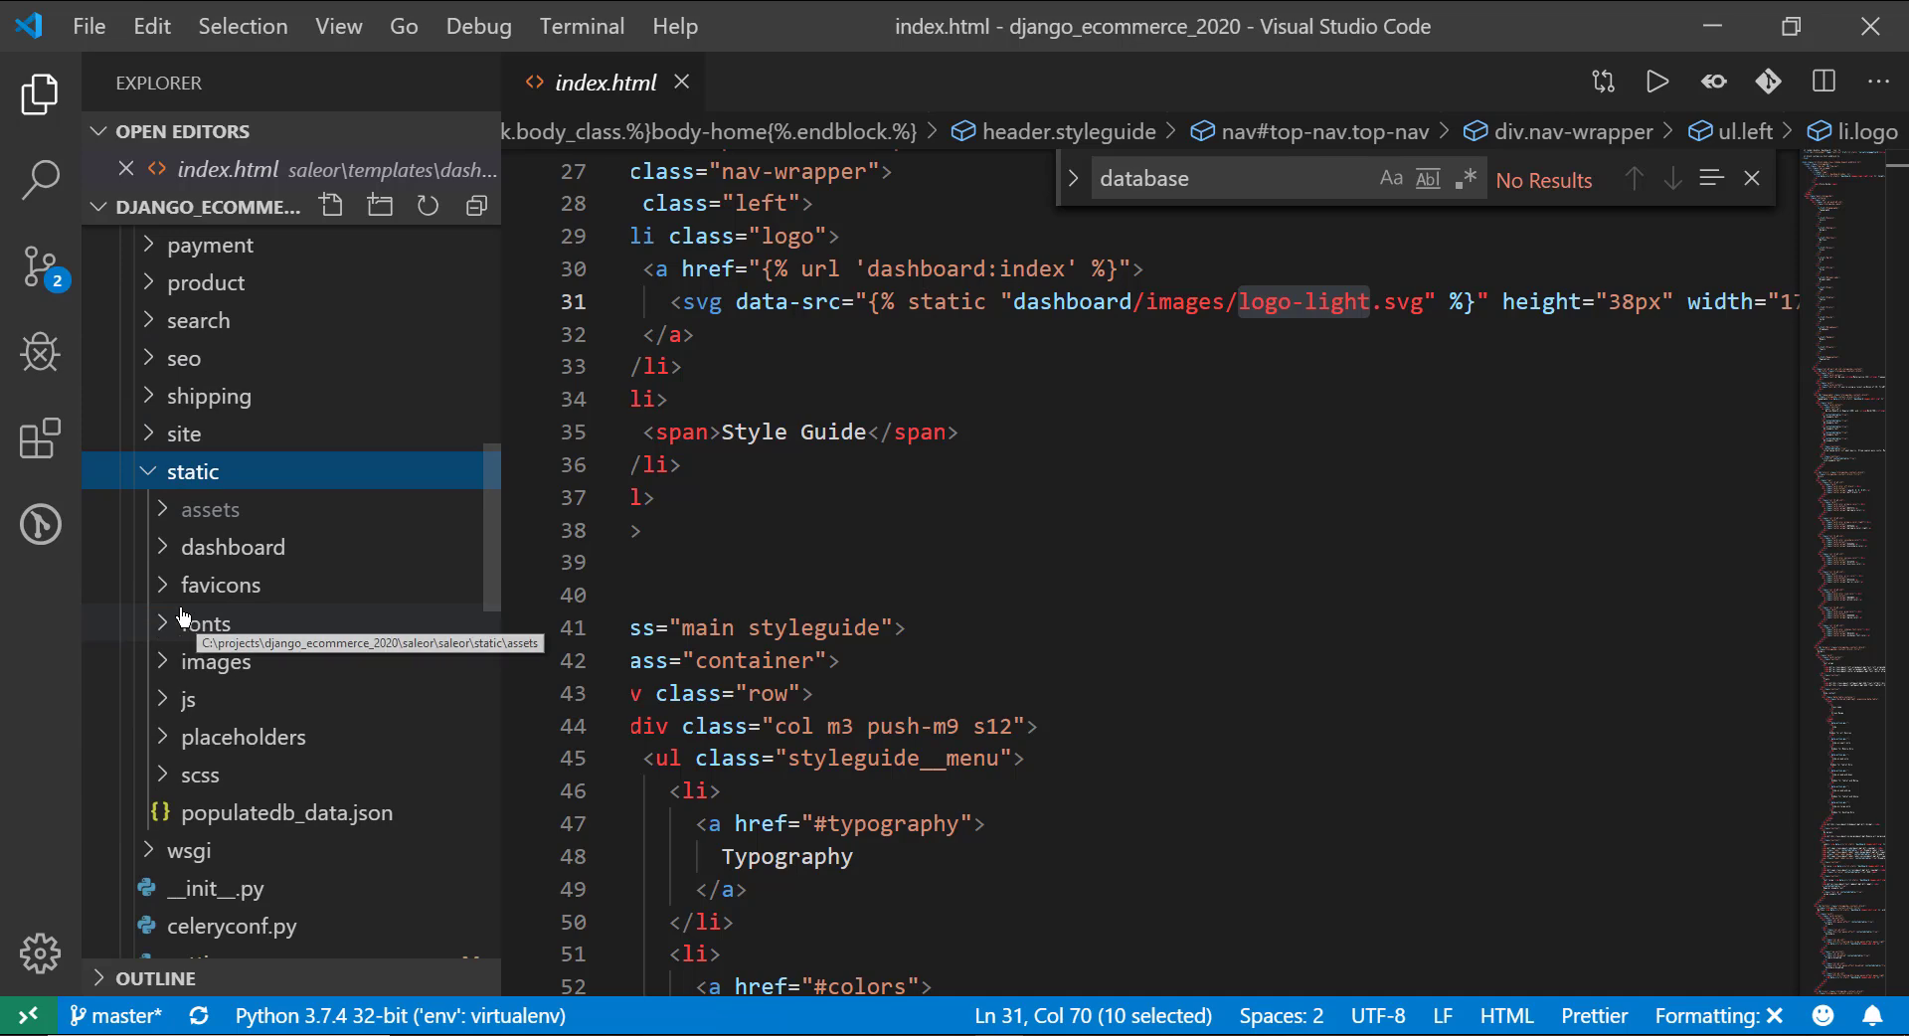
{"action": "left_click", "coordinate": [221, 660]}
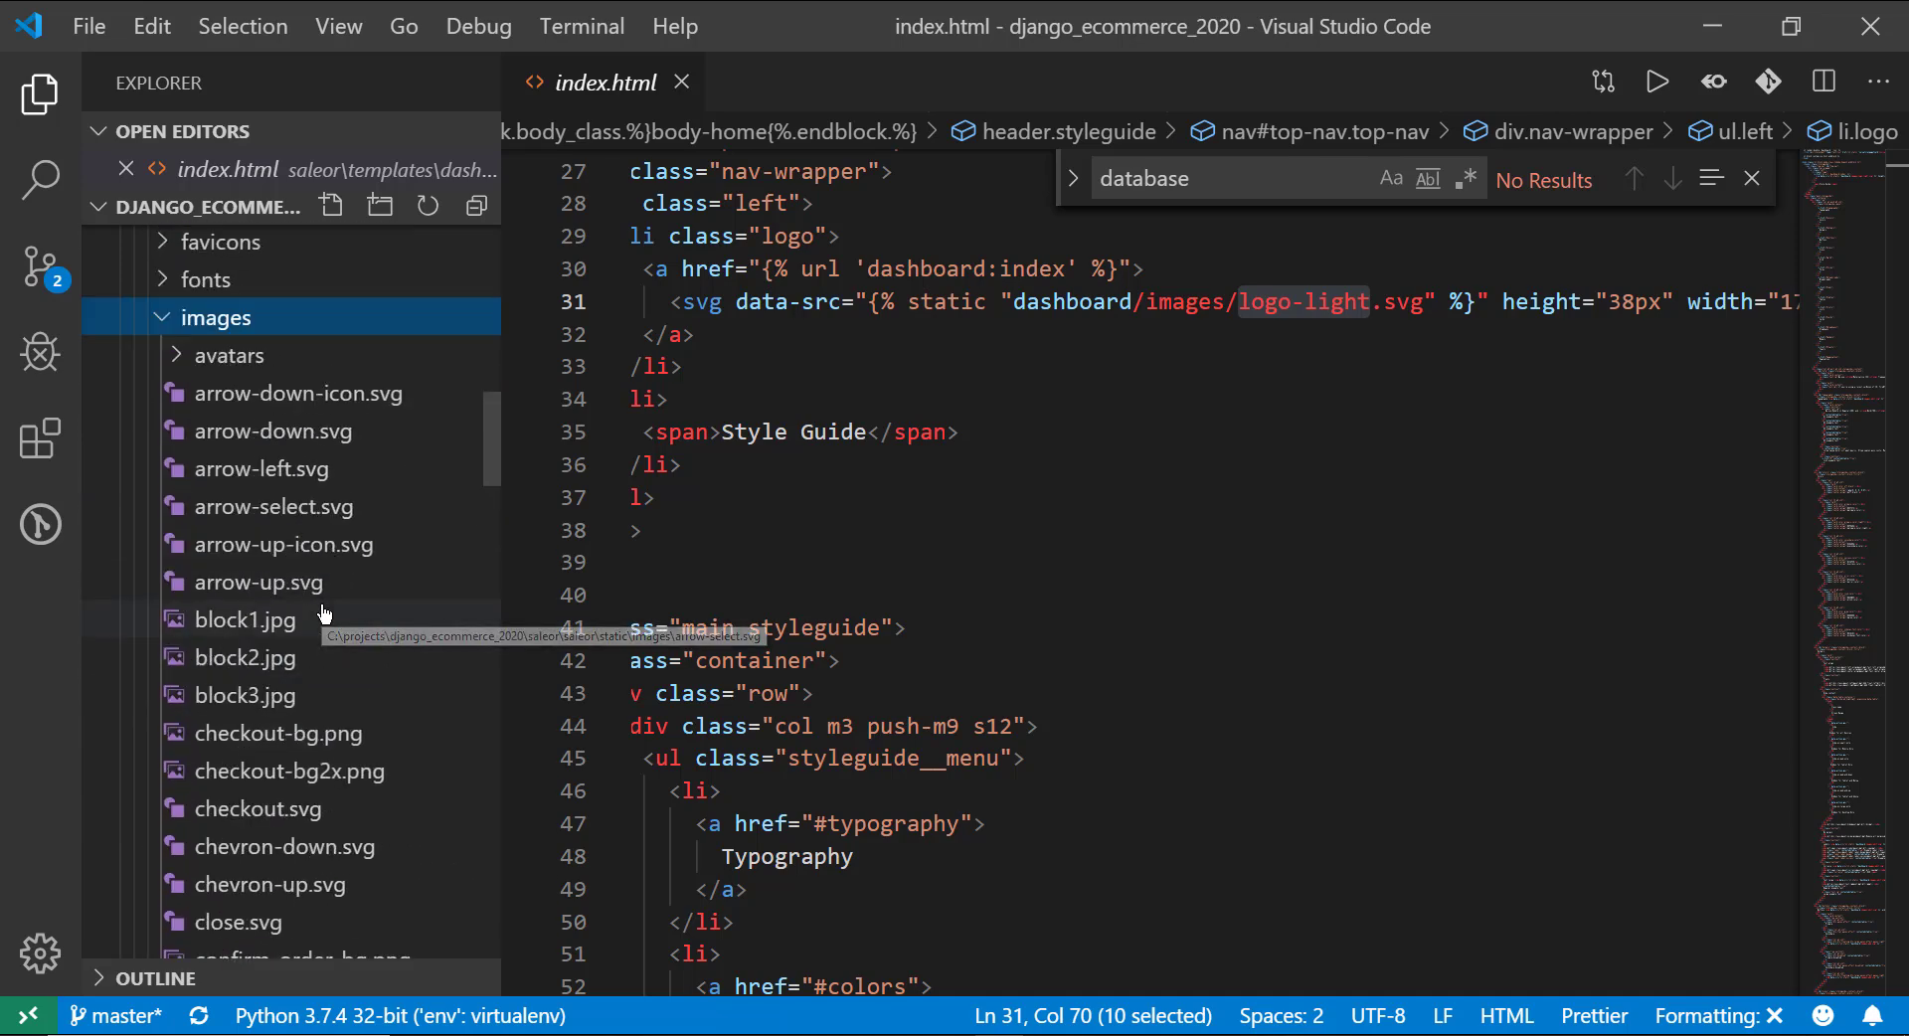
{"action": "scroll", "scroll_direction": "down", "scroll_amount": 3}
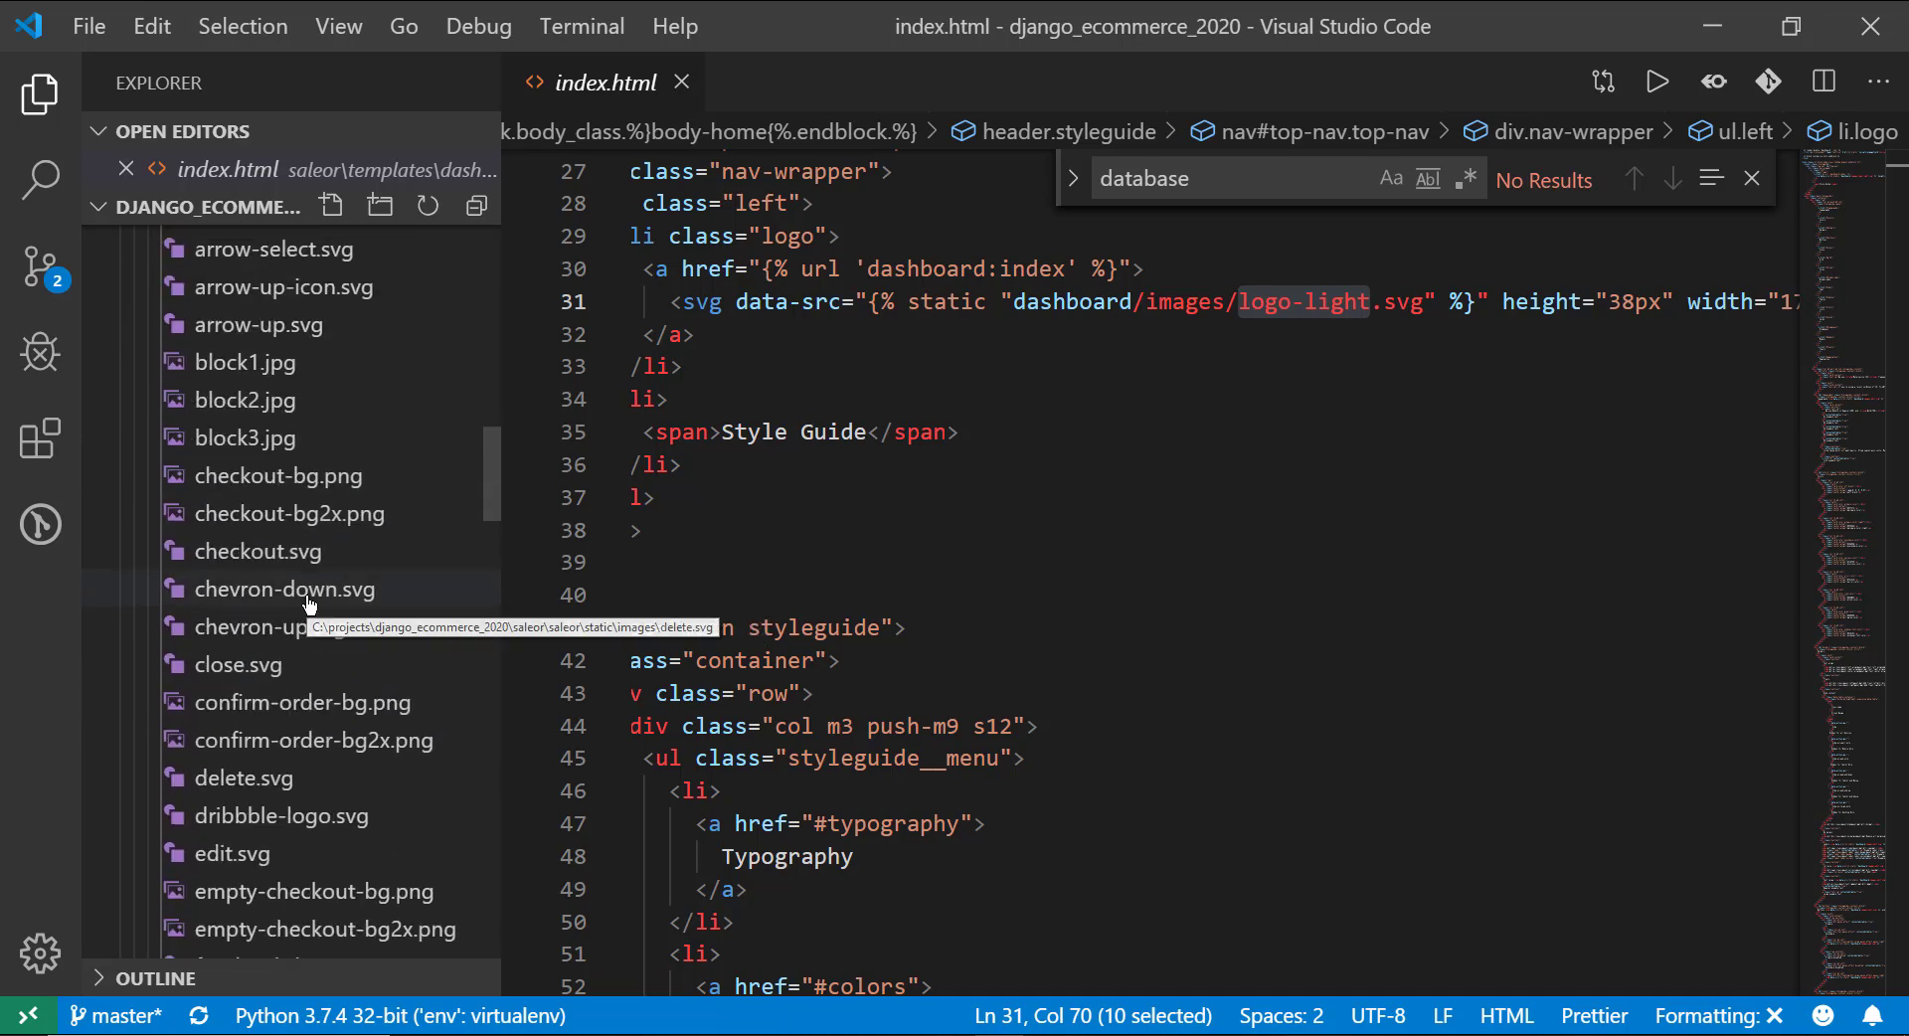
{"action": "scroll", "scroll_direction": "down", "scroll_amount": 3}
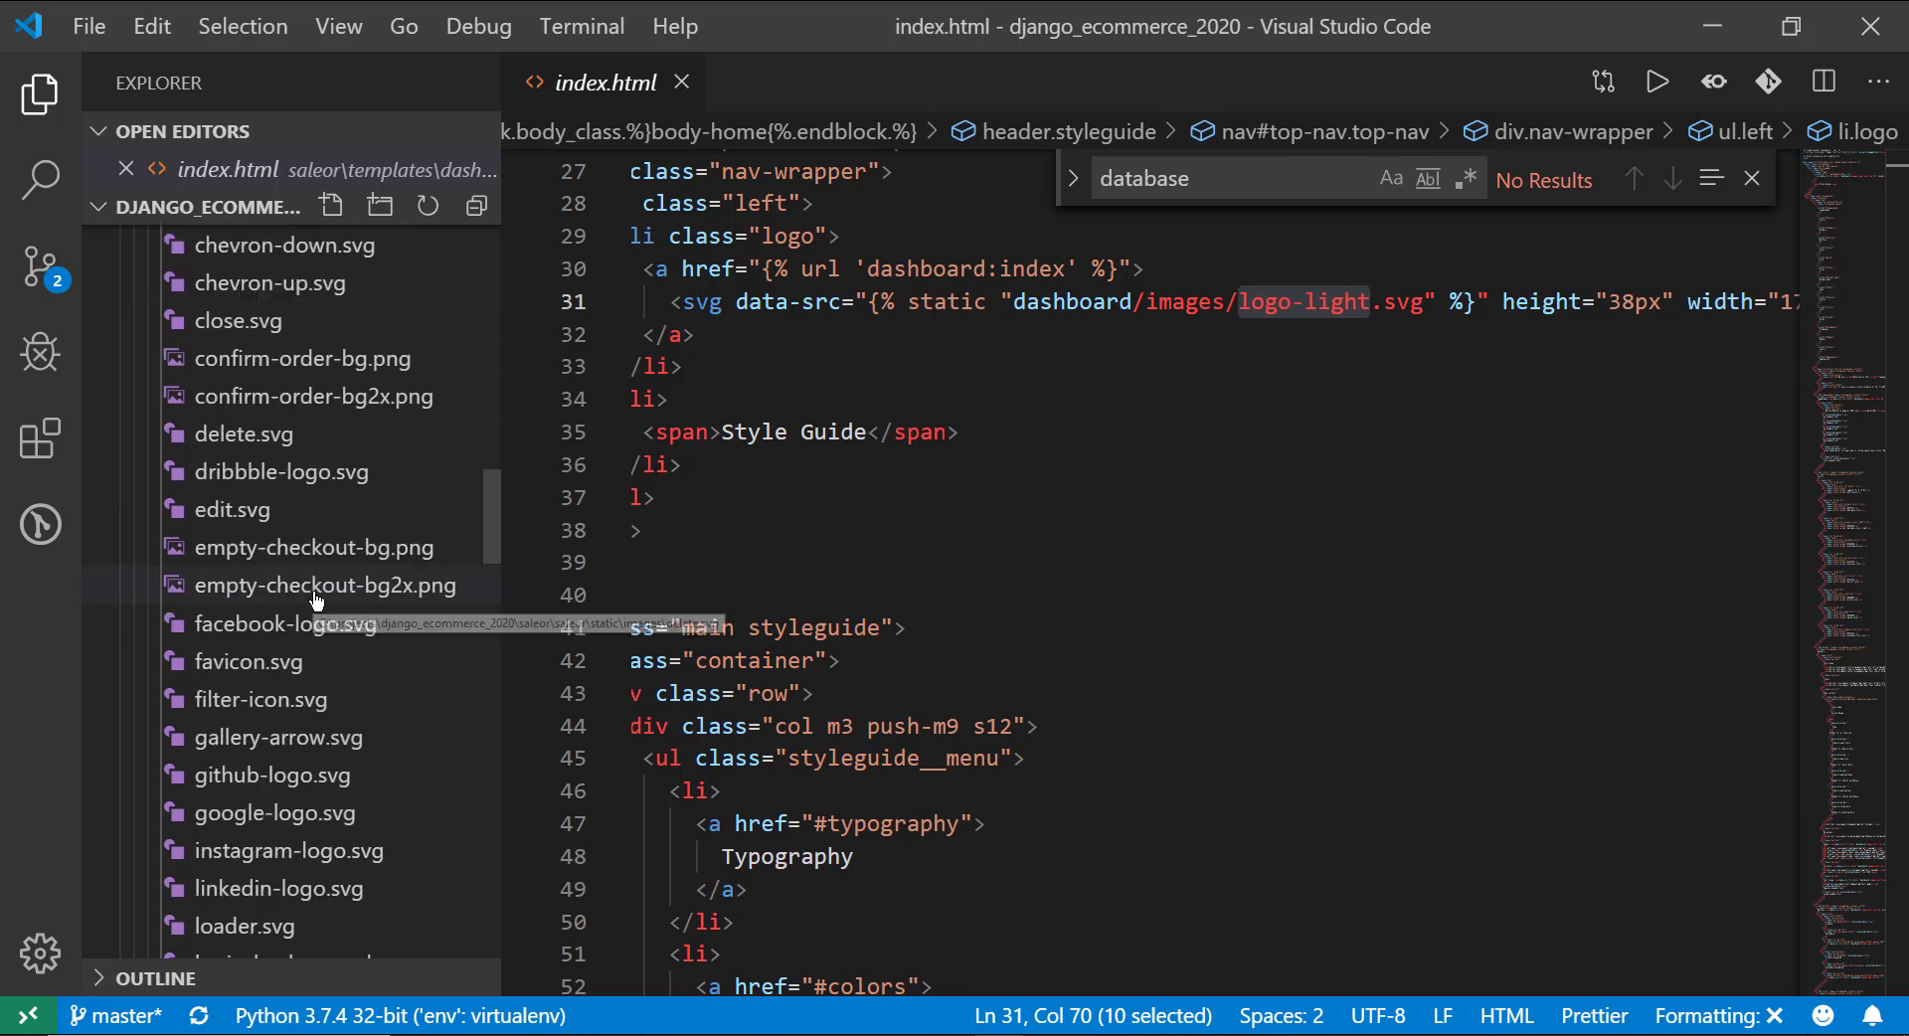
{"action": "scroll", "scroll_direction": "down", "scroll_amount": 3}
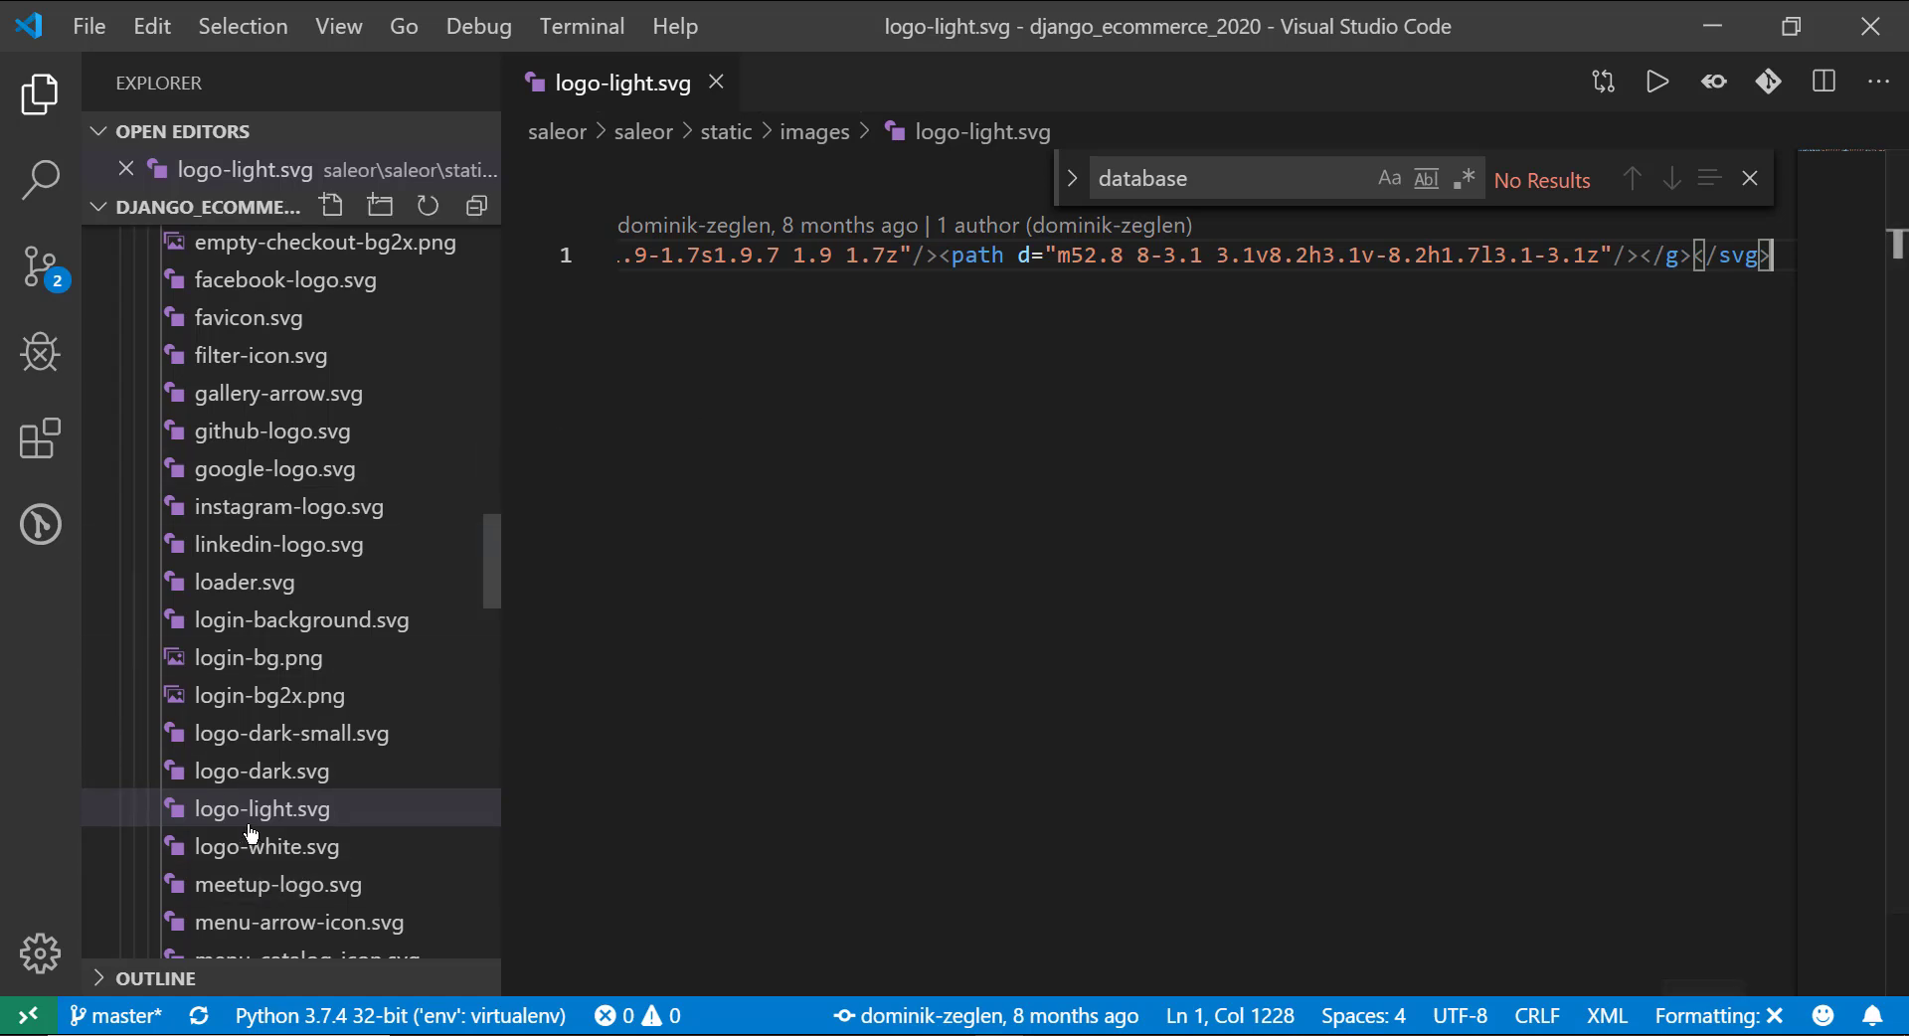
{"action": "scroll", "scroll_direction": "up", "scroll_amount": 3}
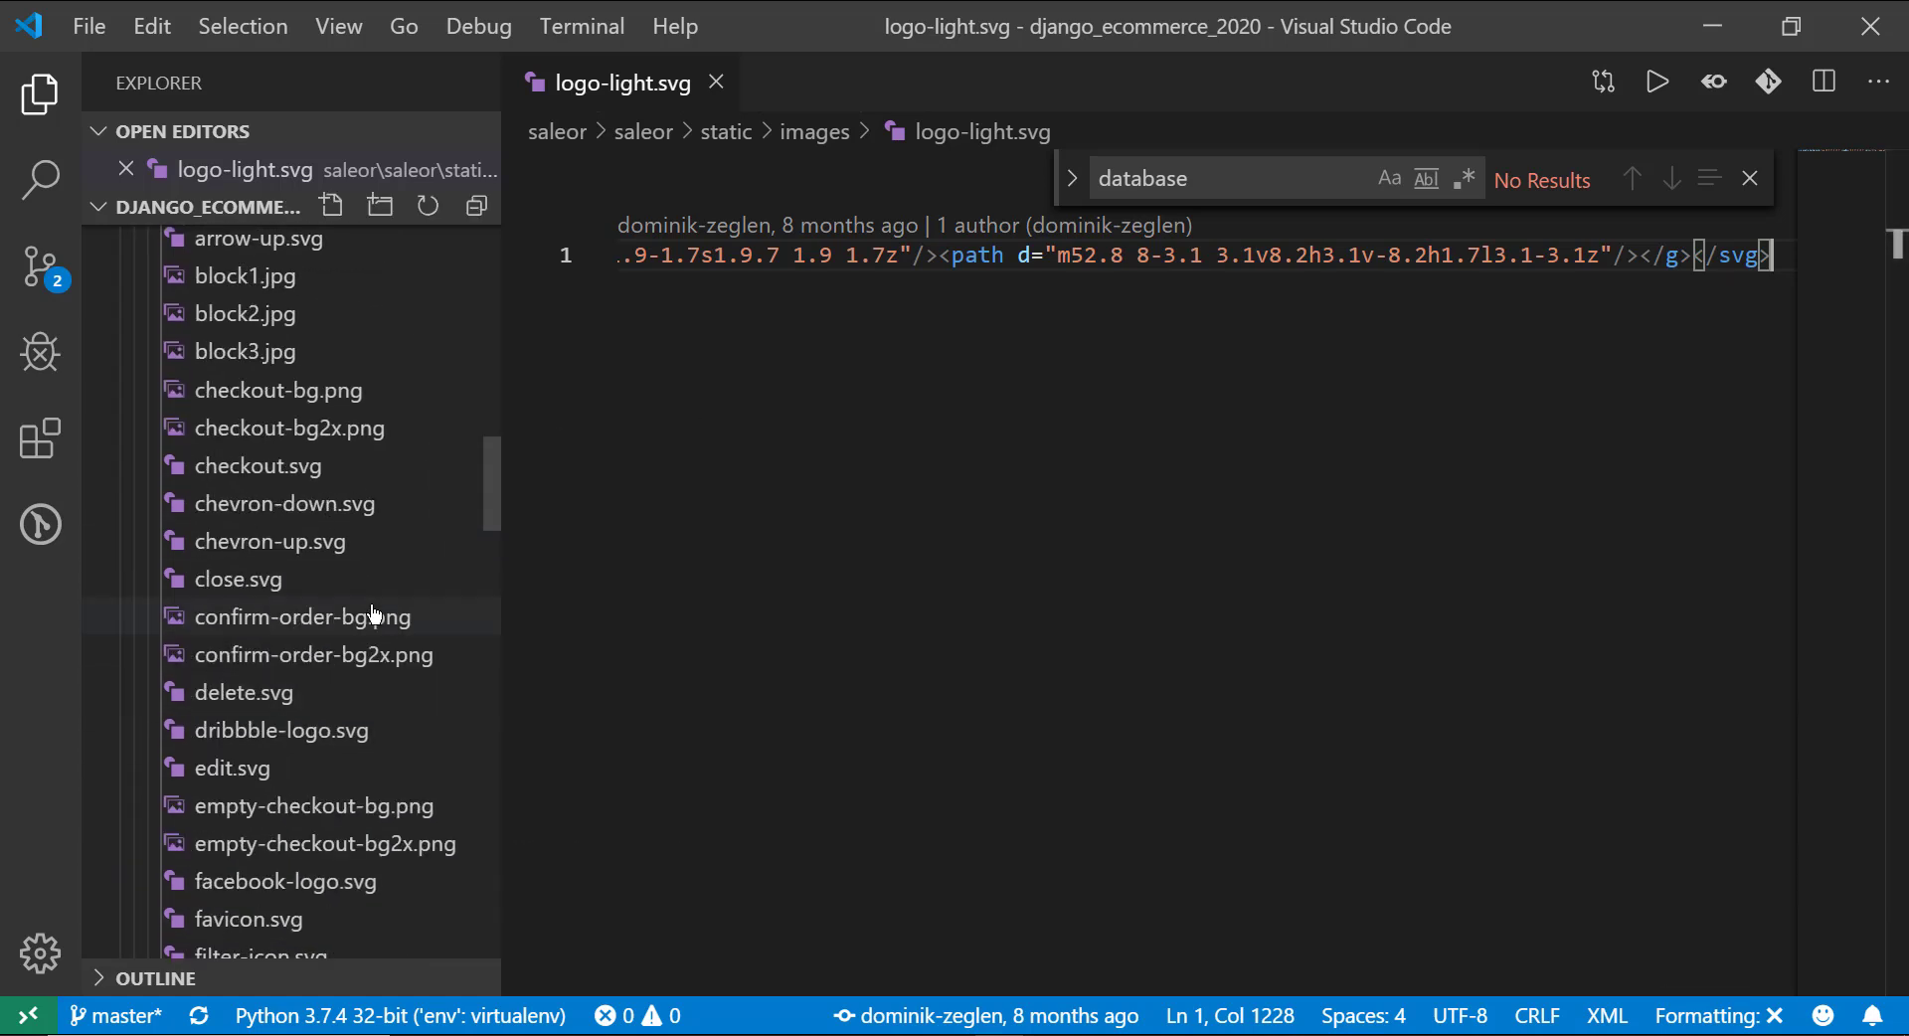
{"action": "left_click", "coordinate": [217, 745]}
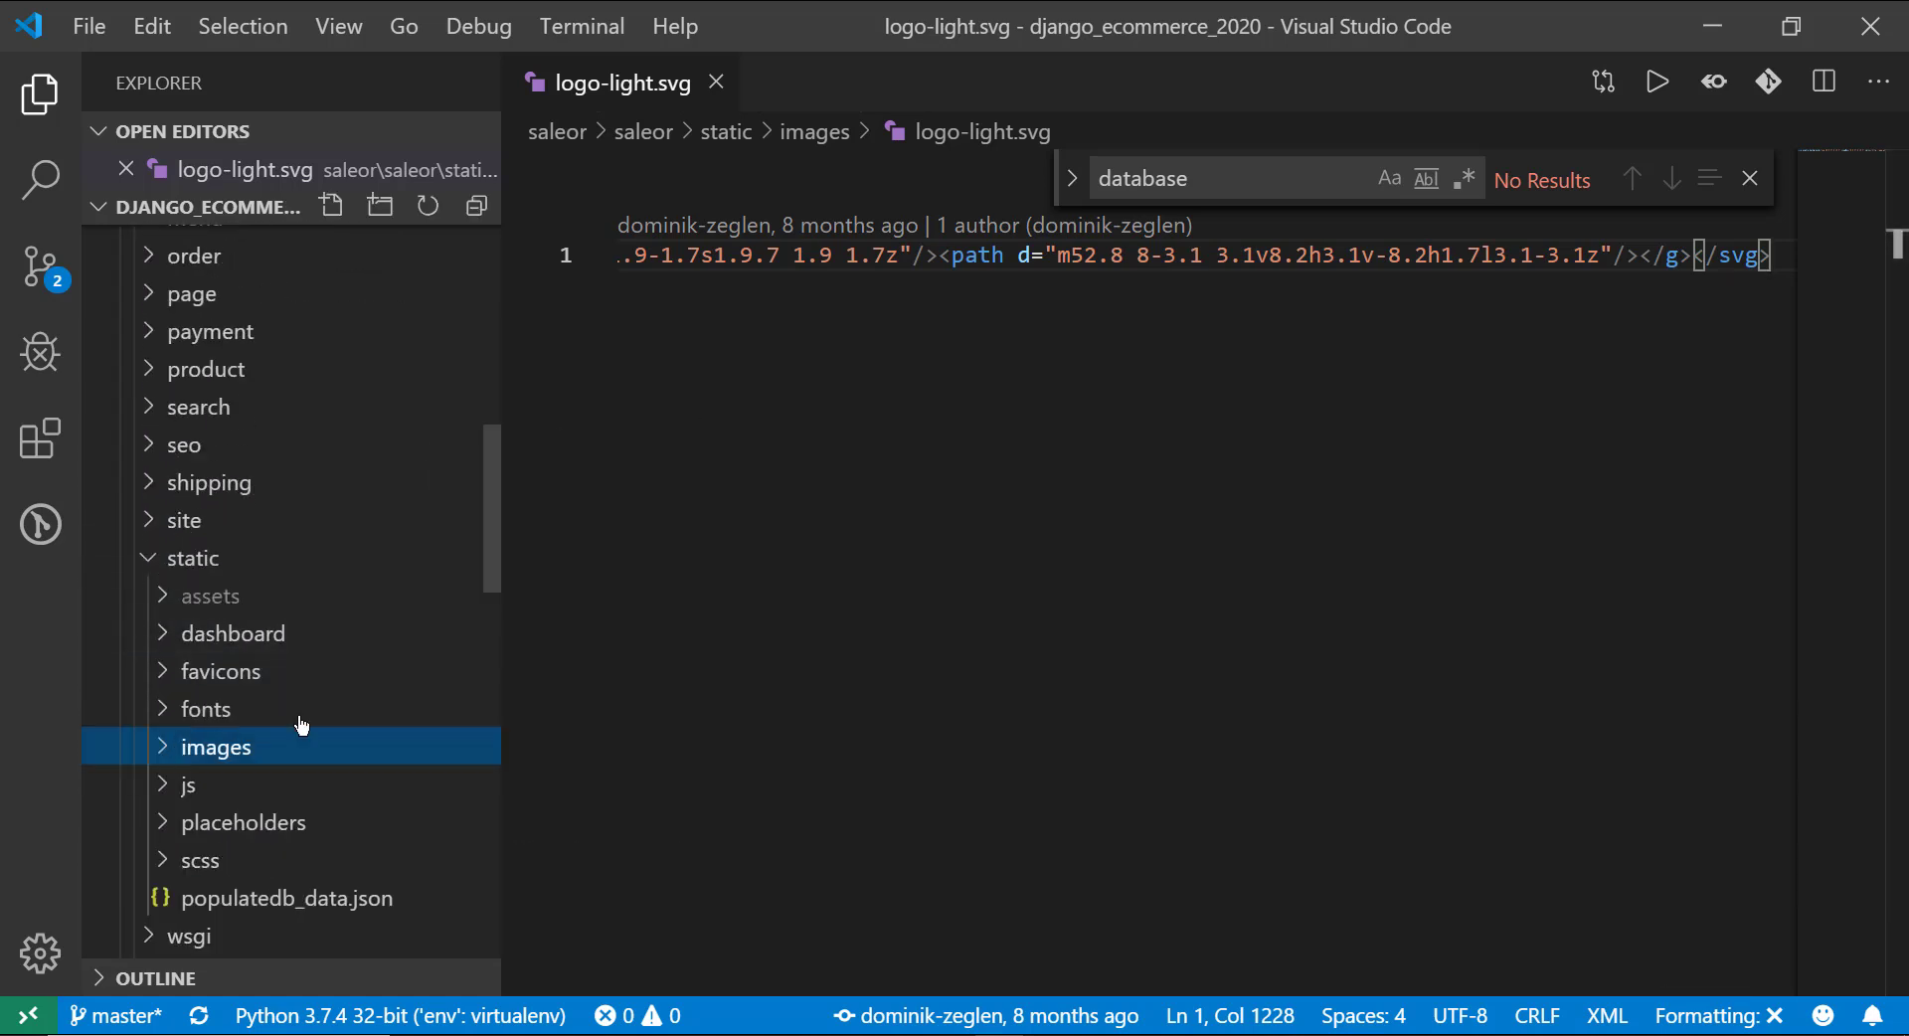
{"action": "left_click", "coordinate": [191, 557]}
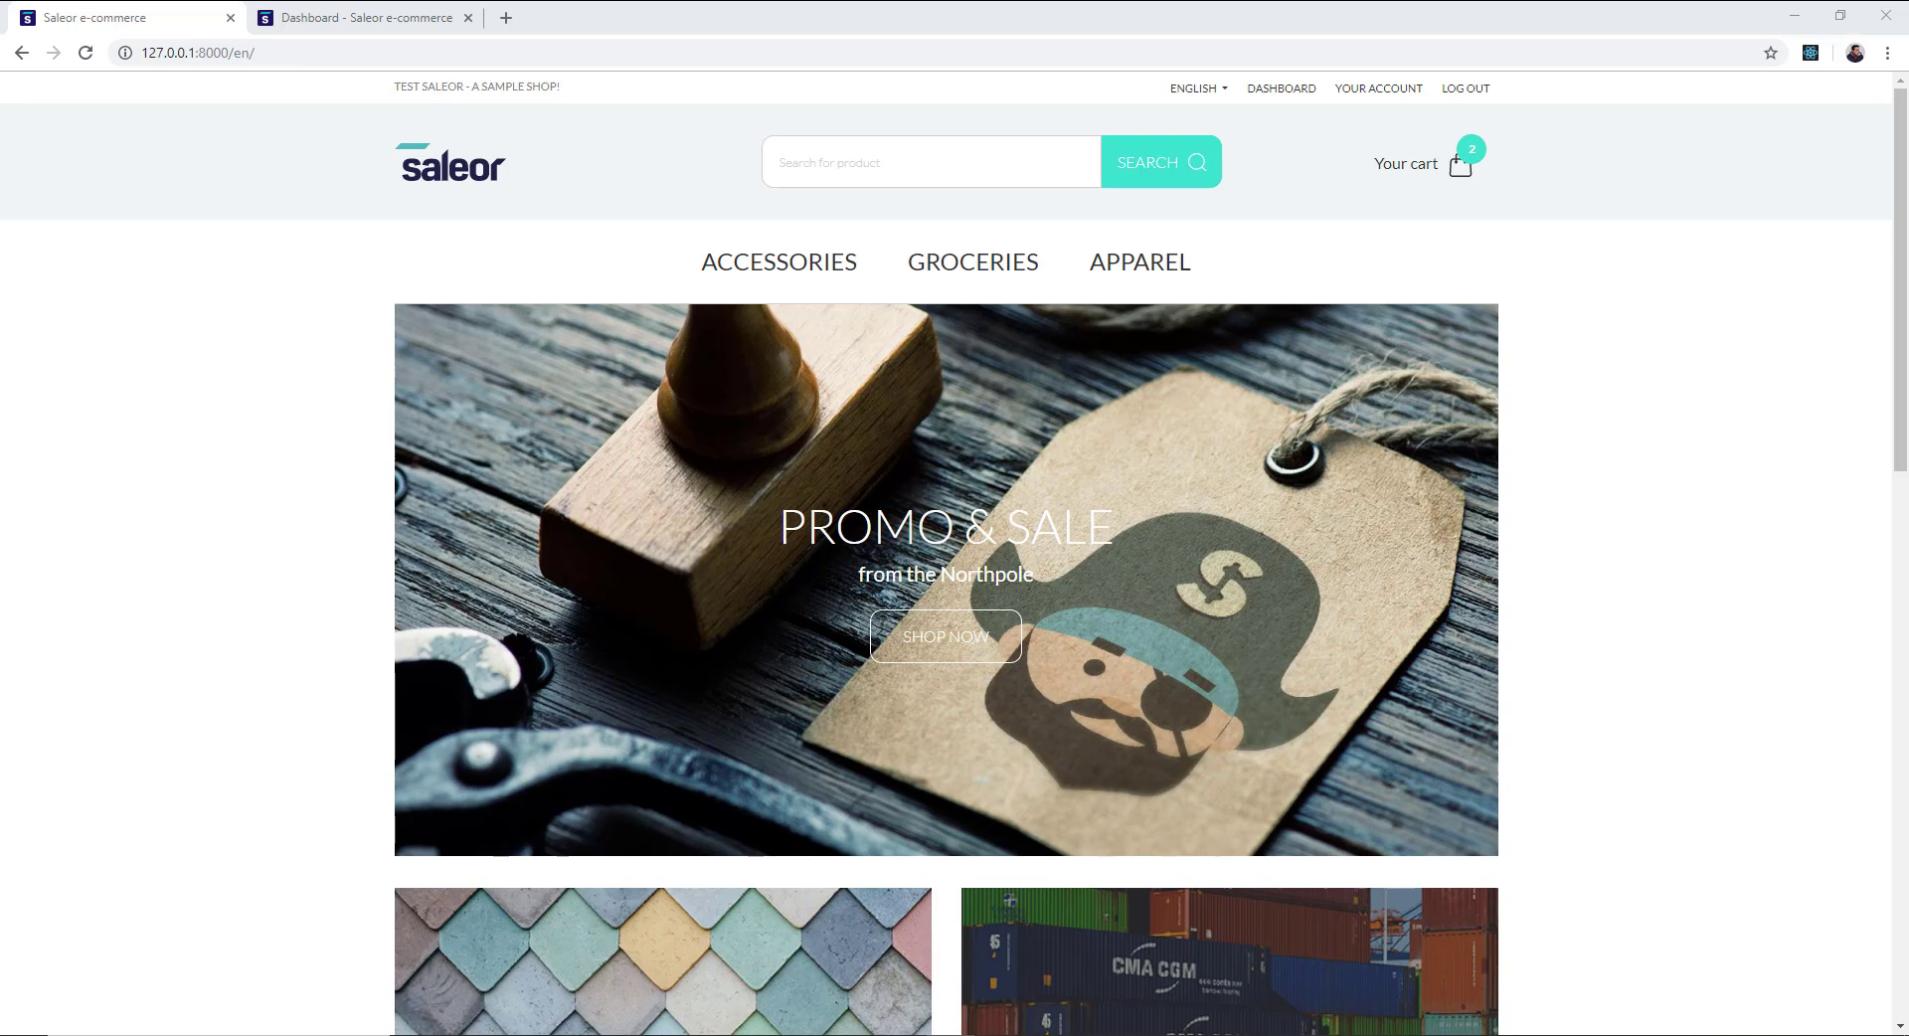
Scroll the storefront home page down to Featured Products and back to the top banner.
{"action": "scroll", "scroll_direction": "down", "scroll_amount": 3}
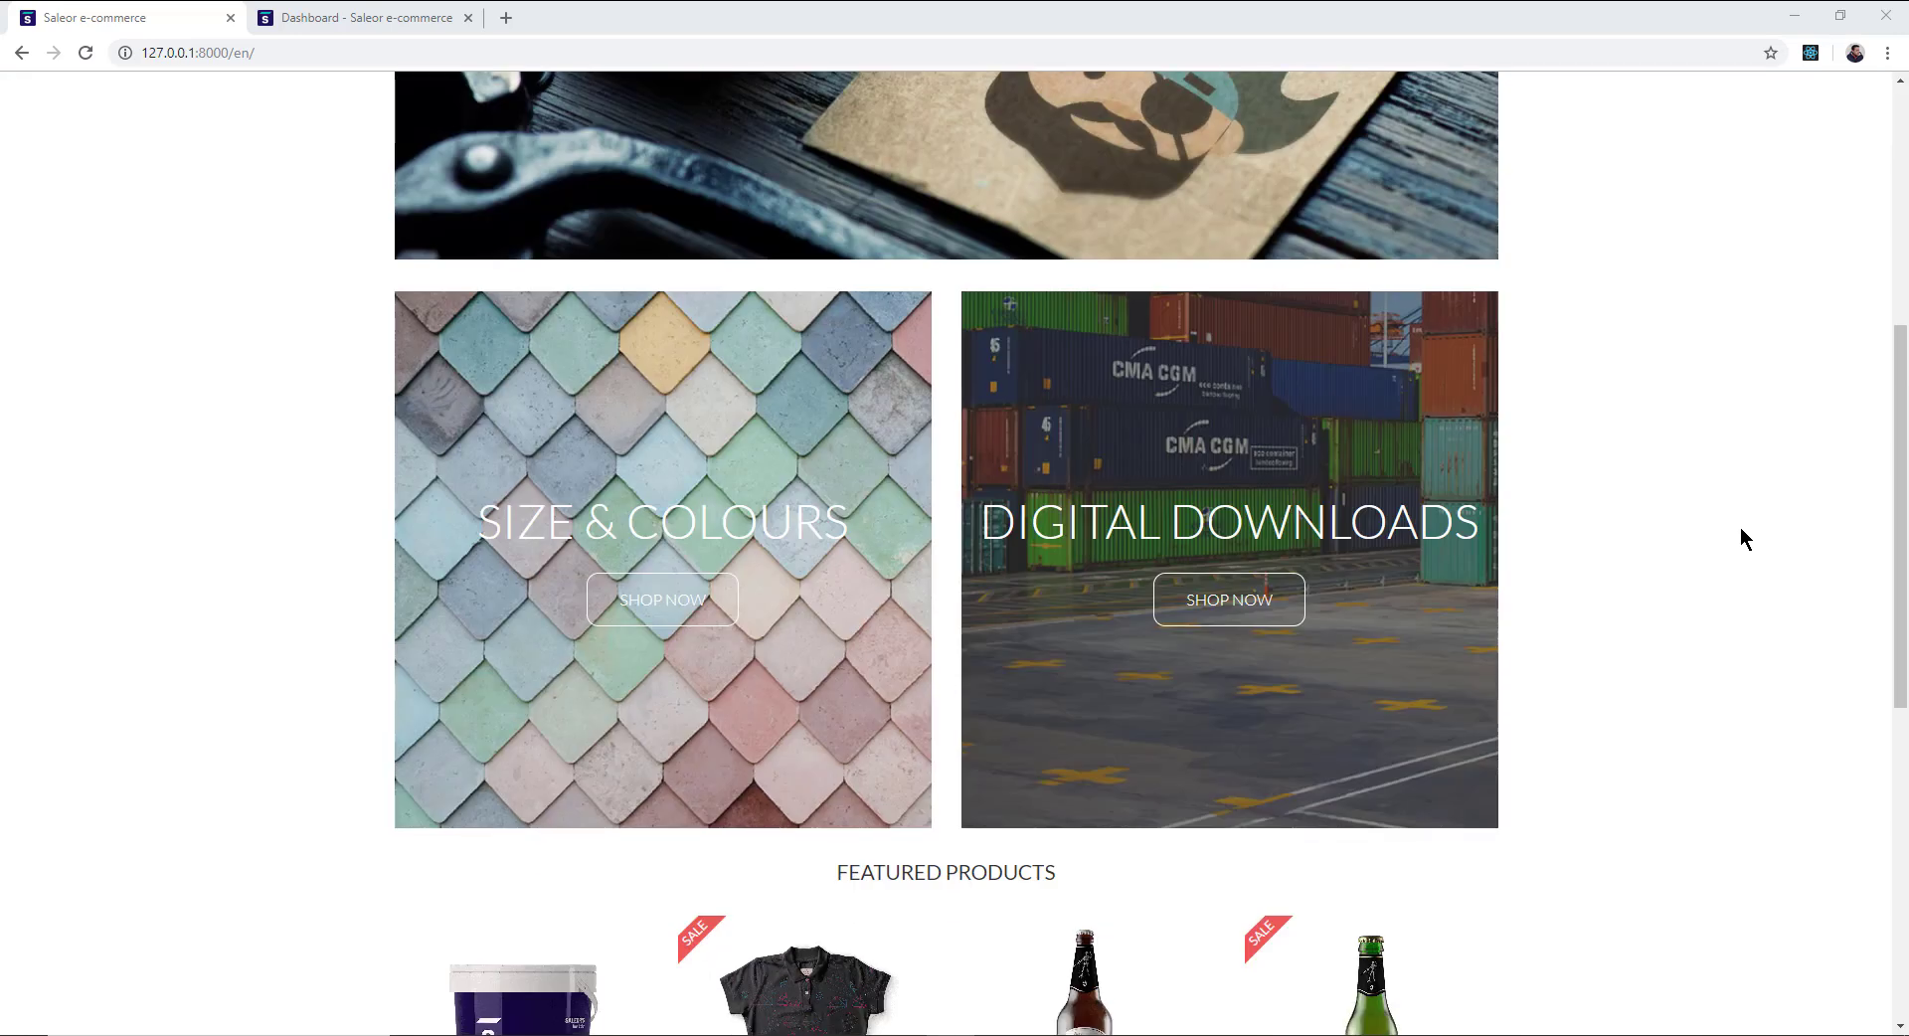
{"action": "scroll", "scroll_direction": "down", "scroll_amount": 3}
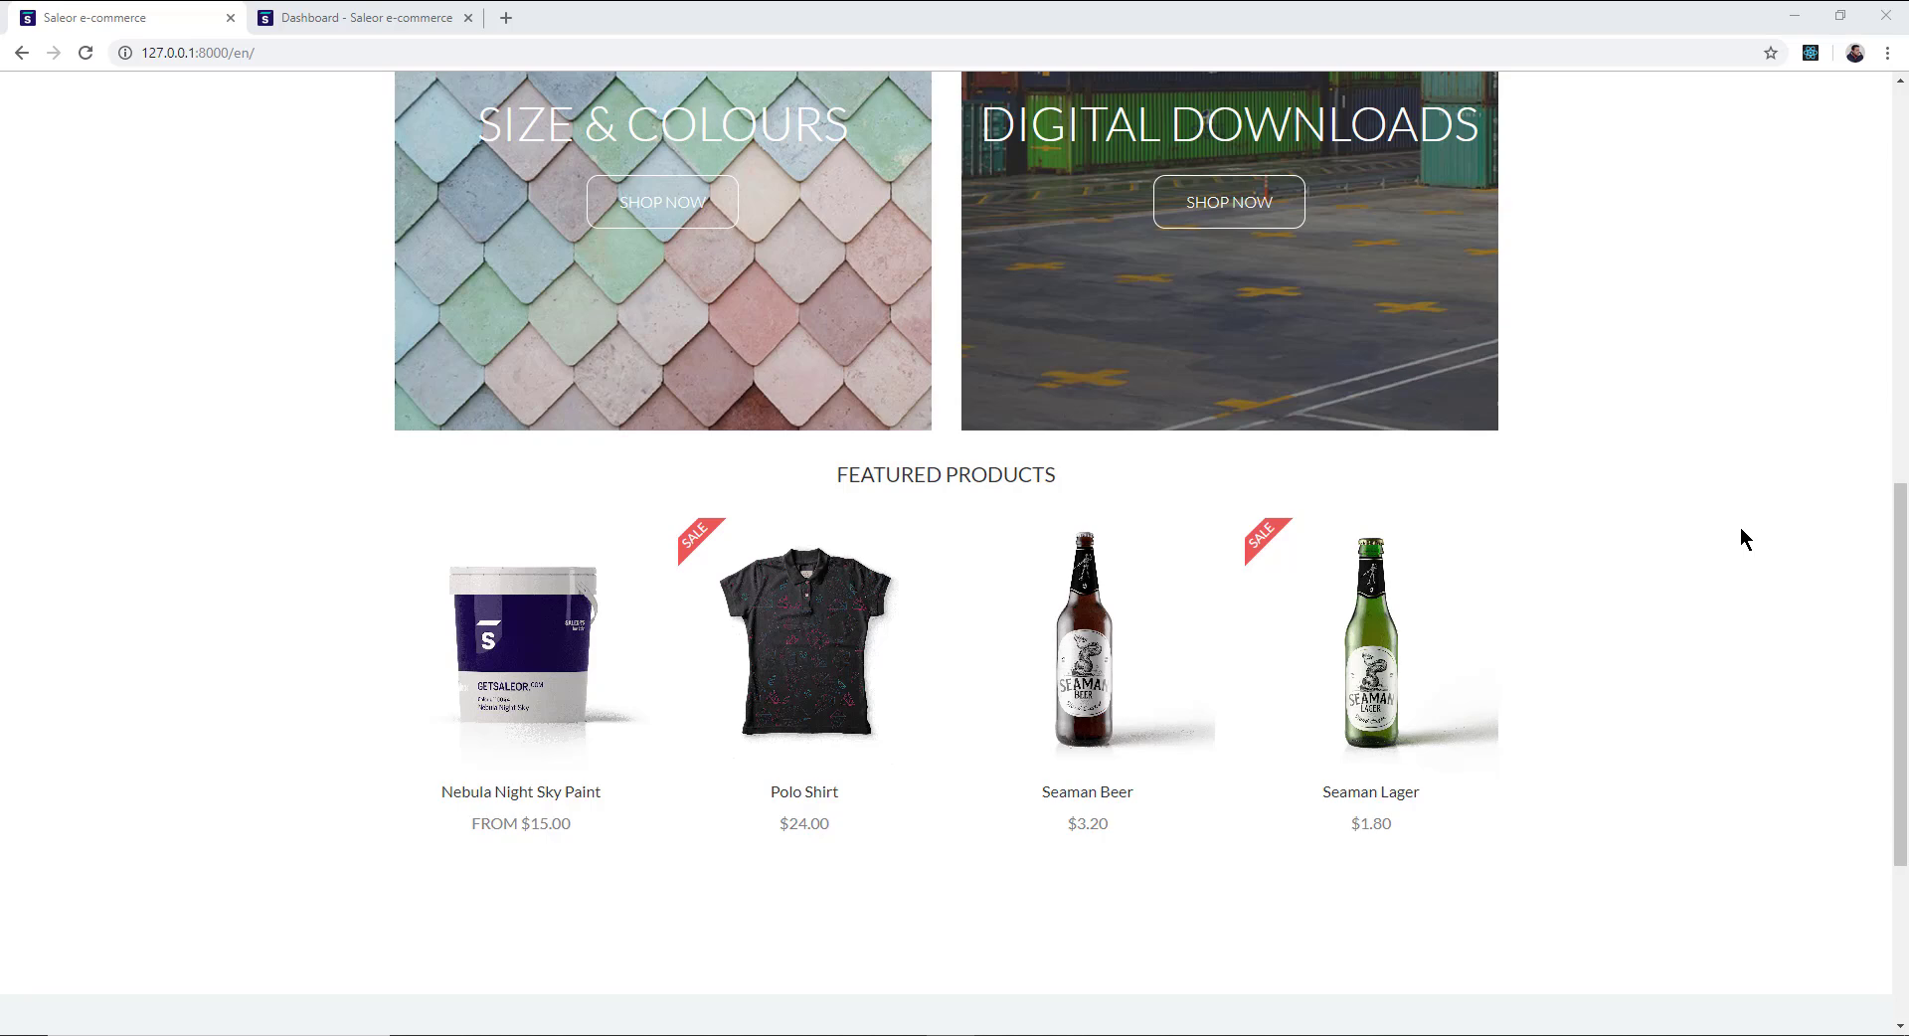
{"action": "scroll", "scroll_direction": "up", "scroll_amount": 3}
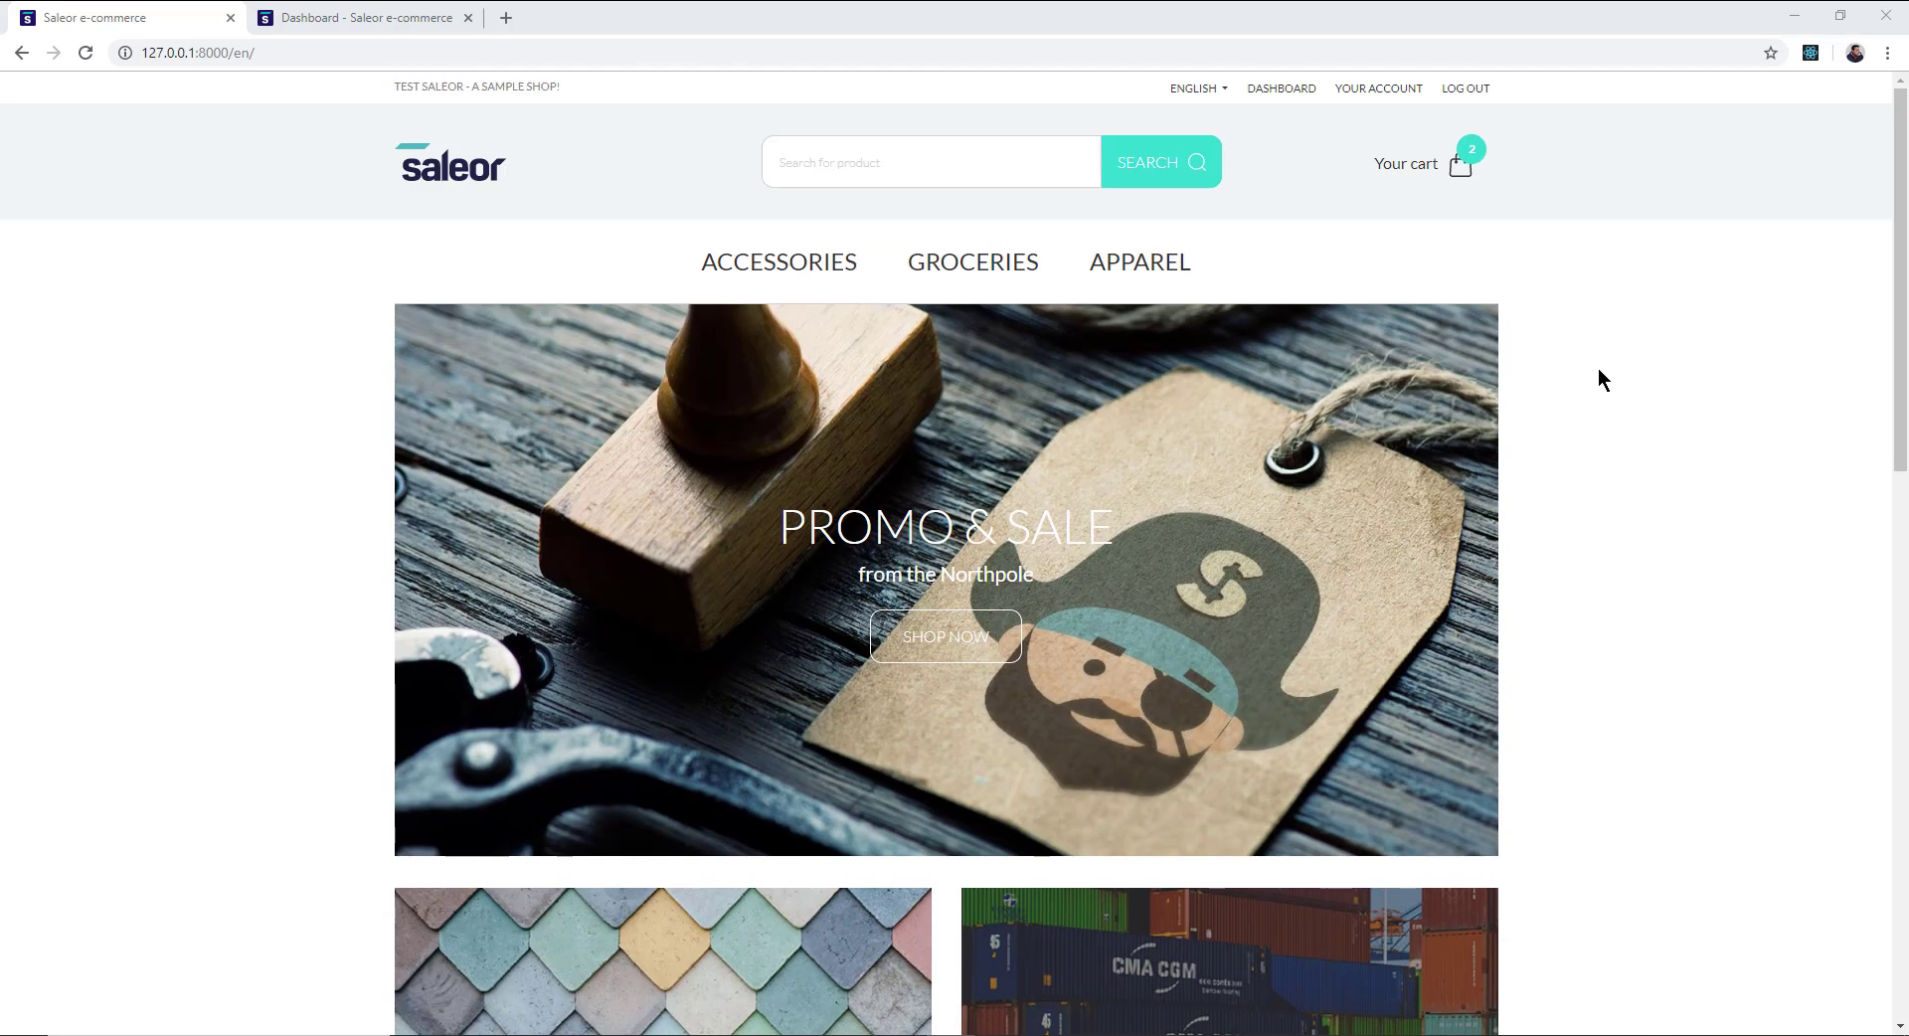